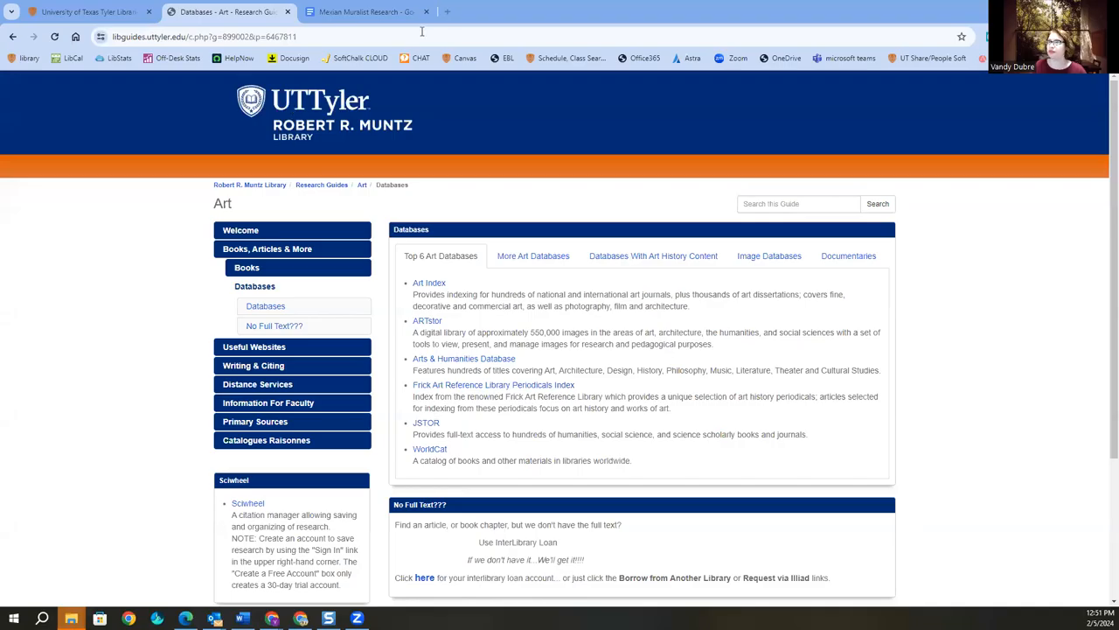
mouse_move(454, 95)
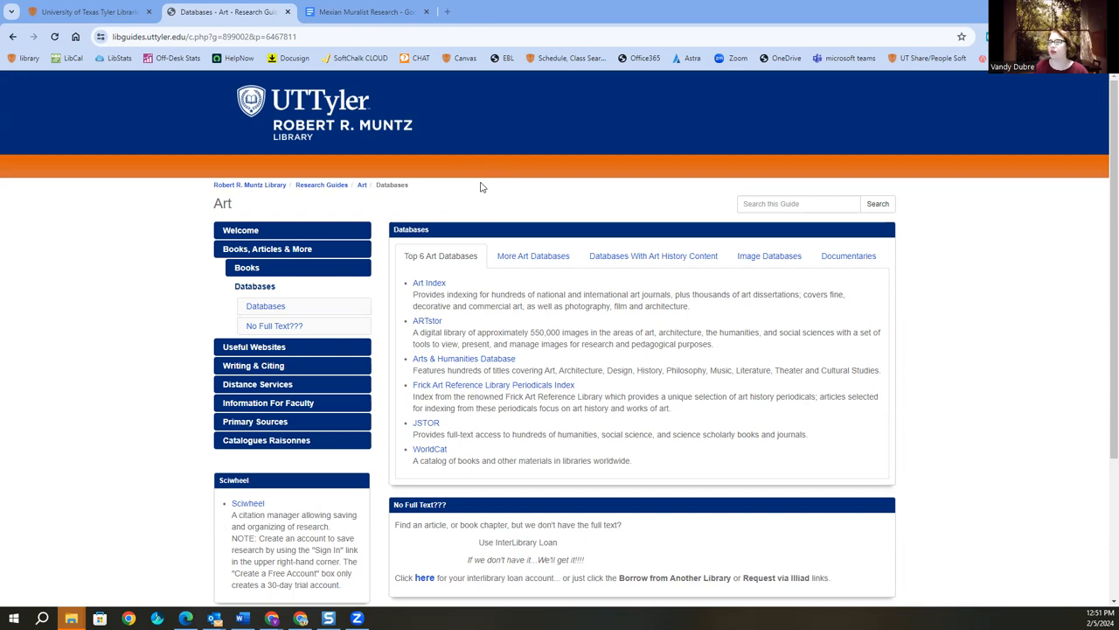
mouse_move(344, 196)
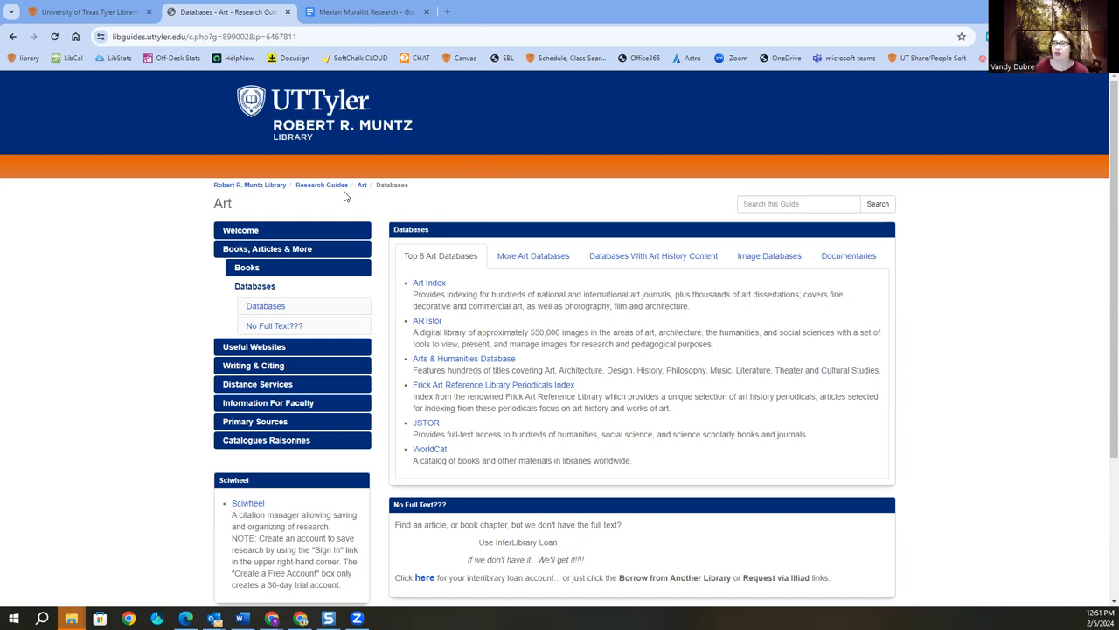
mouse_move(341, 194)
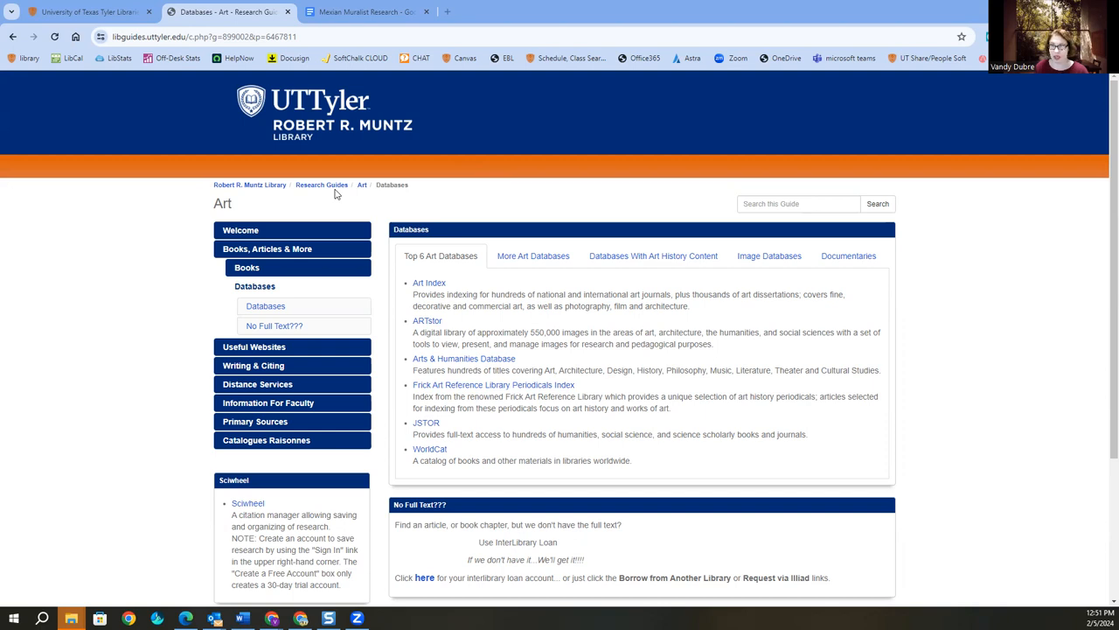
mouse_move(439, 217)
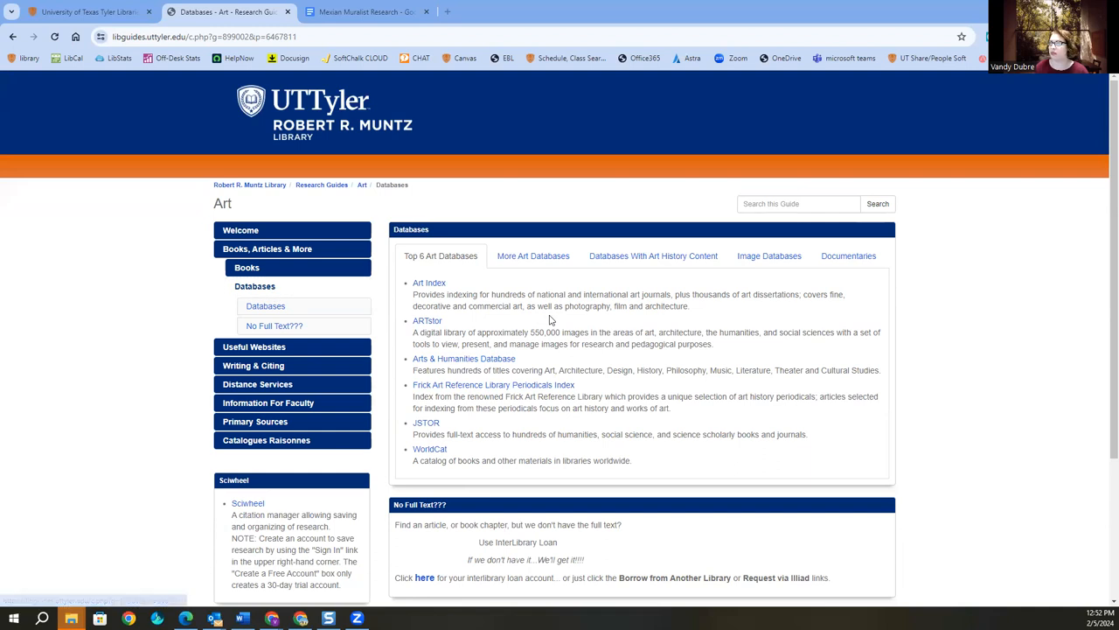
mouse_move(441, 256)
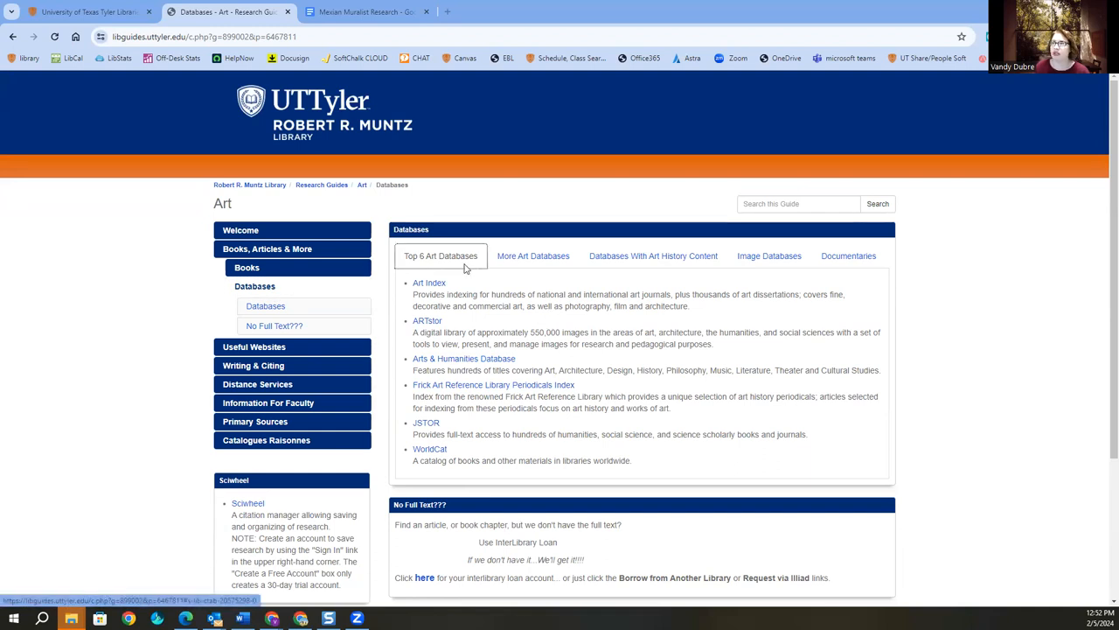
mouse_move(482, 266)
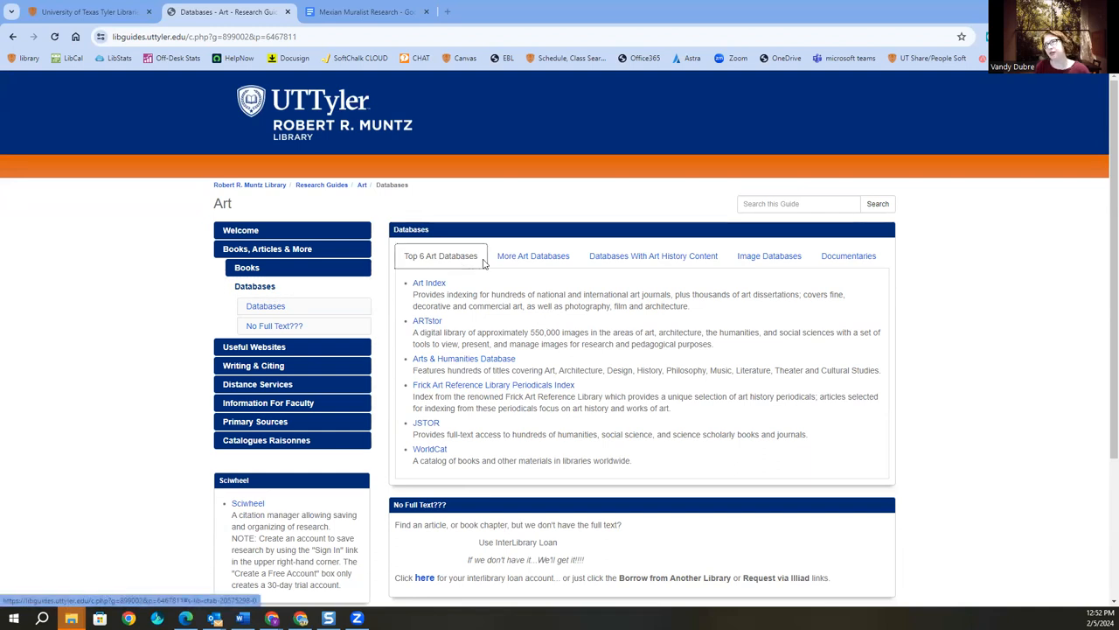
- Browse the guide's More Art Databases, image databases and documentaries lists, then return to Top 6 Art Databases
click(532, 255)
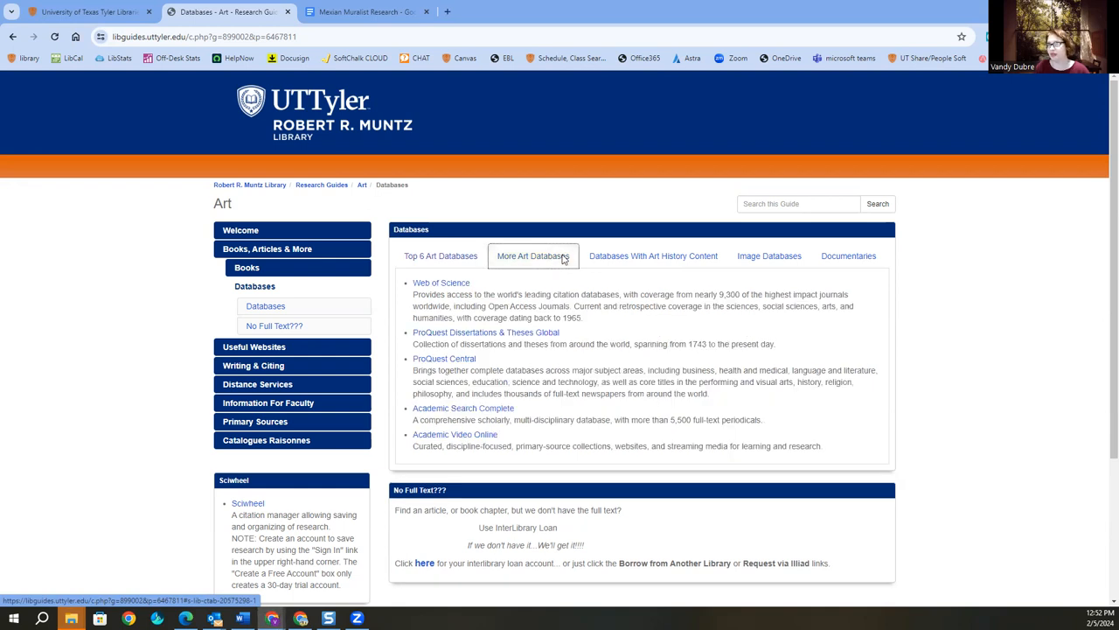
mouse_move(440, 256)
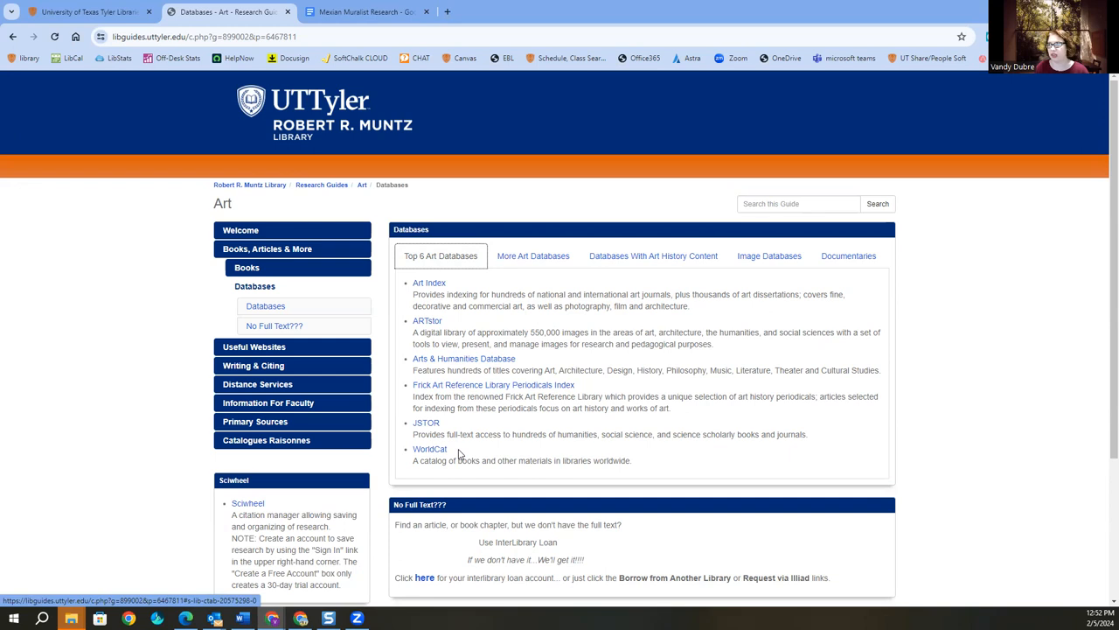
click(652, 255)
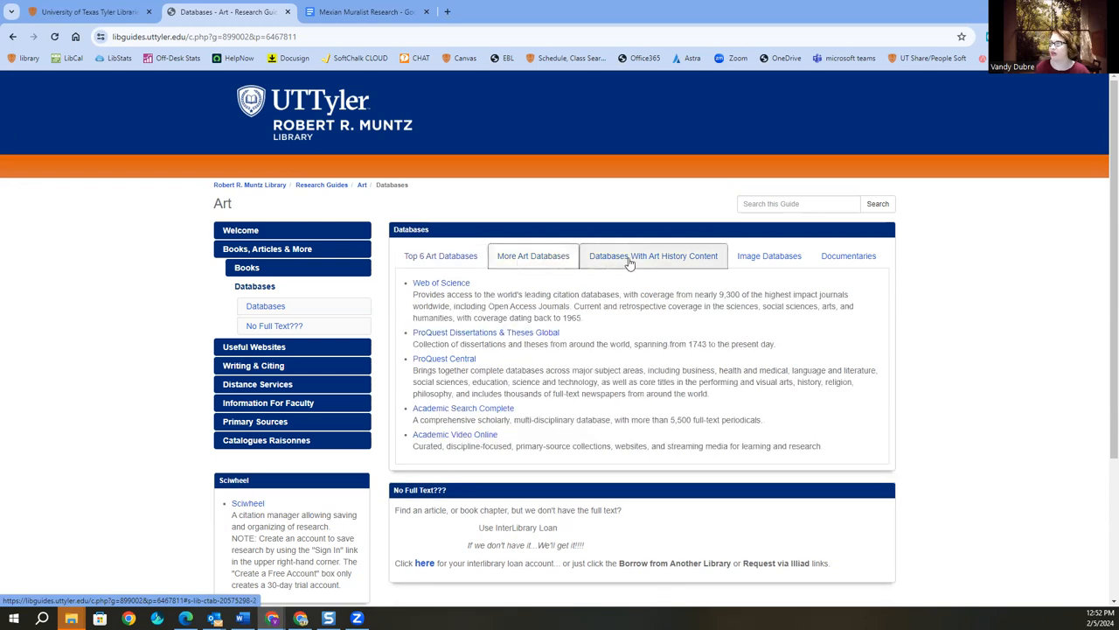
click(652, 255)
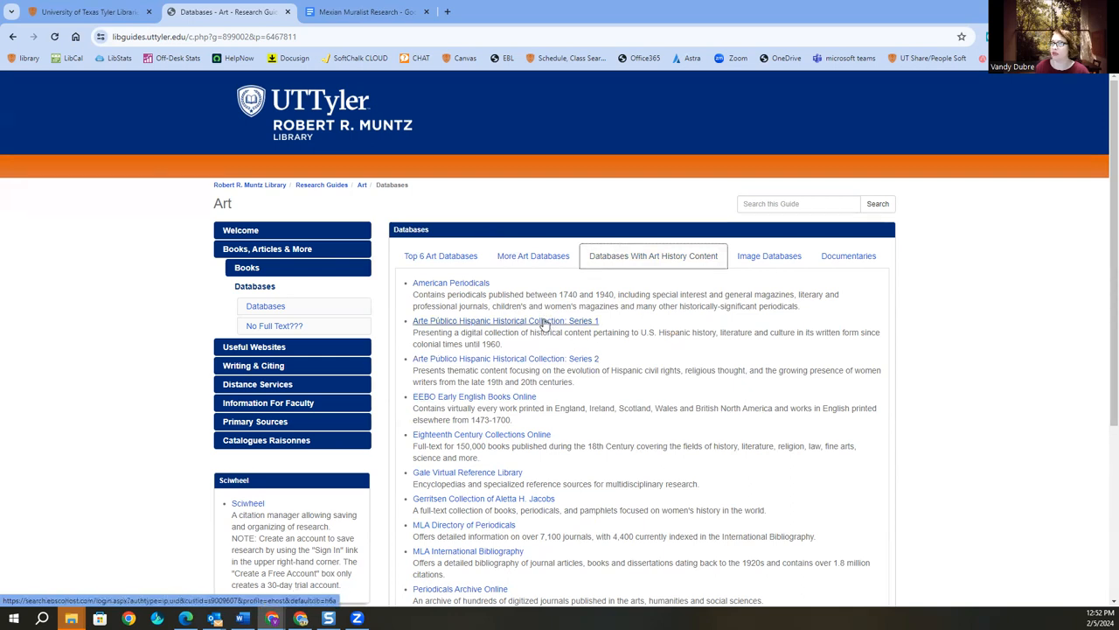
mouse_move(506, 358)
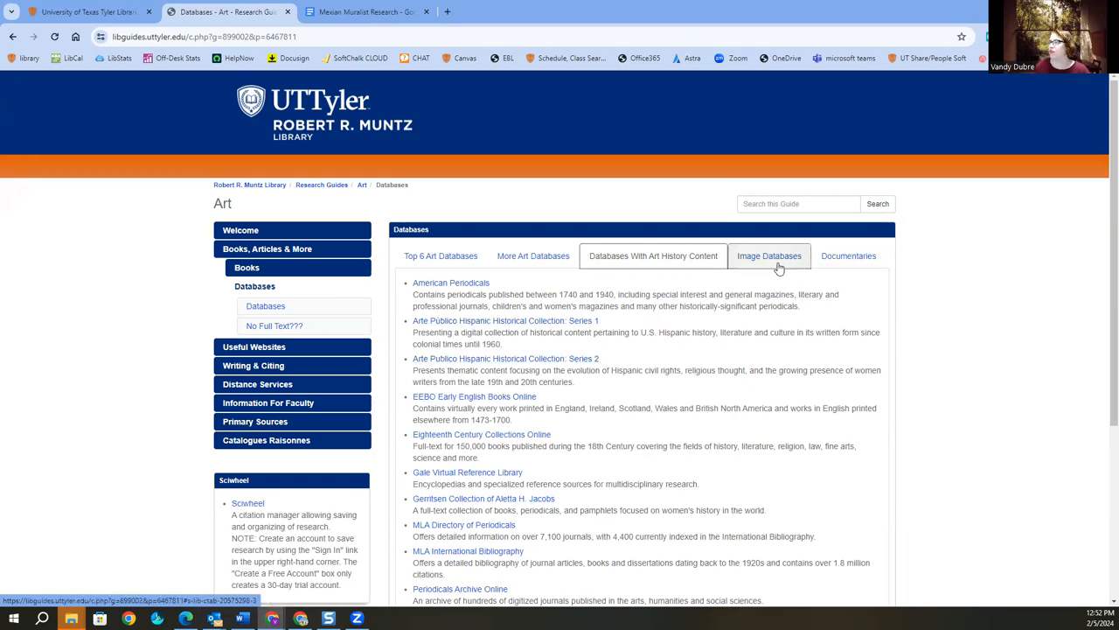
click(770, 255)
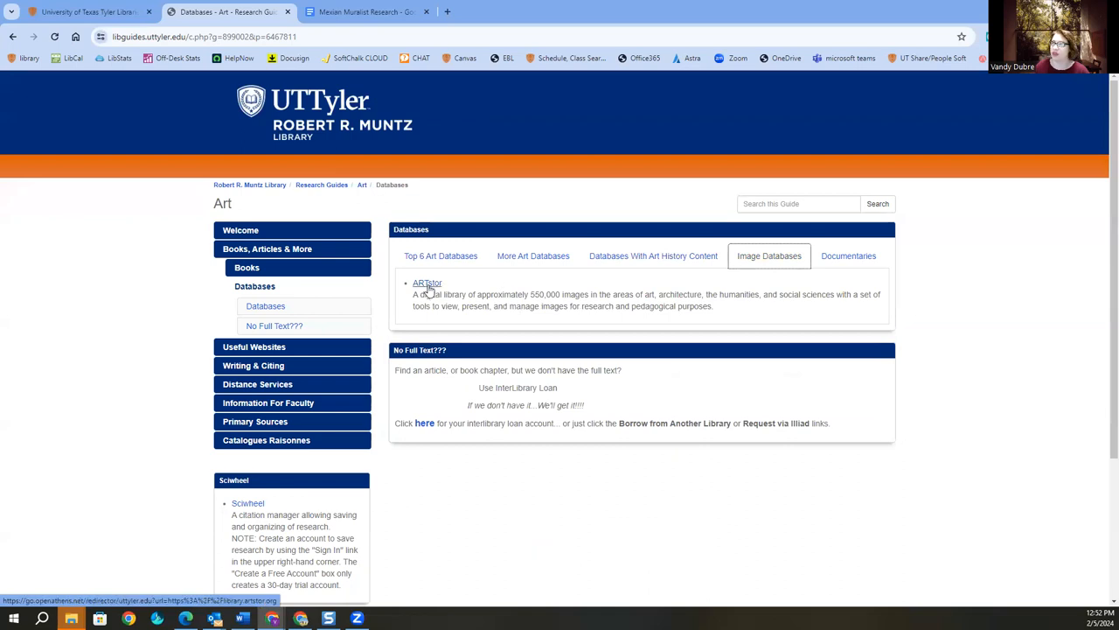
click(848, 255)
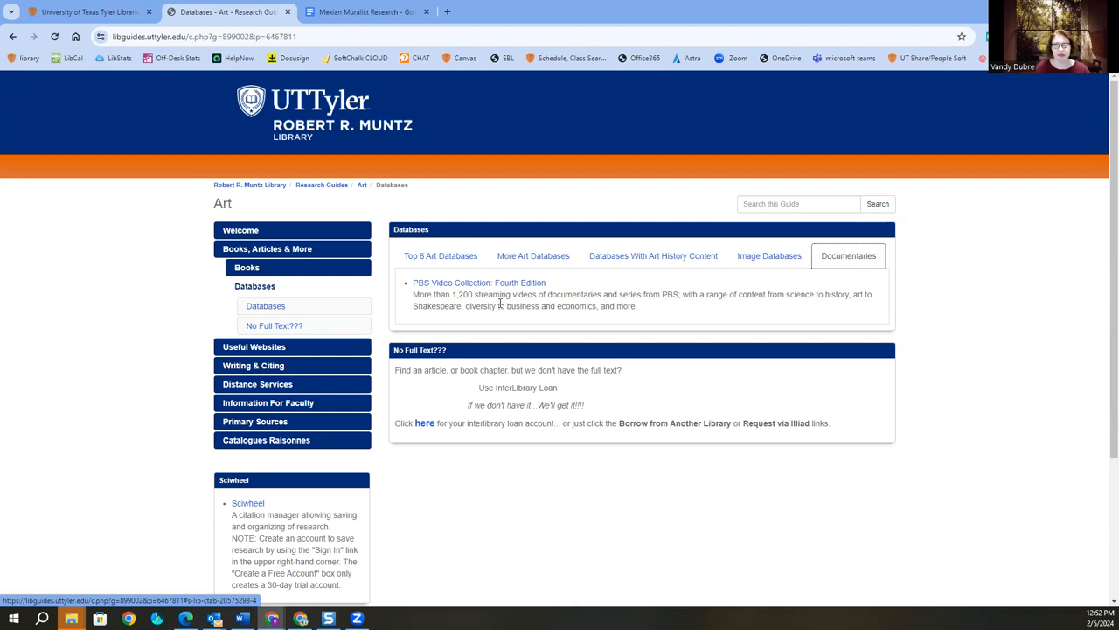
click(441, 256)
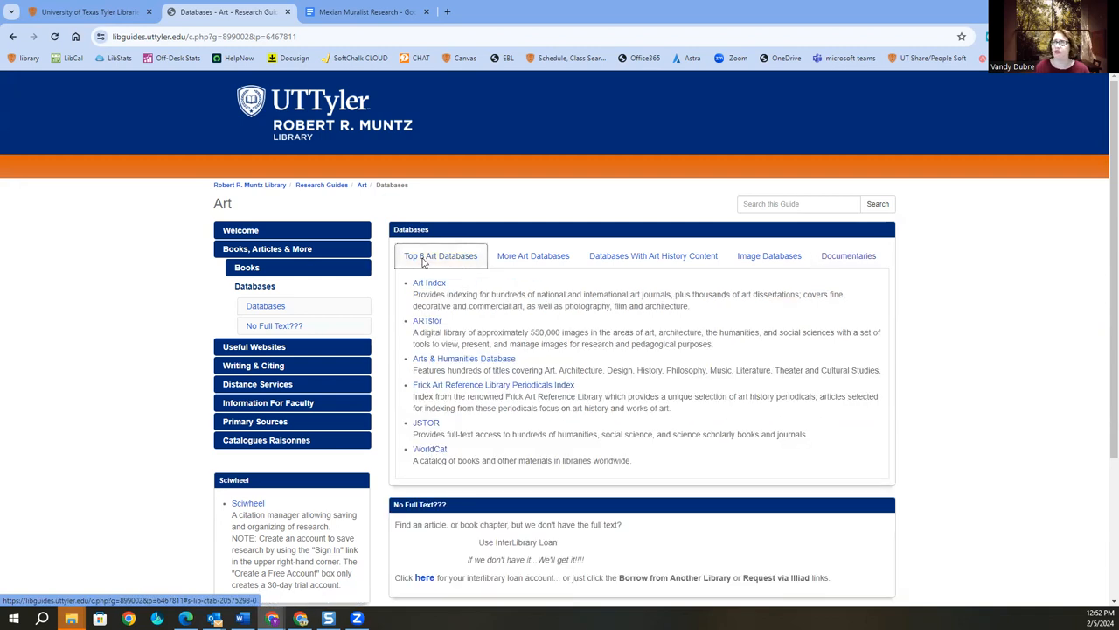
mouse_move(426, 321)
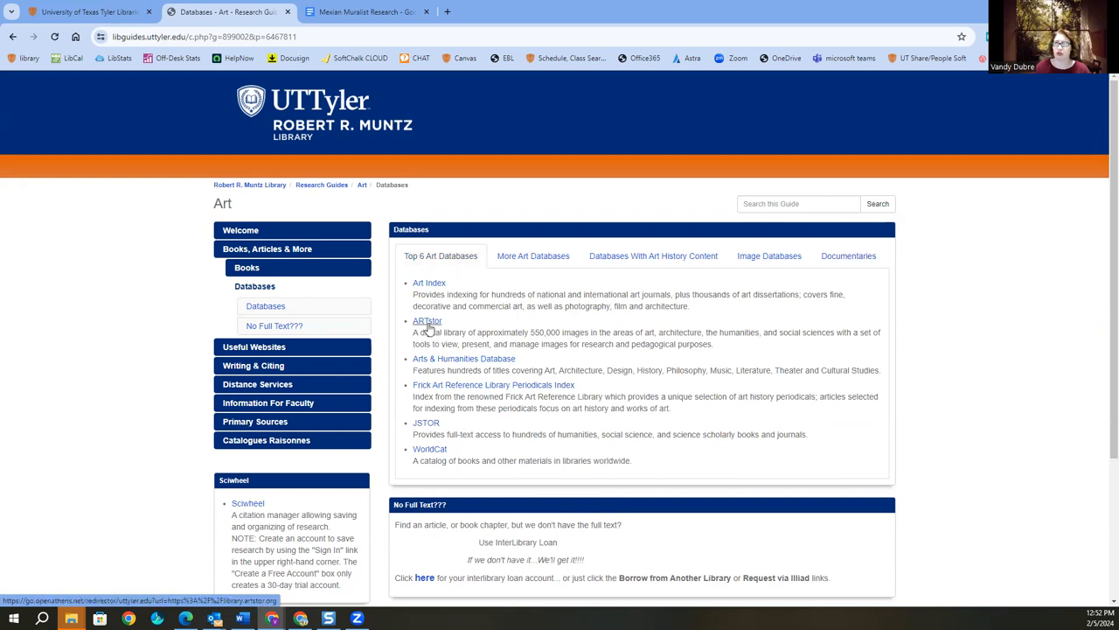
- Open ARTstor from the Top 6 list in its own tab and bring that tab into view
click(426, 321)
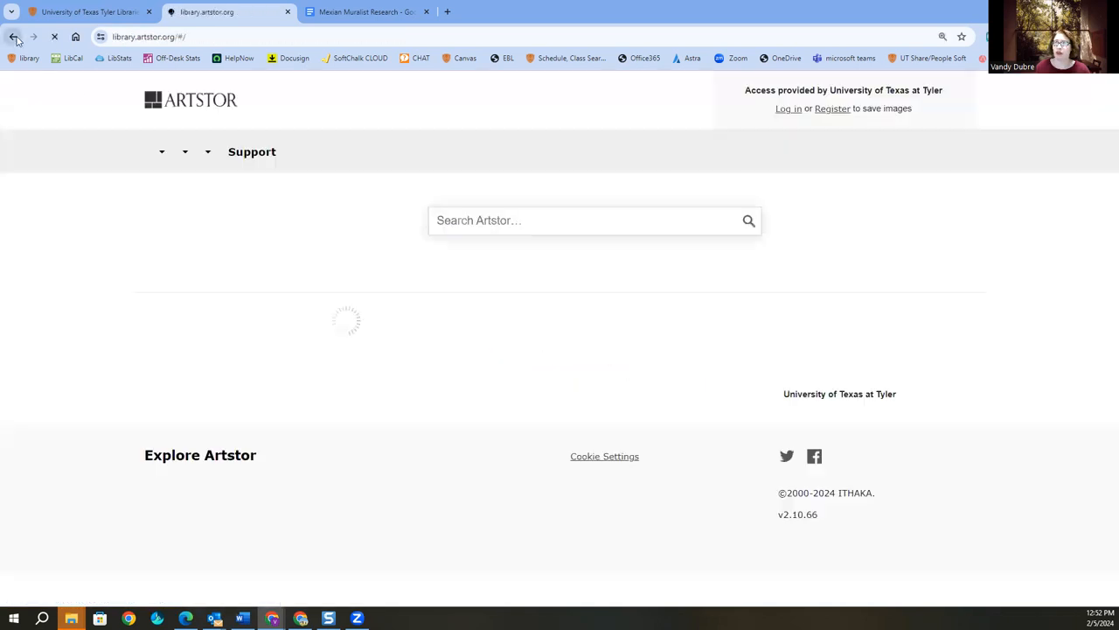
click(12, 37)
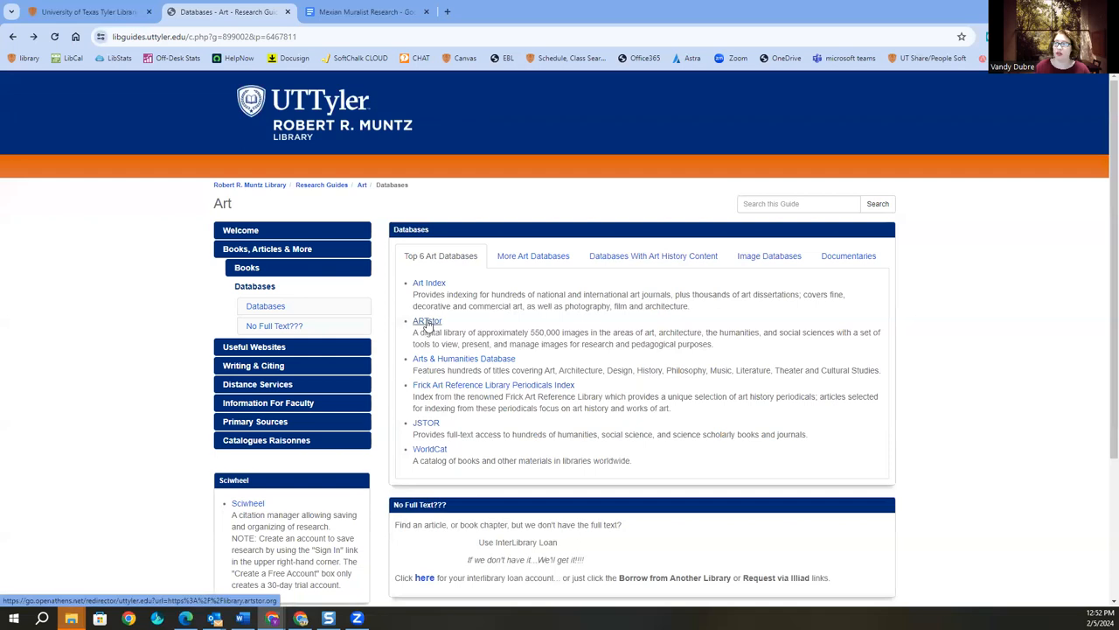
click(426, 321)
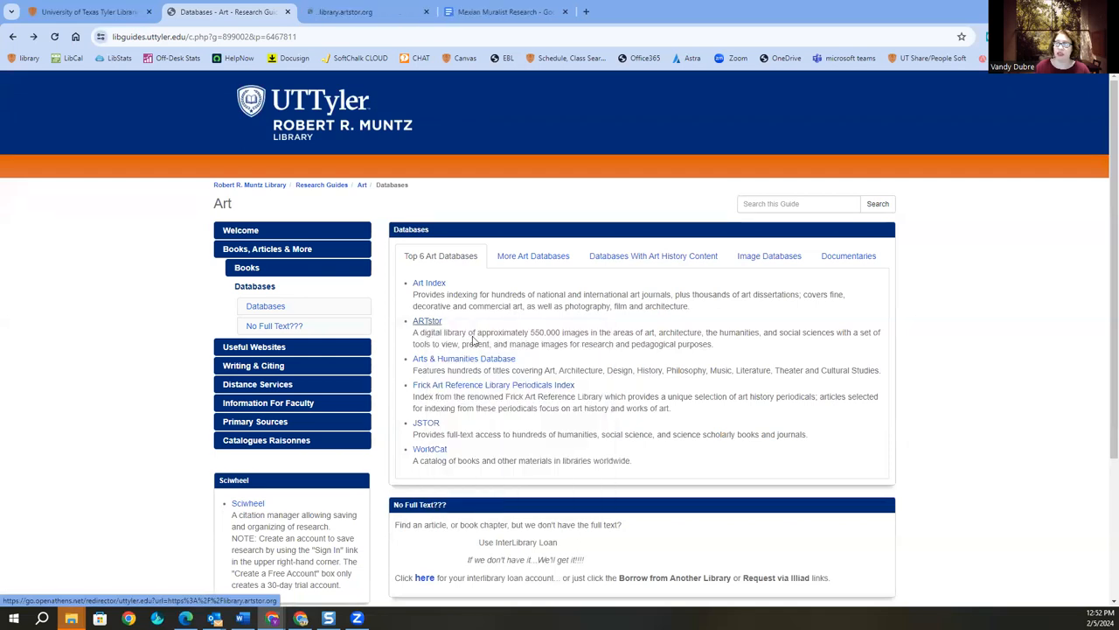
click(427, 322)
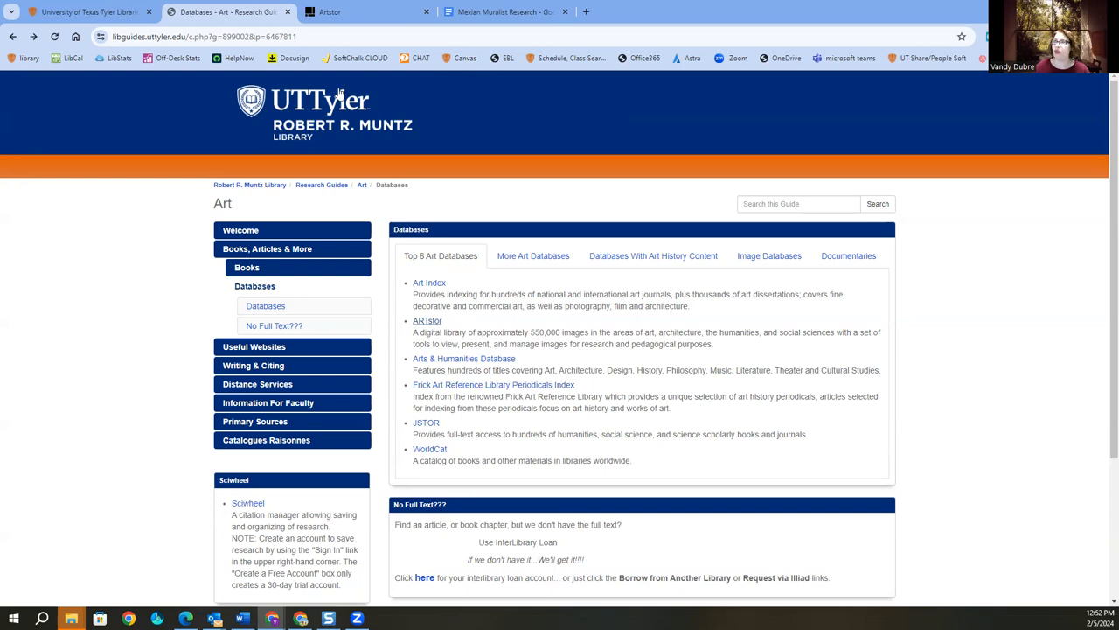
click(359, 11)
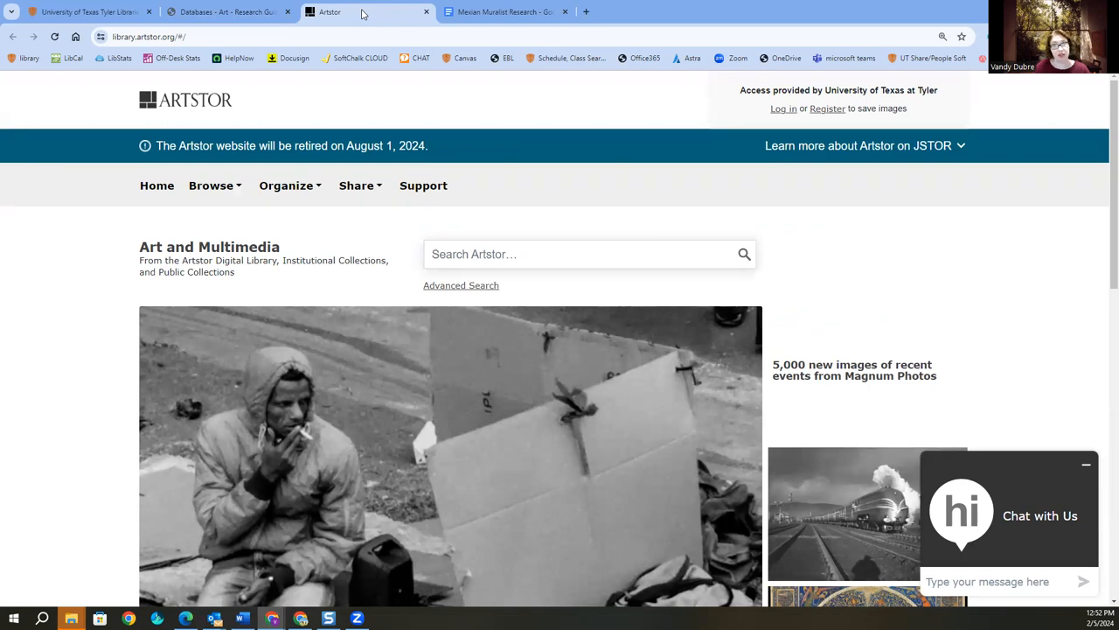
mouse_move(478, 72)
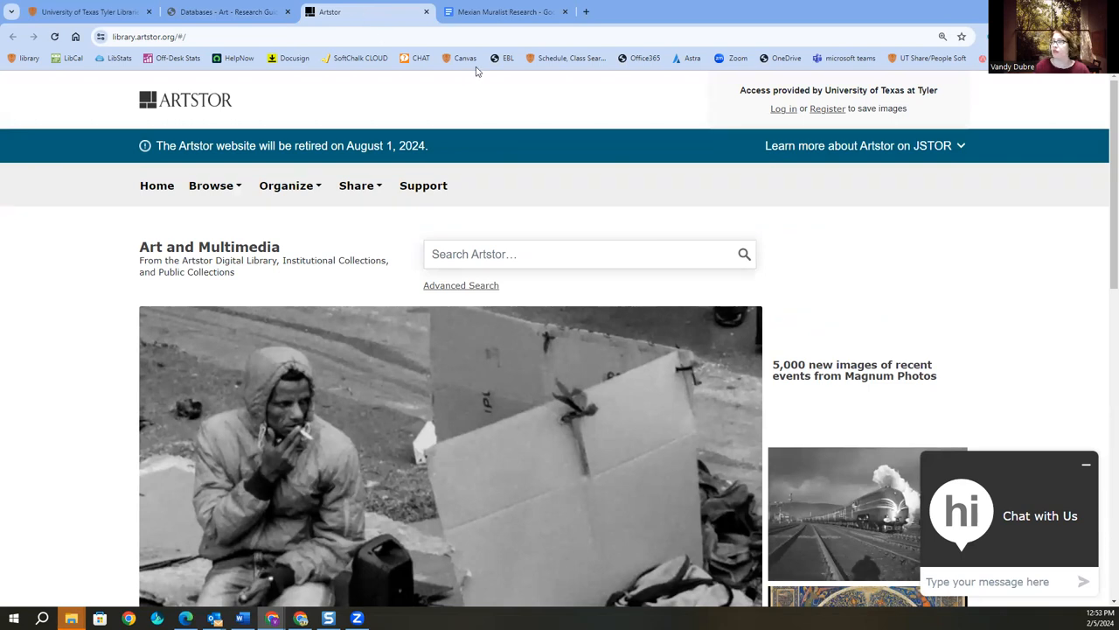
mouse_move(392, 161)
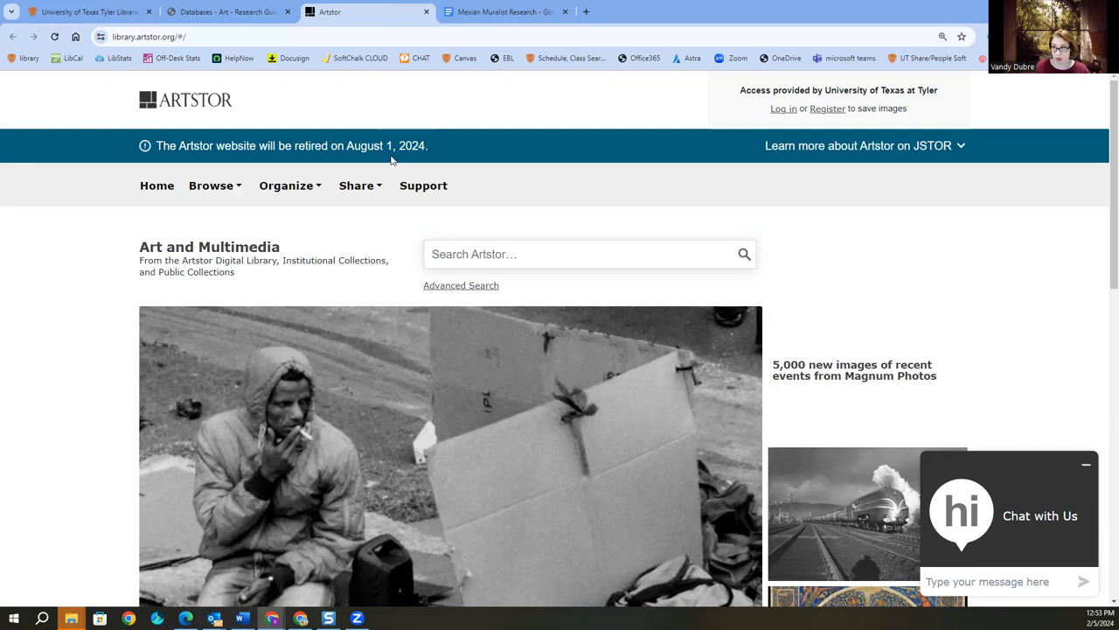
mouse_move(440, 98)
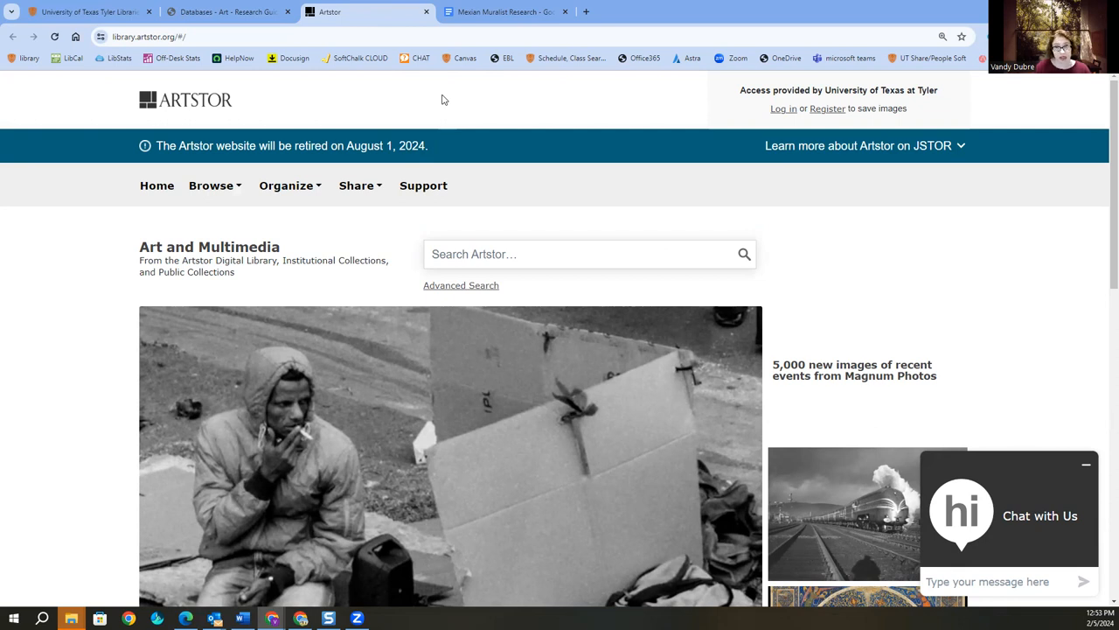
mouse_move(784, 108)
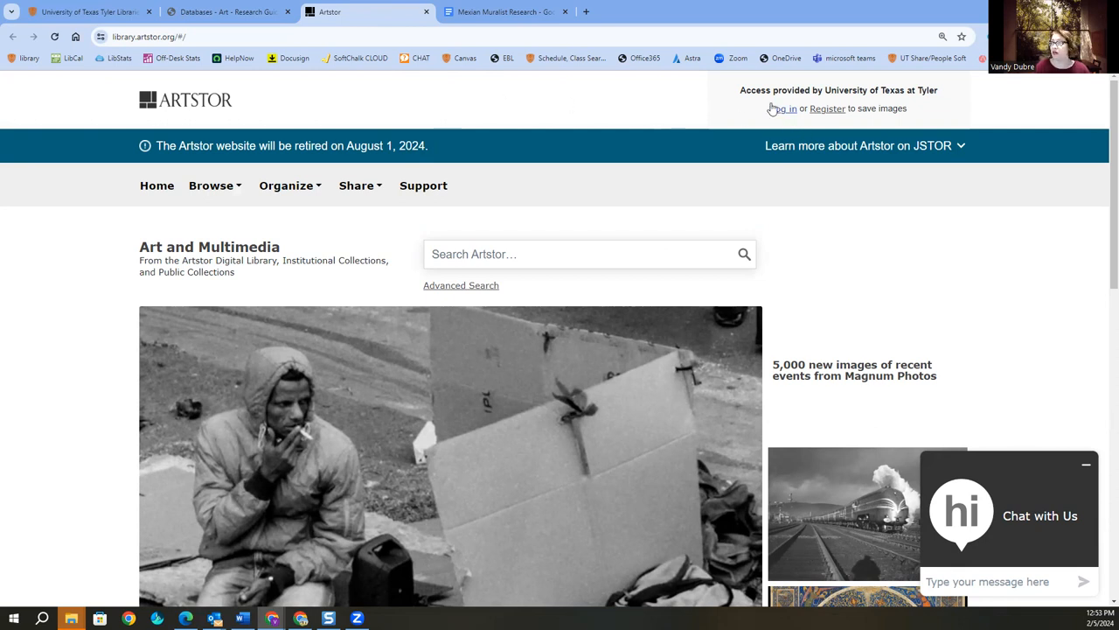
- Log into the Artstor account with the vdubra university email and password
click(783, 108)
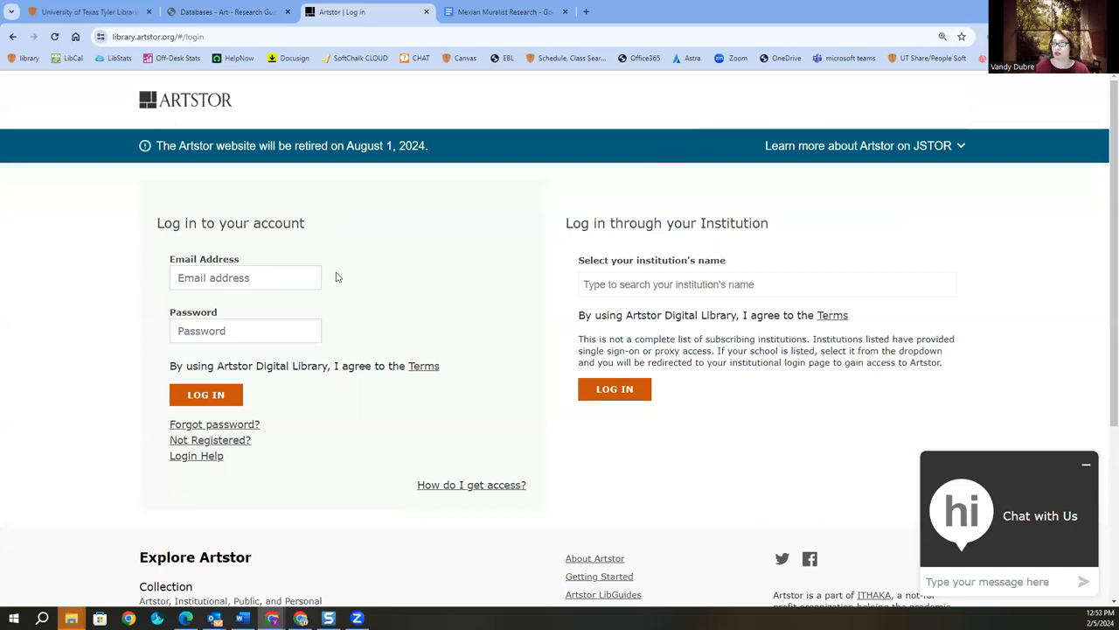
mouse_move(379, 346)
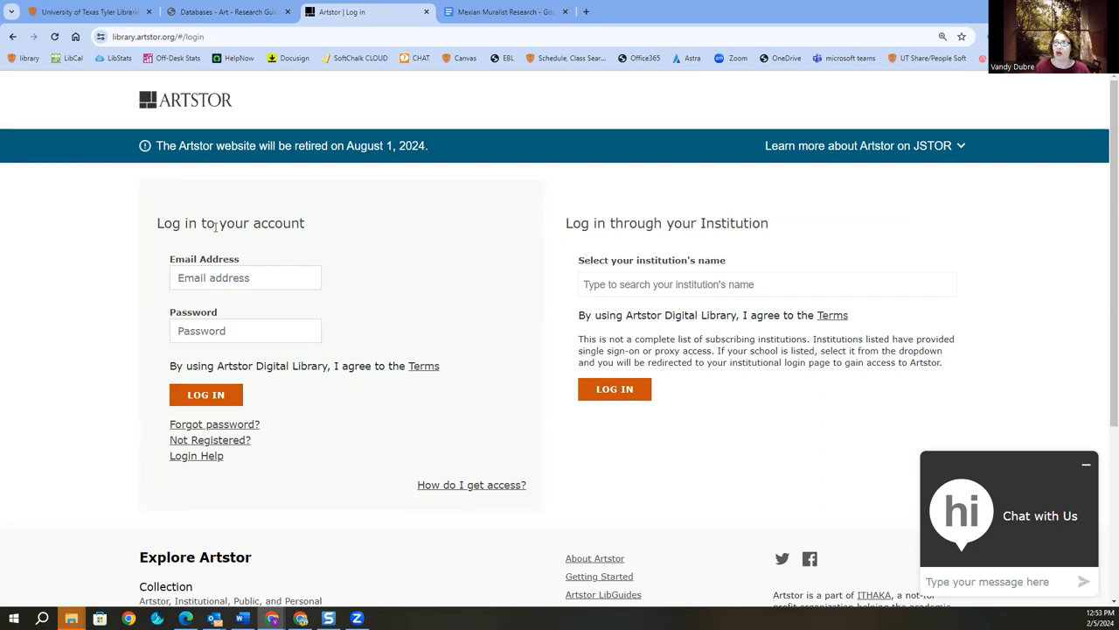
click(245, 276)
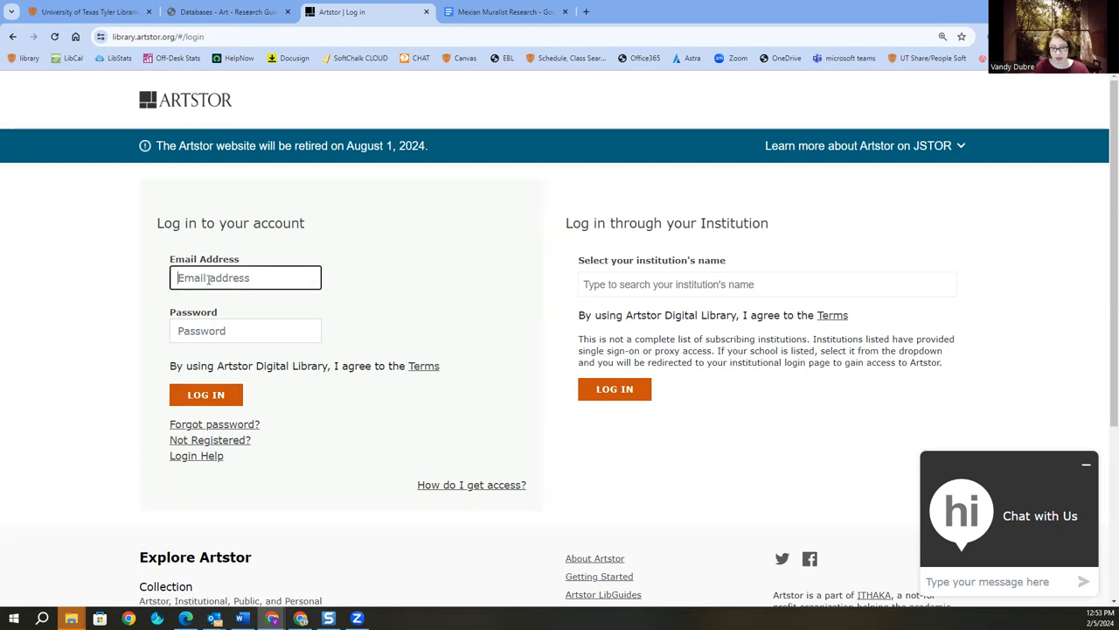
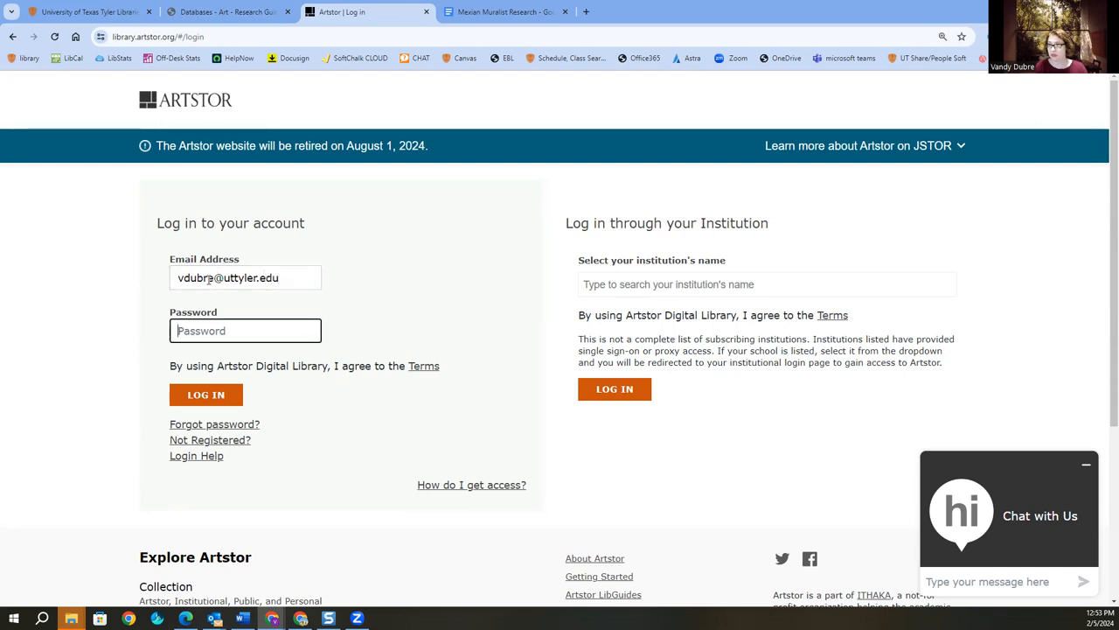
text(•••)
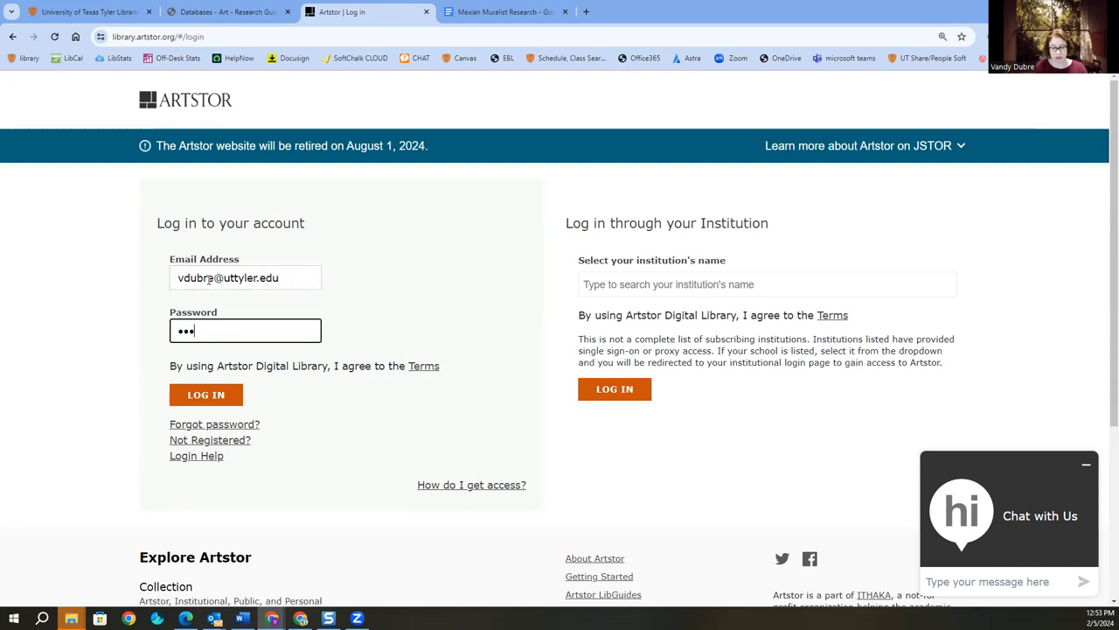
text(password)
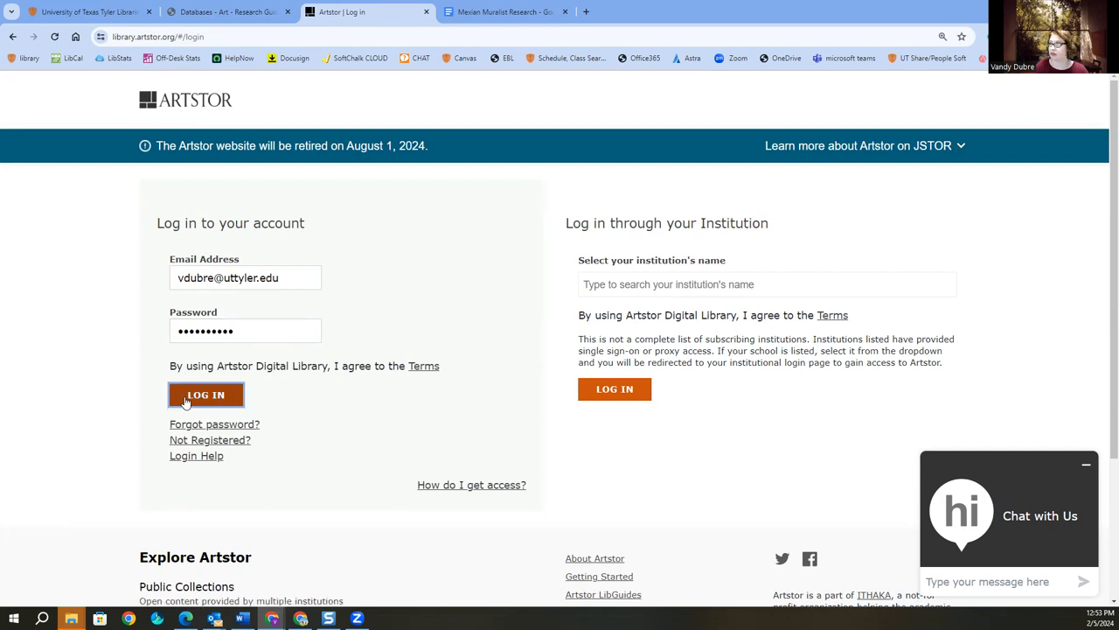
click(207, 396)
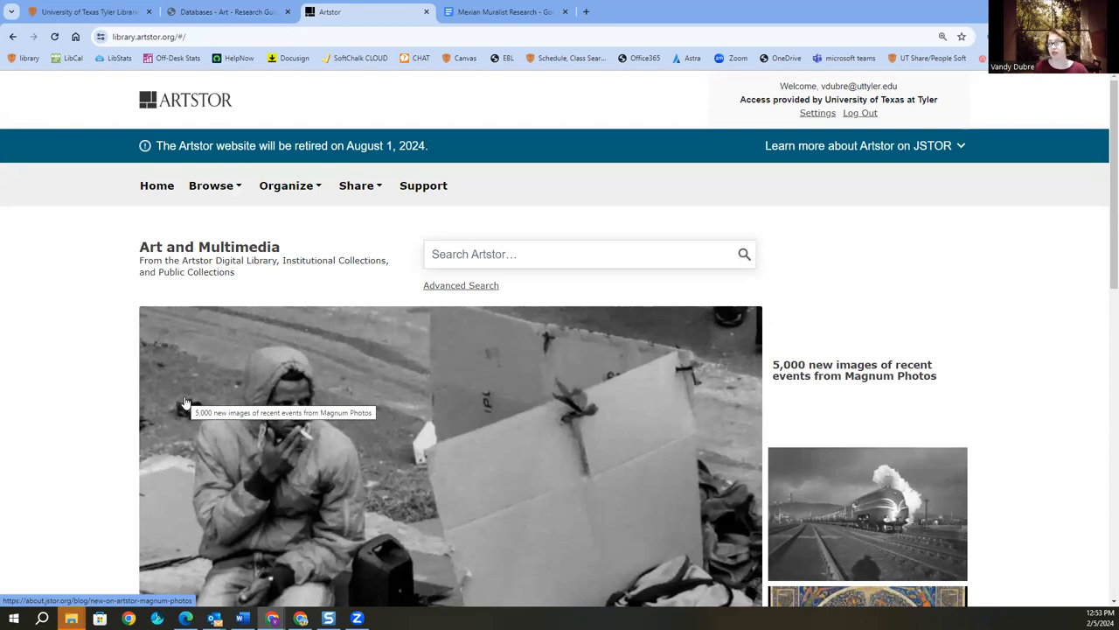
- Copy the "Diego rivera" OR "rivera, diego" search string from the research notes into Artstor's search box
click(589, 253)
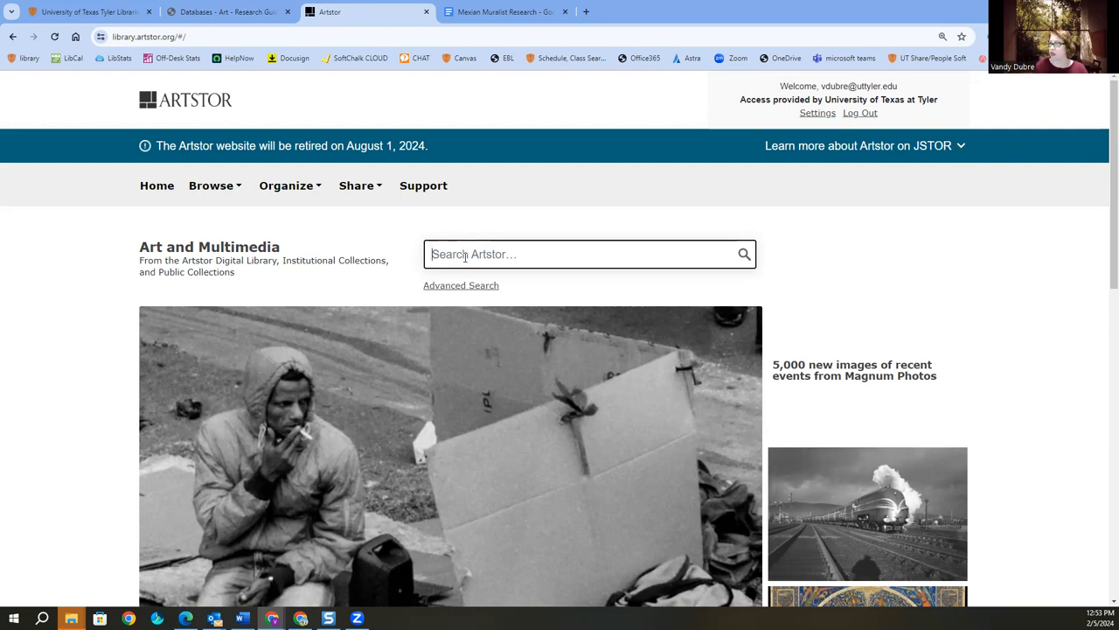
click(504, 10)
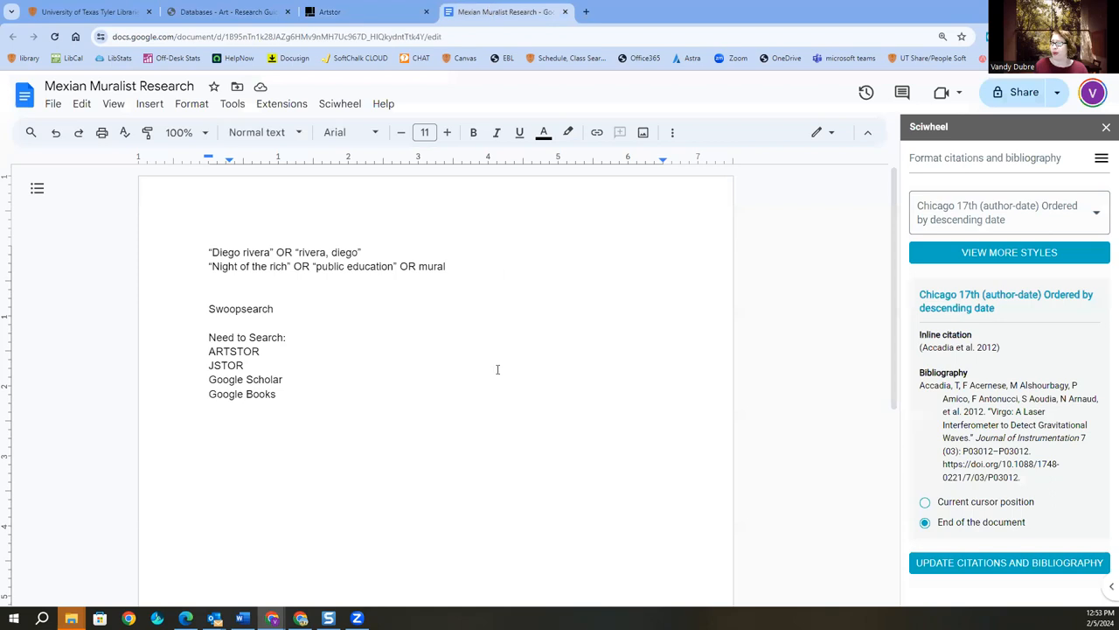
click(361, 252)
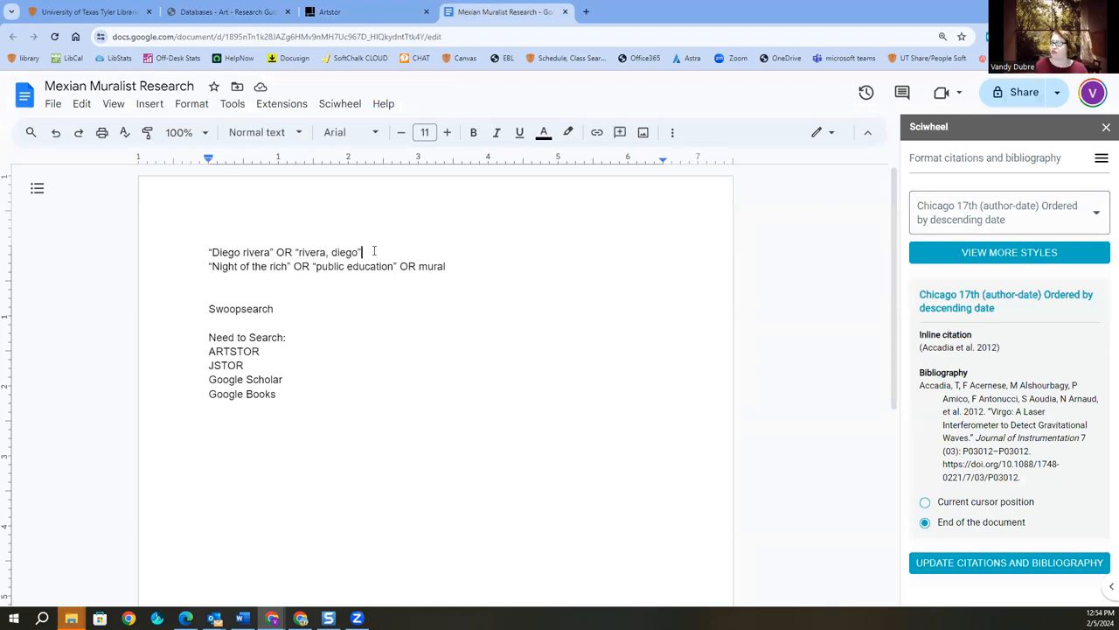
triple_click(283, 252)
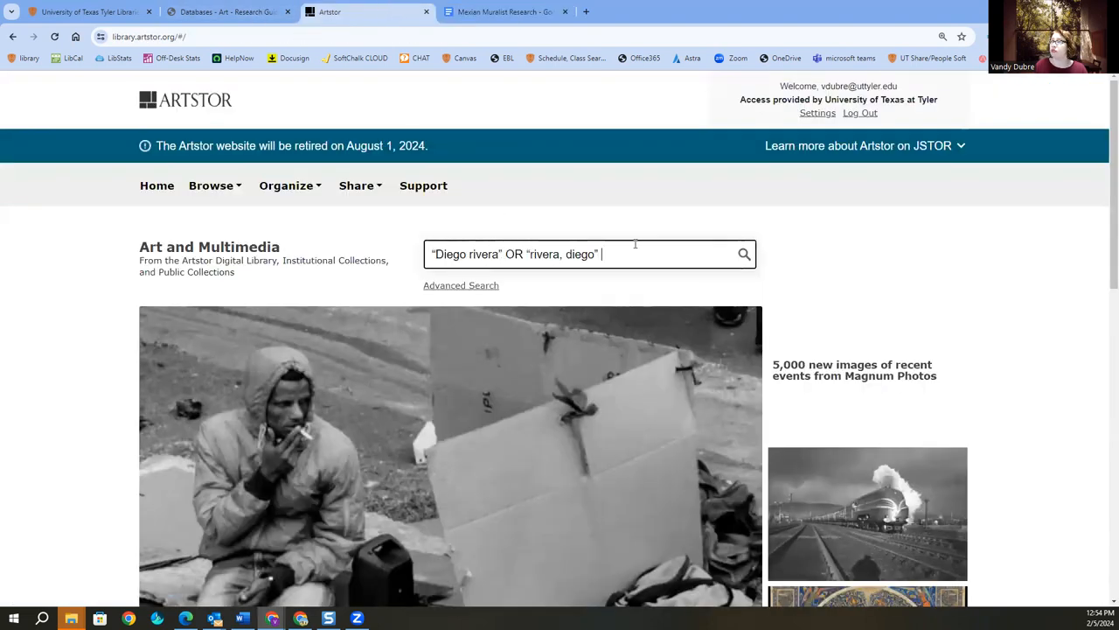
click(504, 11)
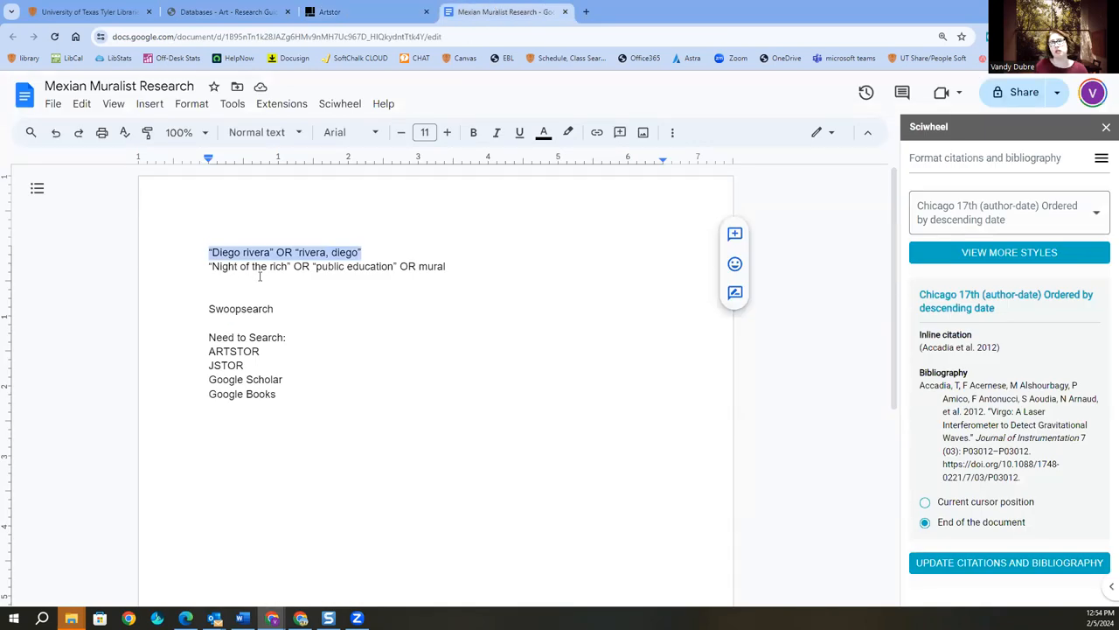
click(330, 11)
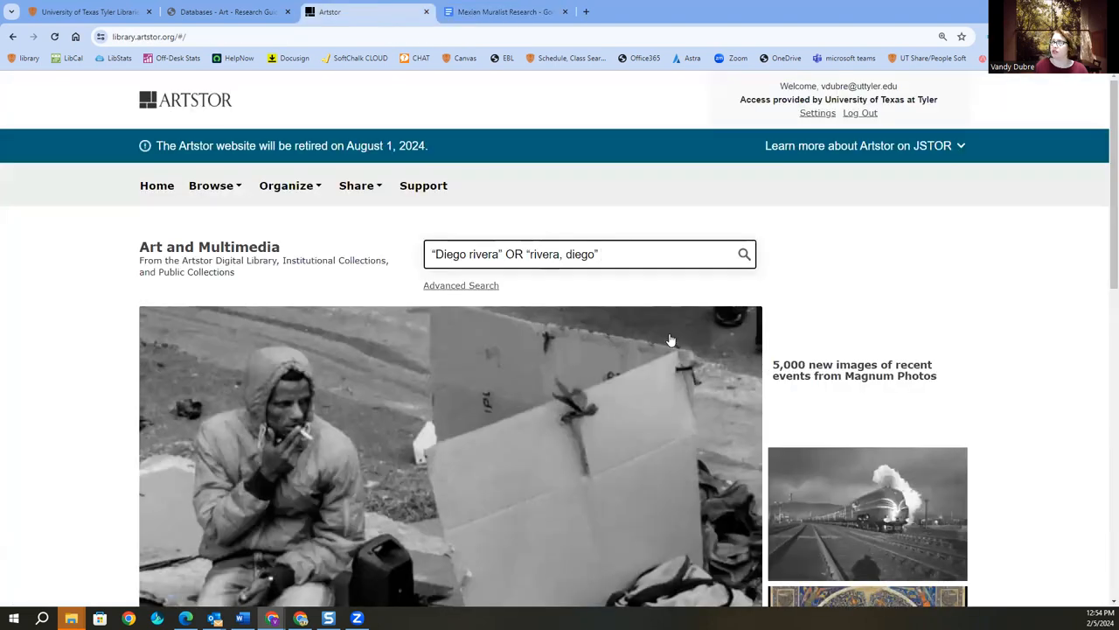
- Add the word night to the Rivera query and run the Artstor search
text(night)
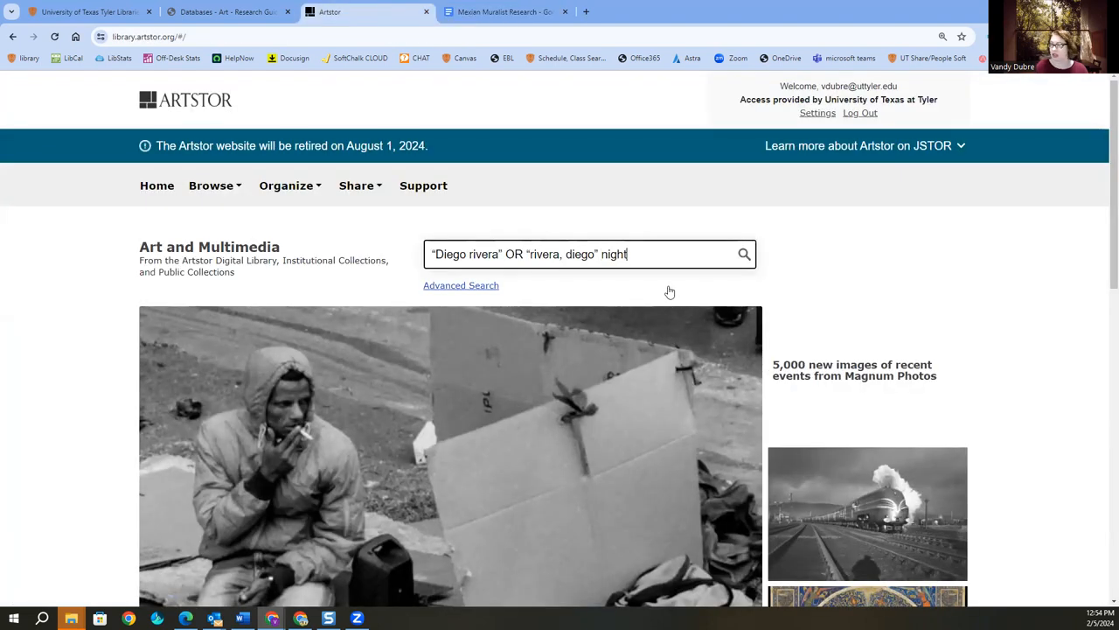
click(743, 254)
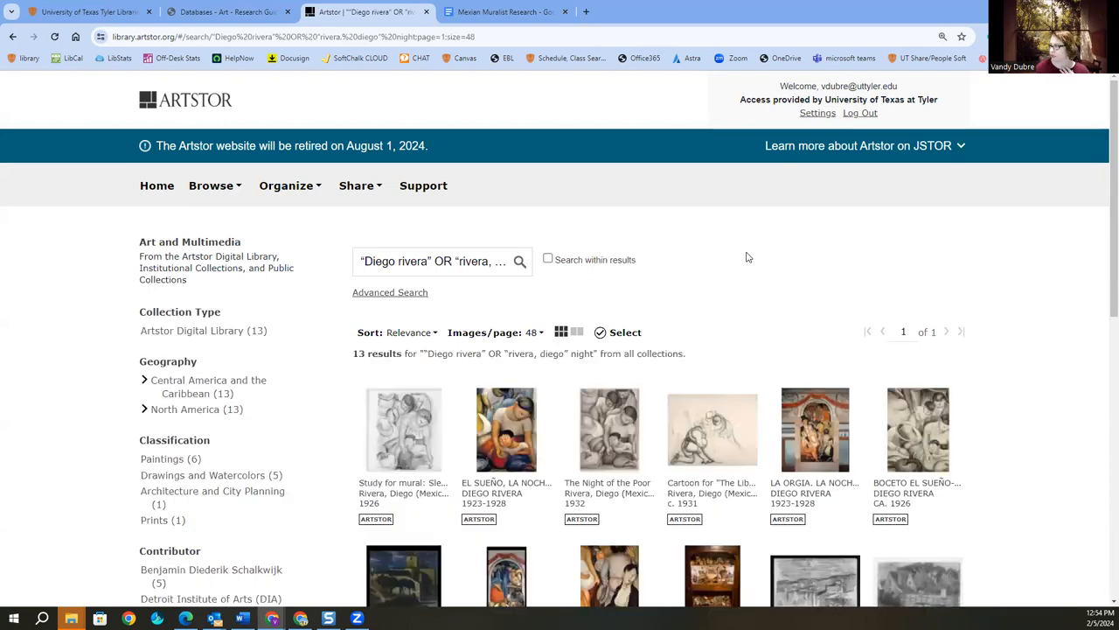
- Open the LA ORGIA. LA NOCHE DE LOS RICOS fresco record and select its Spanish title
scroll(down, 3)
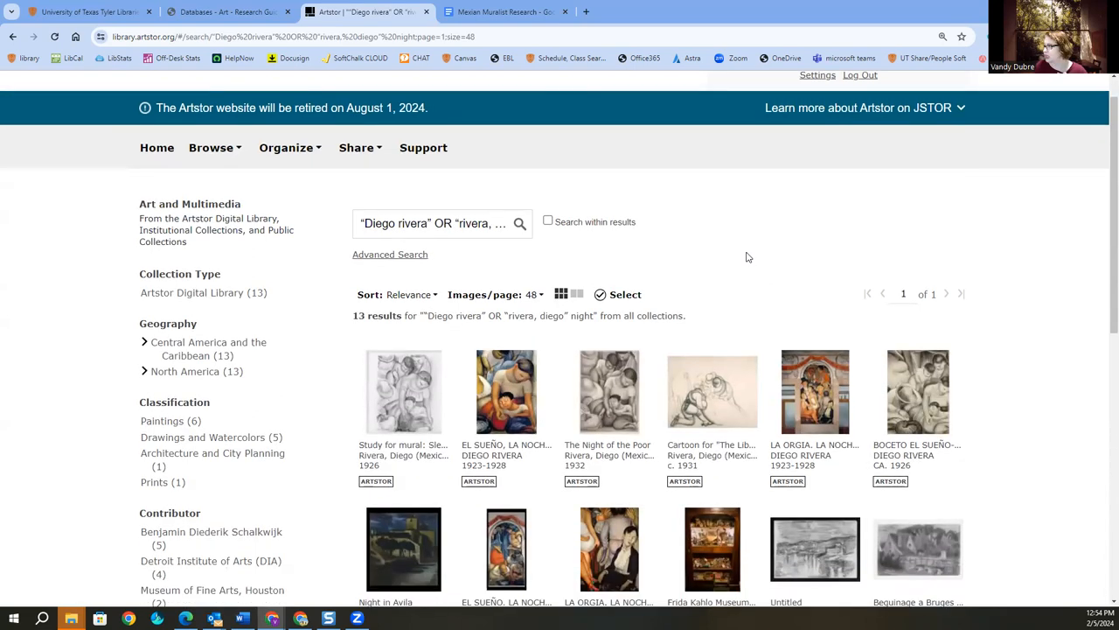
click(402, 392)
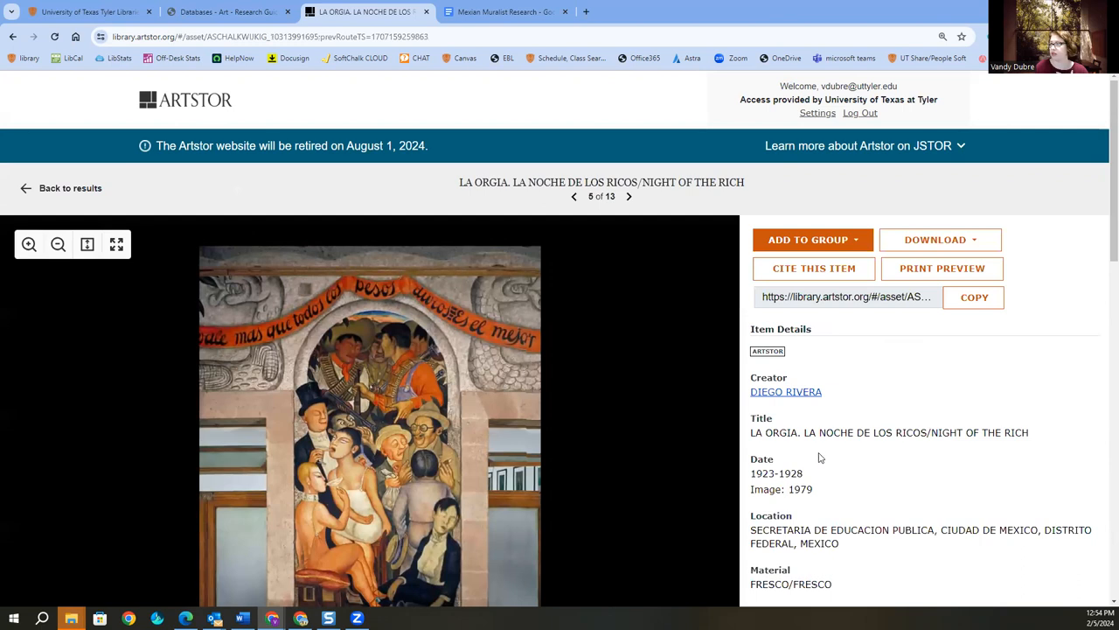
scroll(down, 3)
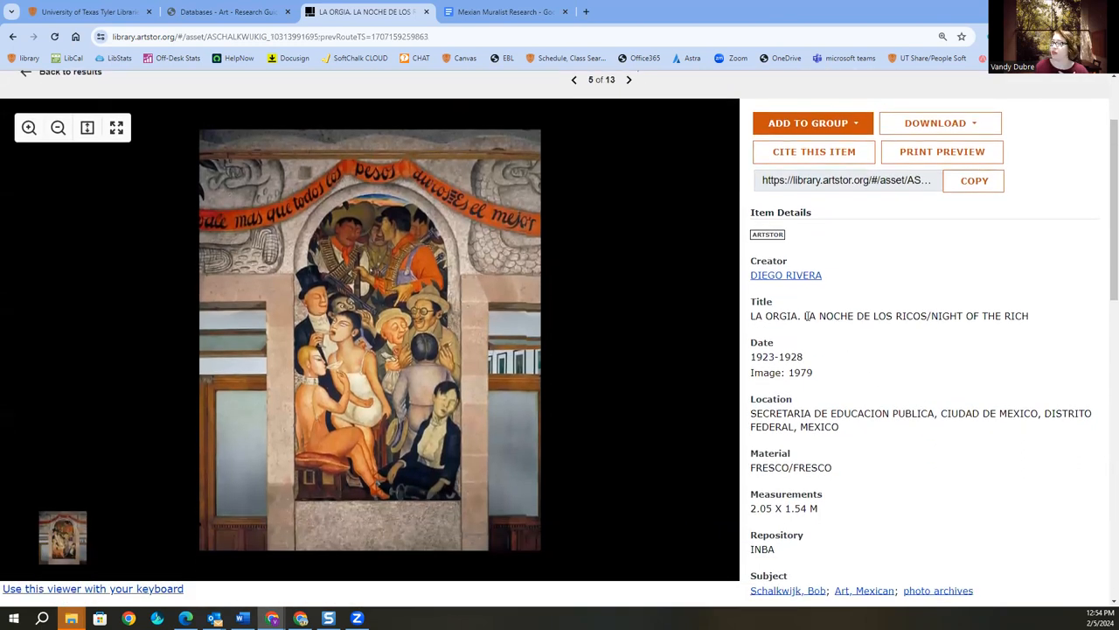
double_click(864, 314)
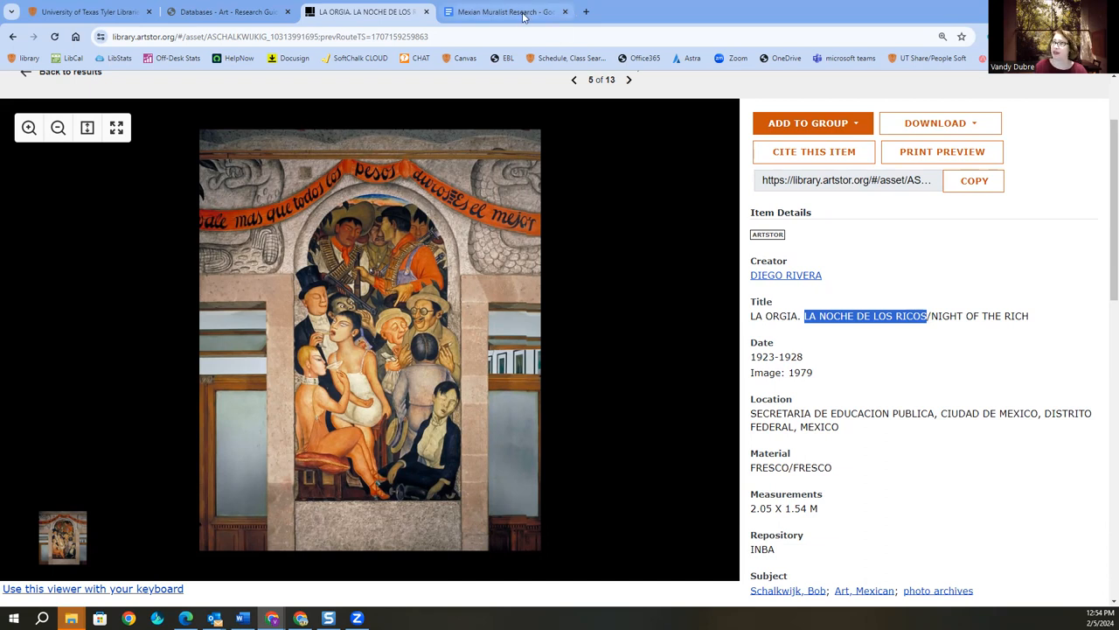
- Switch to the Mexican Muralist Research notes to add "LA NOCHE DE LOS RICOS" to the second search line
click(505, 10)
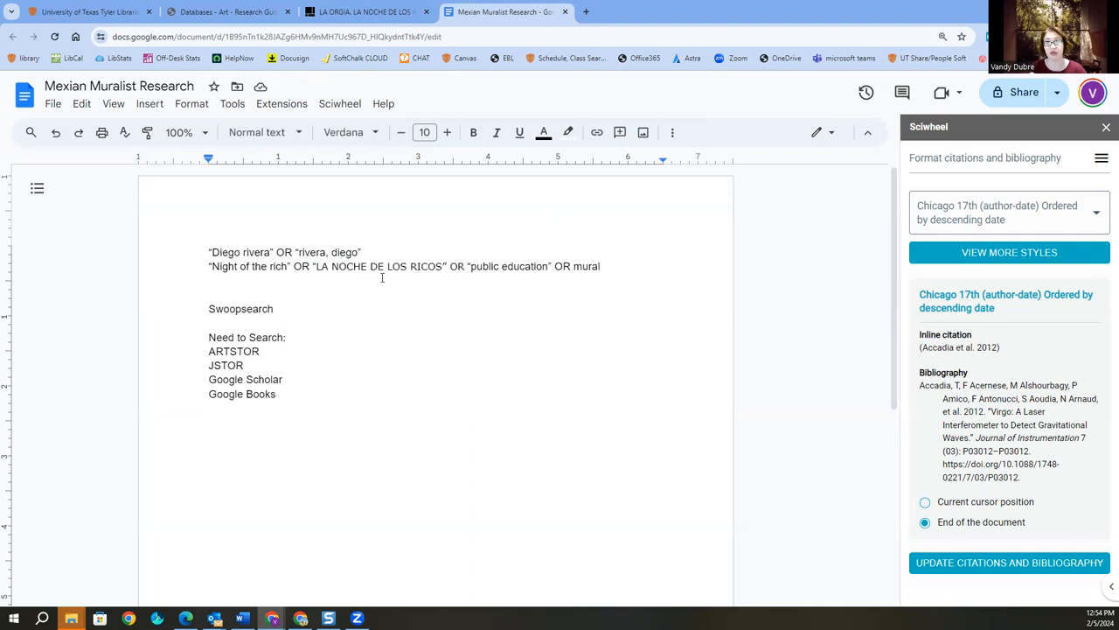
mouse_move(413, 278)
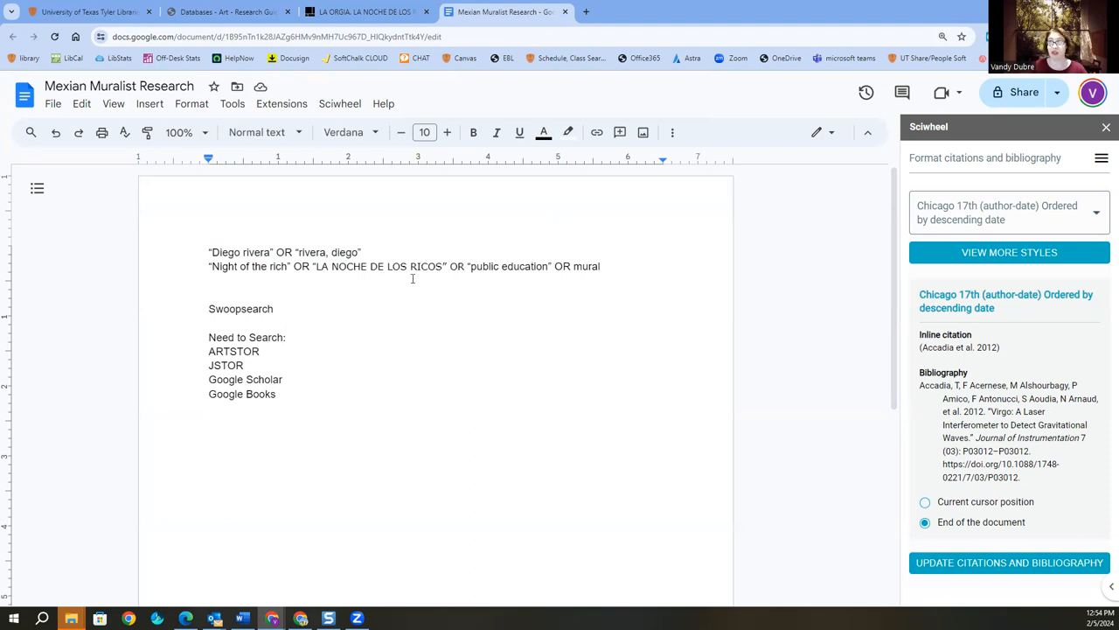
mouse_move(194, 179)
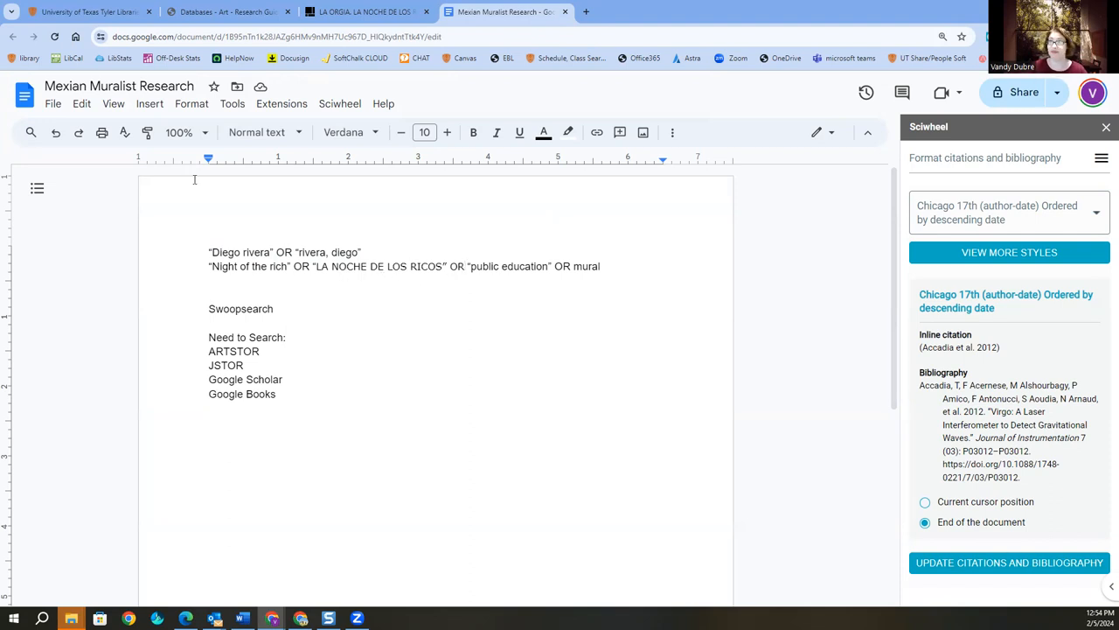
- Return to the Artstor fresco record and select its 1923-1928 date
click(363, 11)
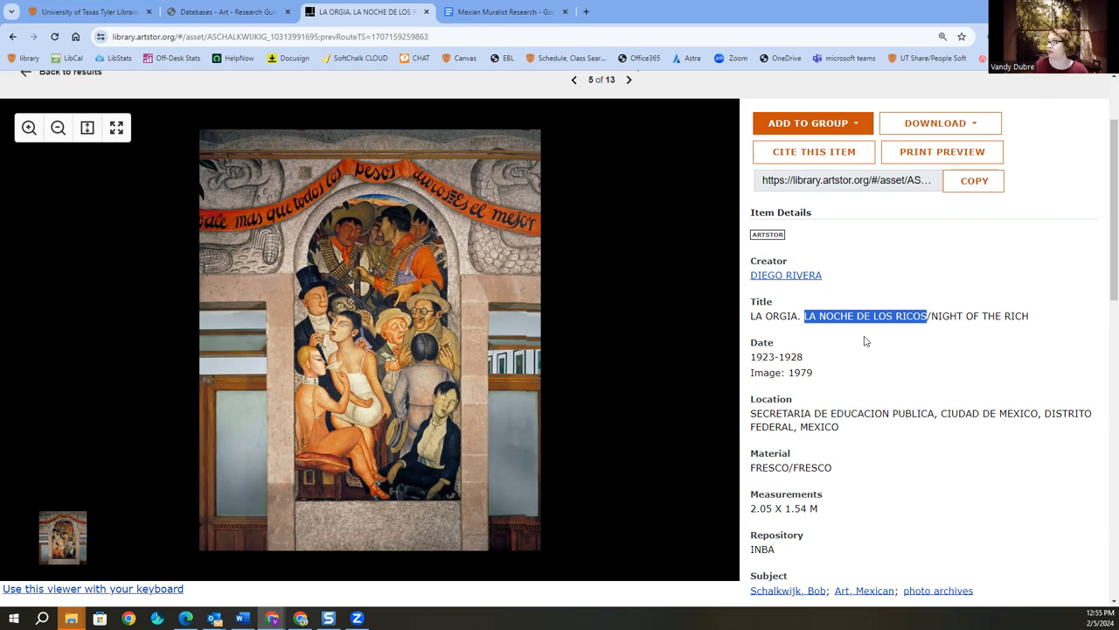
mouse_move(1003, 327)
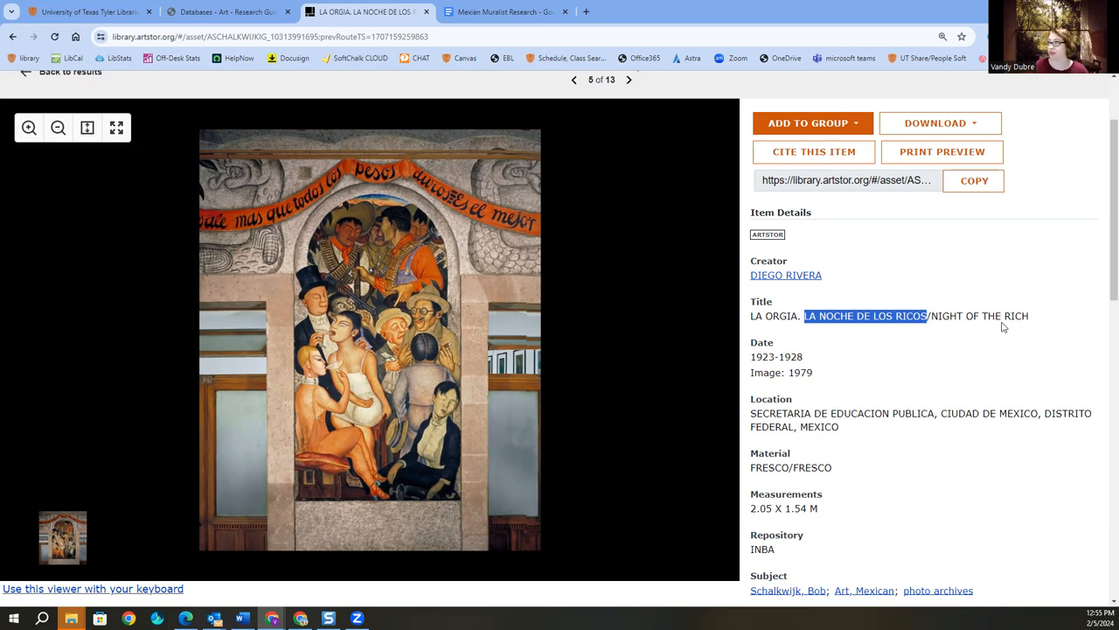
mouse_move(975, 318)
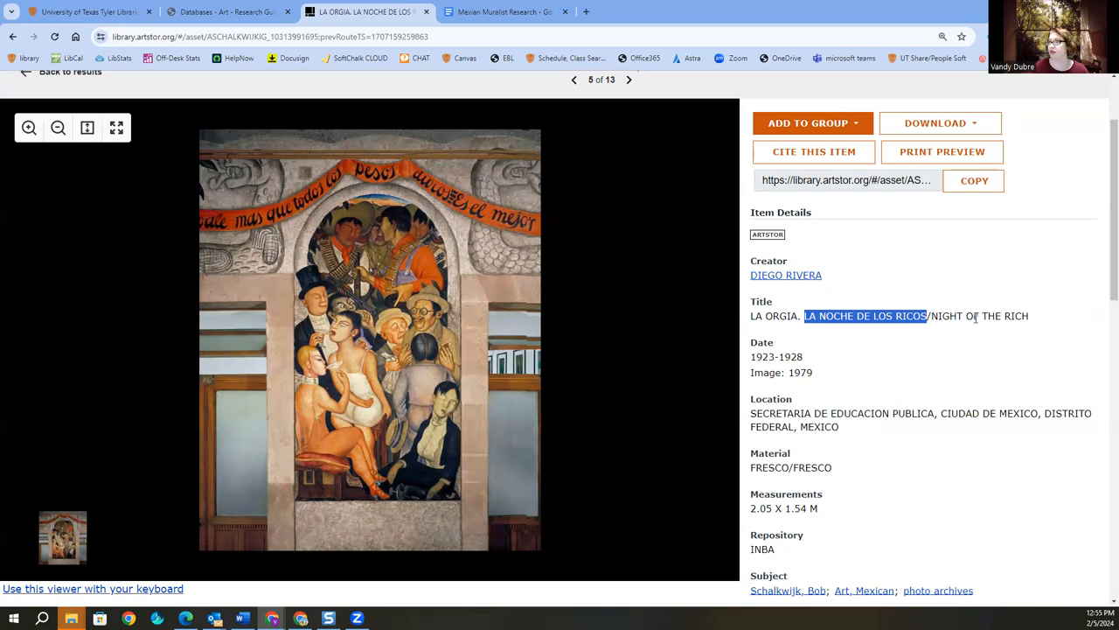
double_click(777, 356)
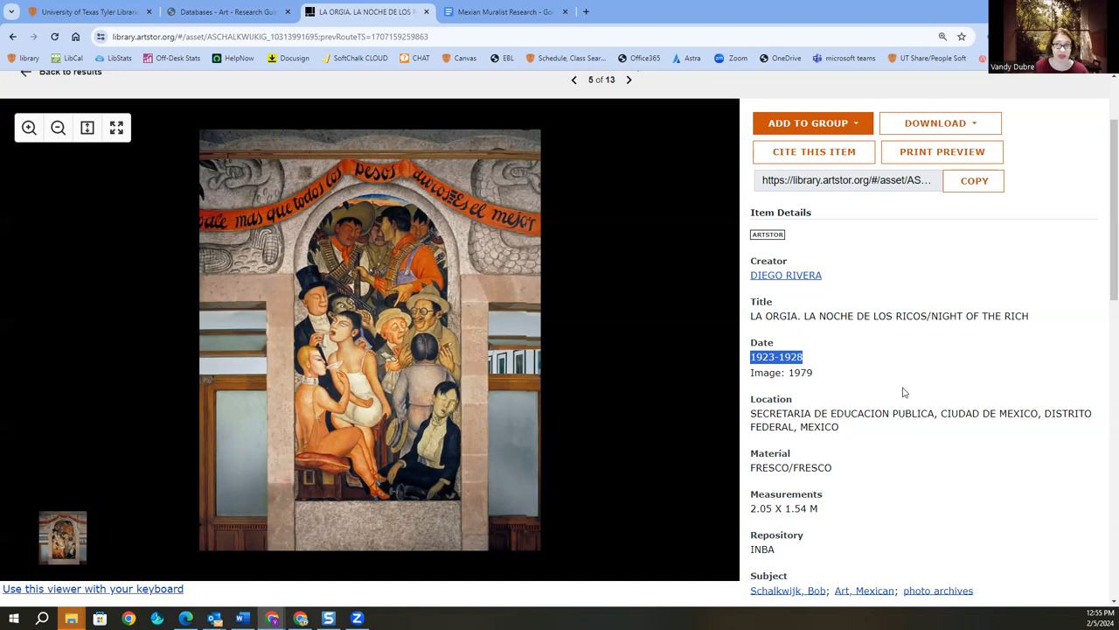
mouse_move(696, 196)
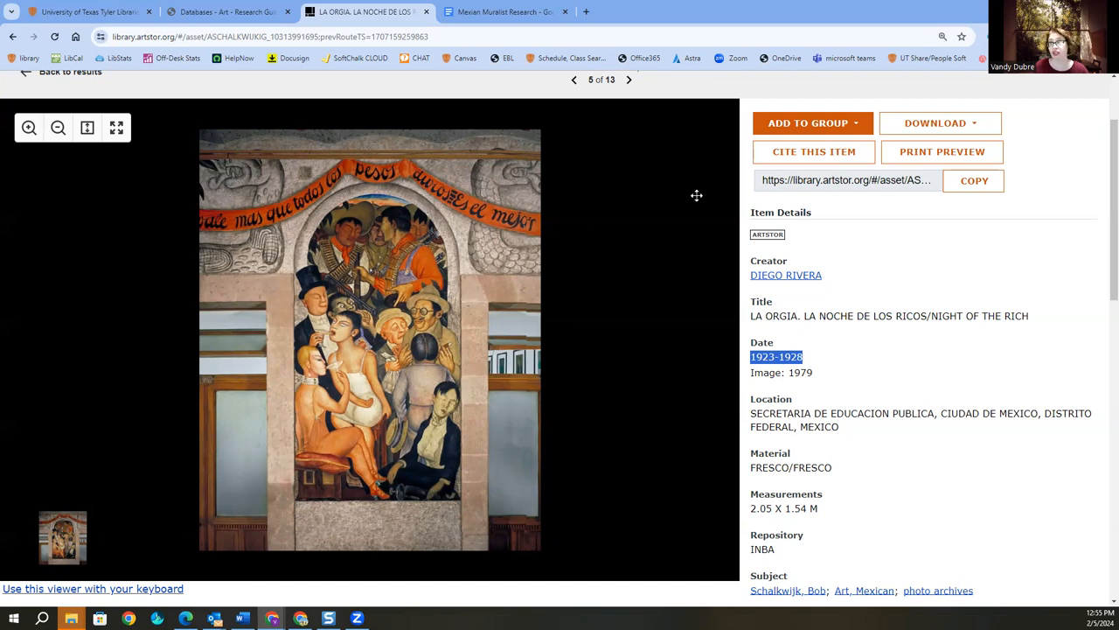
- Add the date 1923-1928 on its own line in the research notes, then return to Artstor
click(504, 11)
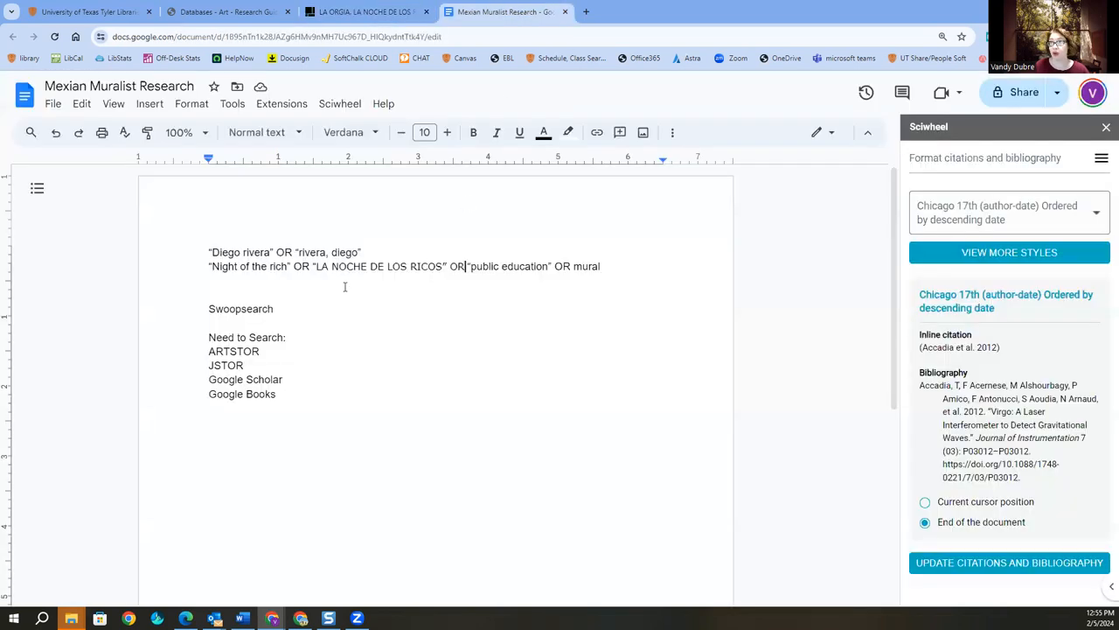
text(19)
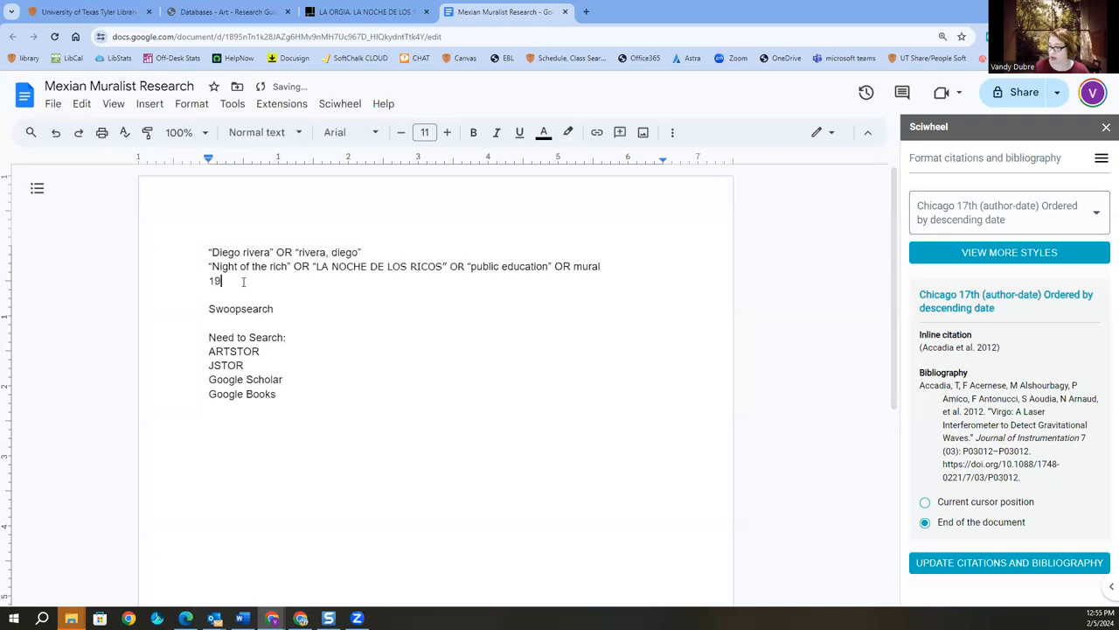
text(23-1928)
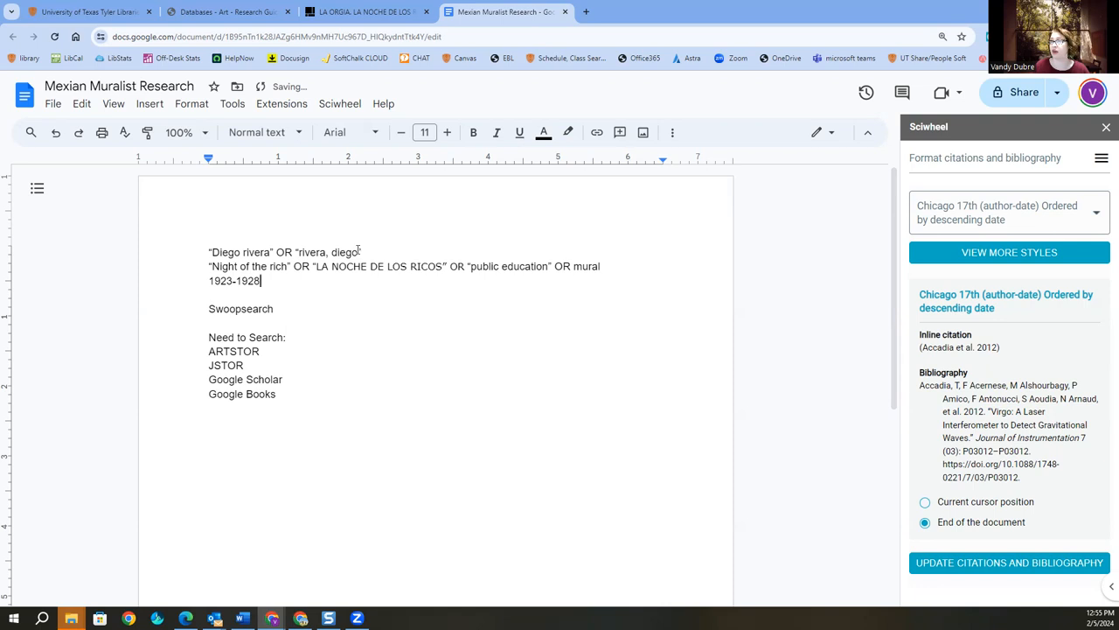
click(364, 10)
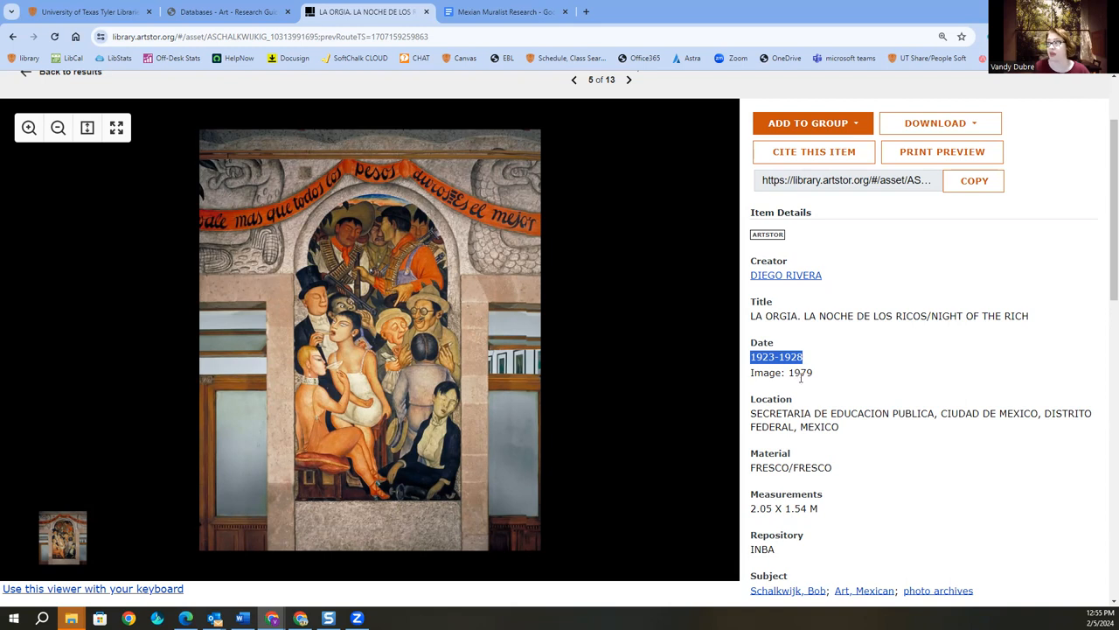
mouse_move(885, 368)
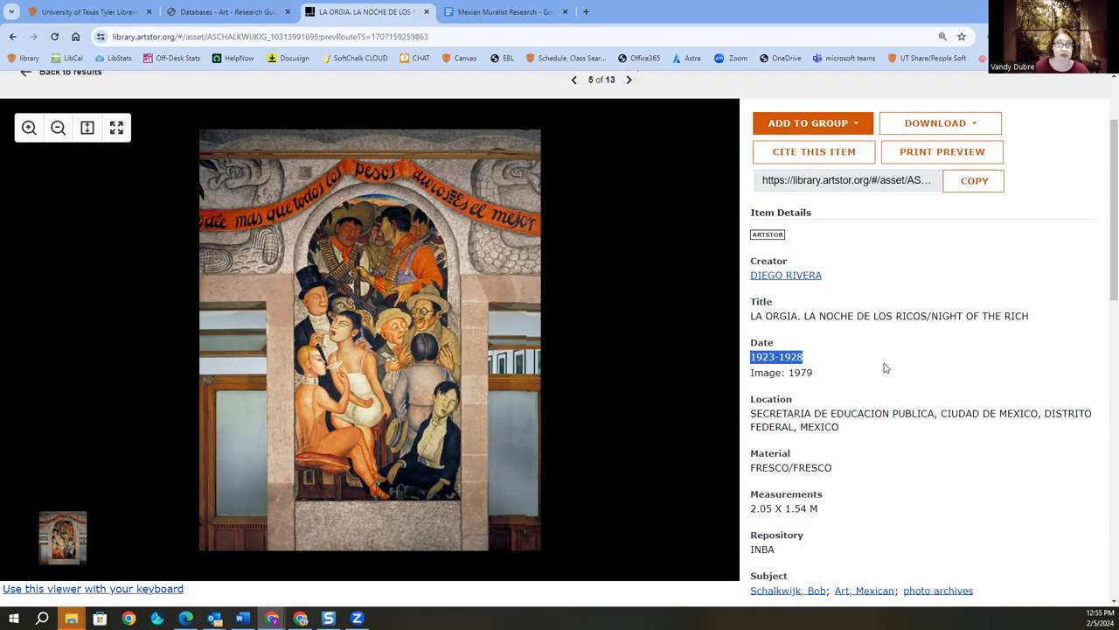
mouse_move(976, 430)
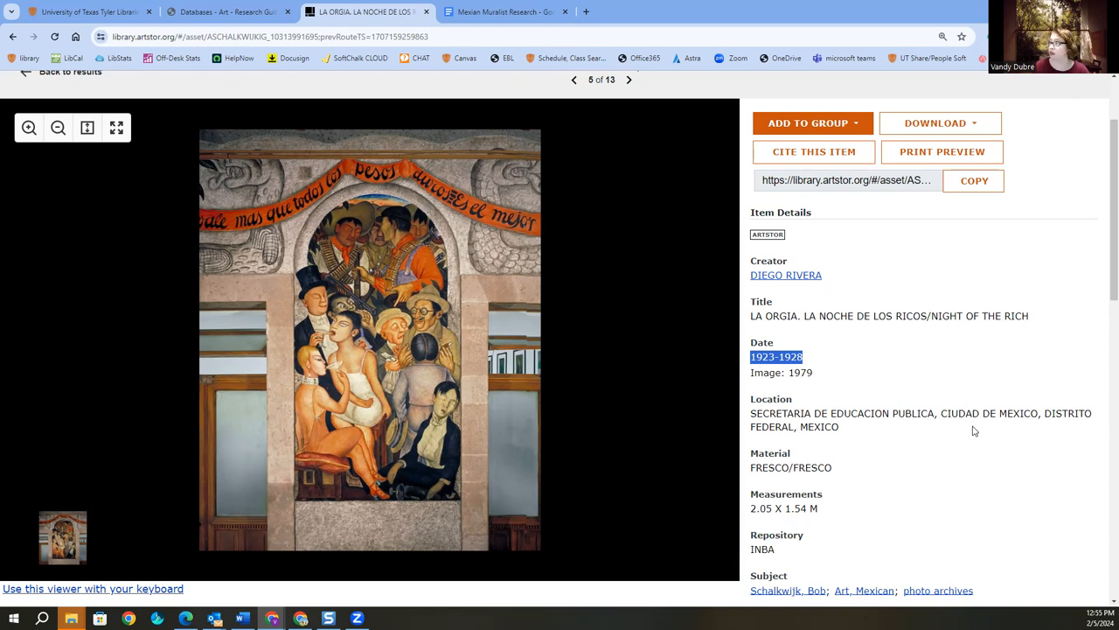
mouse_move(869, 433)
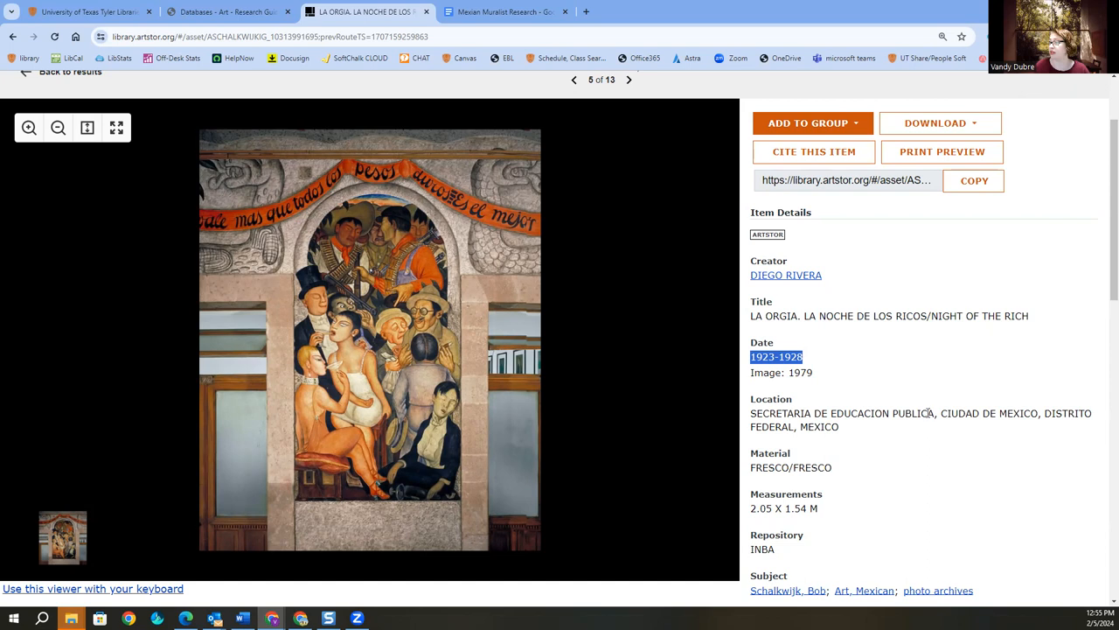
- Select the Secretaría de Educación Pública location in Item Details and open the Add to Group options
double_click(888, 412)
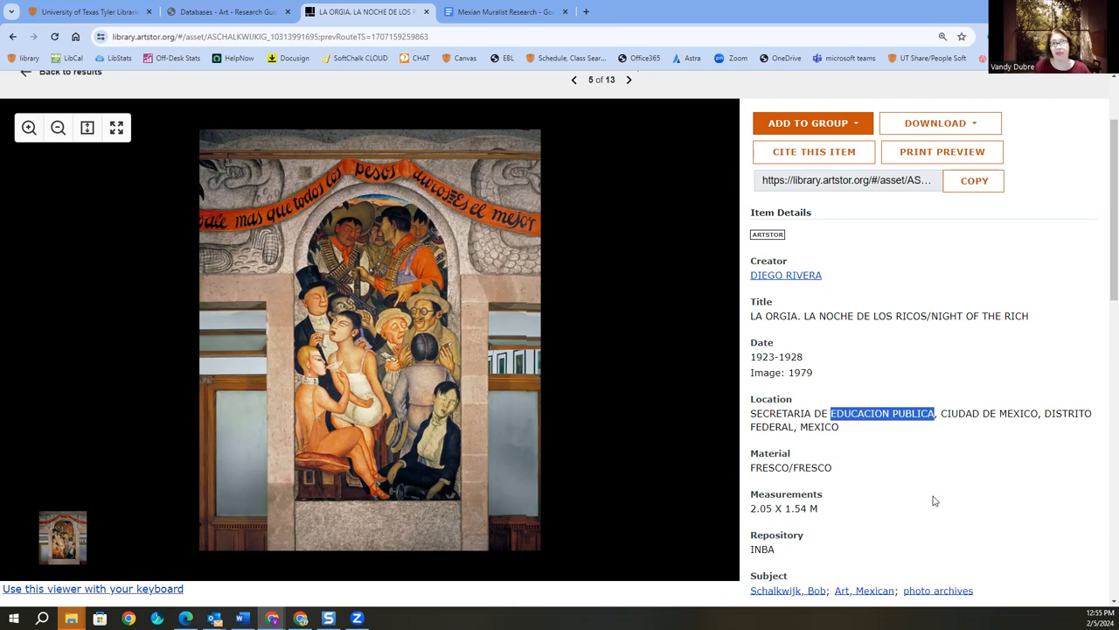
mouse_move(847, 505)
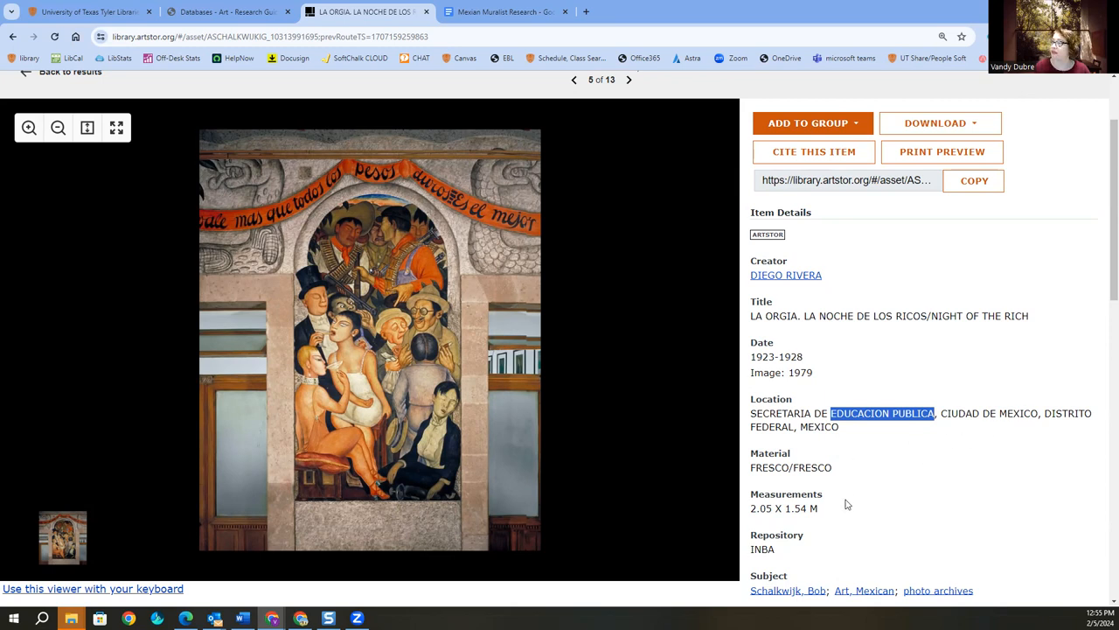
mouse_move(818, 519)
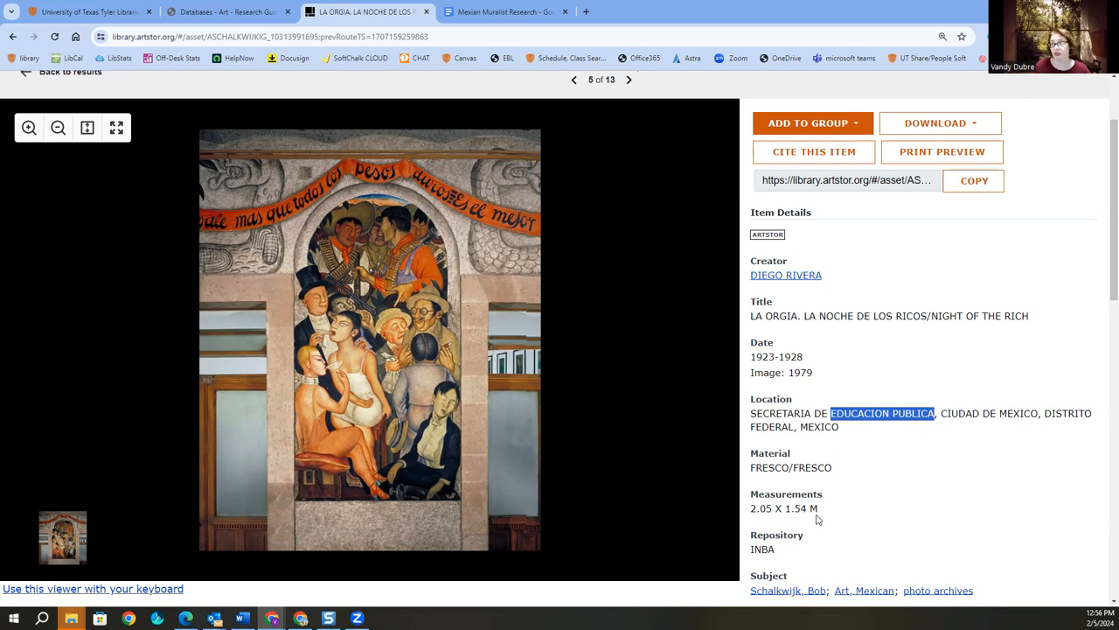
mouse_move(832, 475)
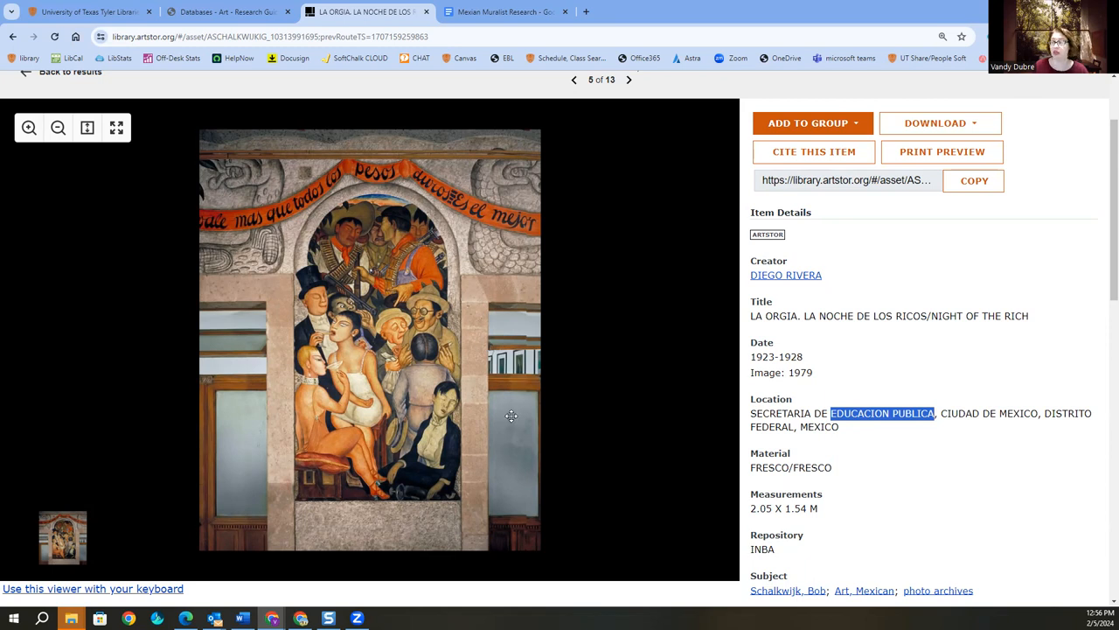
click(811, 122)
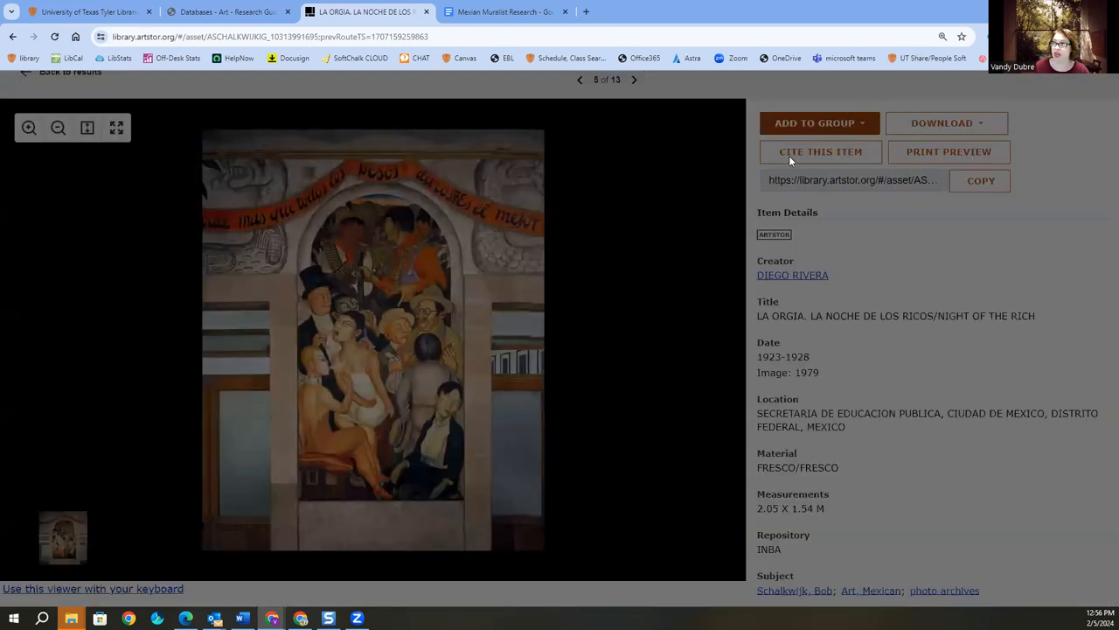
- Add the whole Night of the Rich mural to the mexica art group and zoom into the image
click(815, 123)
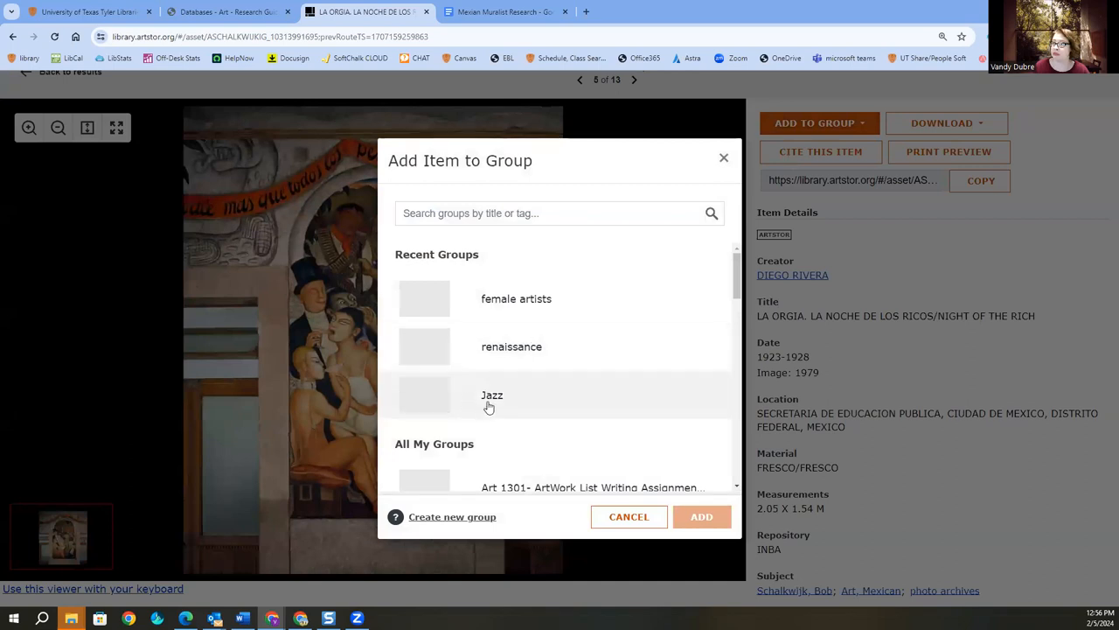
scroll(down, 3)
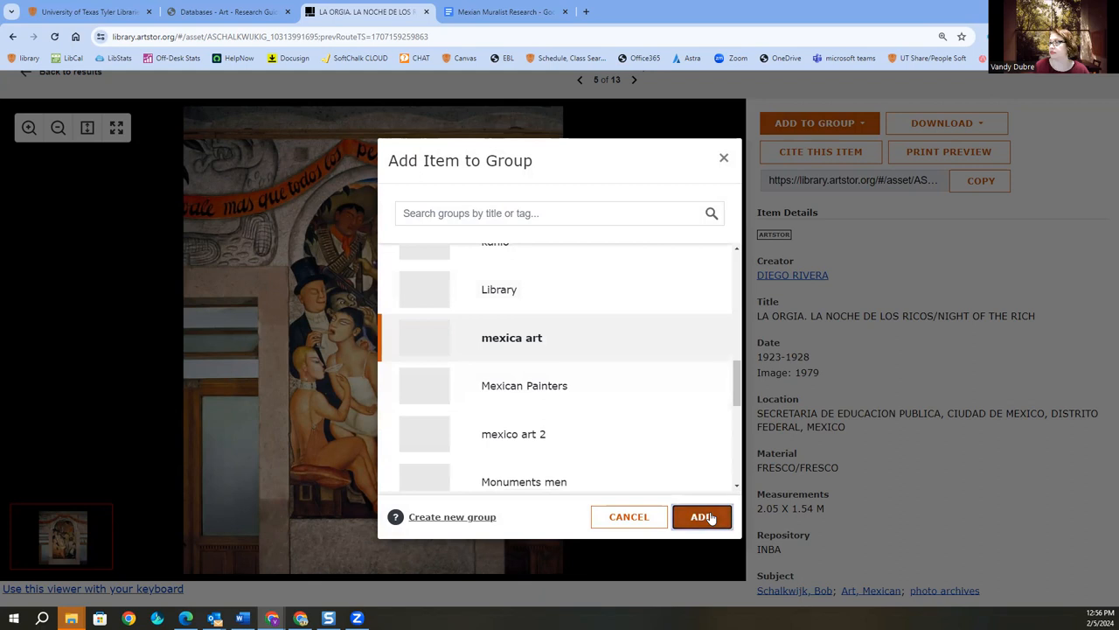
click(703, 518)
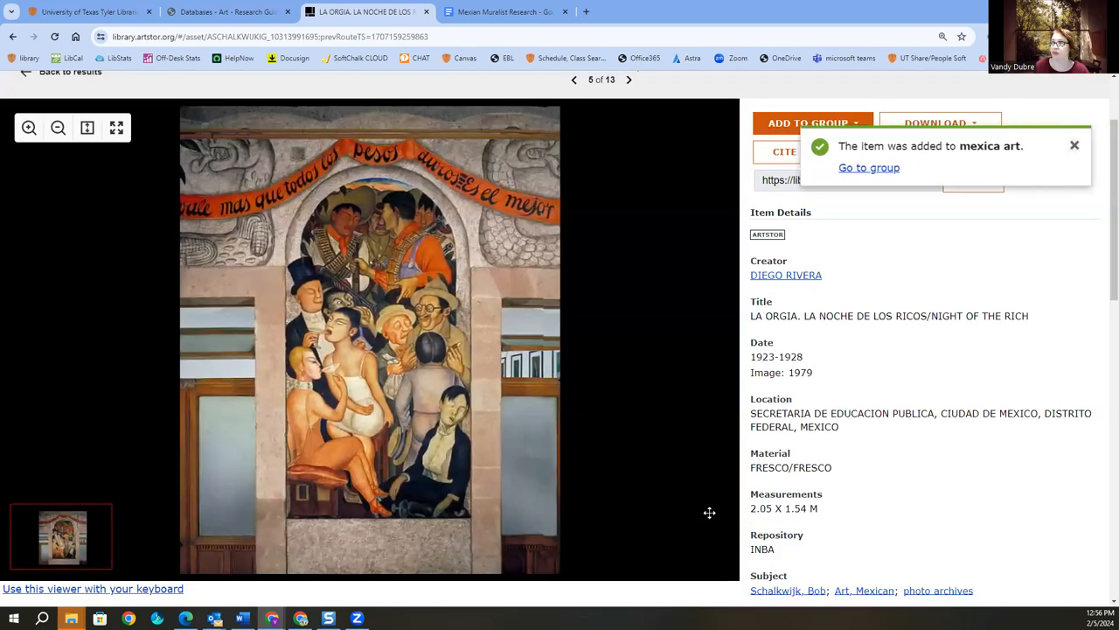
click(28, 128)
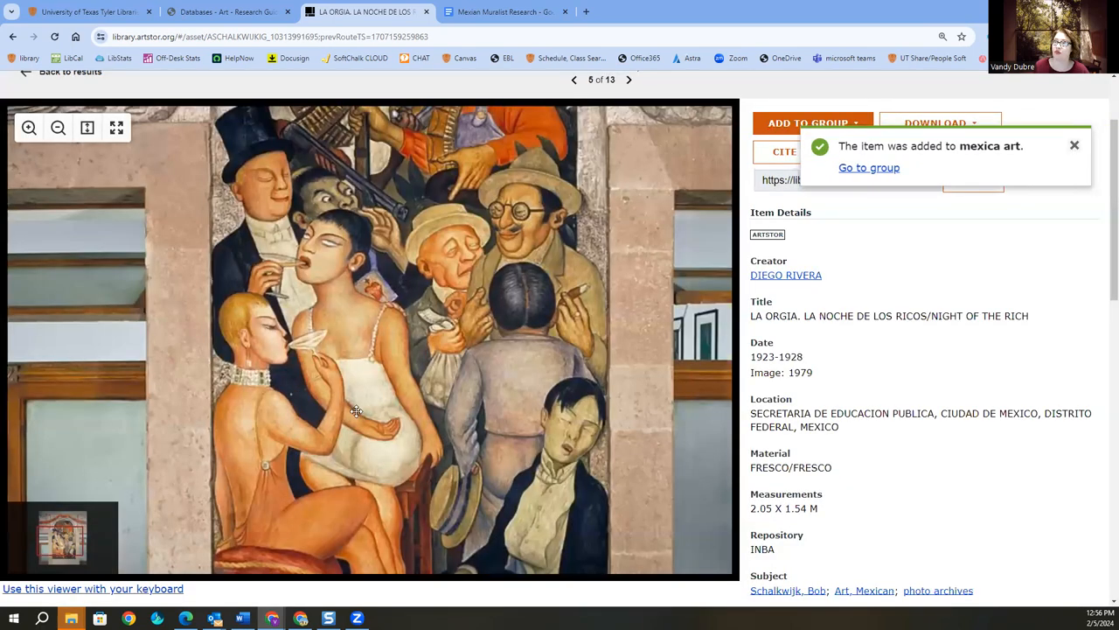
- Save a zoomed detail view of the champagne-drinking women to mexica art and return to the 13 results
click(28, 128)
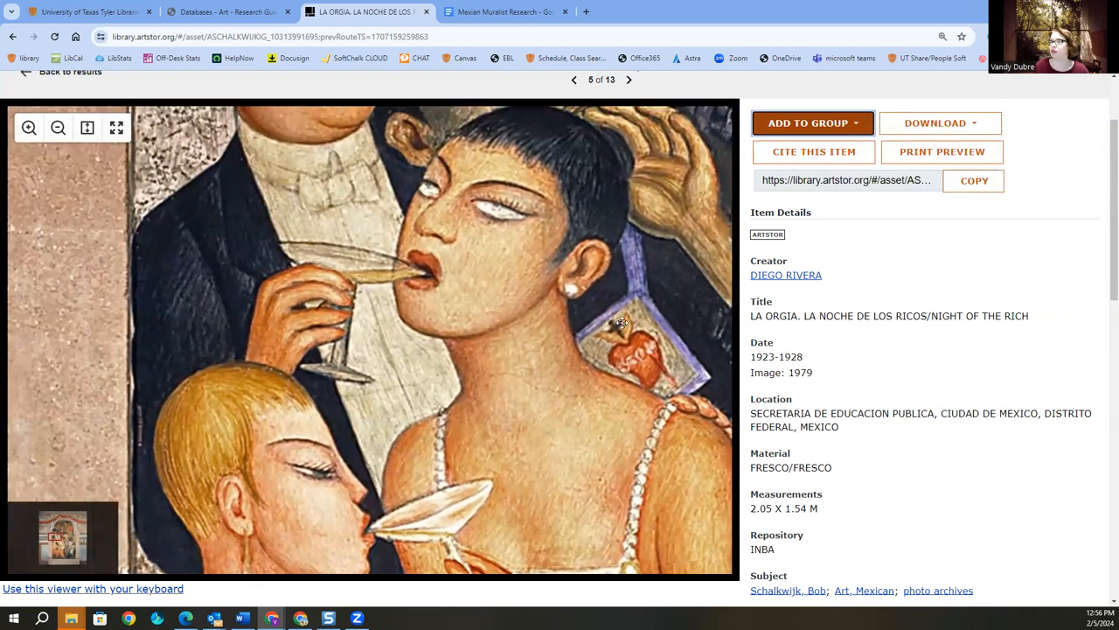
click(56, 128)
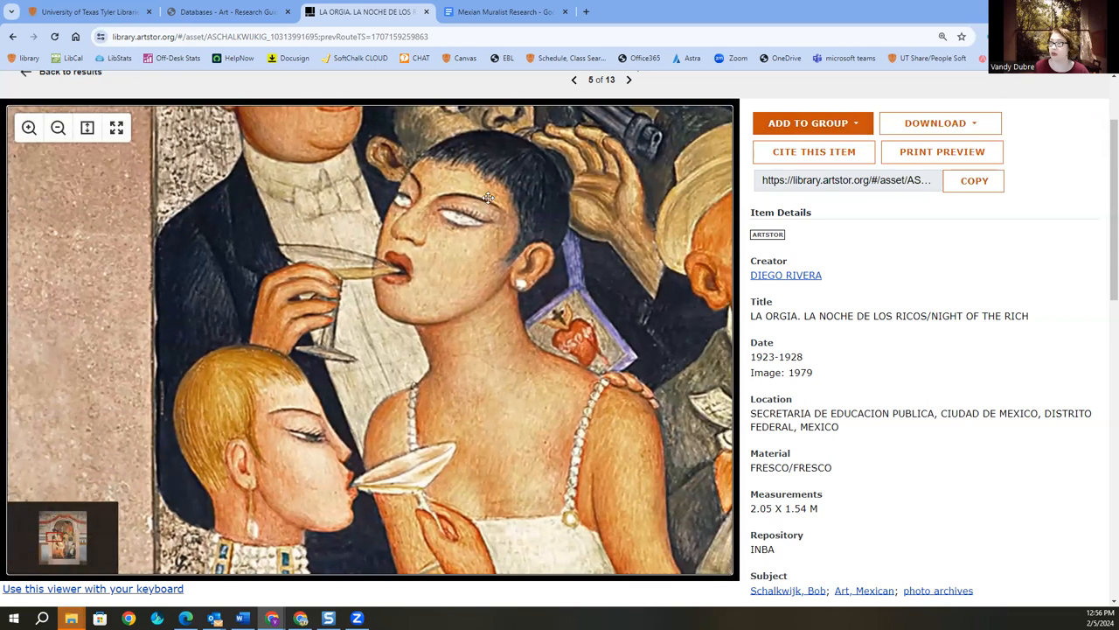
mouse_move(812, 123)
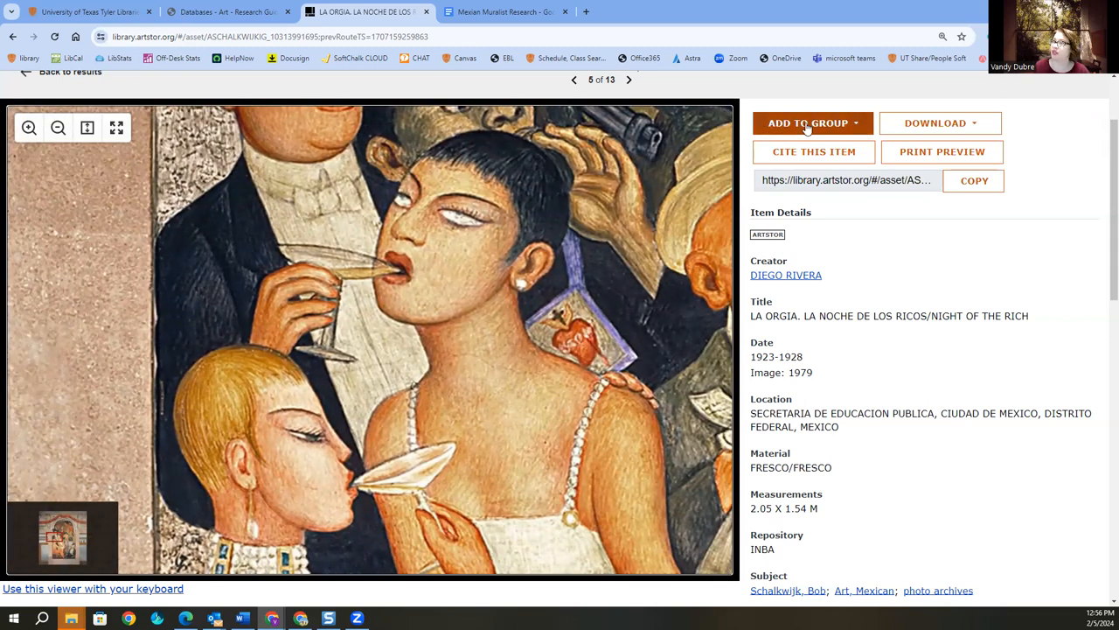
click(808, 123)
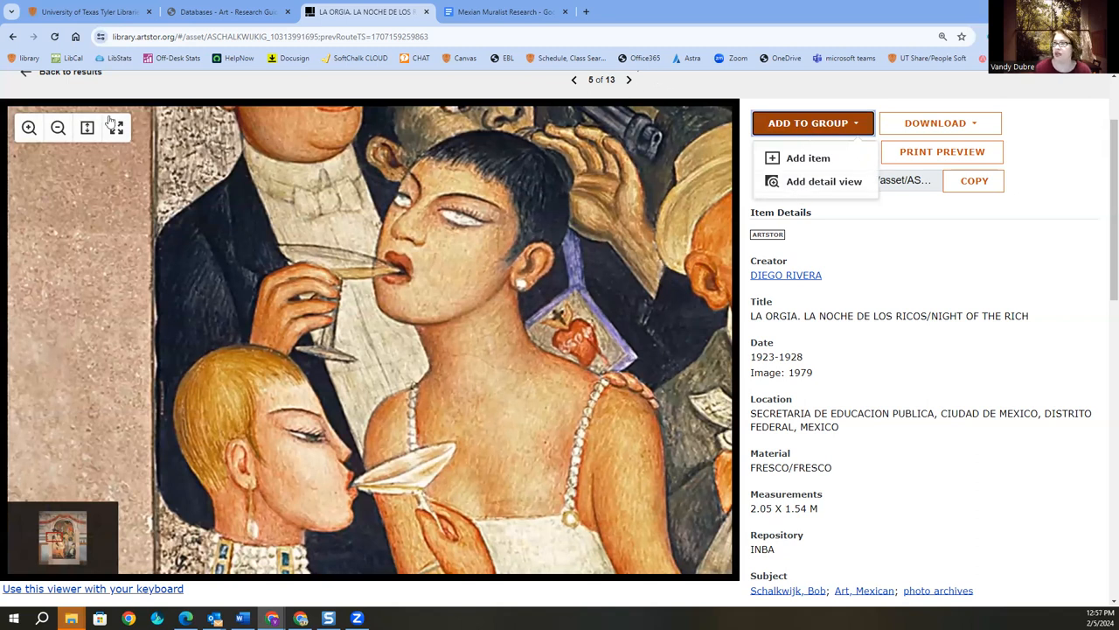
mouse_move(325, 124)
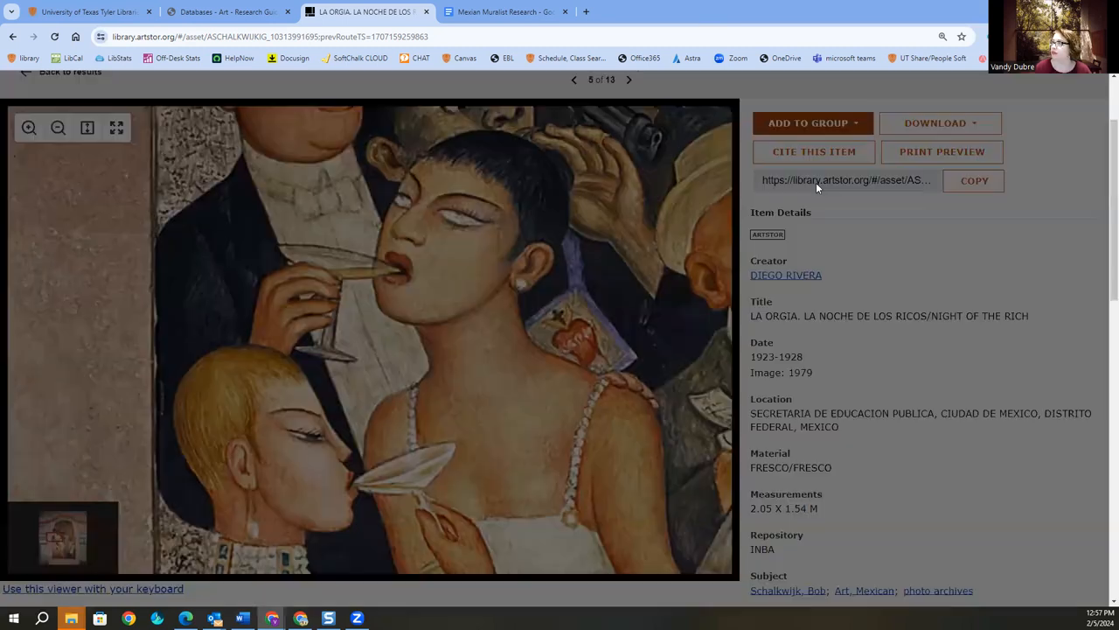
click(808, 122)
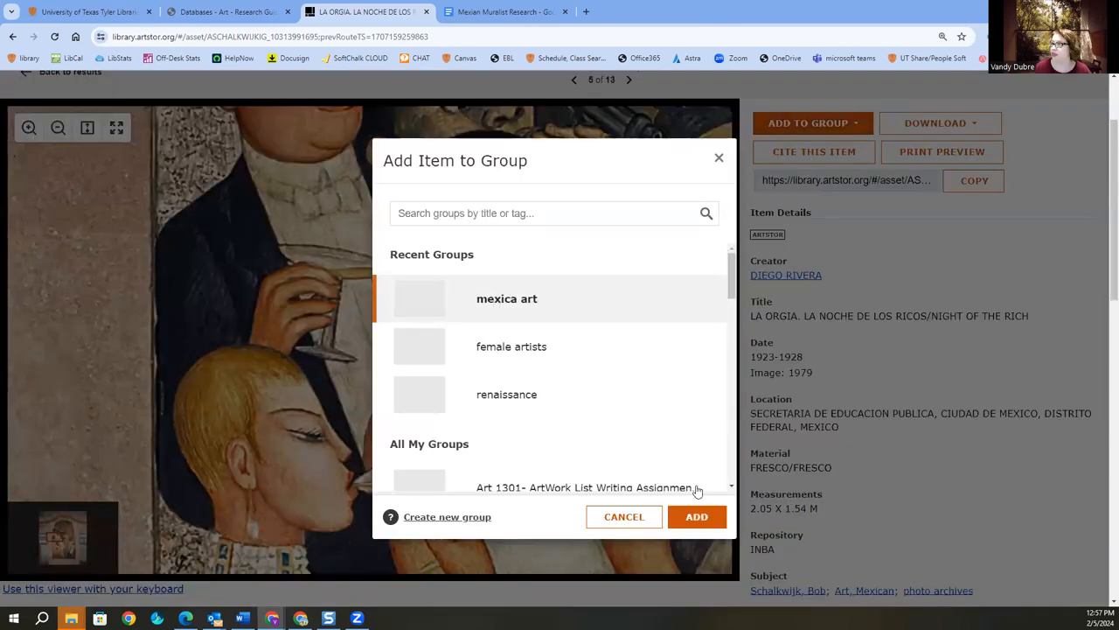
click(696, 515)
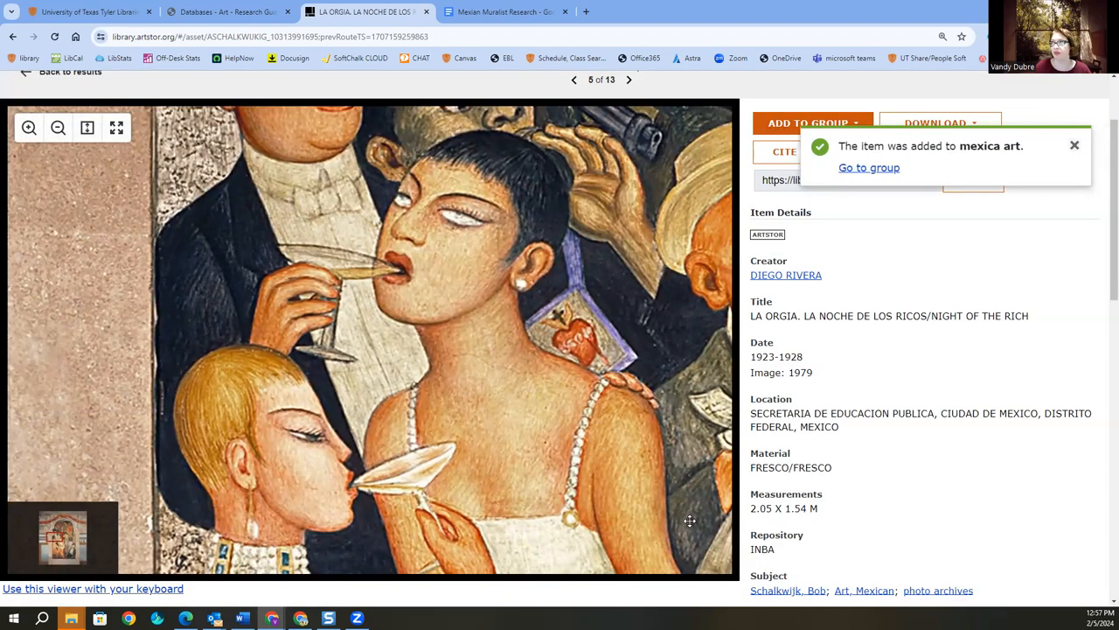
click(56, 127)
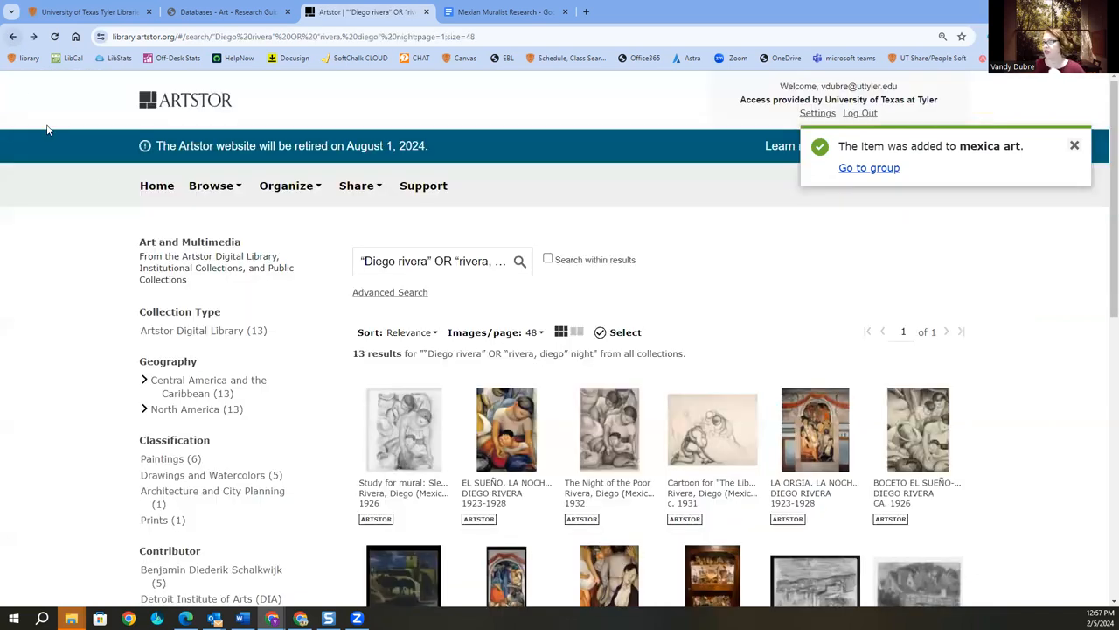
mouse_move(962, 425)
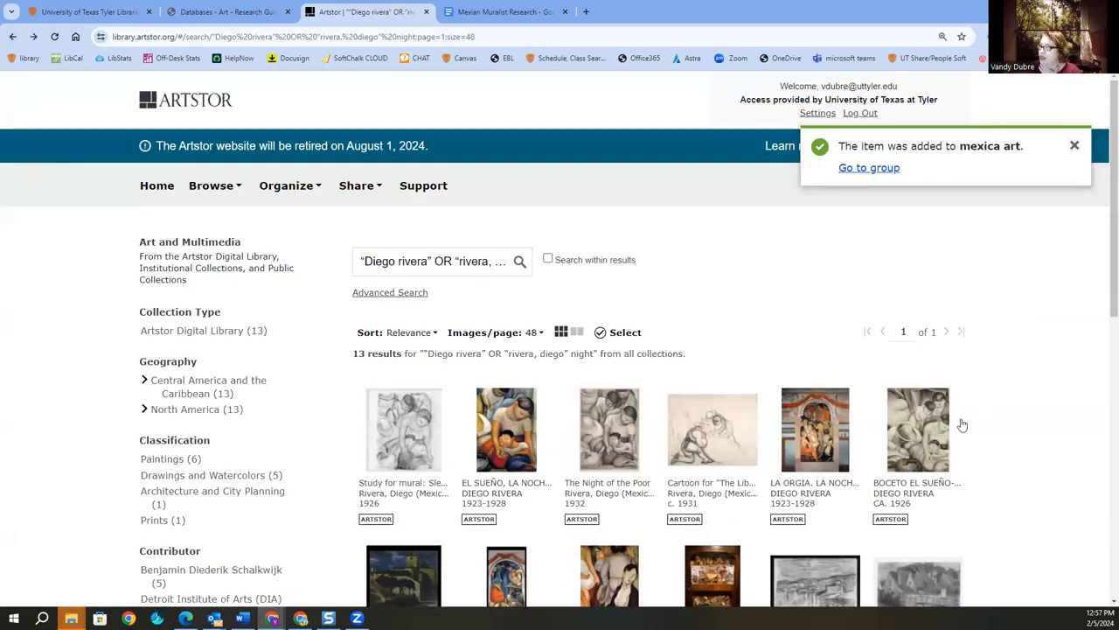
mouse_move(402, 428)
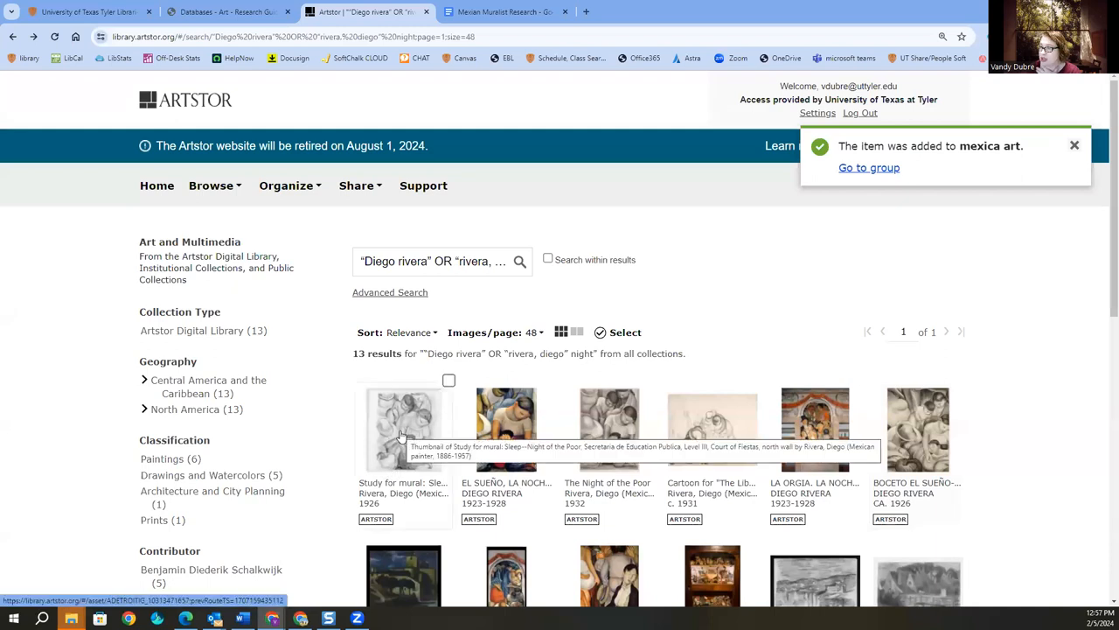
mouse_move(957, 480)
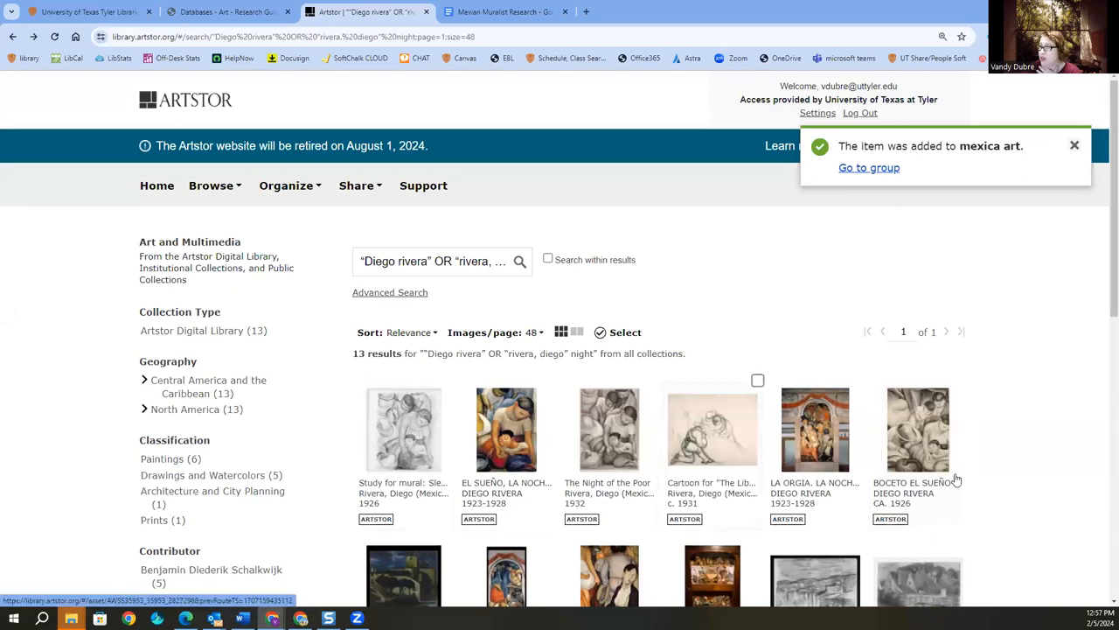
- View the Orgy – Night of the Rich (Detail) record, item 9 of 13, then return to the 13 Rivera results
scroll(down, 3)
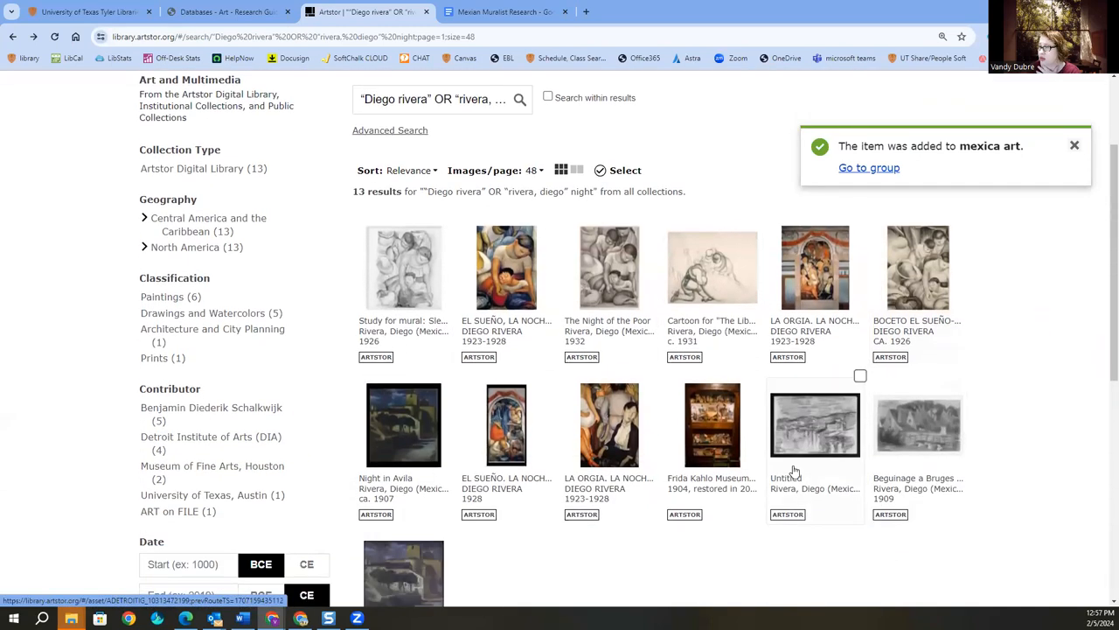
scroll(down, 3)
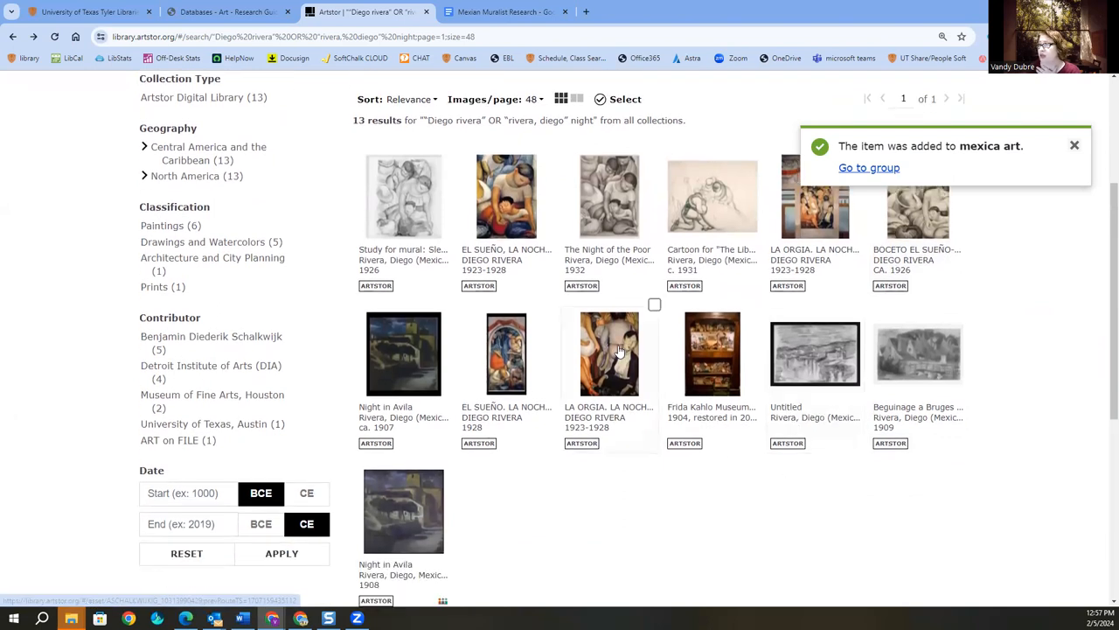
click(608, 353)
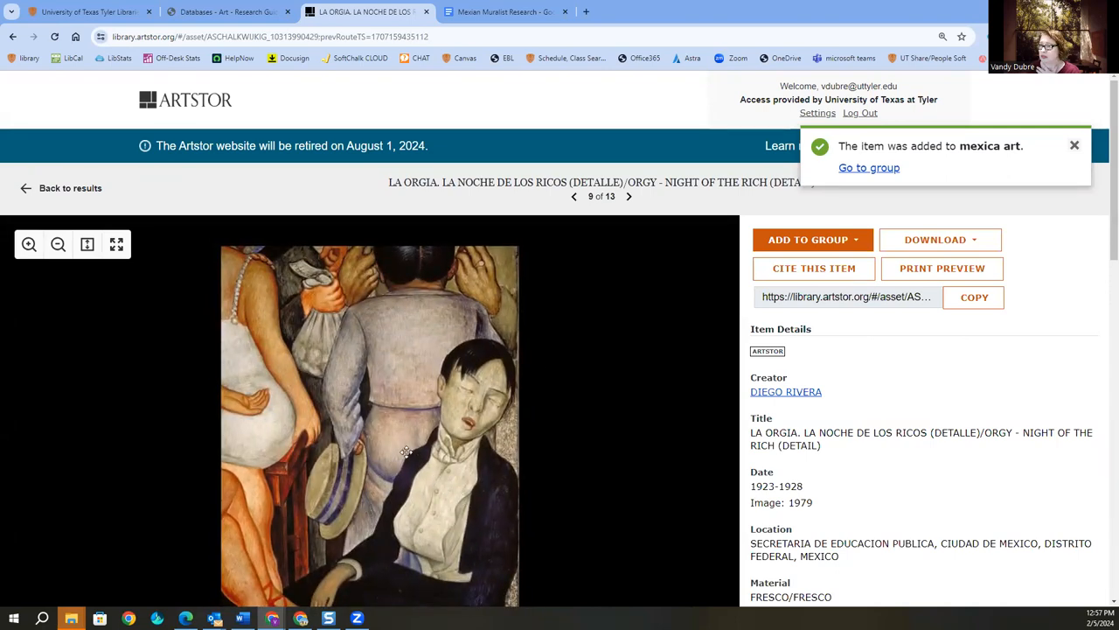
click(1074, 145)
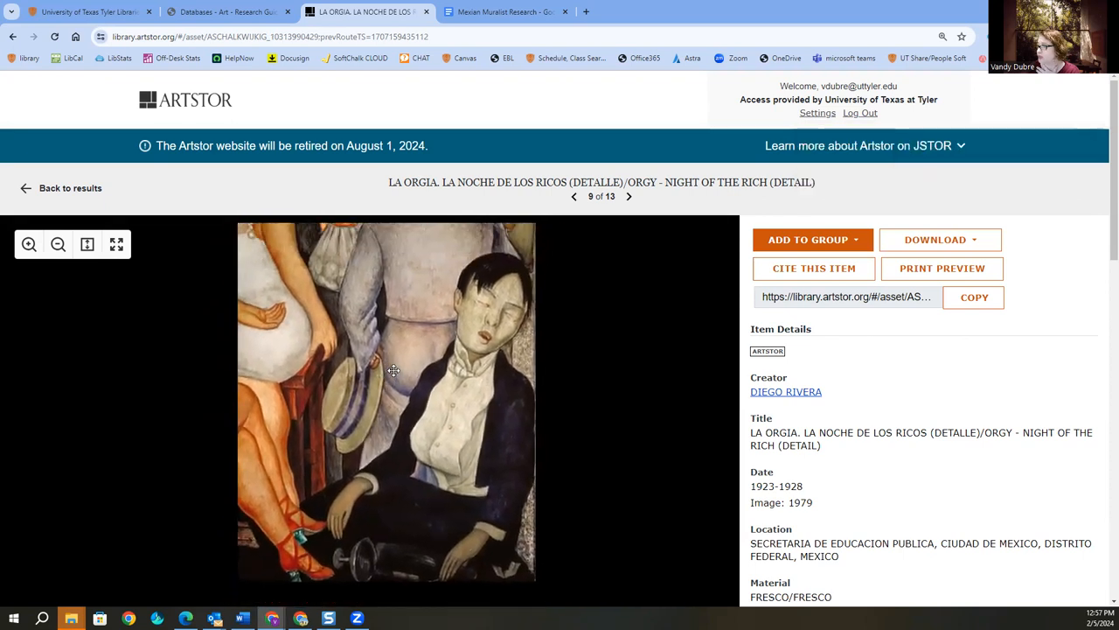
scroll(down, 3)
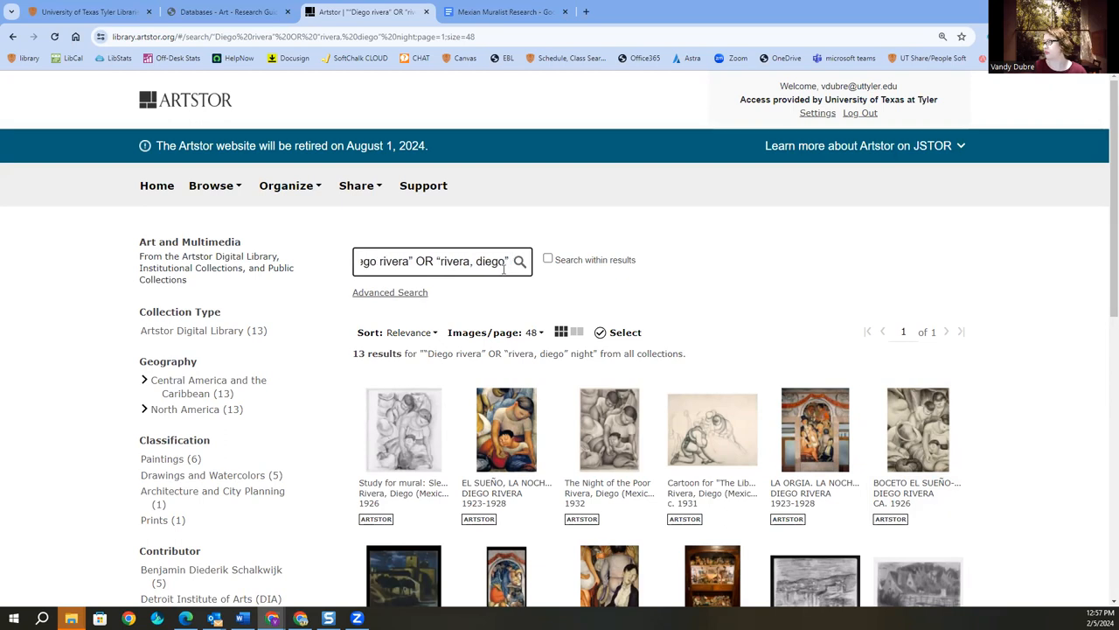
- Rerun the broader Diego Rivera search and limit the 763 results to Drawings and Watercolors
click(521, 261)
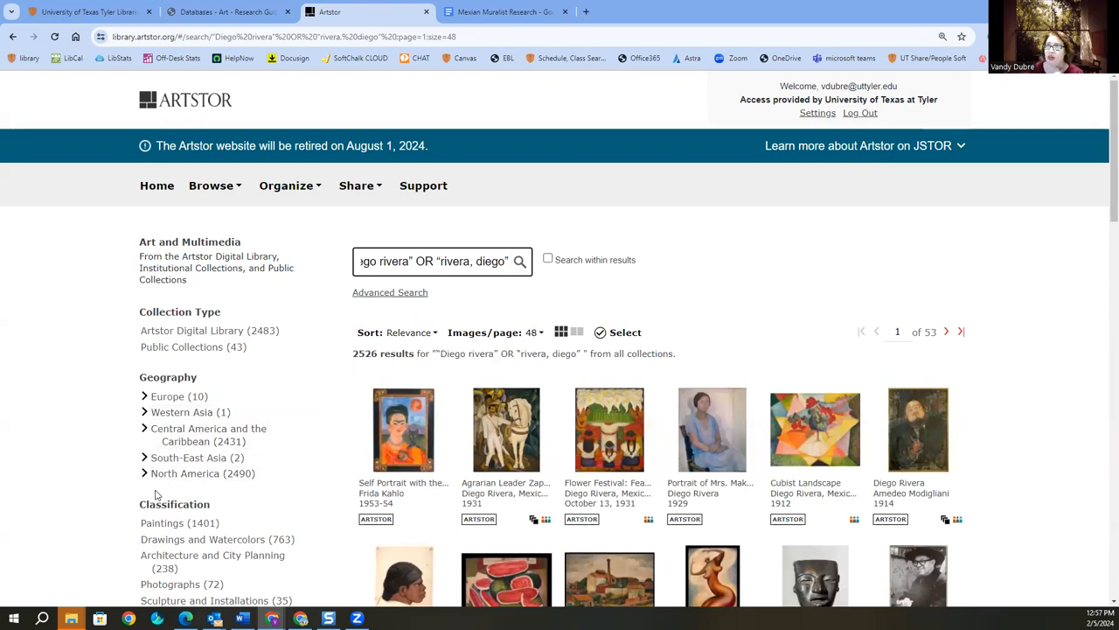
scroll(down, 3)
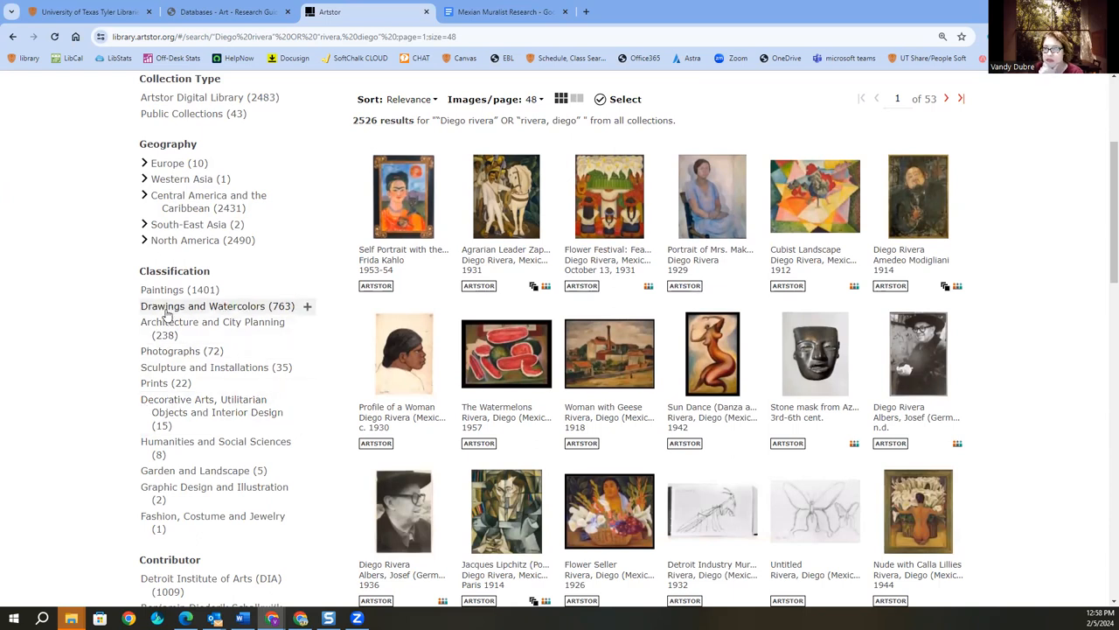
mouse_move(166, 306)
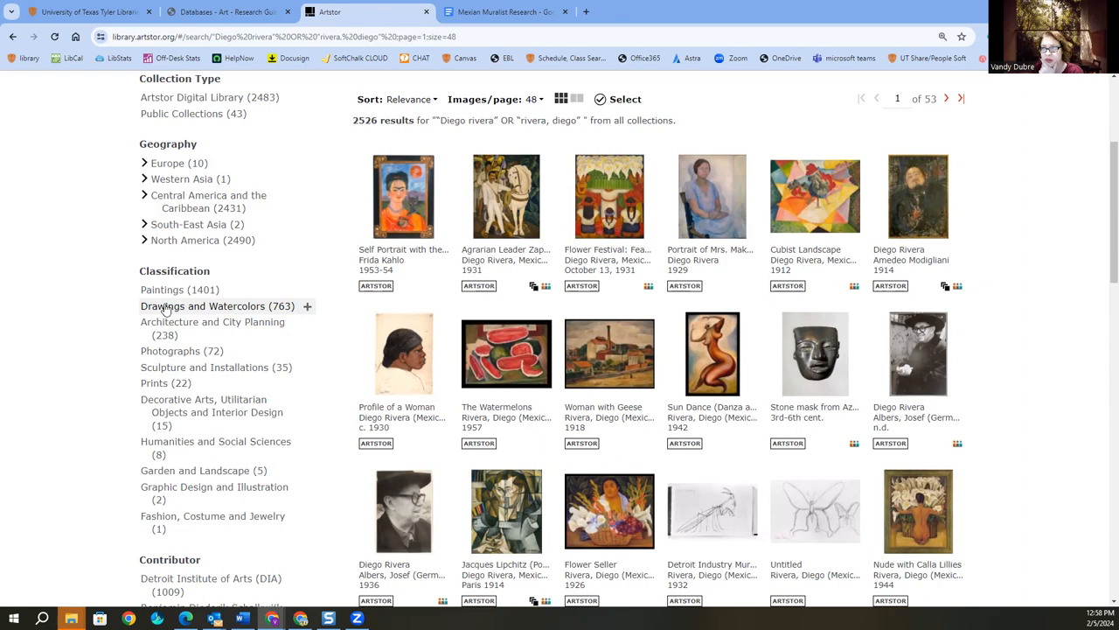
click(203, 306)
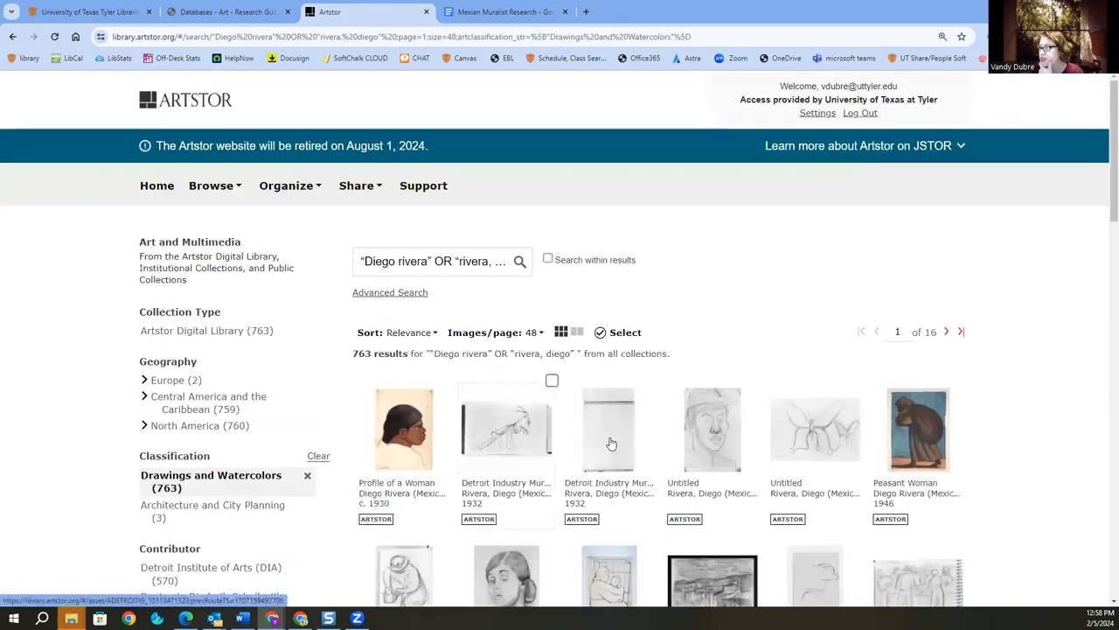
scroll(down, 3)
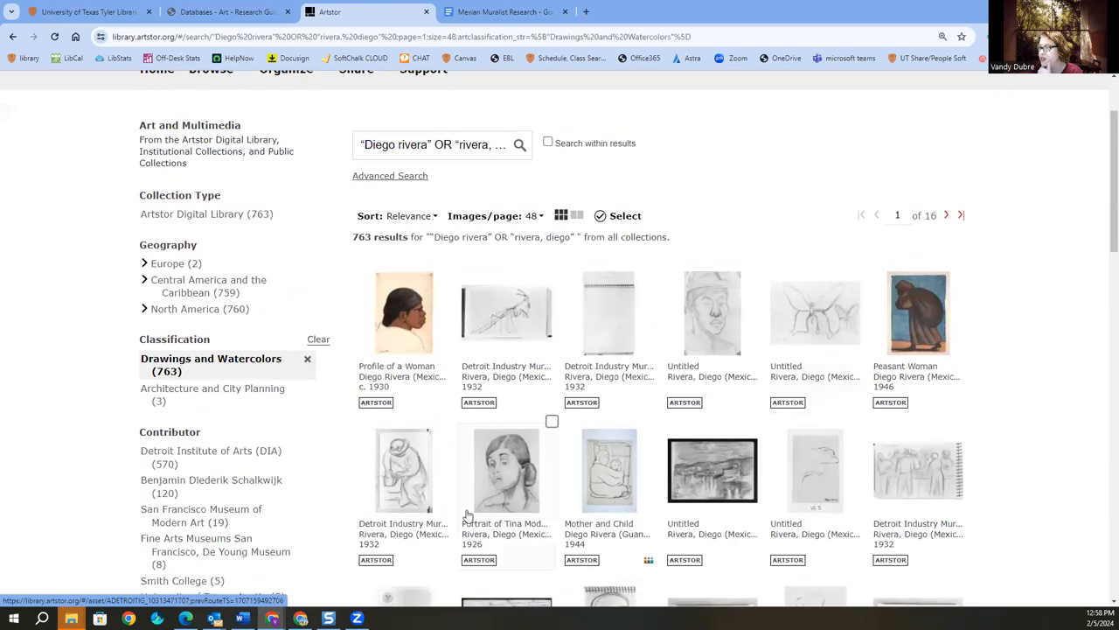
scroll(down, 3)
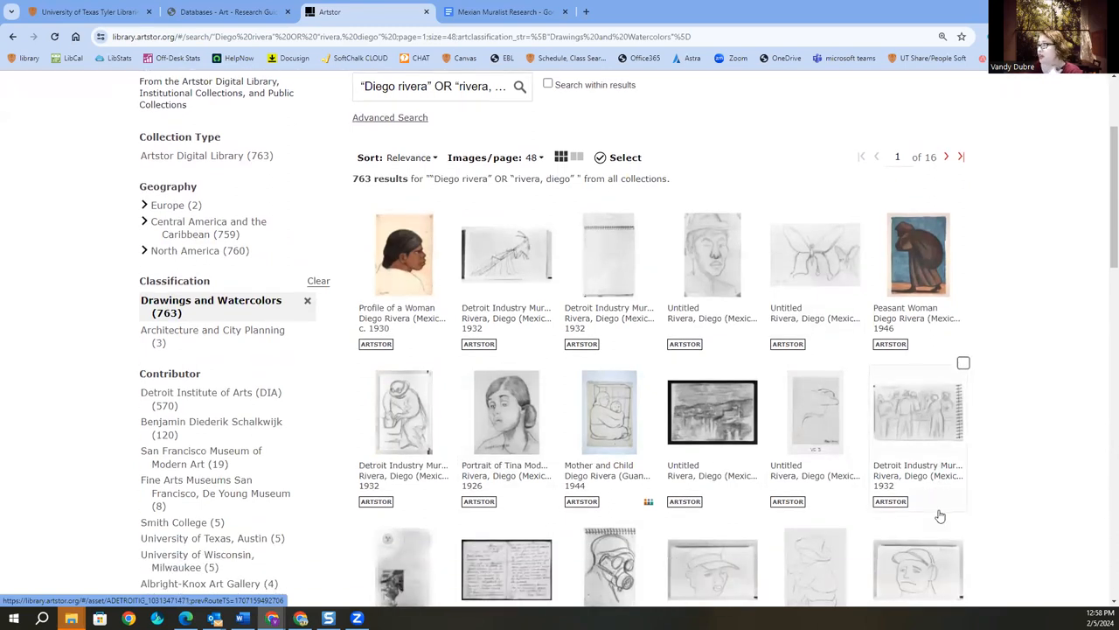
scroll(down, 3)
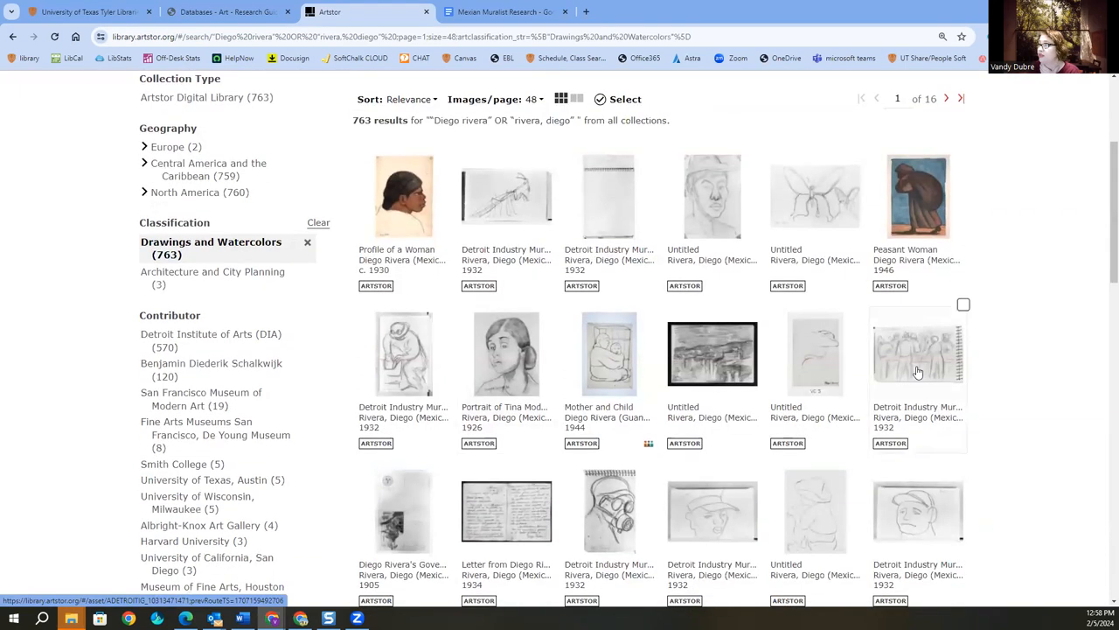
scroll(down, 3)
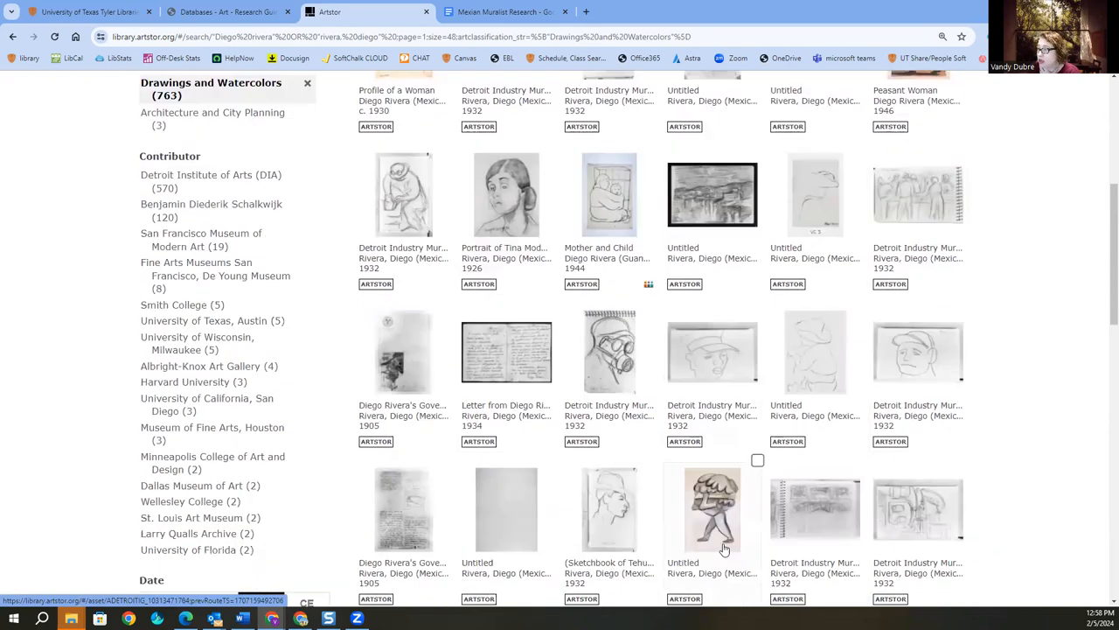
scroll(down, 3)
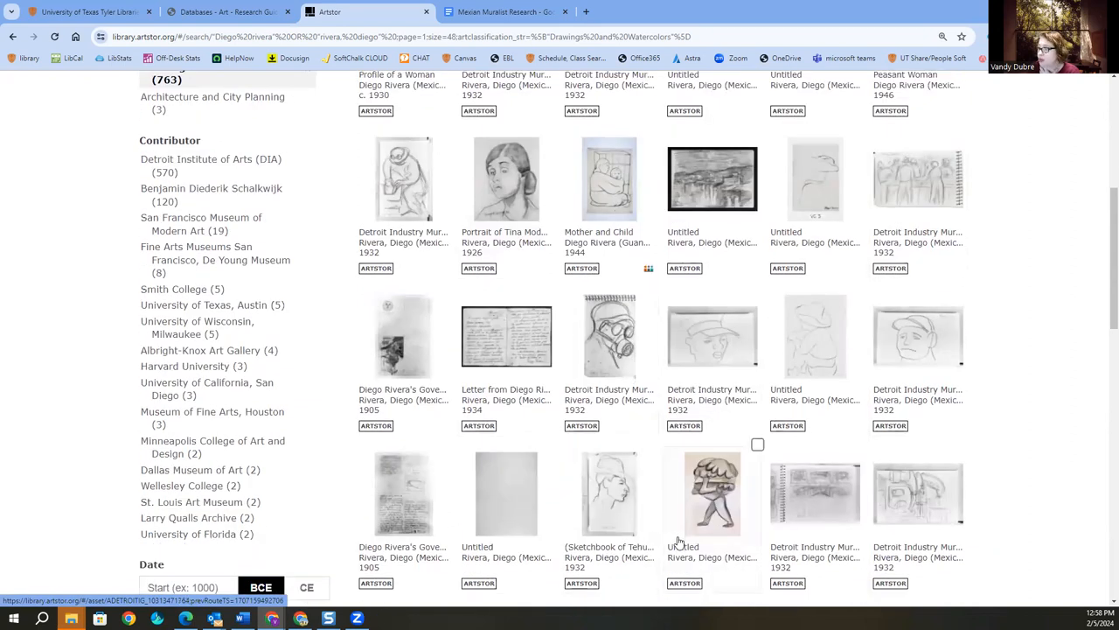
- Browse to the bottom of the results and move to page 2 of 16
scroll(down, 3)
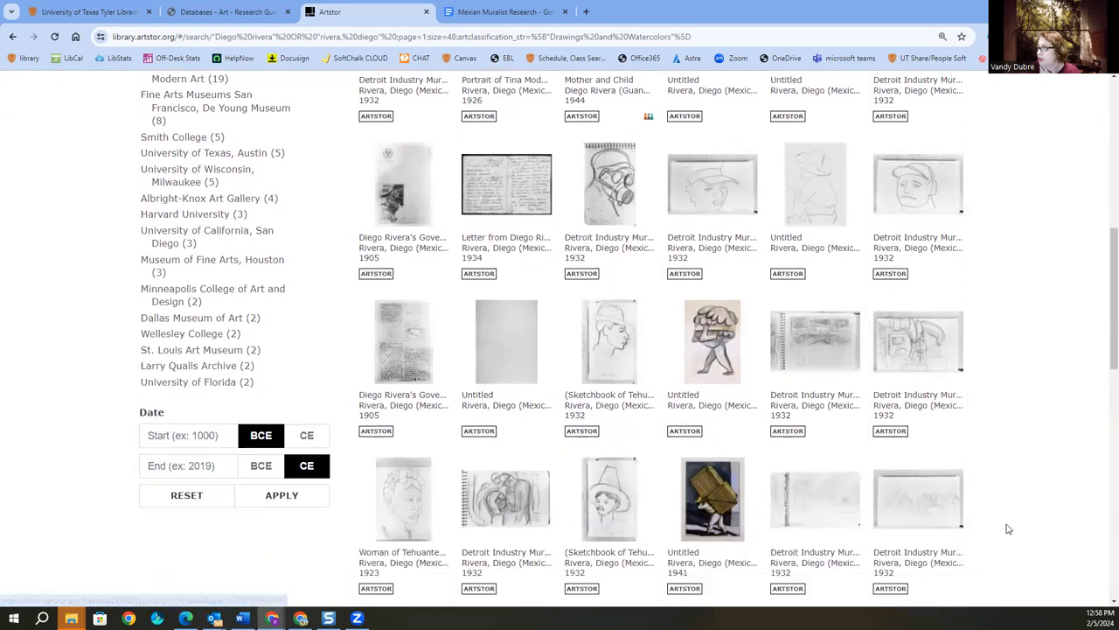
scroll(down, 3)
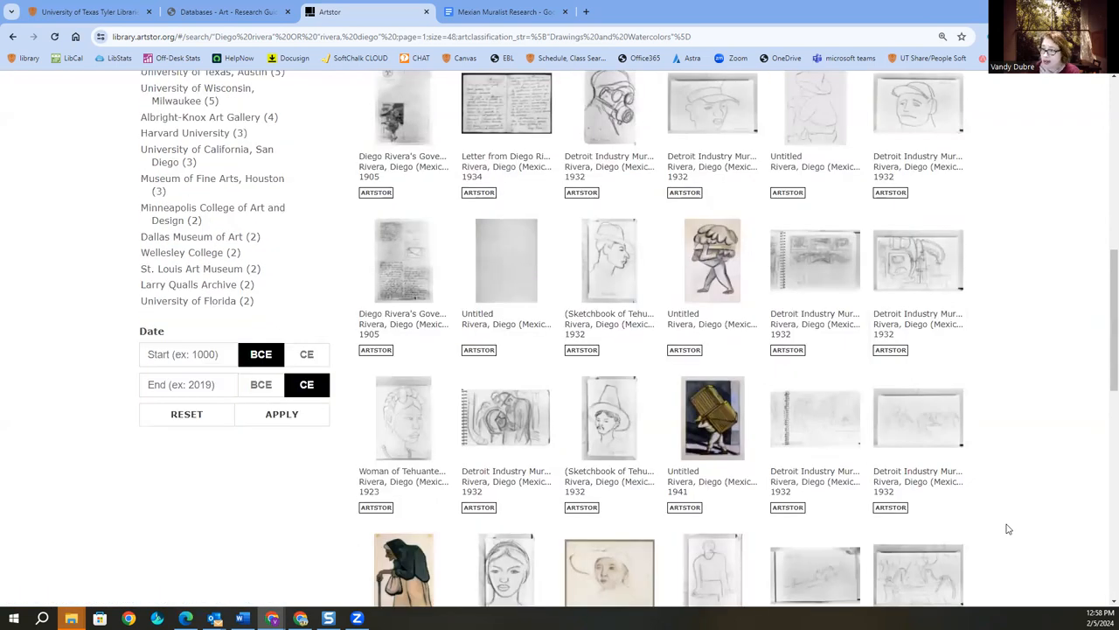
scroll(down, 3)
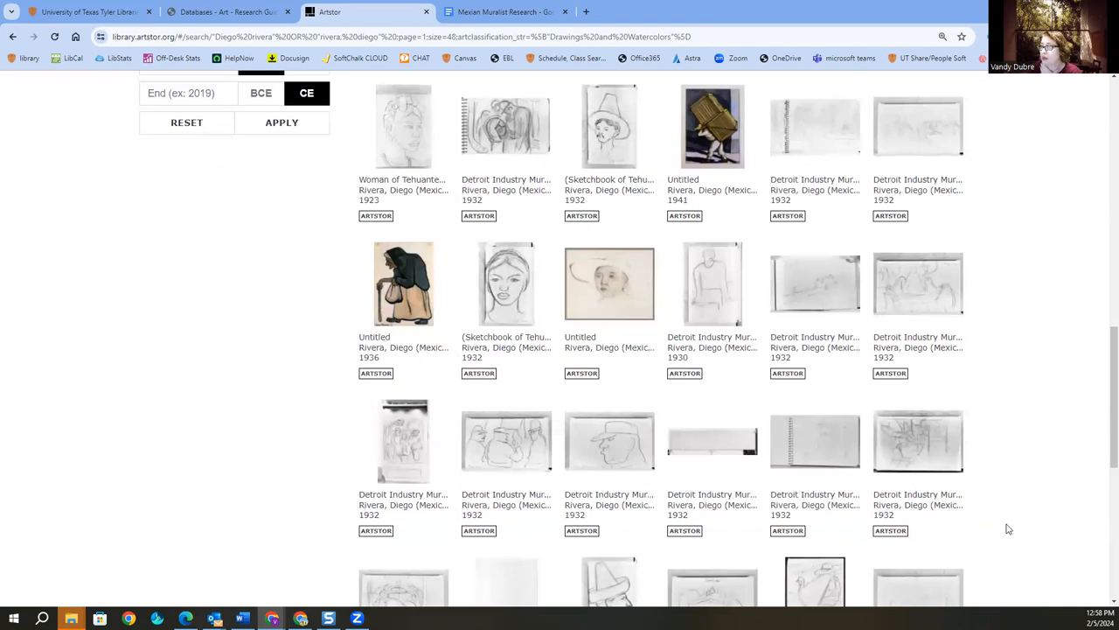
scroll(down, 3)
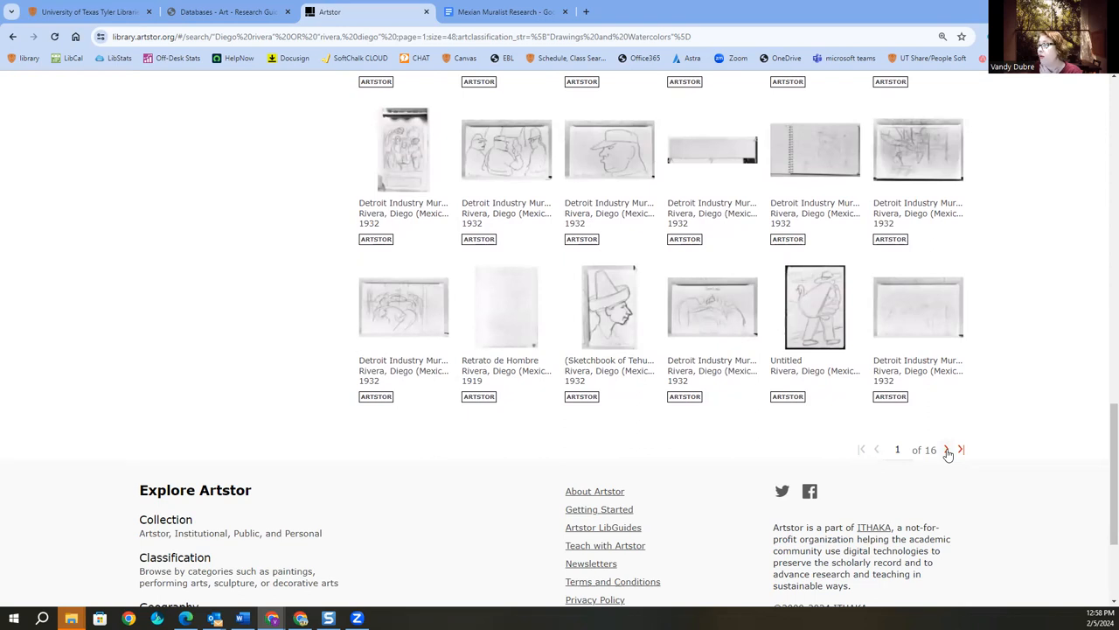
click(948, 448)
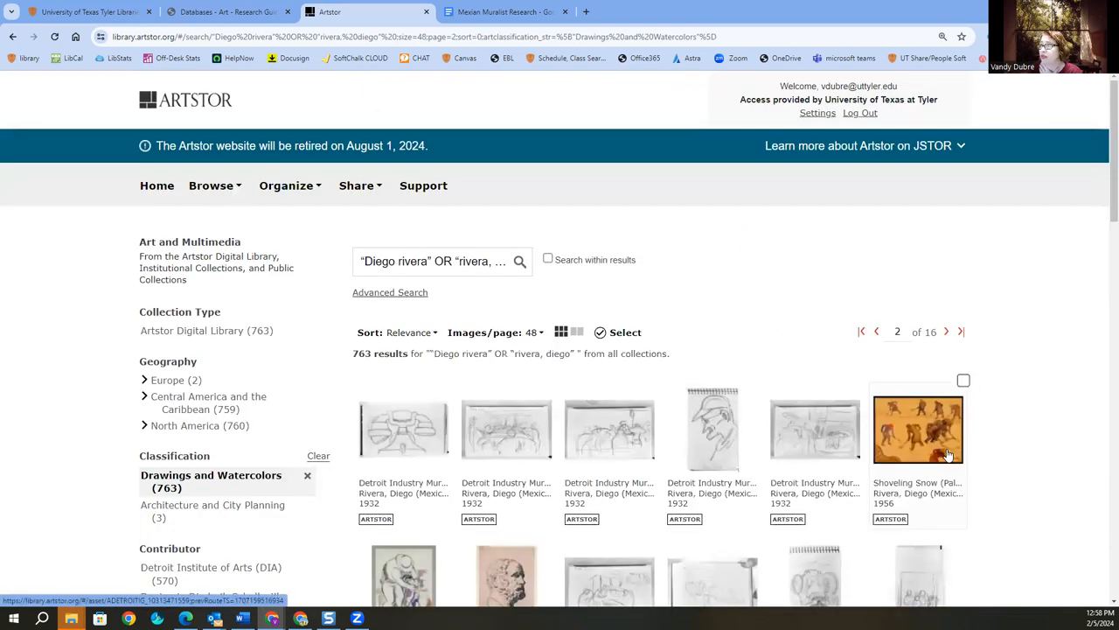
mouse_move(706, 308)
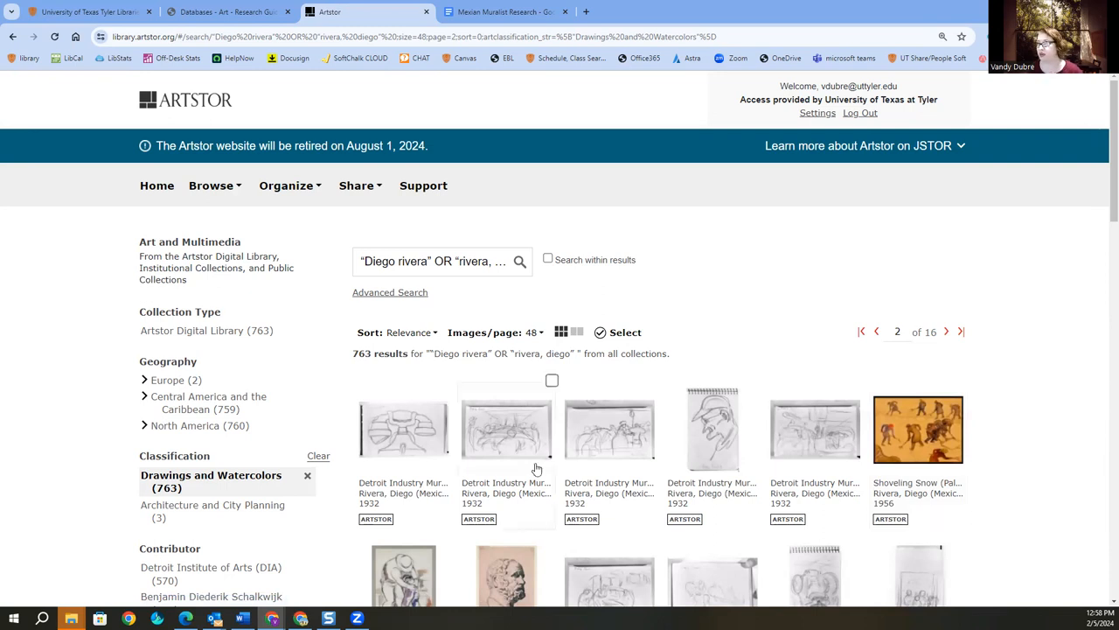
mouse_move(721, 282)
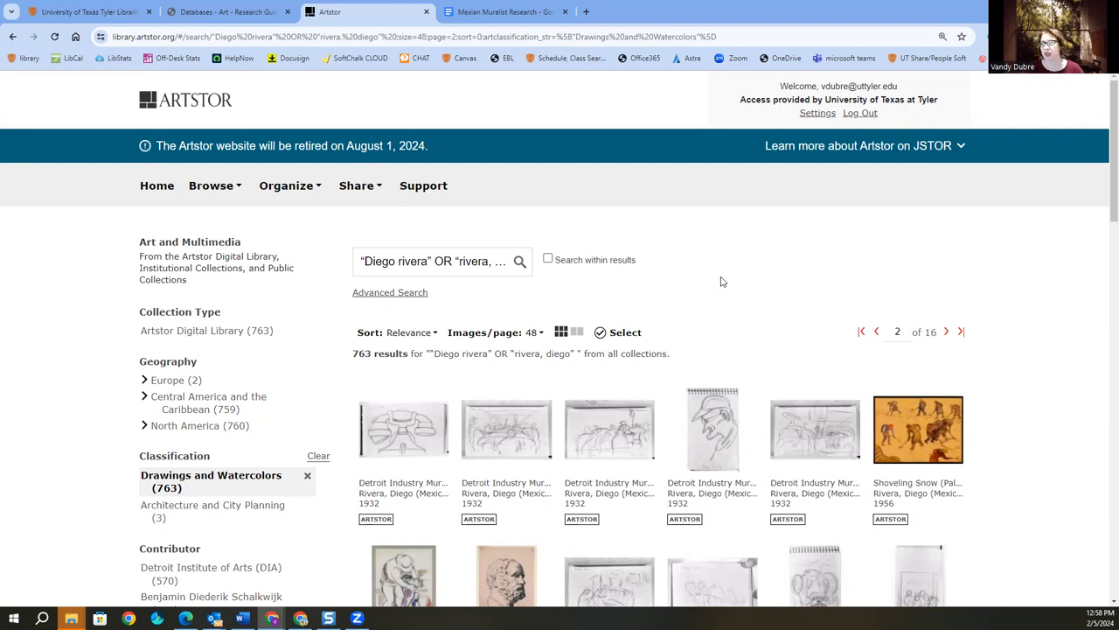
scroll(down, 3)
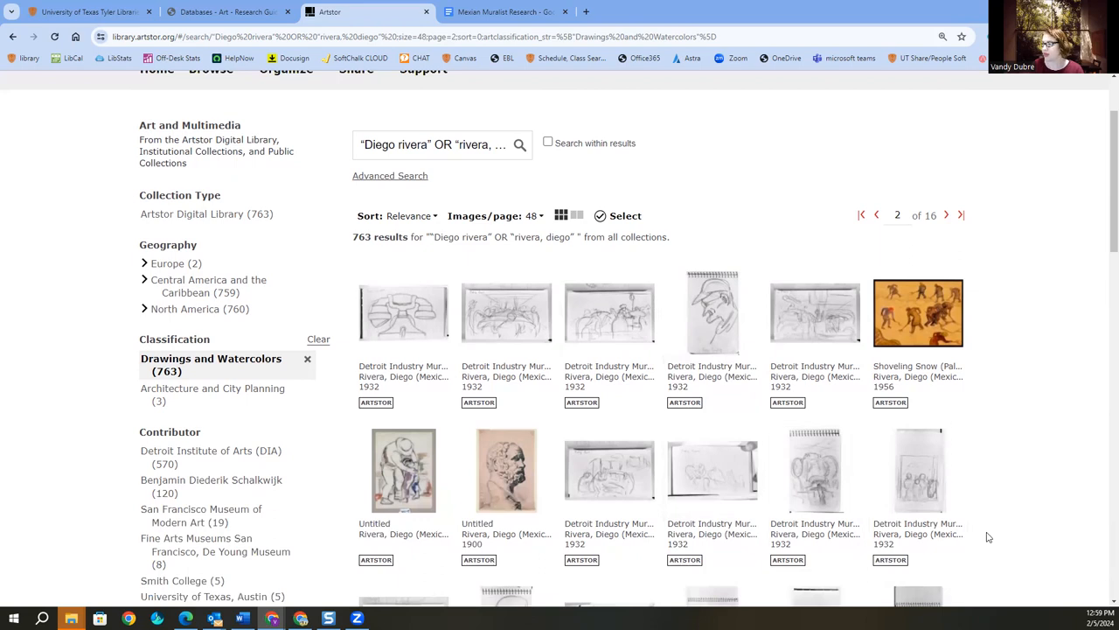
scroll(down, 3)
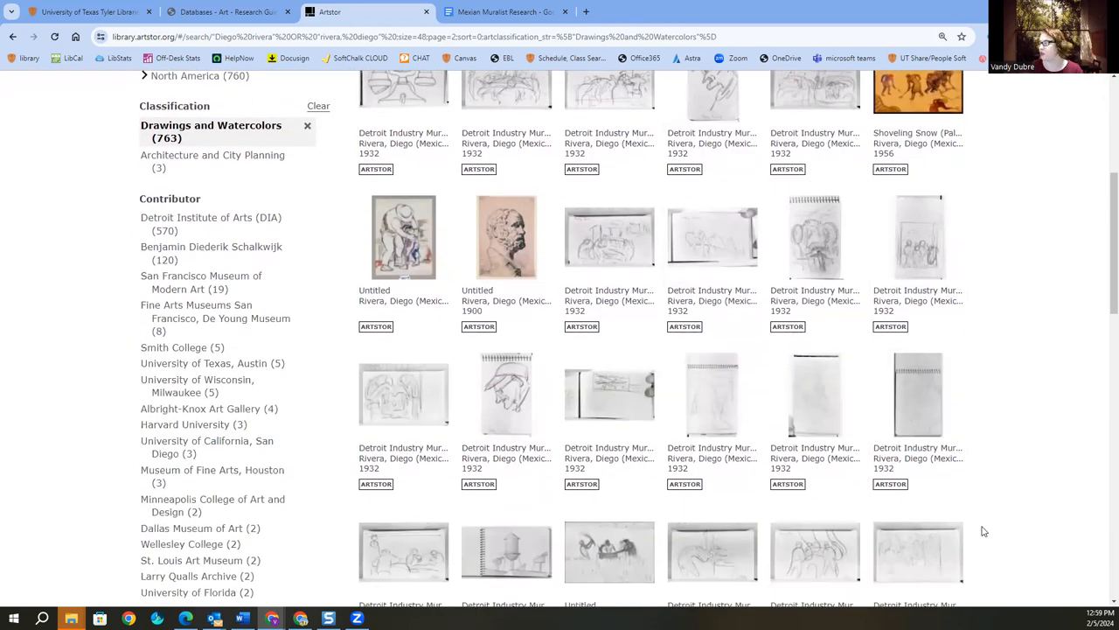
mouse_move(979, 514)
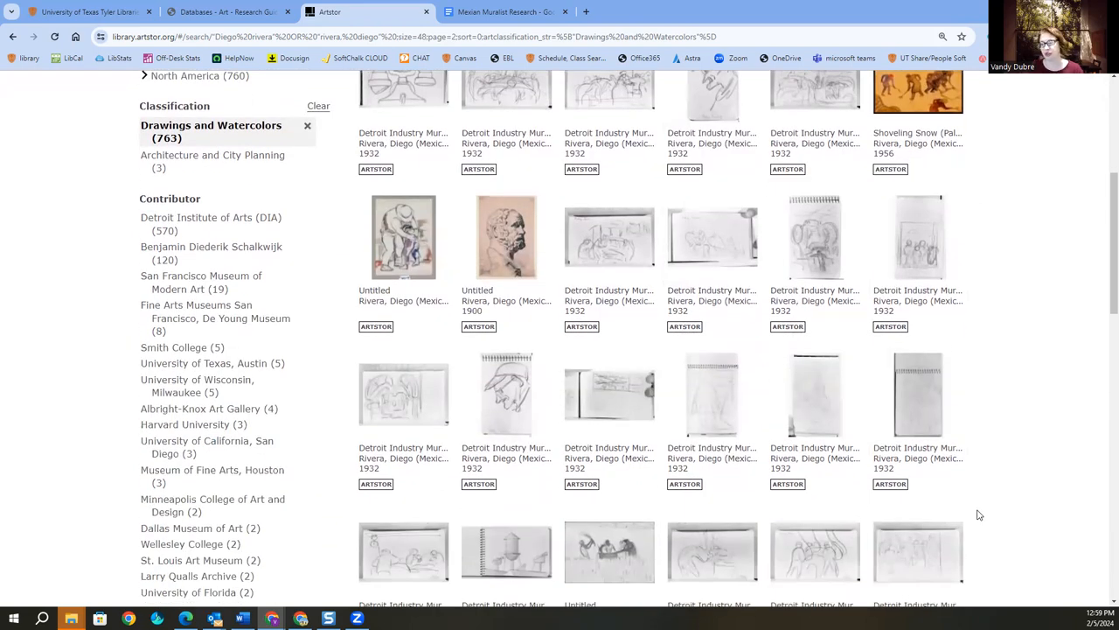
scroll(up, 3)
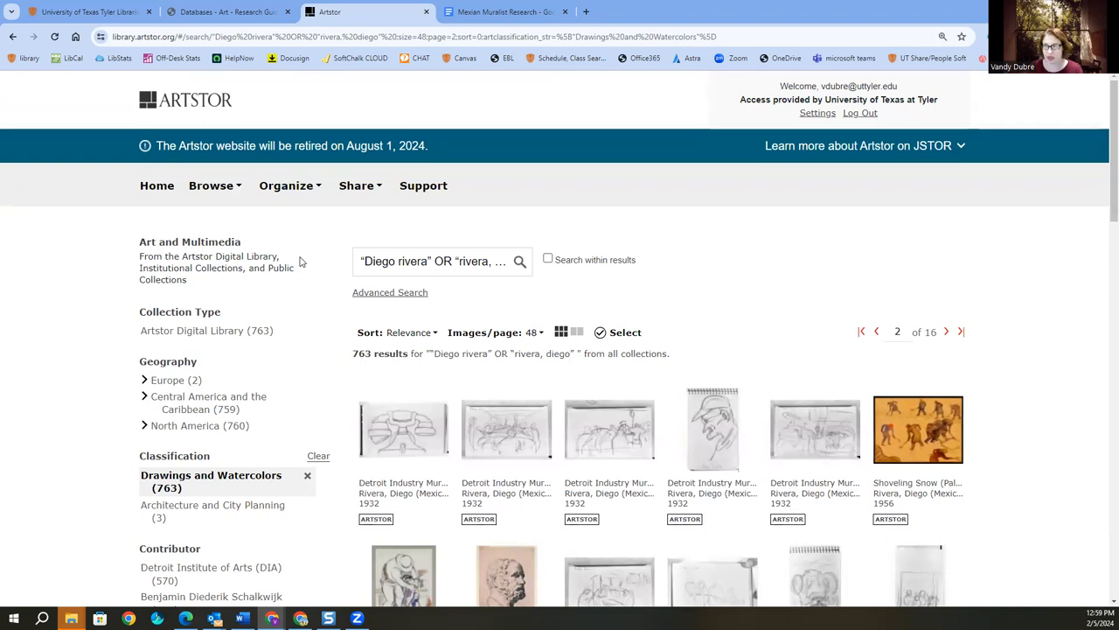
- Open the saved 'mexica art' image group from Browse > Groups
click(210, 186)
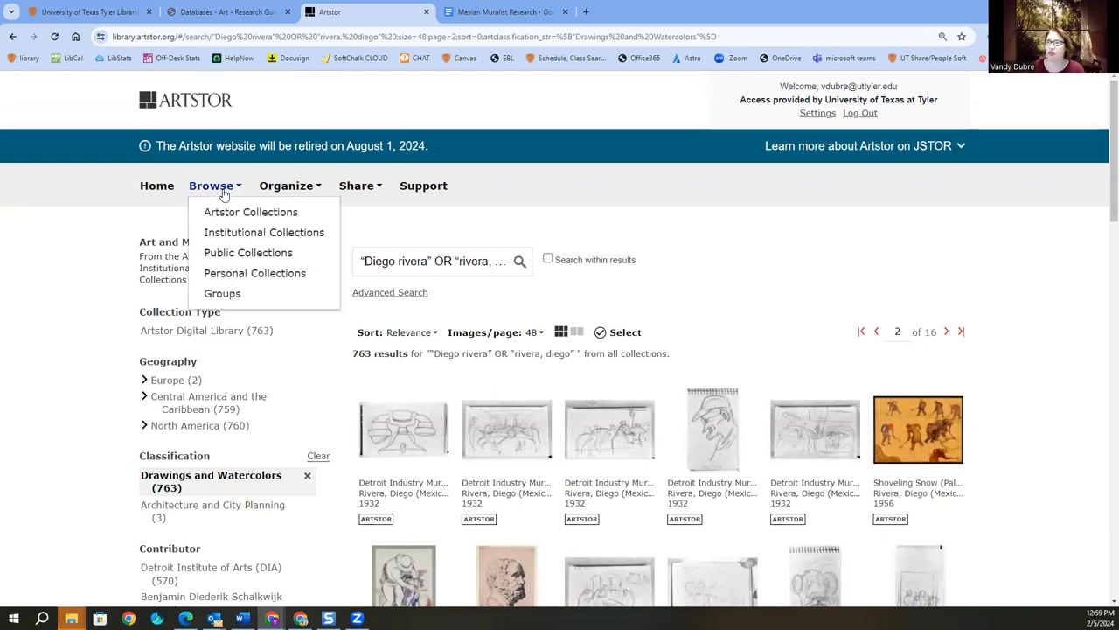
click(222, 293)
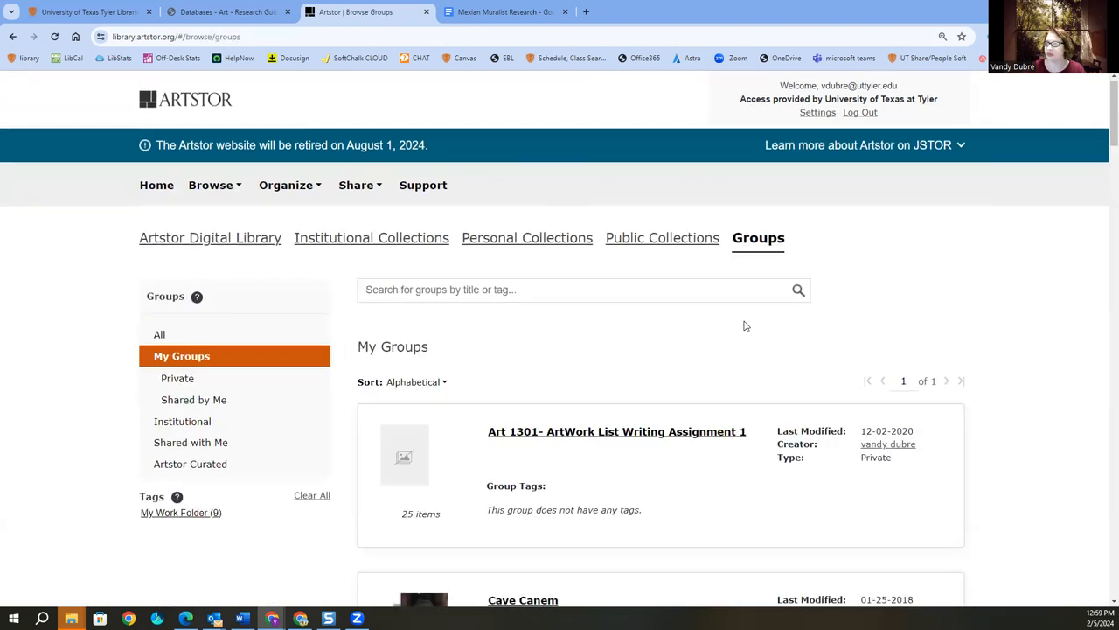
scroll(down, 3)
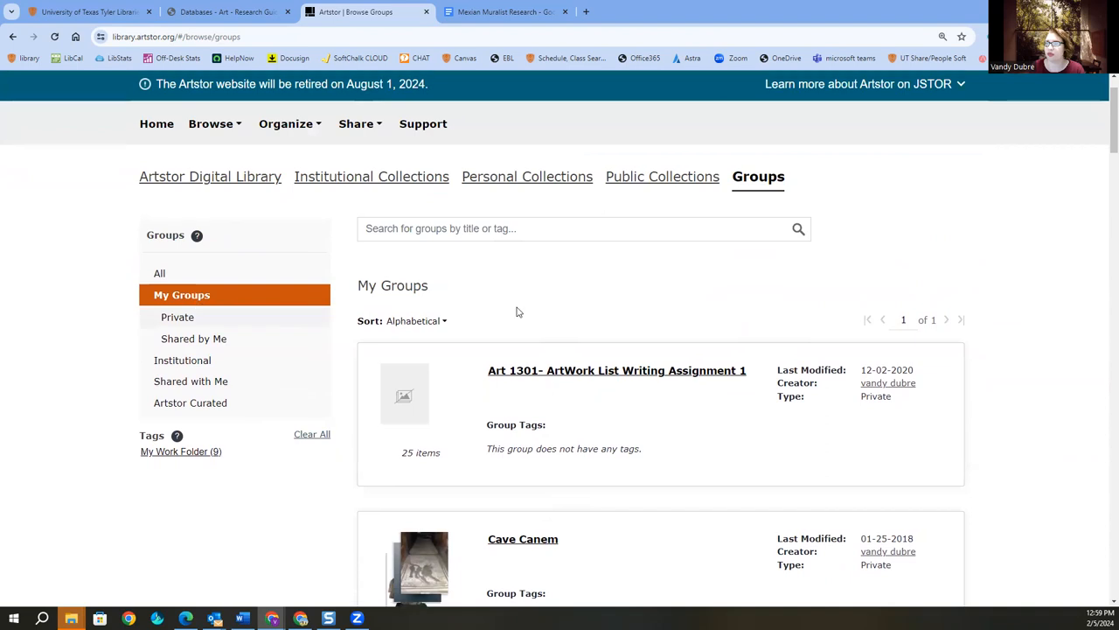
scroll(down, 3)
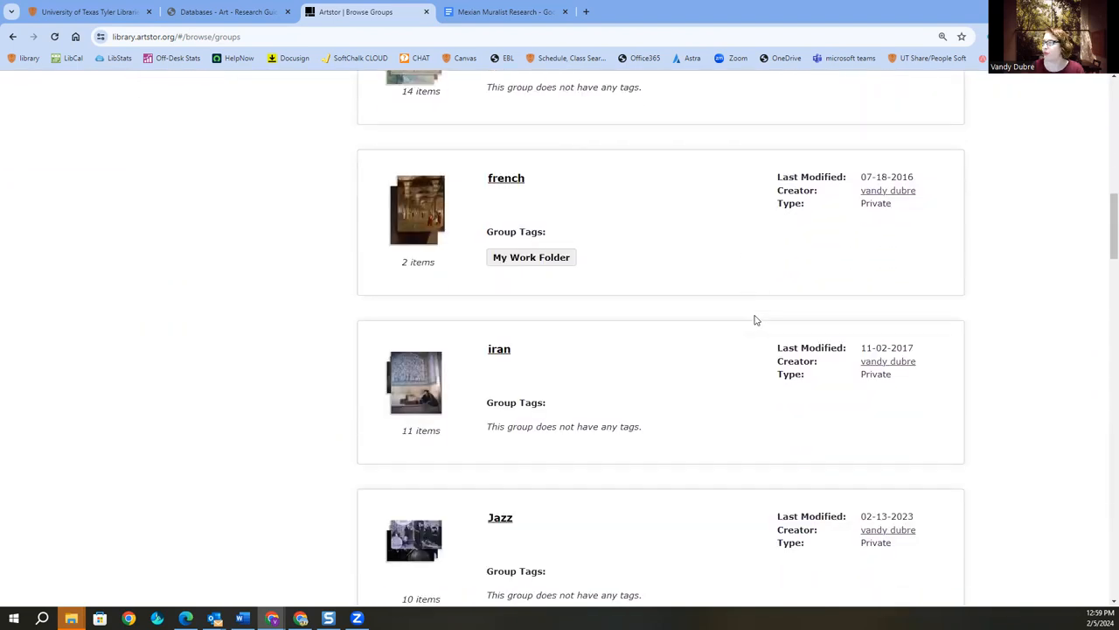
scroll(down, 3)
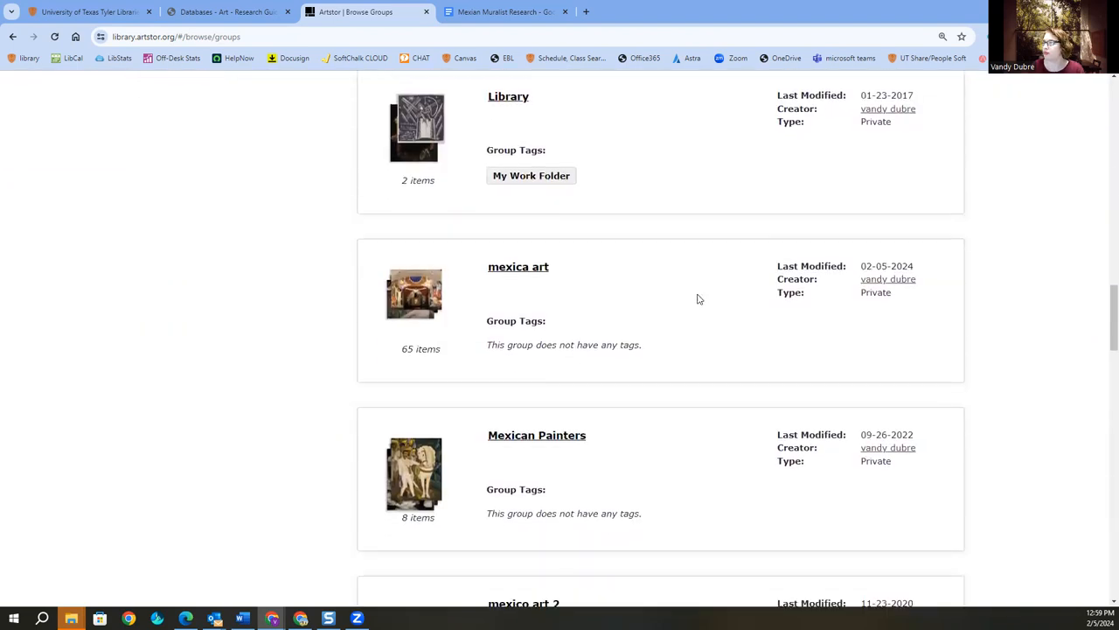
click(518, 266)
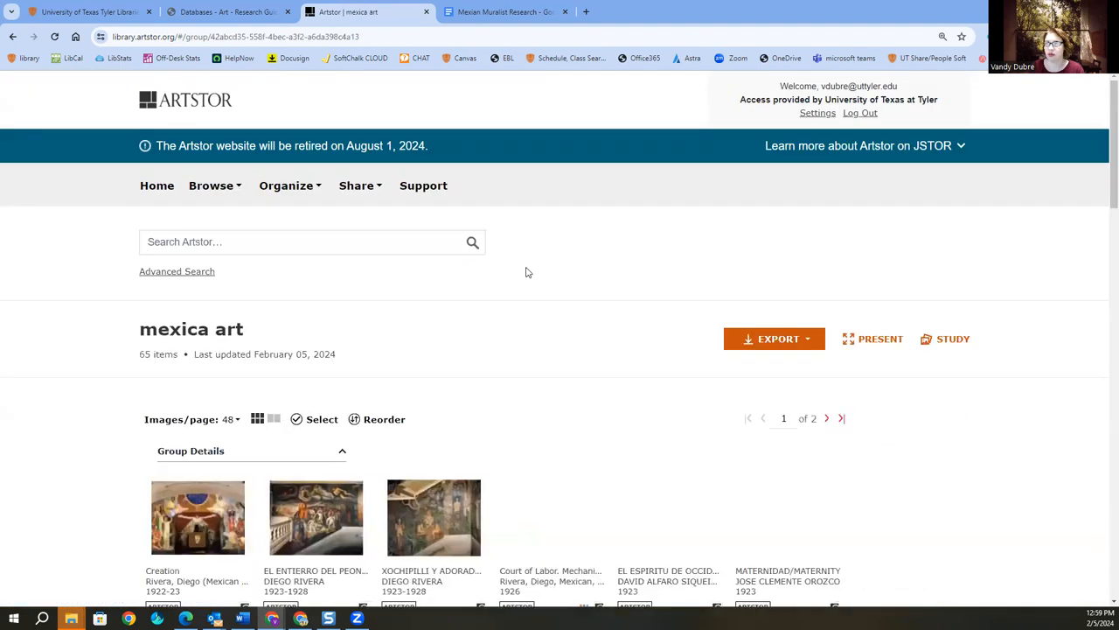
- Go to the group's second page of mural images and show its export options
scroll(down, 3)
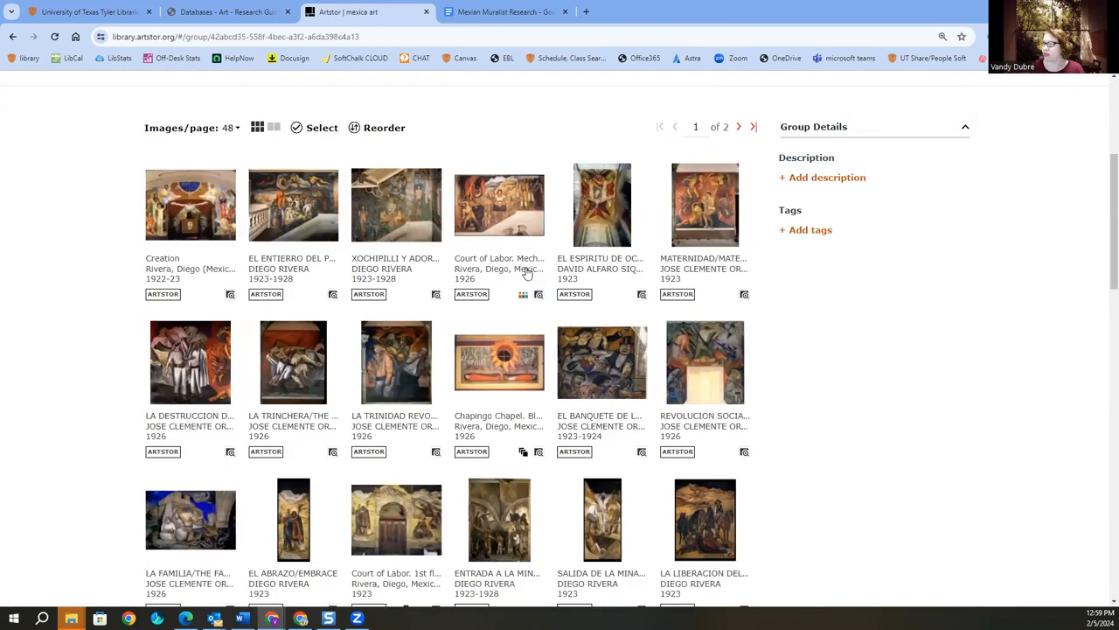
scroll(down, 3)
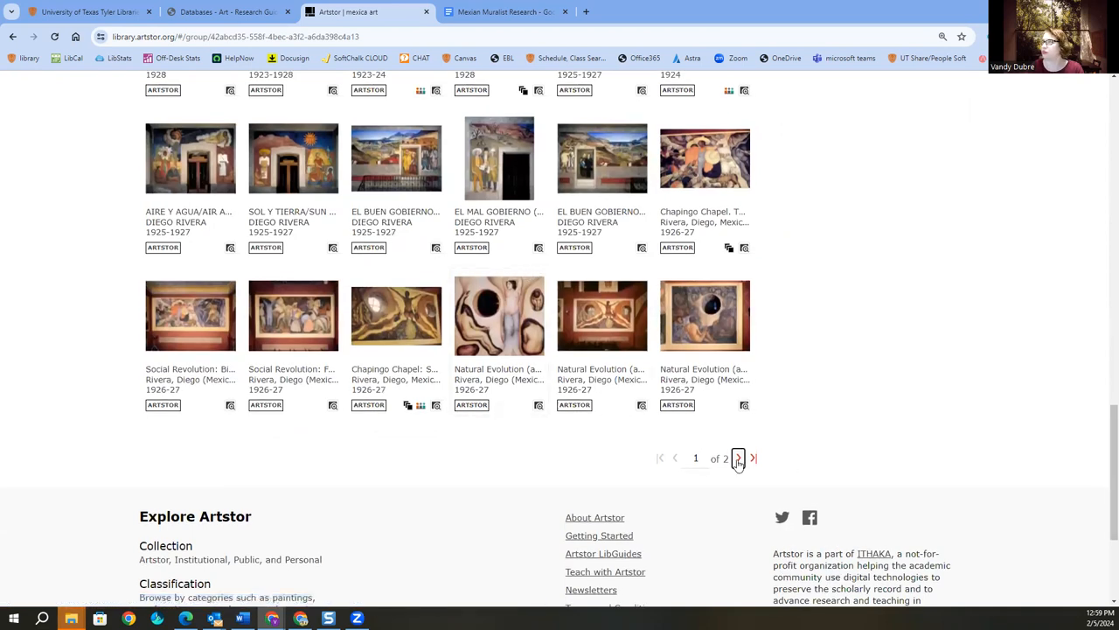
click(738, 458)
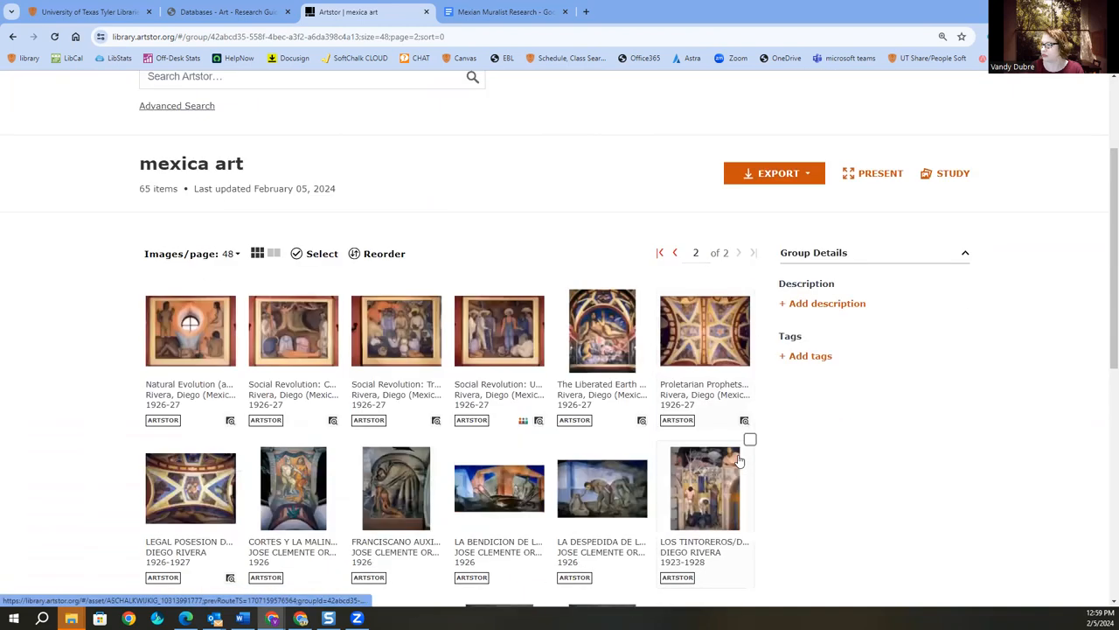
scroll(down, 3)
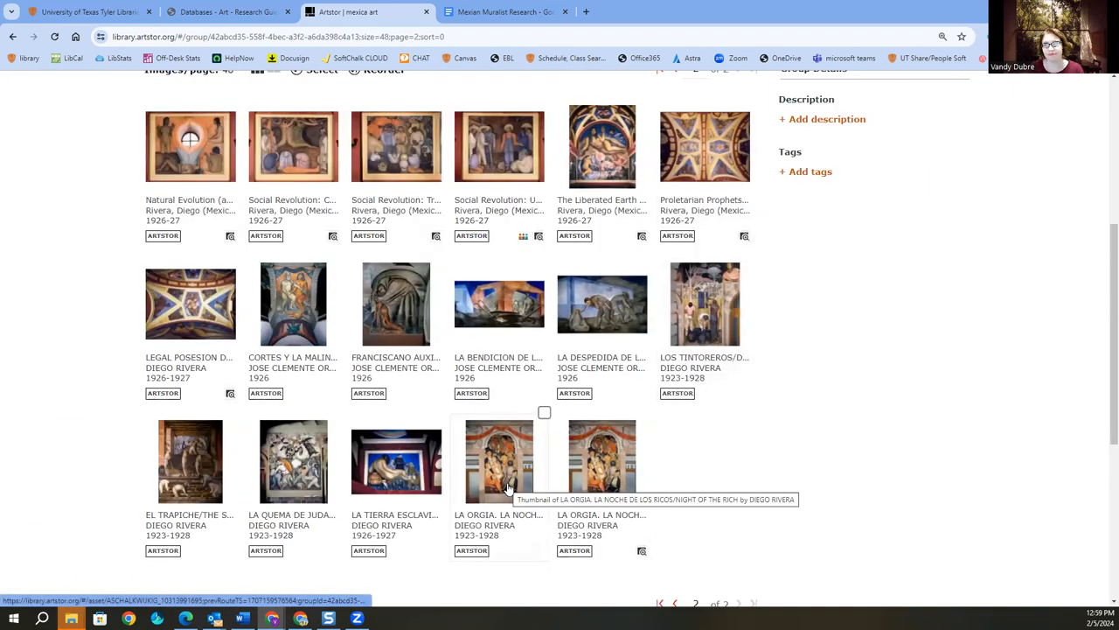
scroll(down, 3)
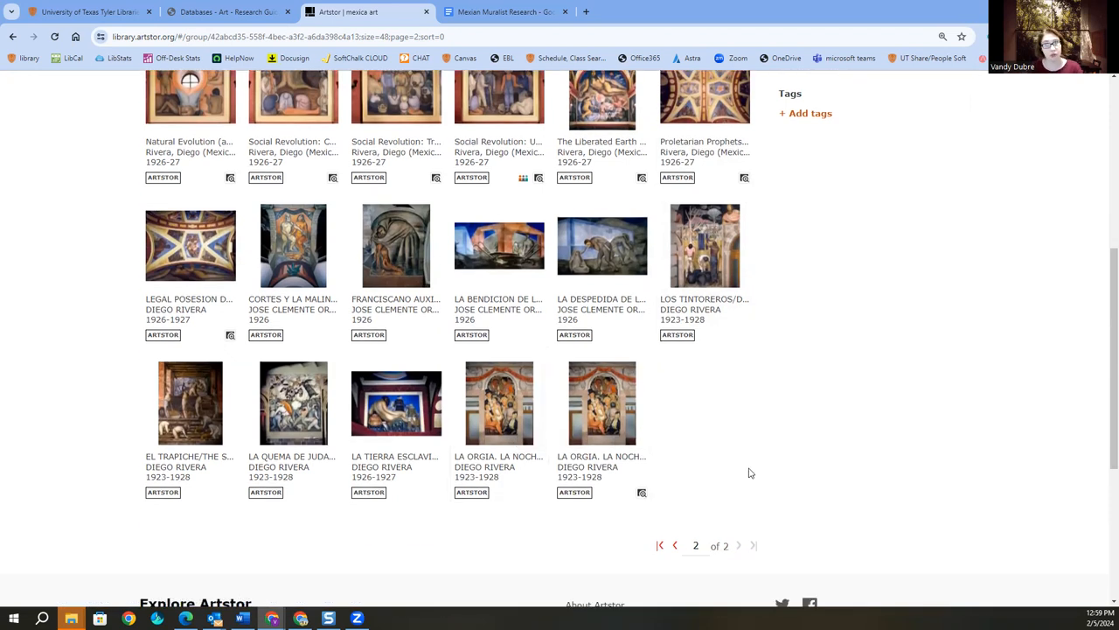
scroll(up, 3)
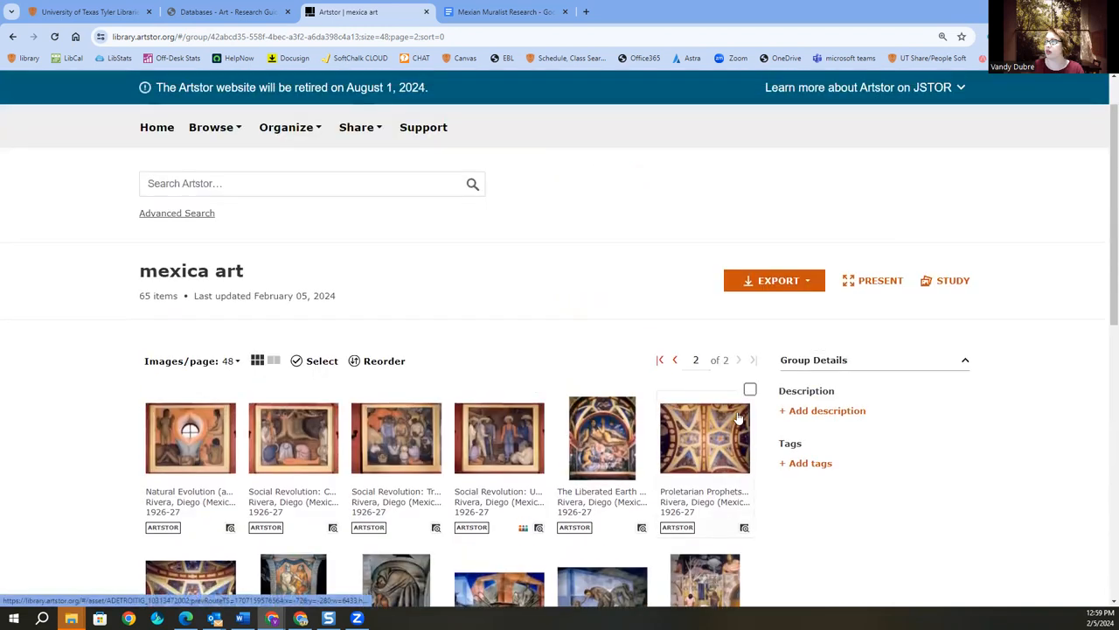
click(773, 280)
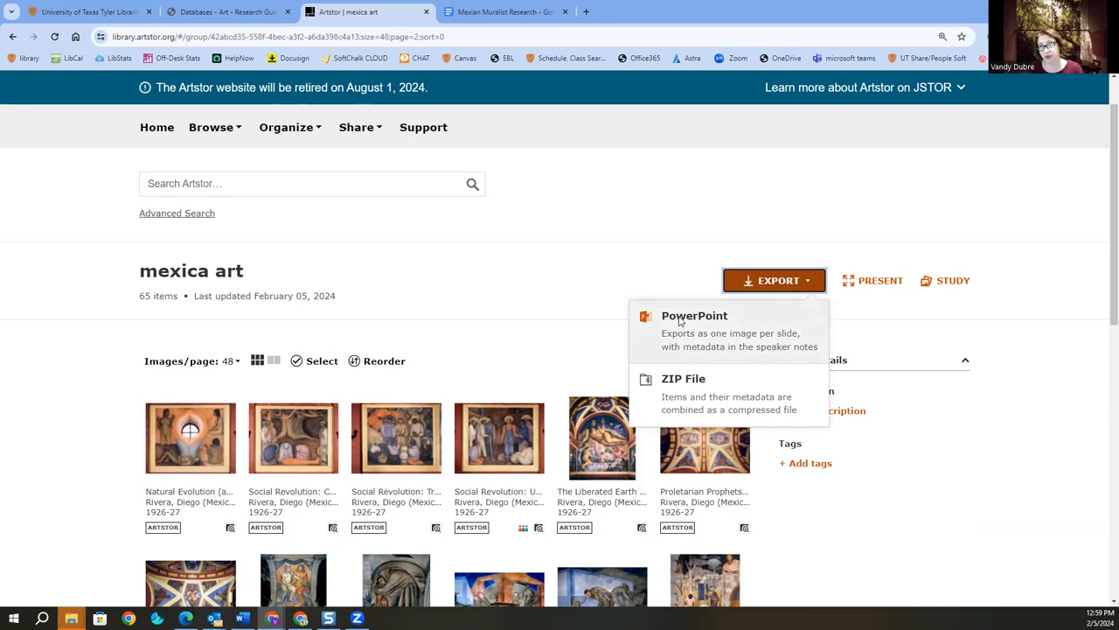
mouse_move(523, 418)
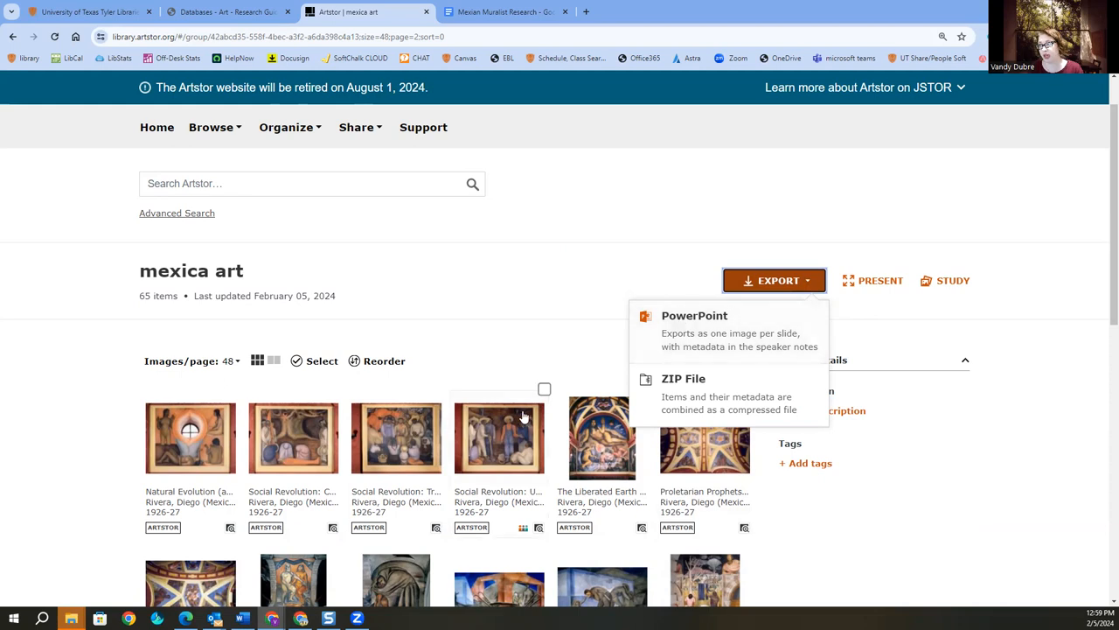
mouse_move(714, 353)
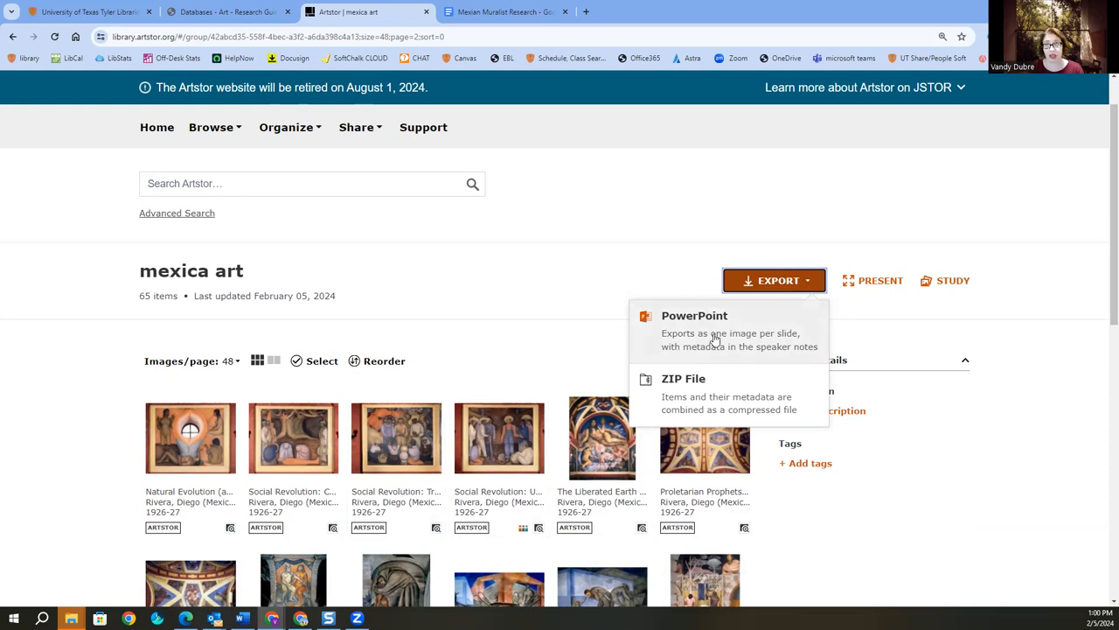
mouse_move(381, 509)
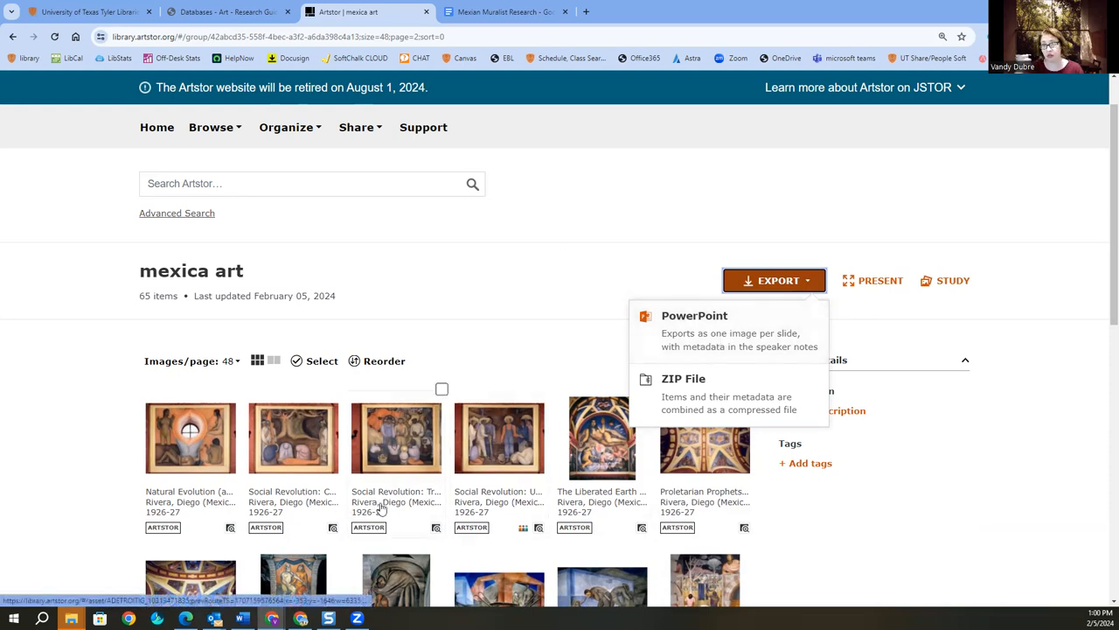
mouse_move(382, 500)
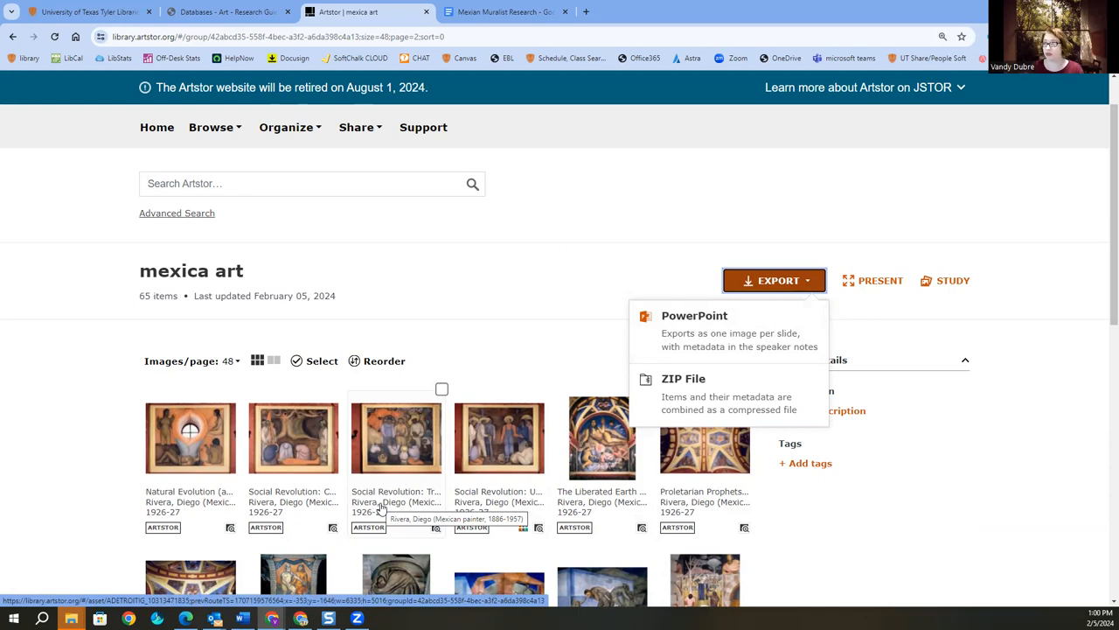
mouse_move(857, 488)
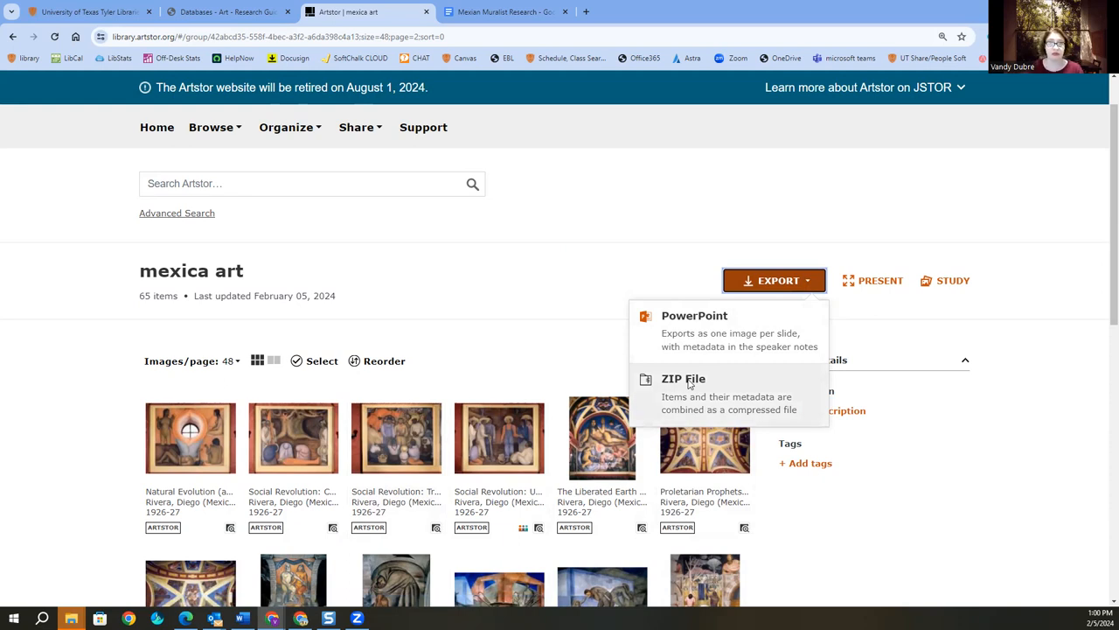
mouse_move(661, 323)
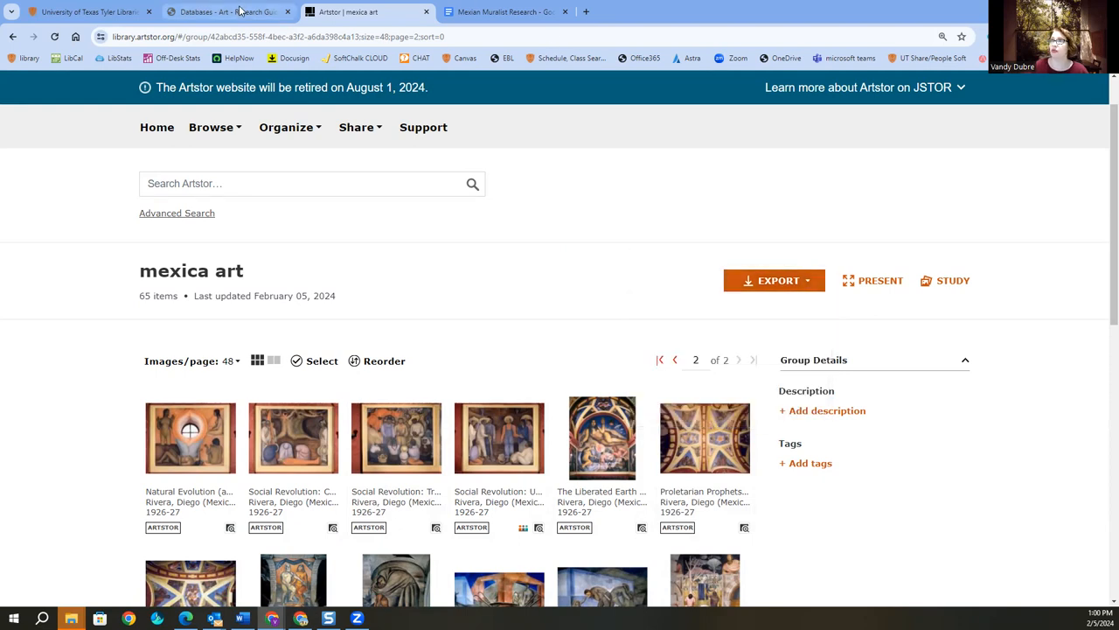
mouse_move(359, 11)
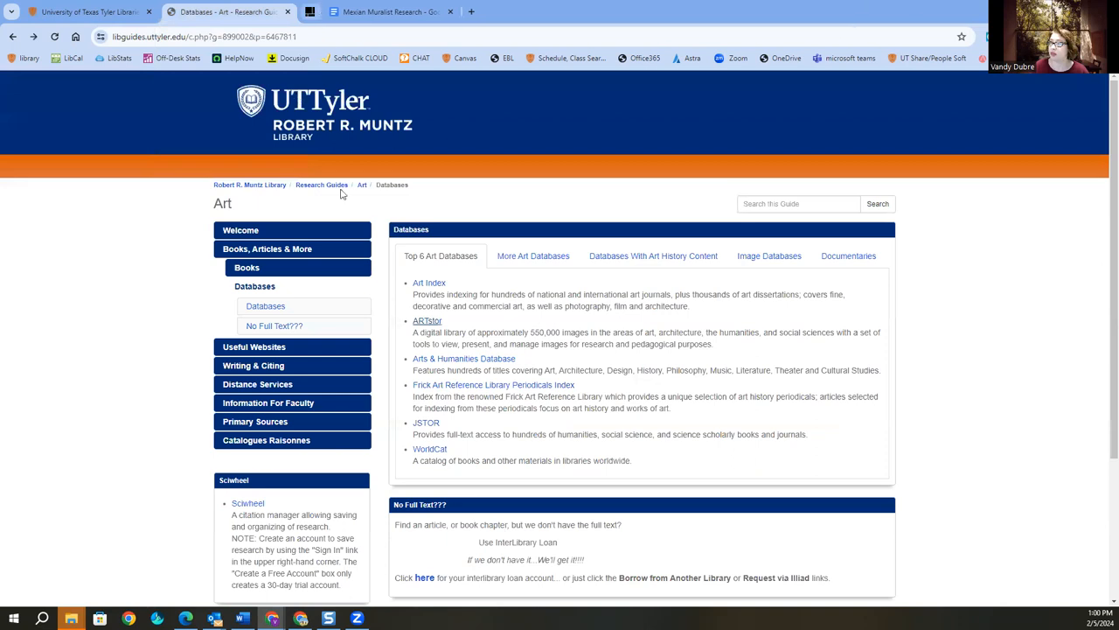
mouse_move(426, 421)
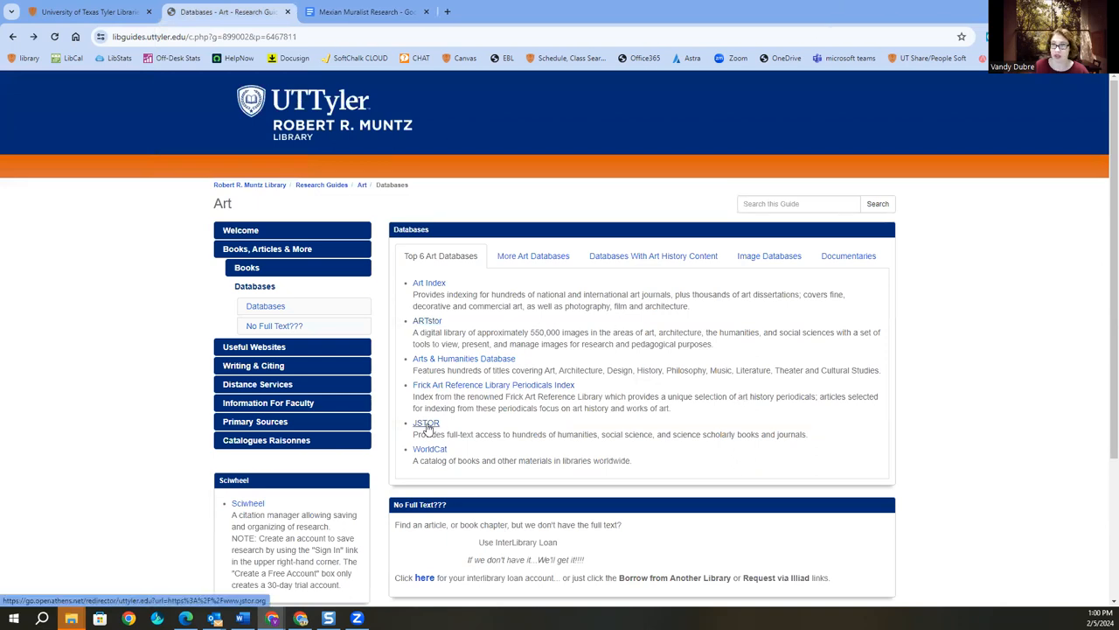
- Open JSTOR from the Art research guide and go to its Advanced Search form
click(427, 421)
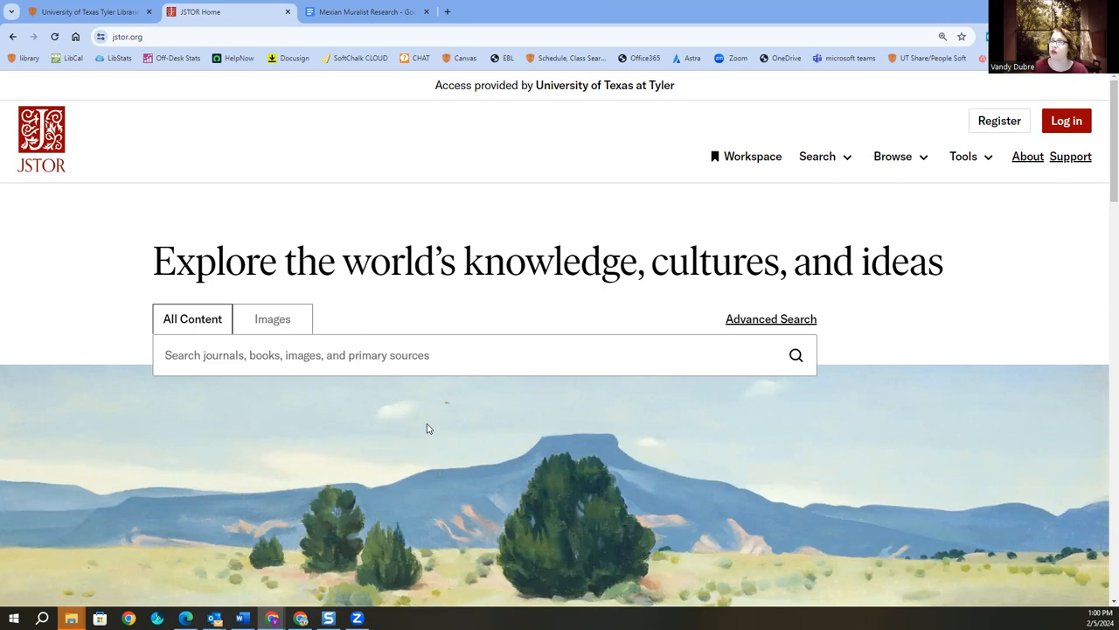
mouse_move(770, 319)
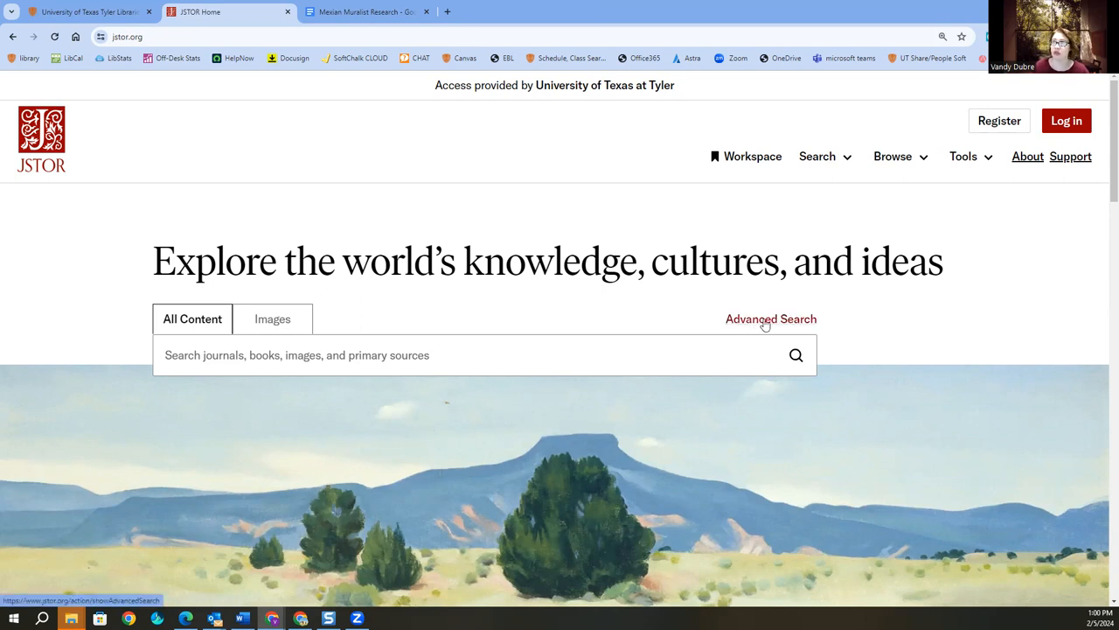
click(769, 318)
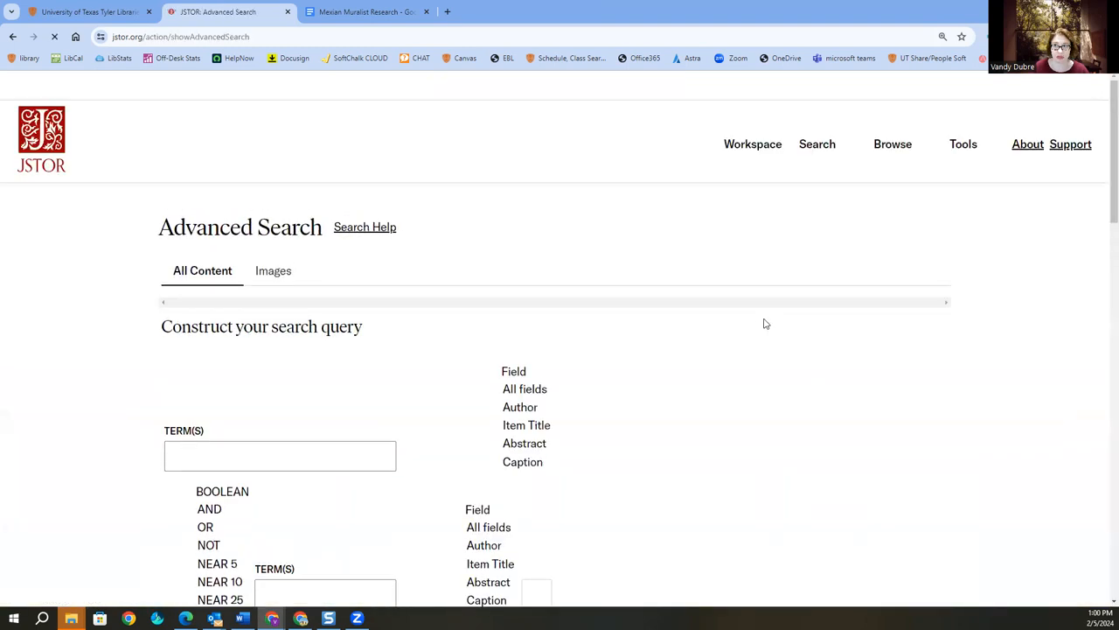
- Copy the Diego Rivera name terms and the Night of the rich line from the notes into the two Terms boxes
click(367, 10)
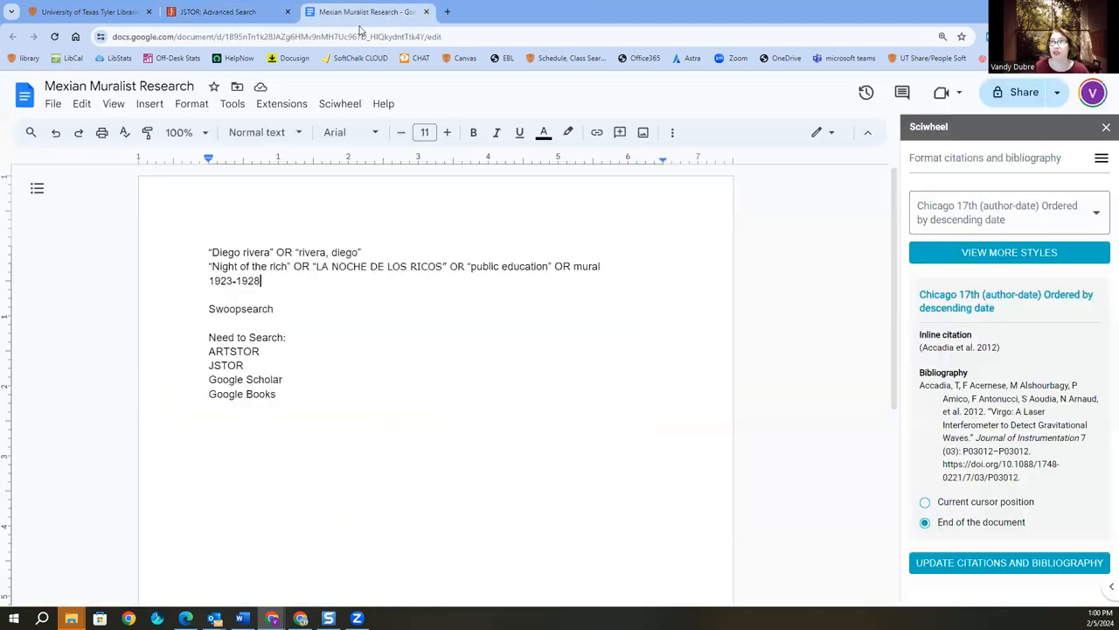
double_click(242, 252)
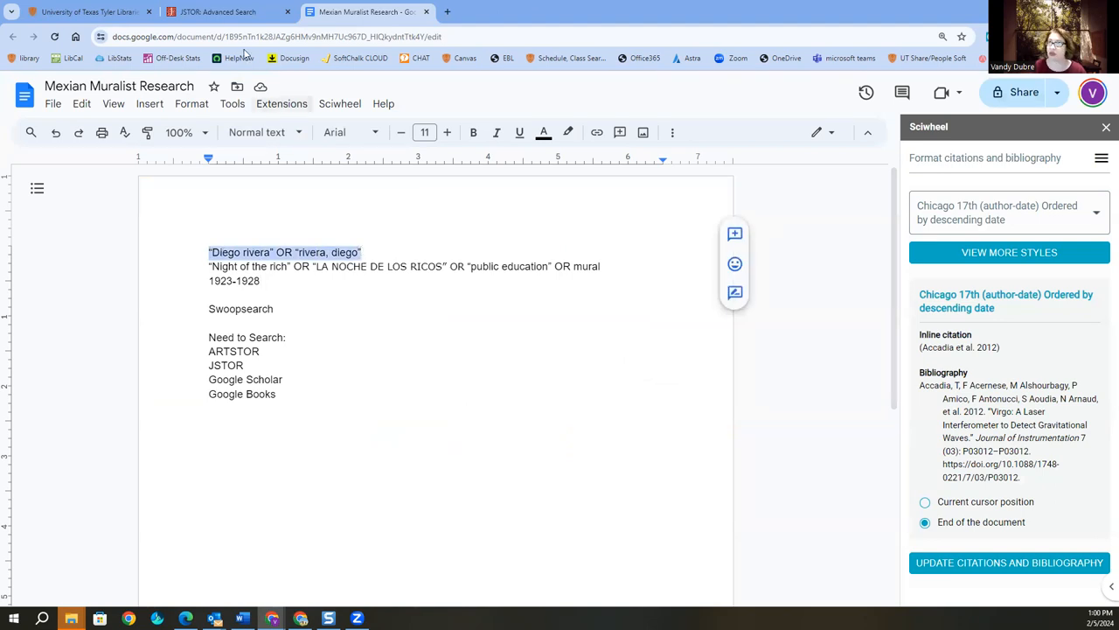
click(218, 10)
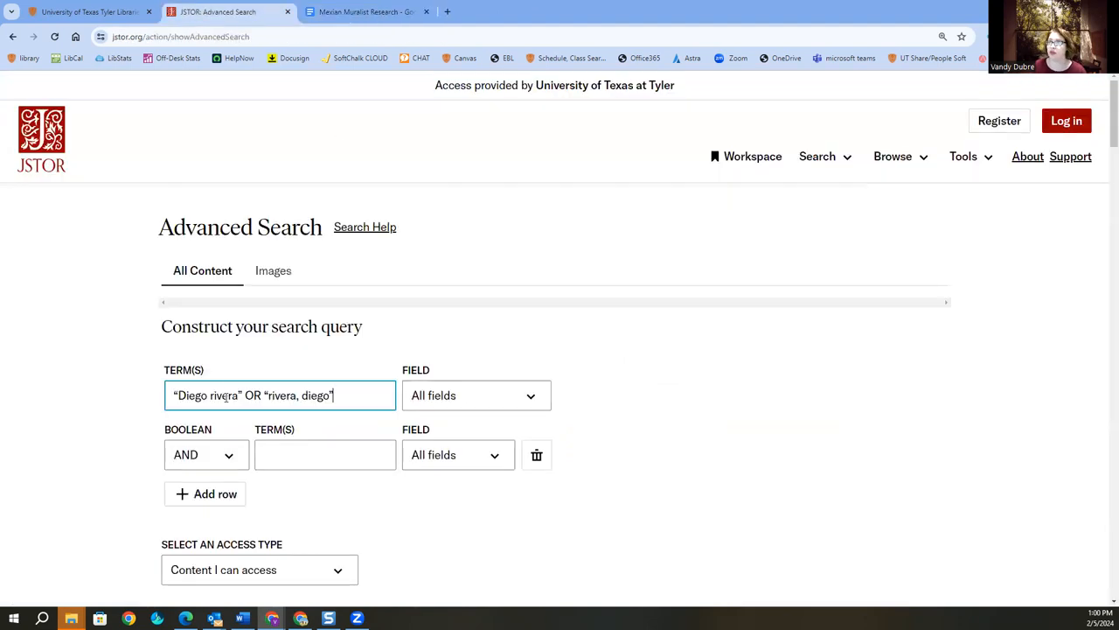
click(368, 11)
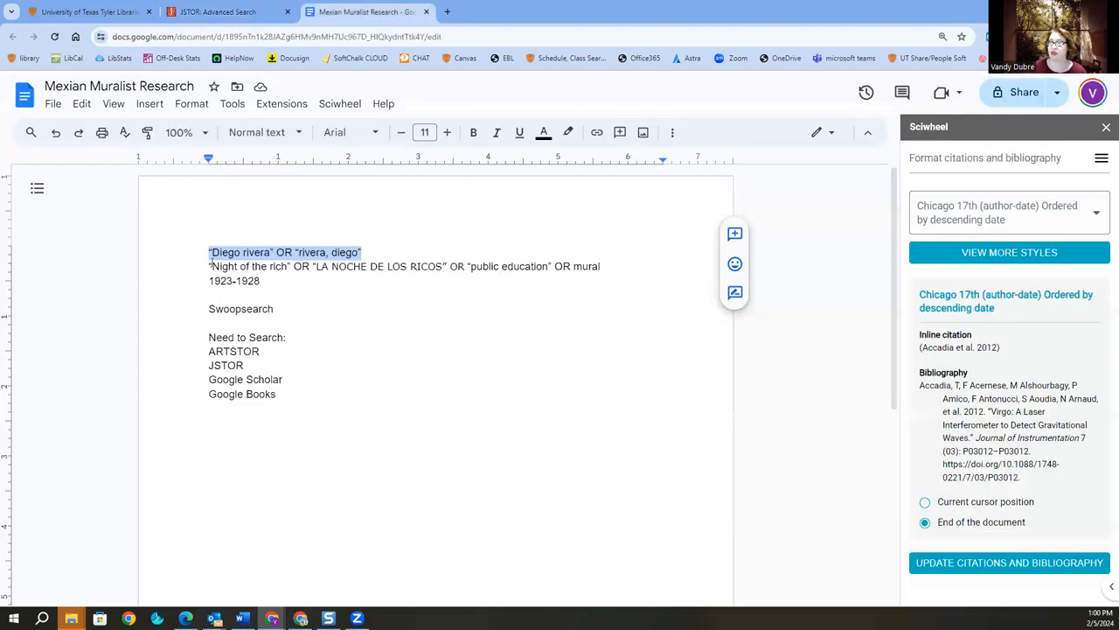
click(367, 252)
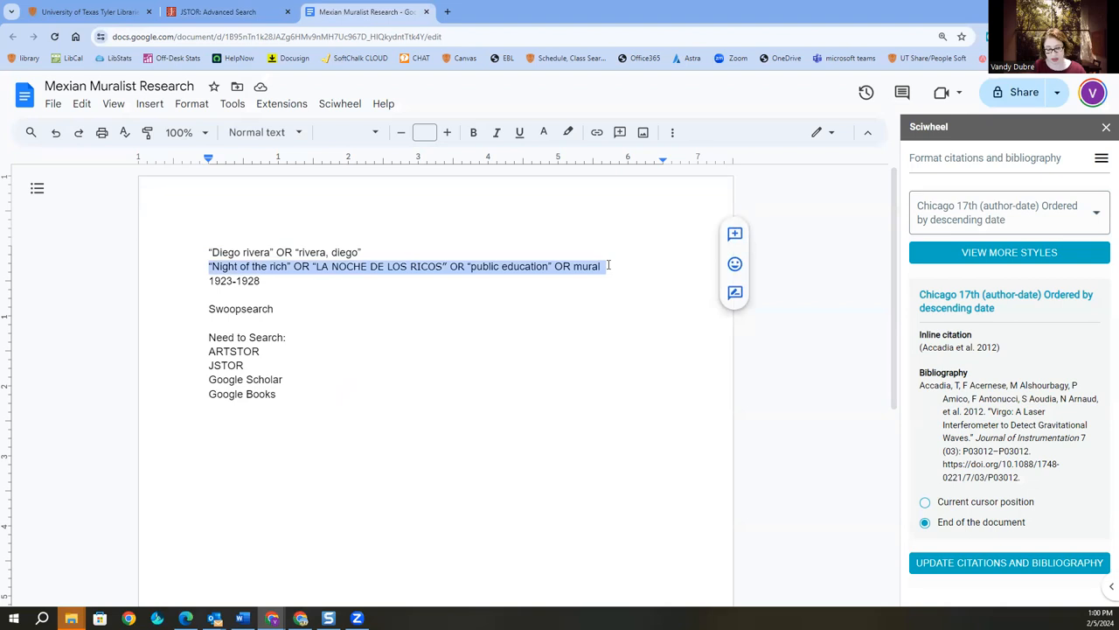
click(217, 10)
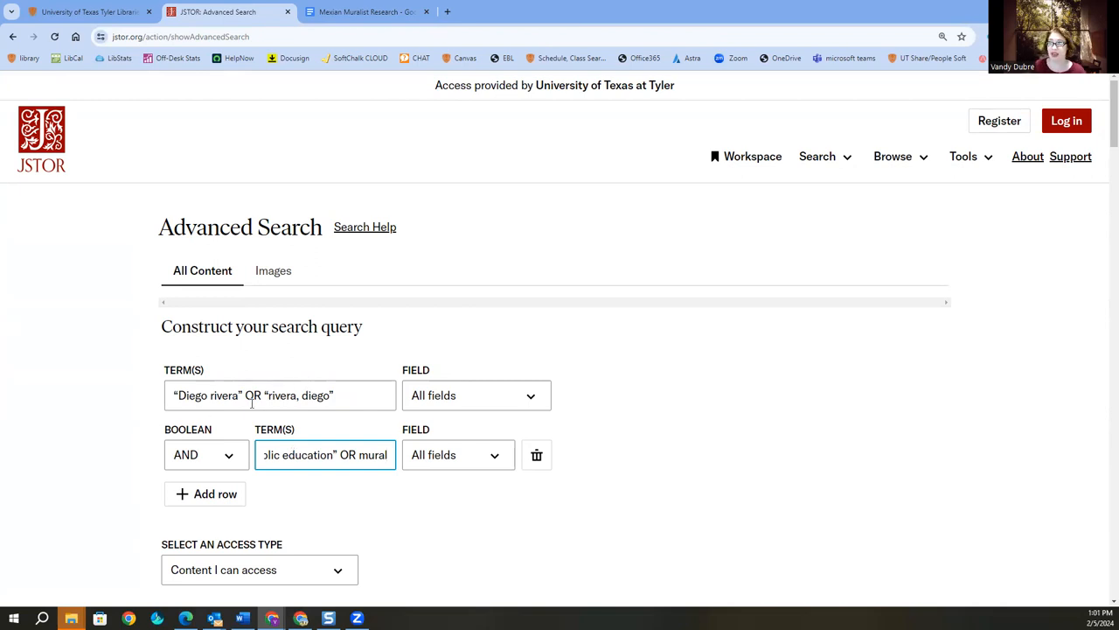
mouse_move(322, 428)
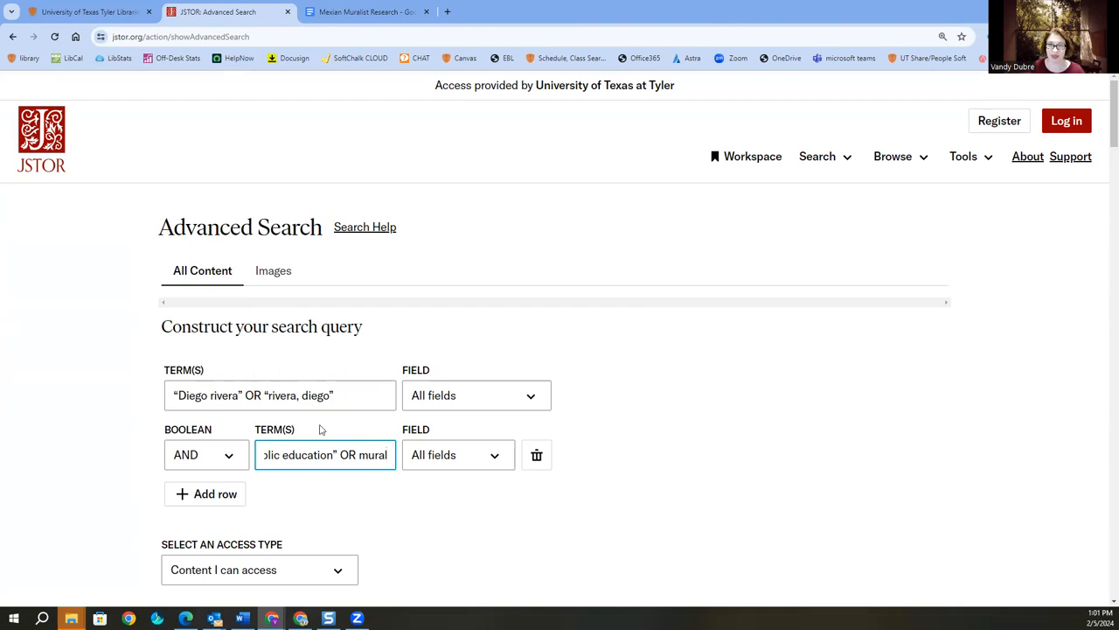
- Run the advanced search with access type Everything, returning 3,032 results sorted by relevance
scroll(down, 3)
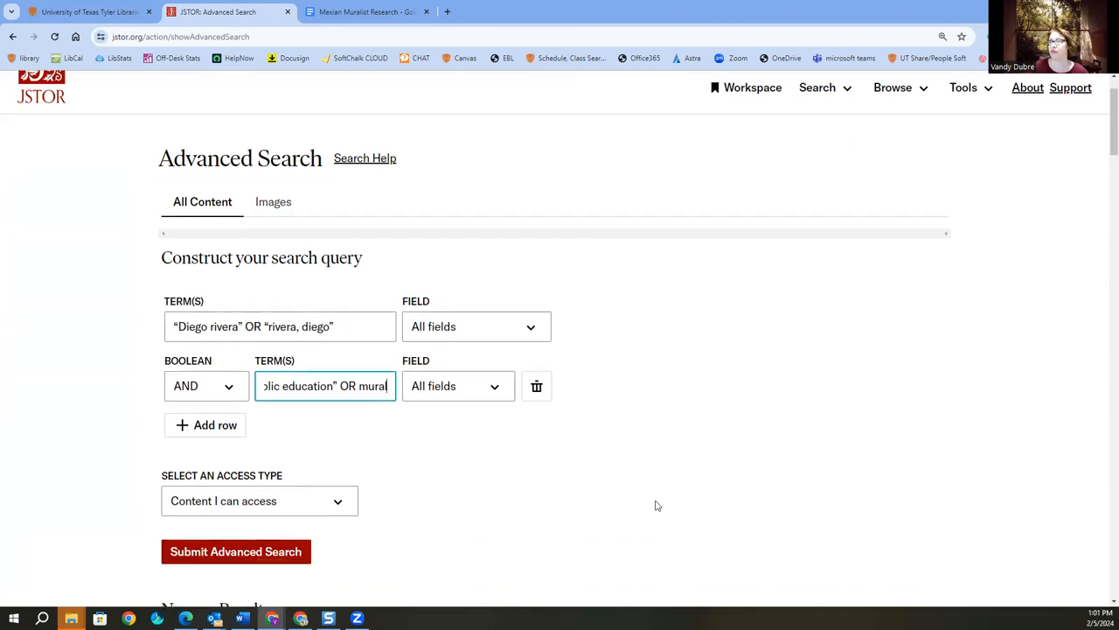
scroll(down, 3)
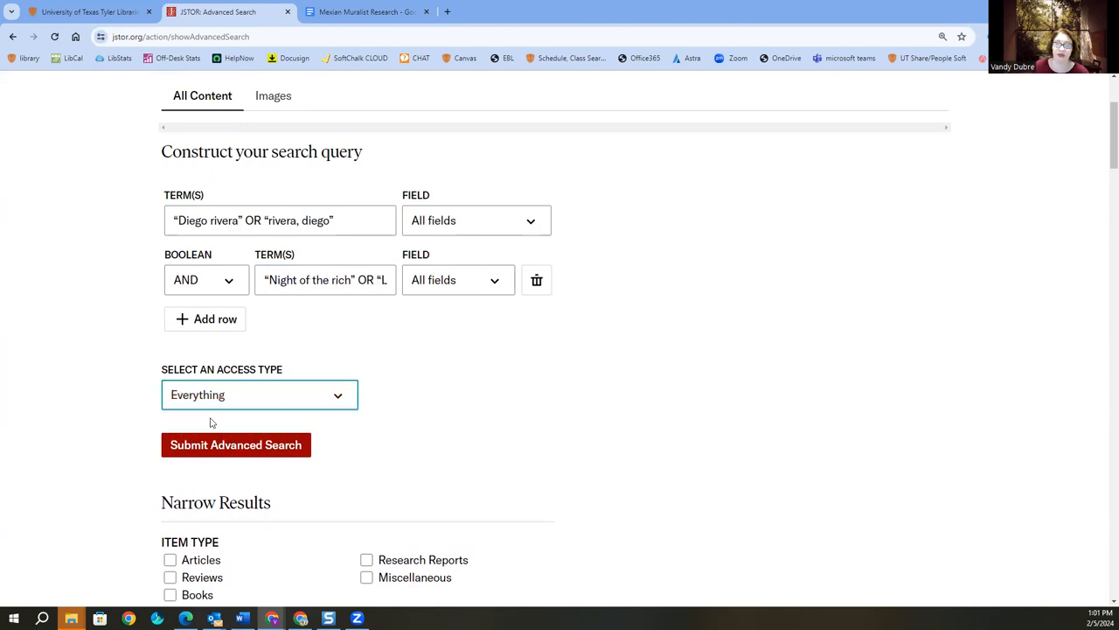
mouse_move(234, 446)
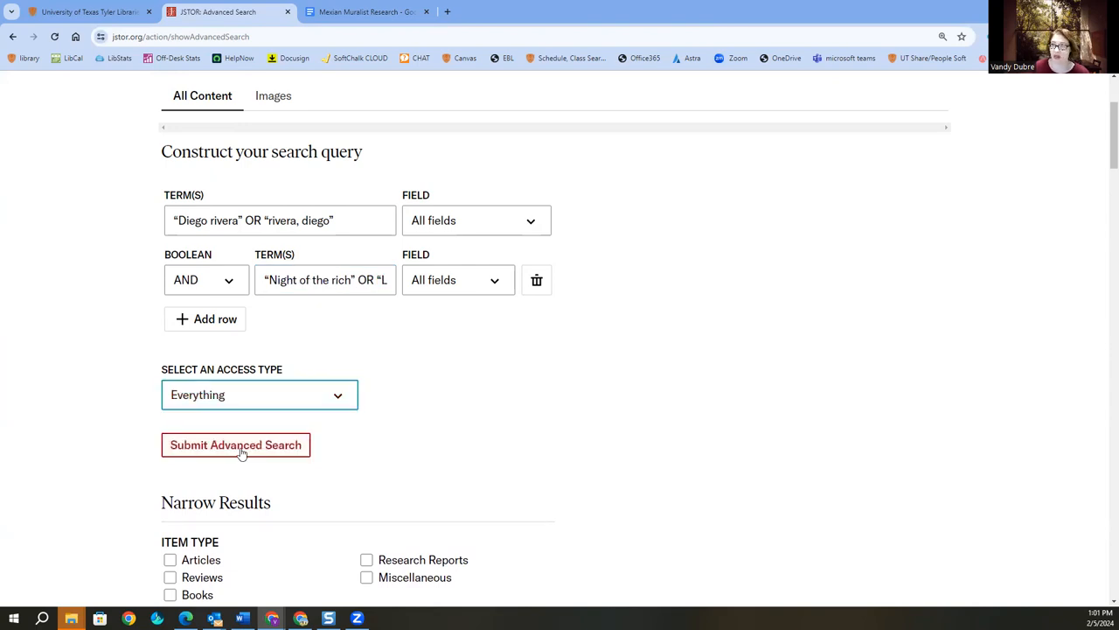
click(234, 444)
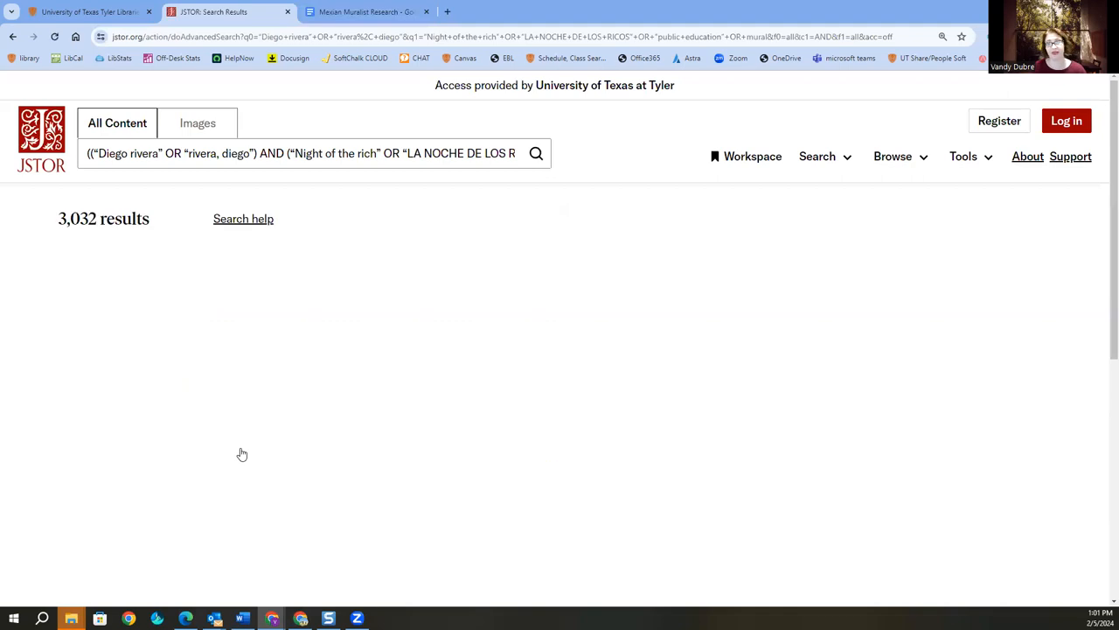
click(536, 154)
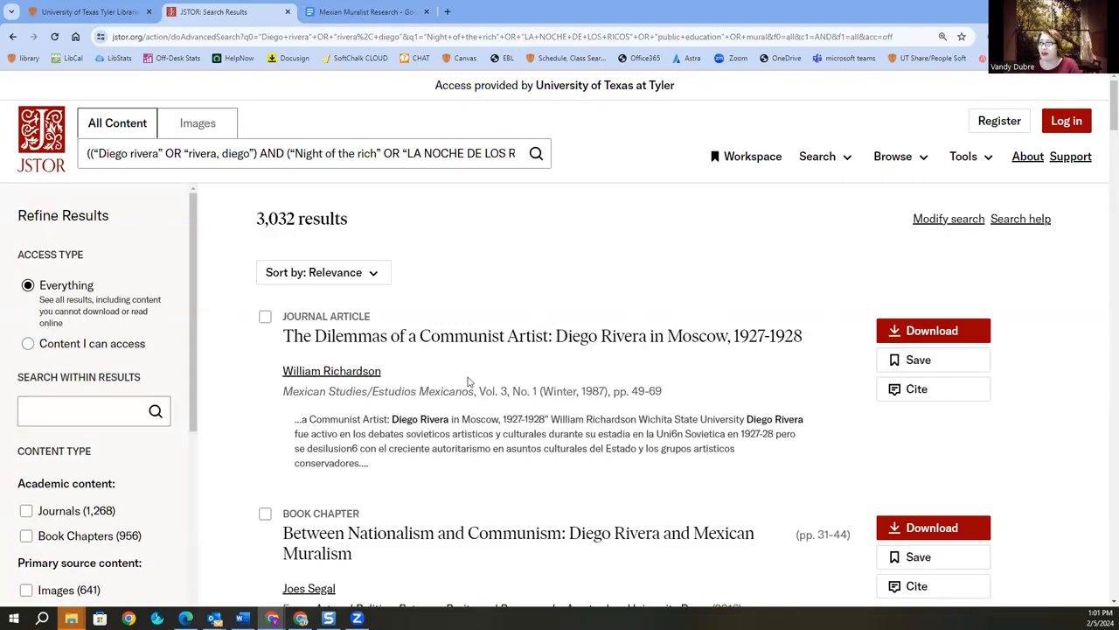
mouse_move(444, 486)
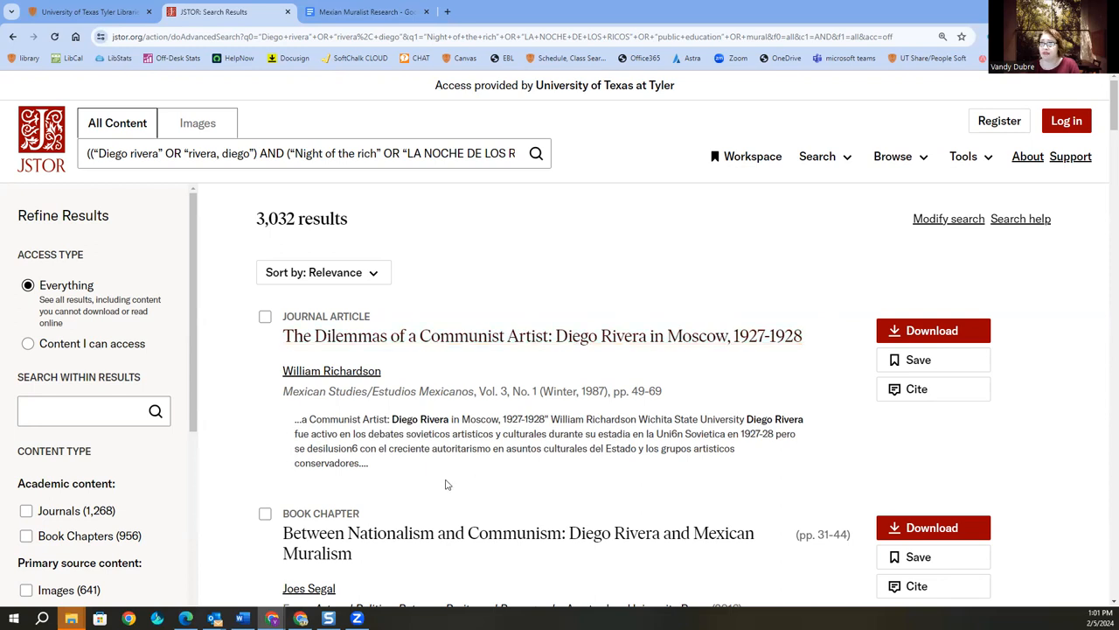
scroll(down, 3)
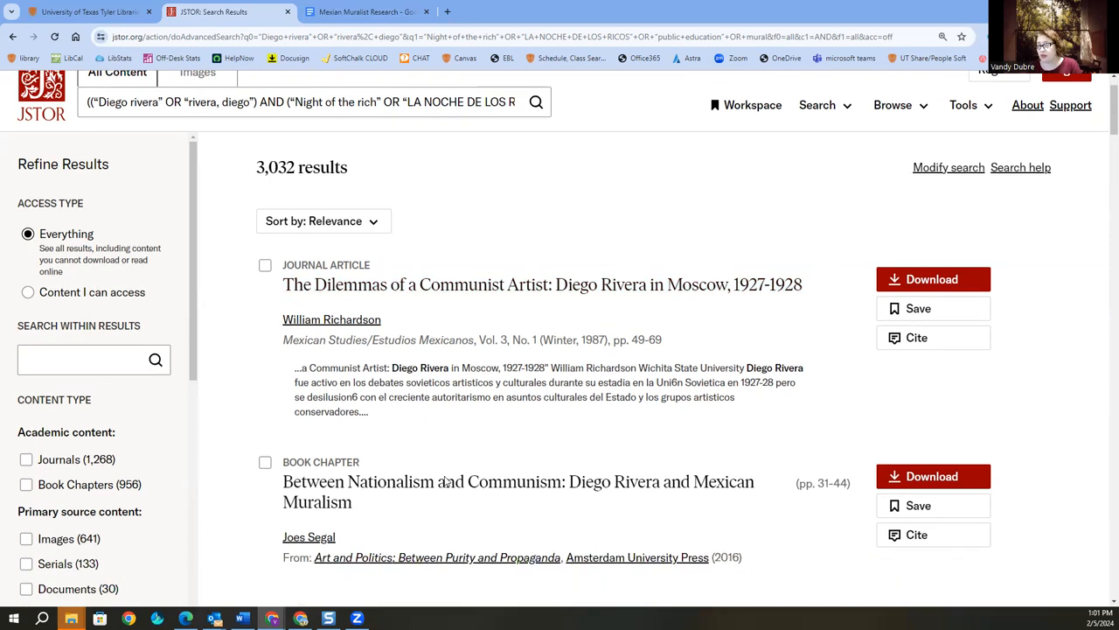
scroll(down, 3)
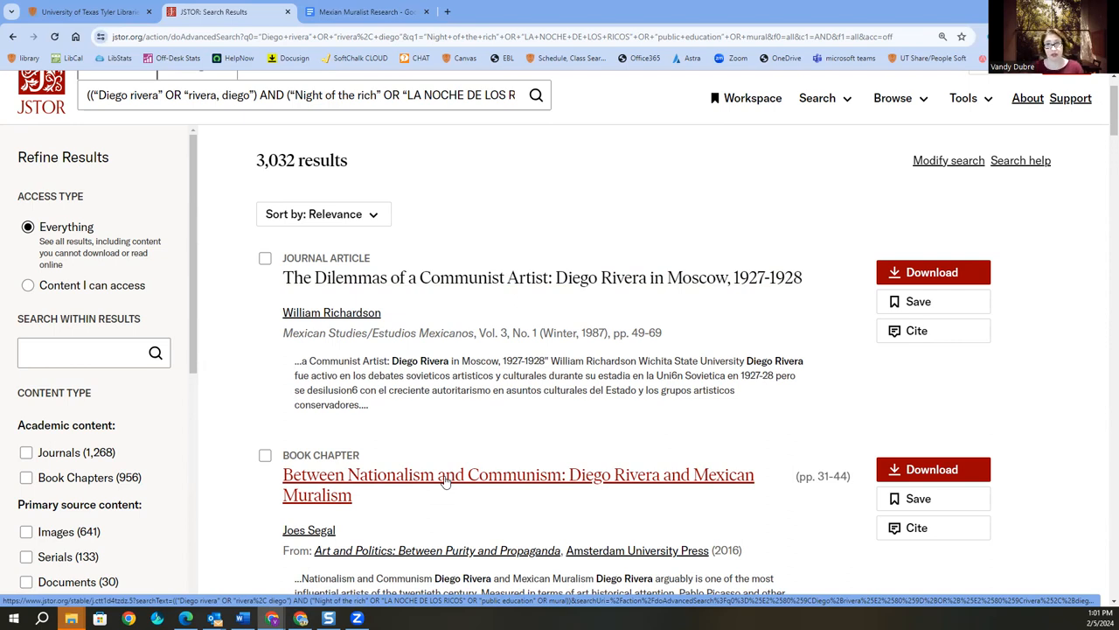
scroll(up, 3)
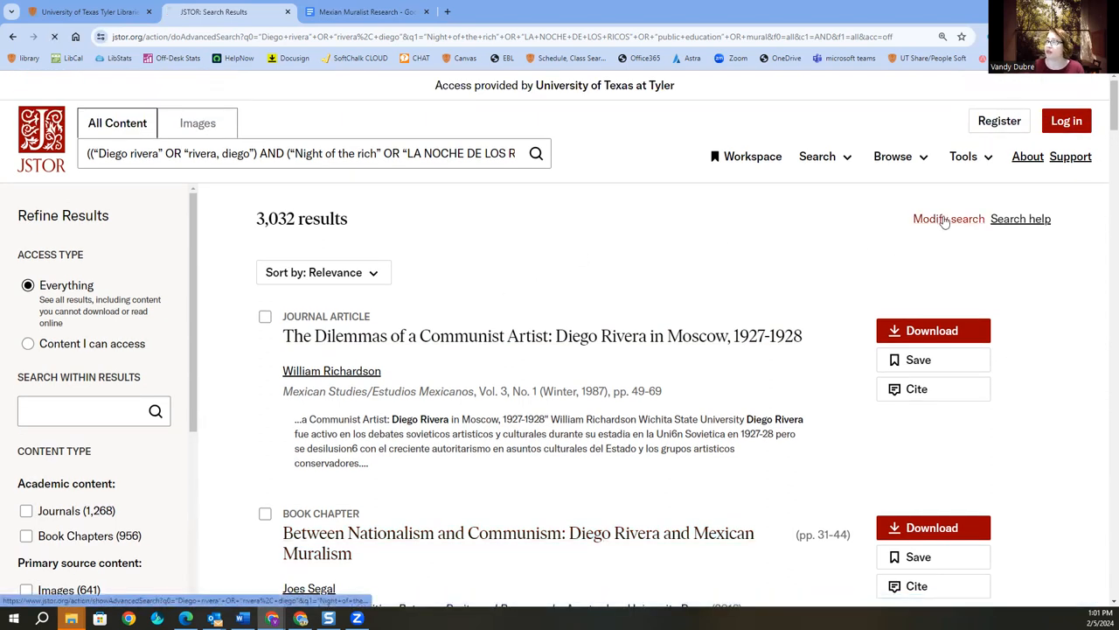
- Modify the second Terms box to only the 'LA NOCHE' mural titles and rerun, getting 4 results
click(948, 218)
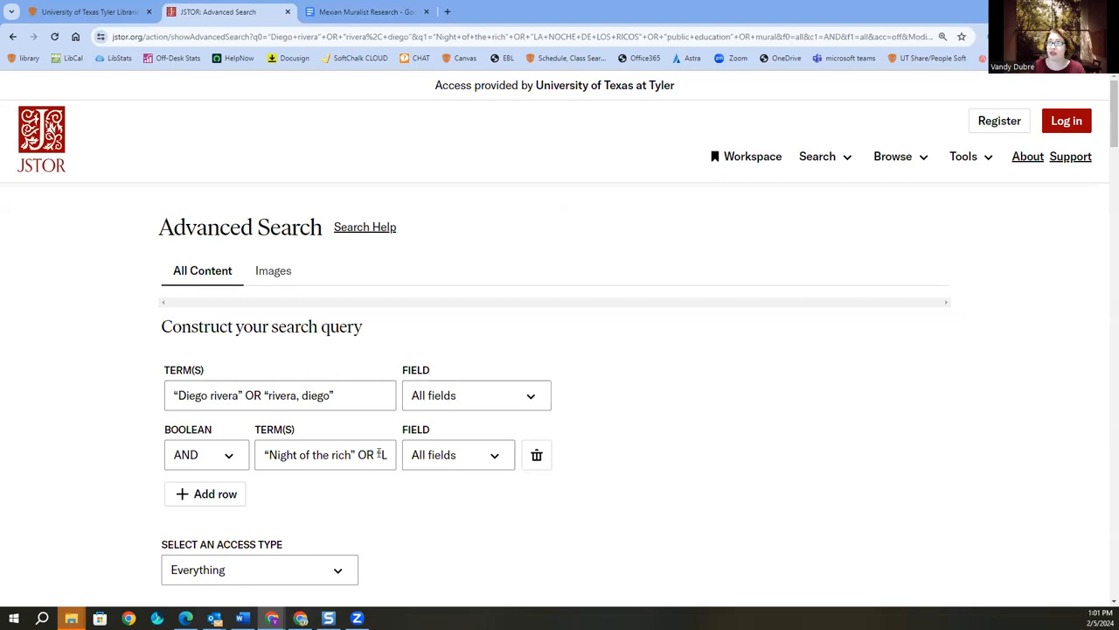
text("LA NOCHE)
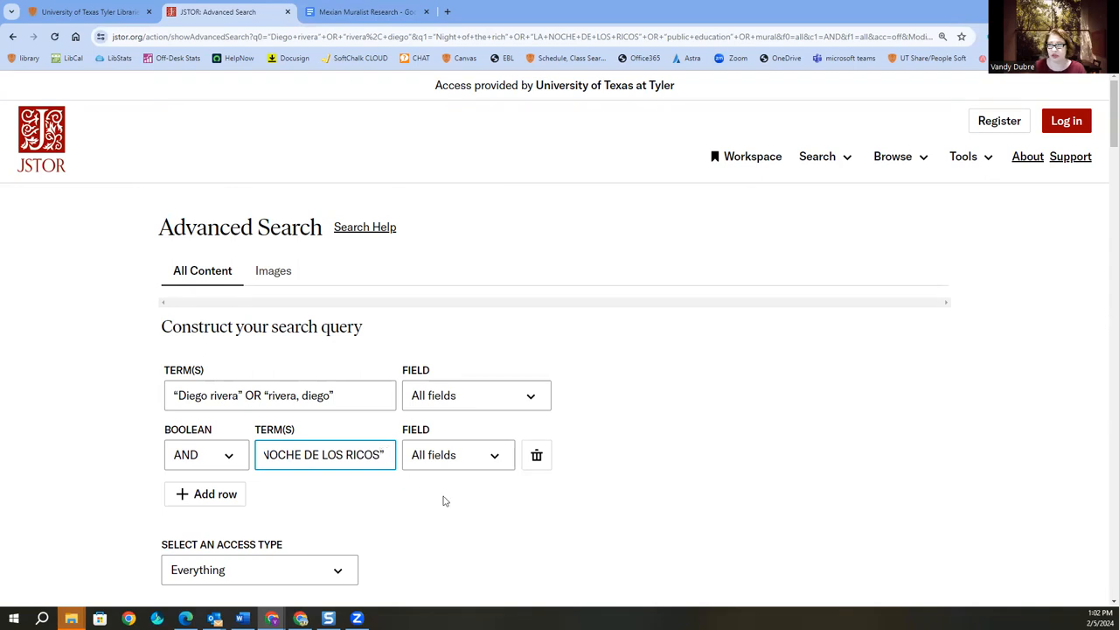
click(234, 444)
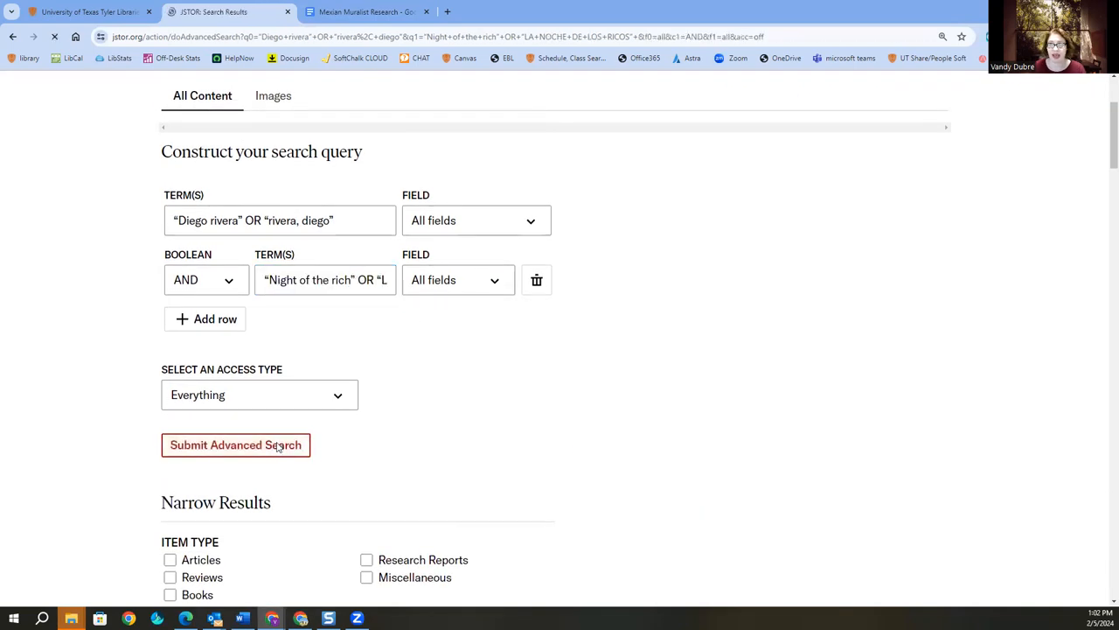
click(235, 444)
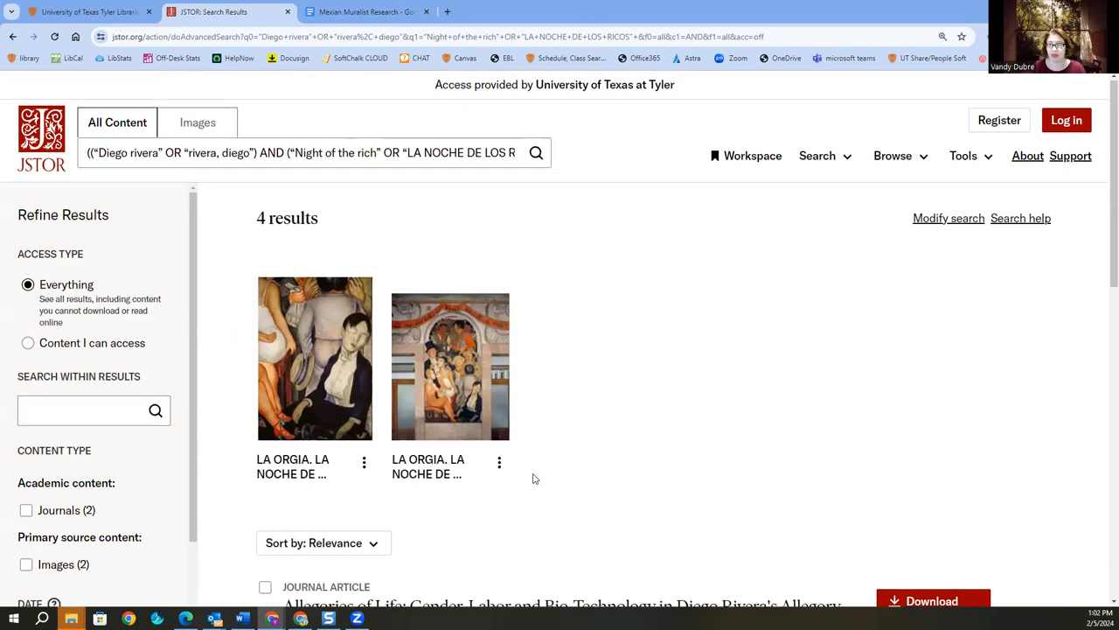
scroll(down, 3)
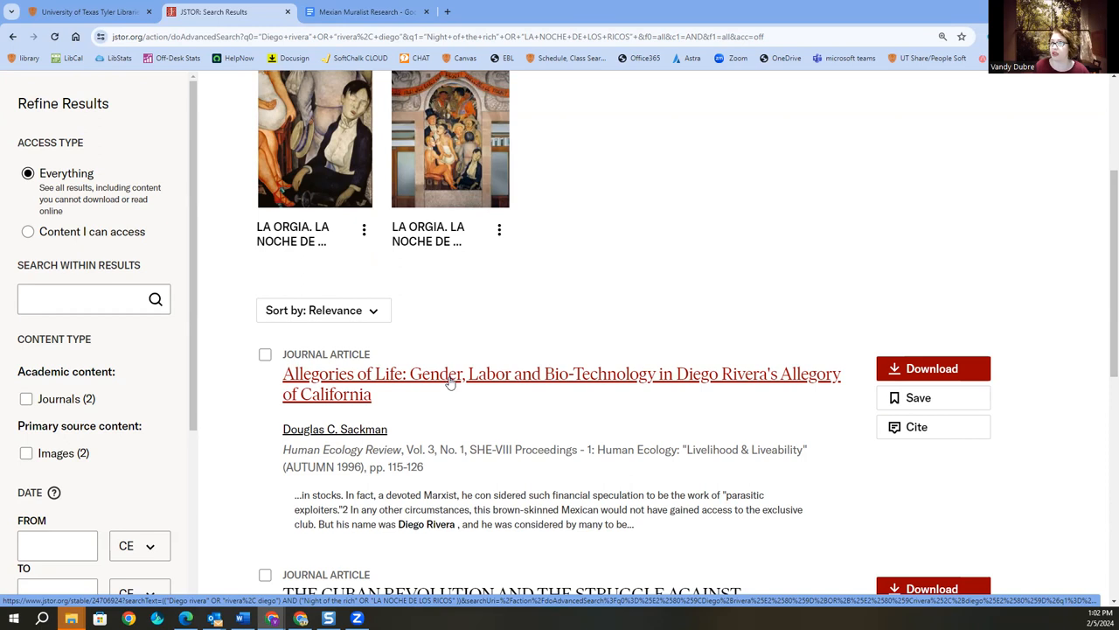
- Open the Allegories of Life article and download its PDF, accepting the Terms and Conditions
click(561, 374)
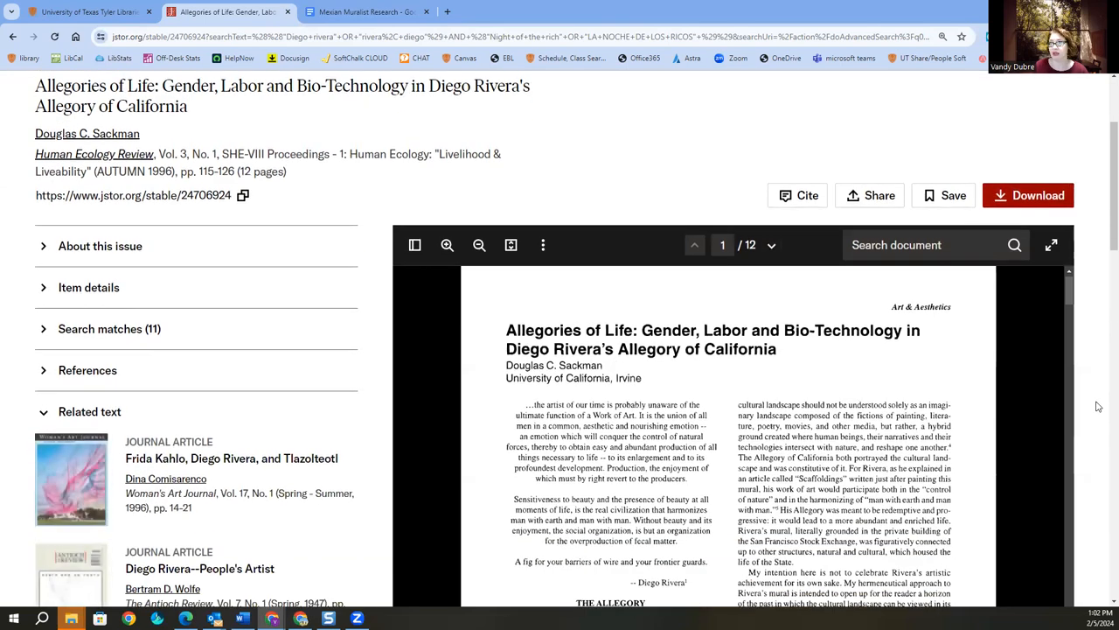
scroll(down, 3)
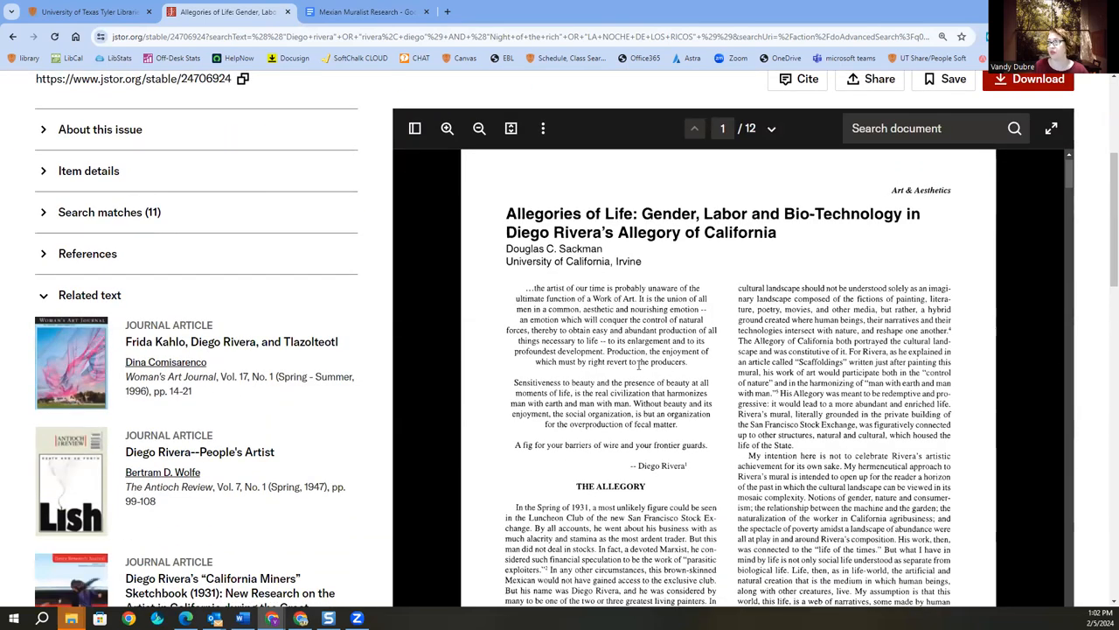
scroll(up, 3)
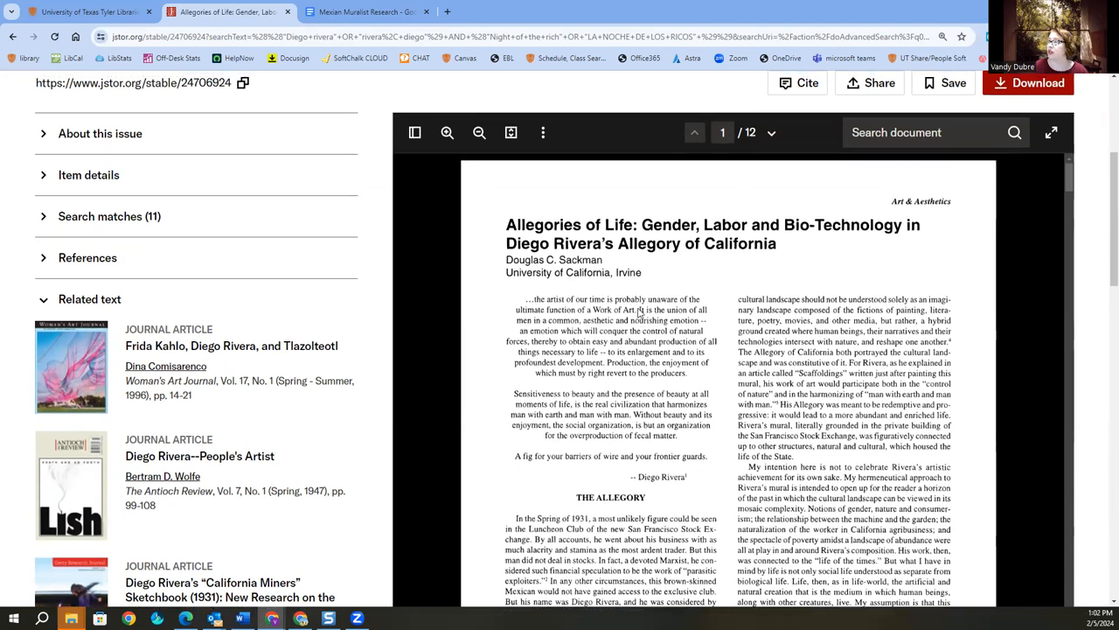
scroll(up, 3)
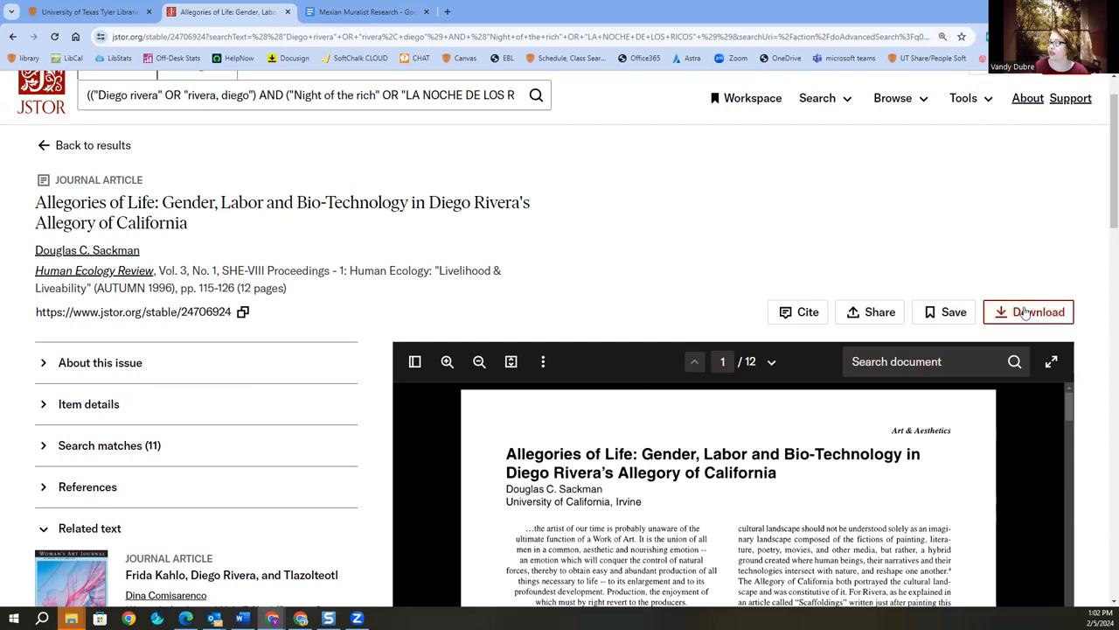
click(1028, 311)
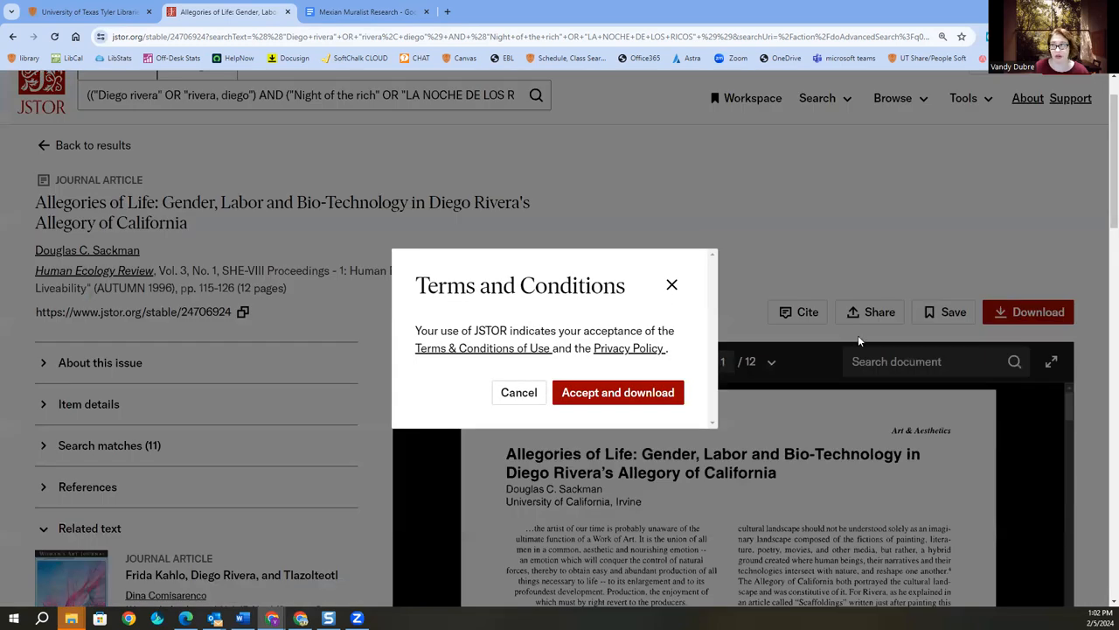
click(617, 392)
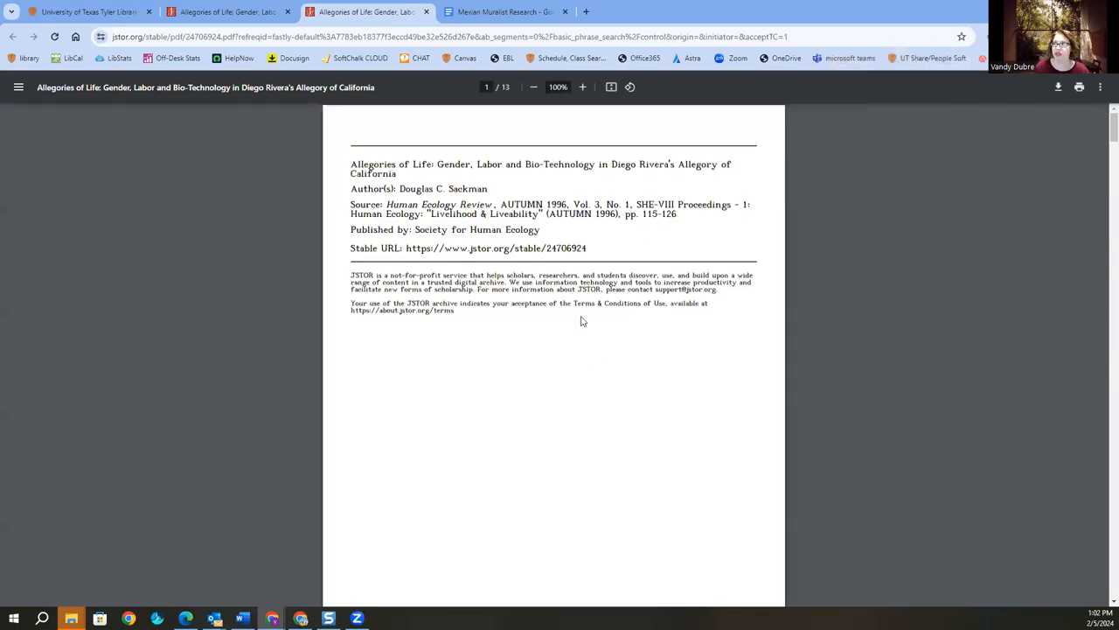
mouse_move(542, 430)
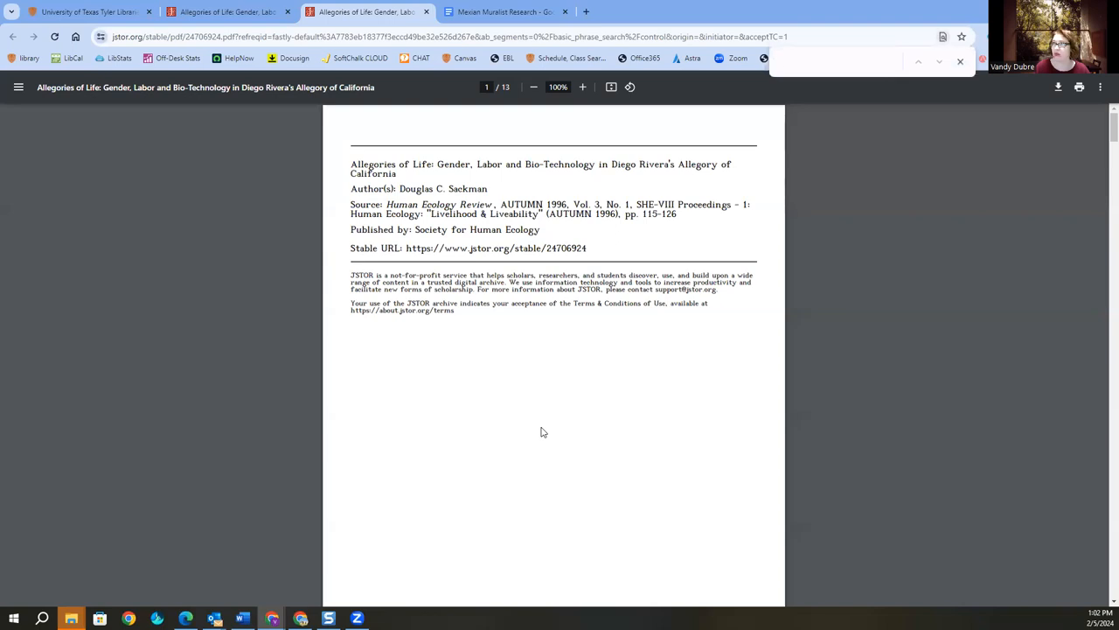
- Find 'night' in the PDF, landing on the Night of the Rich passage on page 3
text(night)
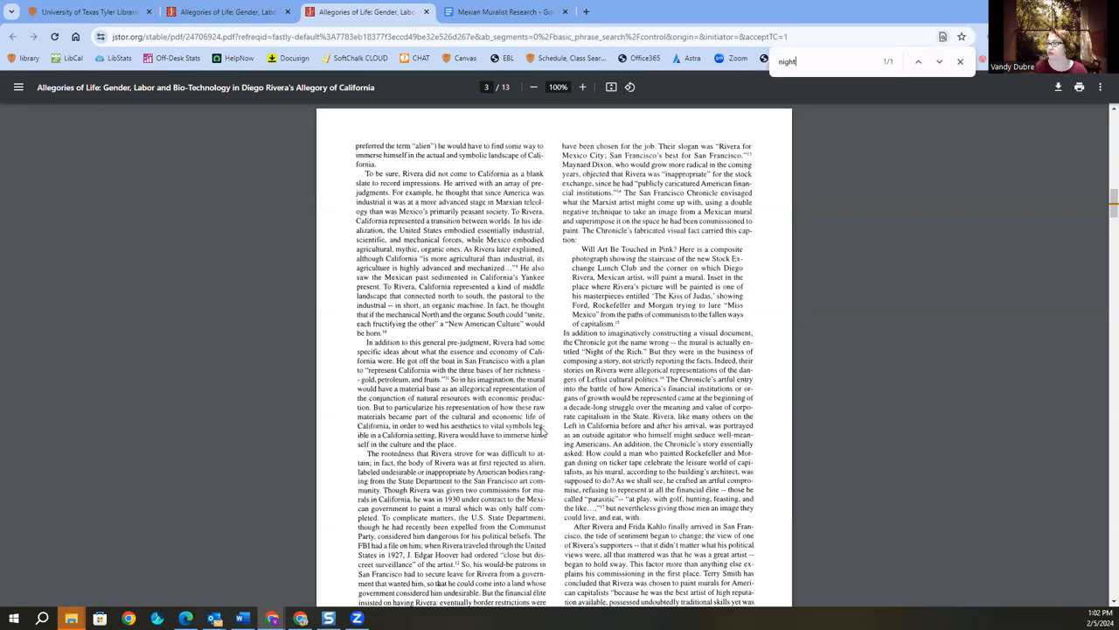
key(Return)
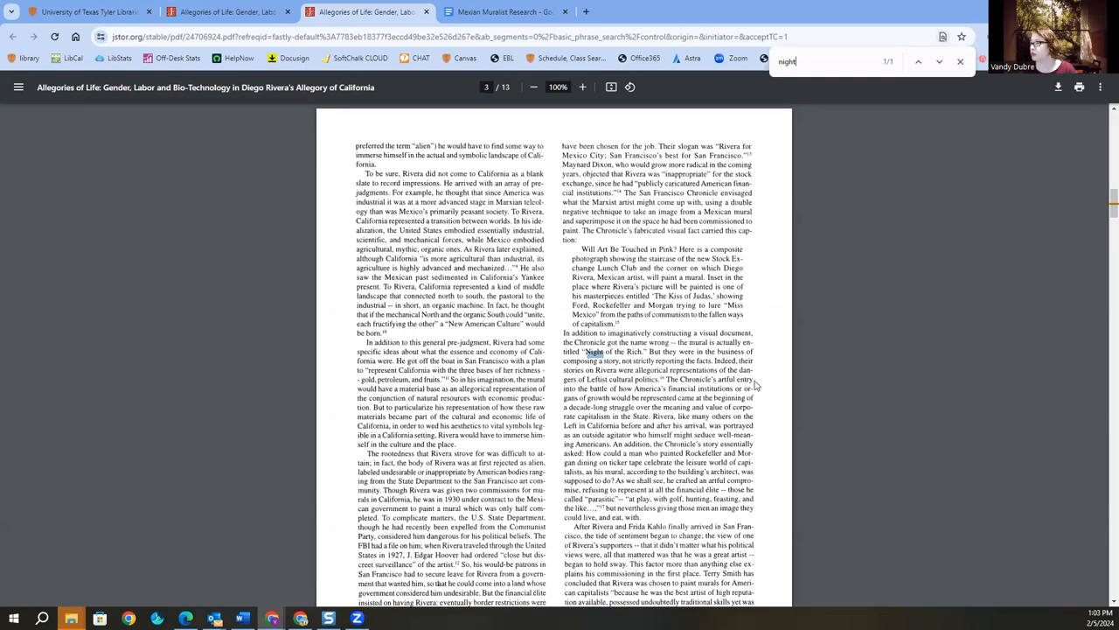
mouse_move(675, 391)
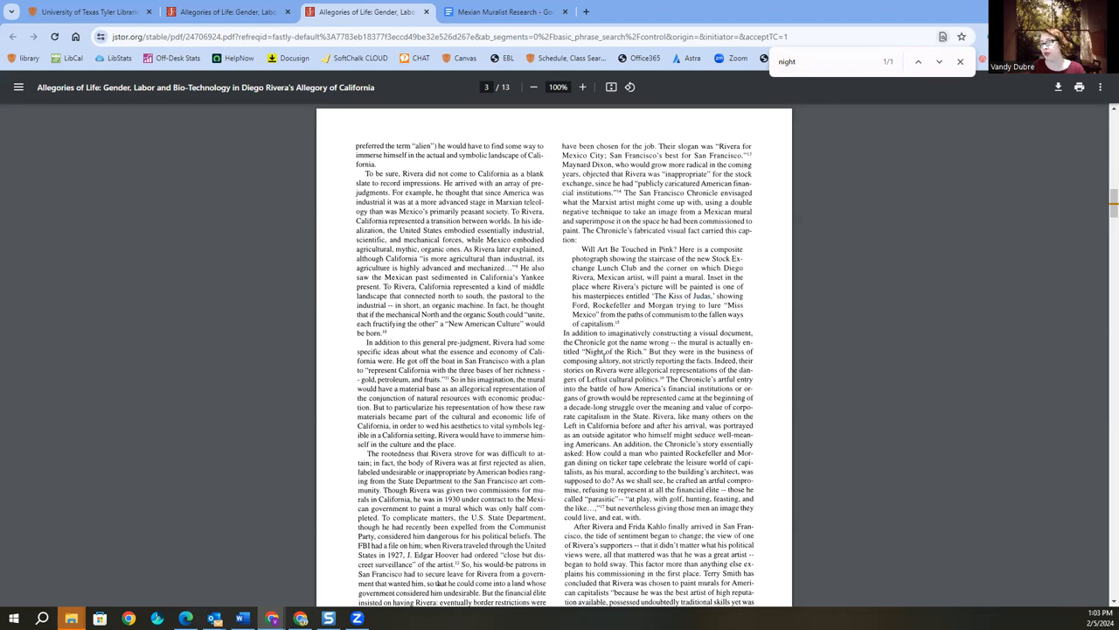
mouse_move(615, 358)
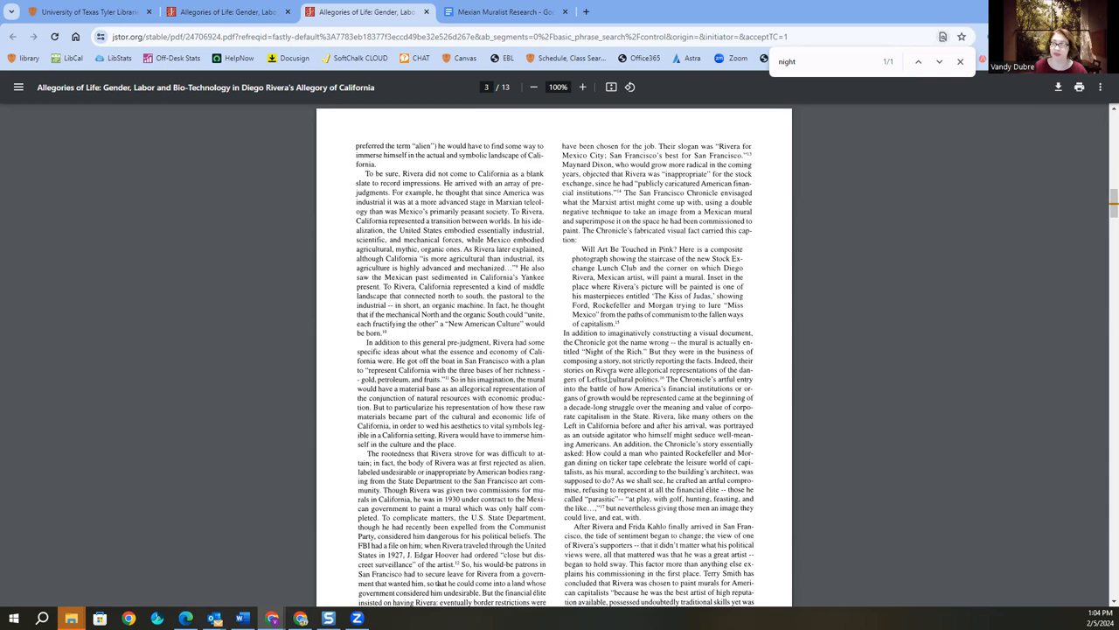
mouse_move(1014, 221)
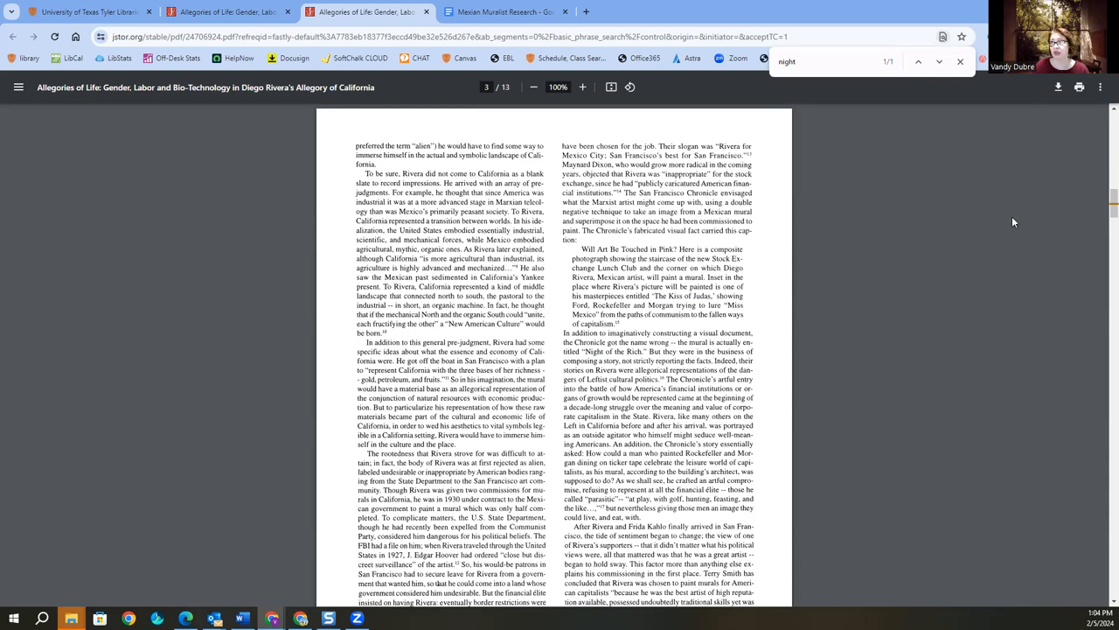
mouse_move(1058, 88)
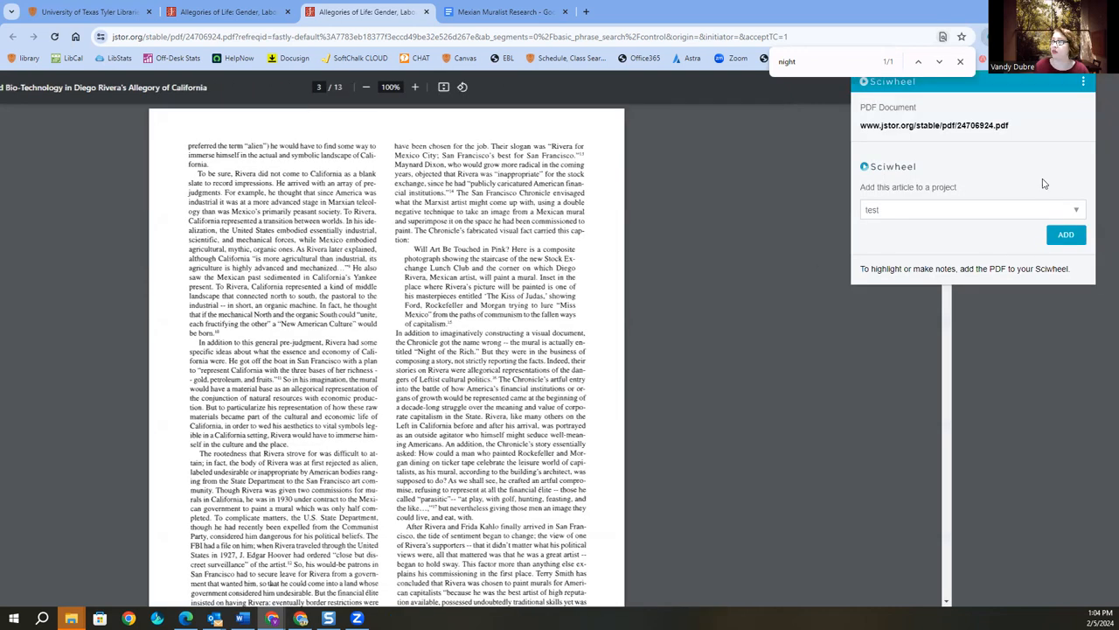
- Add the PDF to the Sciwheel test project and open its reference page from the library
click(1067, 235)
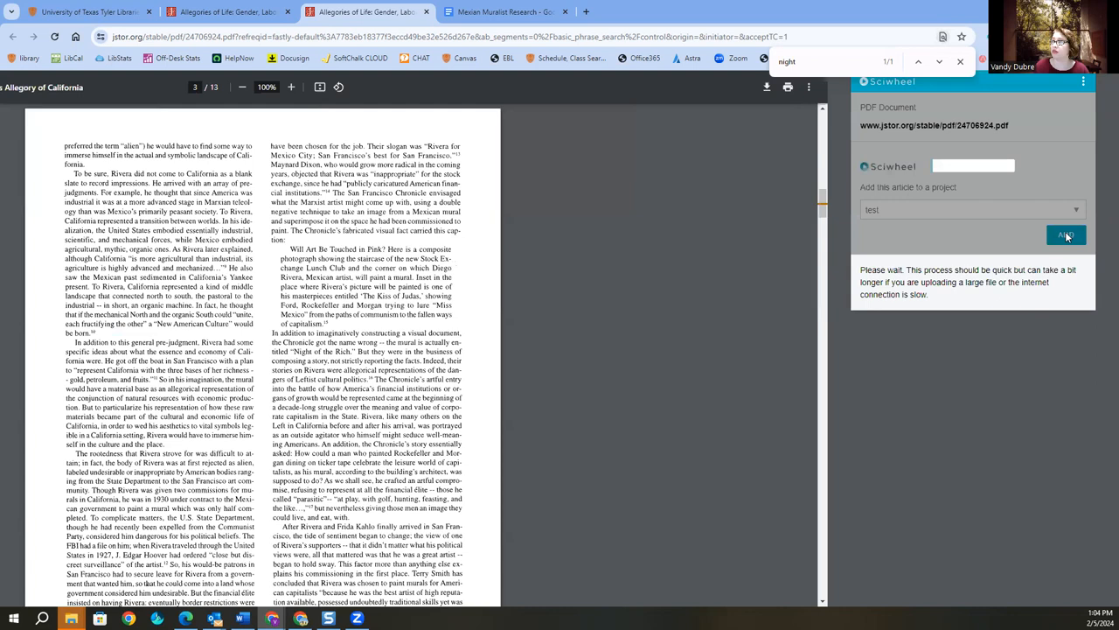
click(1067, 235)
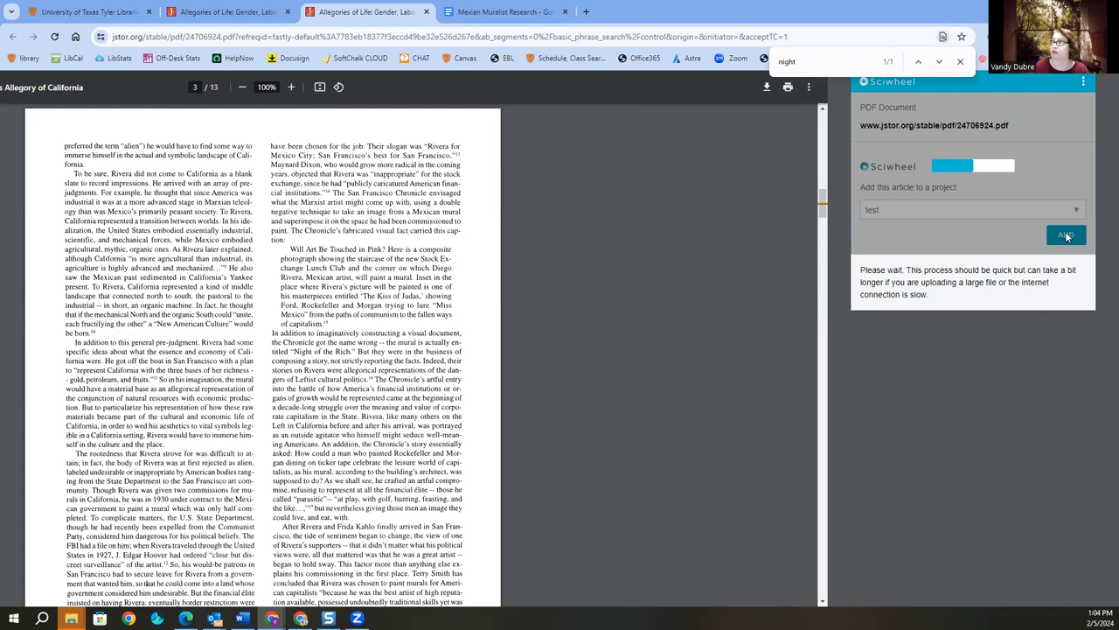
click(1067, 235)
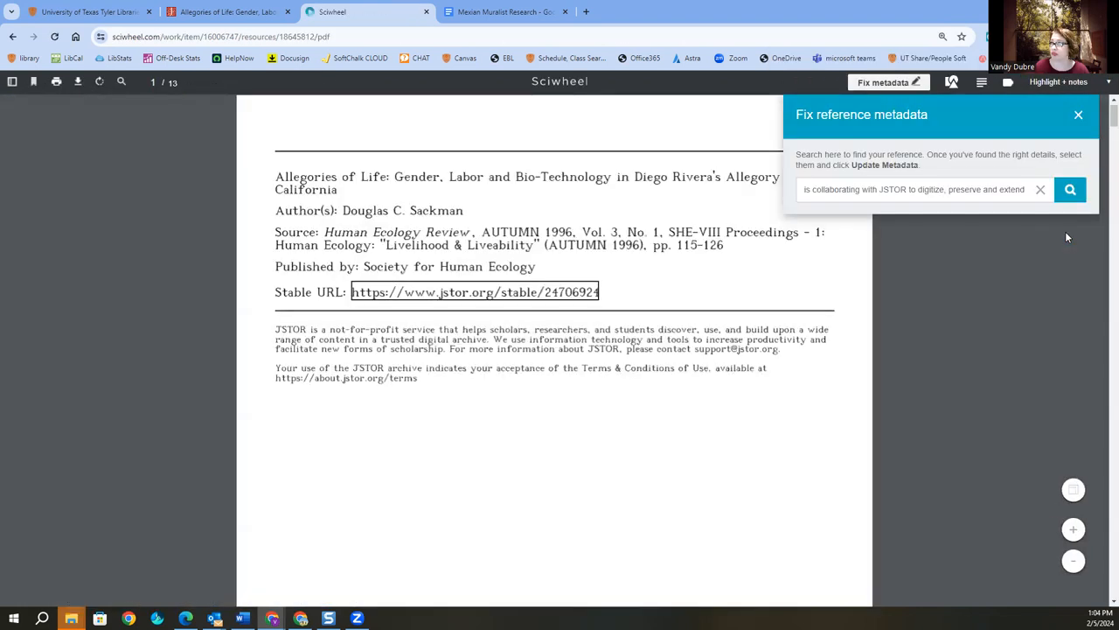
mouse_move(654, 390)
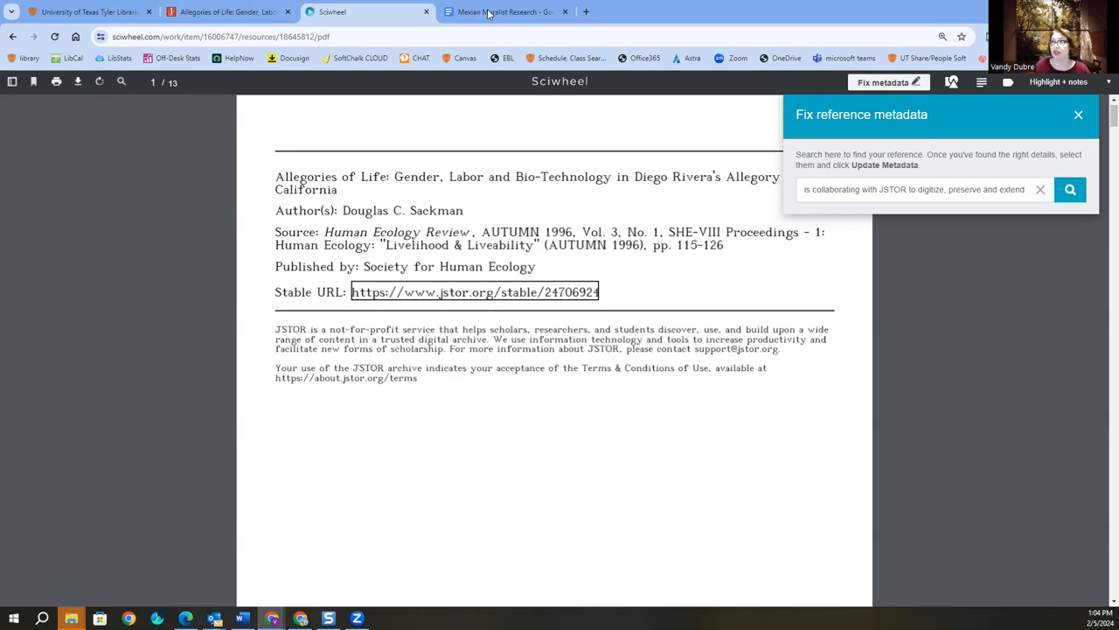
click(586, 10)
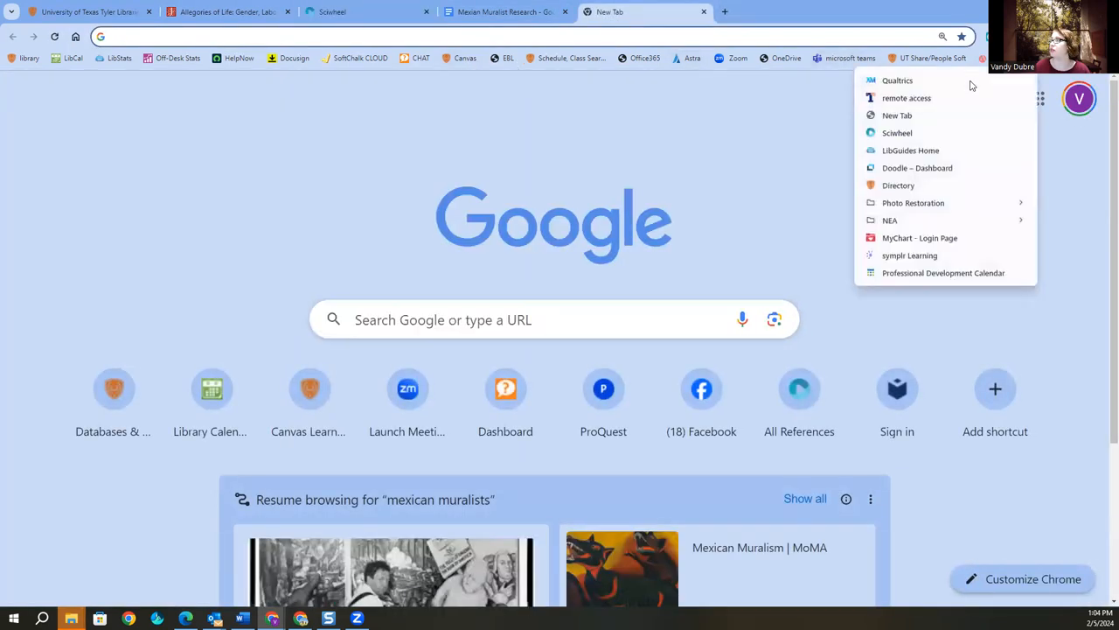
click(897, 133)
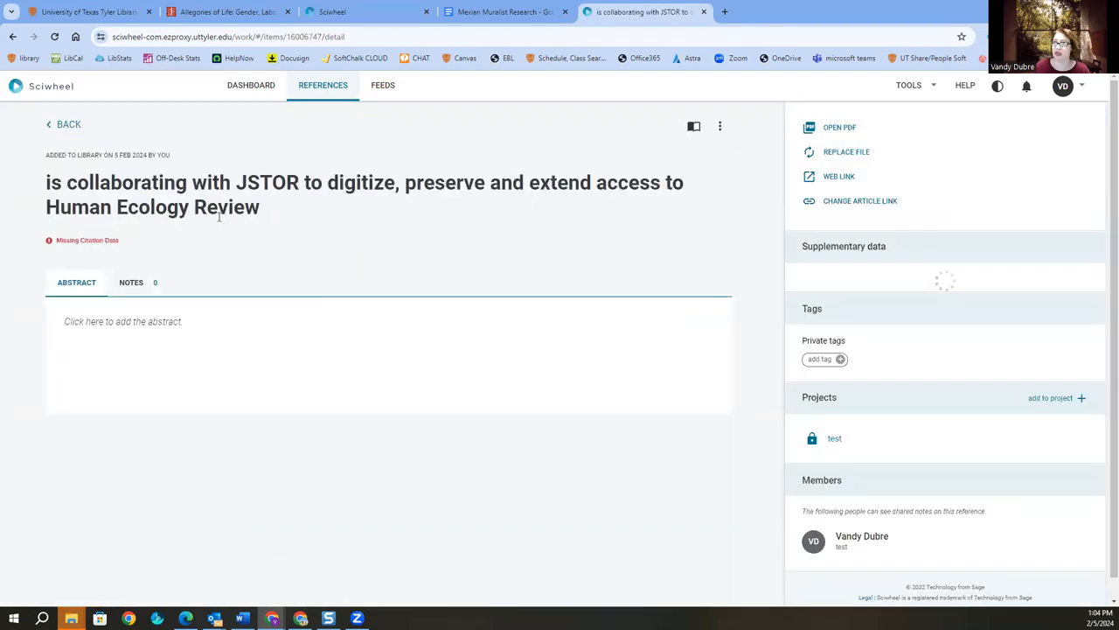
- Open the reference's Edit form and fill in the title and author Douglas C. from the JSTOR page
click(720, 126)
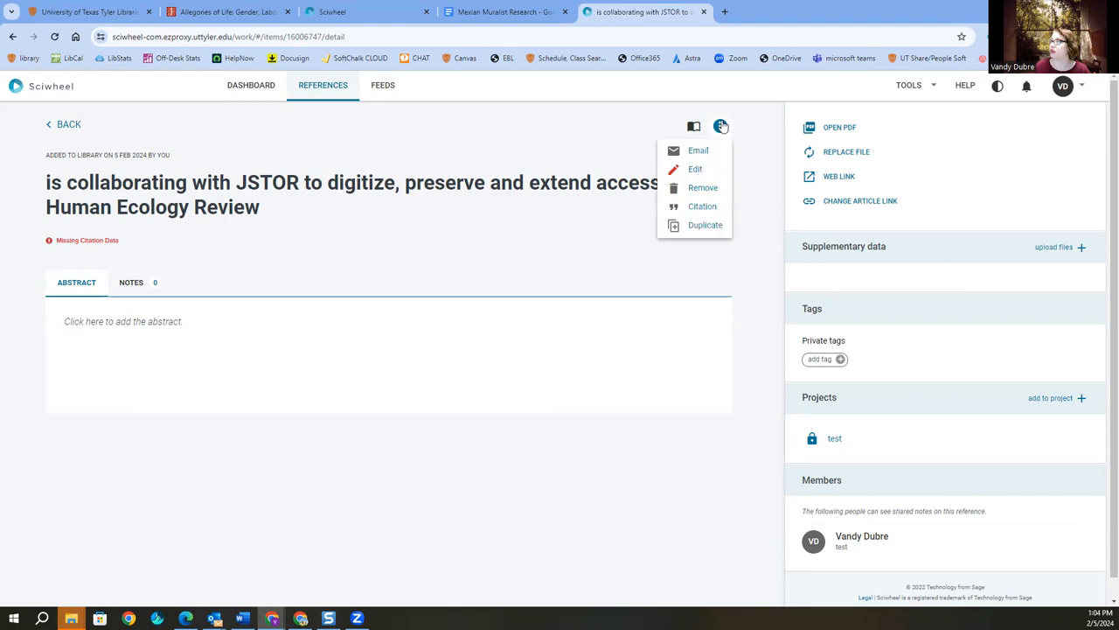
click(696, 168)
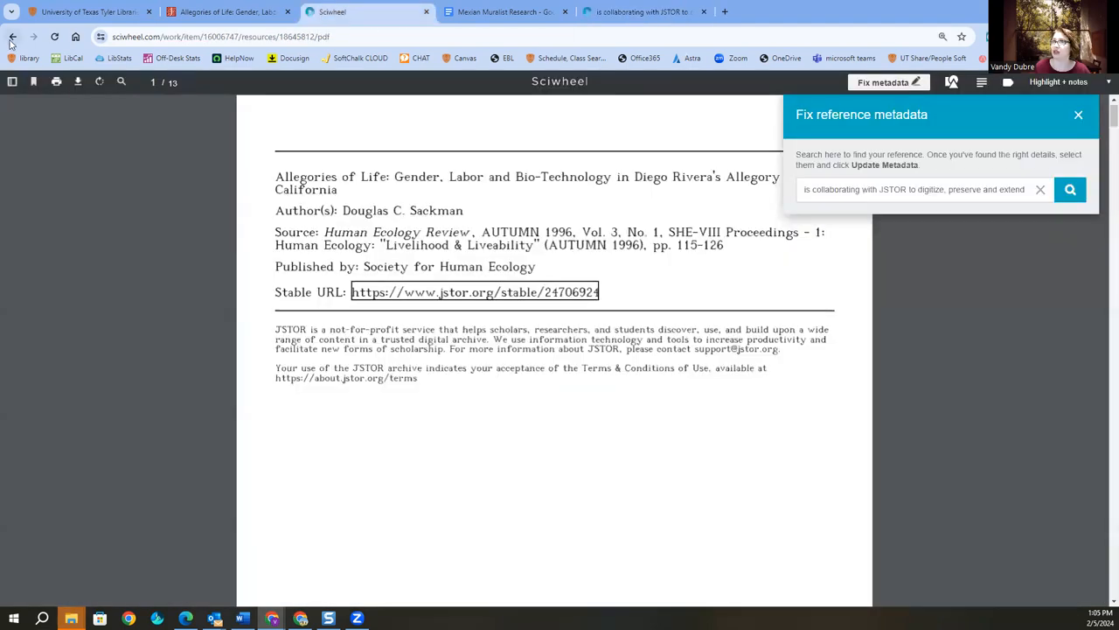
click(475, 292)
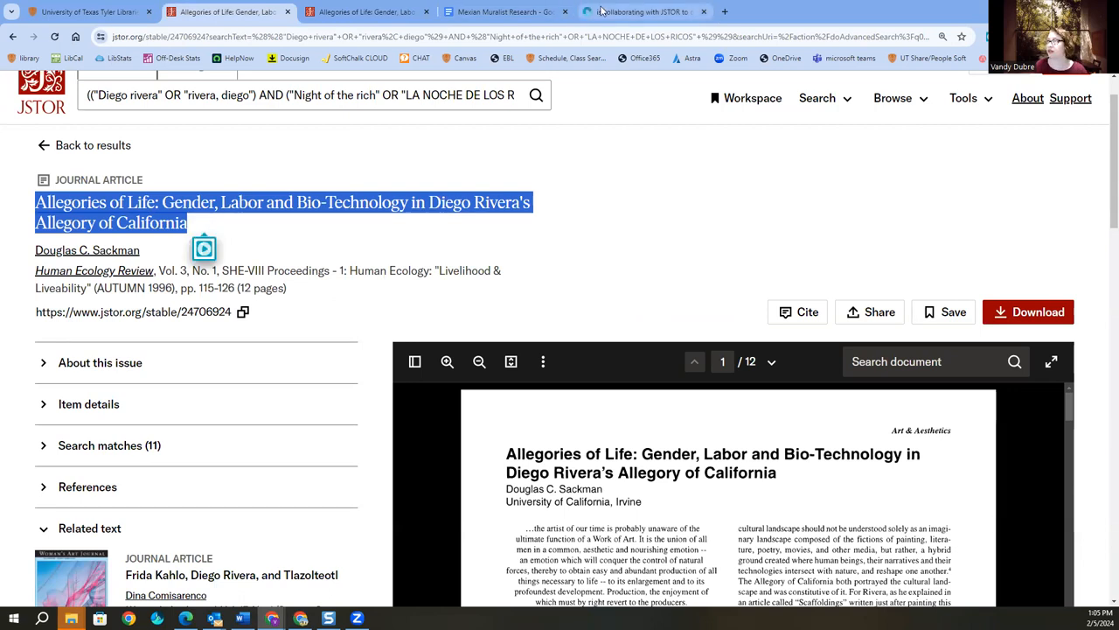
click(643, 10)
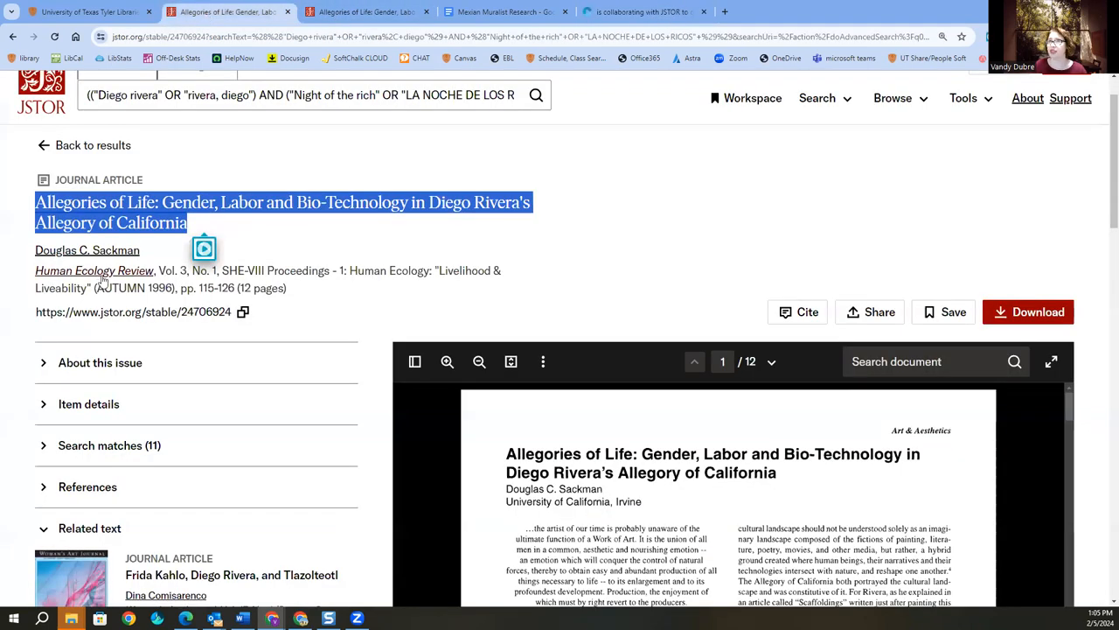
double_click(87, 250)
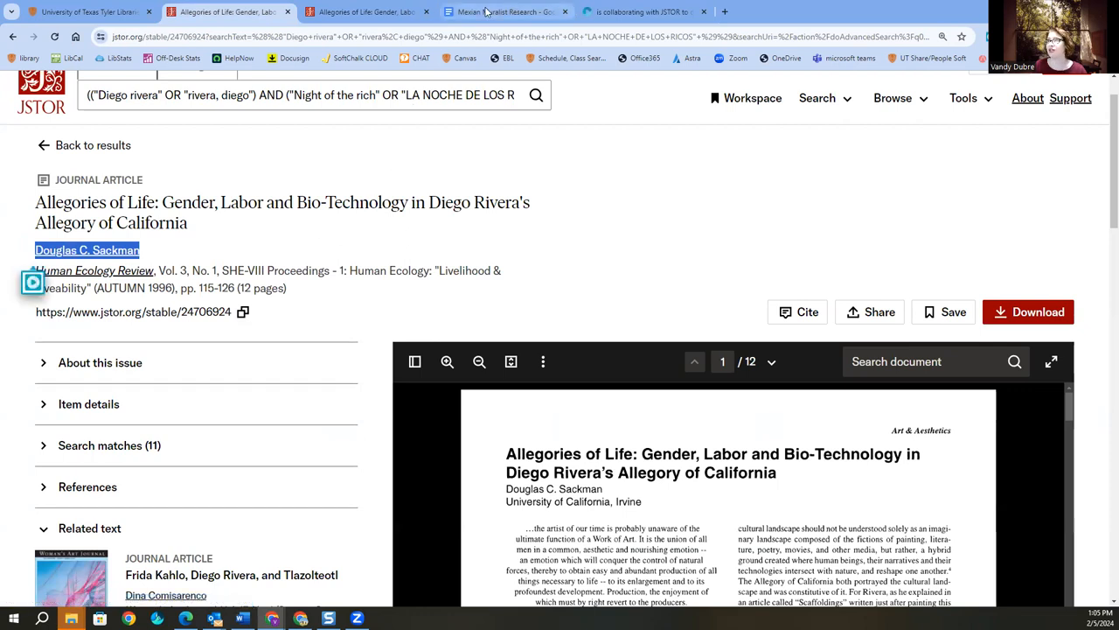
click(644, 10)
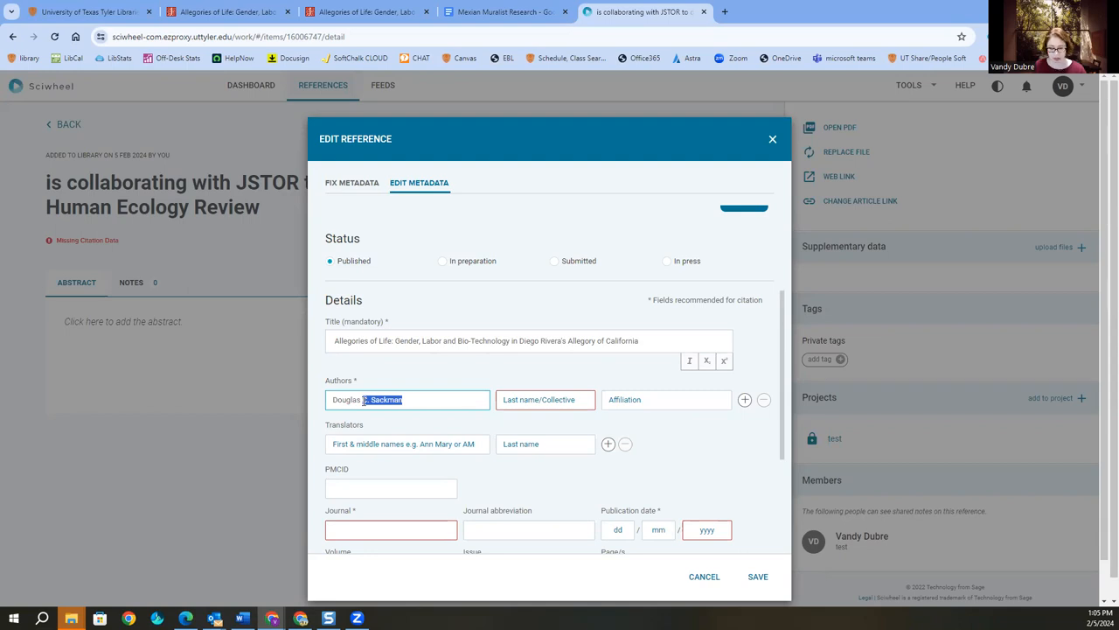
text(C.)
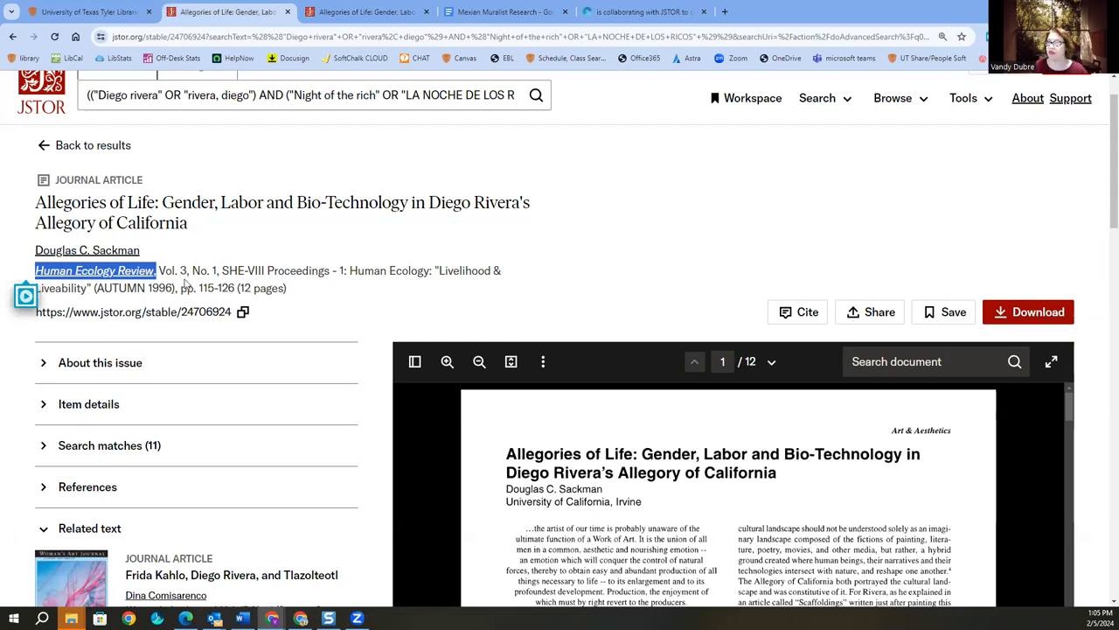
mouse_move(451, 150)
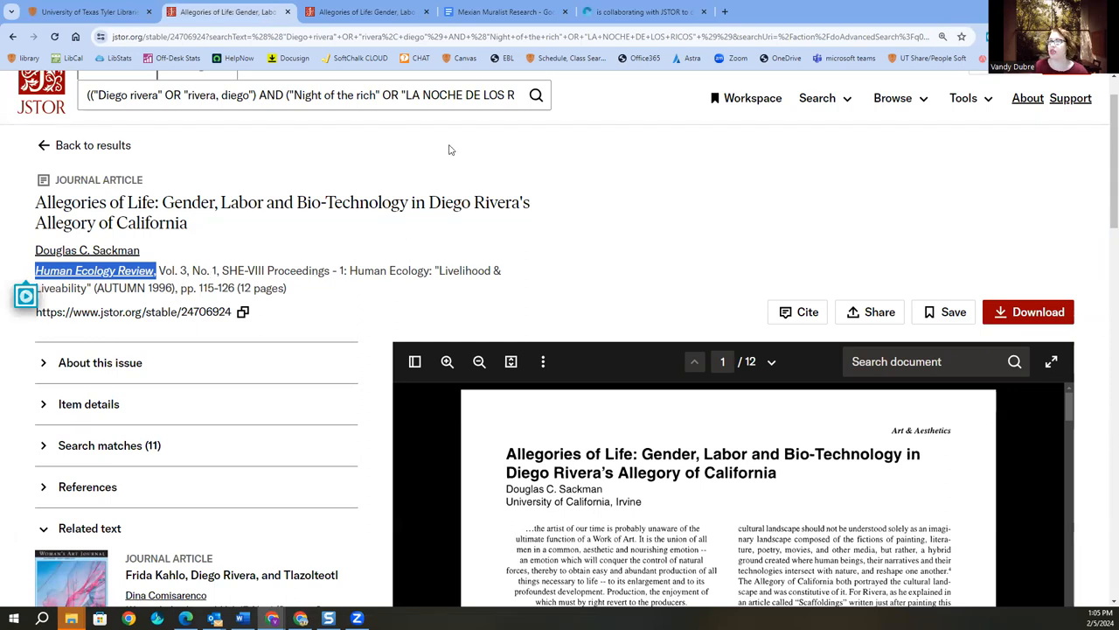
- Add journal Human Ecology Review, volume 3, issue 1, year 1996 and copy the page range 115-126
click(643, 10)
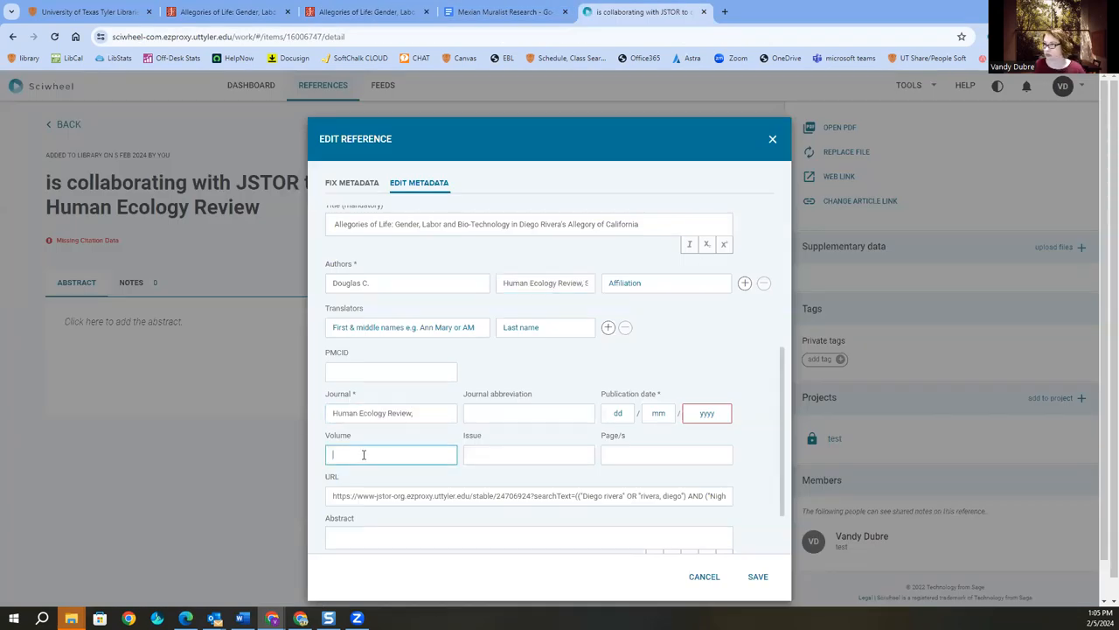
text(3)
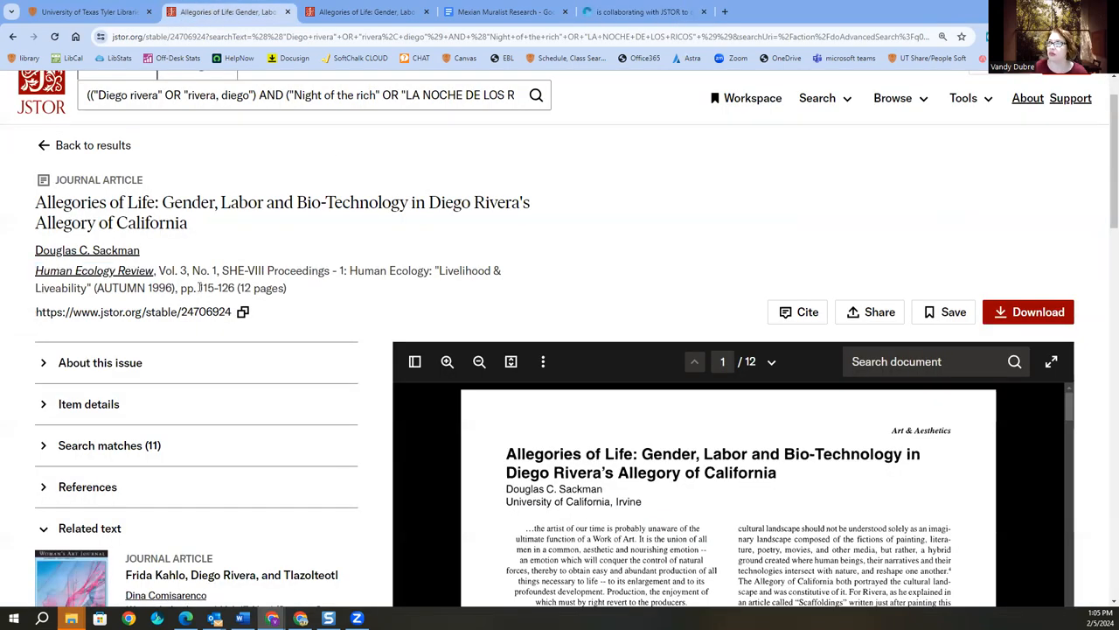
double_click(217, 287)
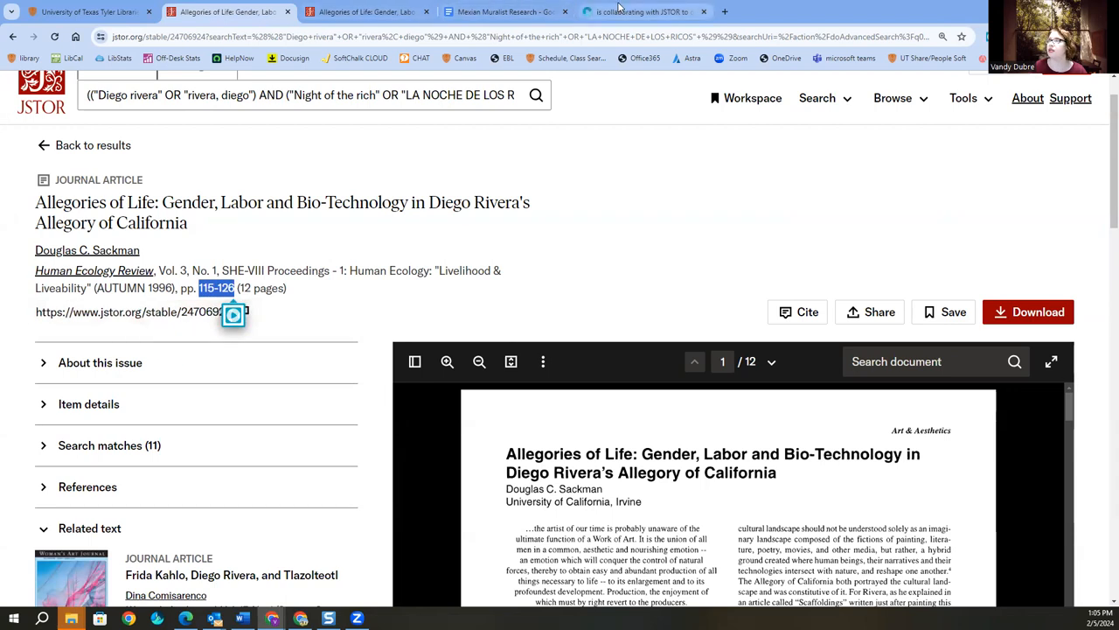
click(644, 11)
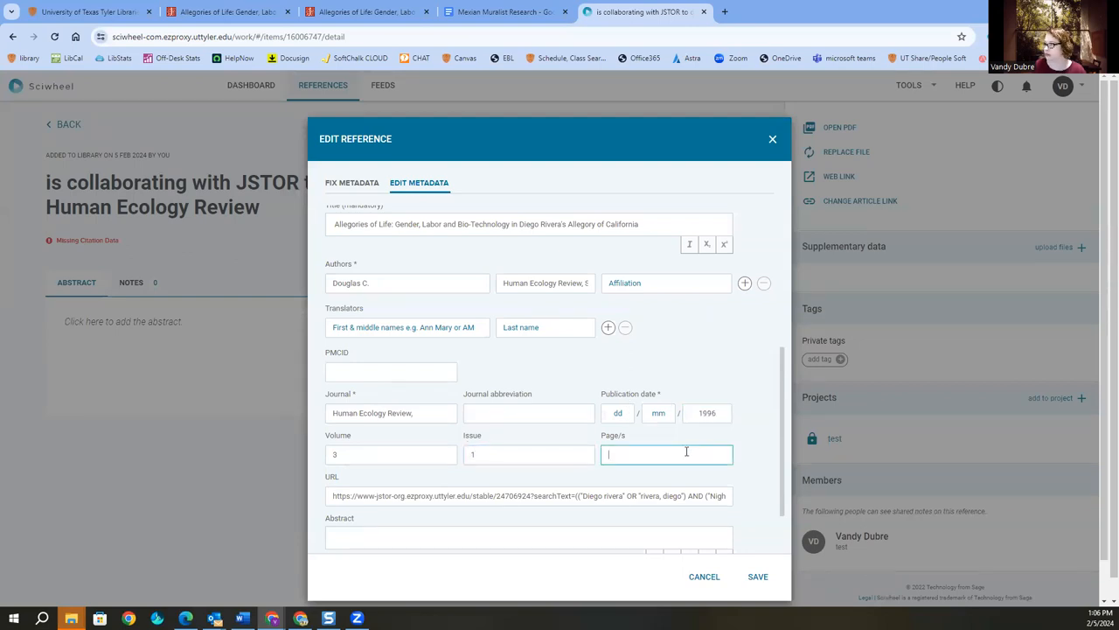
- Save the reference with page range 115-126 and return to the JSTOR article tab
text(115-126)
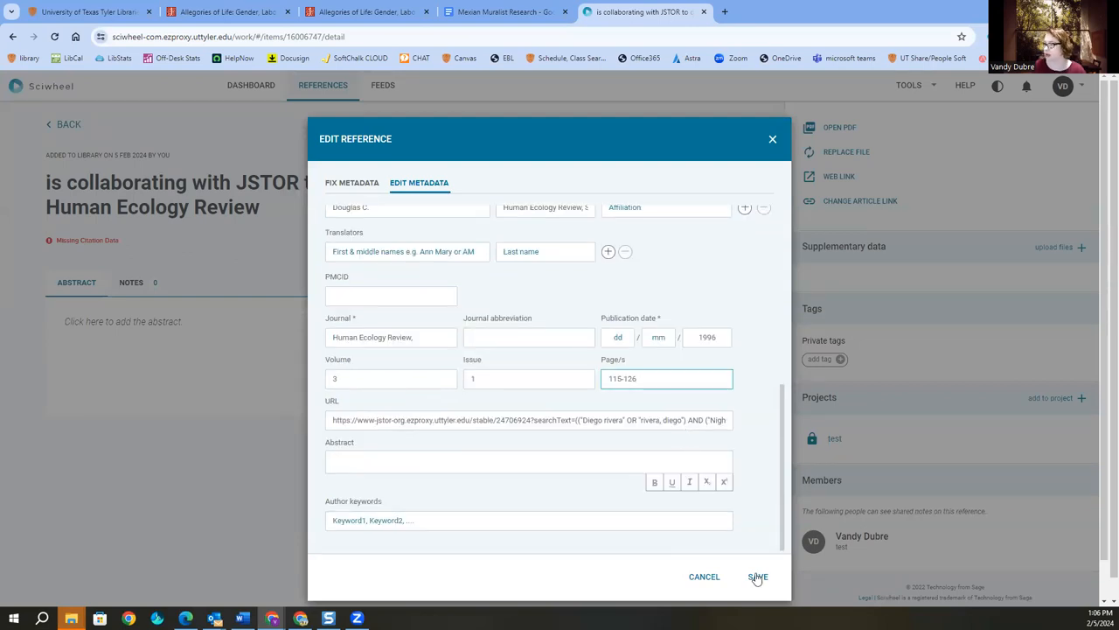
click(757, 577)
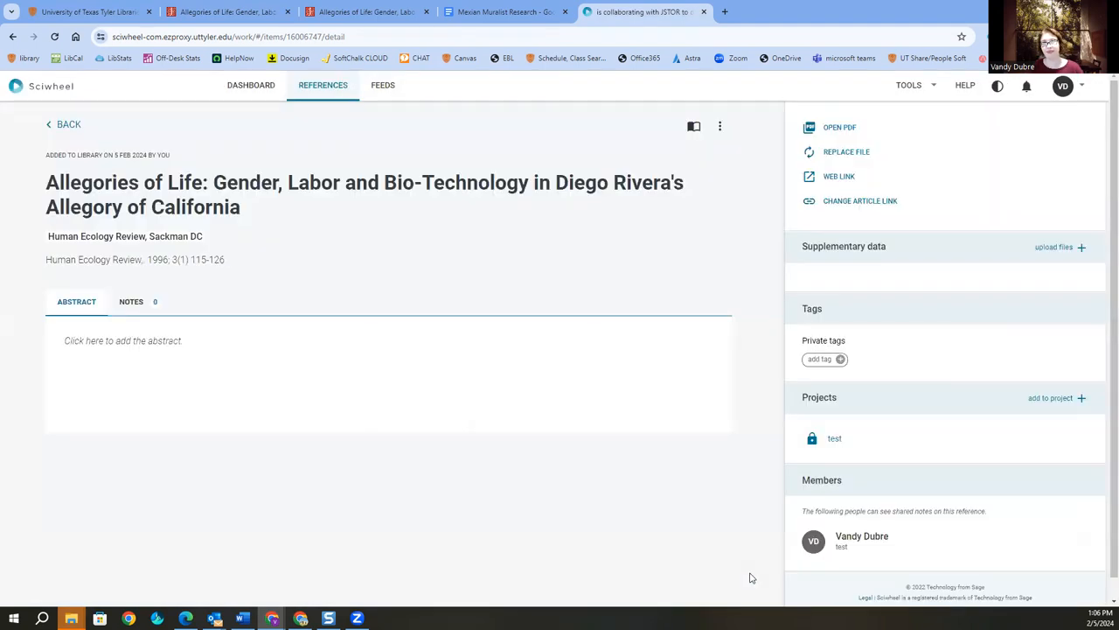
mouse_move(308, 227)
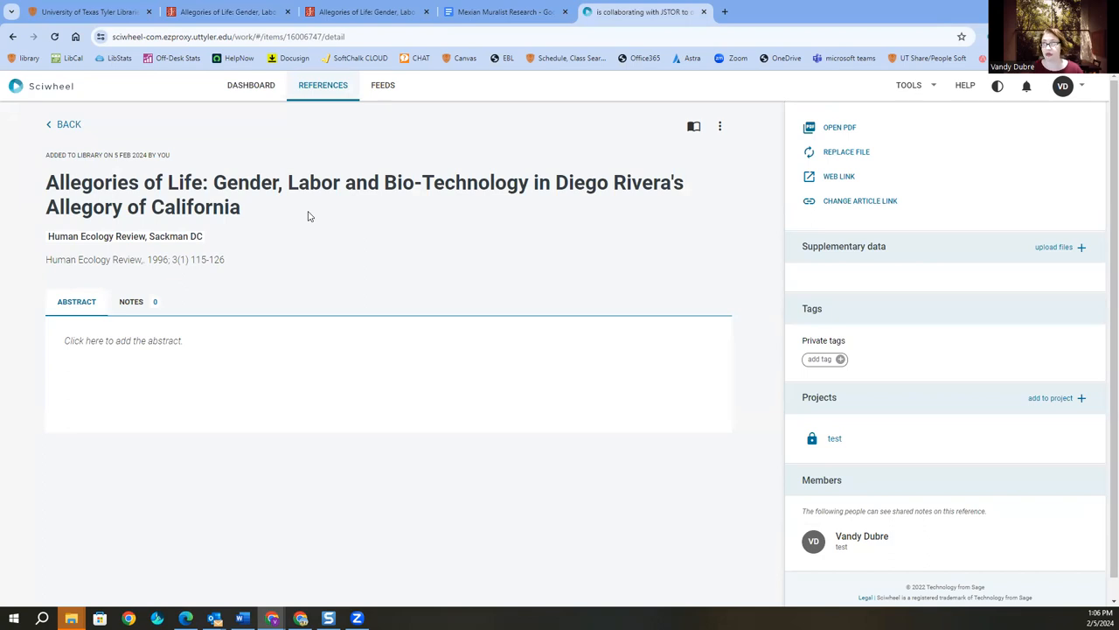
mouse_move(846, 128)
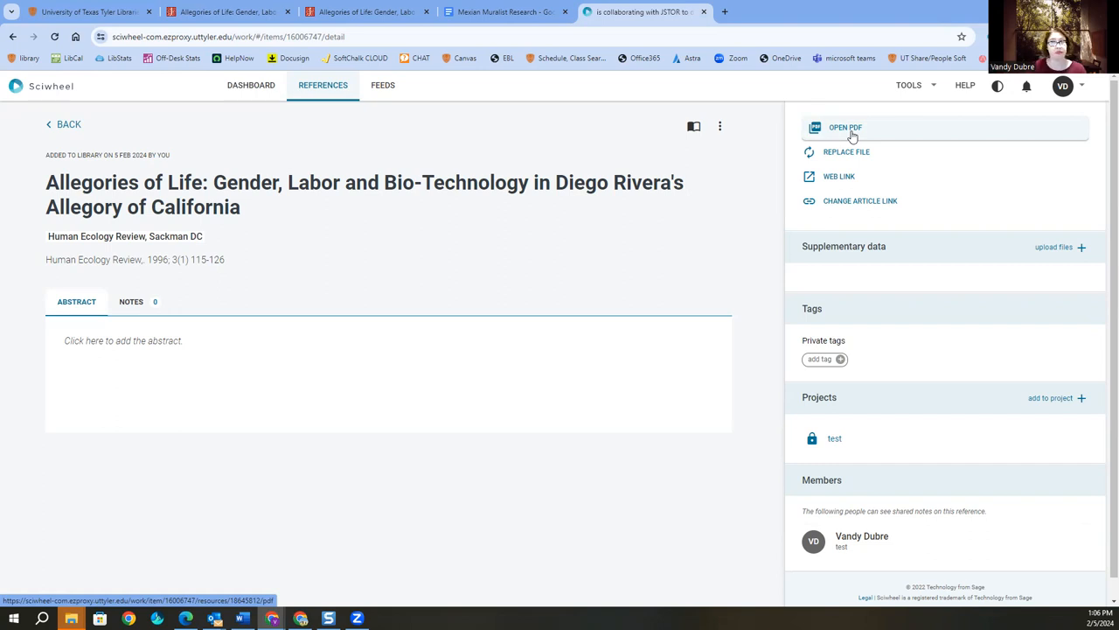
mouse_move(831, 136)
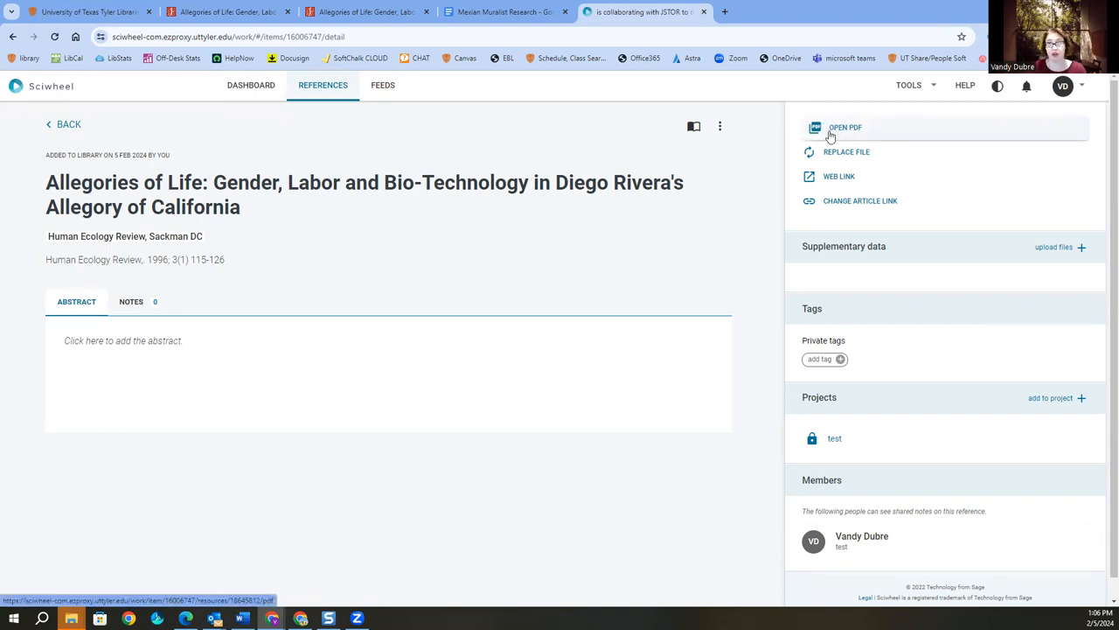
mouse_move(374, 41)
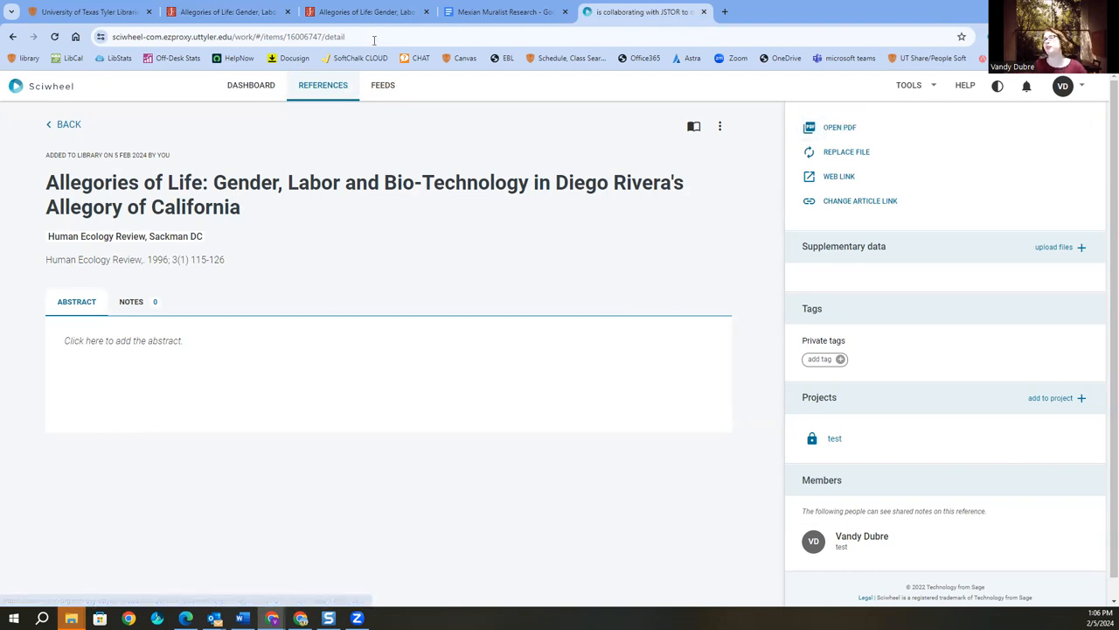
click(367, 11)
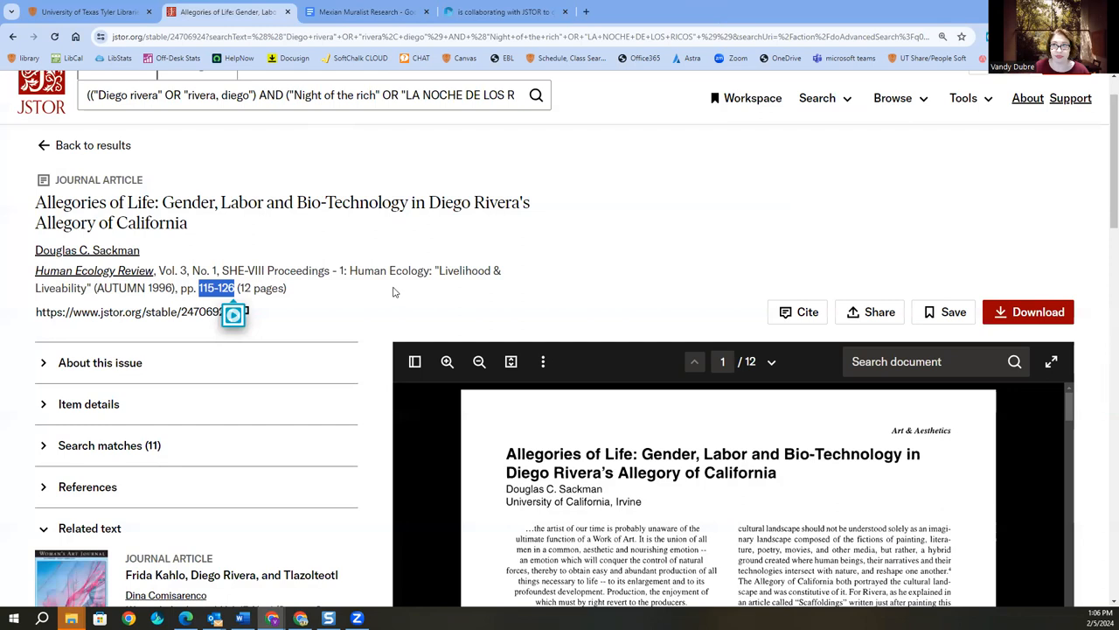
- Go back twice from the JSTOR article to the UT Tyler Art Databases guide
scroll(up, 3)
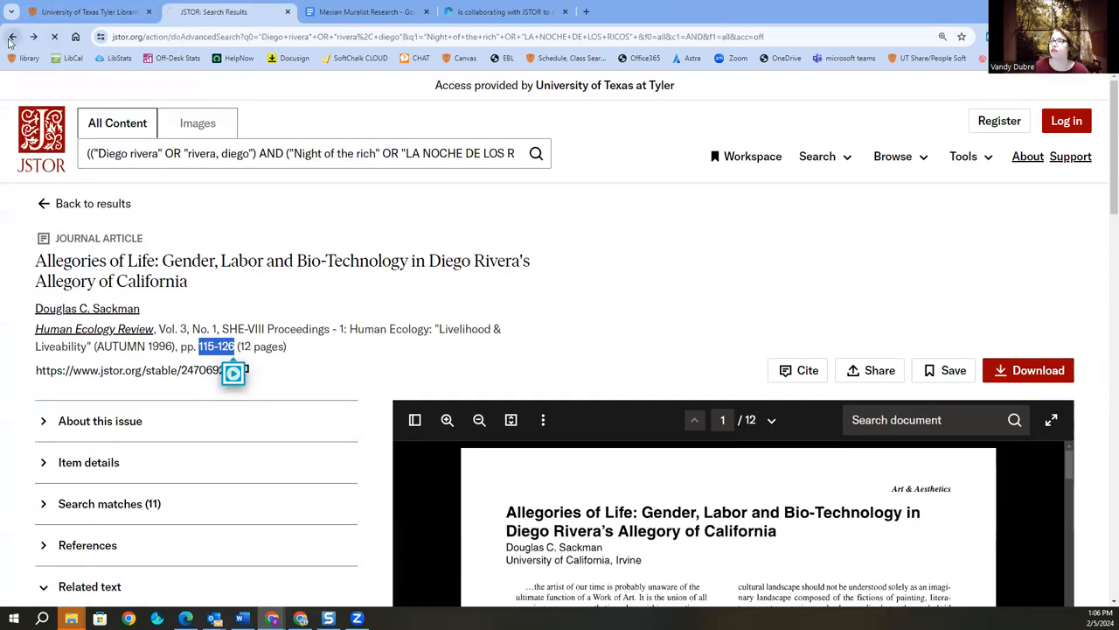
click(12, 37)
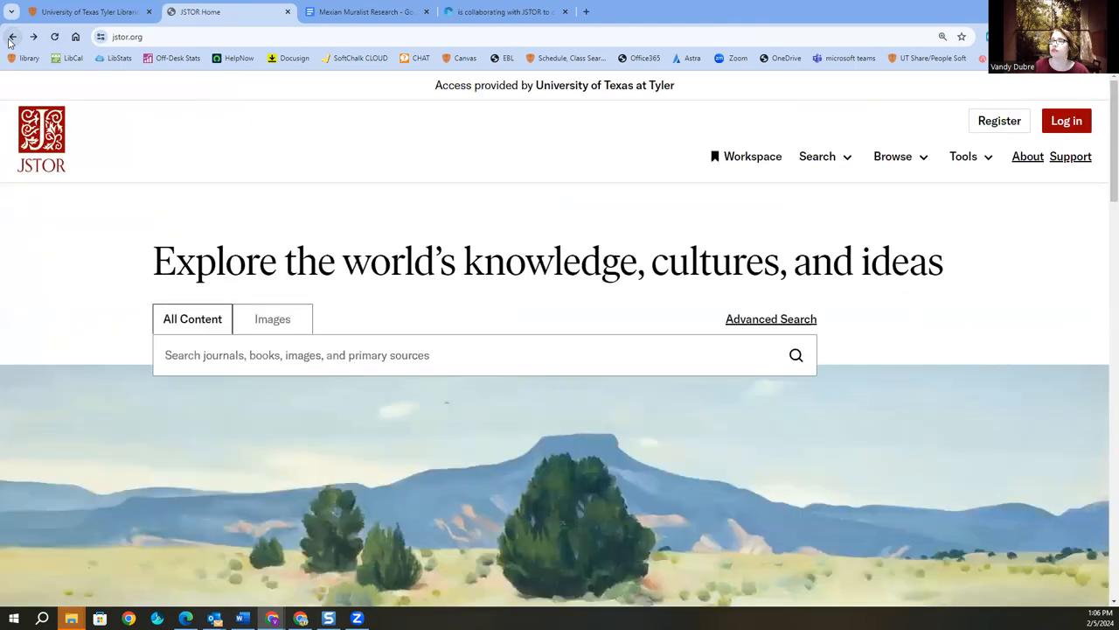
click(13, 37)
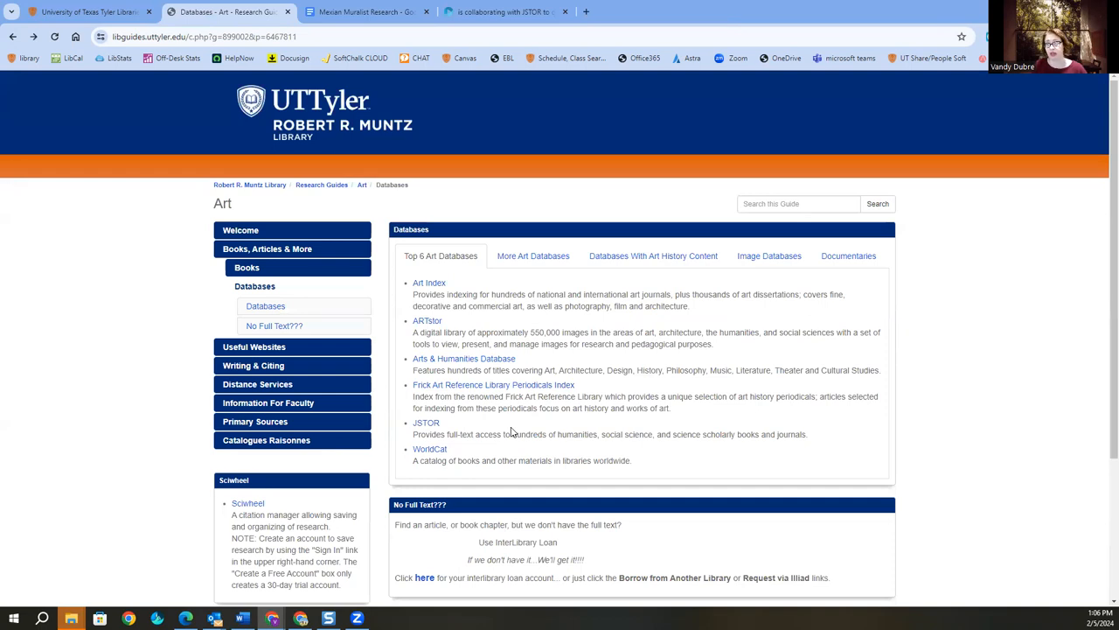
- From the More Art Databases list, launch ProQuest Central in a new tab and switch to it
click(532, 255)
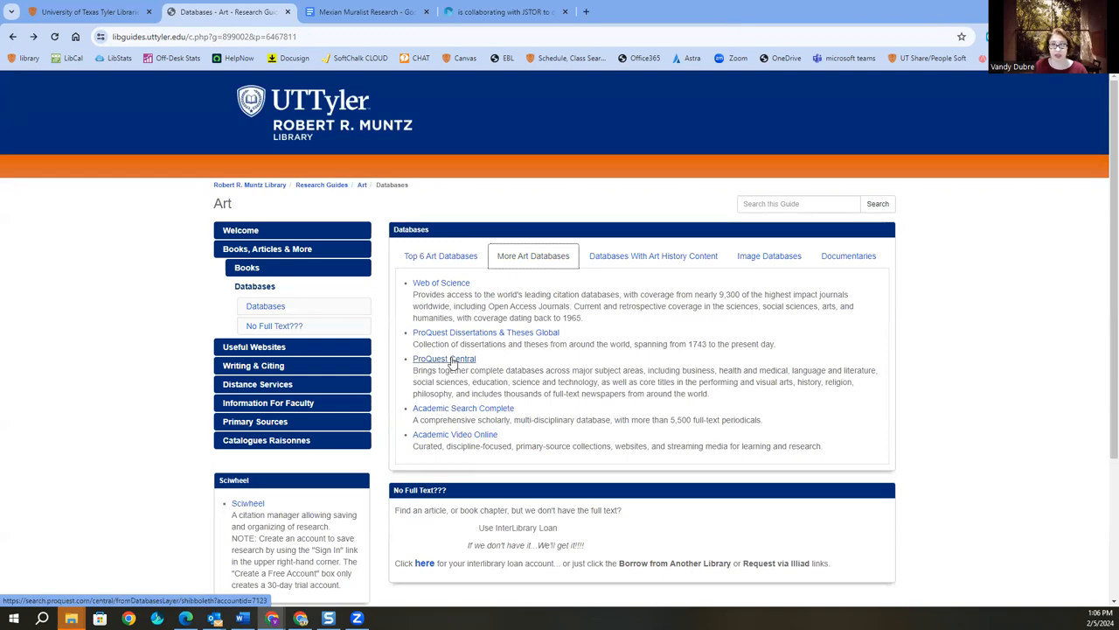
right_click(445, 359)
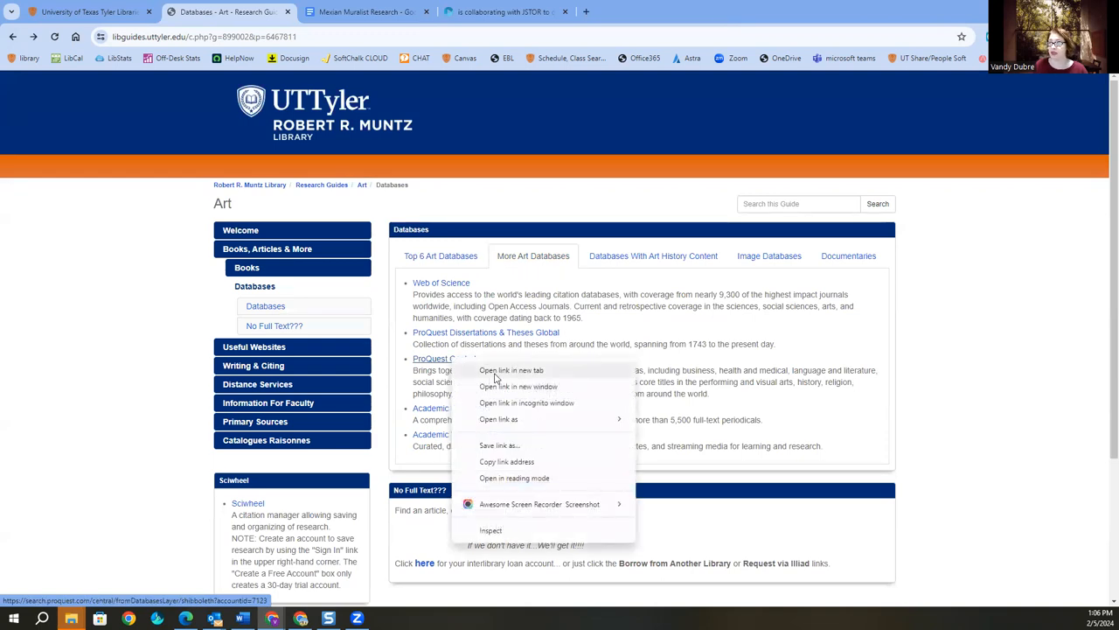
click(511, 371)
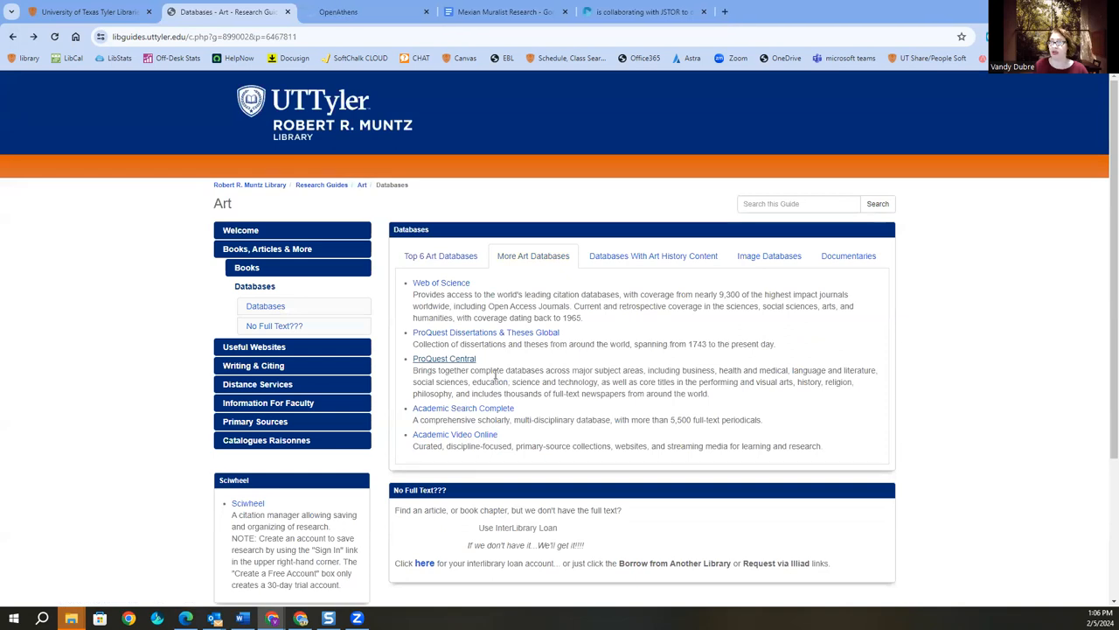
click(445, 359)
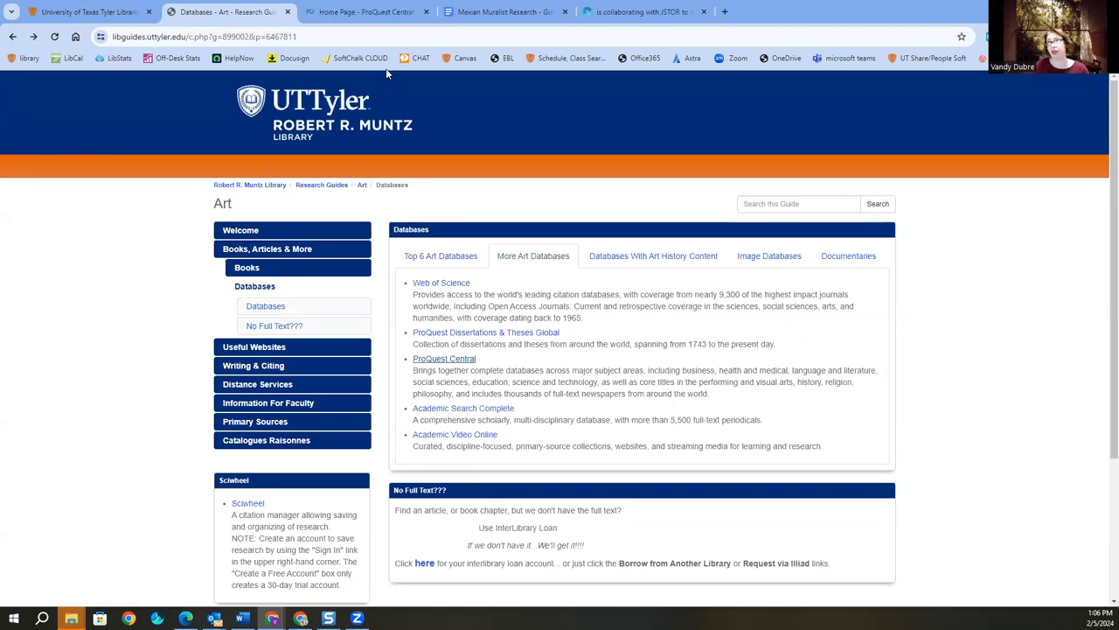
click(444, 358)
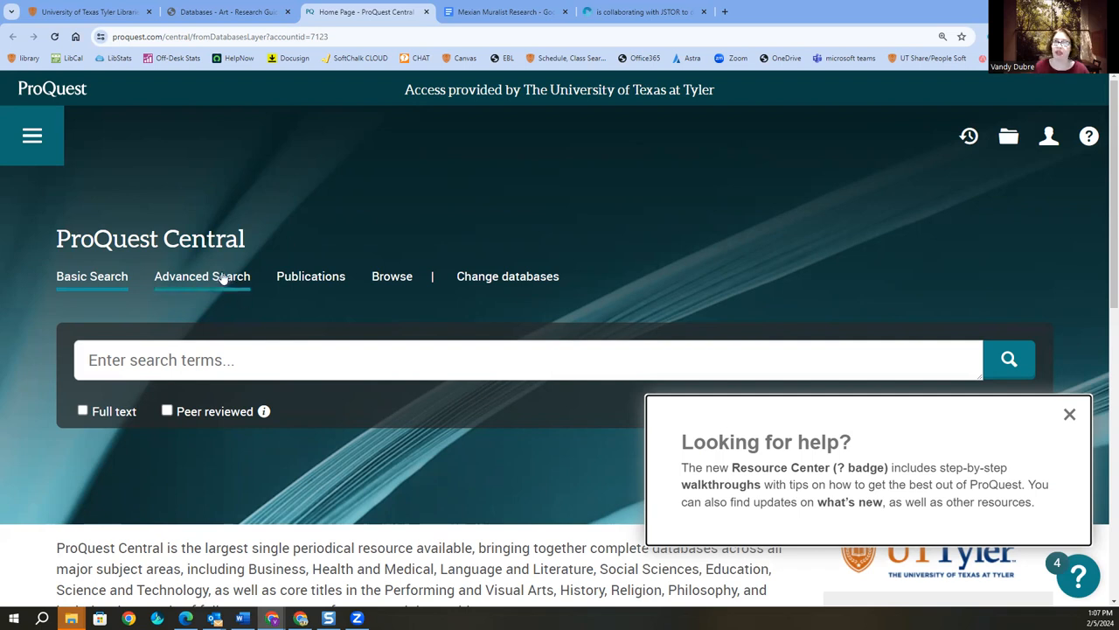
- Enter the Rivera name terms from the research notes into the first Advanced Search row
click(203, 277)
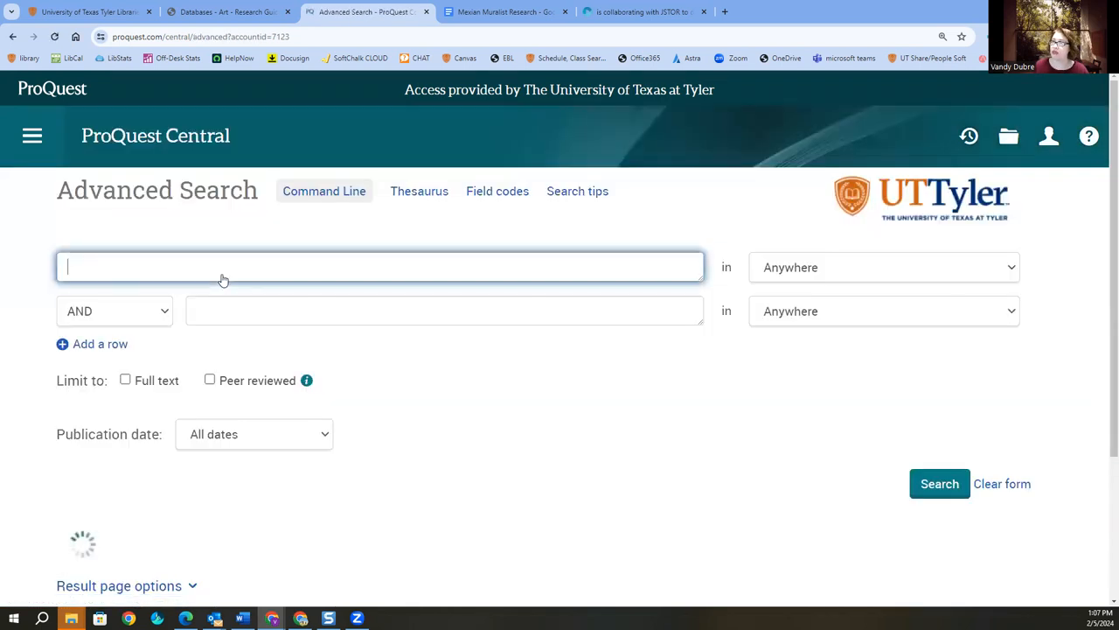
click(506, 10)
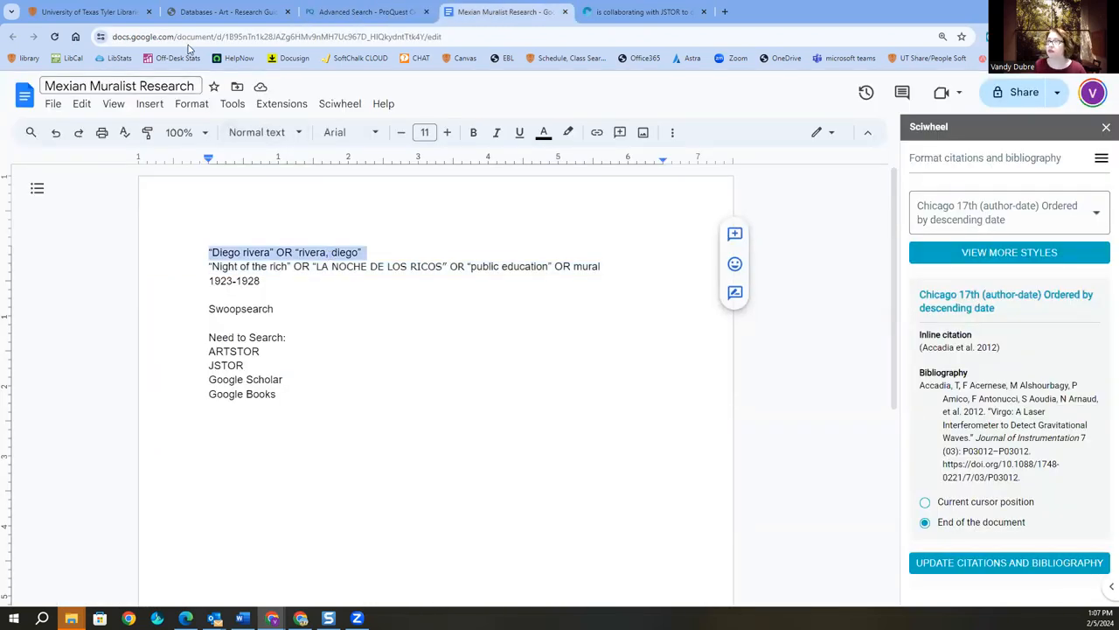
click(364, 11)
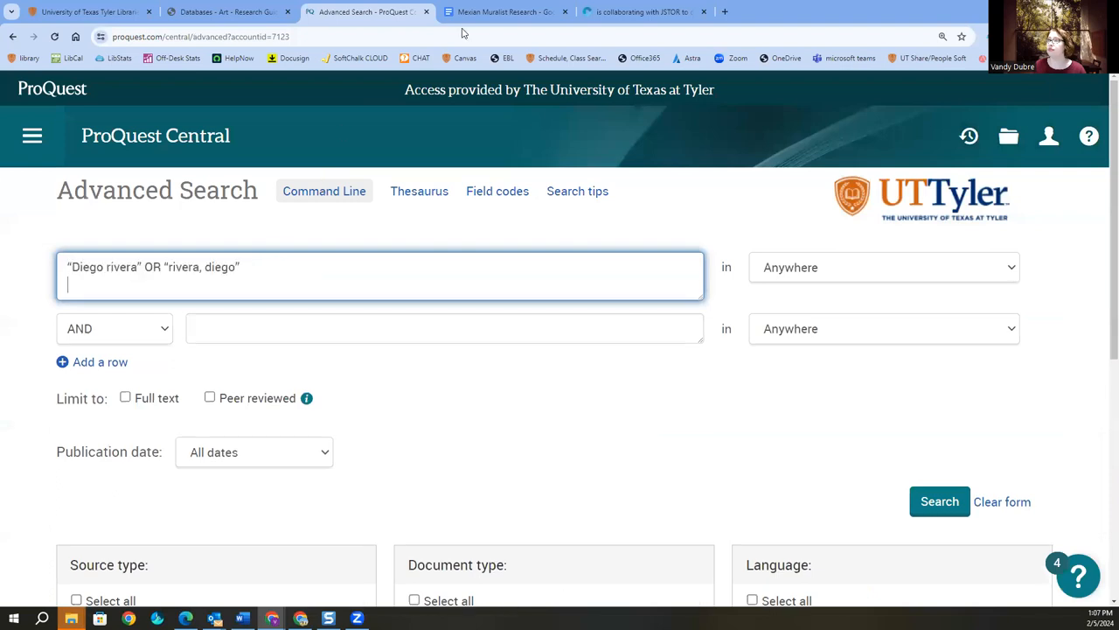
click(505, 11)
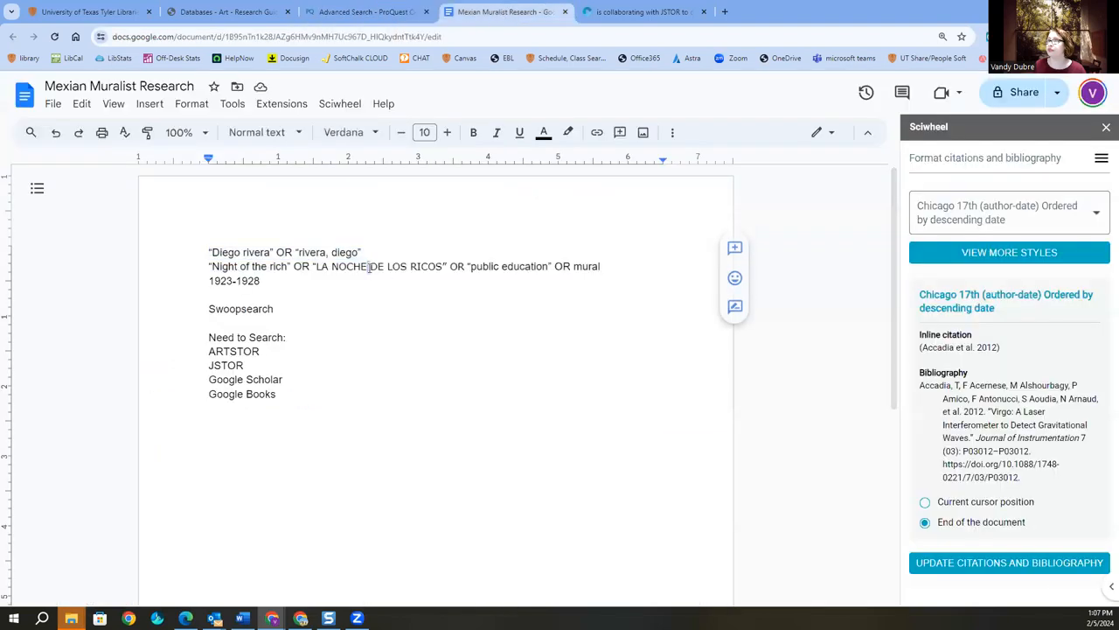
click(365, 10)
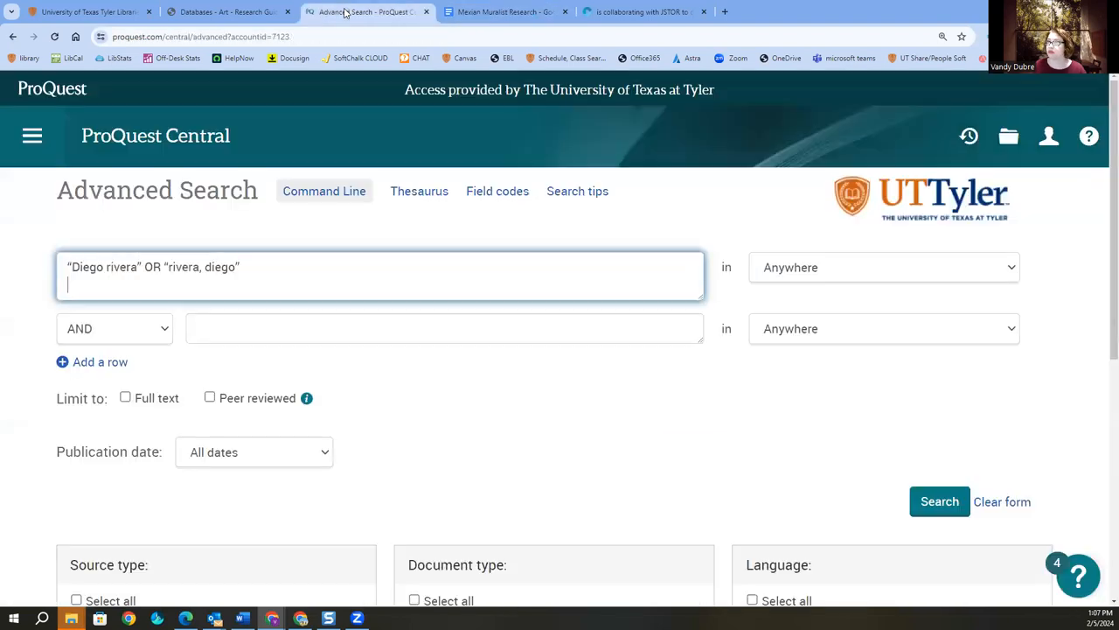
- Enter "Night of the rich" OR "LA NOCHE DE LOS RICOS" in the second row, dropping the extra terms
text("Night of the rich" OR "LA NOCHE DE LOS RICOS" OR "public education" OR mural)
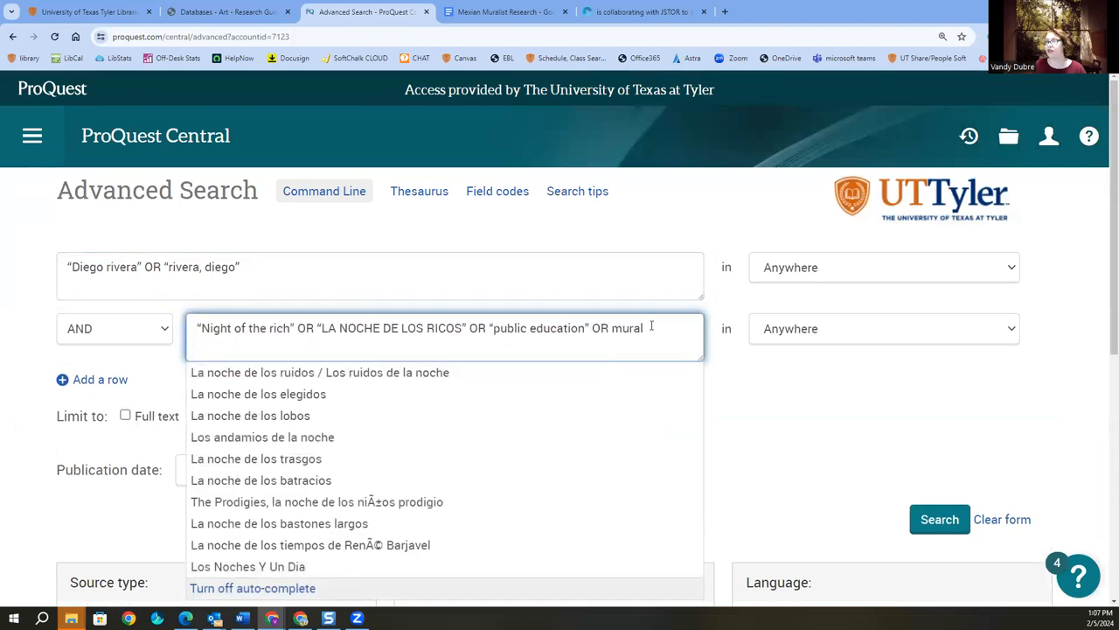
key(backspace)
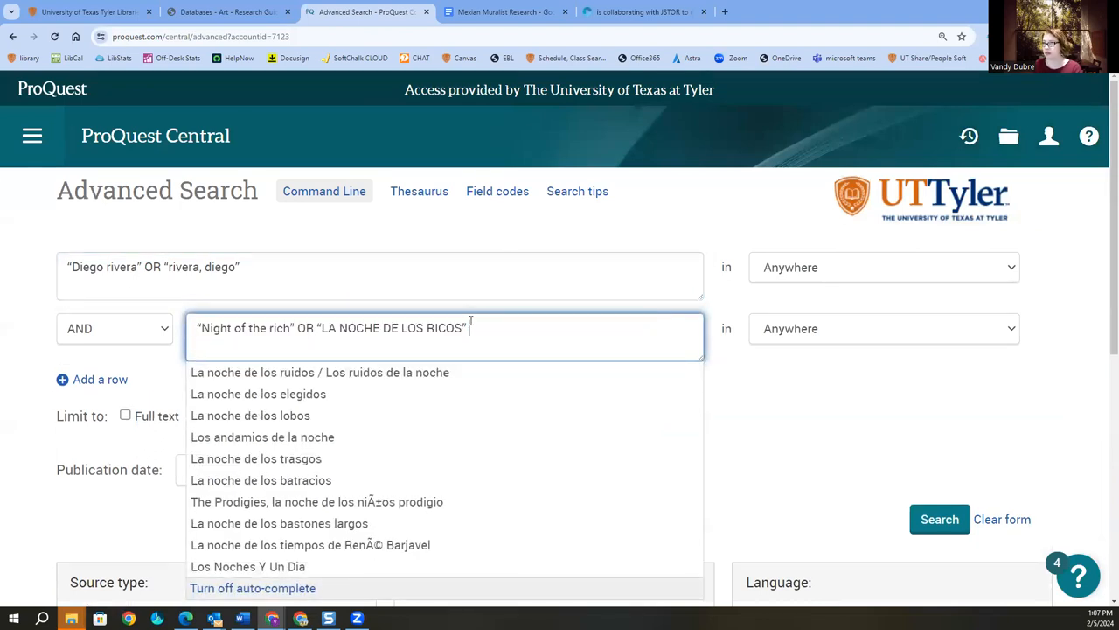
click(853, 430)
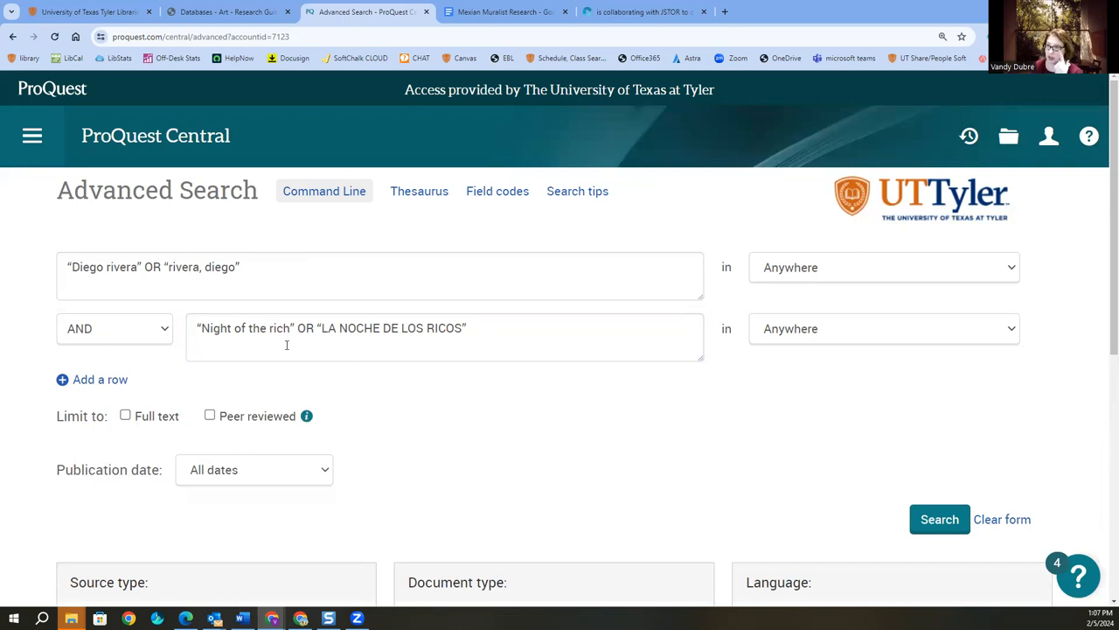
mouse_move(428, 343)
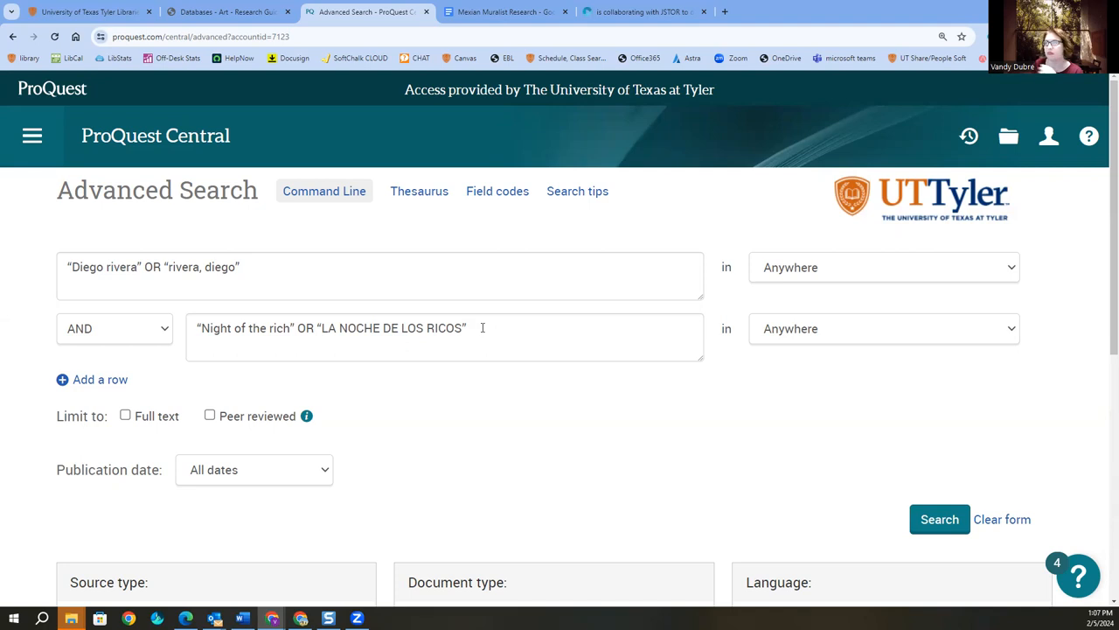
mouse_move(798, 271)
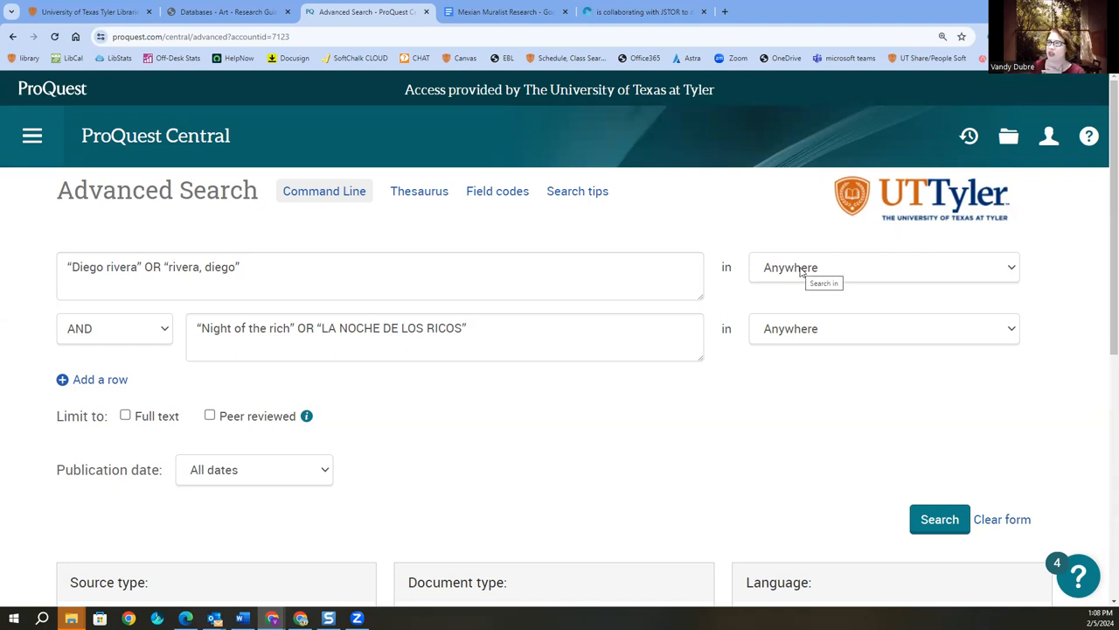
- Limit both search rows to Document text — FULLTEXT
click(881, 266)
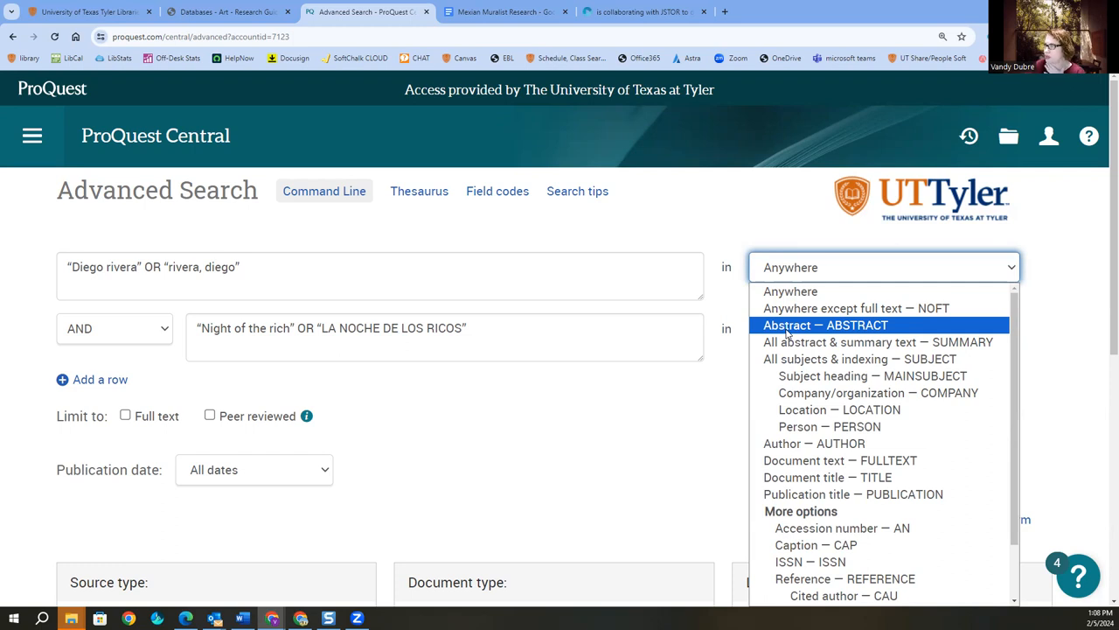
mouse_move(840, 460)
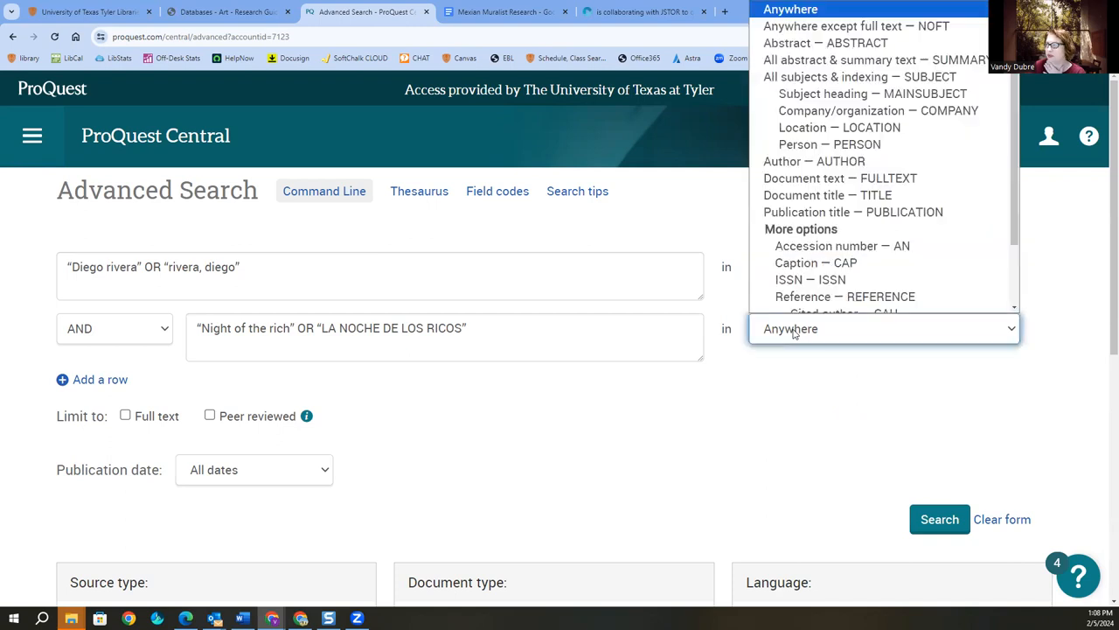
click(840, 179)
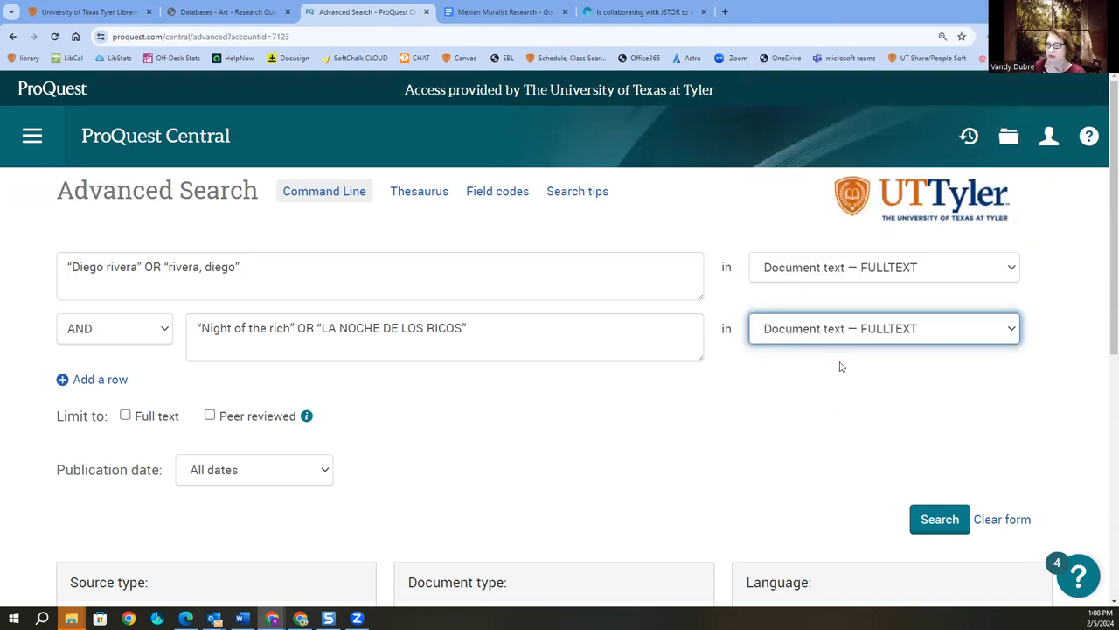
click(939, 518)
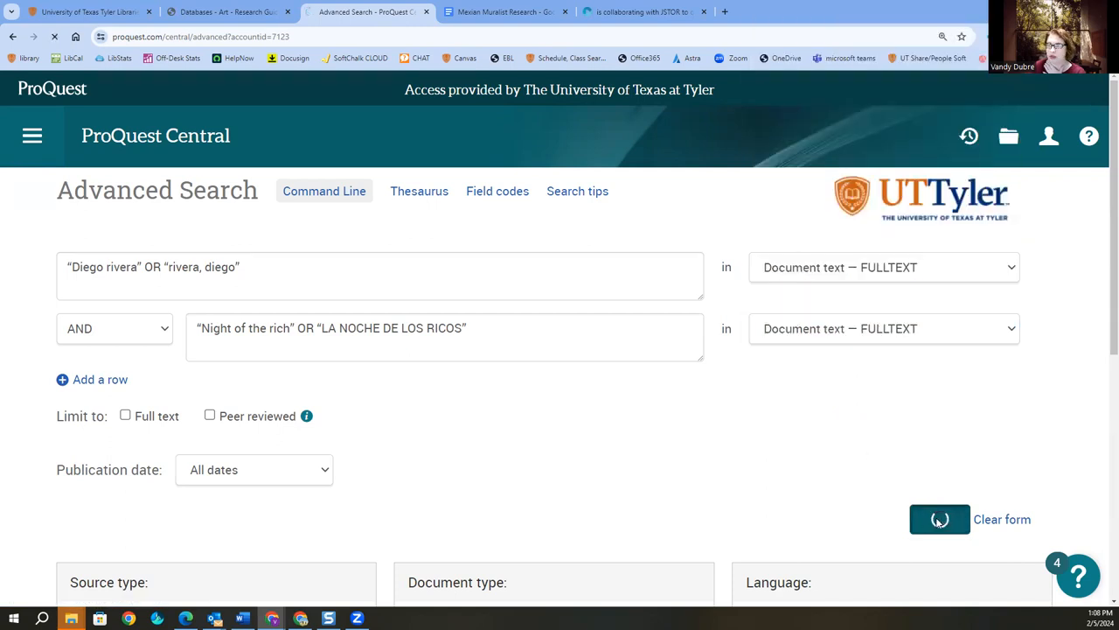
- Run the search and view the full text of 'A Painter's Life, With the Stage as a Canvas'
click(940, 517)
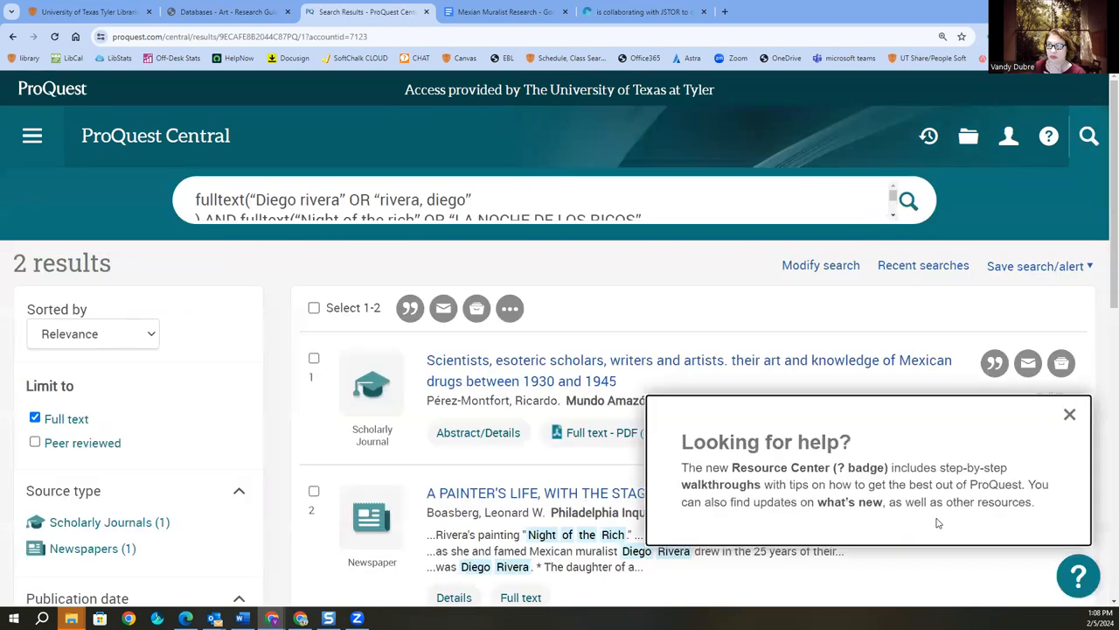
click(1070, 412)
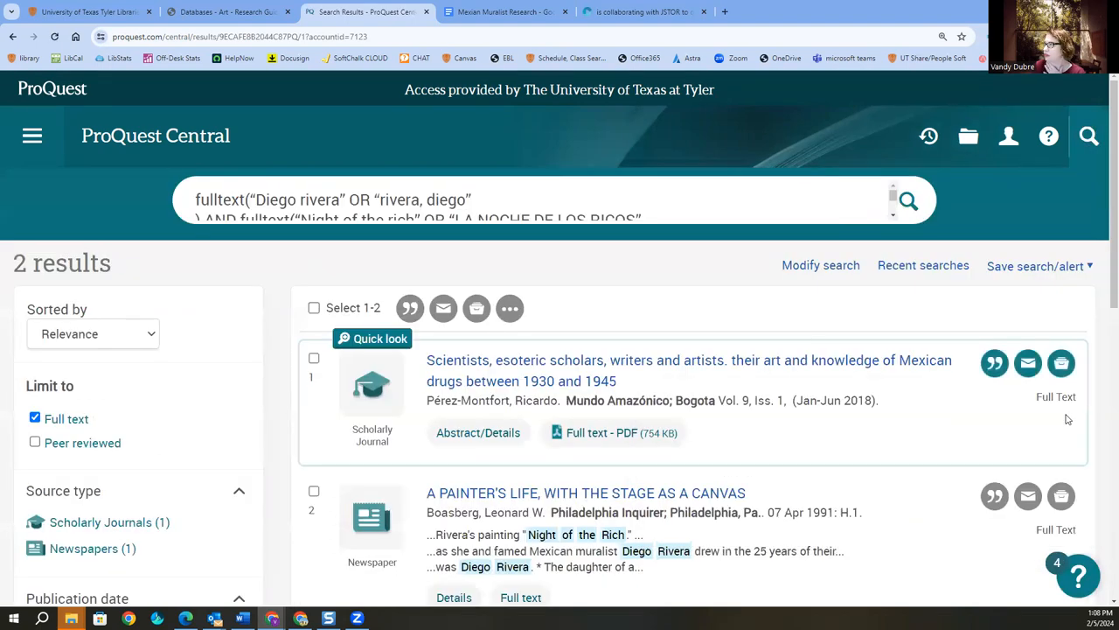
scroll(down, 3)
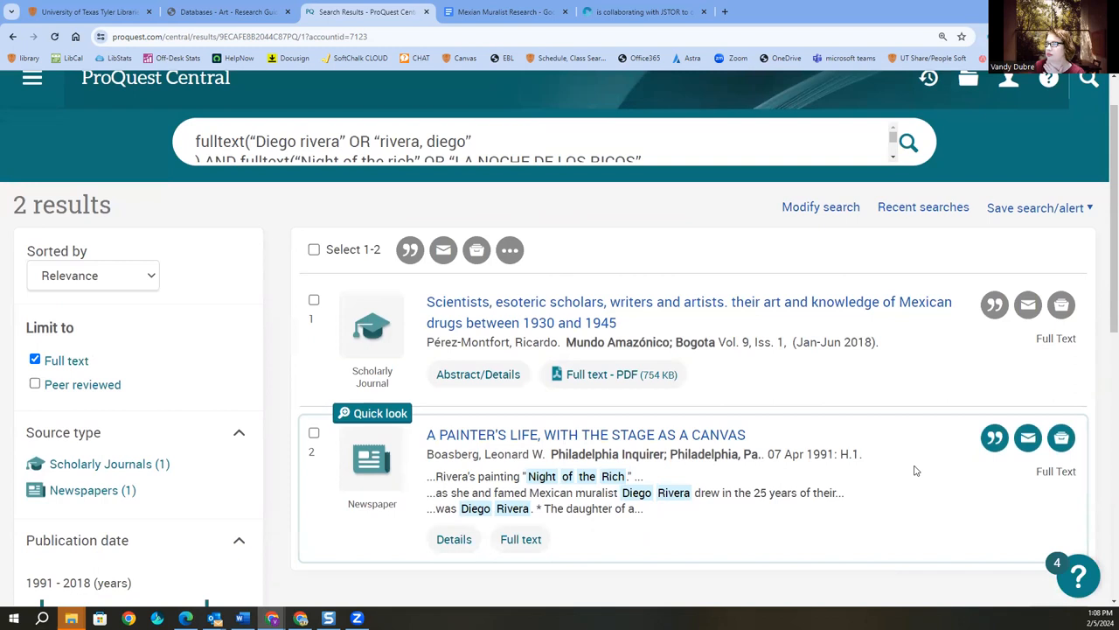
mouse_move(586, 434)
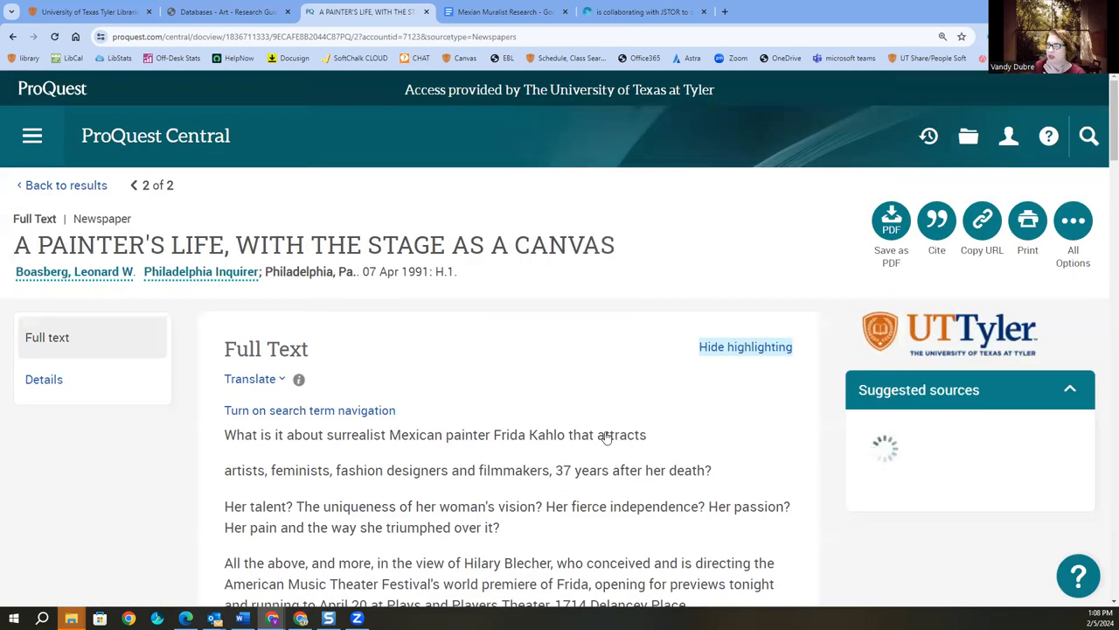
- Read through the Philadelphia Inquirer article from top to bottom
scroll(down, 3)
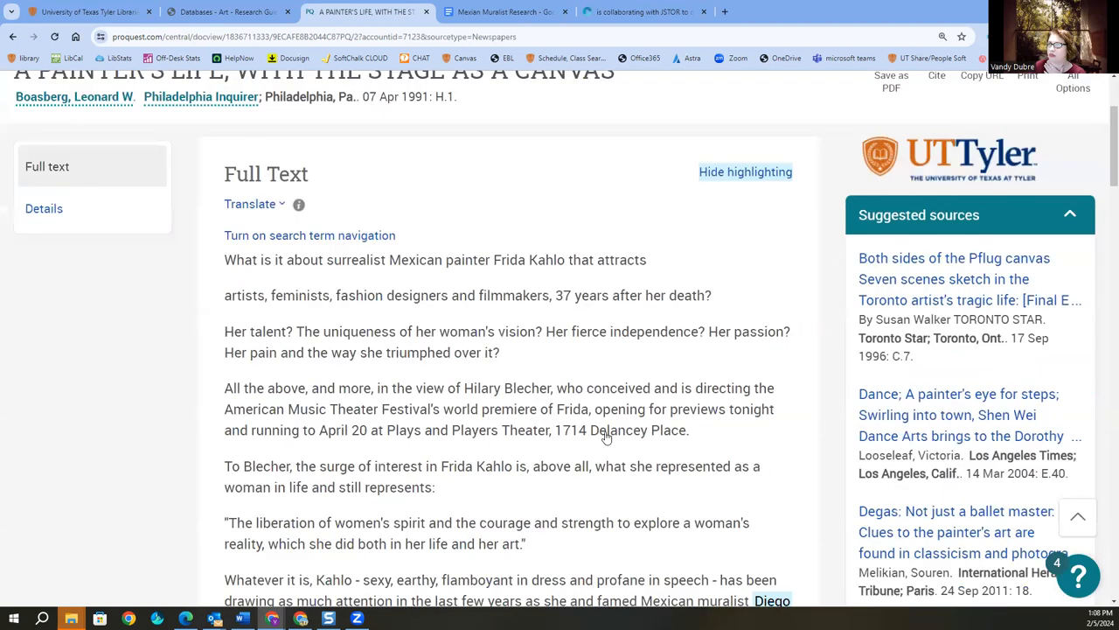
scroll(down, 3)
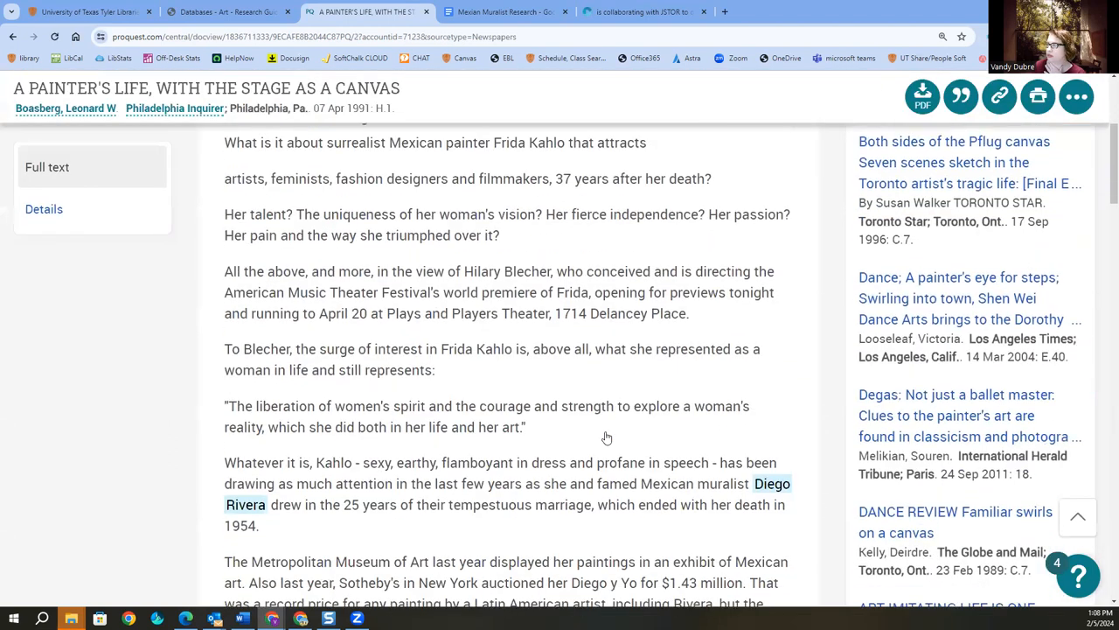
scroll(down, 3)
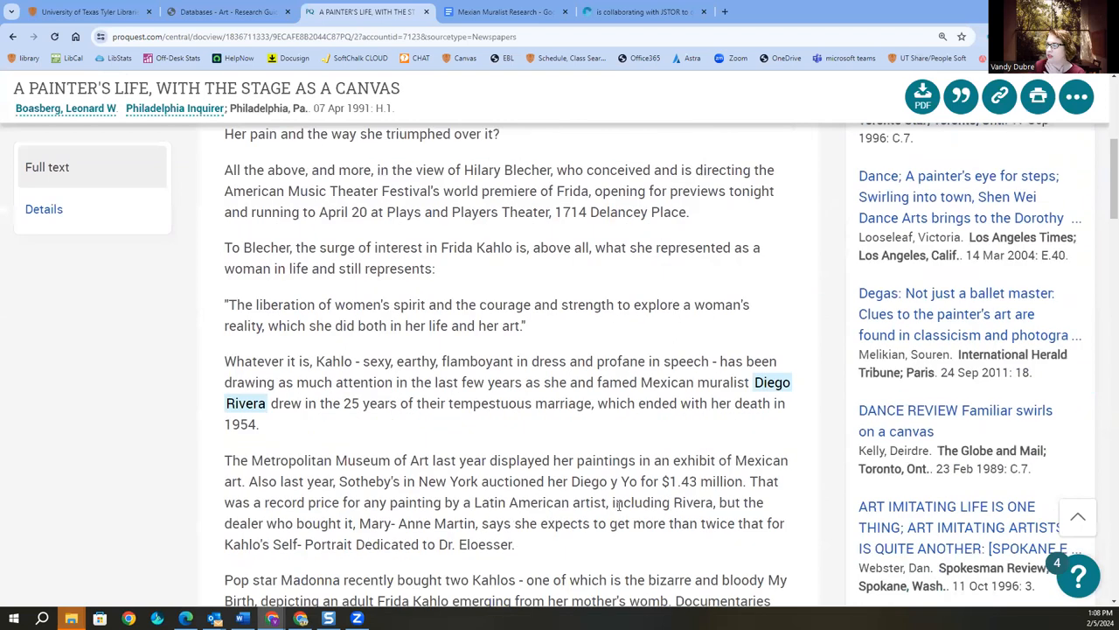
scroll(down, 3)
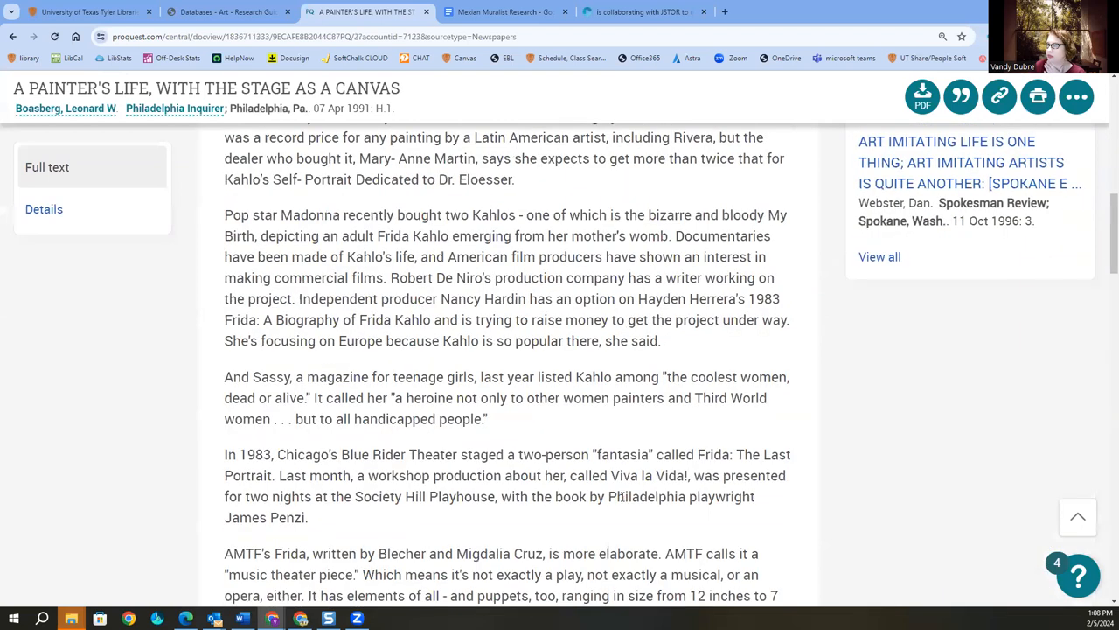
scroll(down, 3)
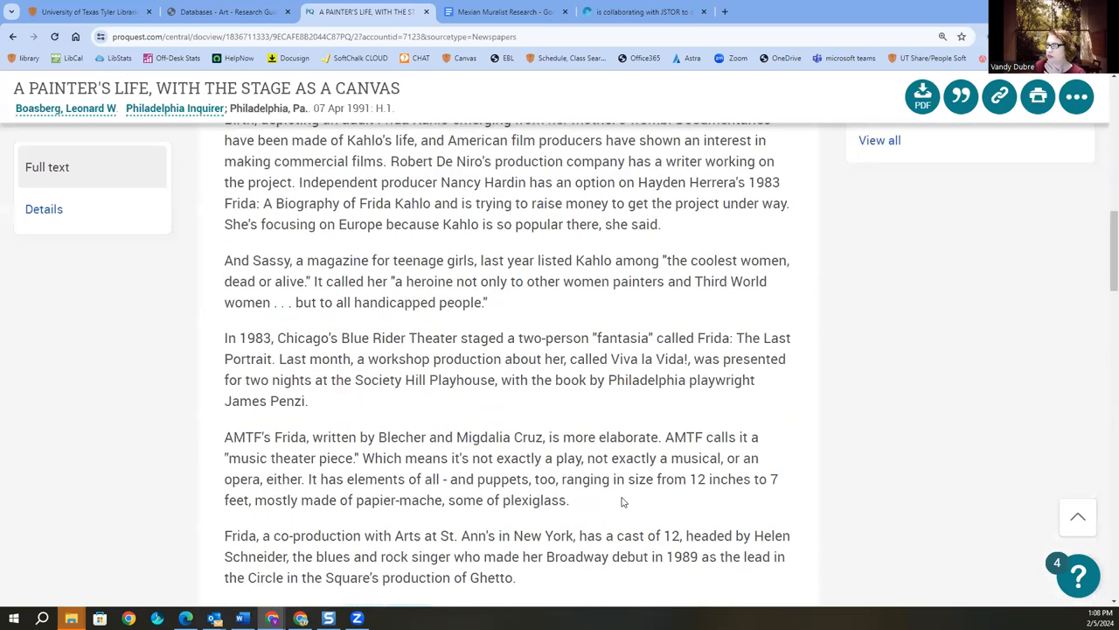
scroll(down, 3)
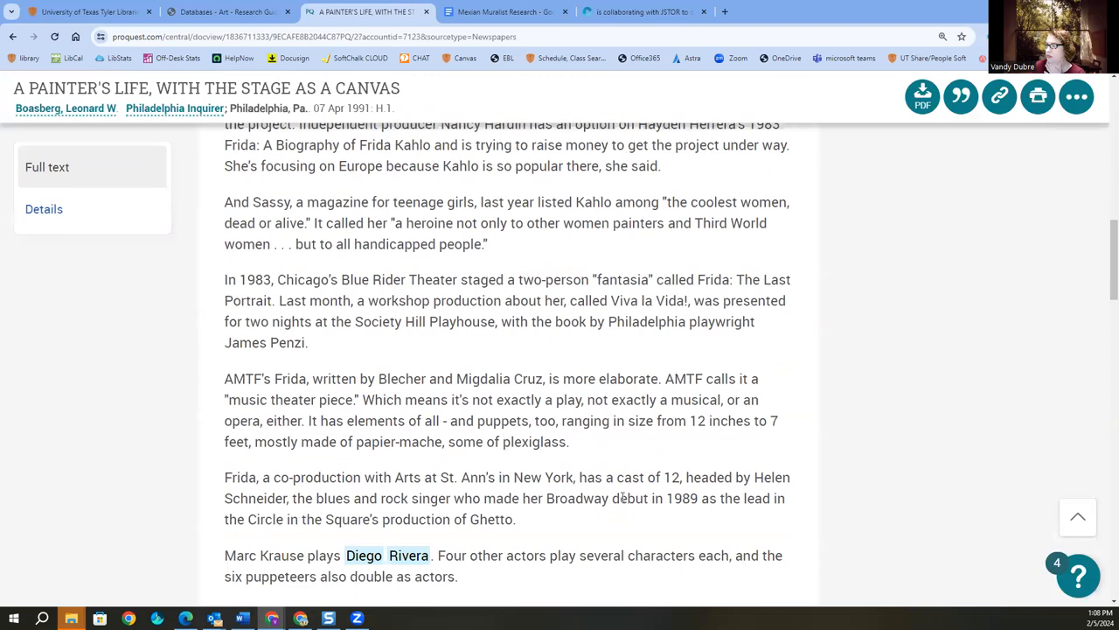
scroll(down, 3)
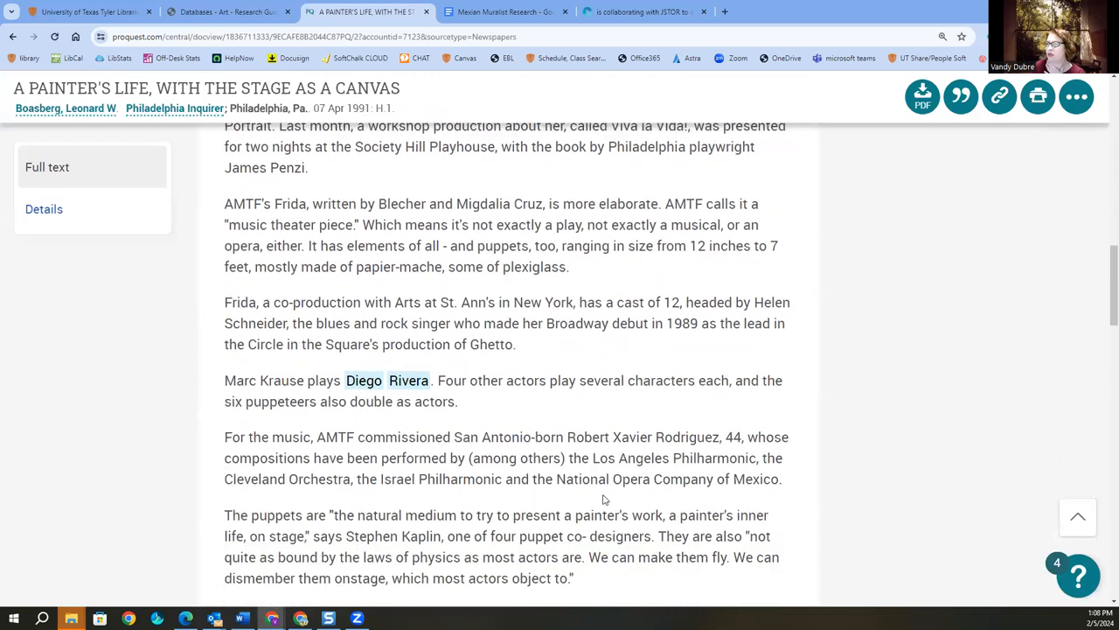
scroll(down, 3)
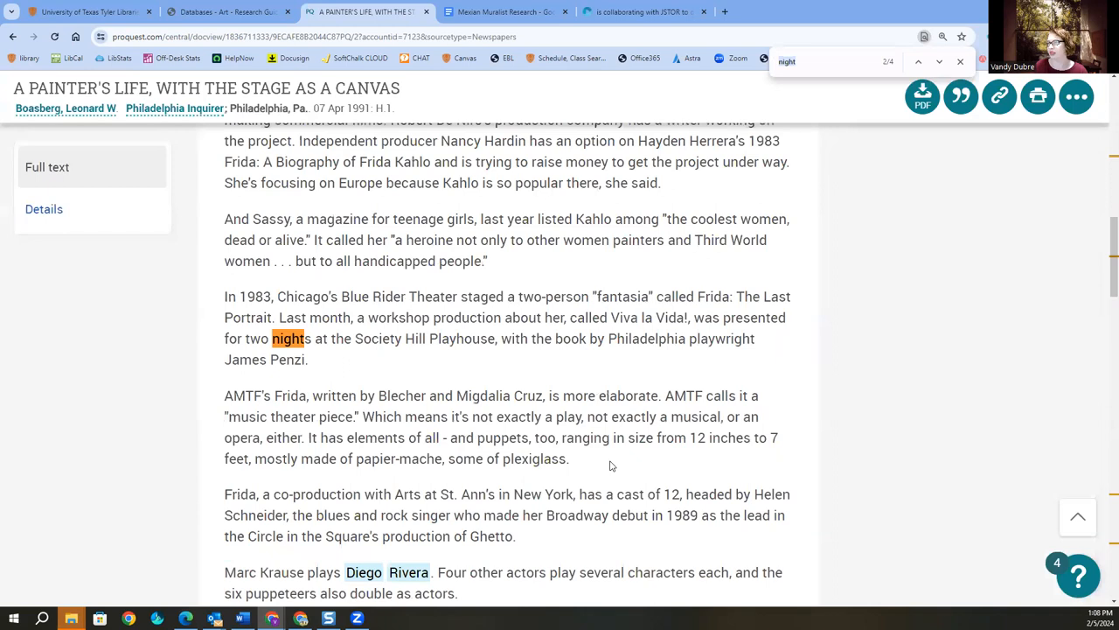
- Step through the in-page matches for 'night' to the Night of the Rich photo caption
click(918, 61)
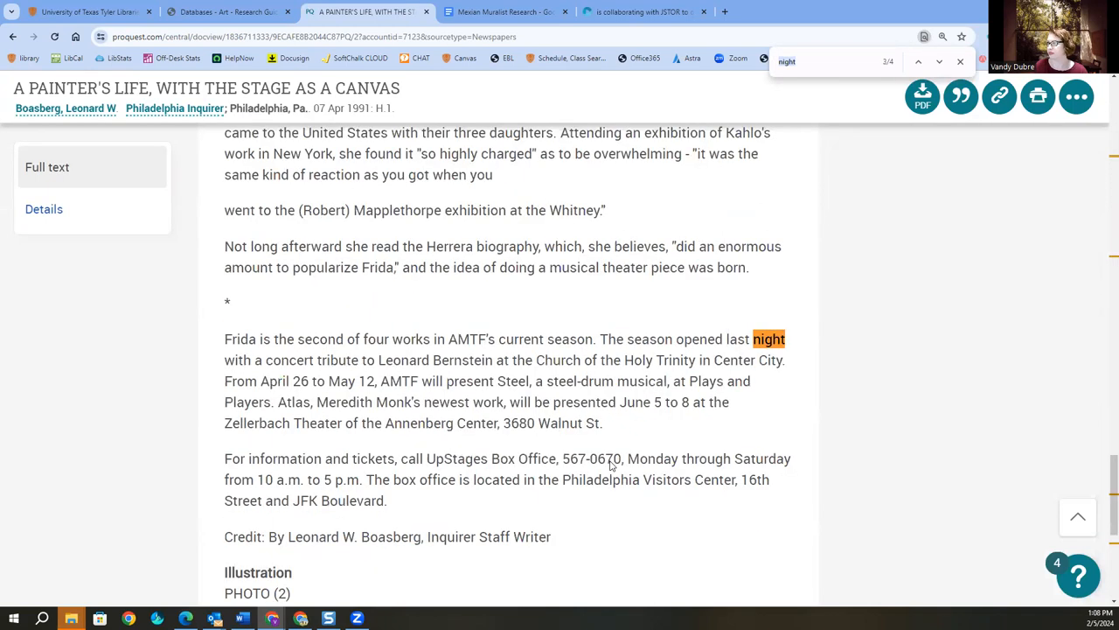
click(918, 61)
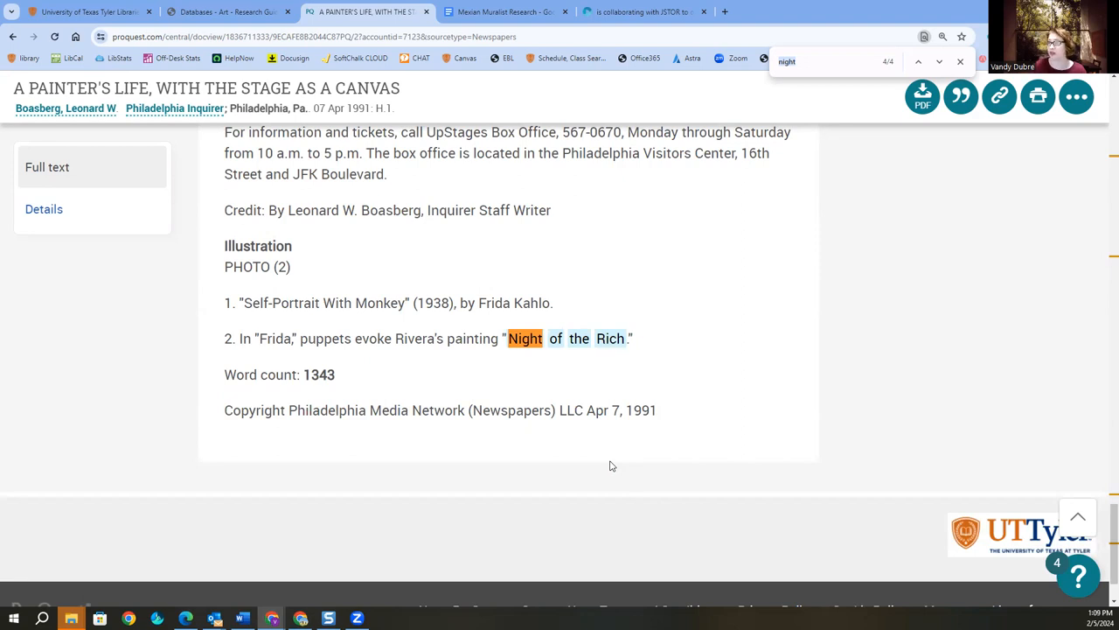
mouse_move(294, 341)
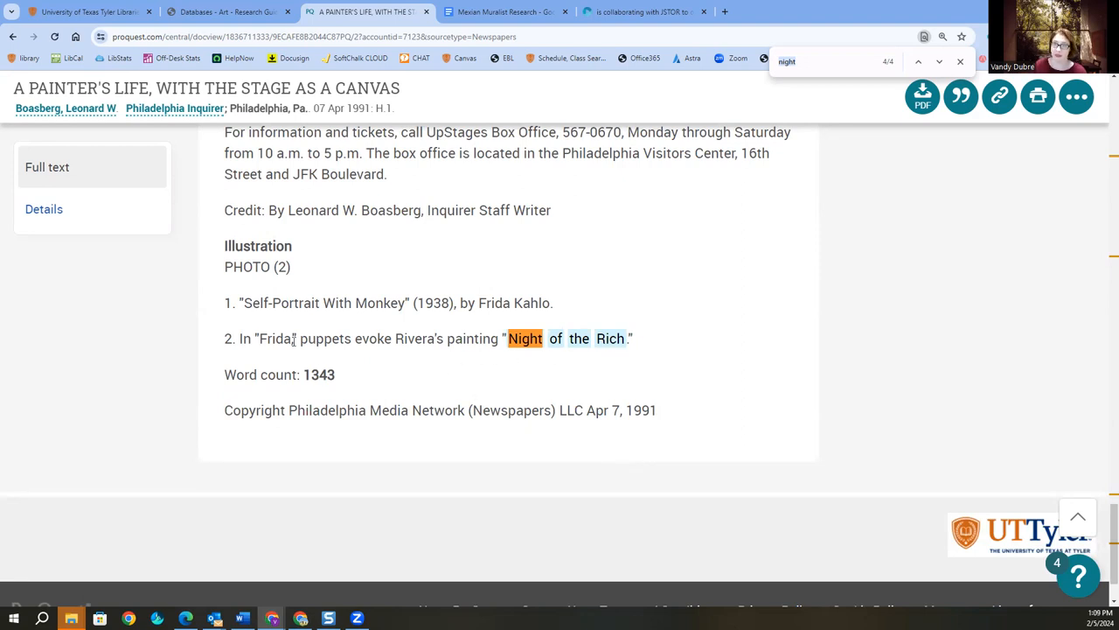
mouse_move(355, 365)
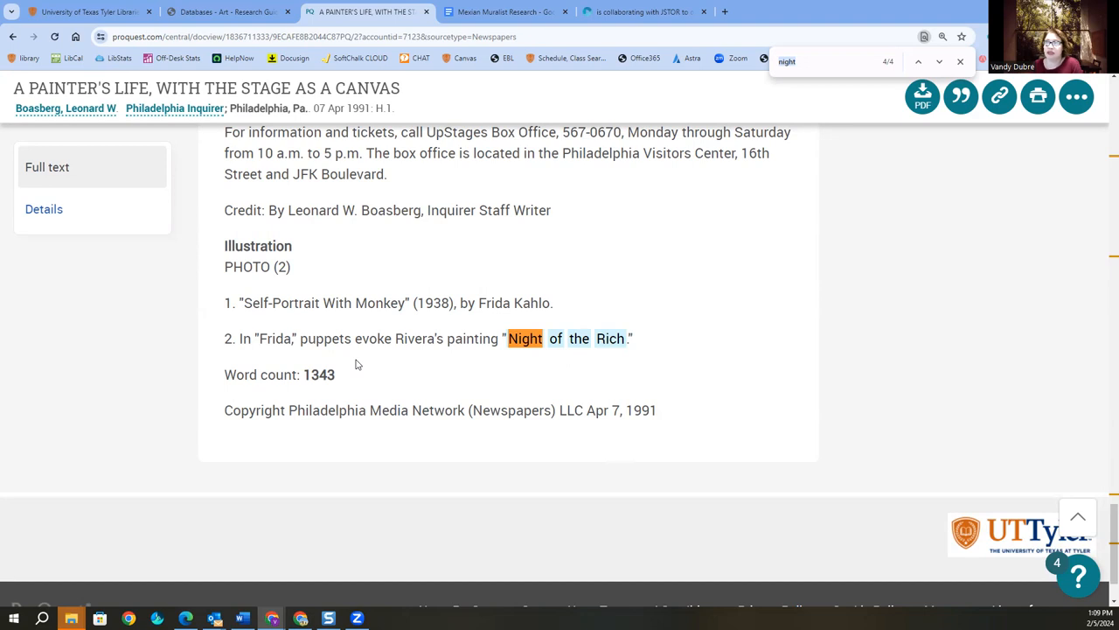
mouse_move(531, 362)
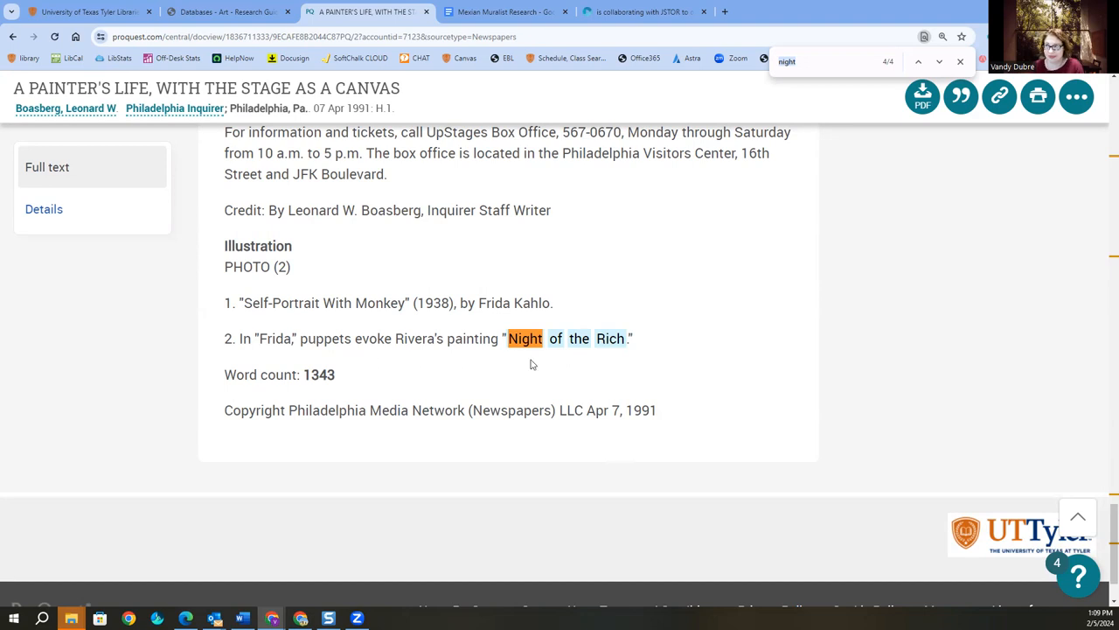
scroll(up, 3)
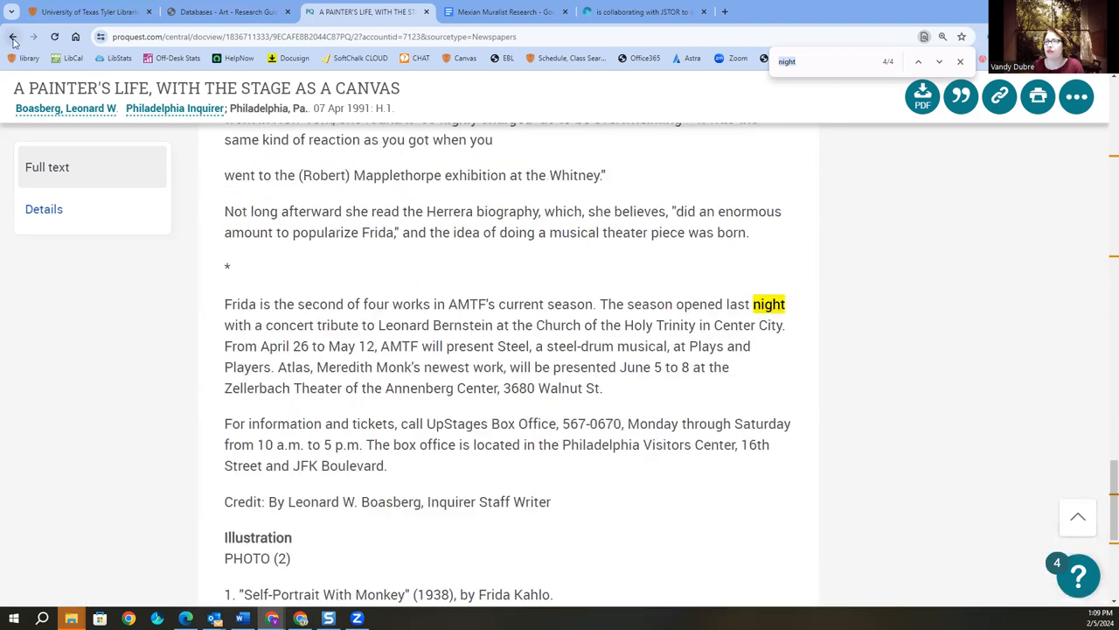
click(14, 35)
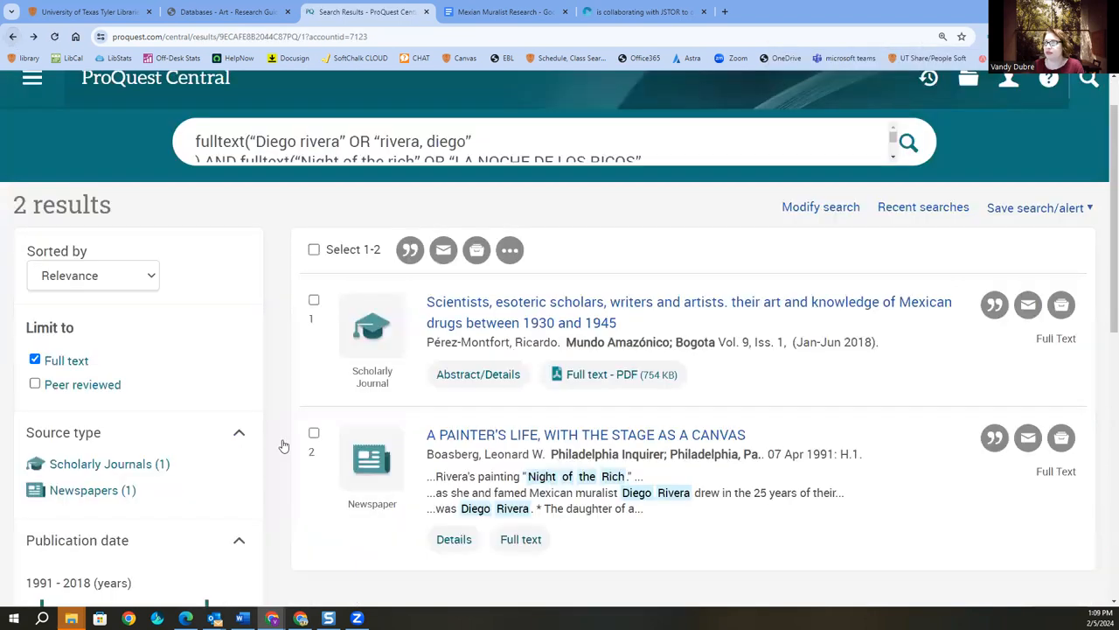
mouse_move(569, 311)
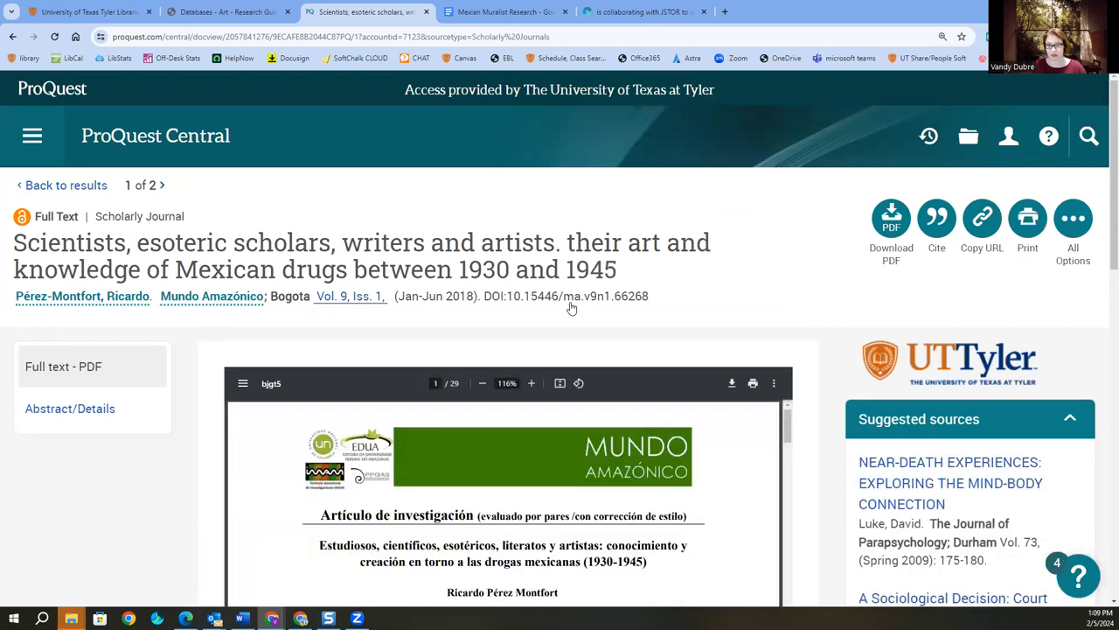
mouse_move(720, 425)
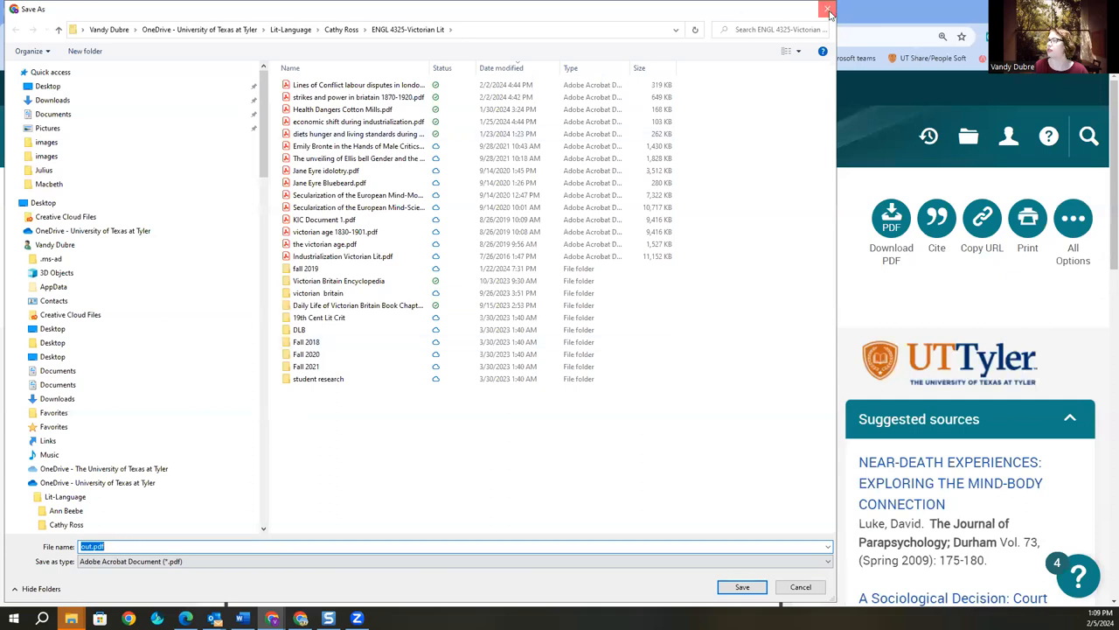
click(827, 9)
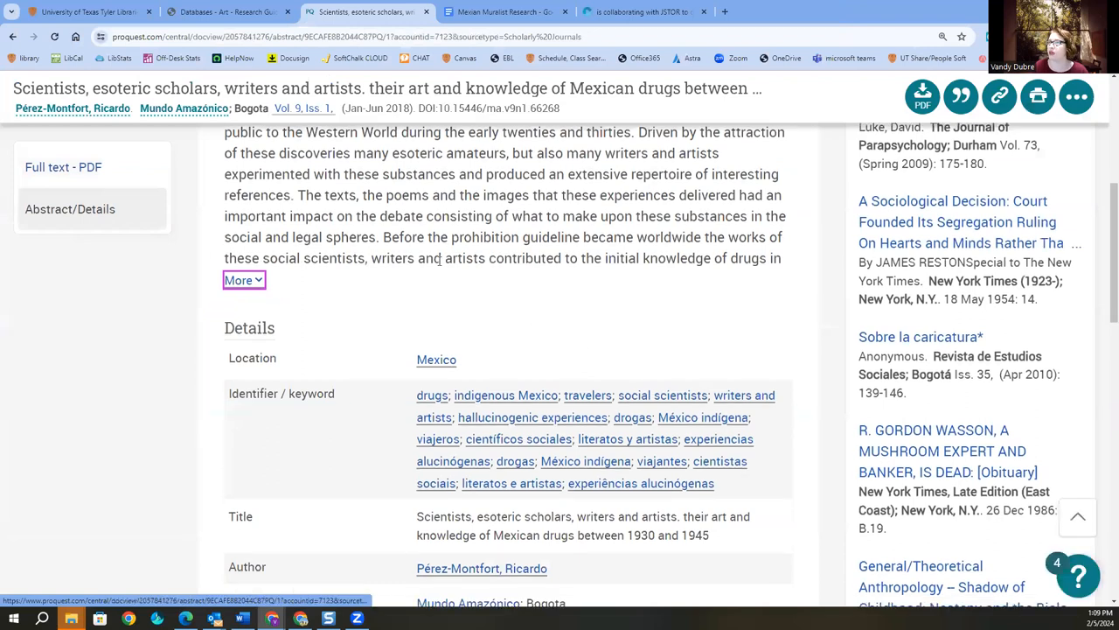
scroll(up, 3)
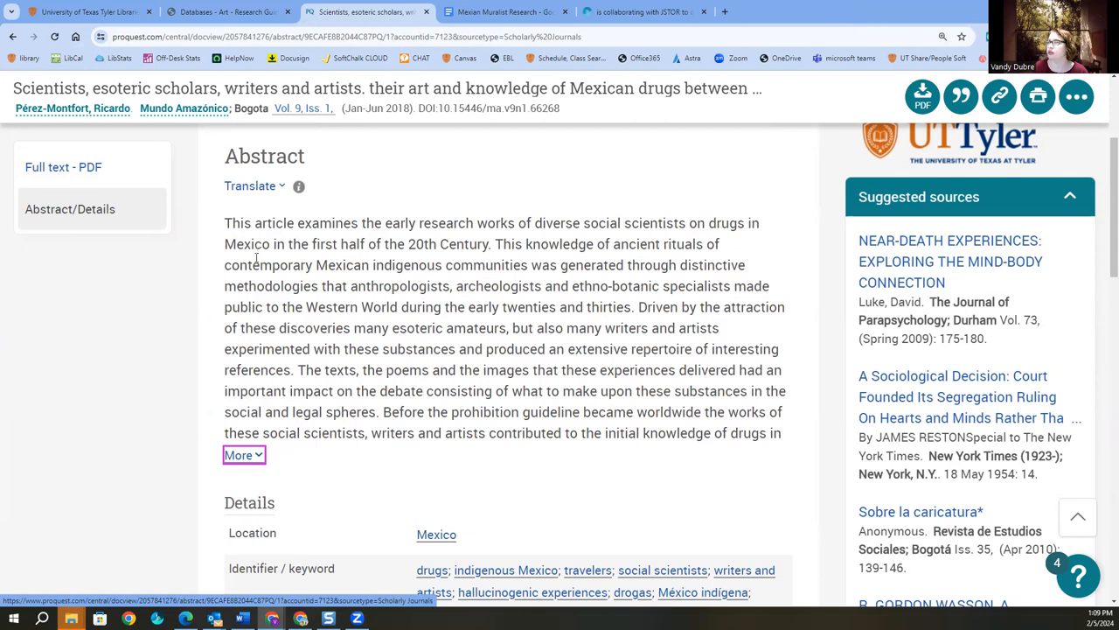
mouse_move(524, 259)
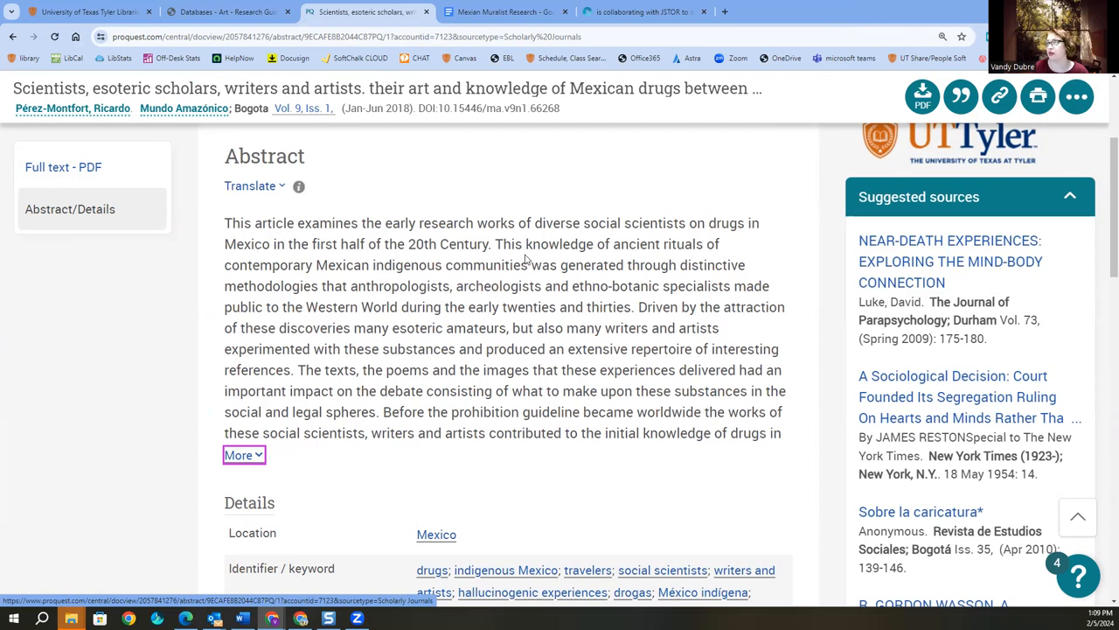
mouse_move(630, 255)
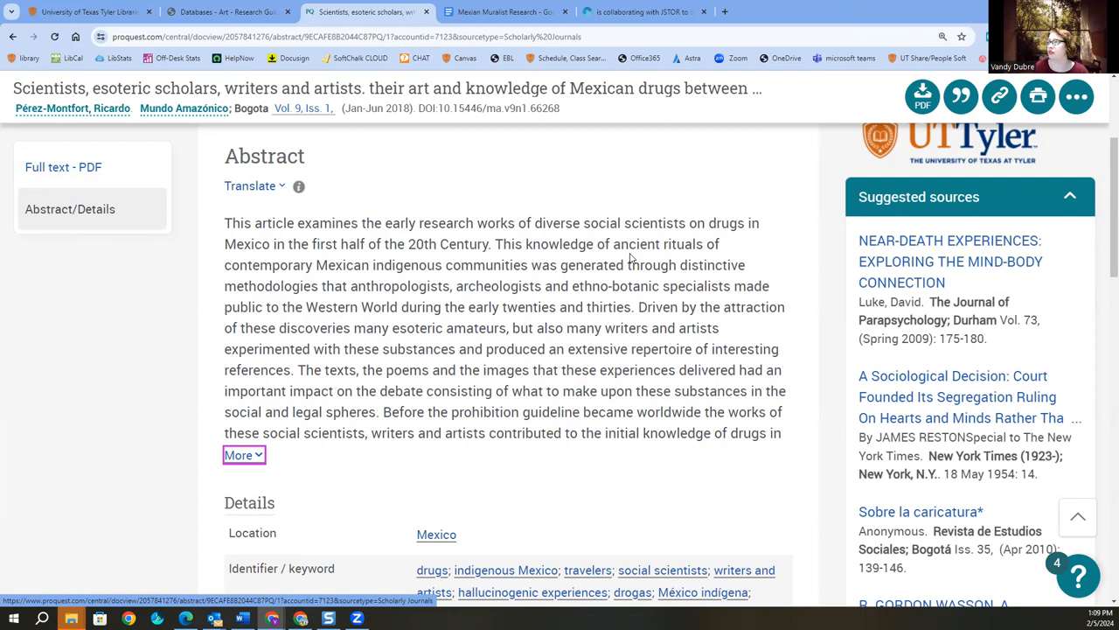
mouse_move(542, 282)
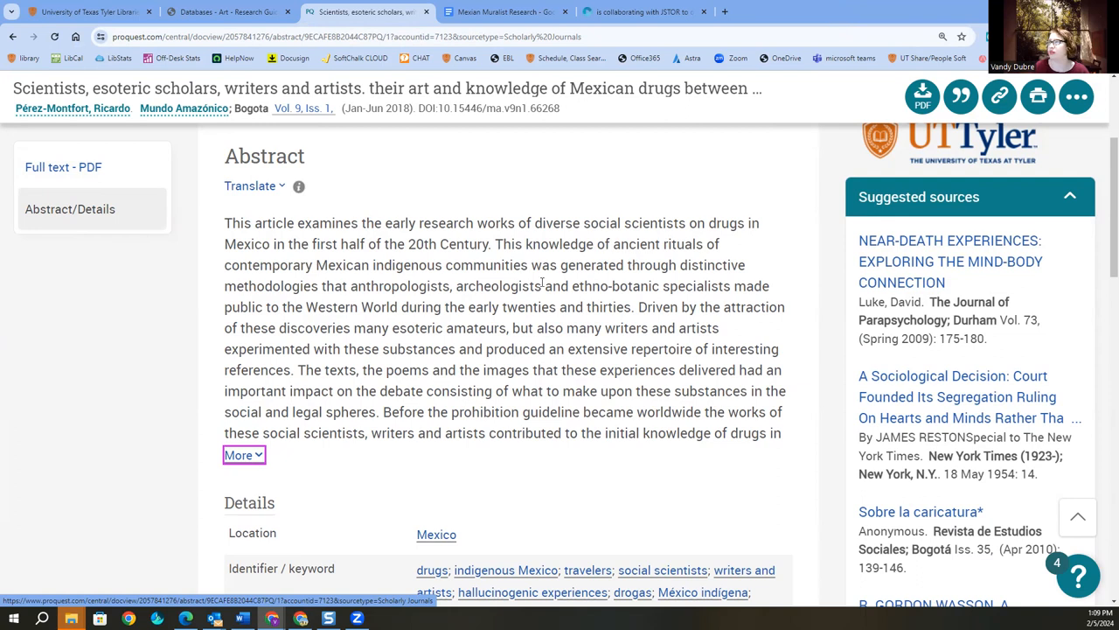
mouse_move(376, 301)
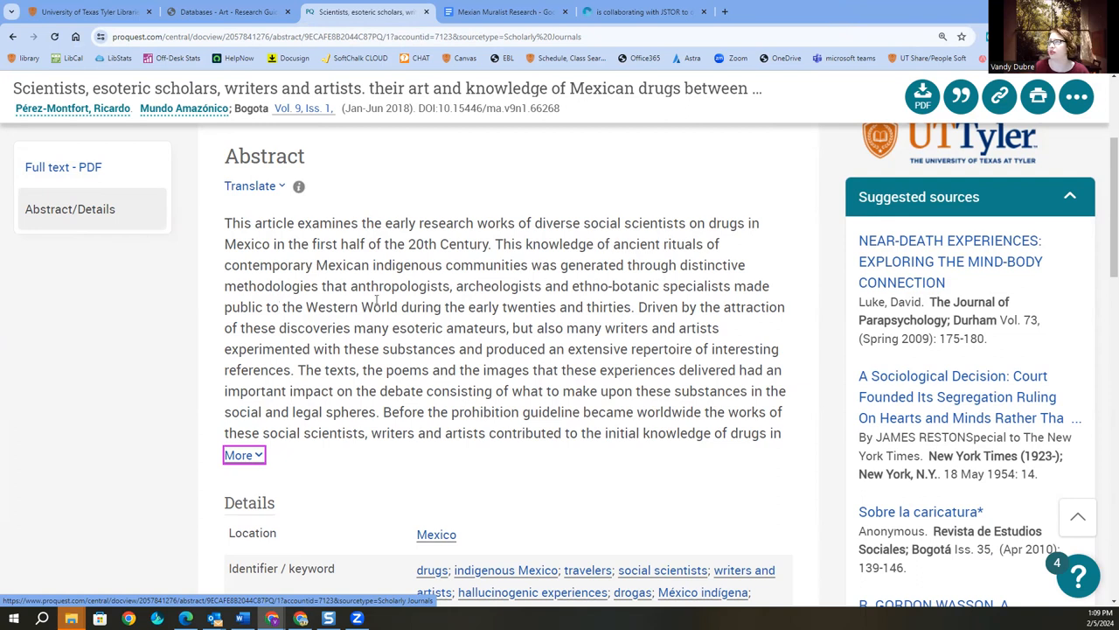
mouse_move(514, 354)
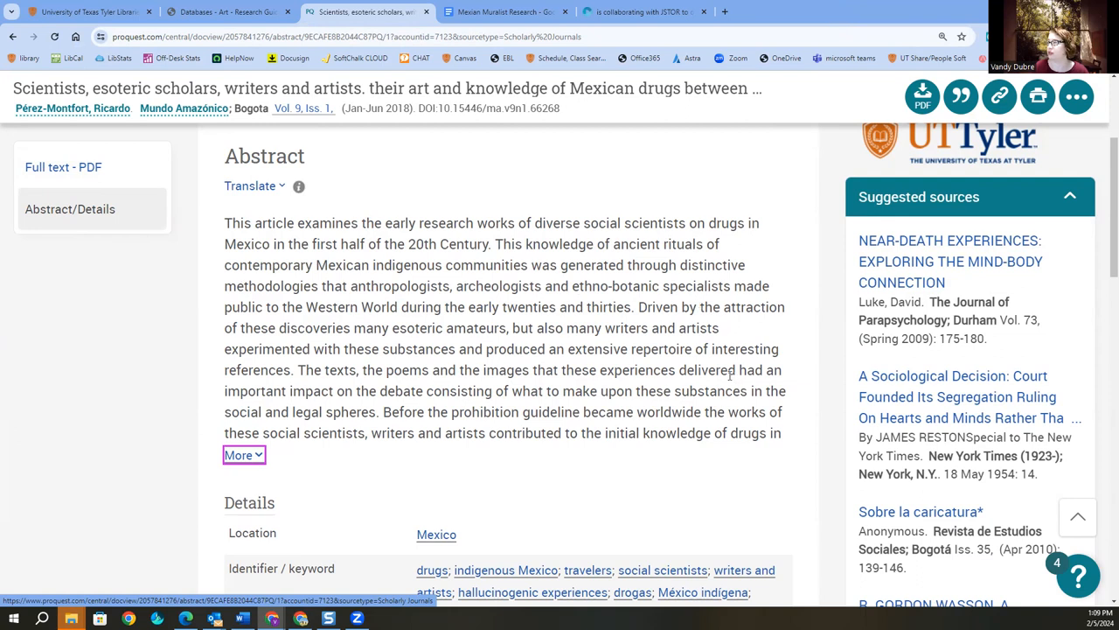
mouse_move(430, 360)
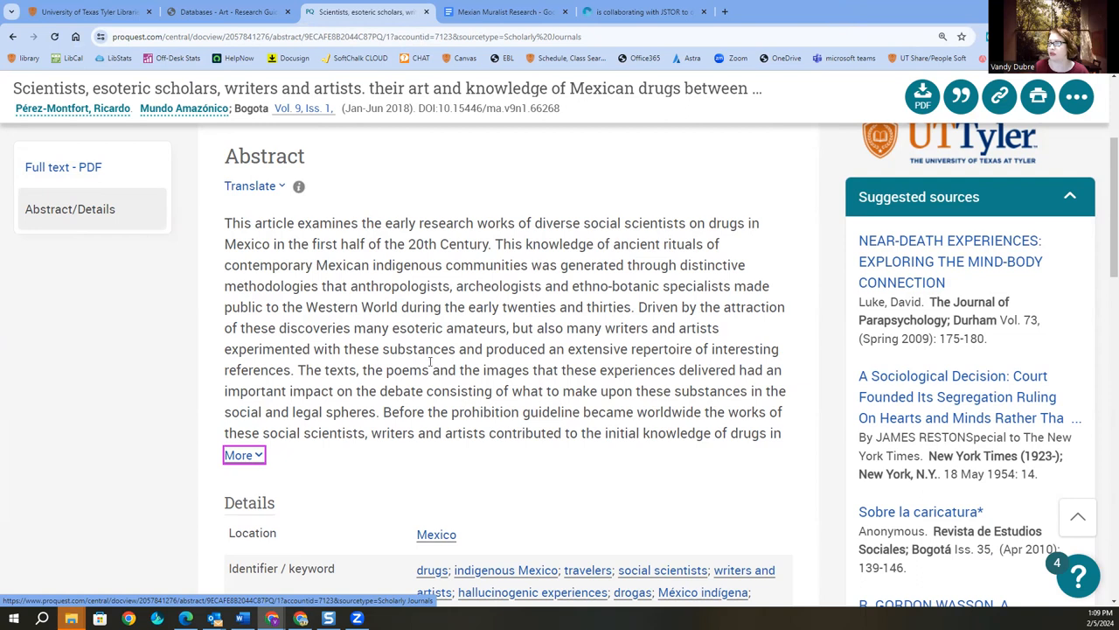
mouse_move(665, 369)
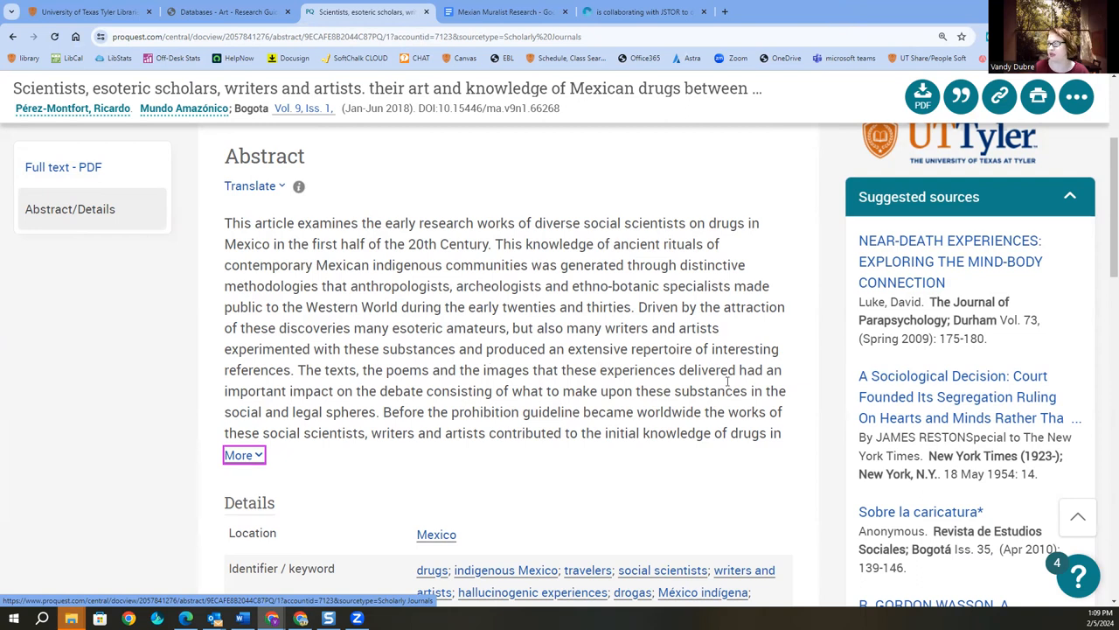
mouse_move(262, 387)
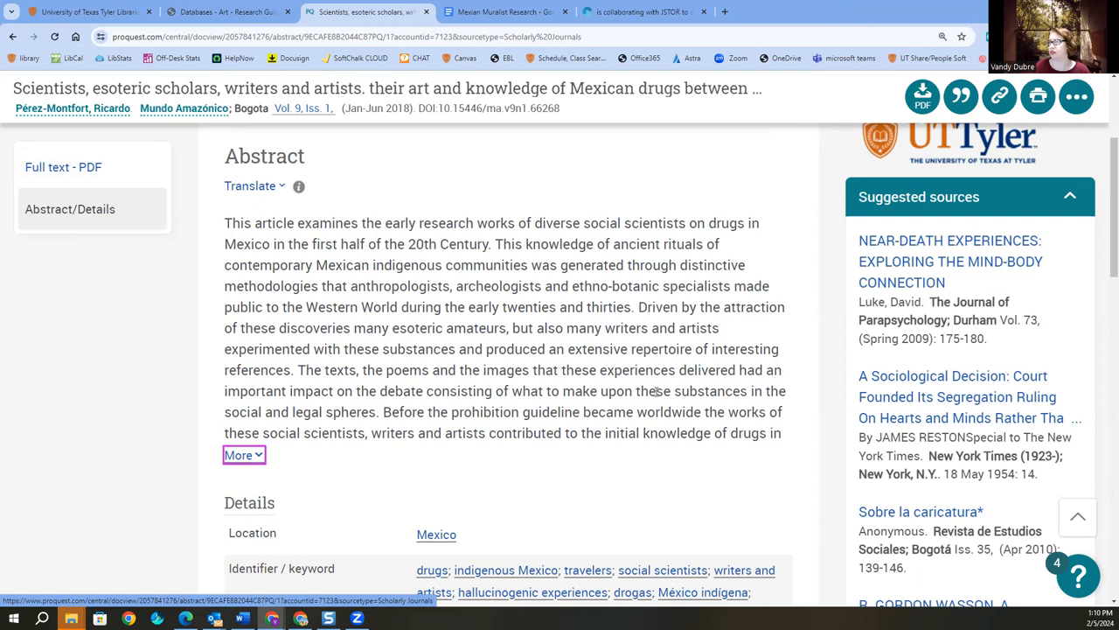
scroll(down, 3)
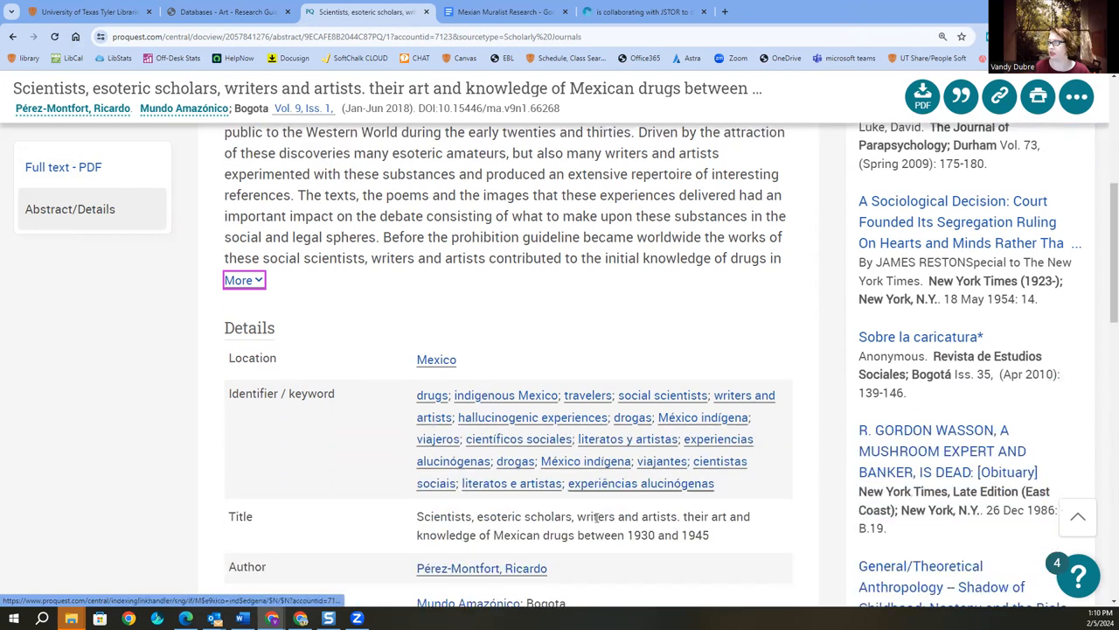
scroll(down, 3)
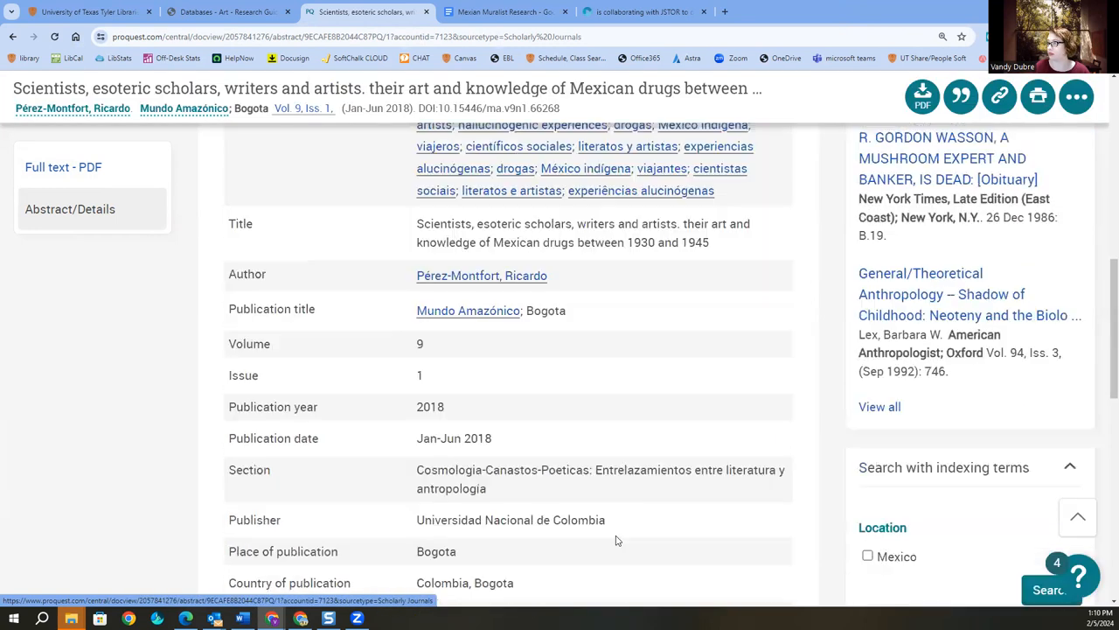
scroll(down, 3)
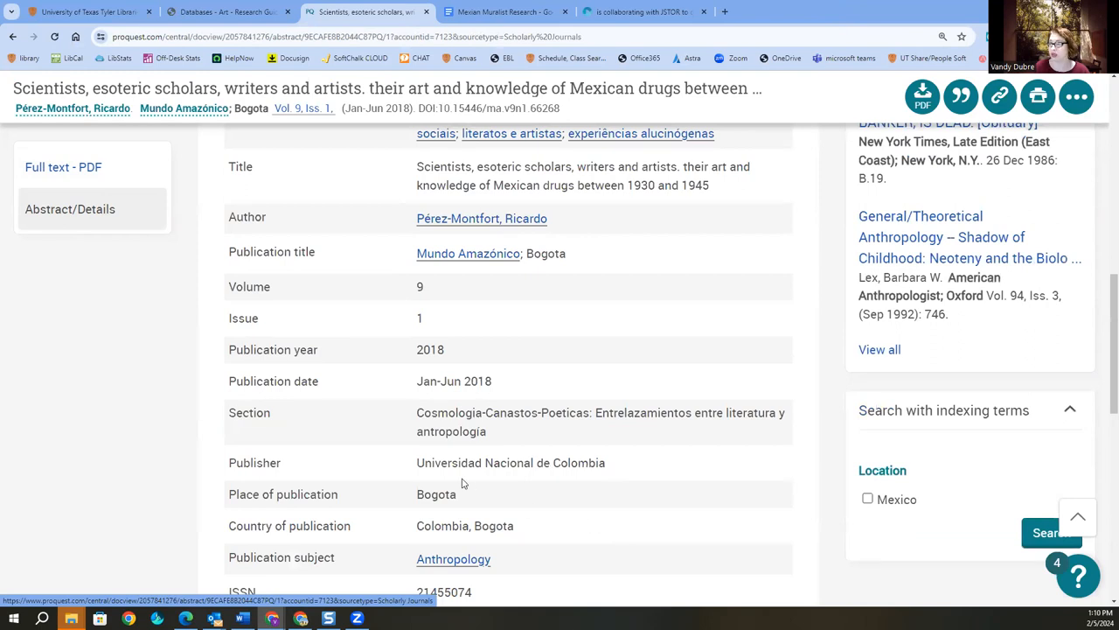
mouse_move(524, 525)
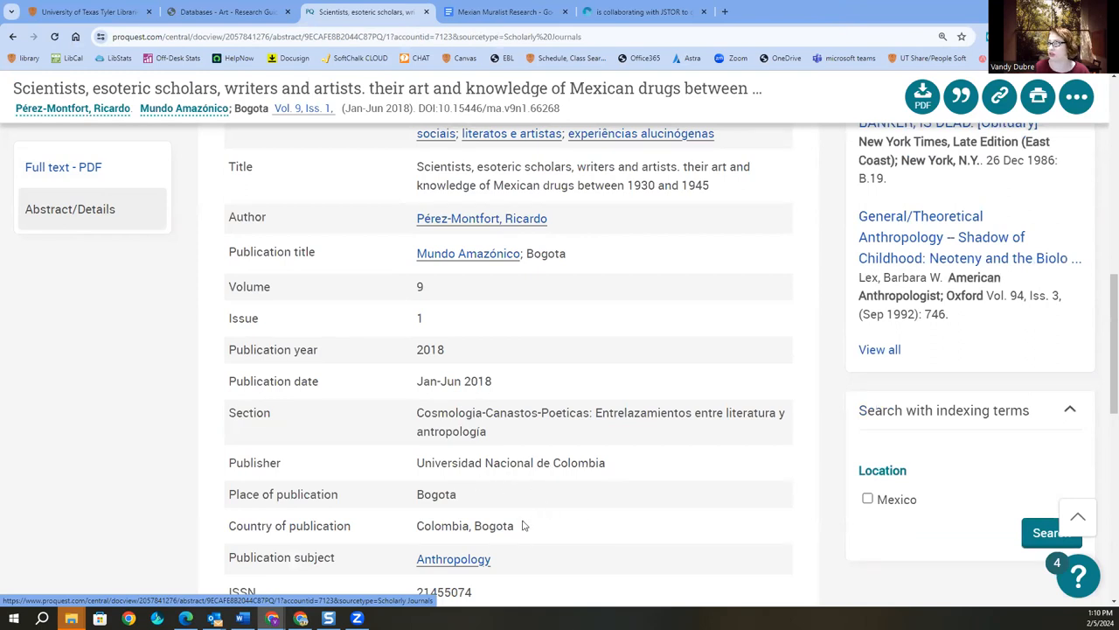
mouse_move(493, 512)
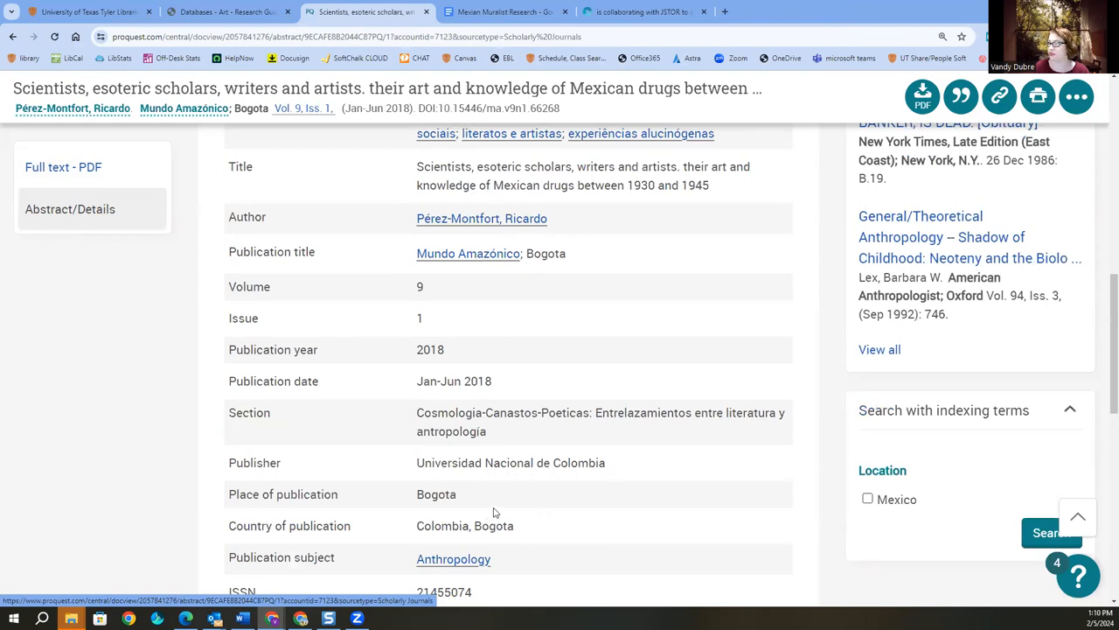
scroll(down, 3)
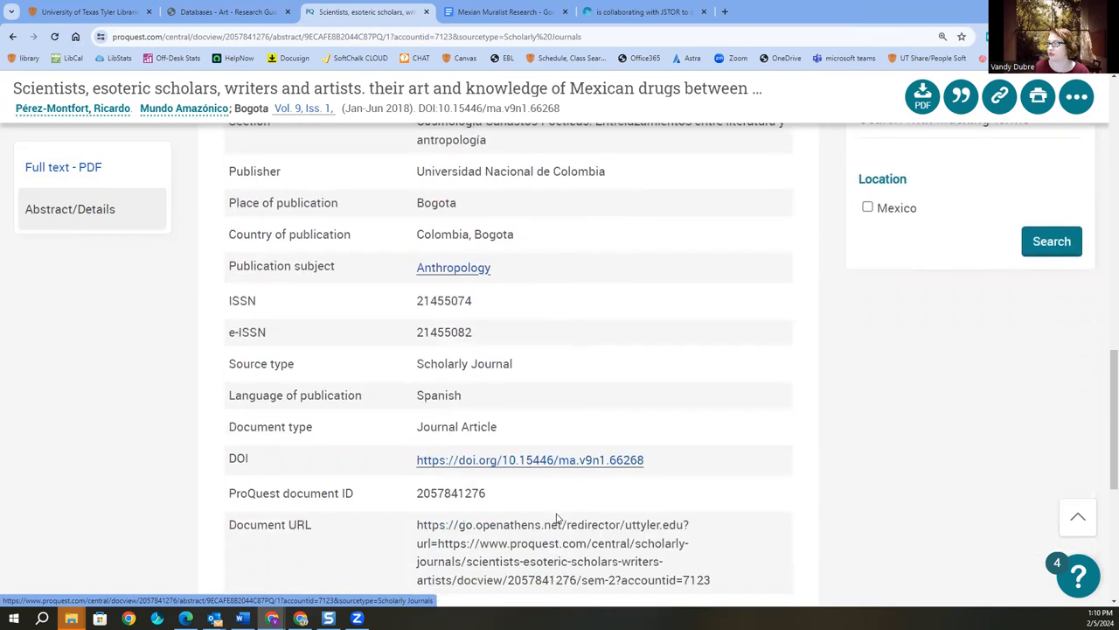
mouse_move(416, 399)
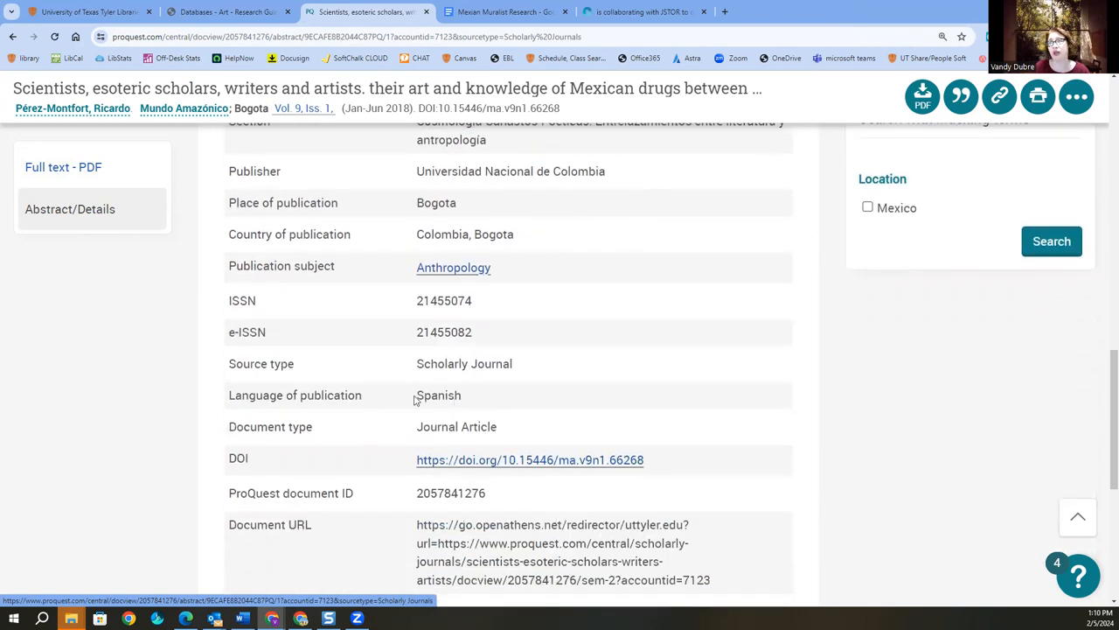
mouse_move(497, 421)
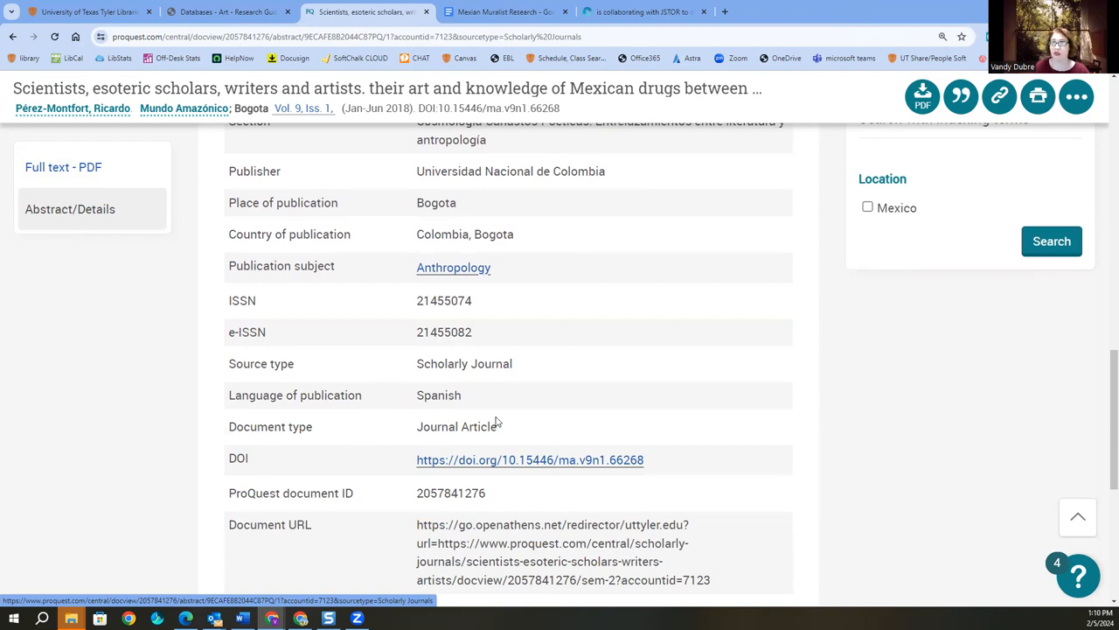
scroll(up, 3)
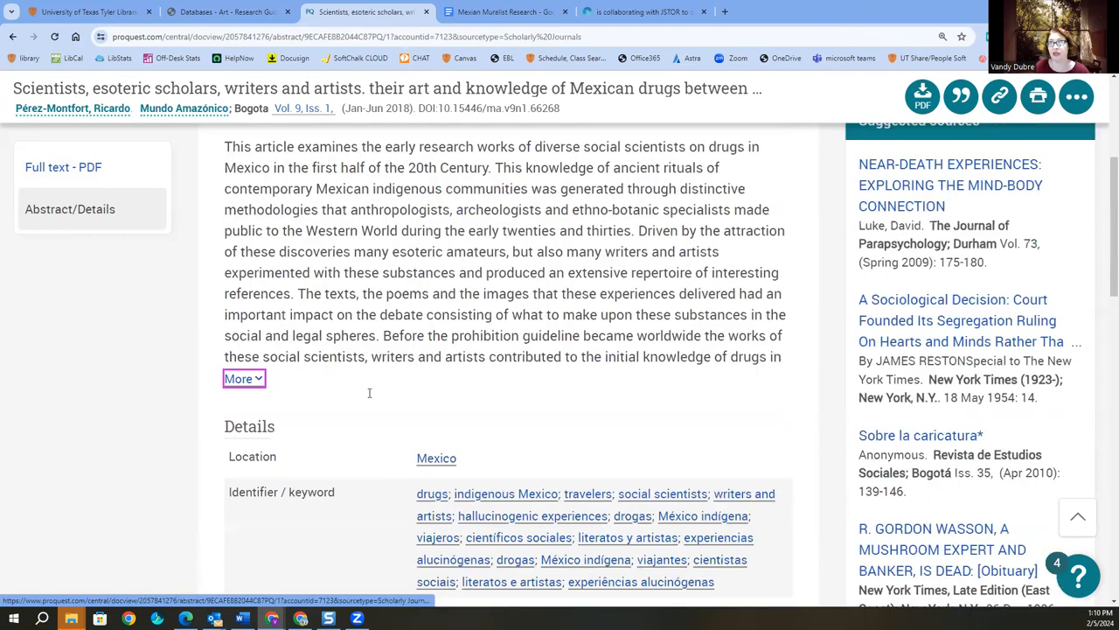
scroll(up, 3)
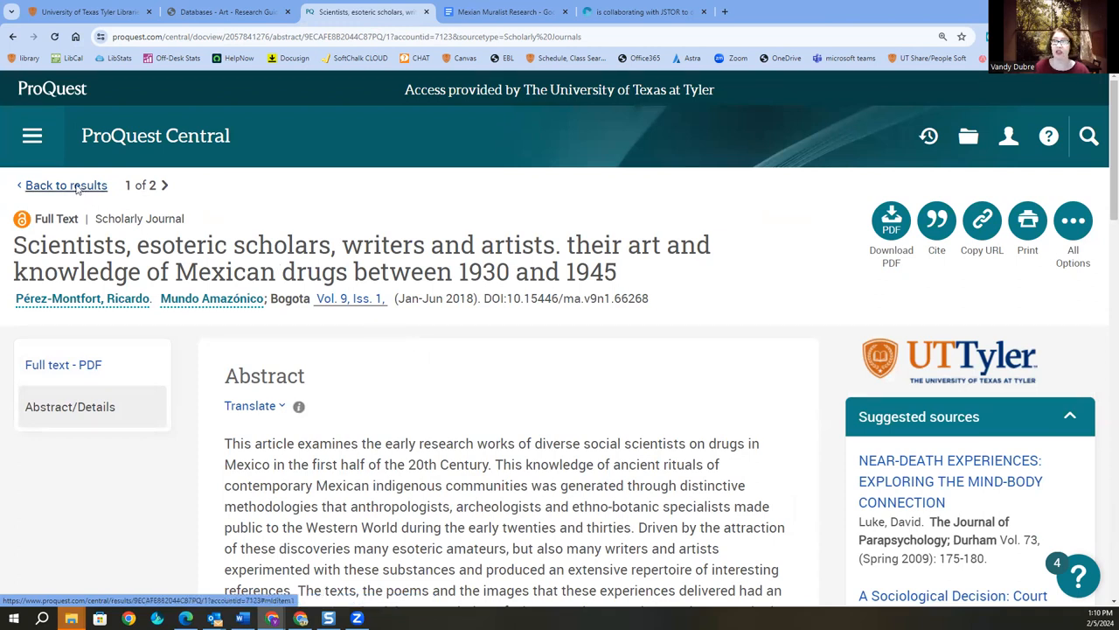
- Return to the results and reopen the search for editing the second row
click(66, 186)
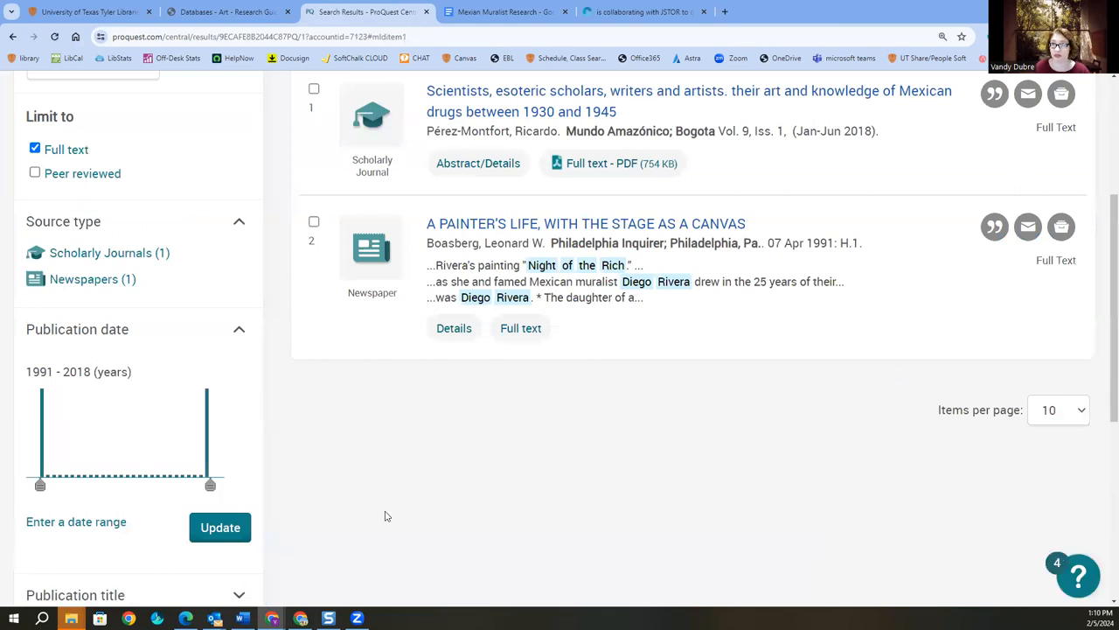
scroll(up, 3)
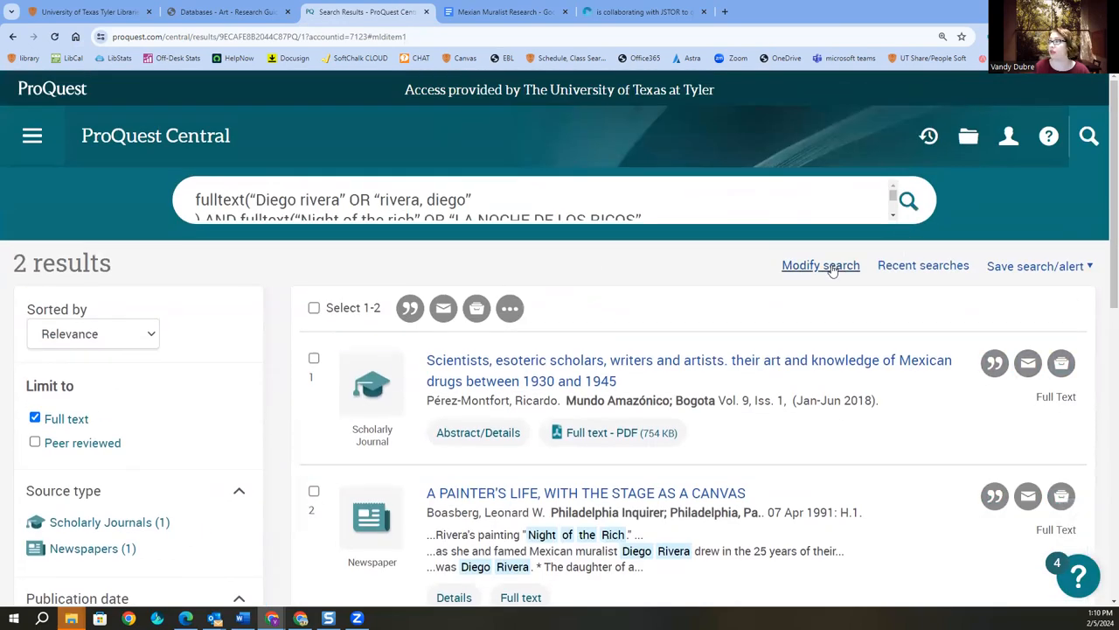
click(820, 266)
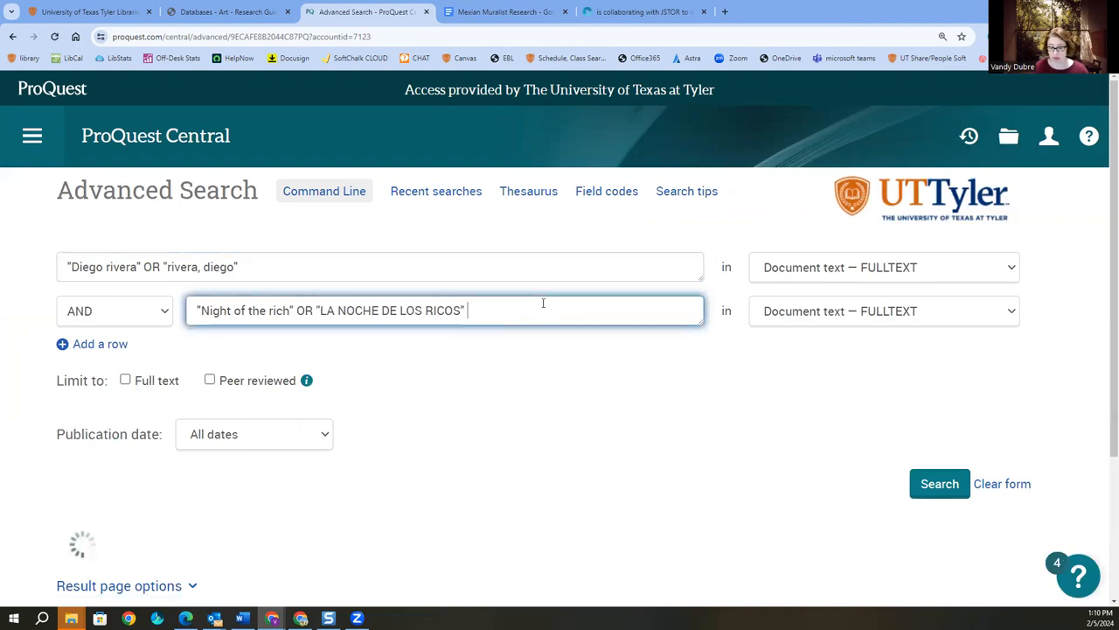
text(OR ")
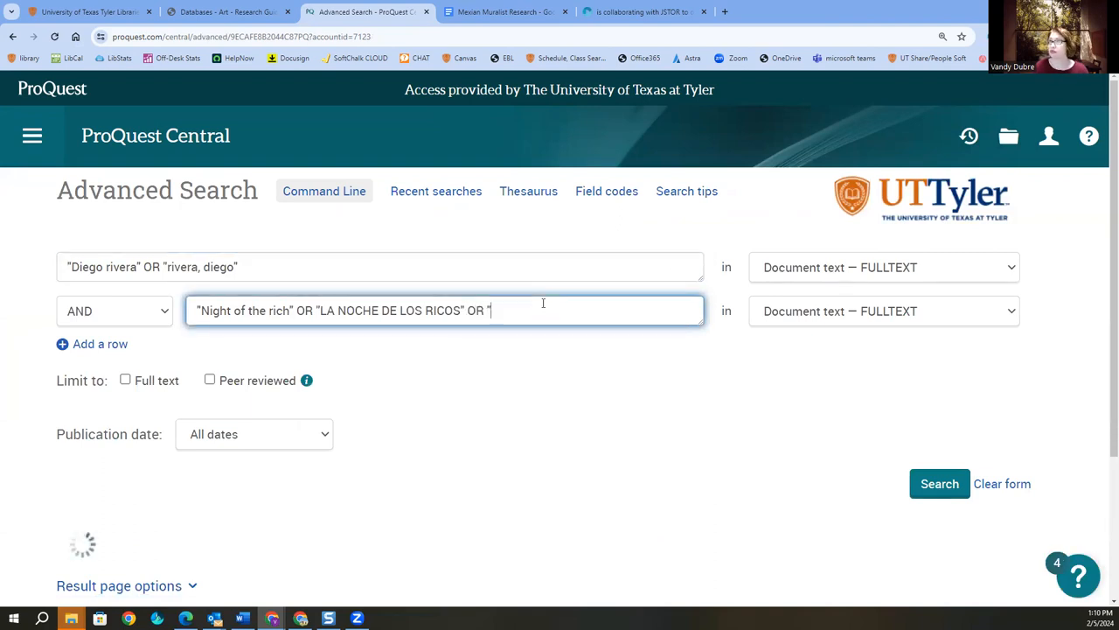
- Add "public education" OR mural from the notes to the second row and run the broadened search
click(505, 11)
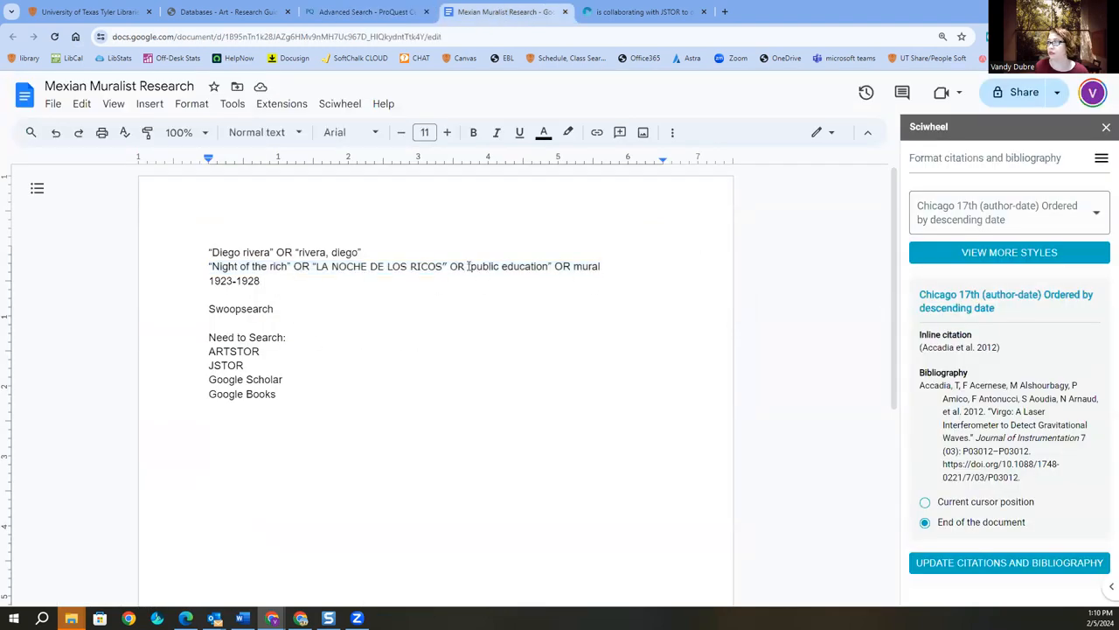
drag(469, 266, 601, 265)
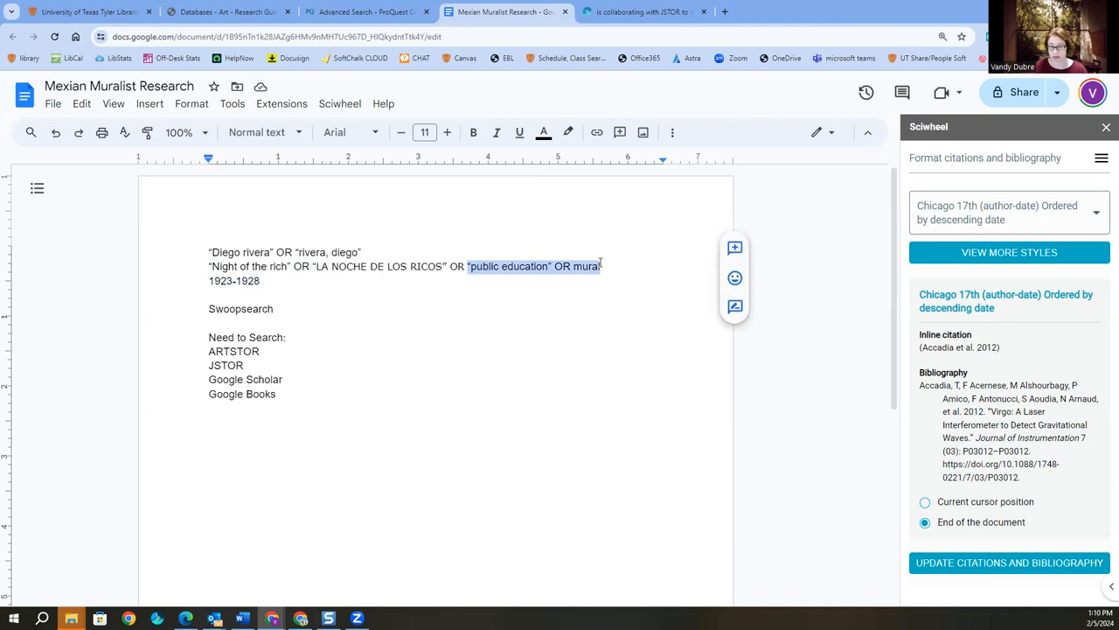
click(367, 11)
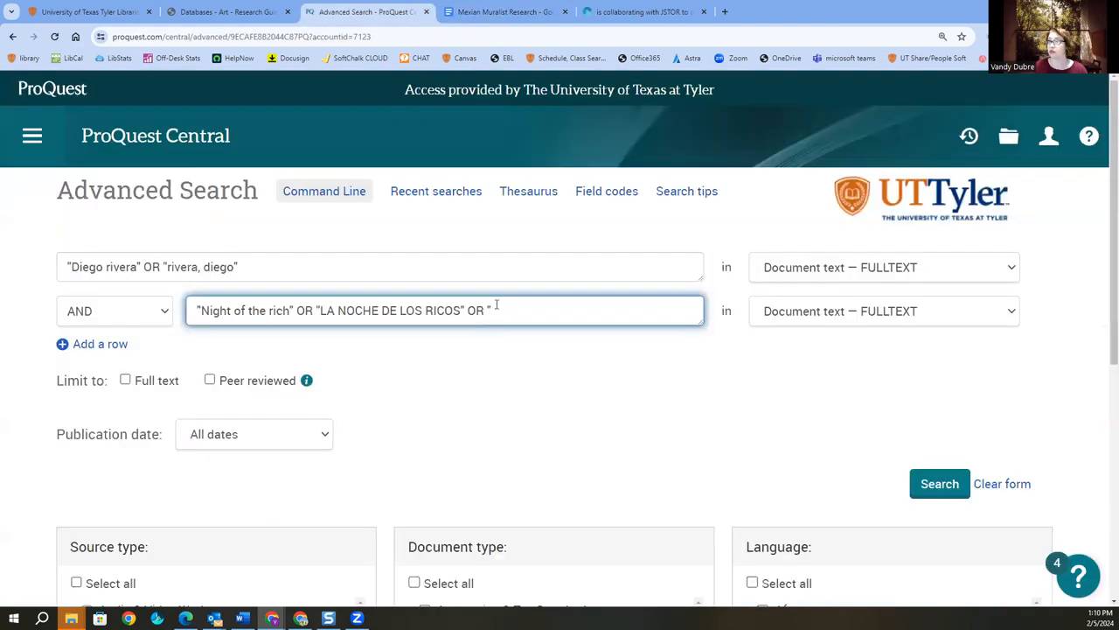
text("public education" OR mural)
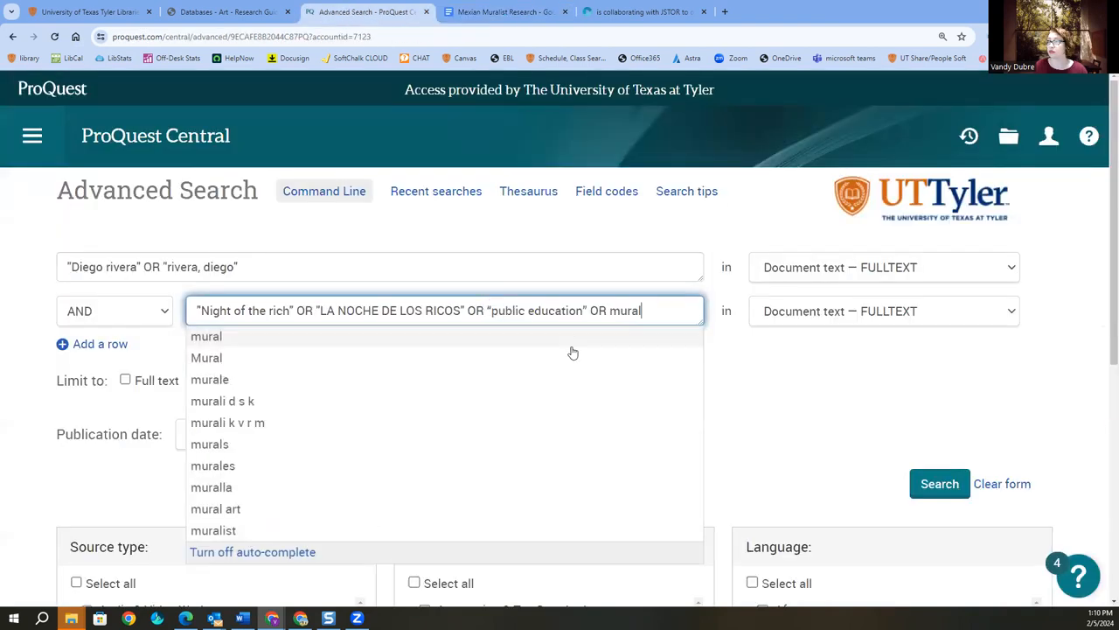
click(939, 482)
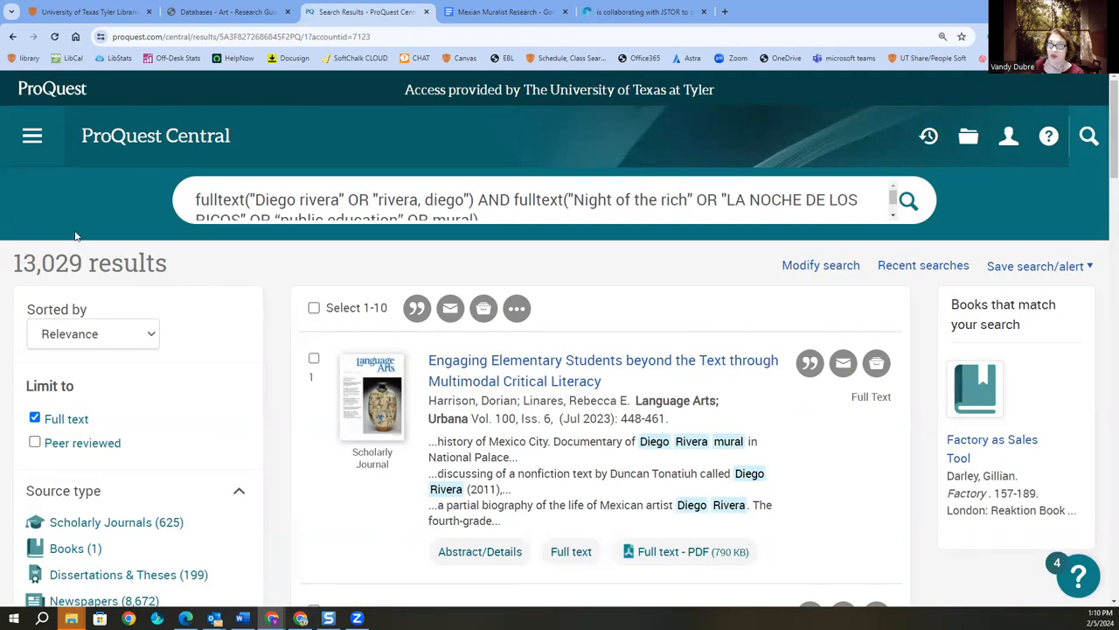
- Scroll the 13,029 results down to the Subject facet showing murals, art galleries & museums, artists
scroll(down, 3)
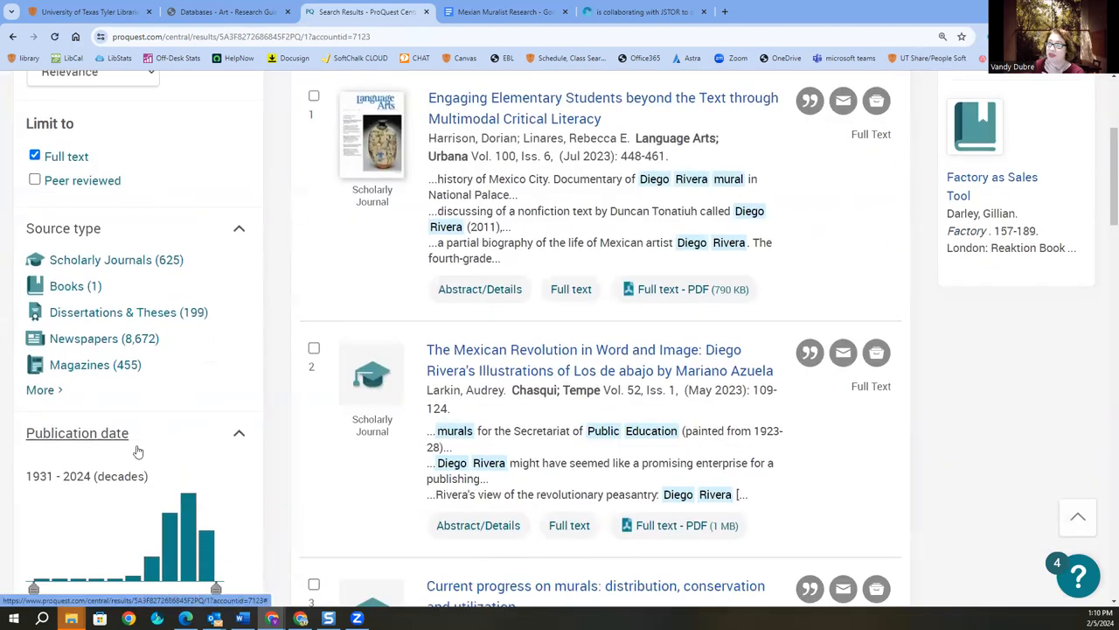
scroll(down, 3)
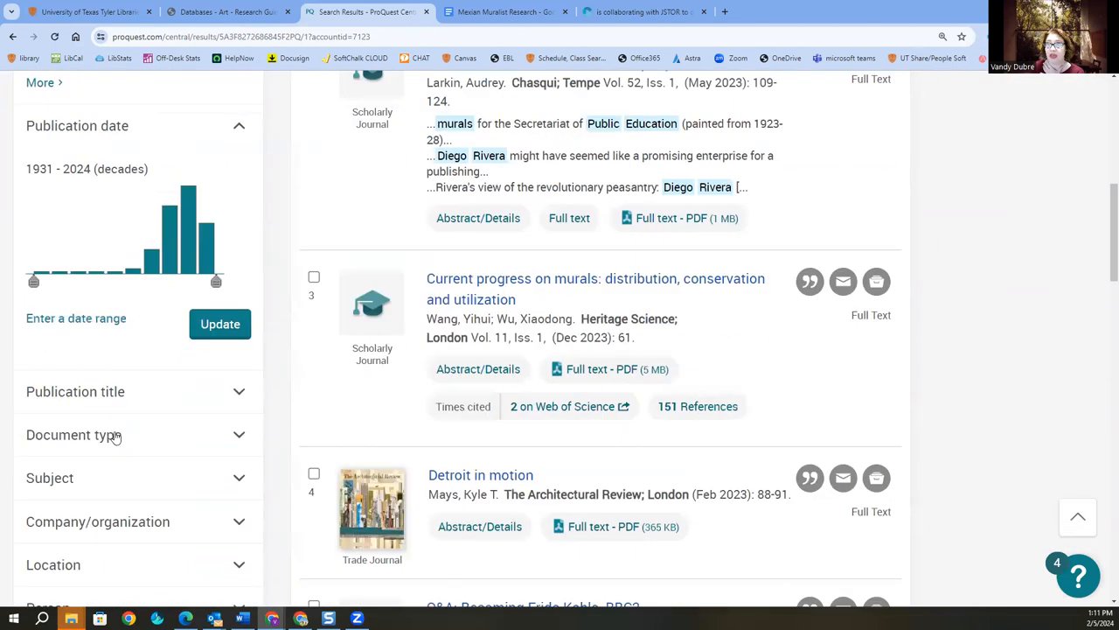
scroll(down, 3)
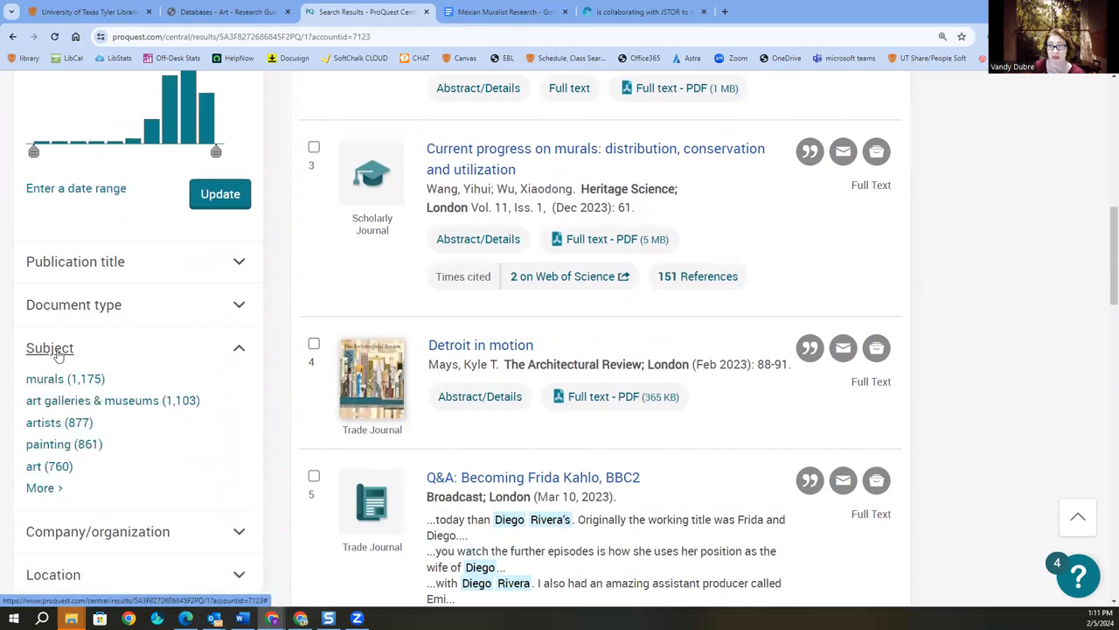
- Filter the results by the subjects public art and 20th century
click(40, 488)
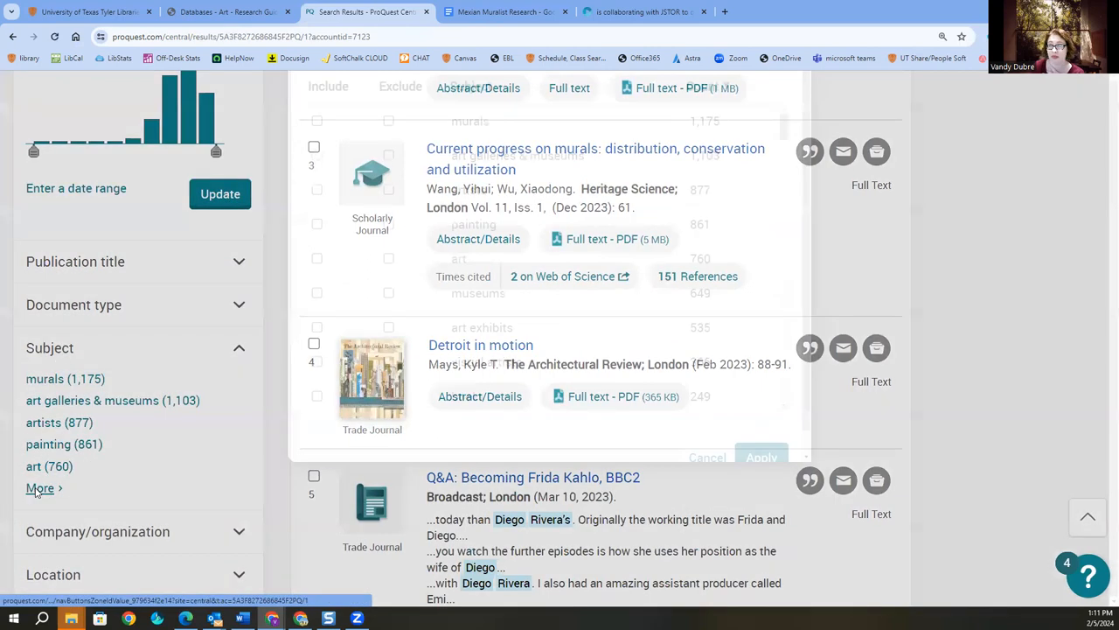
click(38, 488)
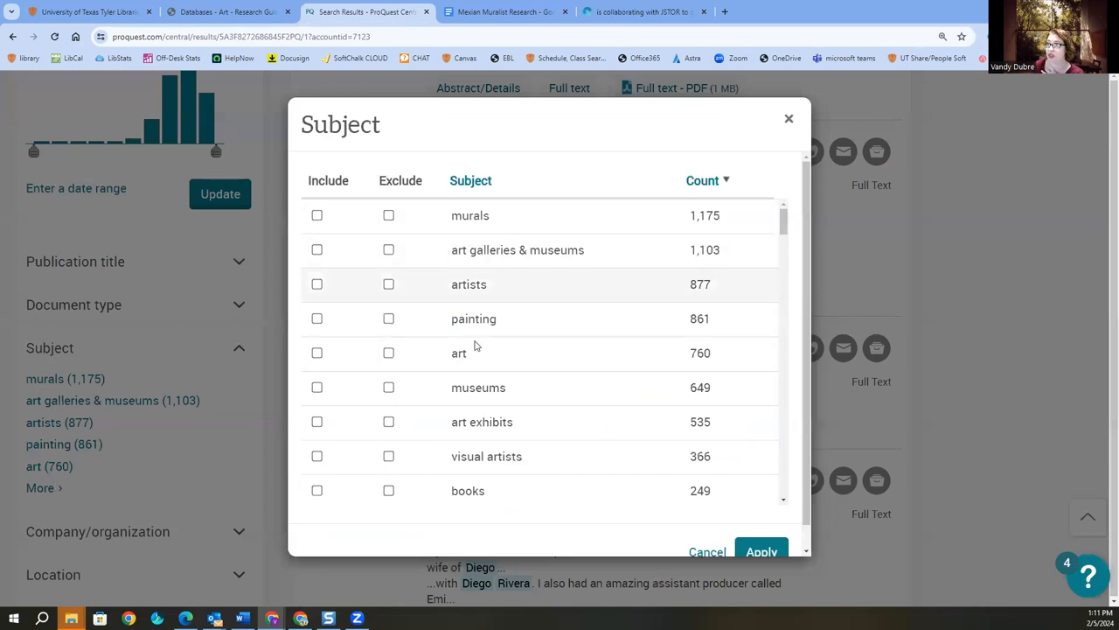
scroll(down, 3)
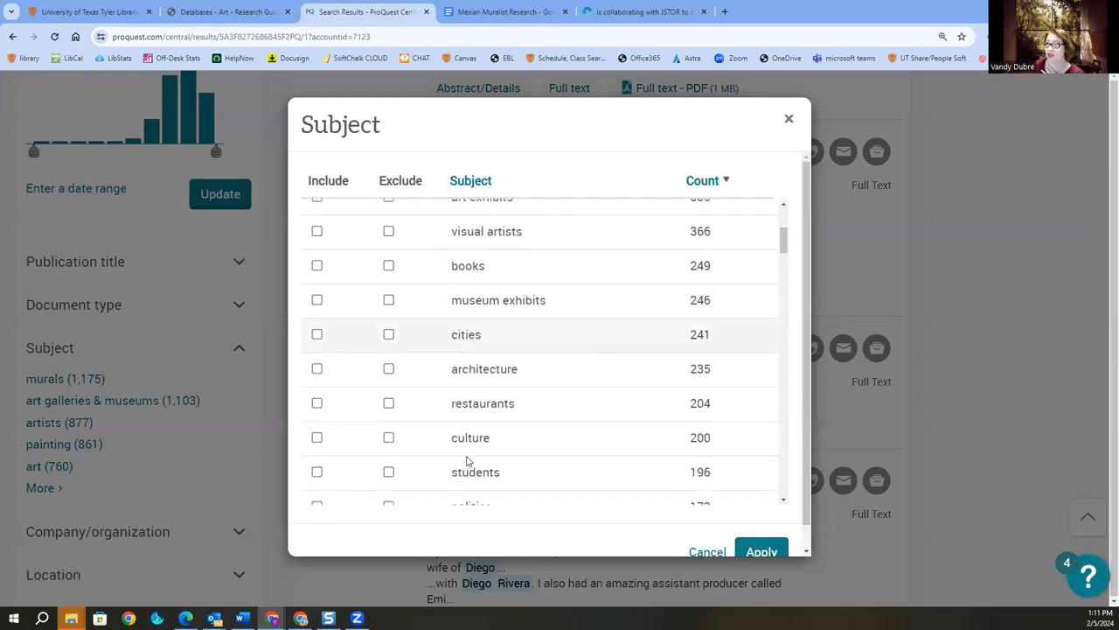
scroll(down, 3)
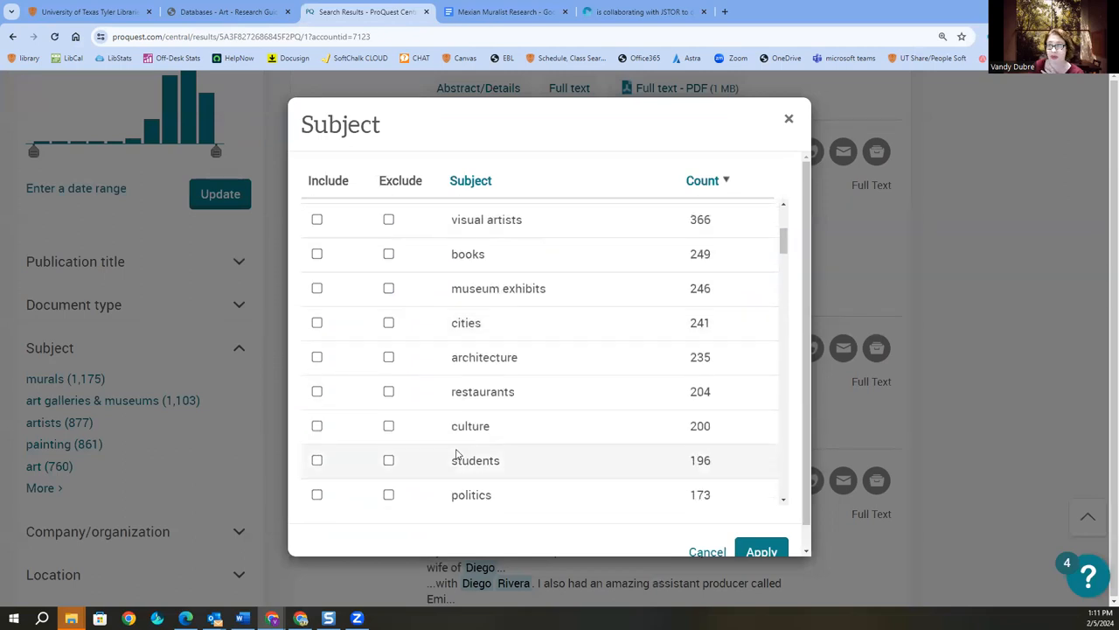
scroll(down, 3)
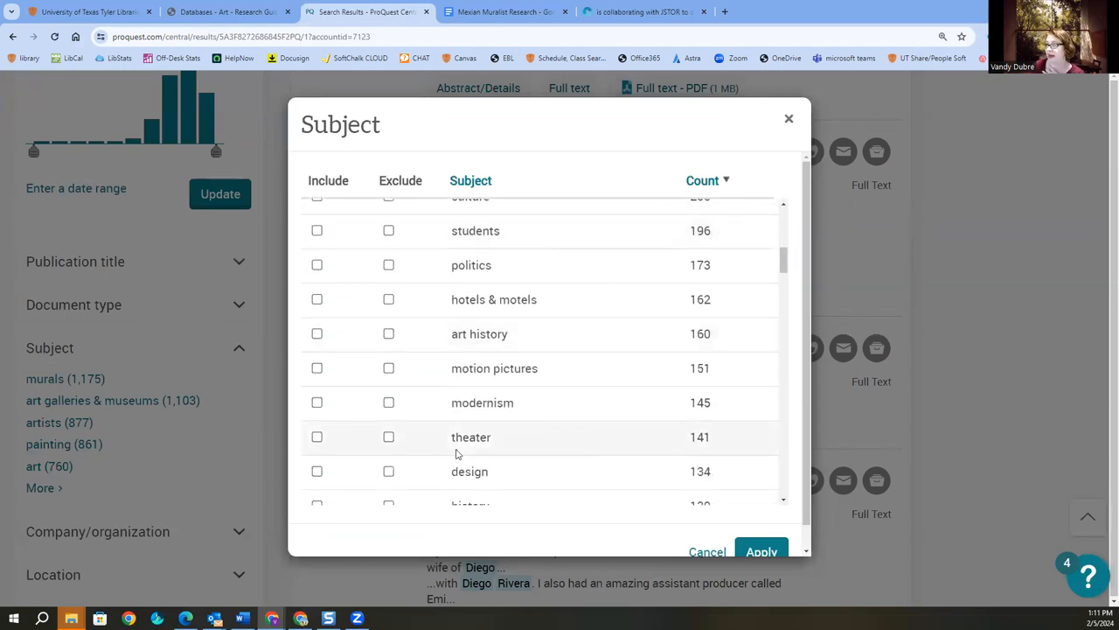
scroll(down, 3)
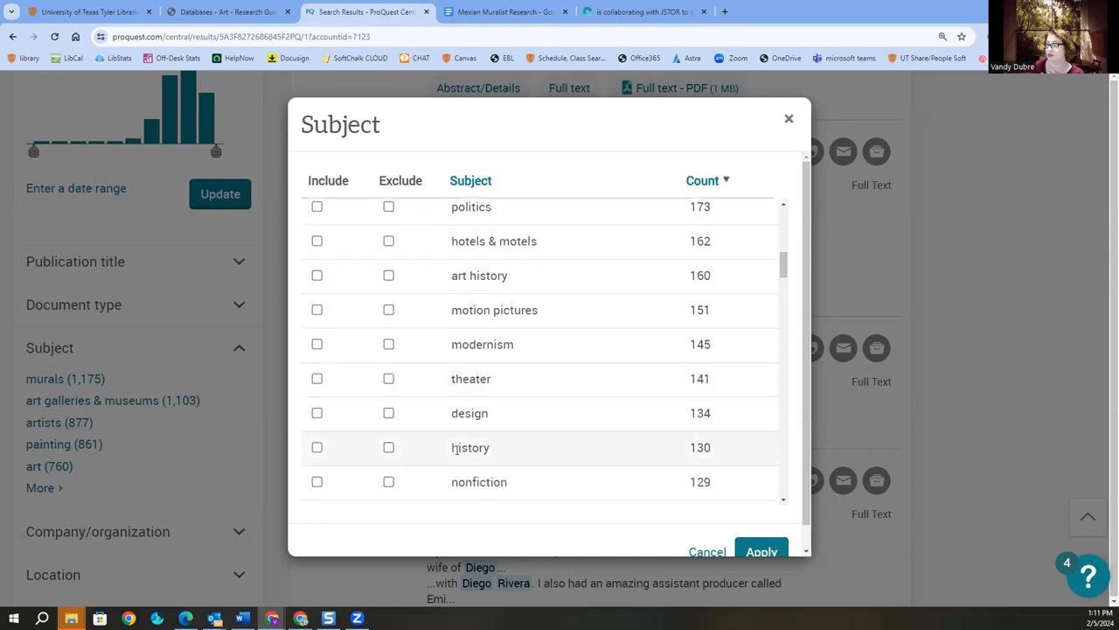
scroll(down, 3)
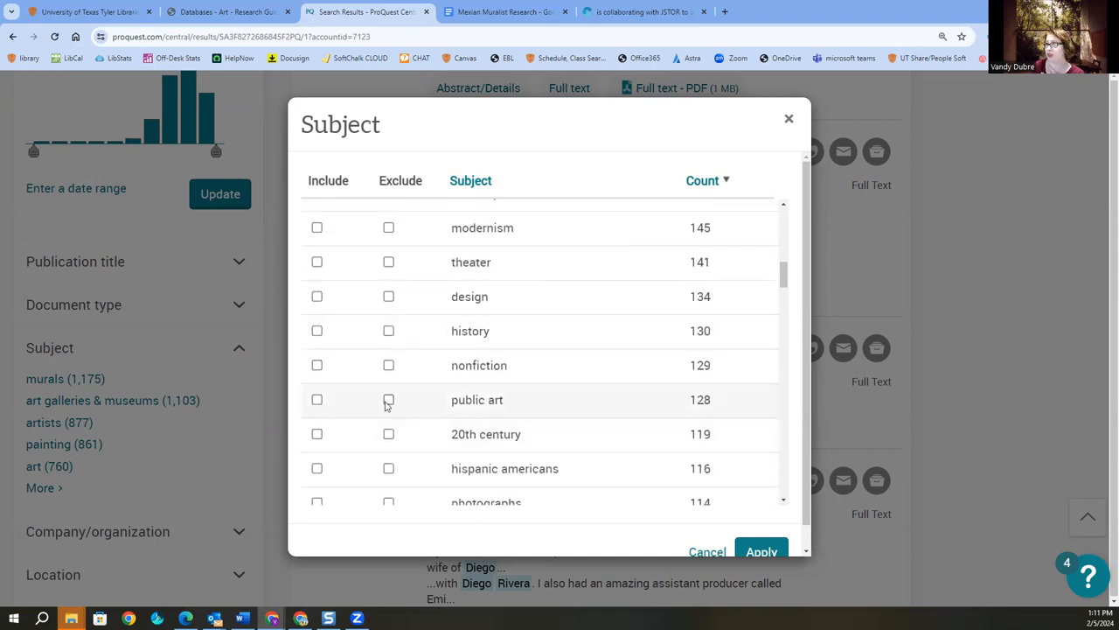
click(316, 398)
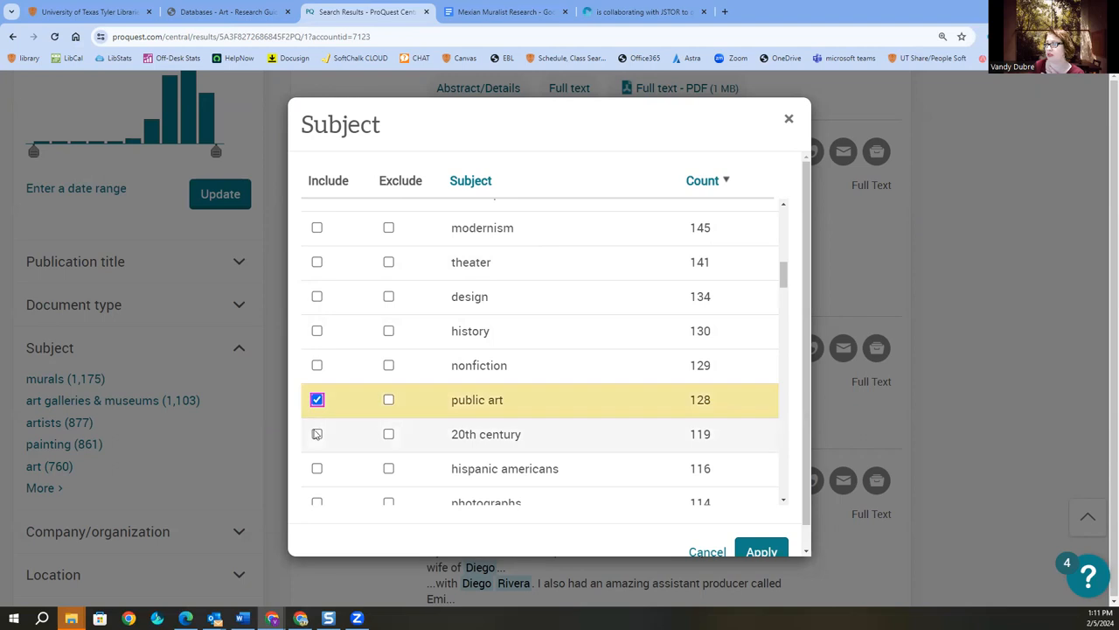
click(317, 433)
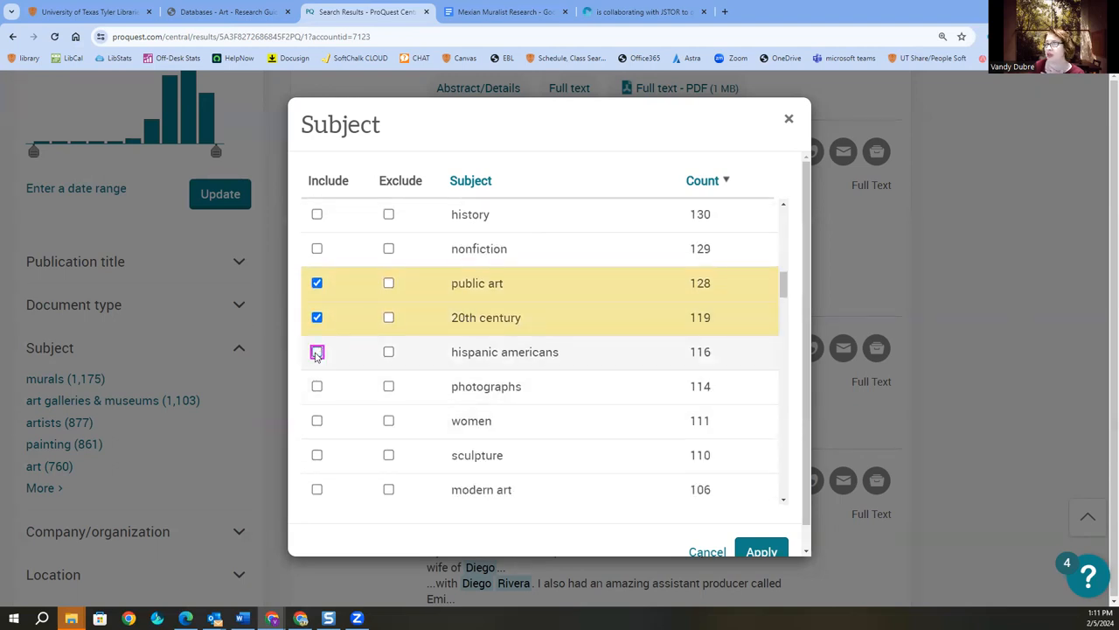
- Limit to English, leaving 235 results, and open the Making Public Art article
scroll(down, 3)
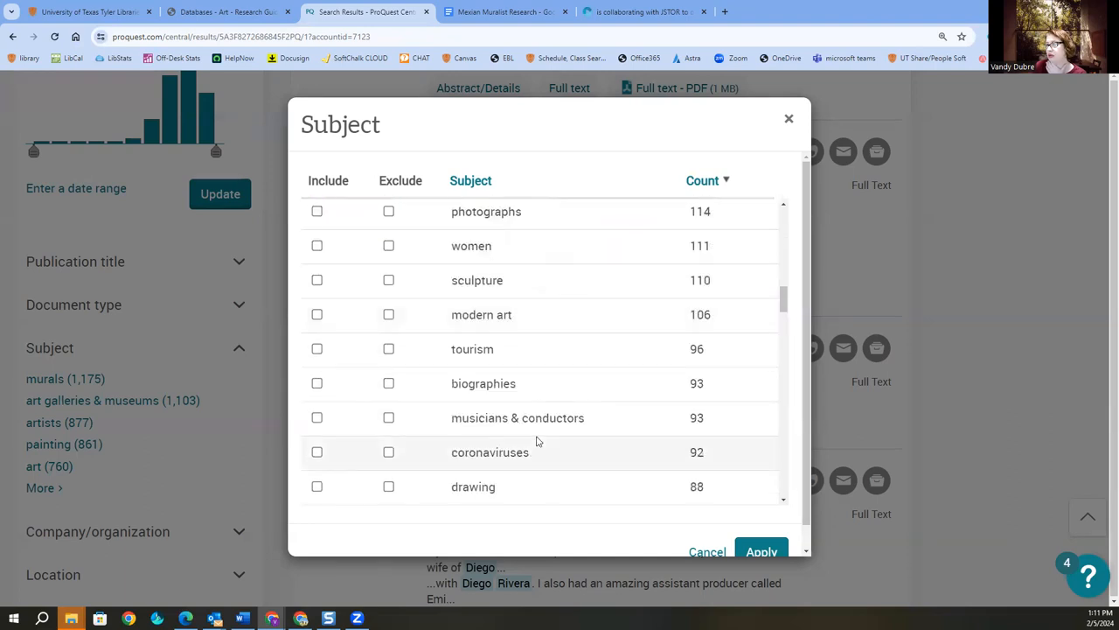
scroll(down, 3)
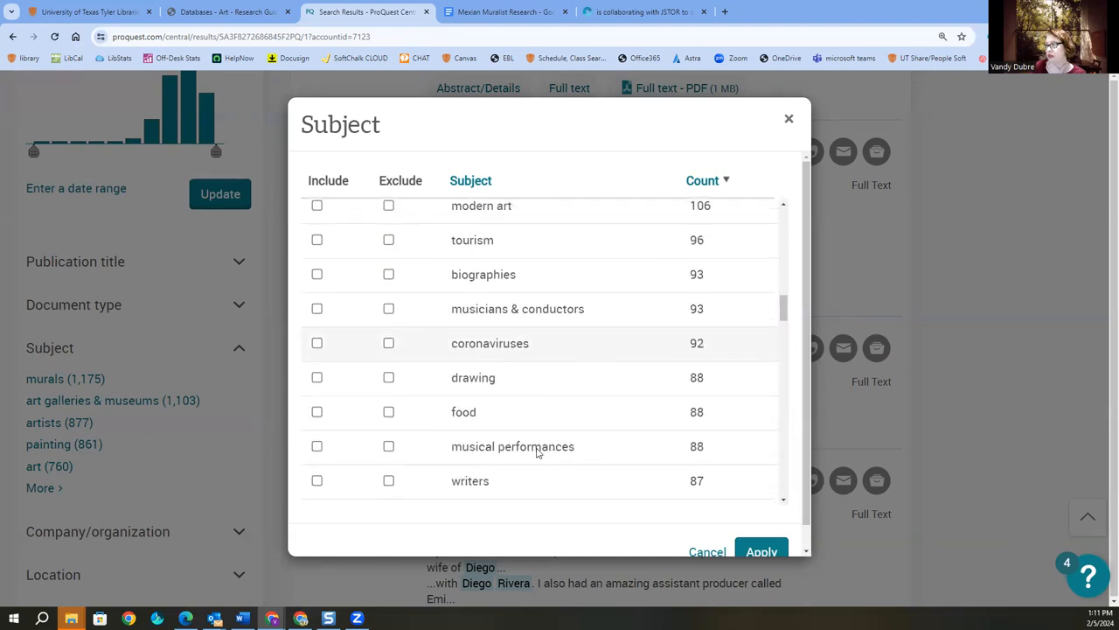
scroll(down, 3)
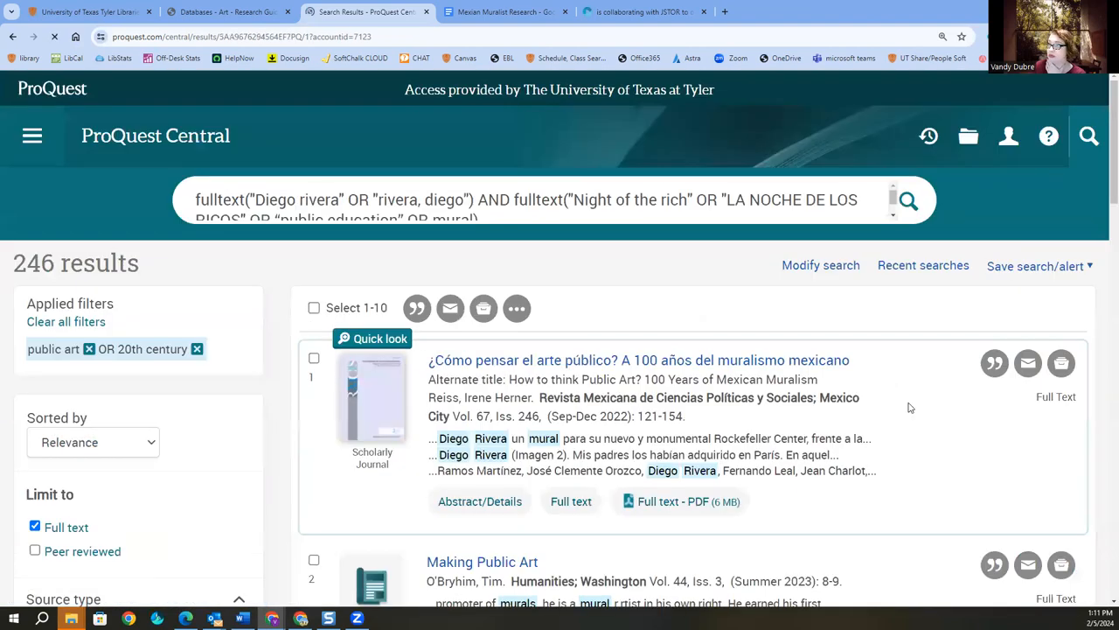
scroll(down, 3)
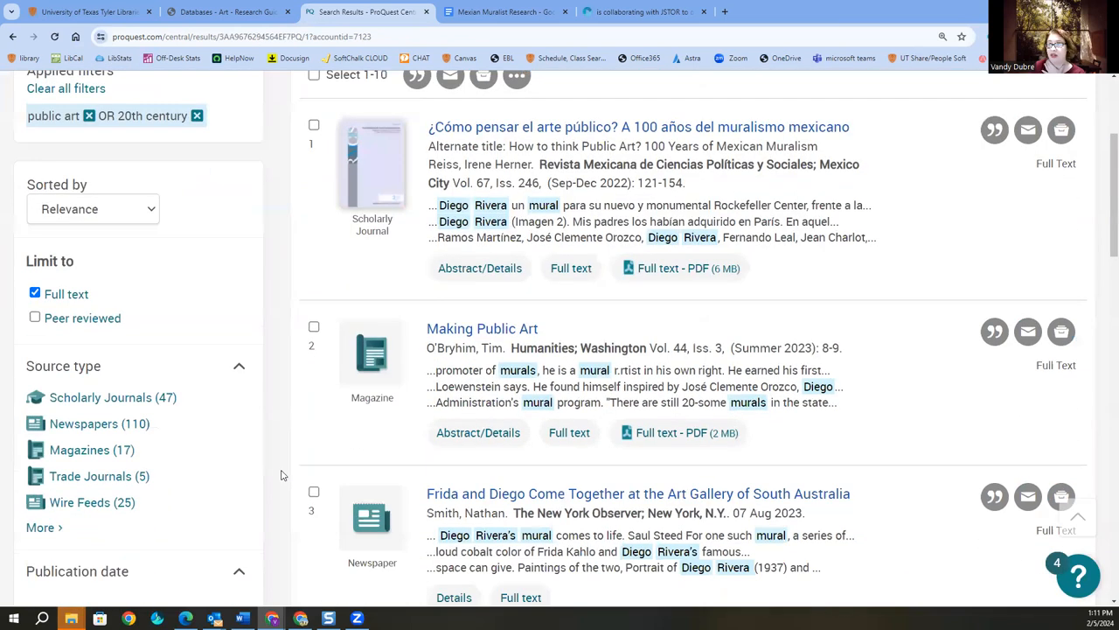
scroll(down, 3)
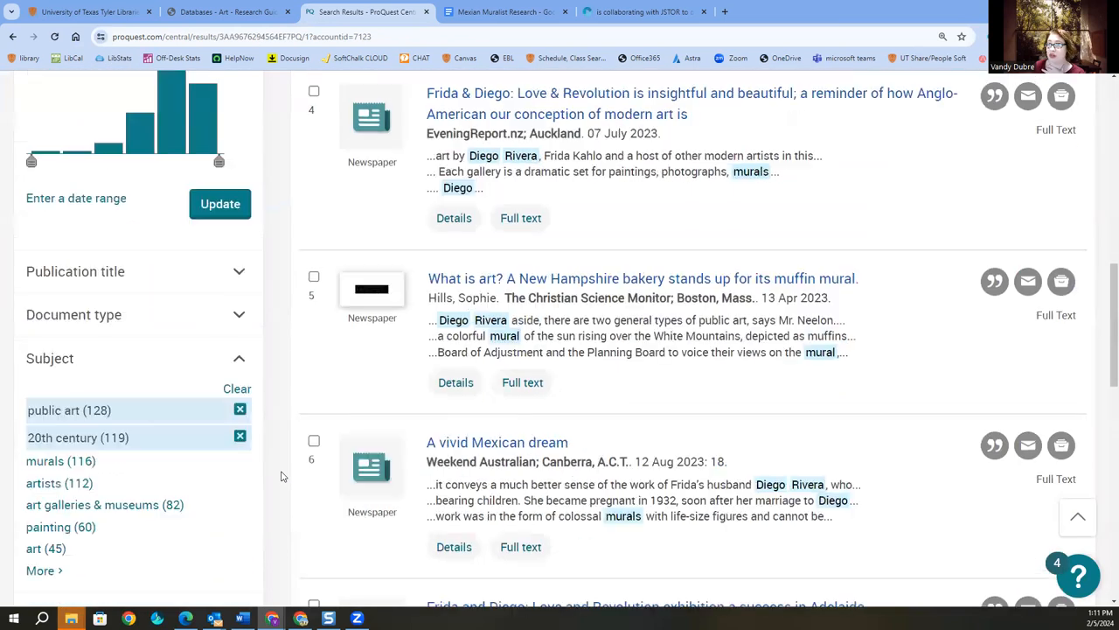
scroll(down, 3)
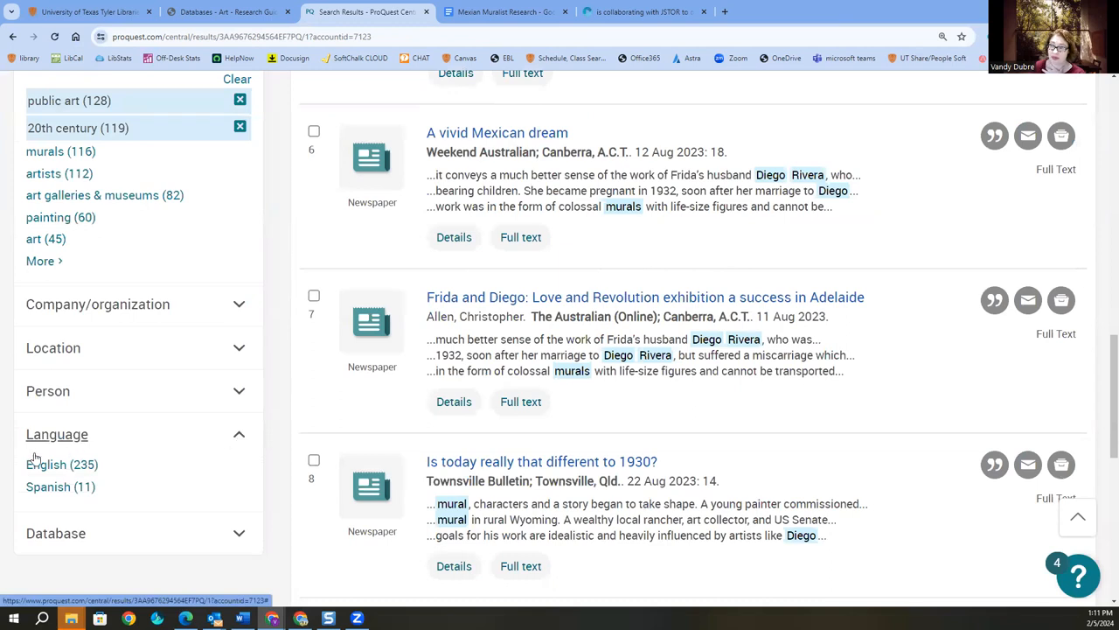
click(49, 466)
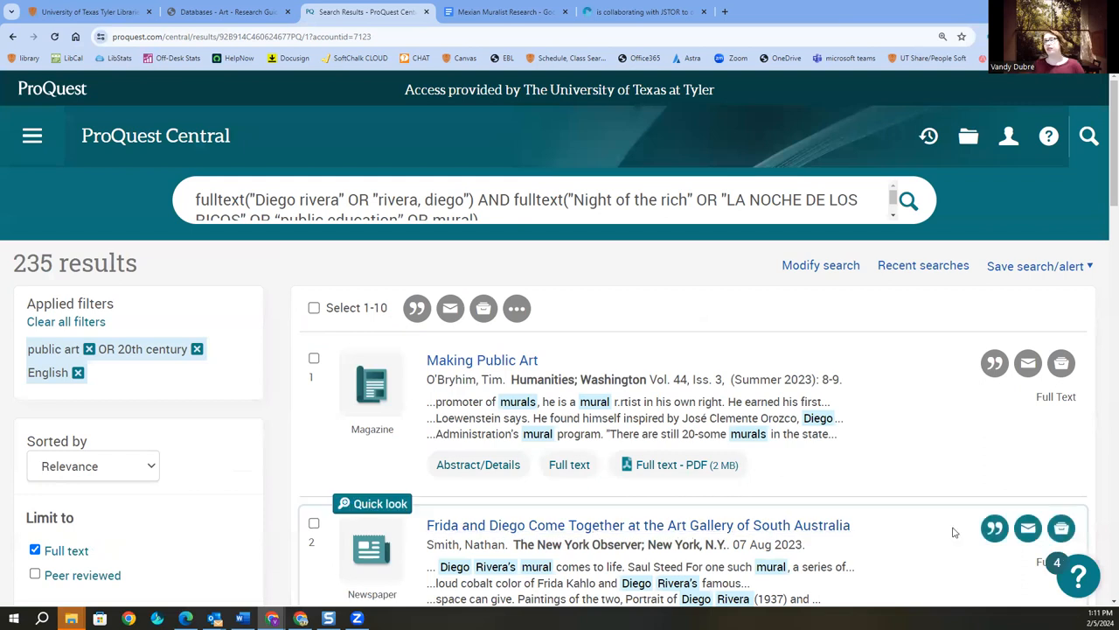
click(482, 360)
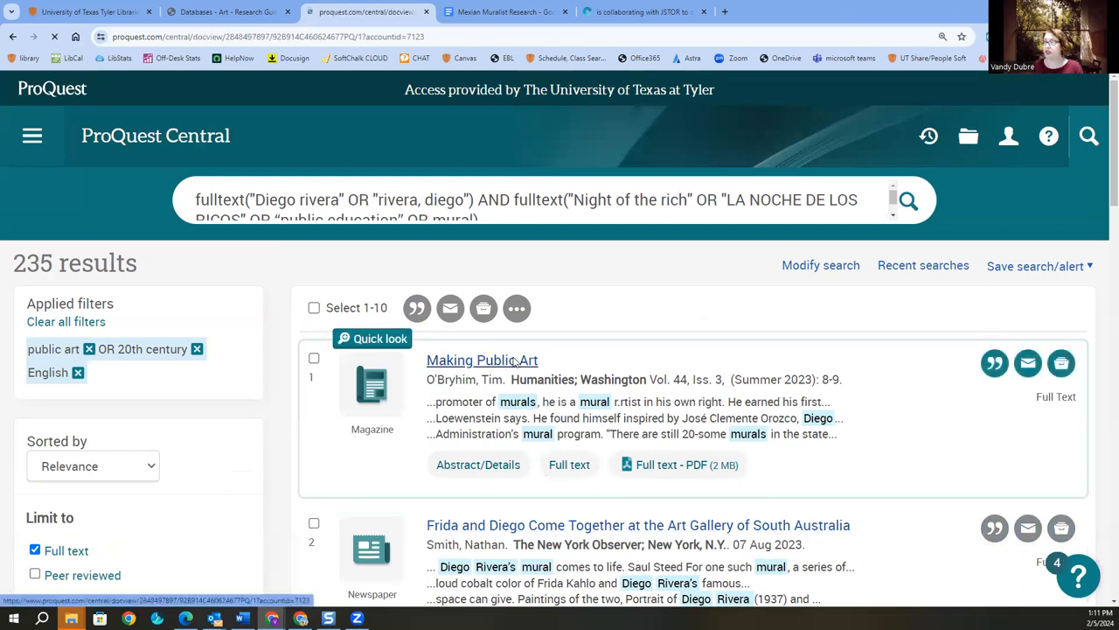
click(483, 360)
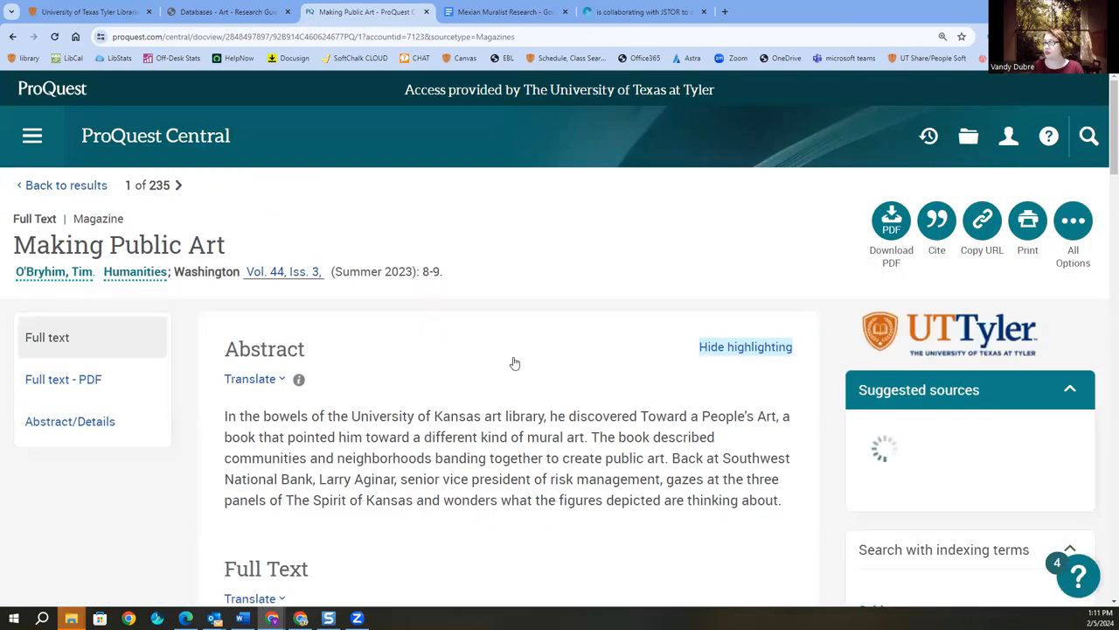
scroll(down, 3)
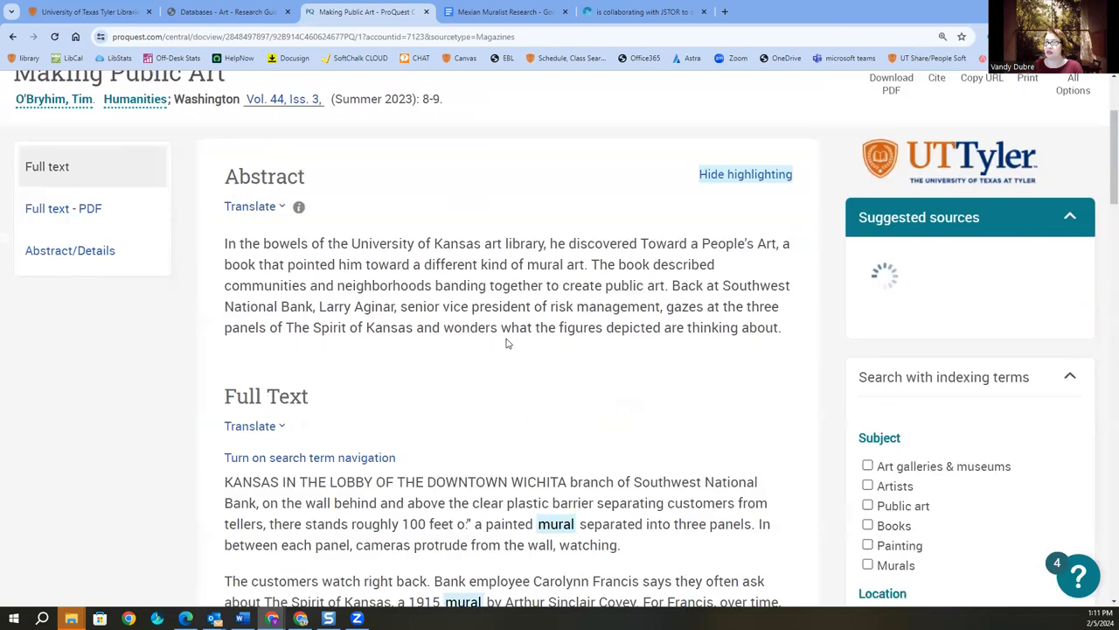
scroll(down, 3)
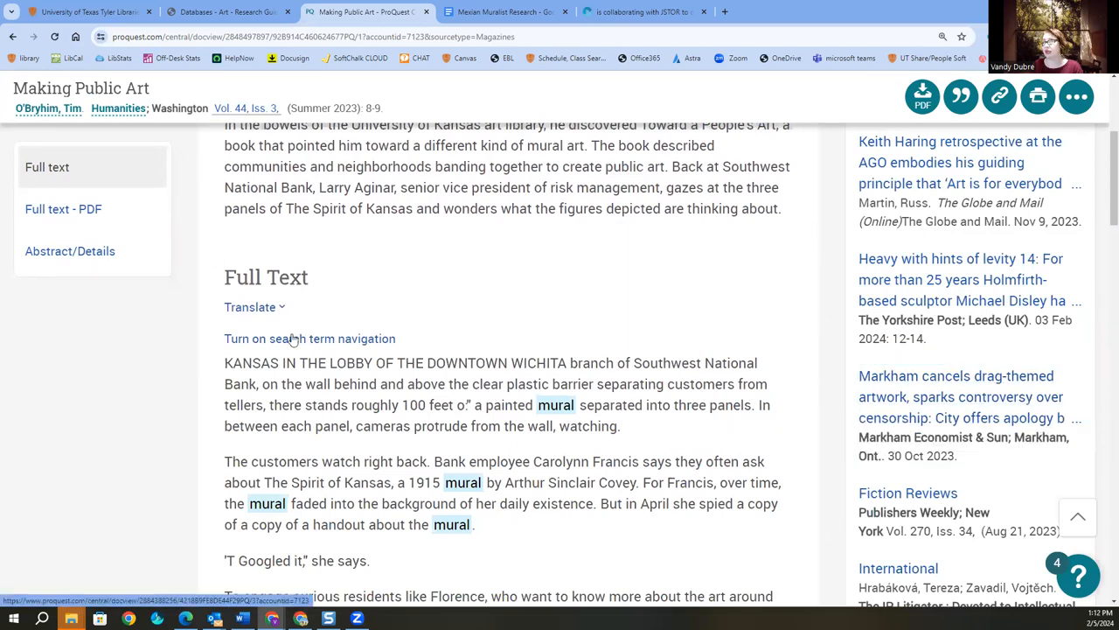
mouse_move(909, 393)
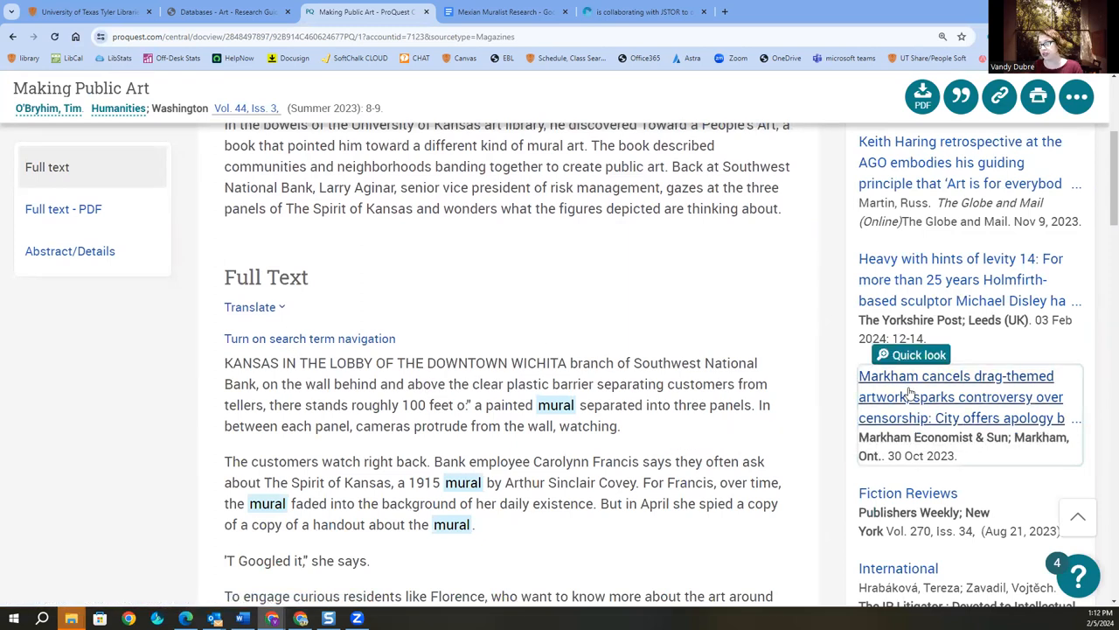
scroll(down, 3)
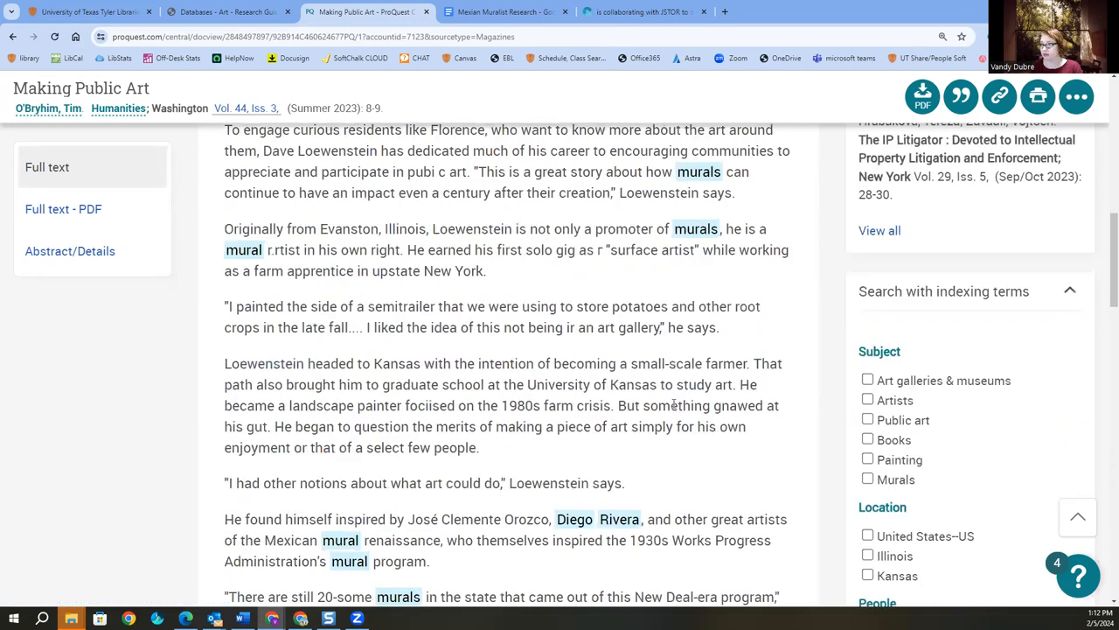
scroll(up, 3)
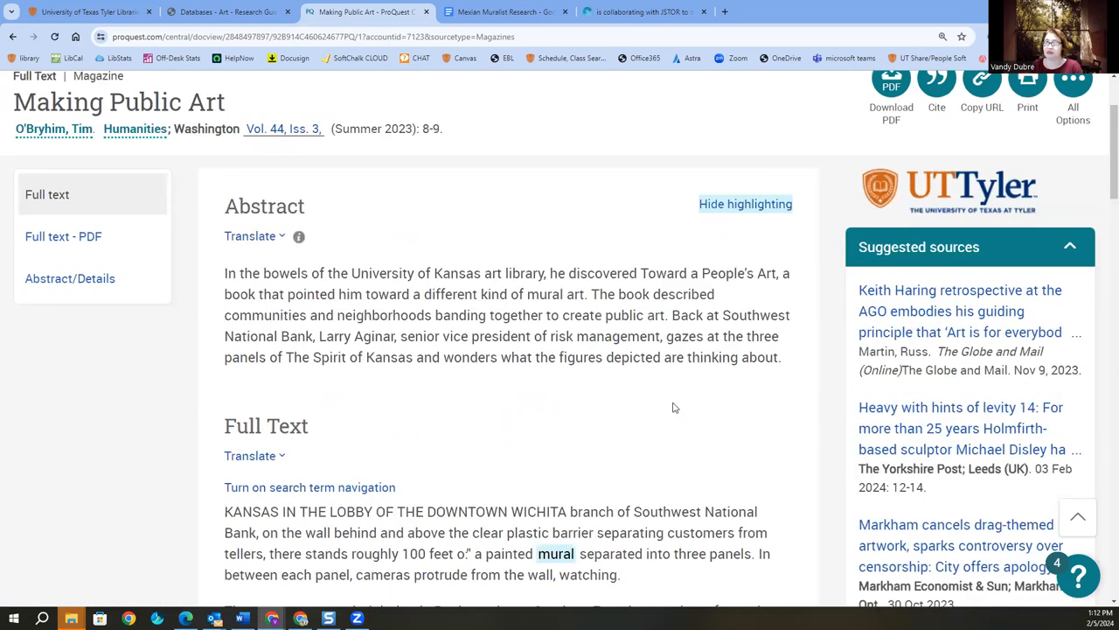
scroll(up, 3)
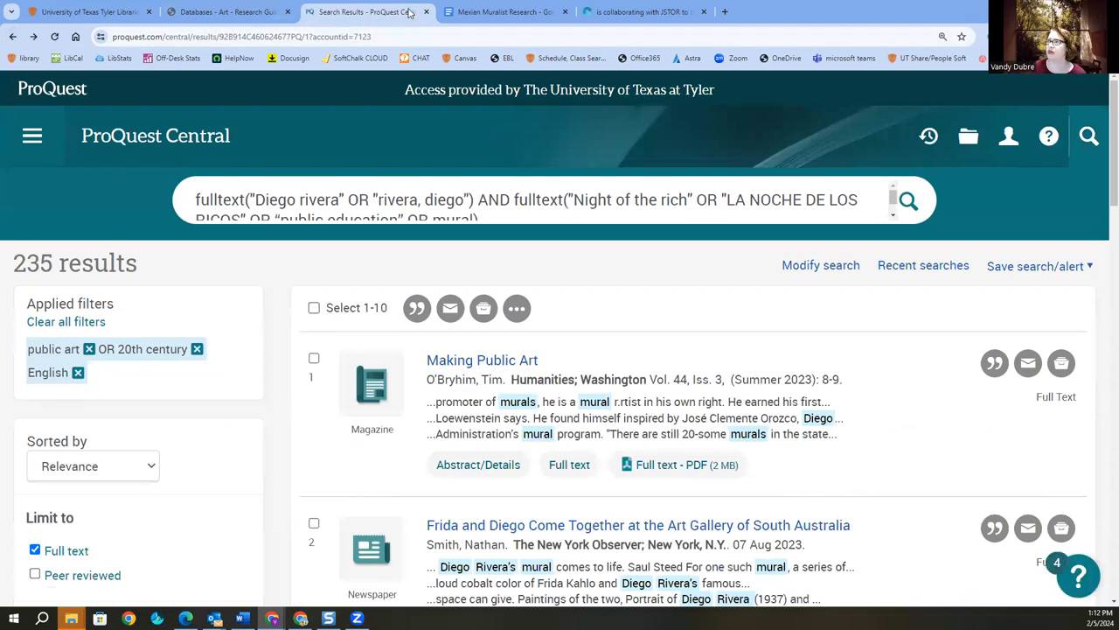
- Launch WorldCat from the Art guide's Top Art Databases, then start a new tab for google books
click(223, 10)
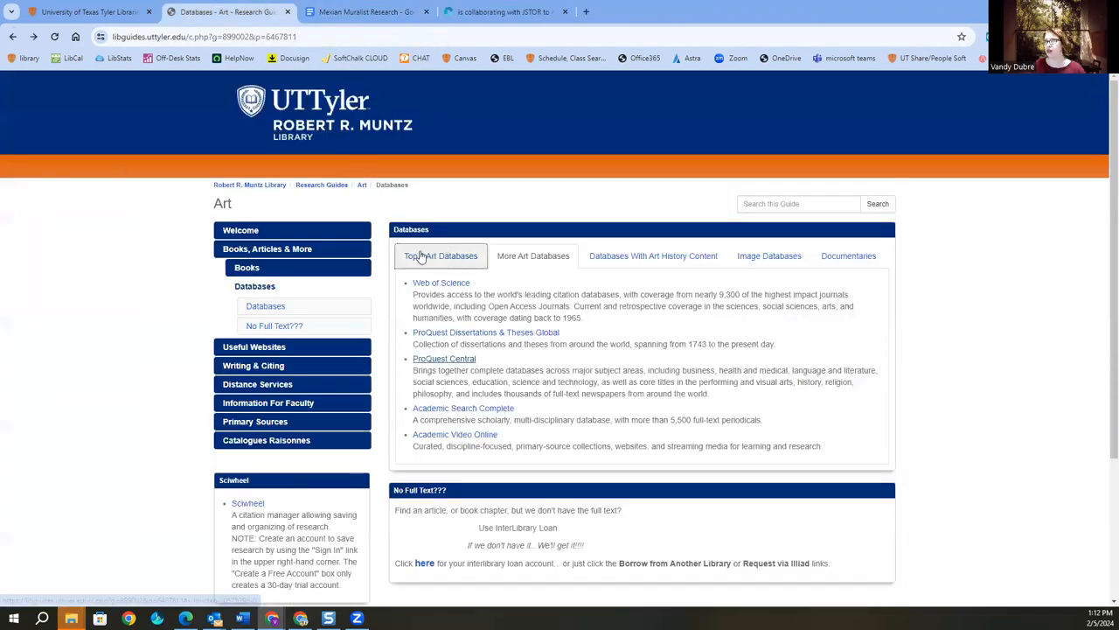
click(440, 255)
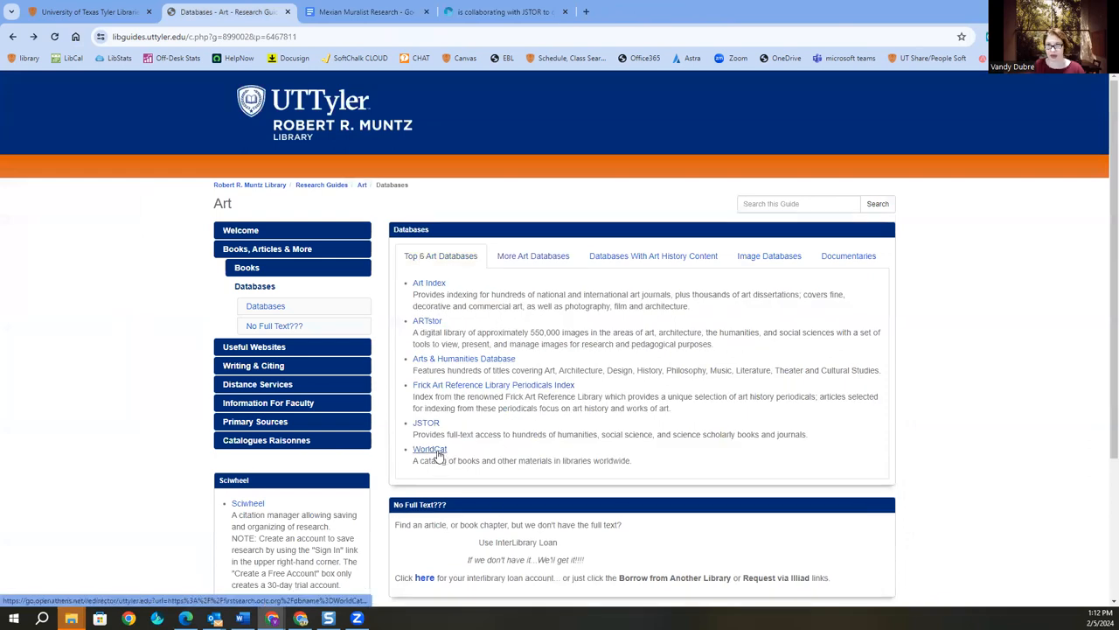
click(430, 448)
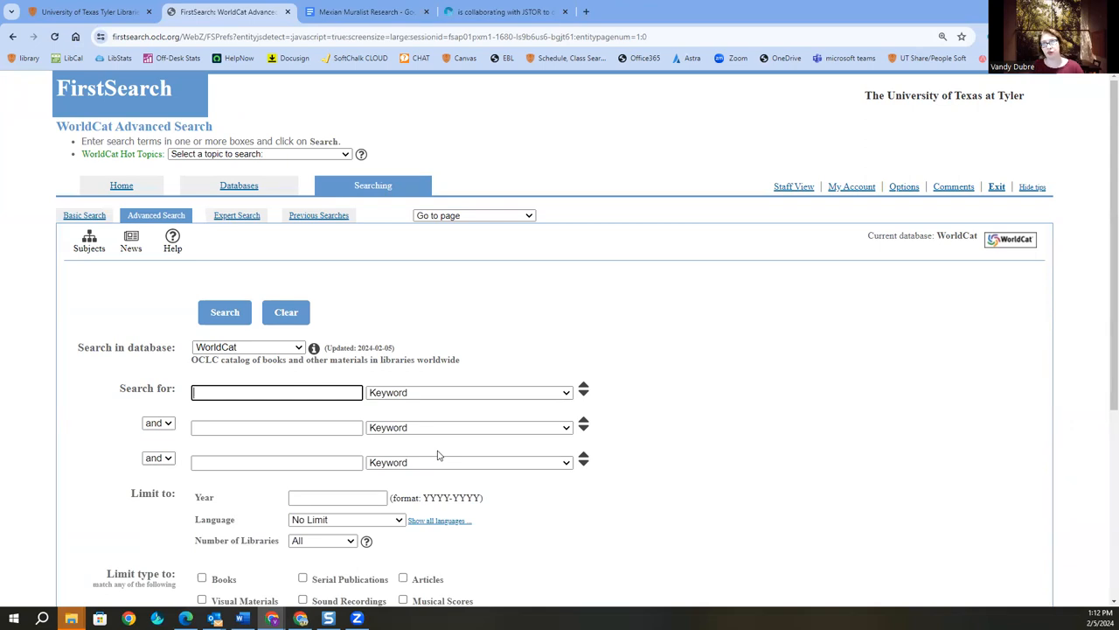
click(724, 11)
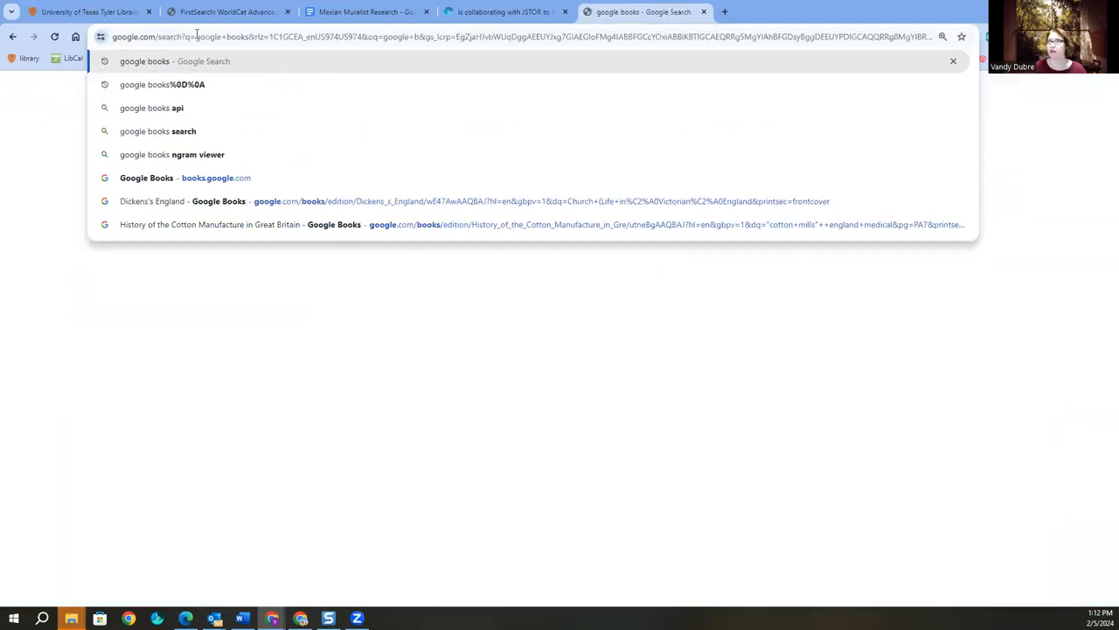
- Reach the Google Books search page from the web results, then return to the Mexican Muralist Research notes
key(Return)
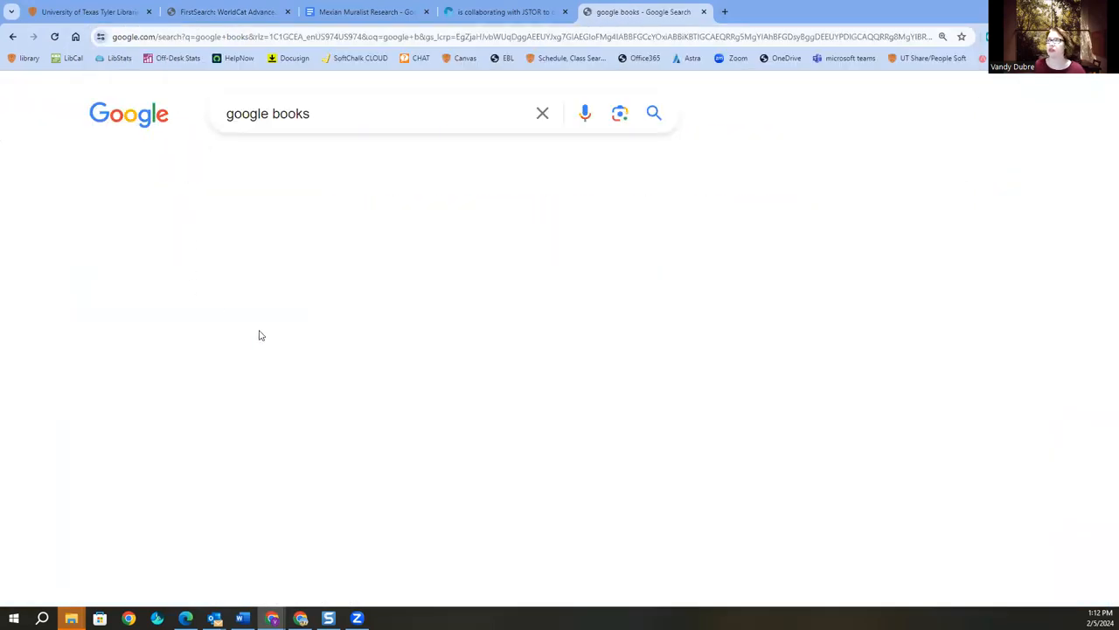
click(654, 112)
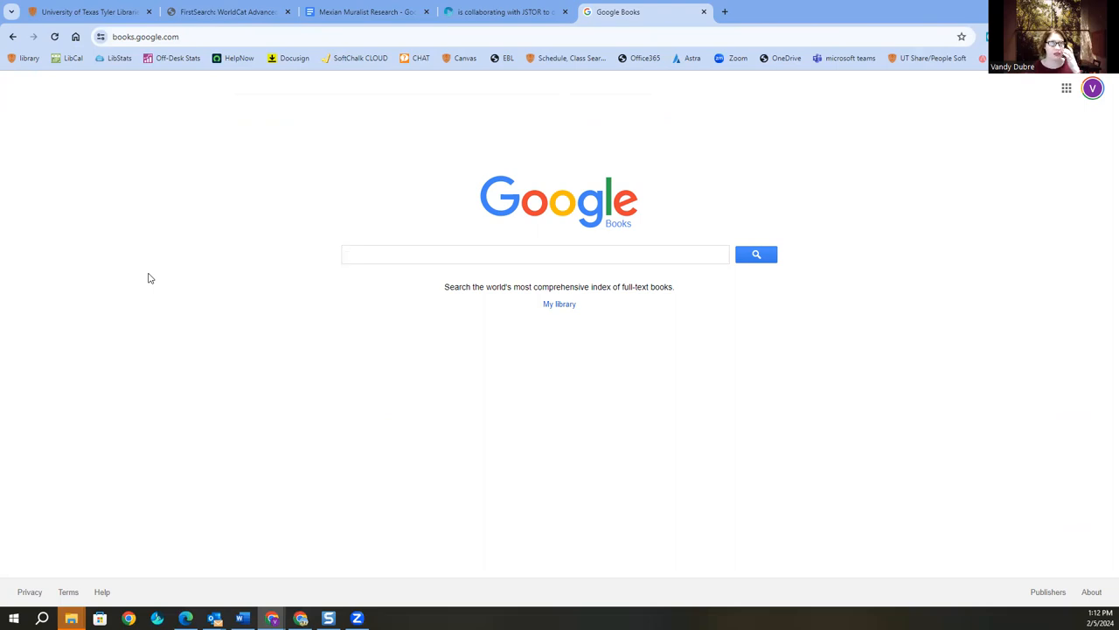
click(535, 254)
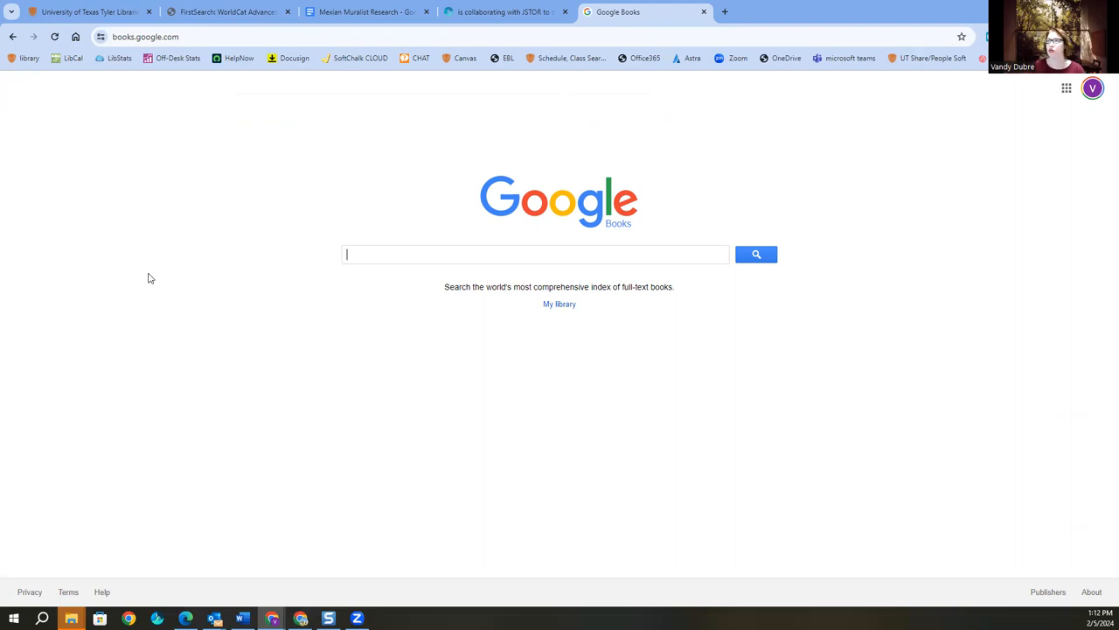
click(368, 11)
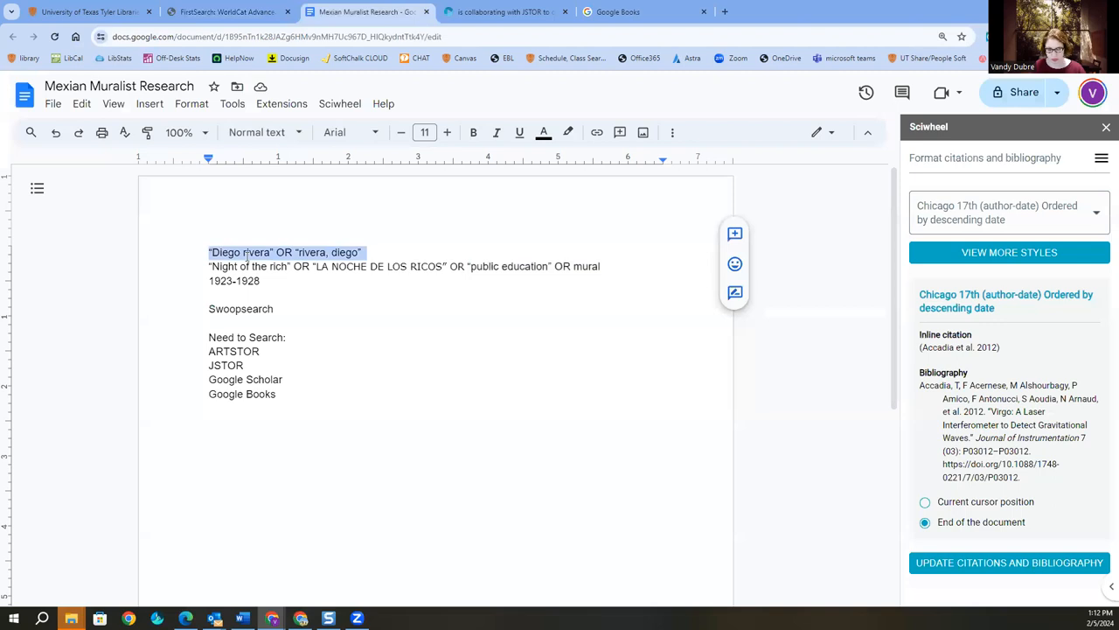
- Carry the Diego Rivera name terms and Night of the Rich title terms from the Doc into the FirstSearch rows
click(227, 11)
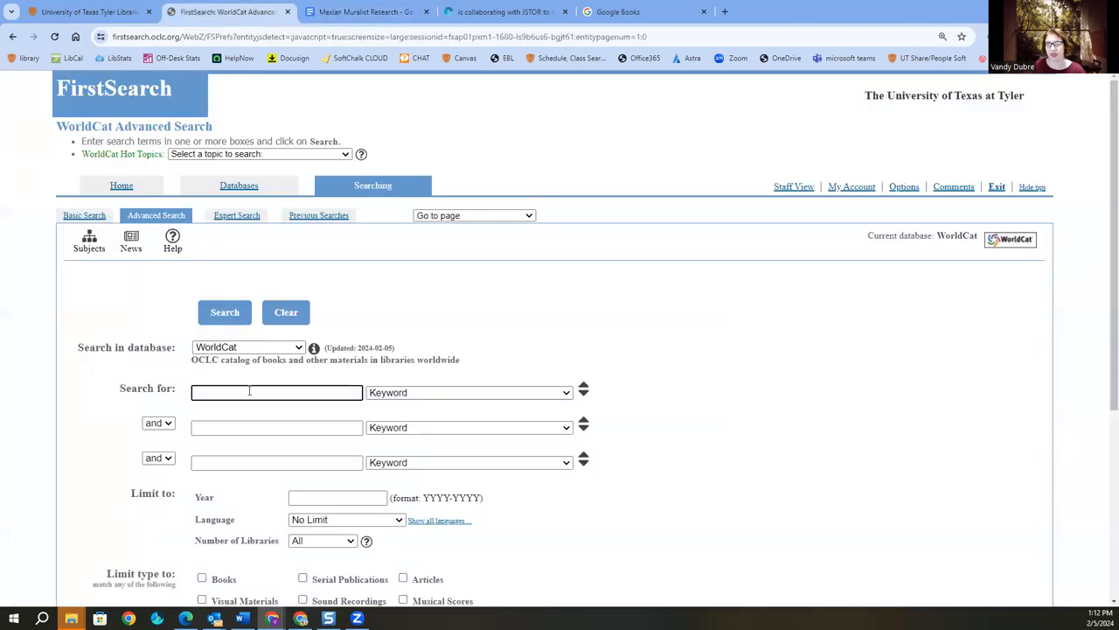
click(367, 10)
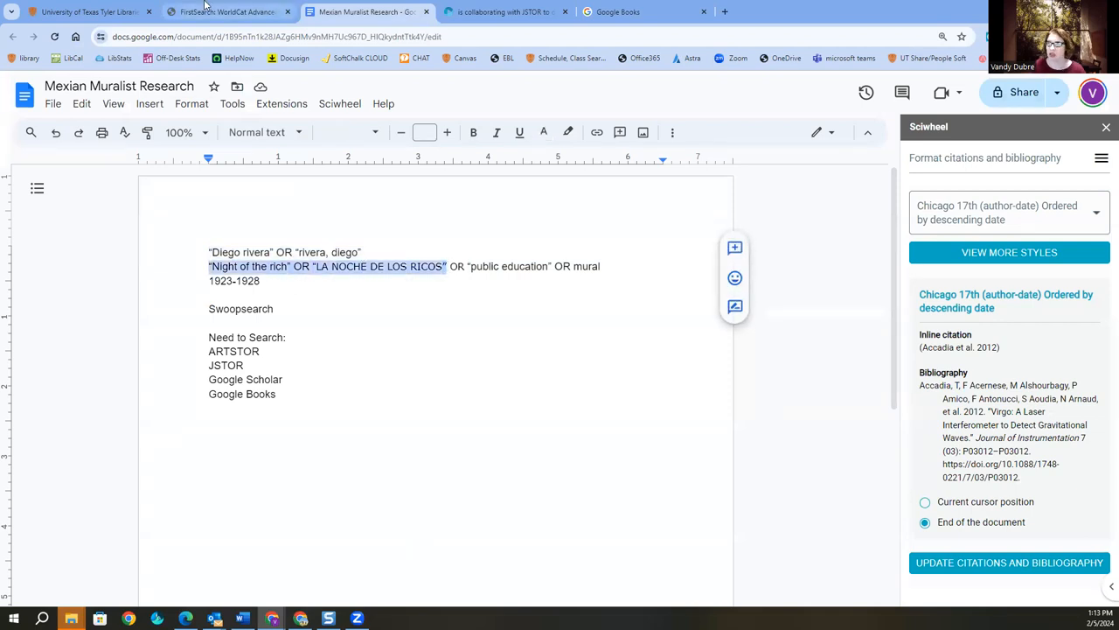
click(227, 11)
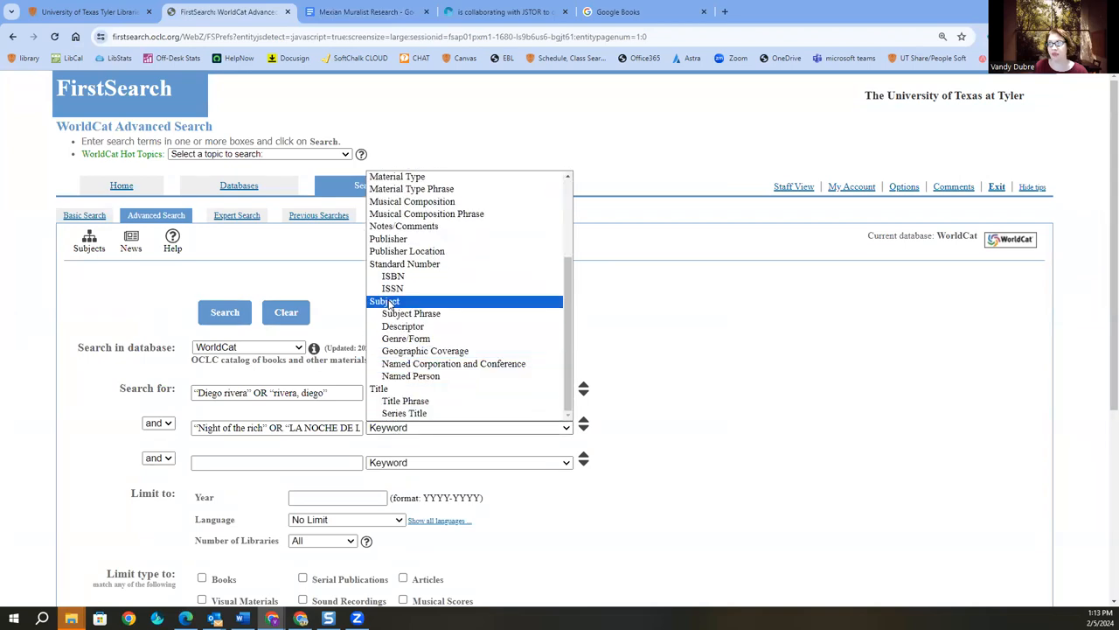
- Search the terms as subjects and limit the WorldCat search language to English
click(385, 301)
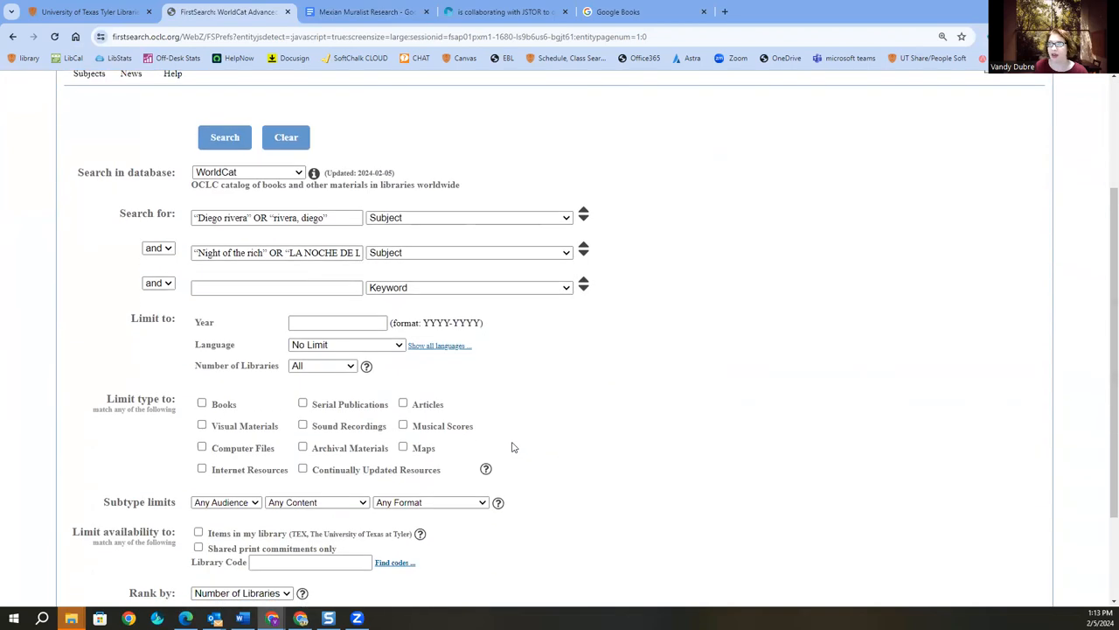
click(346, 343)
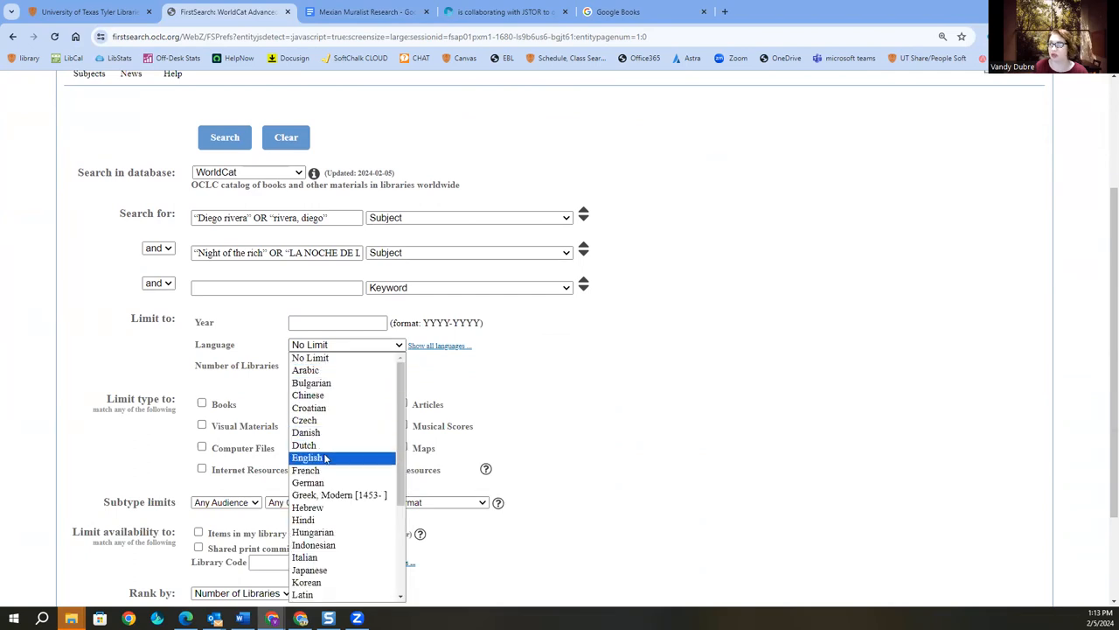
click(311, 458)
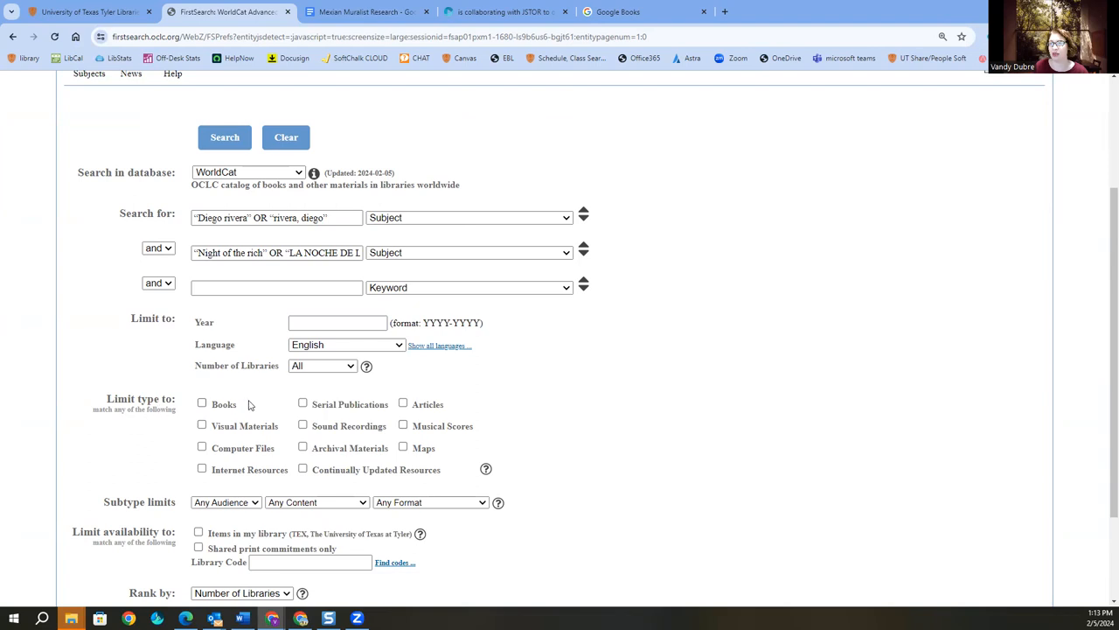
mouse_move(423, 483)
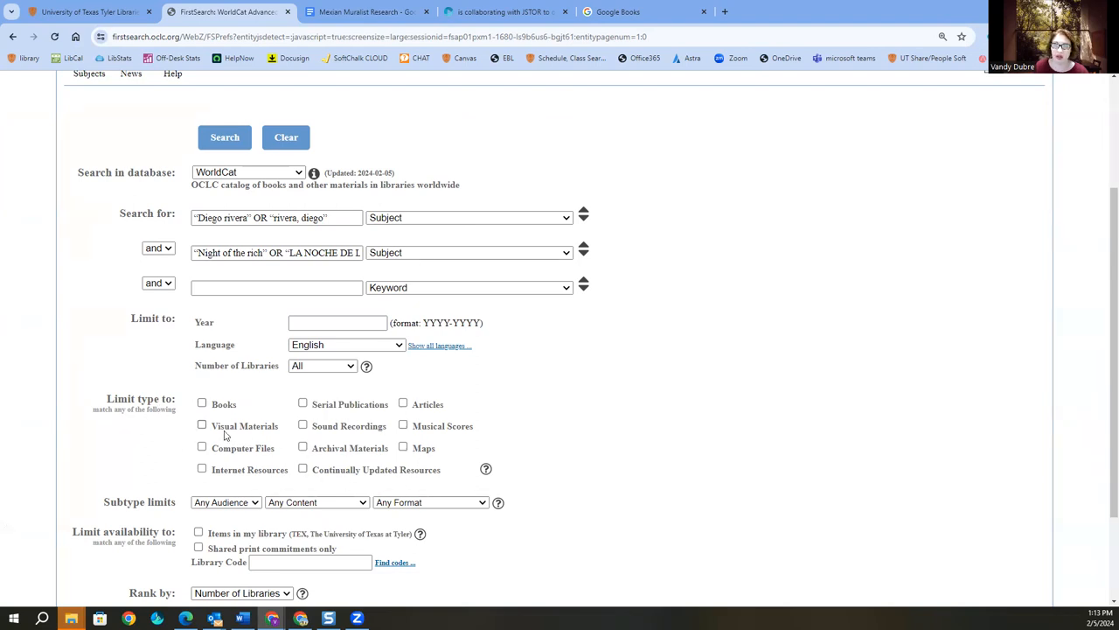
mouse_move(245, 426)
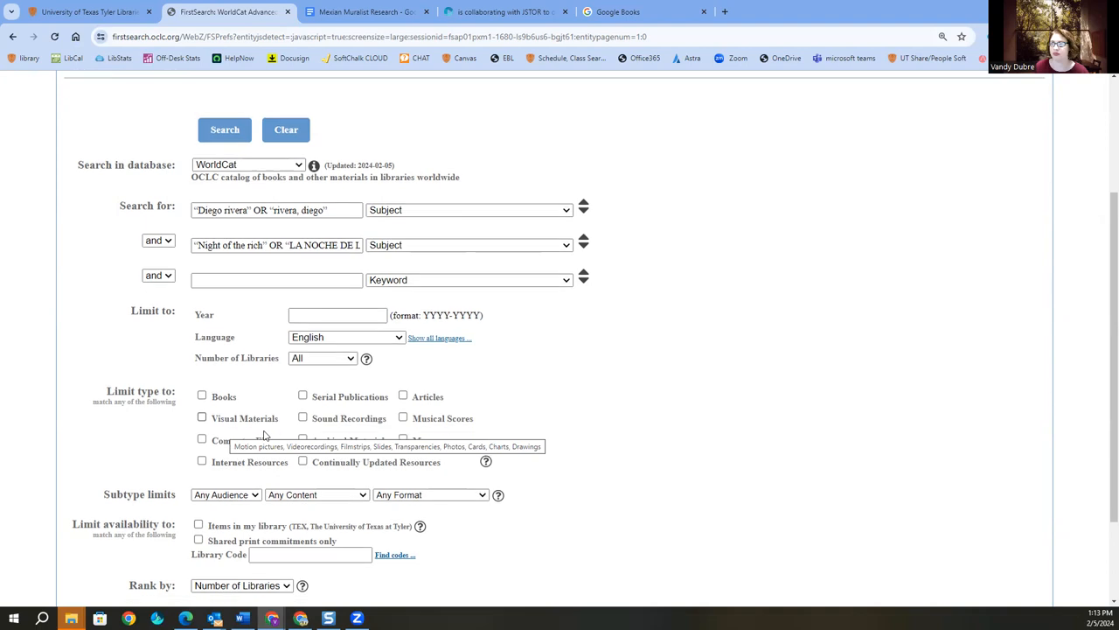
- Set subtype limits to not Juvenile and not Fiction and run the search
scroll(down, 3)
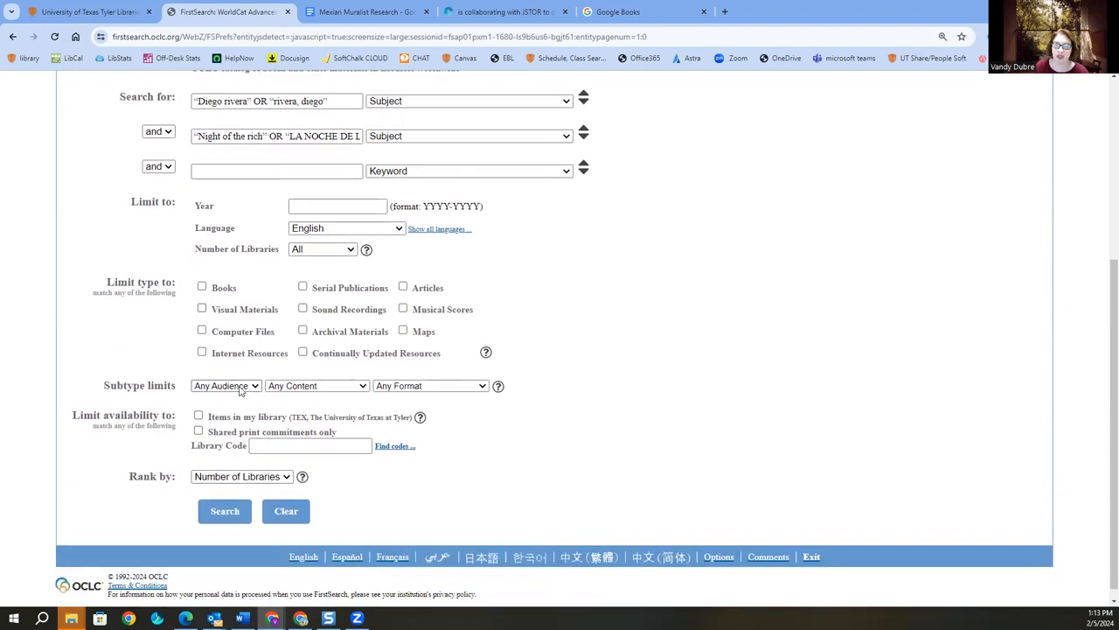
click(226, 386)
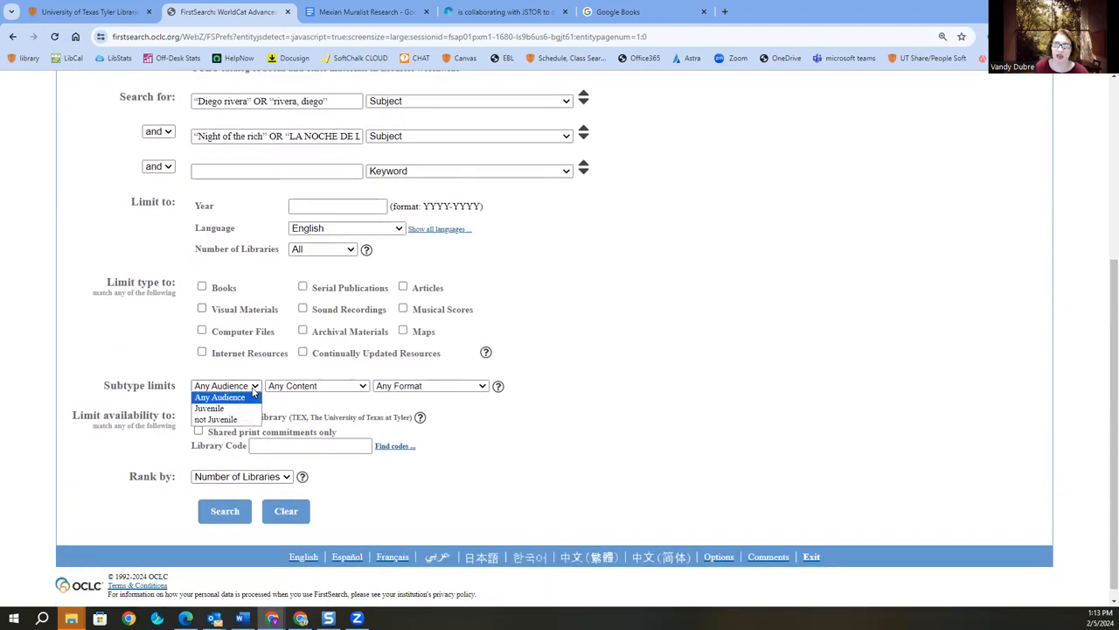
click(213, 420)
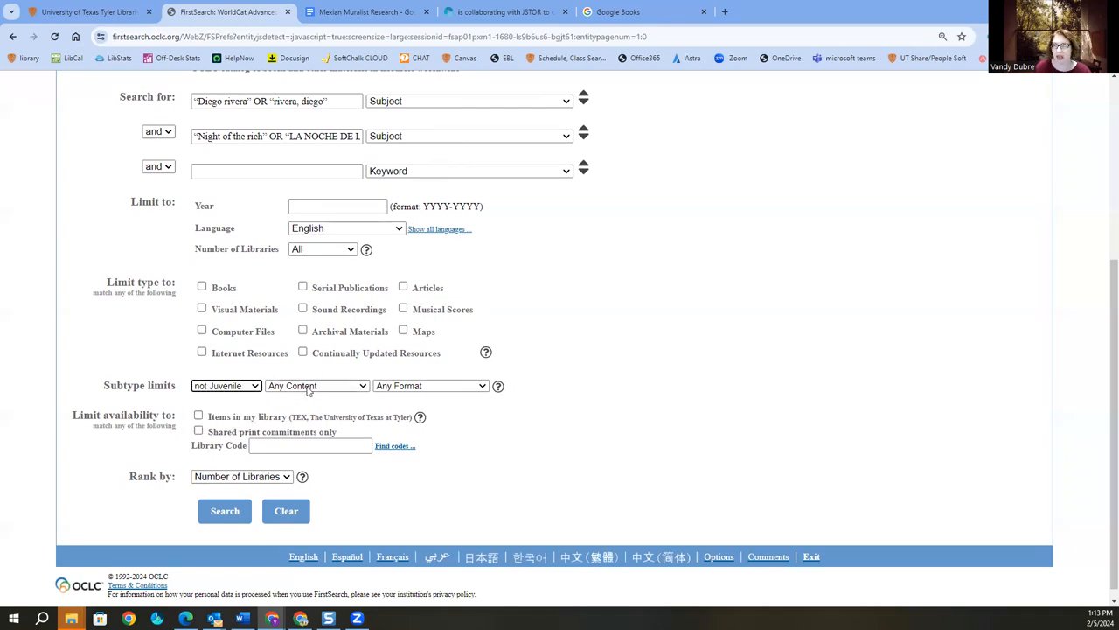
click(317, 386)
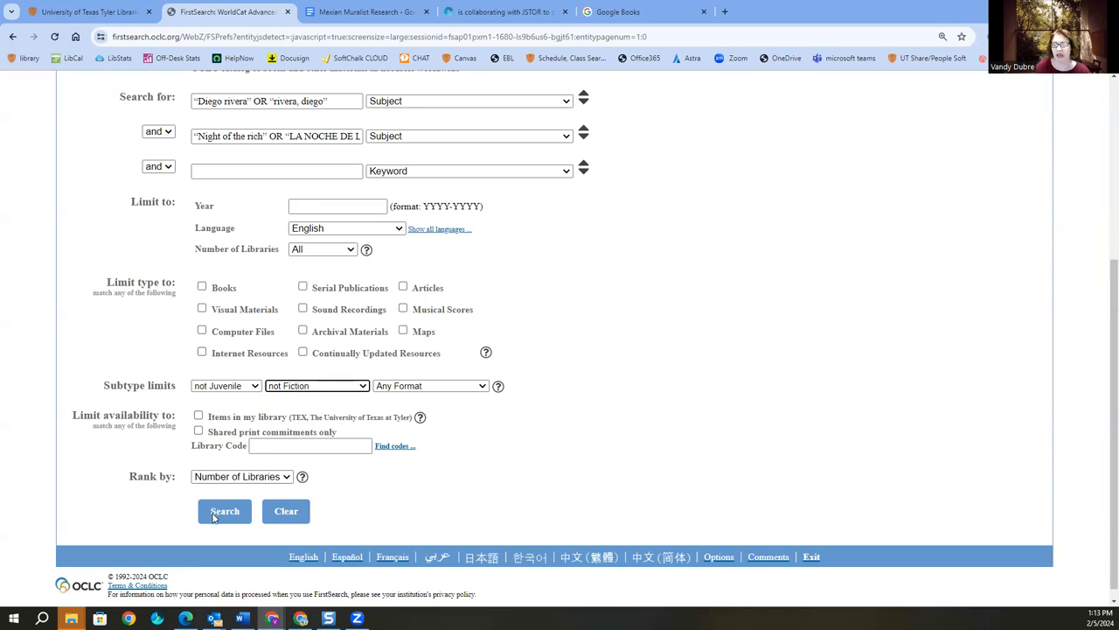
click(224, 511)
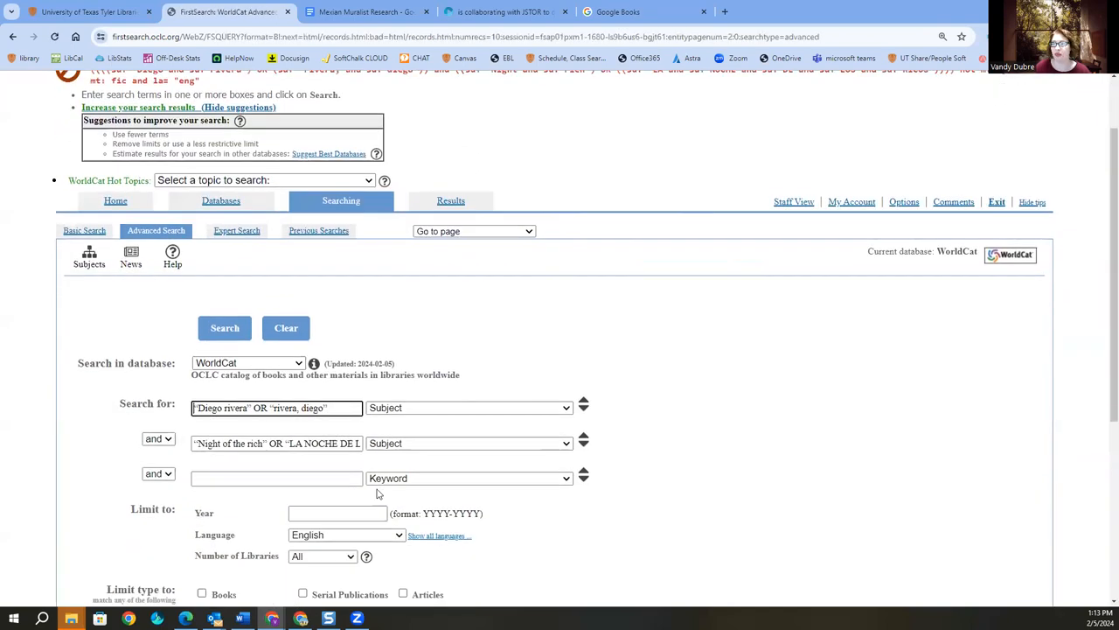
- Switch the second row from Subject to Keyword and rerun the search
click(469, 408)
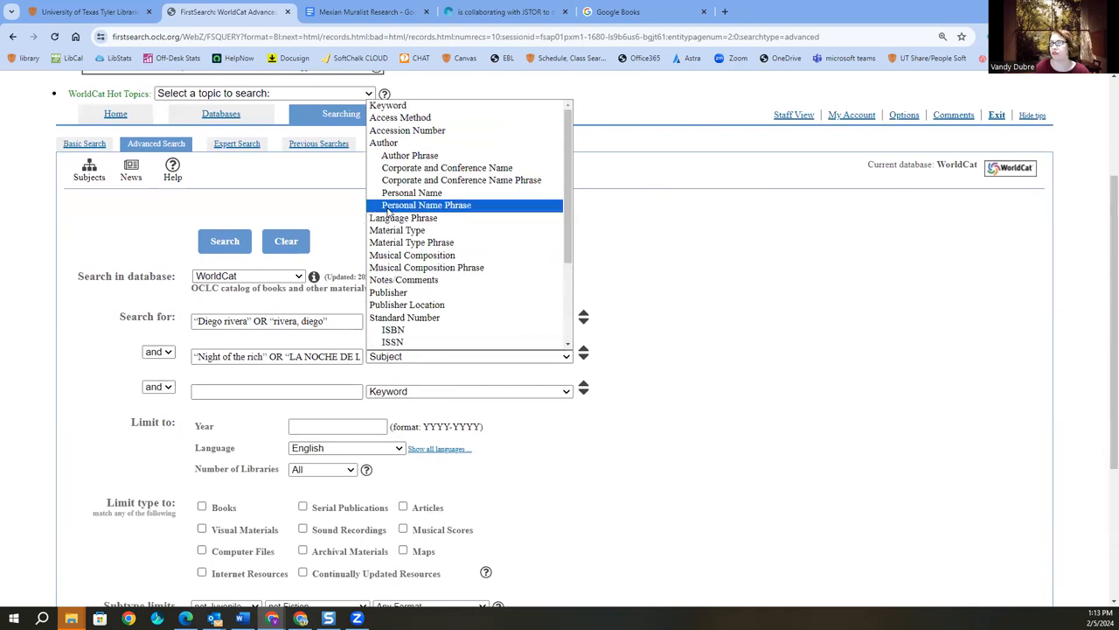
mouse_move(388, 105)
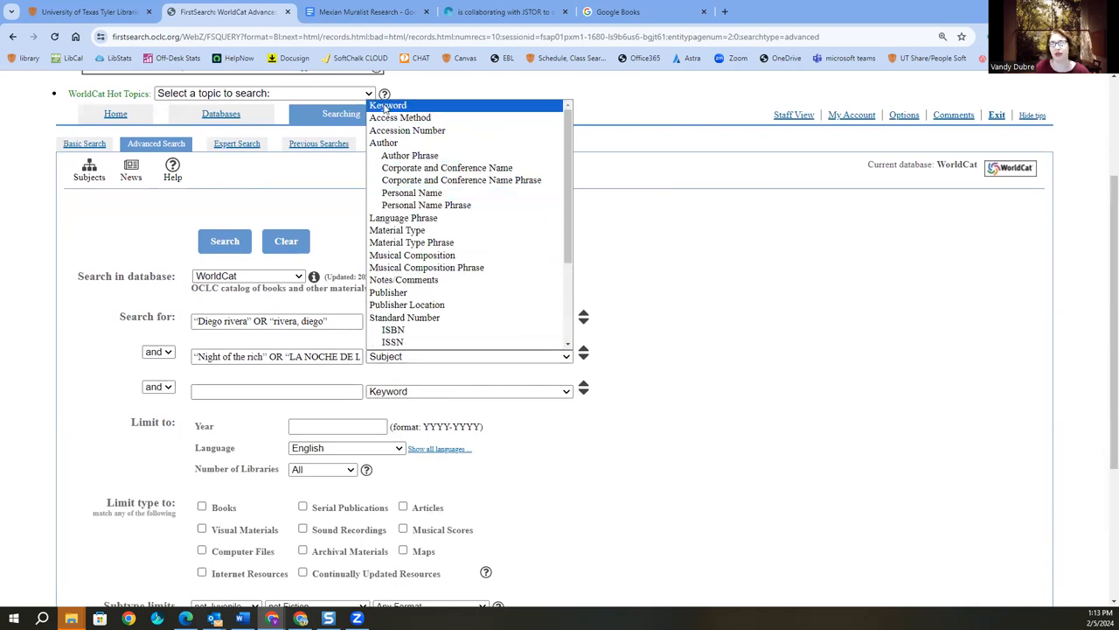
mouse_move(409, 154)
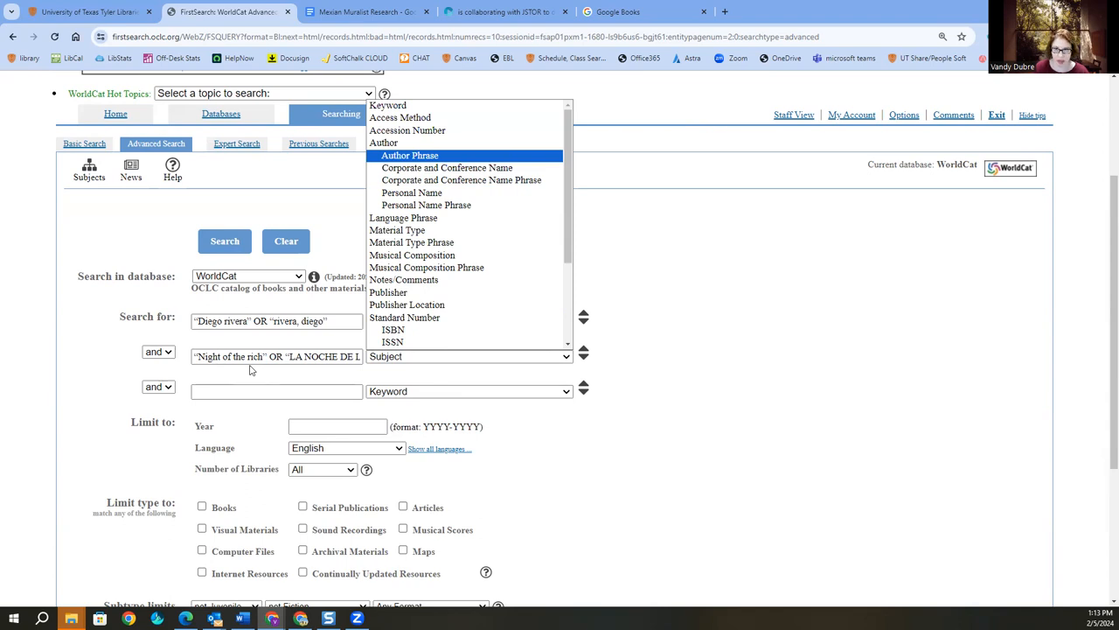
mouse_move(462, 180)
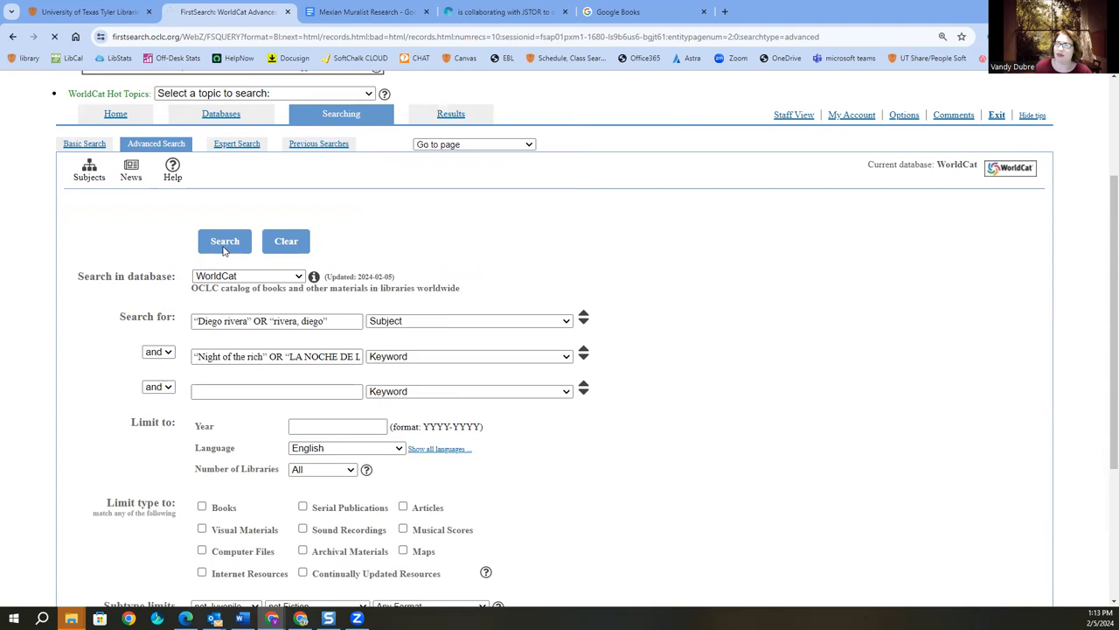
click(223, 242)
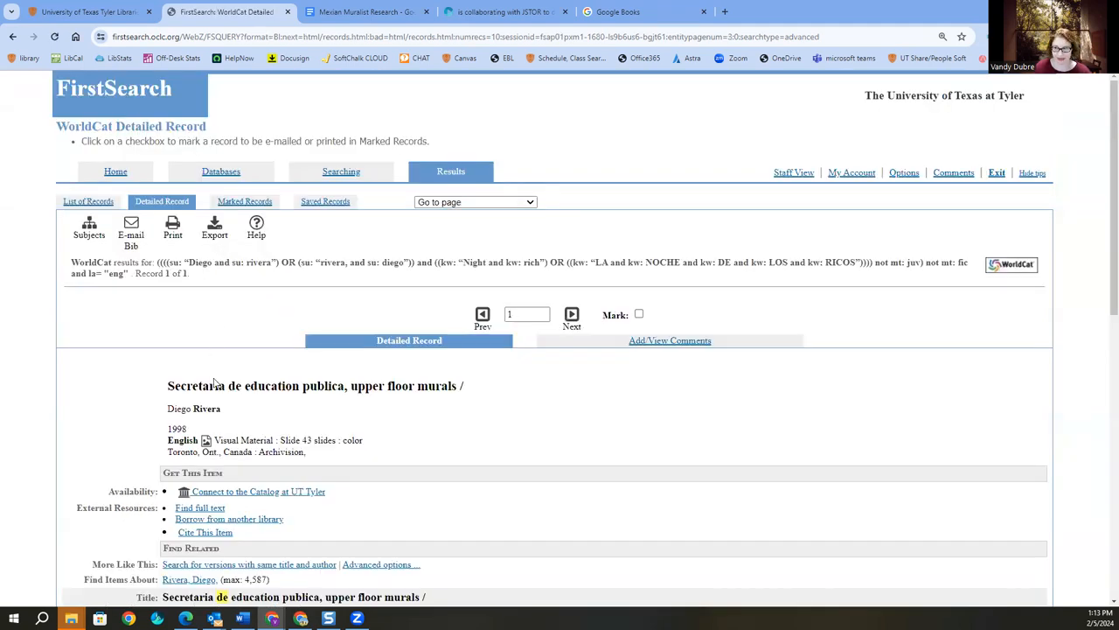
scroll(down, 3)
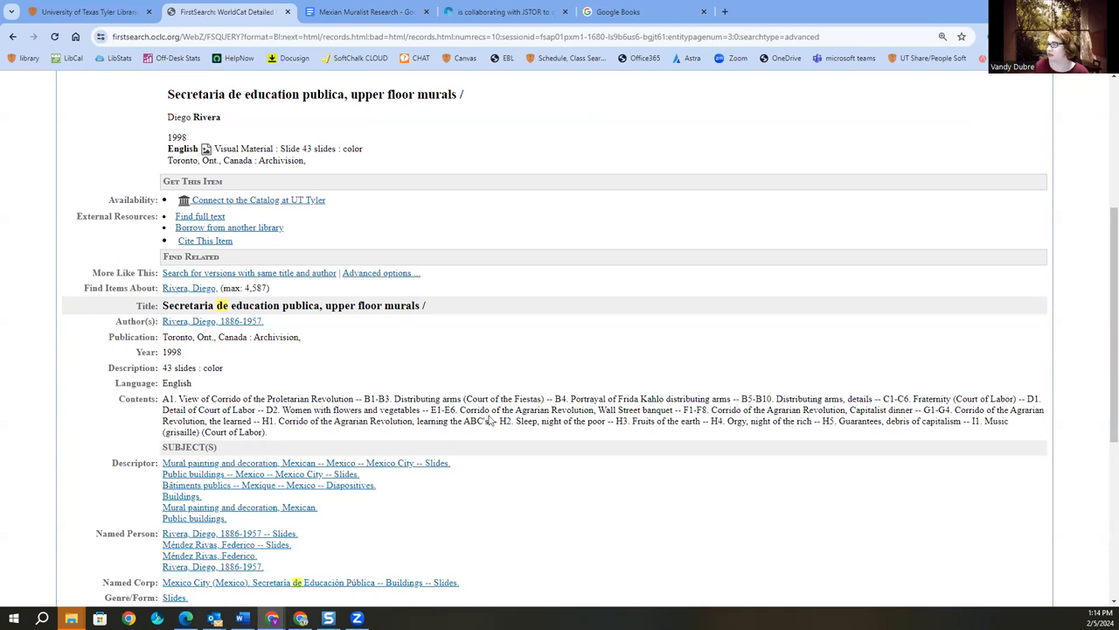
mouse_move(714, 437)
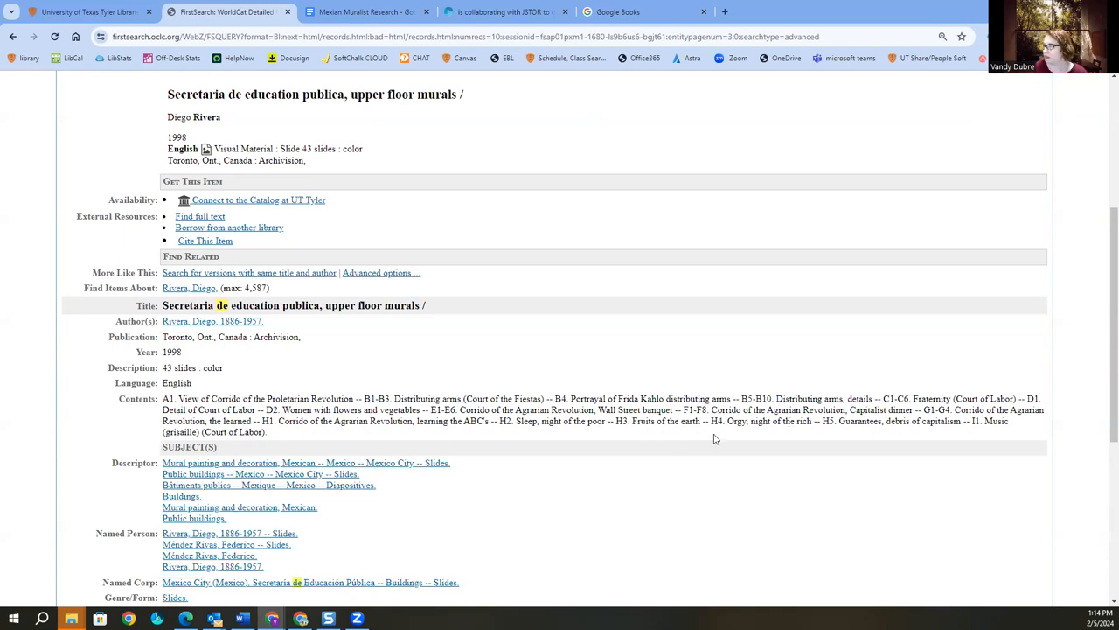
mouse_move(859, 444)
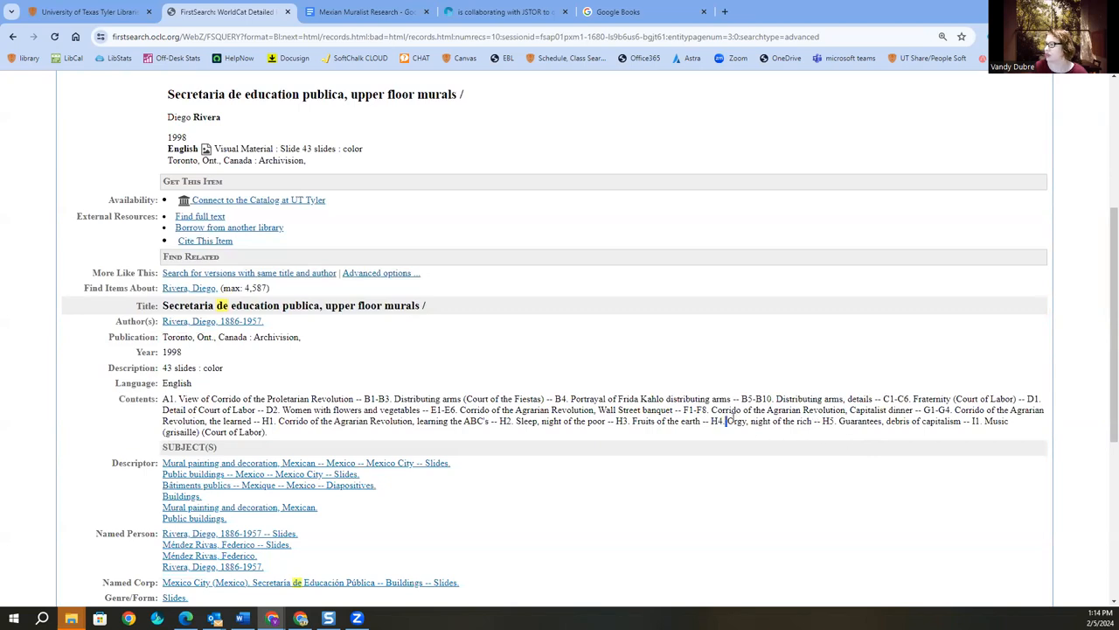
scroll(down, 3)
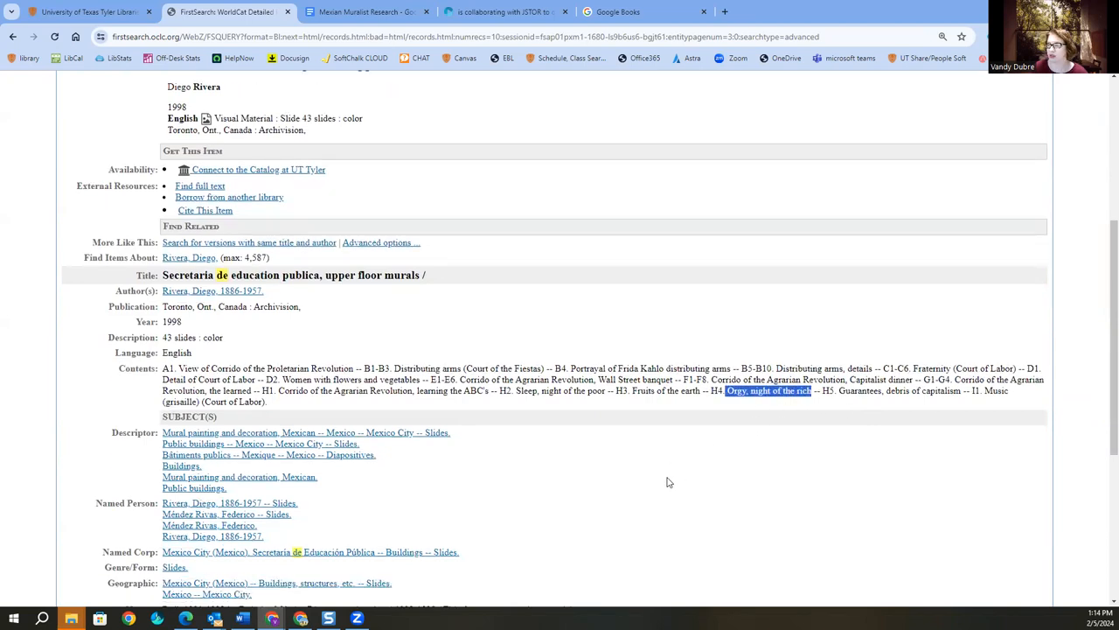
scroll(down, 3)
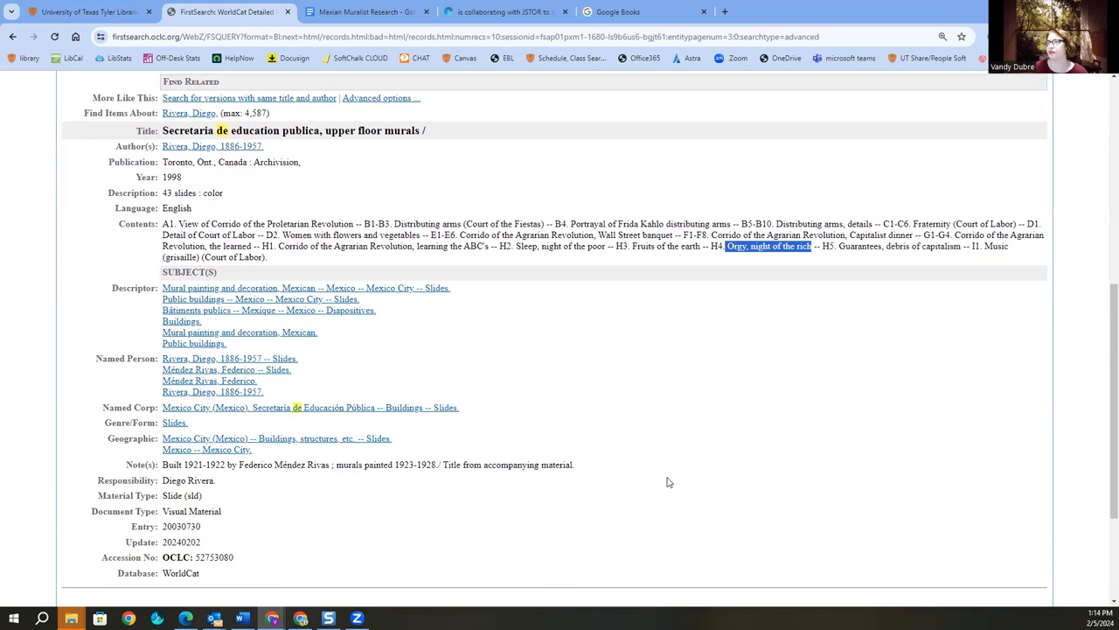
scroll(up, 3)
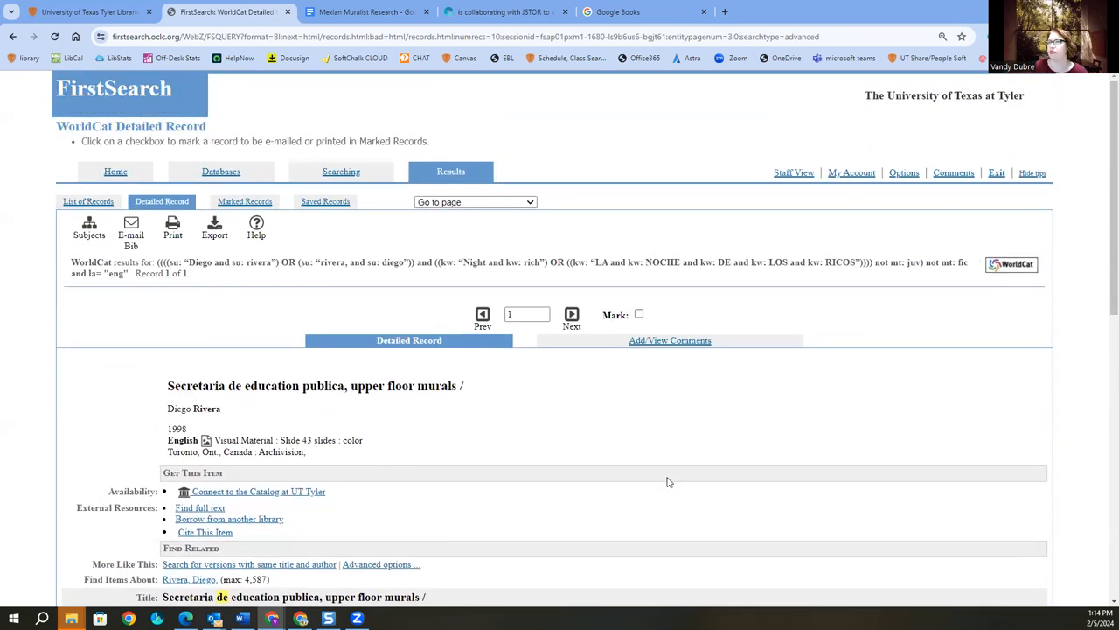
- Rerun the search with just 'Night' as the second keyword and review the 10 records, then go to Google Books
click(341, 172)
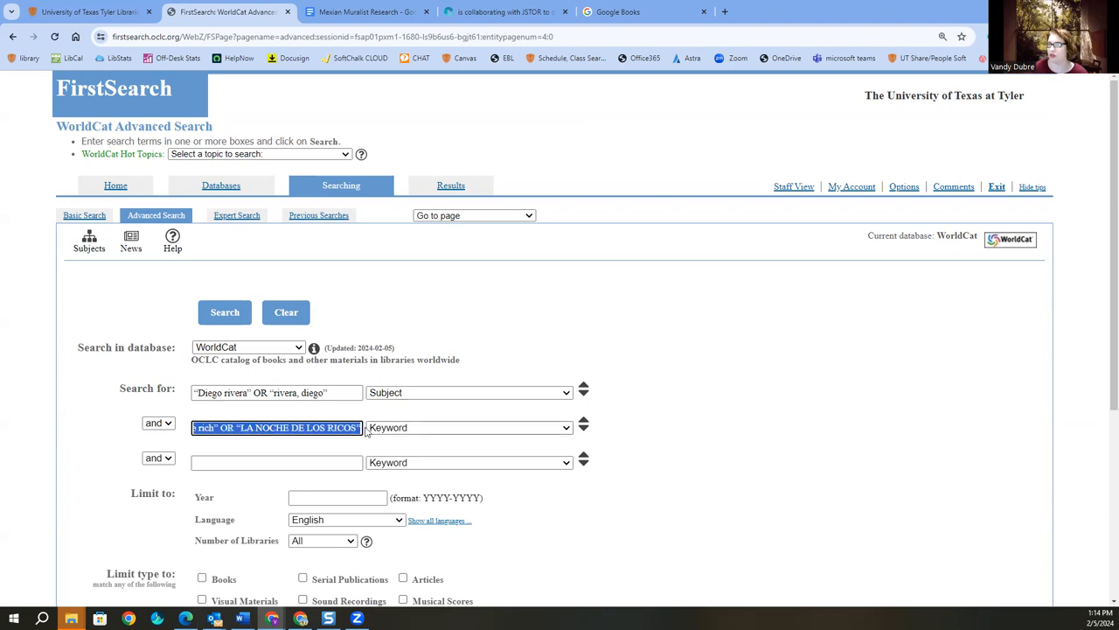
text(Night)
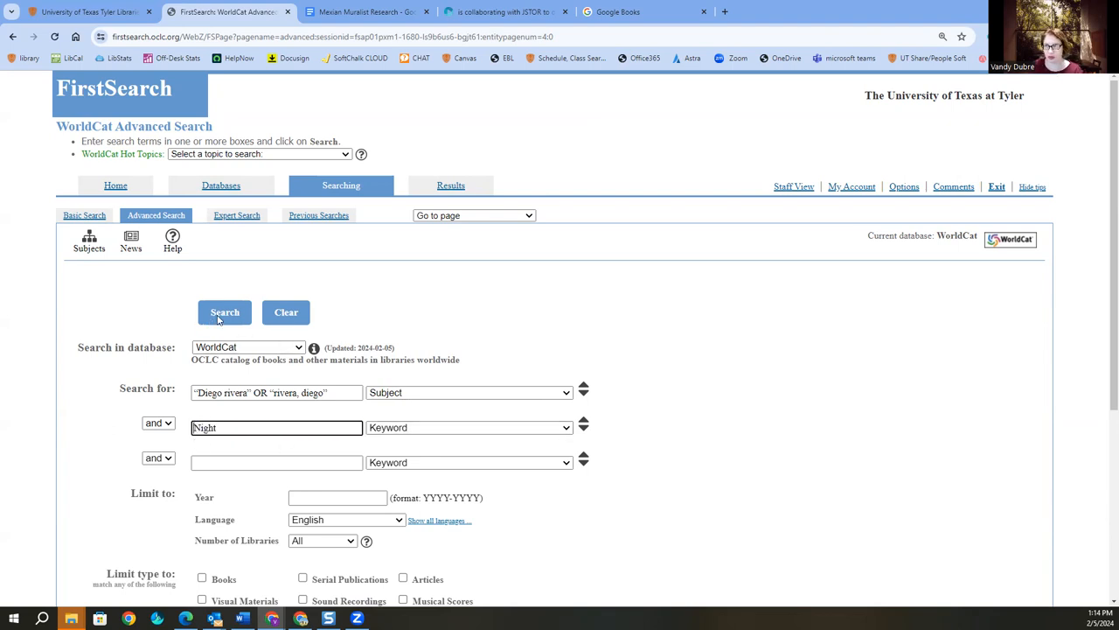
click(224, 311)
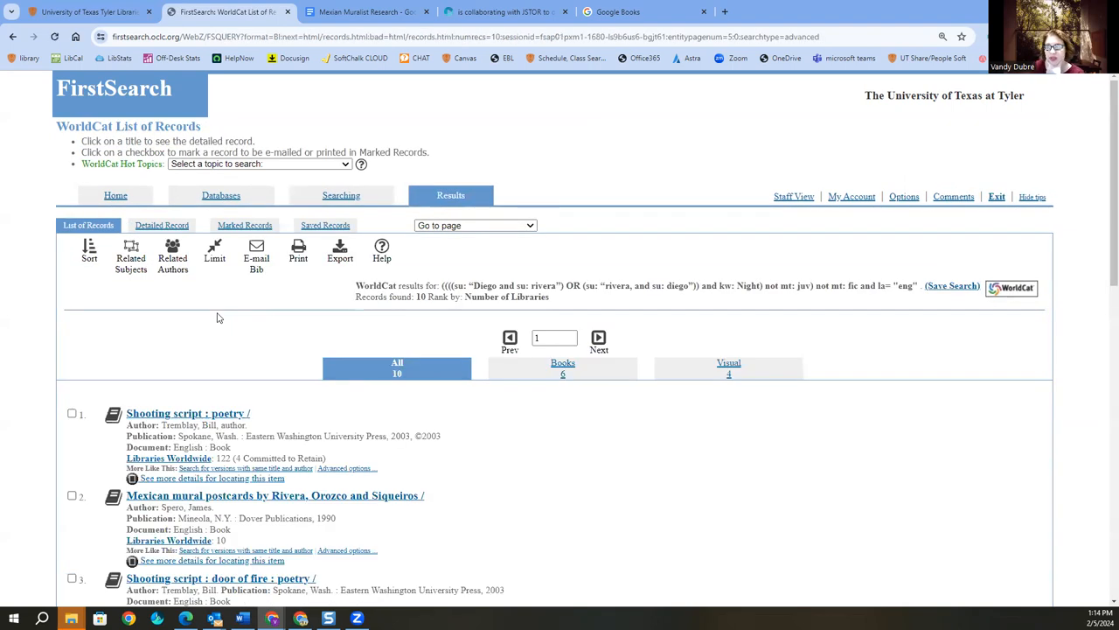
scroll(down, 3)
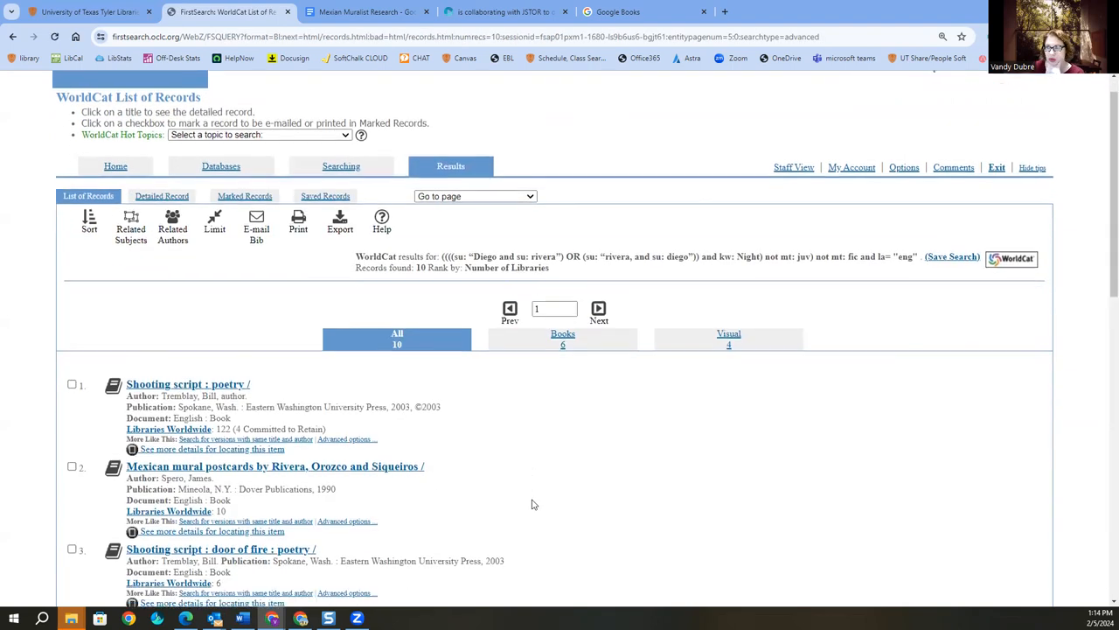
scroll(down, 3)
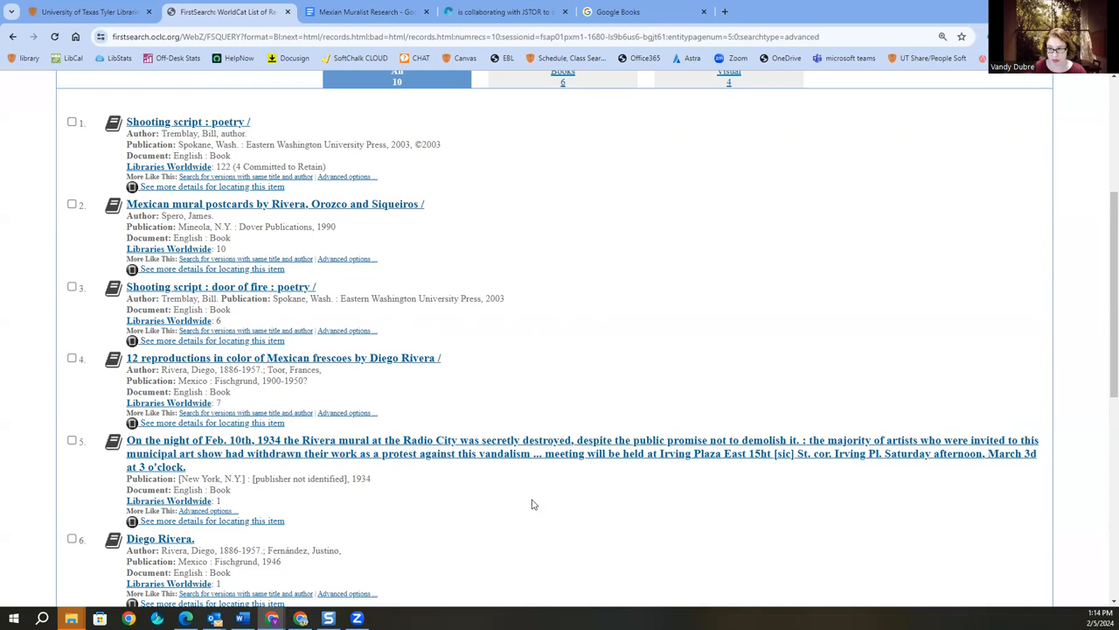
mouse_move(525, 130)
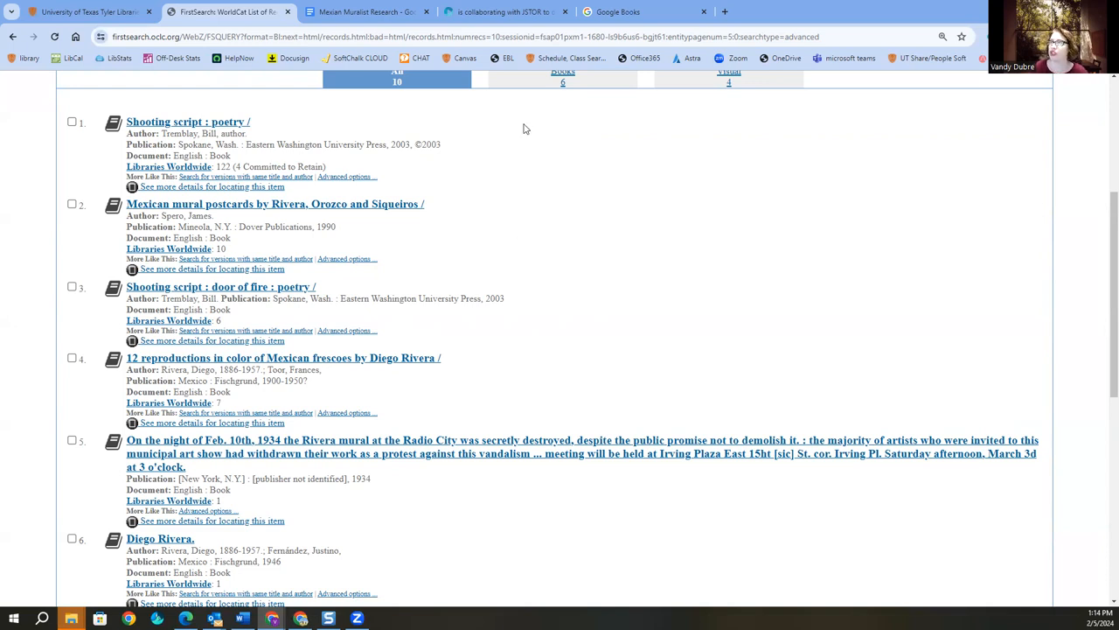
click(619, 10)
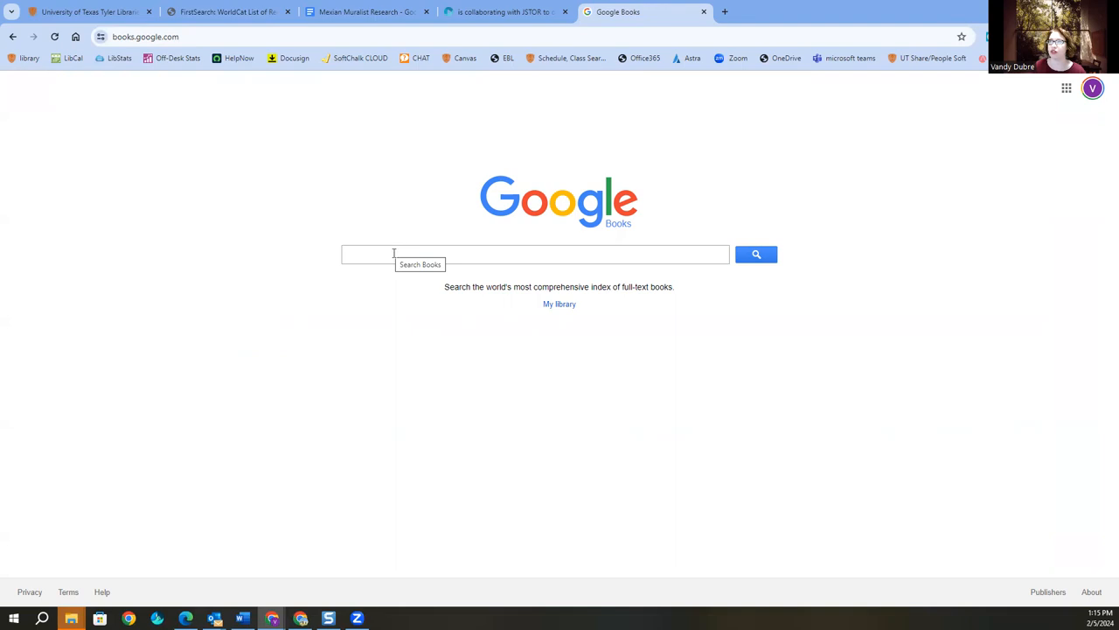
- Copy the "Diego rivera" and "Night of the rich" phrases from the research notes
click(367, 11)
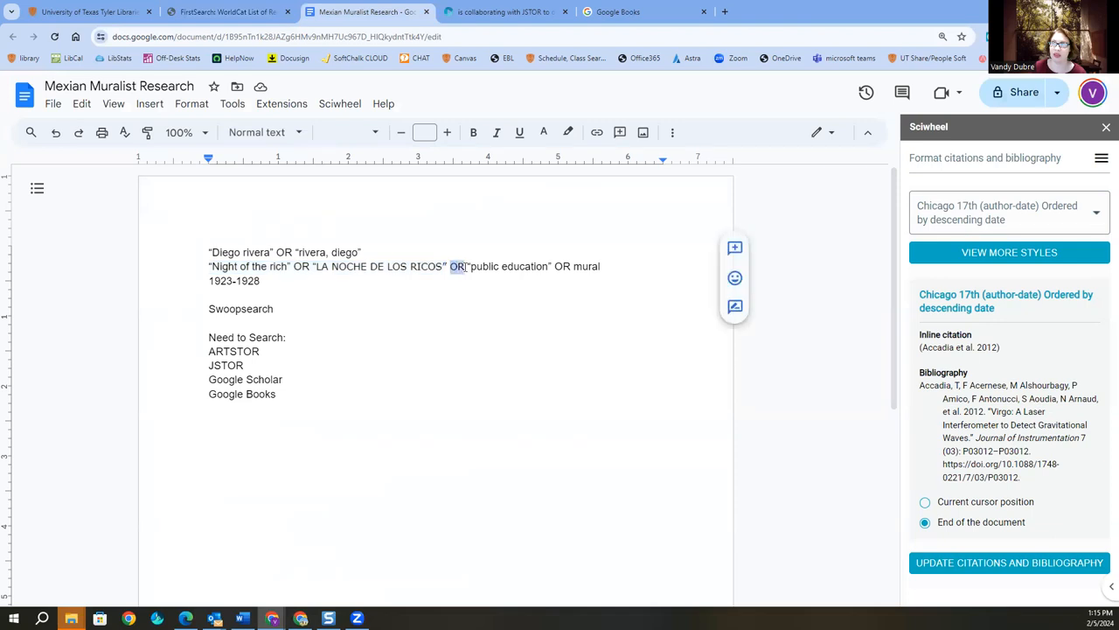
click(281, 252)
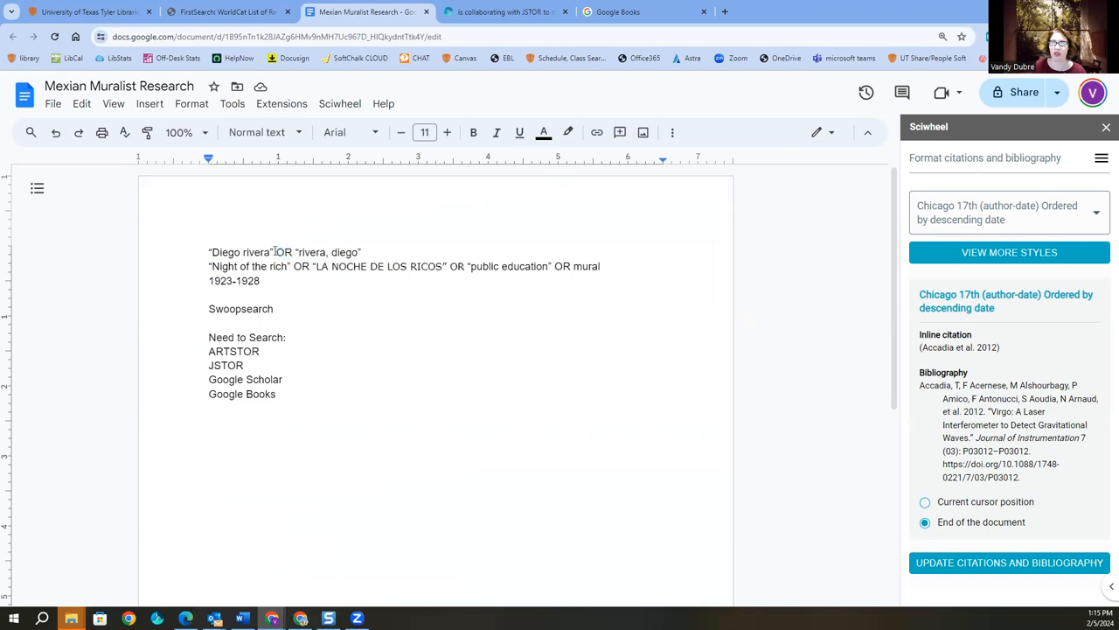
double_click(242, 252)
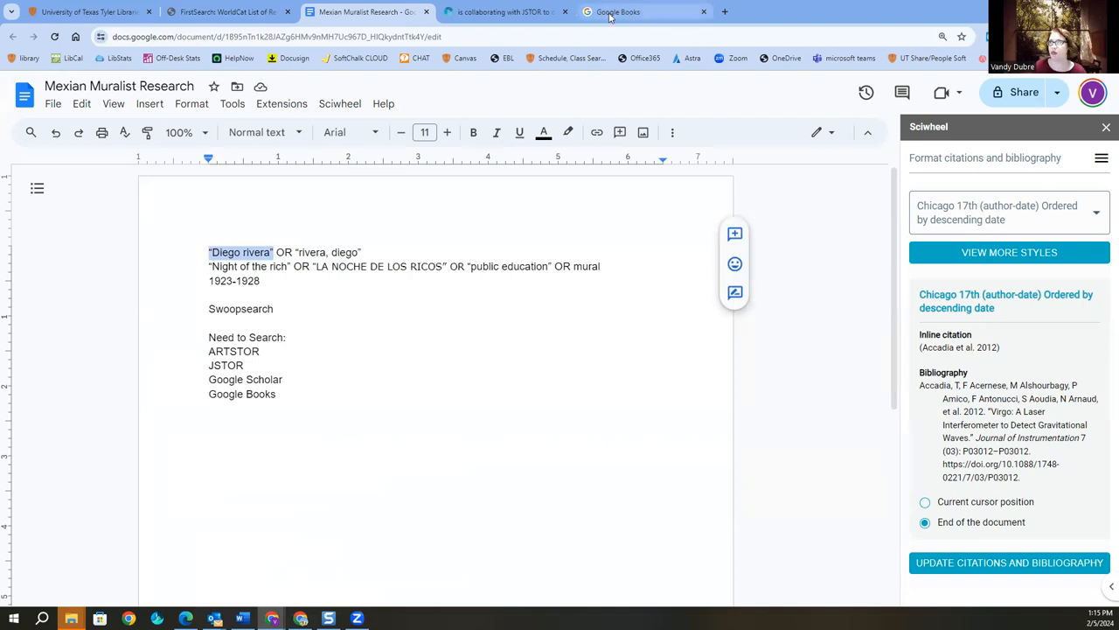
click(617, 10)
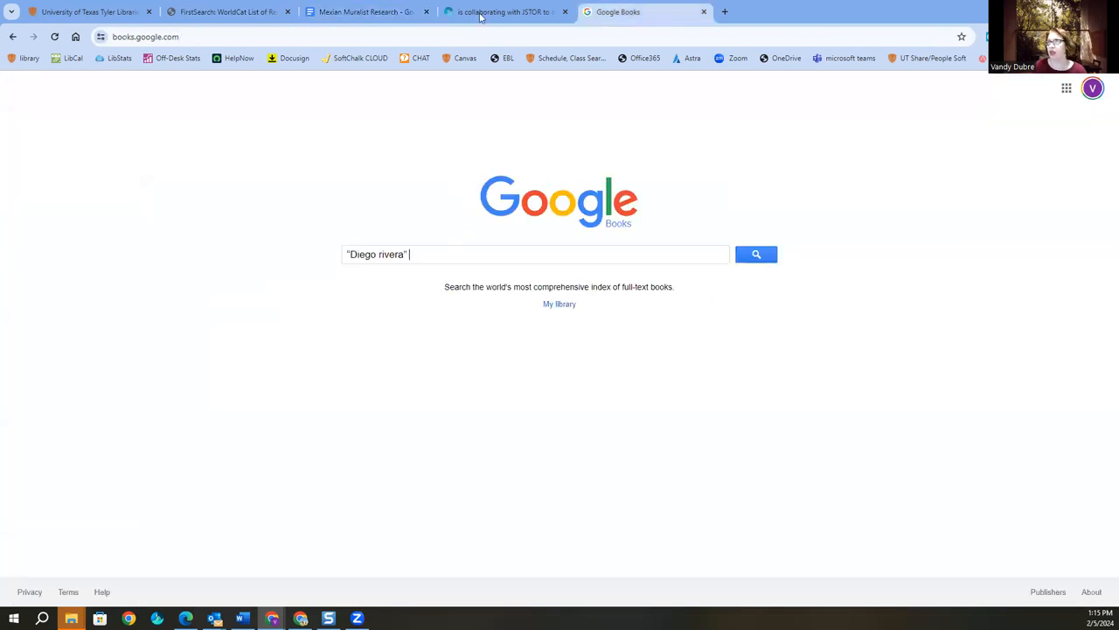
click(367, 10)
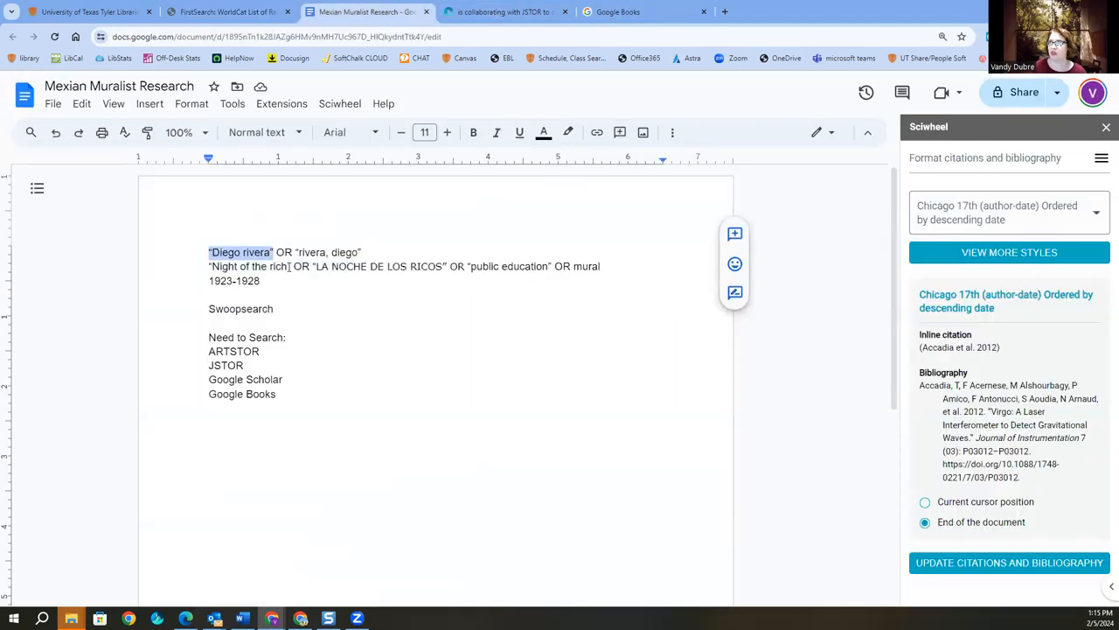
double_click(248, 266)
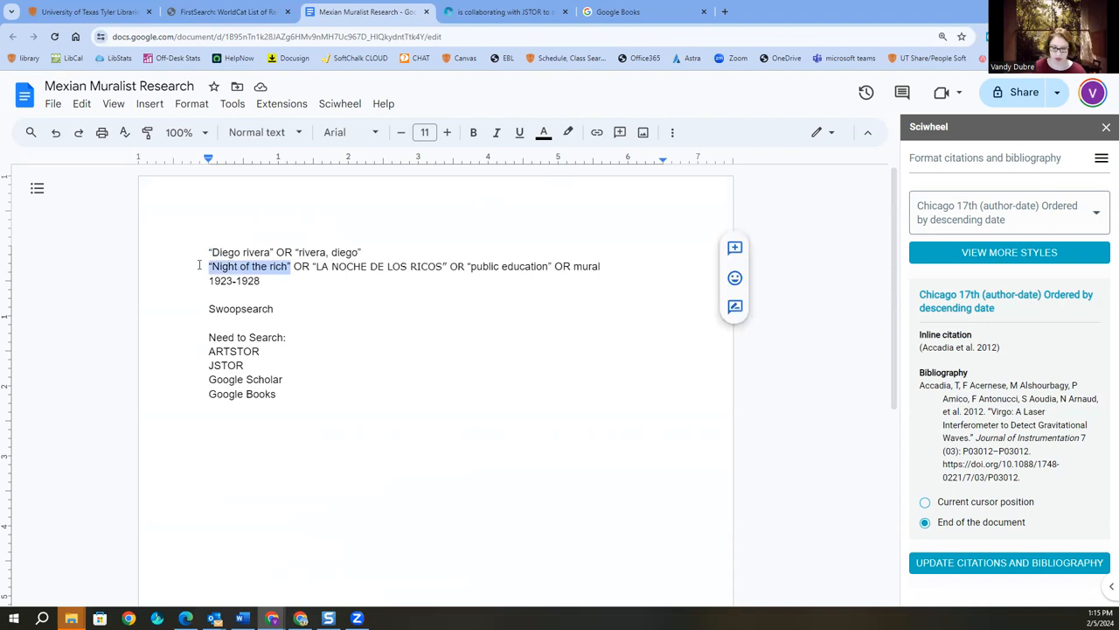
- Search Google Books for "Diego rivera" "Night of the rich"
click(619, 10)
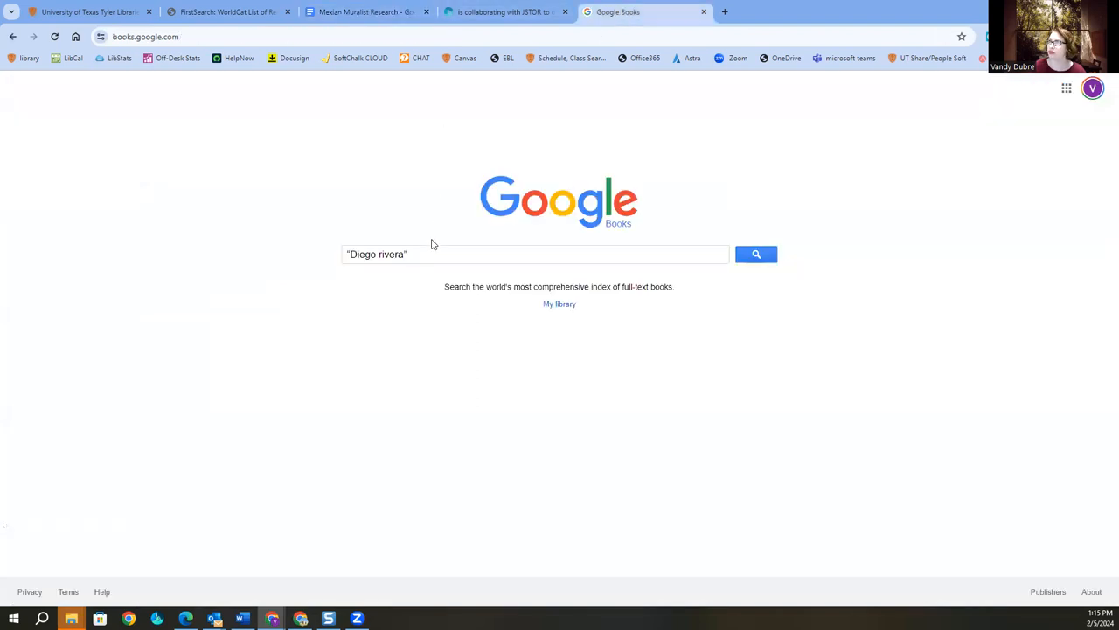
text("Night of the rich")
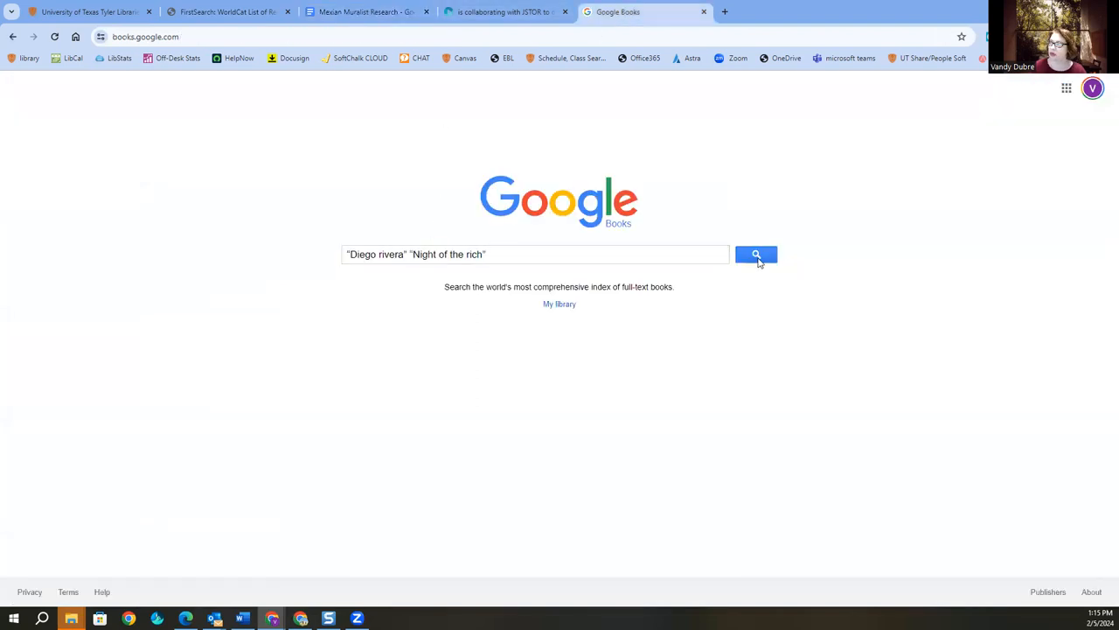
click(756, 255)
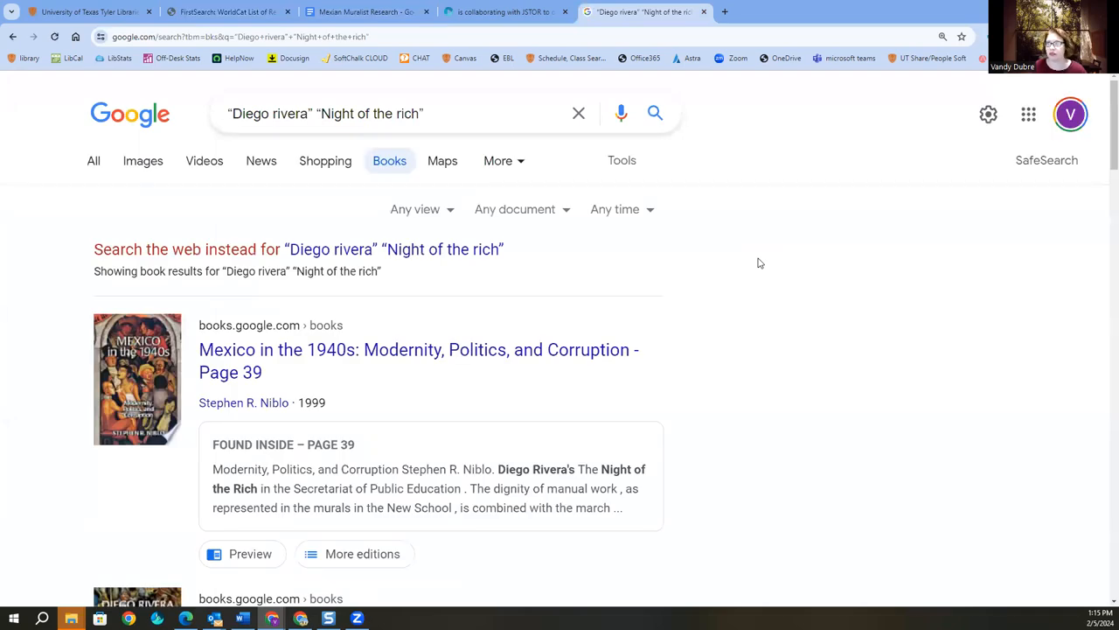
mouse_move(319, 353)
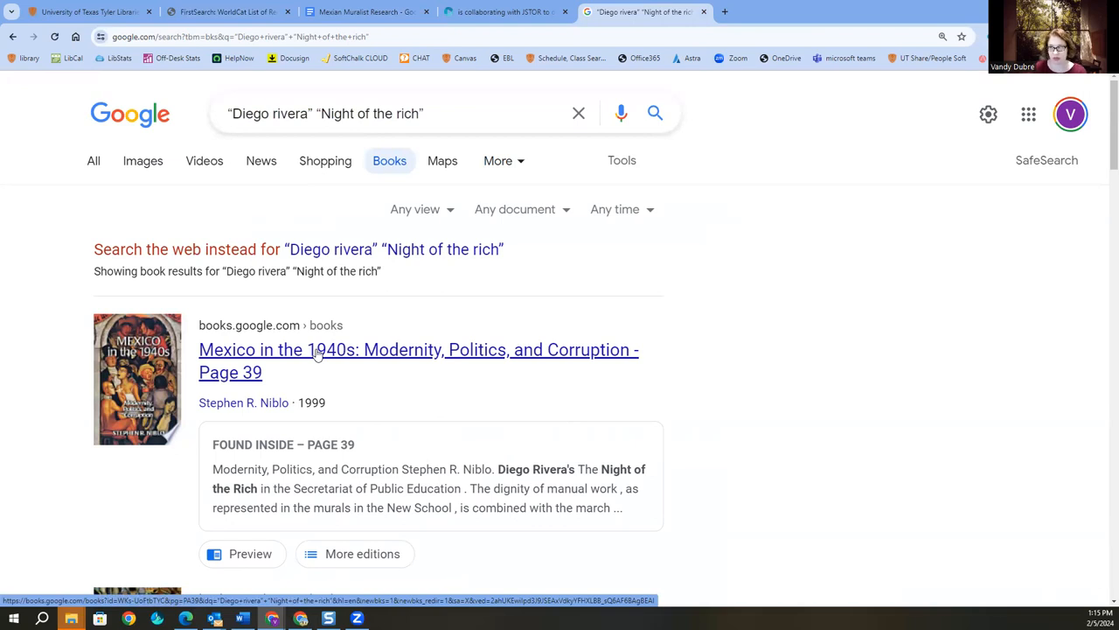
mouse_move(396, 401)
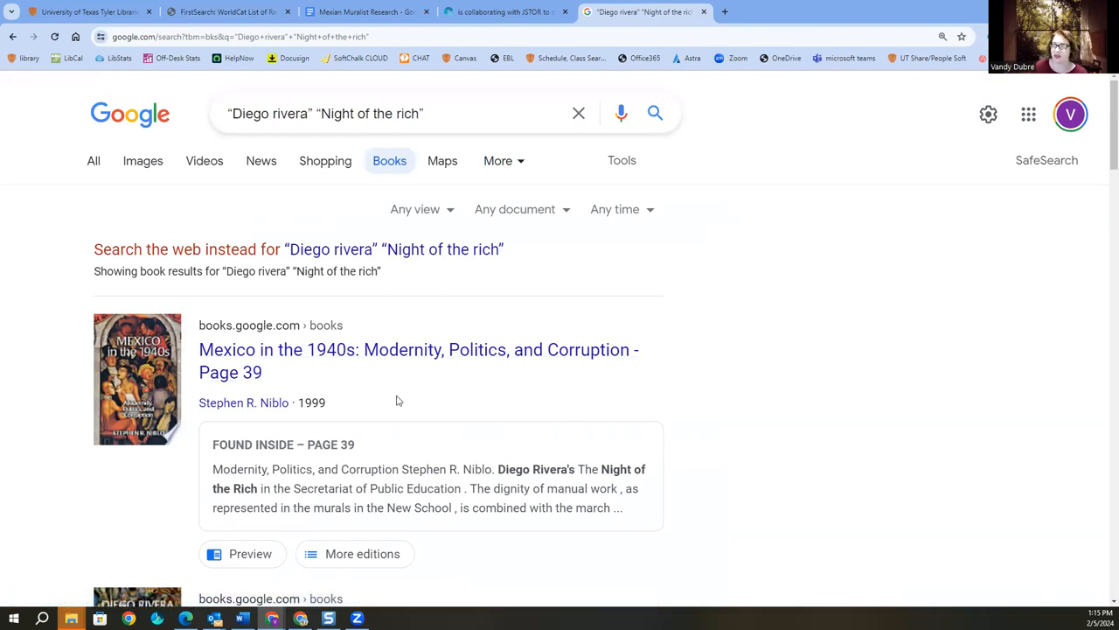
- Open the Mexico in the 1940s result by Stephen R. Niblo
scroll(down, 3)
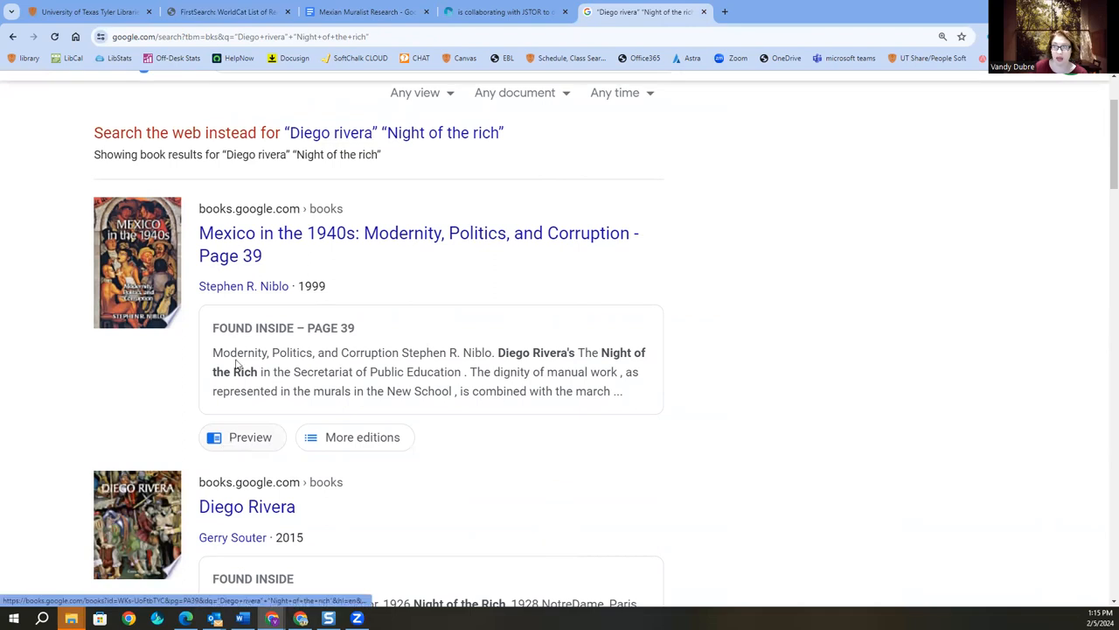
click(418, 232)
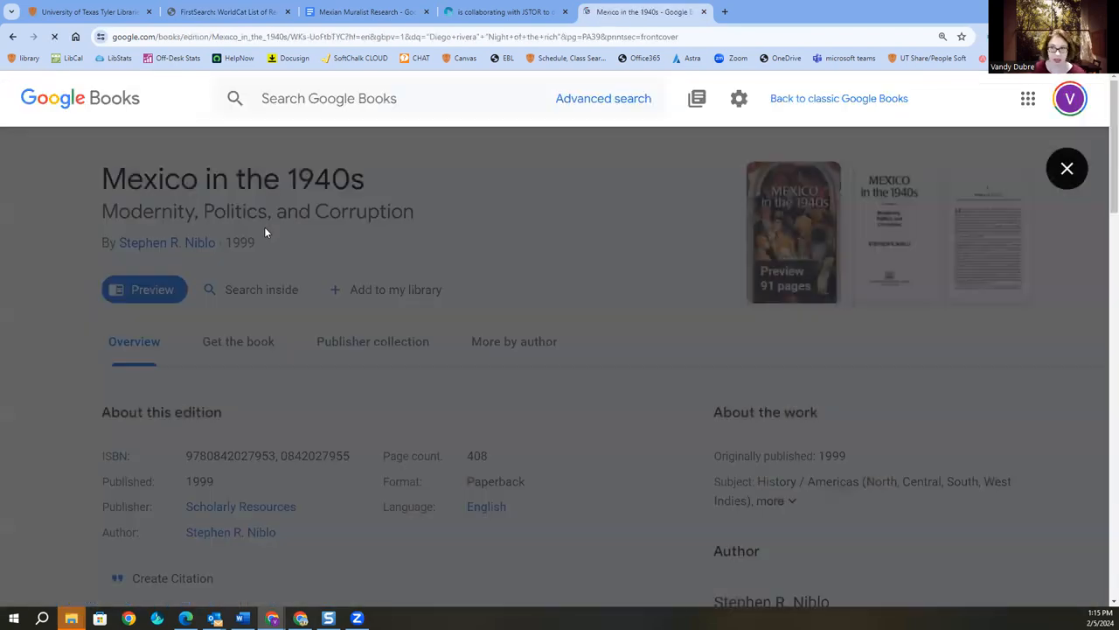
- Preview the book and list all three matches for "Night of the rich" around page 39
click(143, 291)
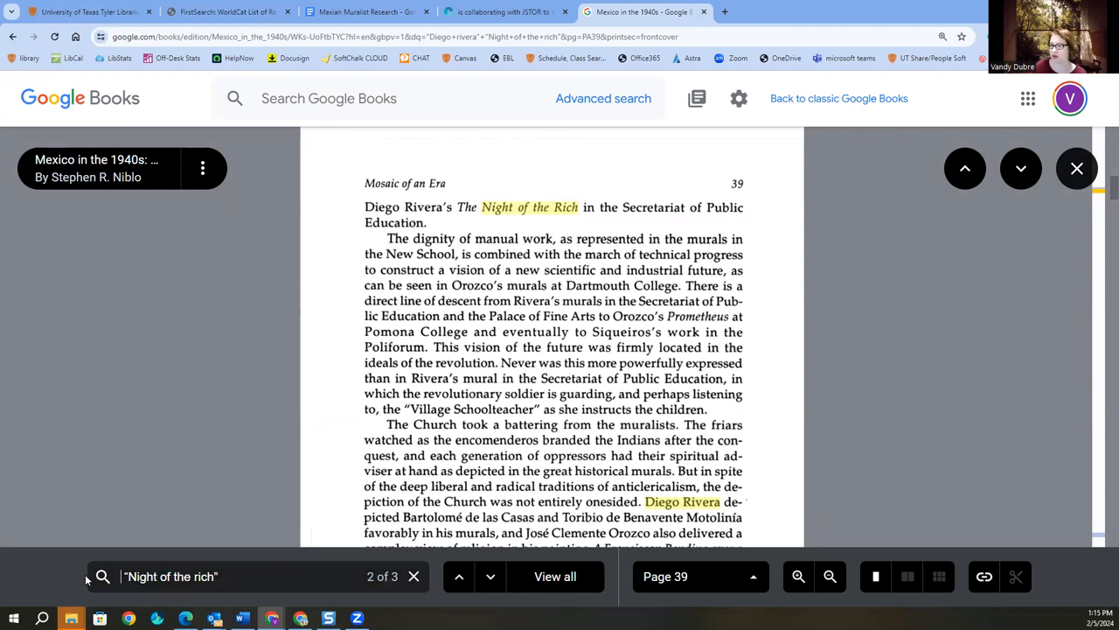
click(556, 577)
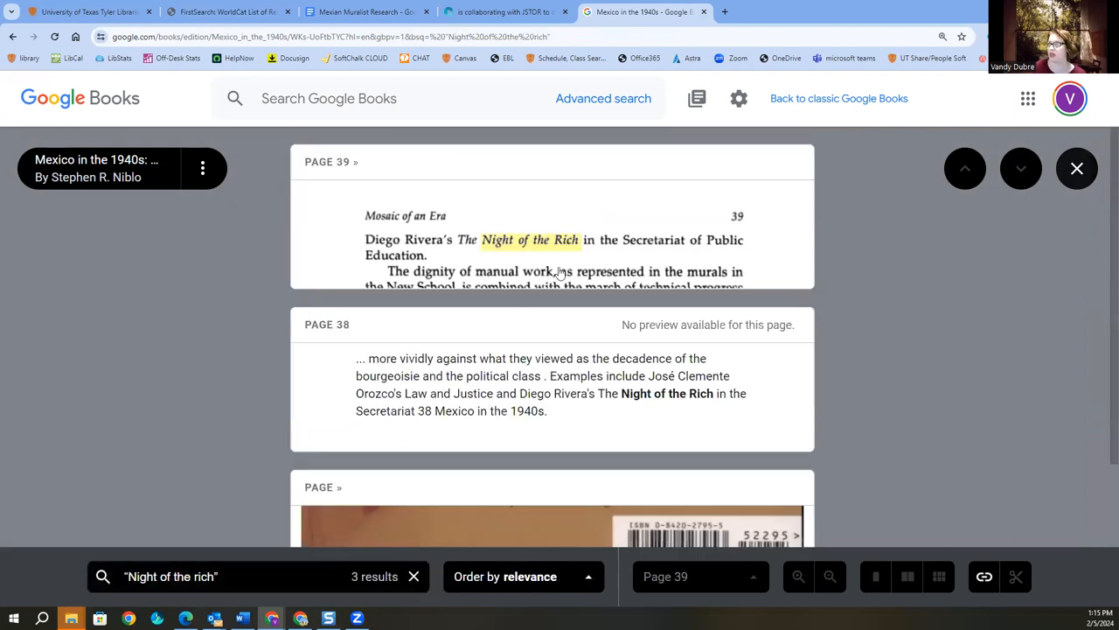
mouse_move(556, 252)
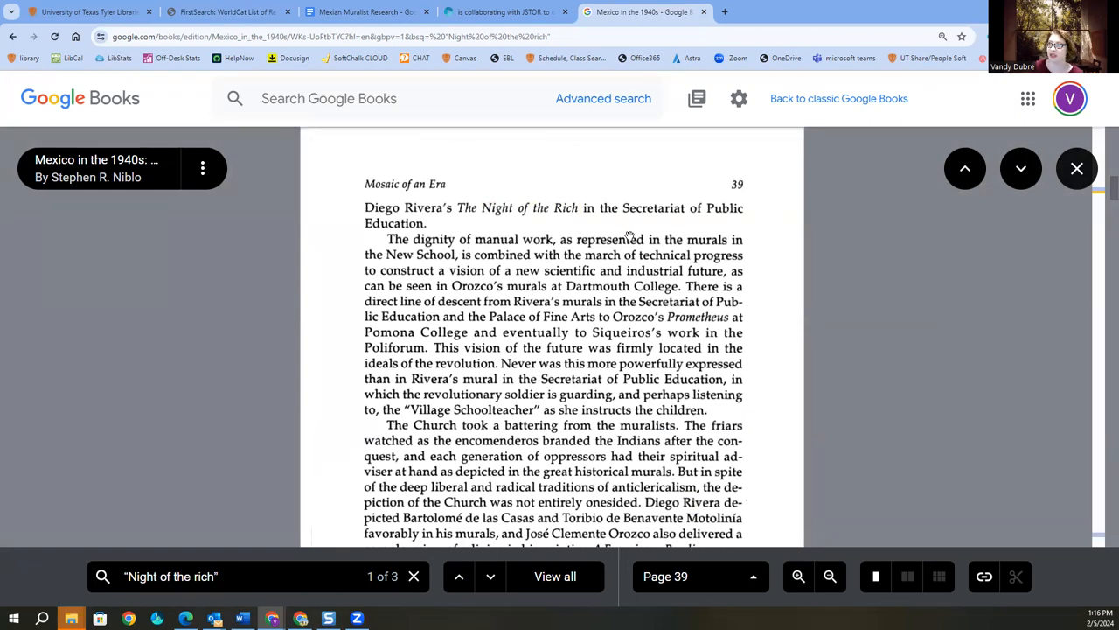
scroll(down, 3)
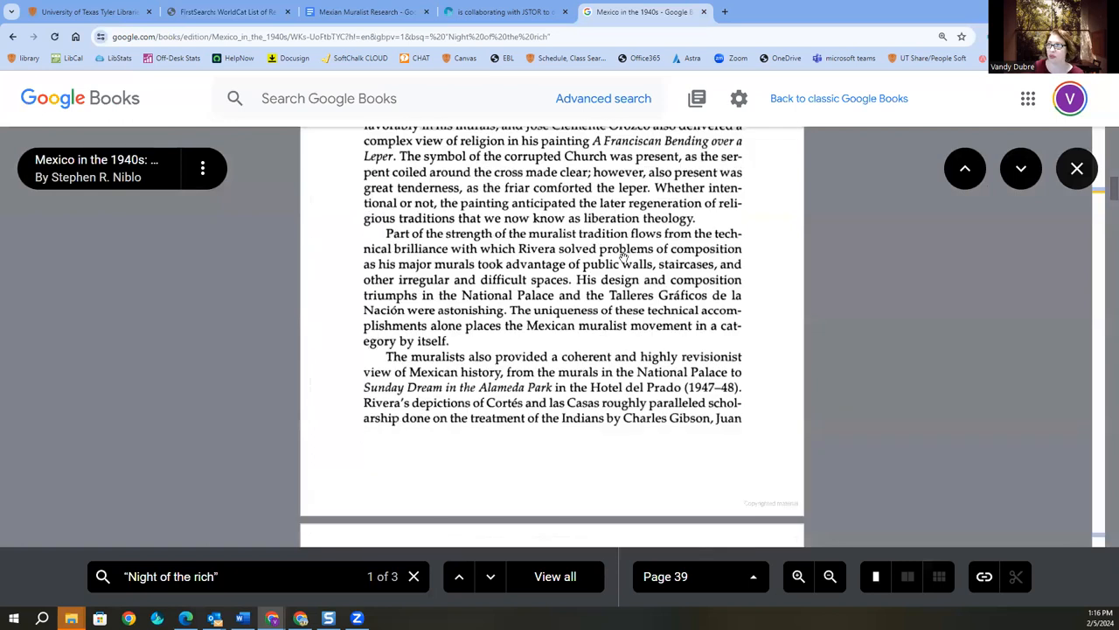
scroll(up, 3)
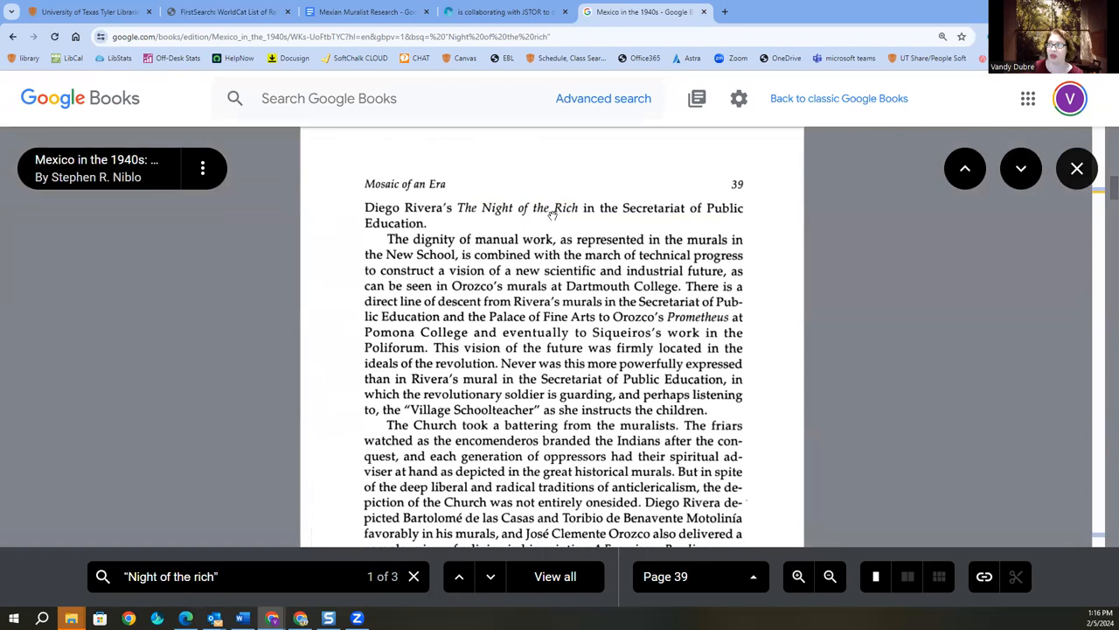
mouse_move(512, 262)
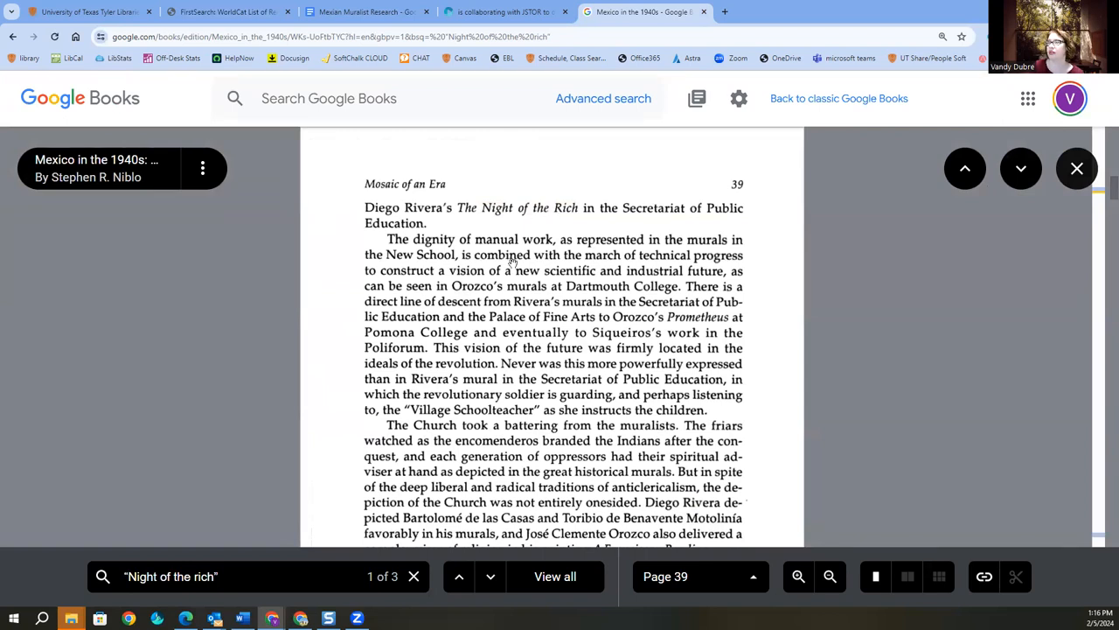
mouse_move(631, 301)
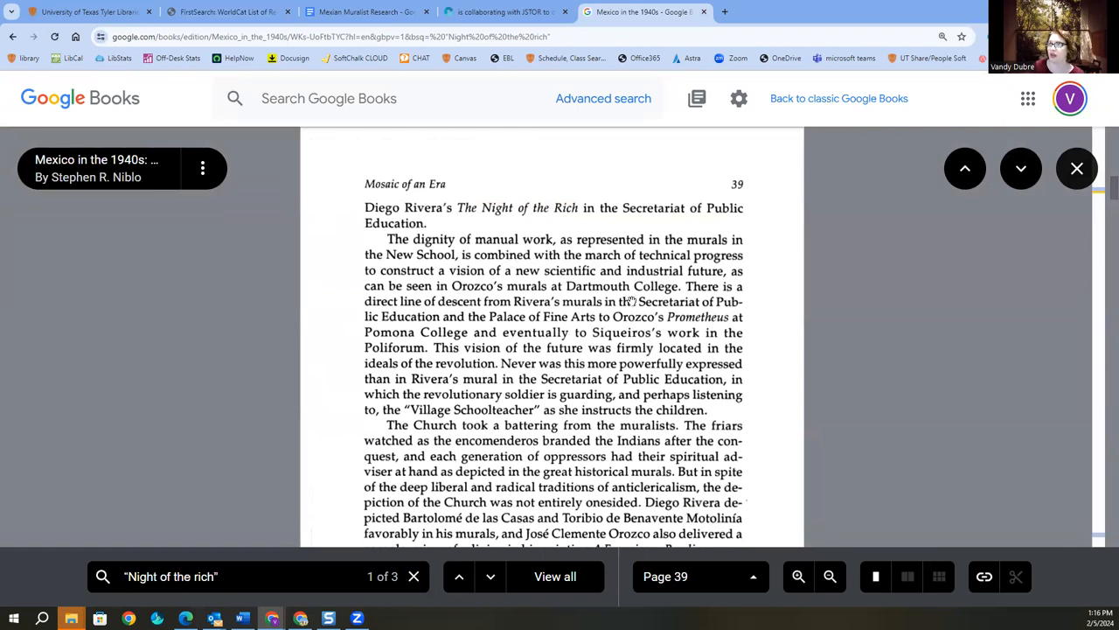
mouse_move(566, 336)
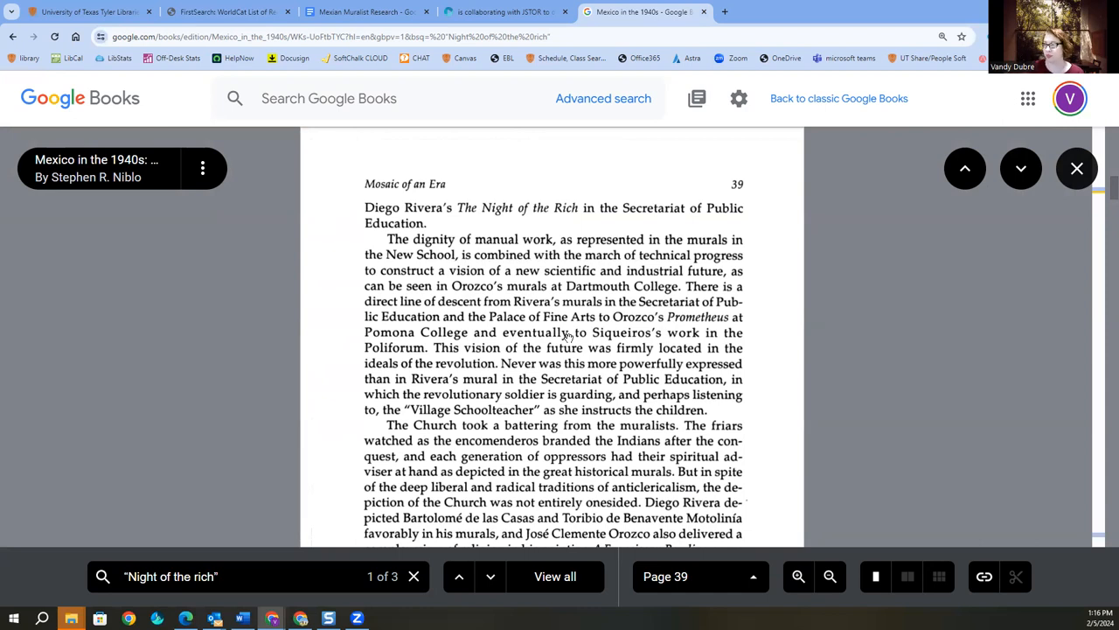
mouse_move(566, 428)
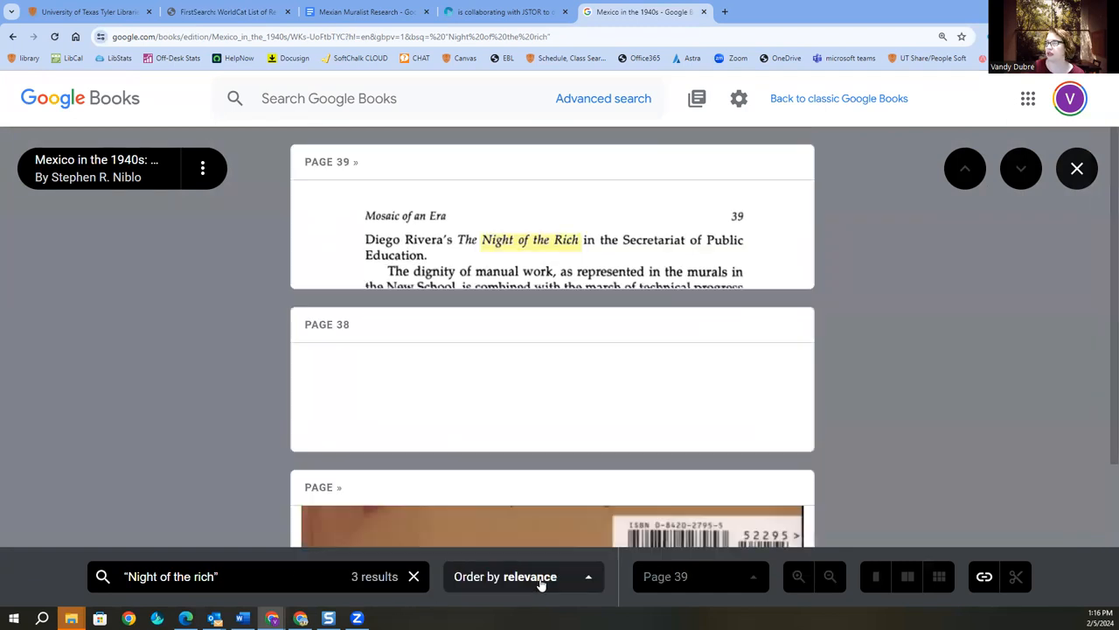
scroll(down, 3)
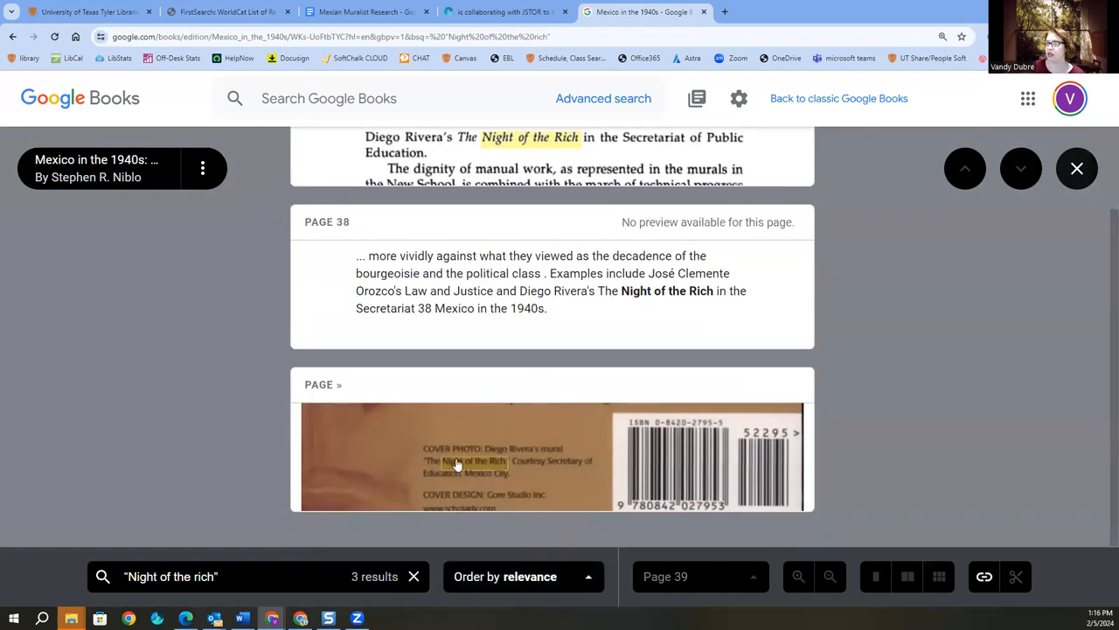
mouse_move(539, 470)
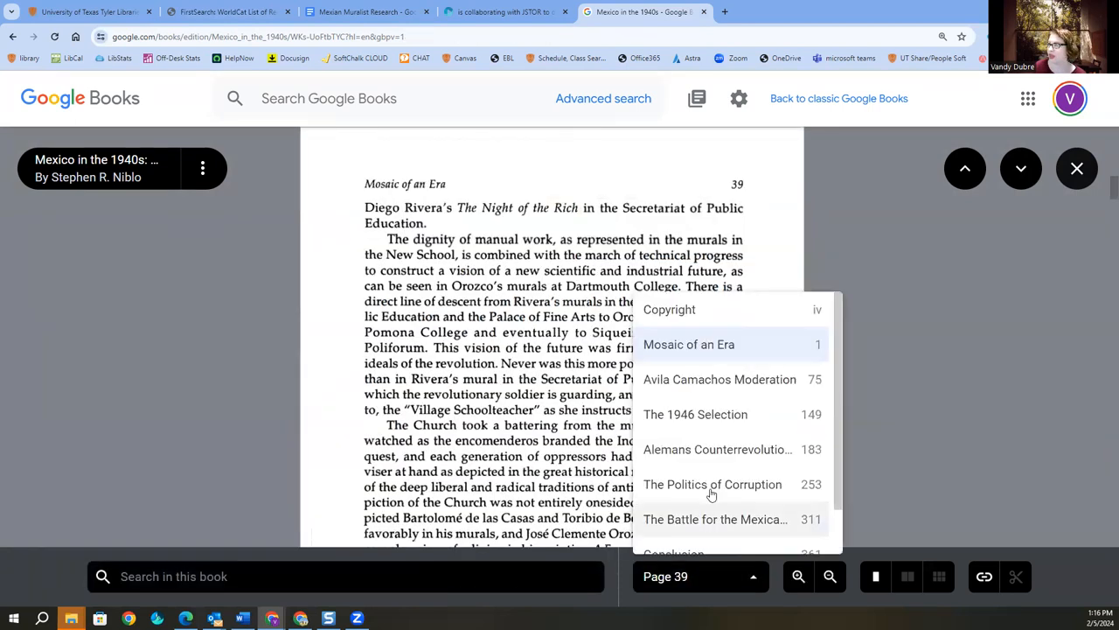
- Jump to the copyright page iv and browse the chapter contents through Bibliography at page 369
click(668, 308)
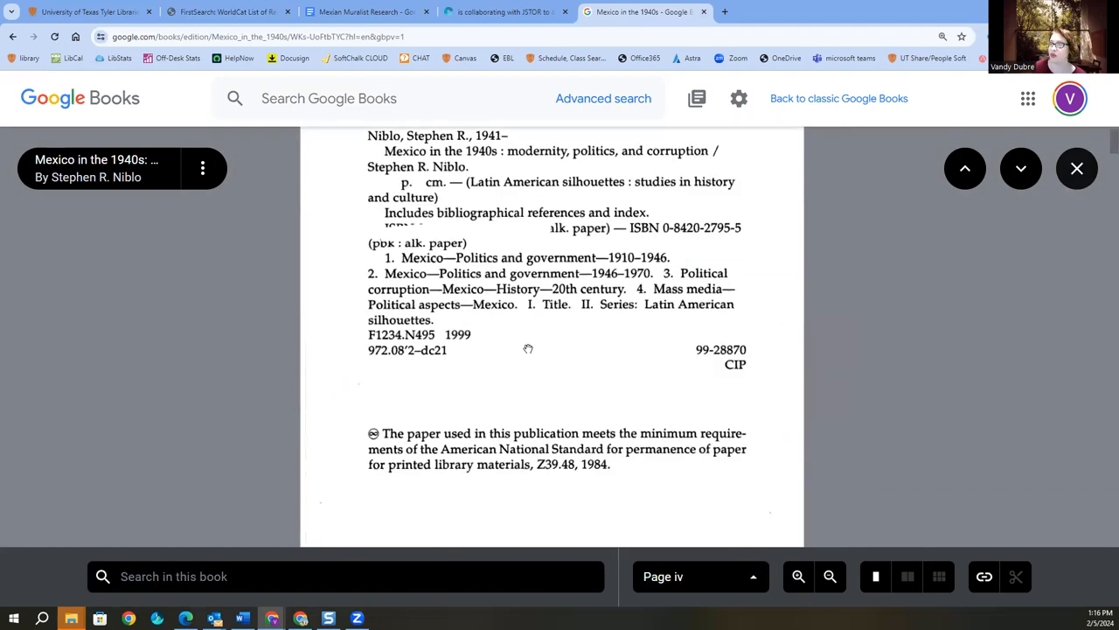
click(1022, 168)
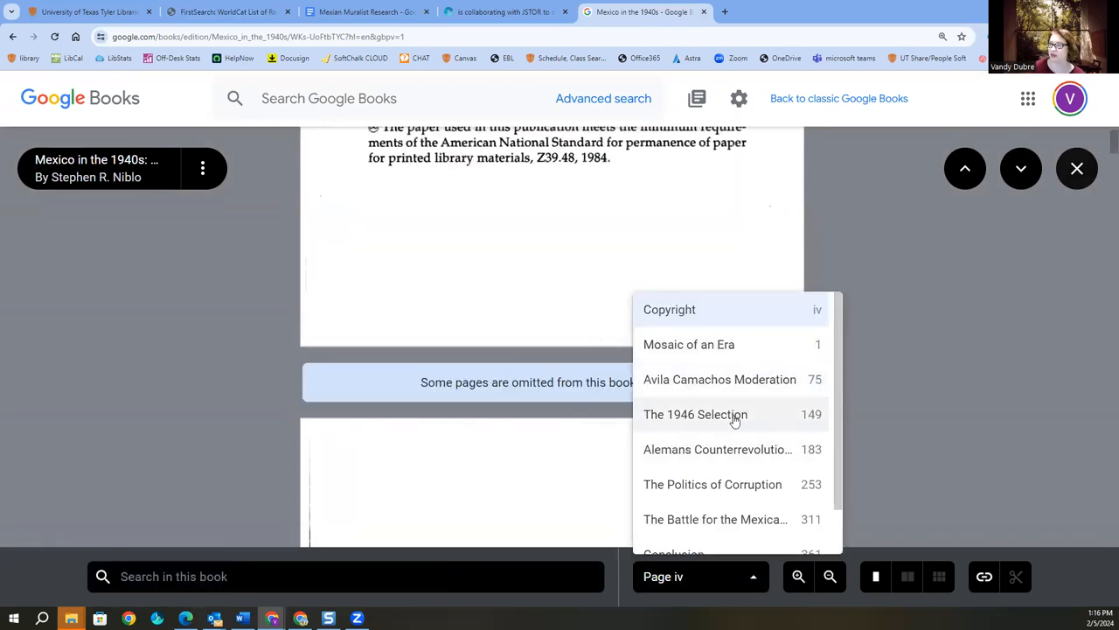
mouse_move(738, 489)
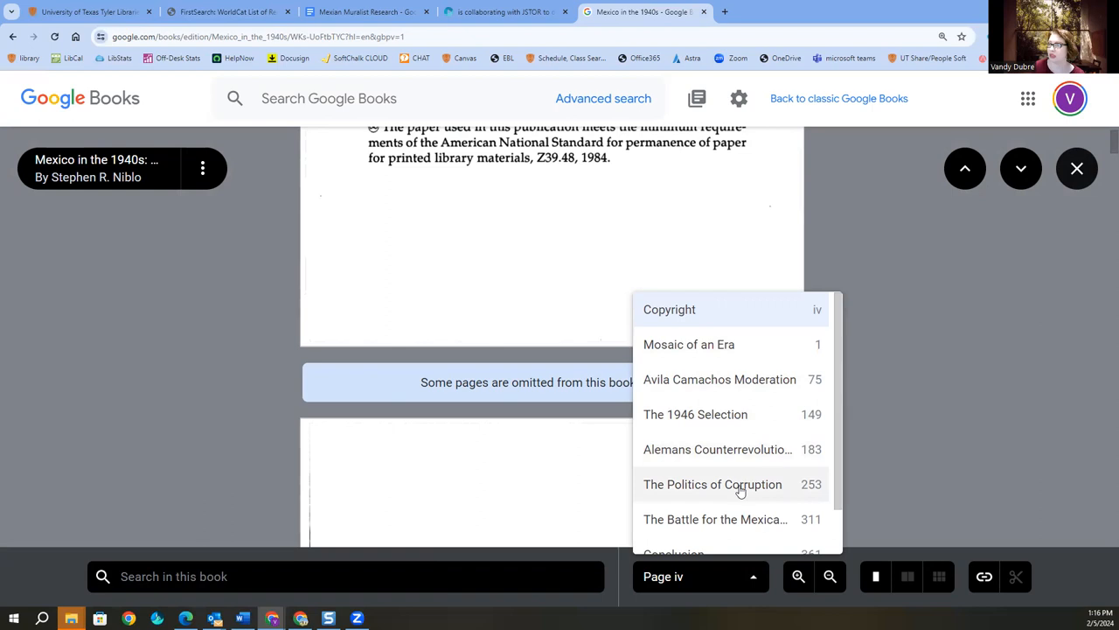
scroll(down, 3)
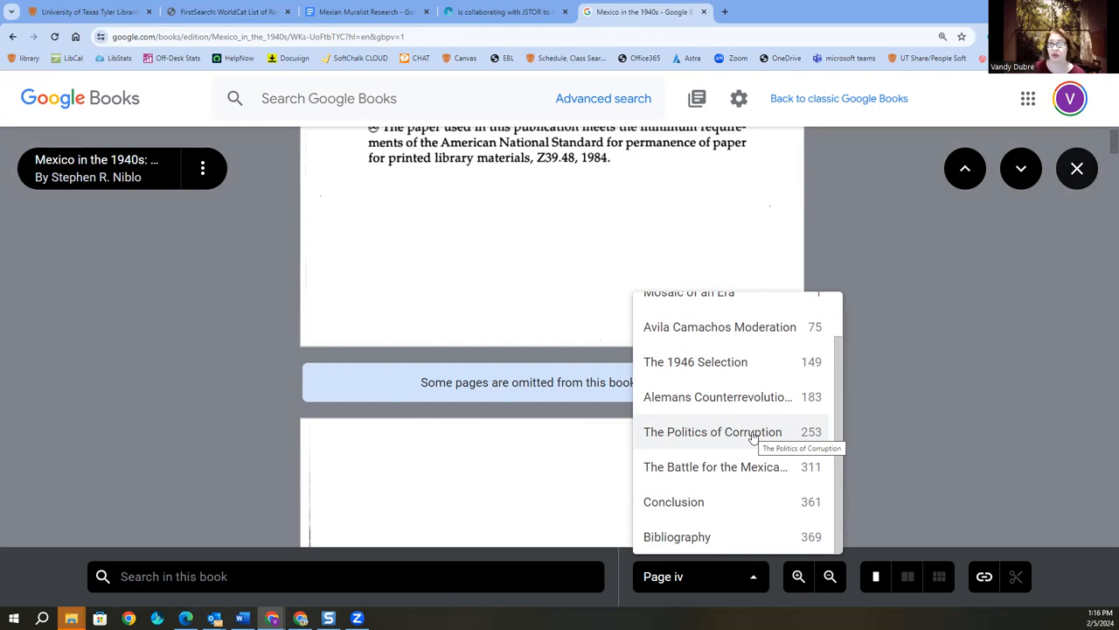
mouse_move(783, 440)
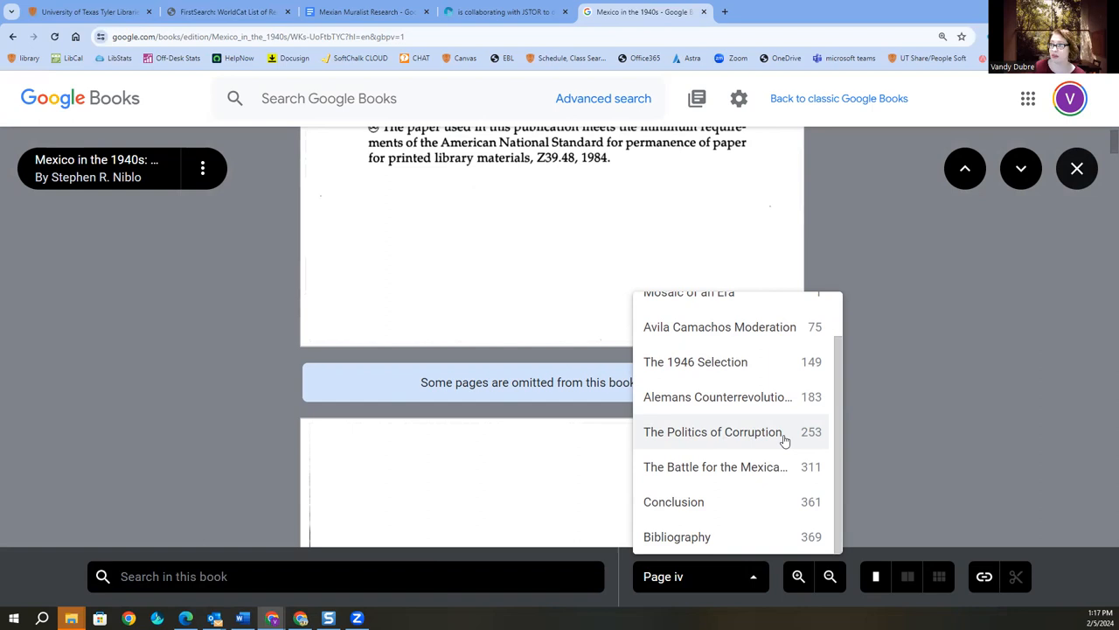
mouse_move(784, 438)
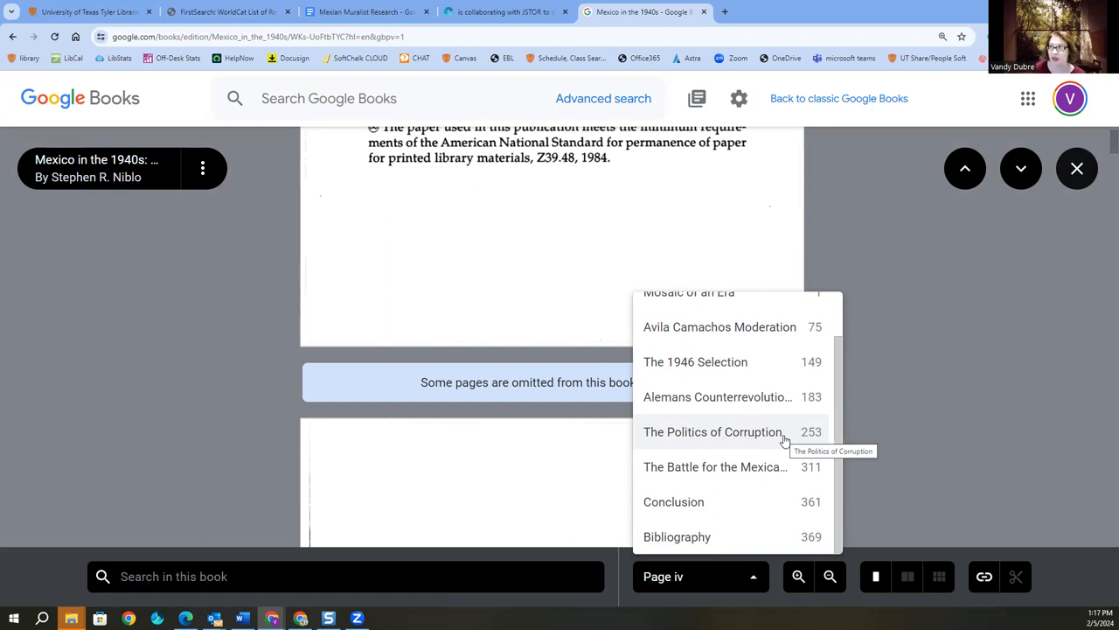
mouse_move(657, 439)
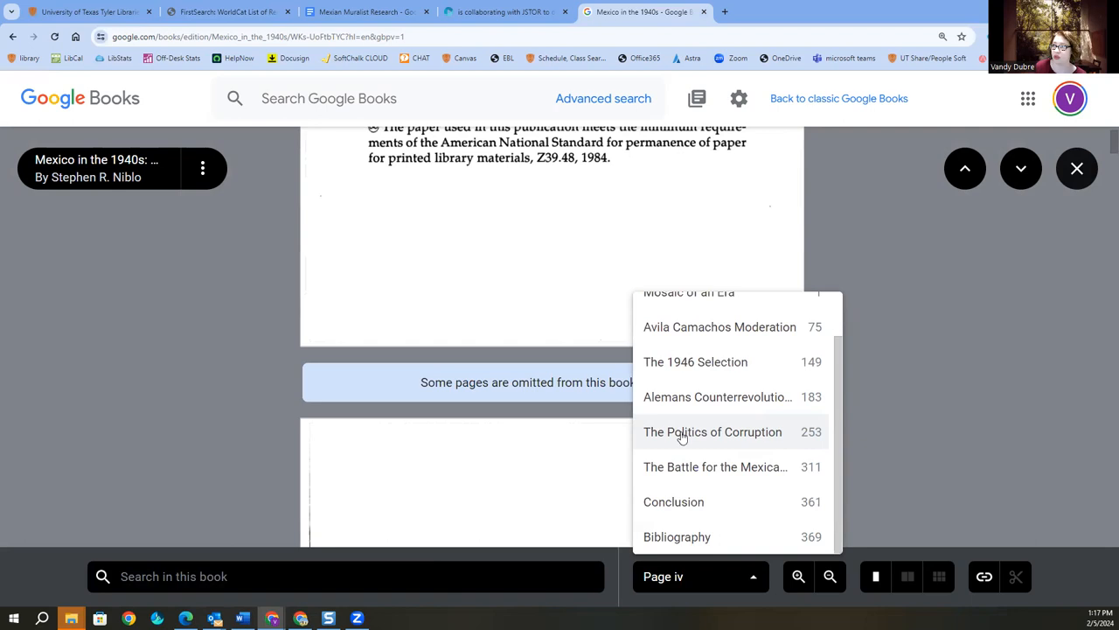
mouse_move(741, 537)
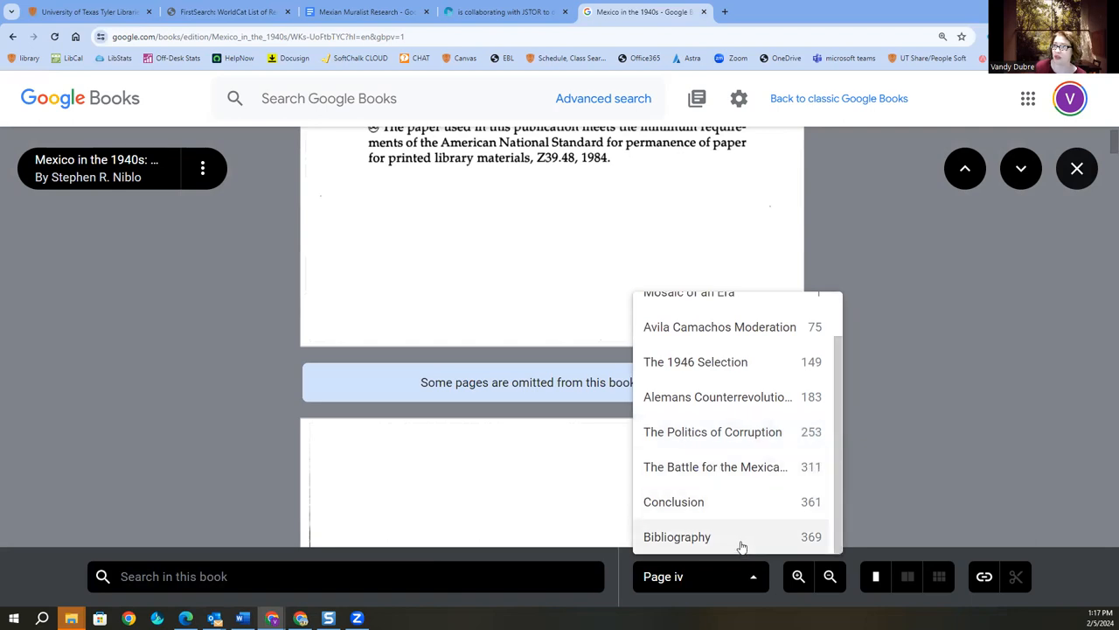
mouse_move(791, 539)
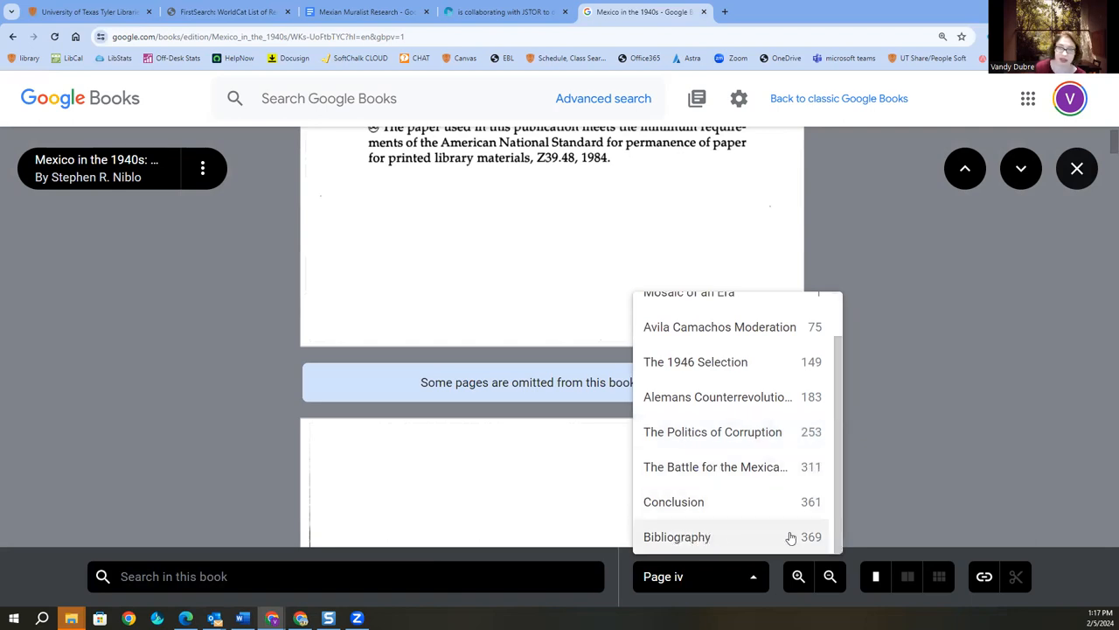
mouse_move(790, 537)
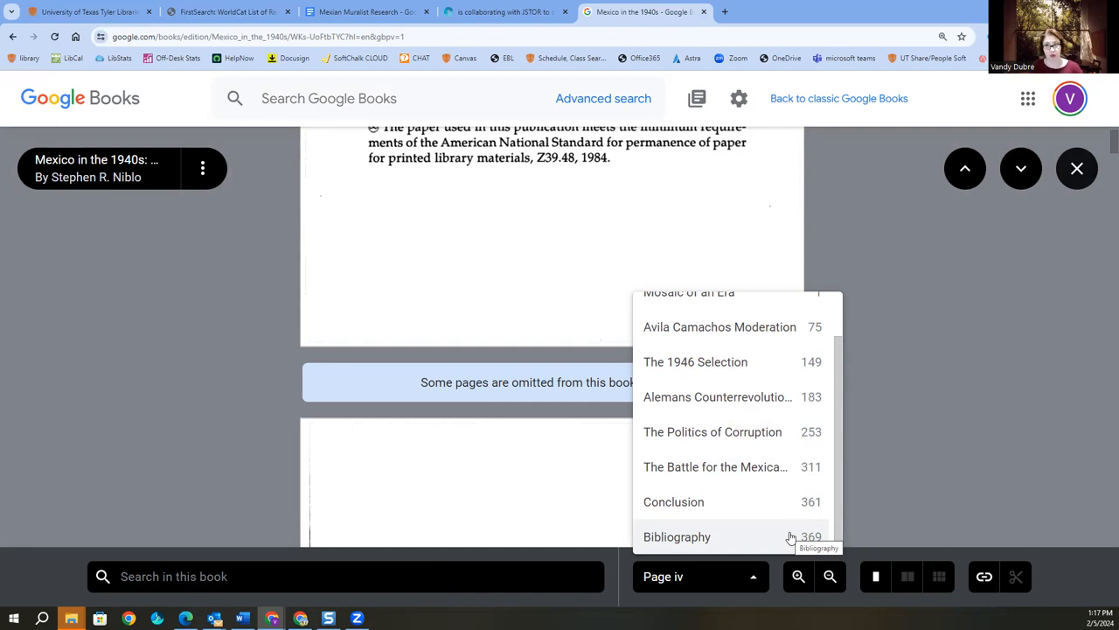
click(896, 398)
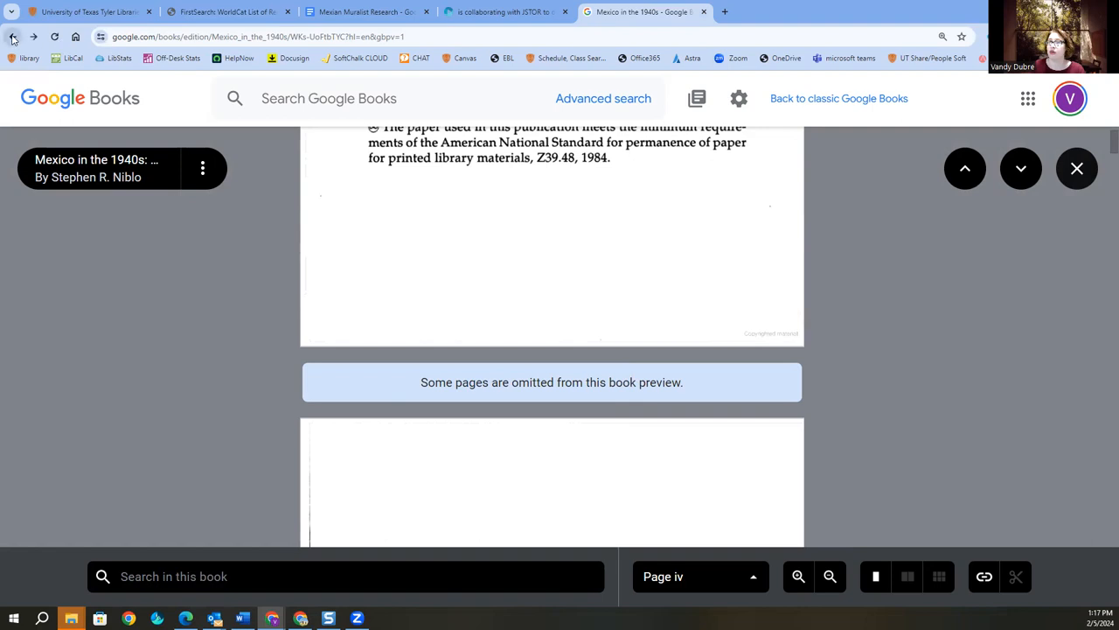
- Move to the second page of Google Books results and reach Rochfort's The Murals of Diego Rivera - Page 33
click(14, 37)
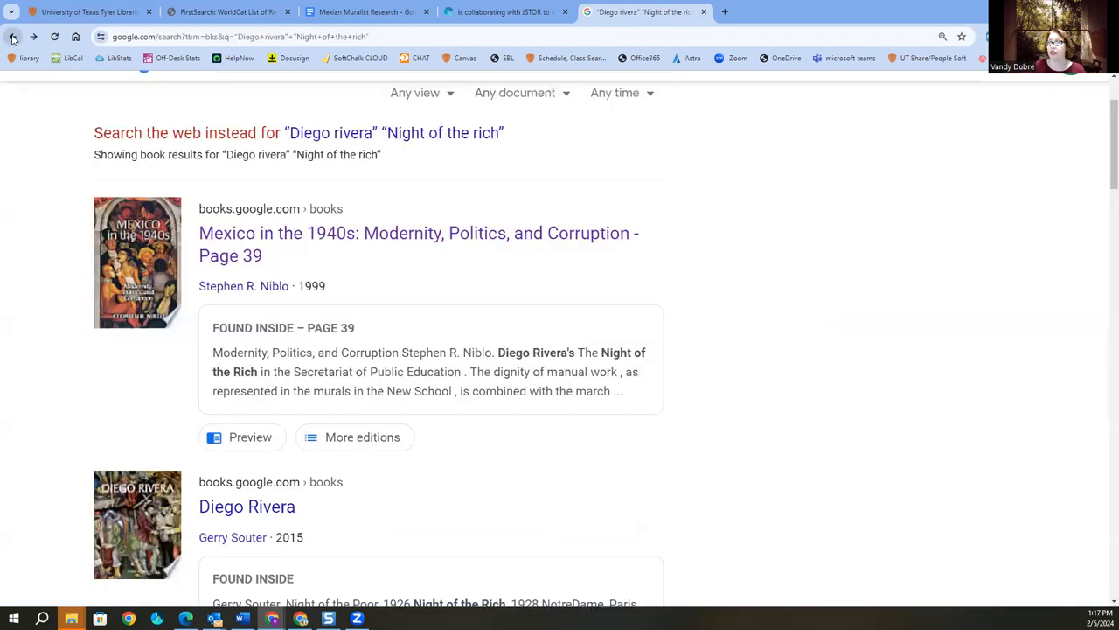
mouse_move(781, 433)
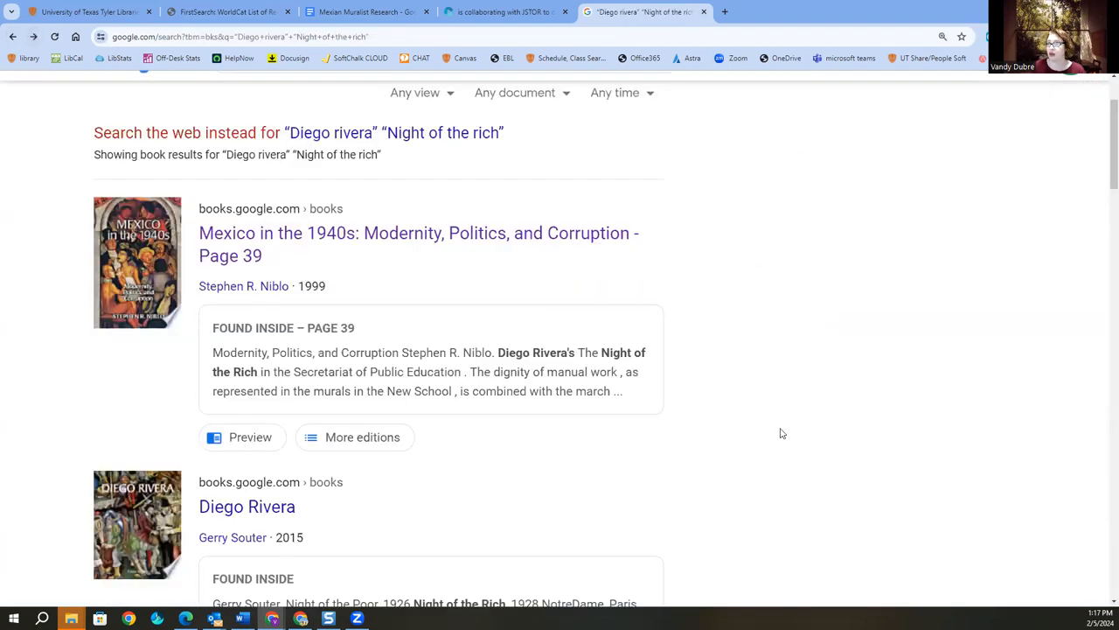
scroll(down, 3)
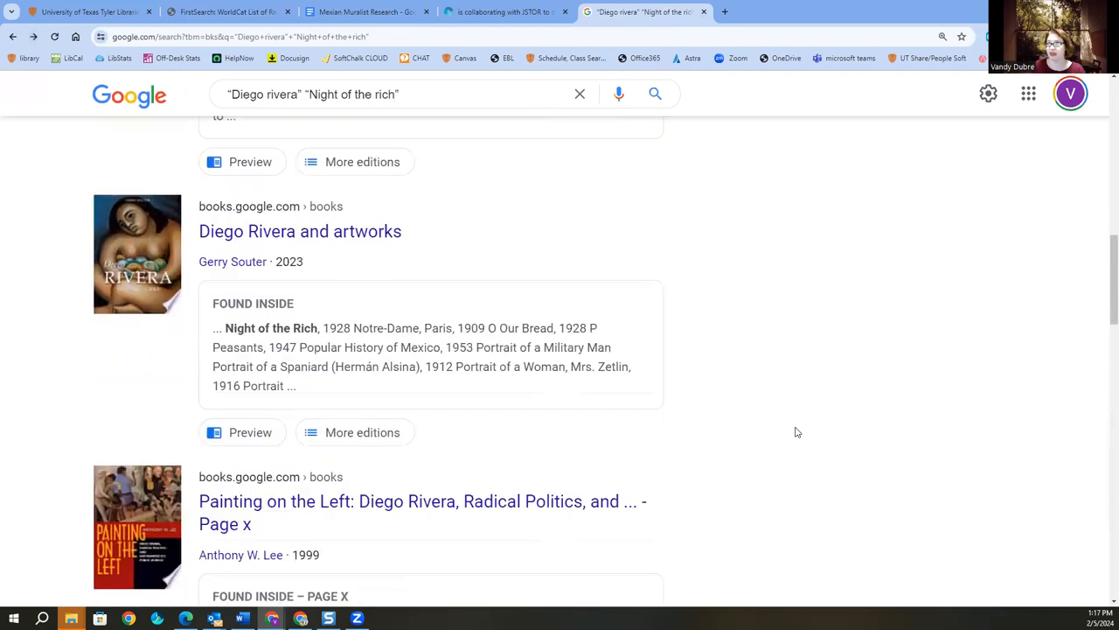
scroll(down, 3)
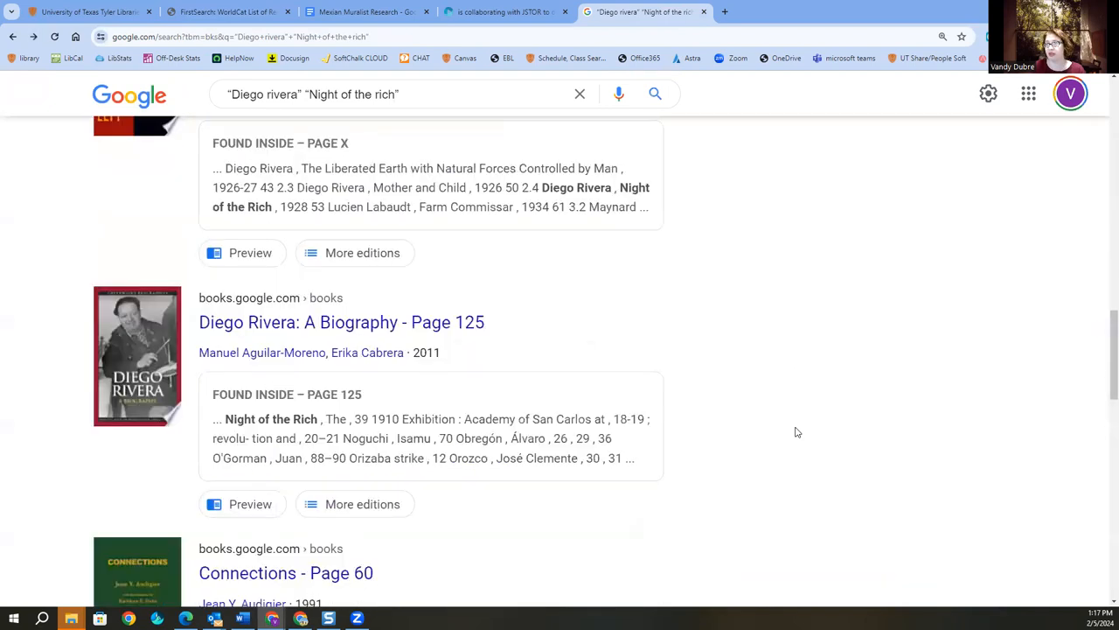
scroll(down, 3)
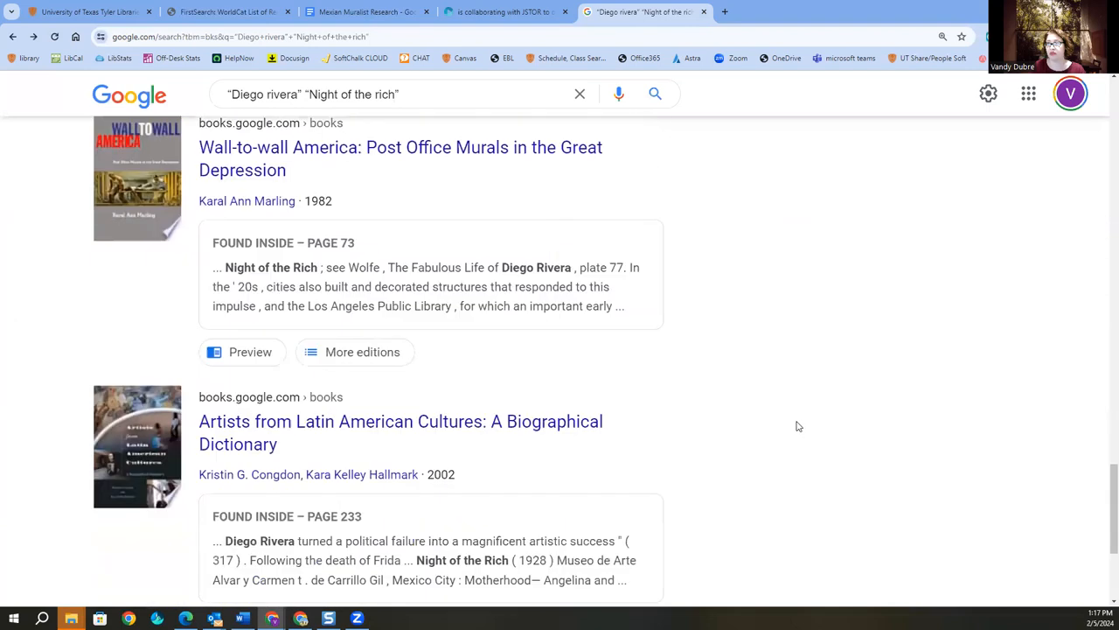
scroll(down, 3)
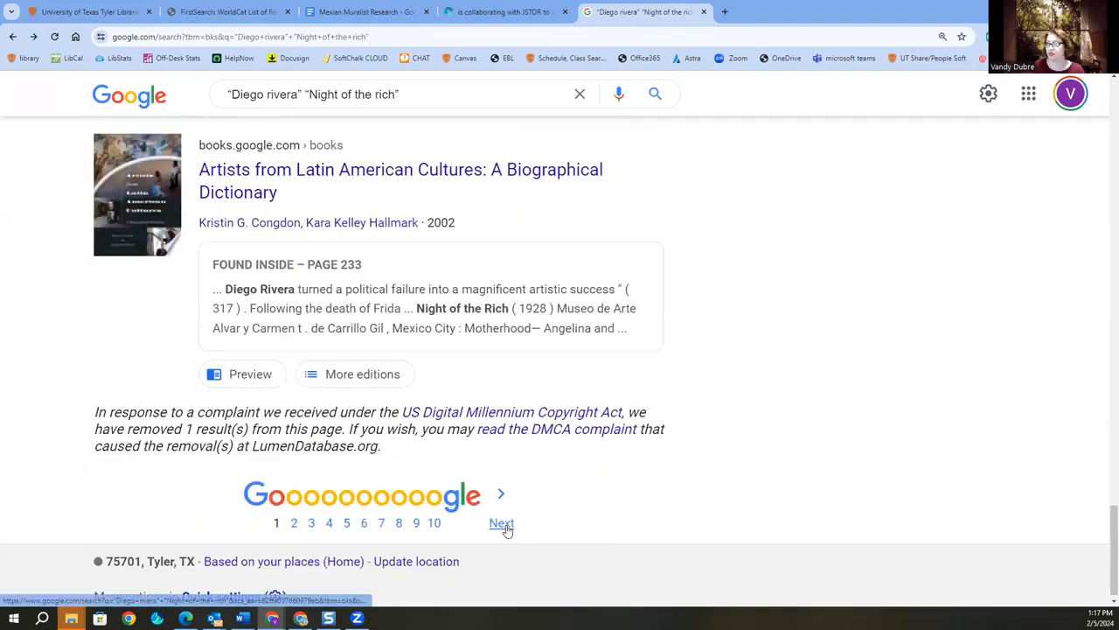
click(502, 523)
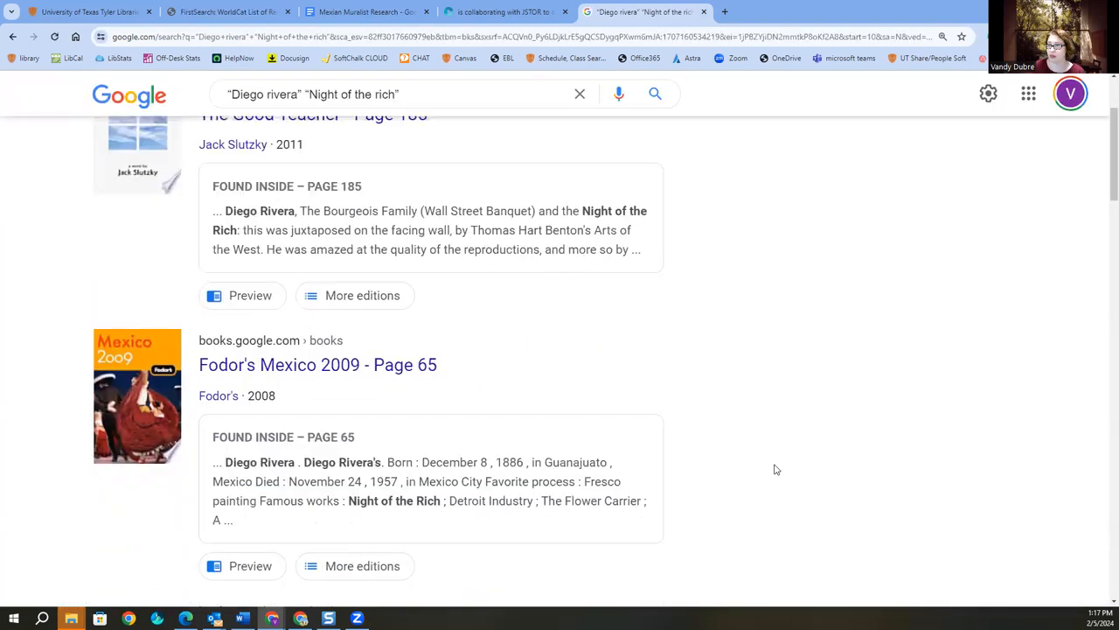
scroll(down, 3)
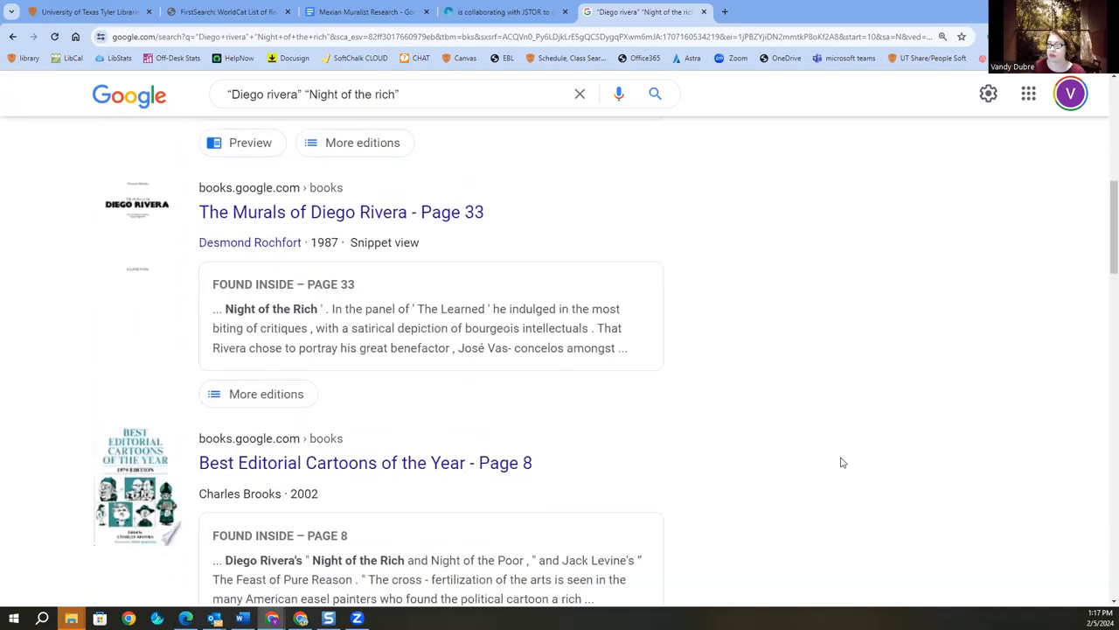
mouse_move(321, 247)
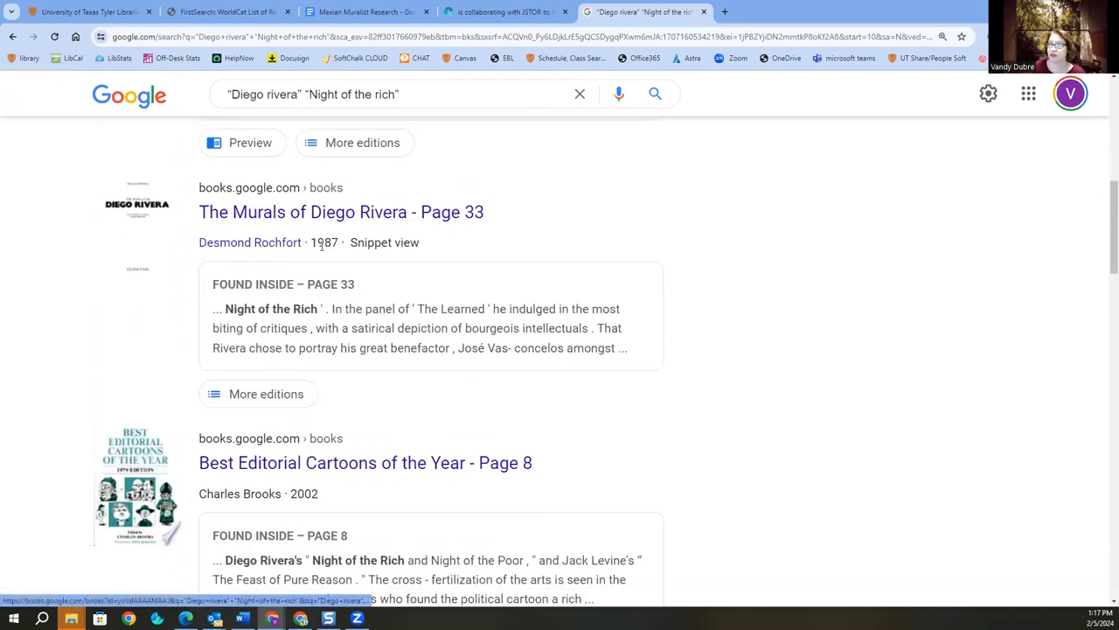
click(341, 211)
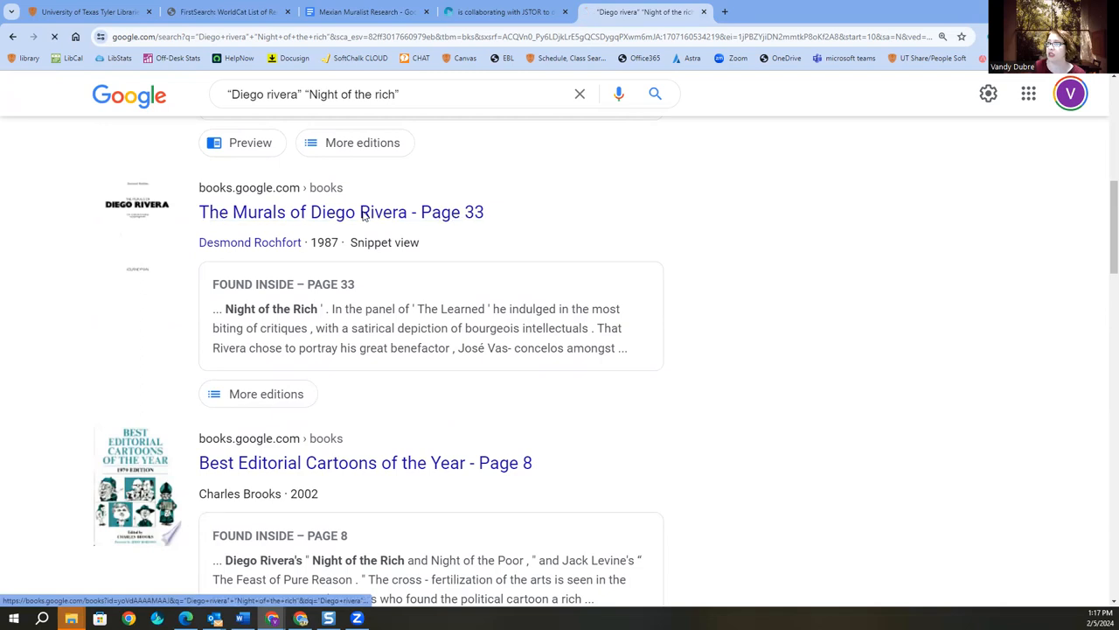
- View The Murals of Diego Rivera overview (Rochfort and Engelhardt, 1987) after dismissing the snippet overlay
click(339, 211)
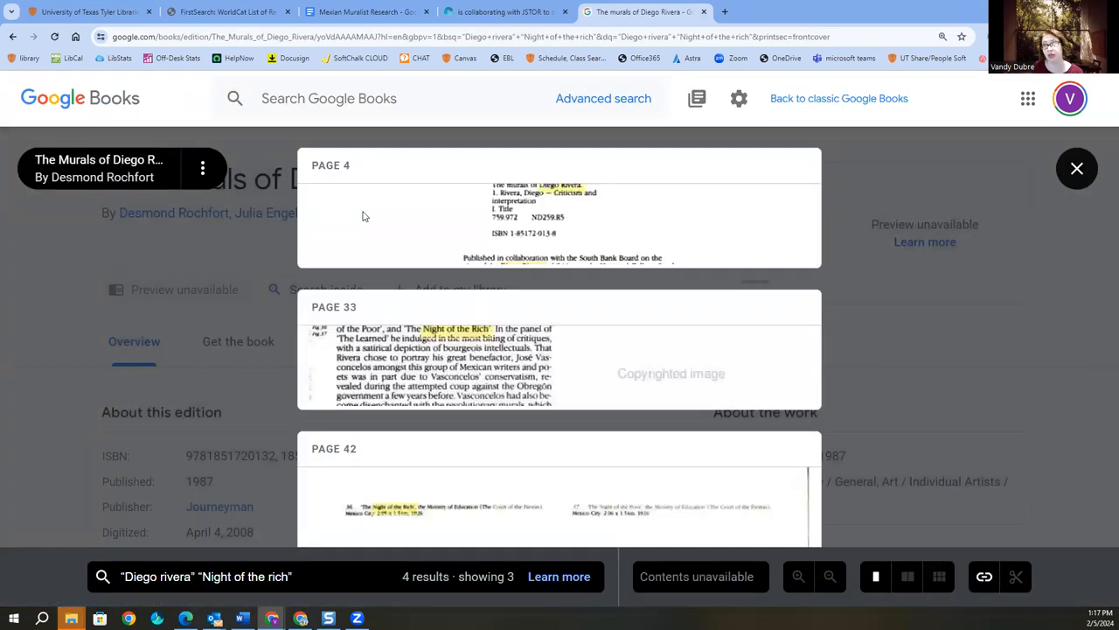
mouse_move(354, 483)
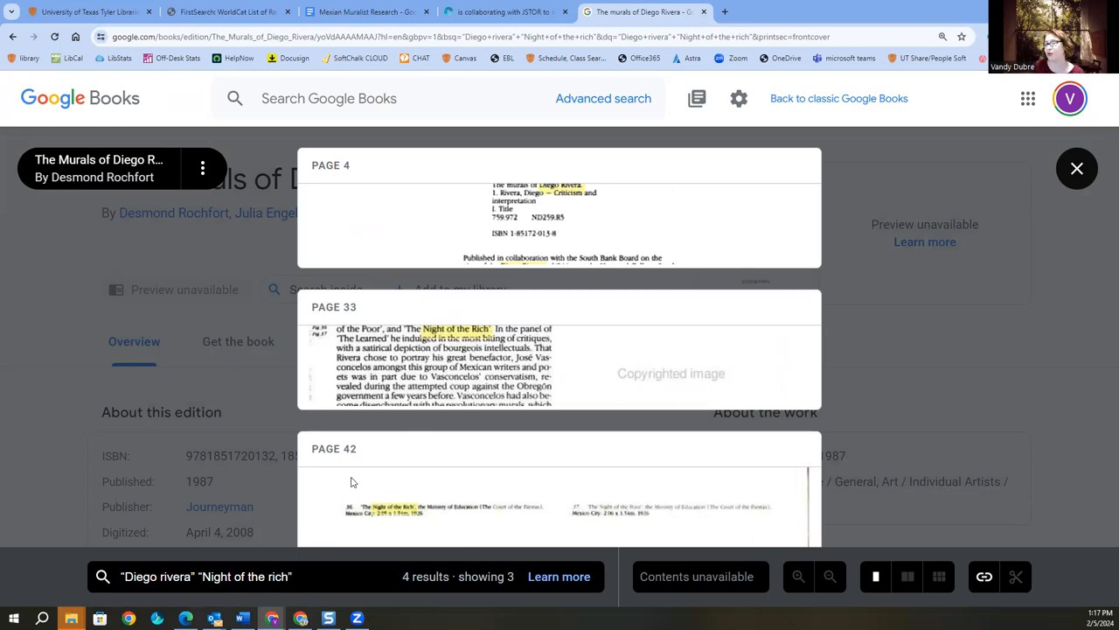
mouse_move(536, 504)
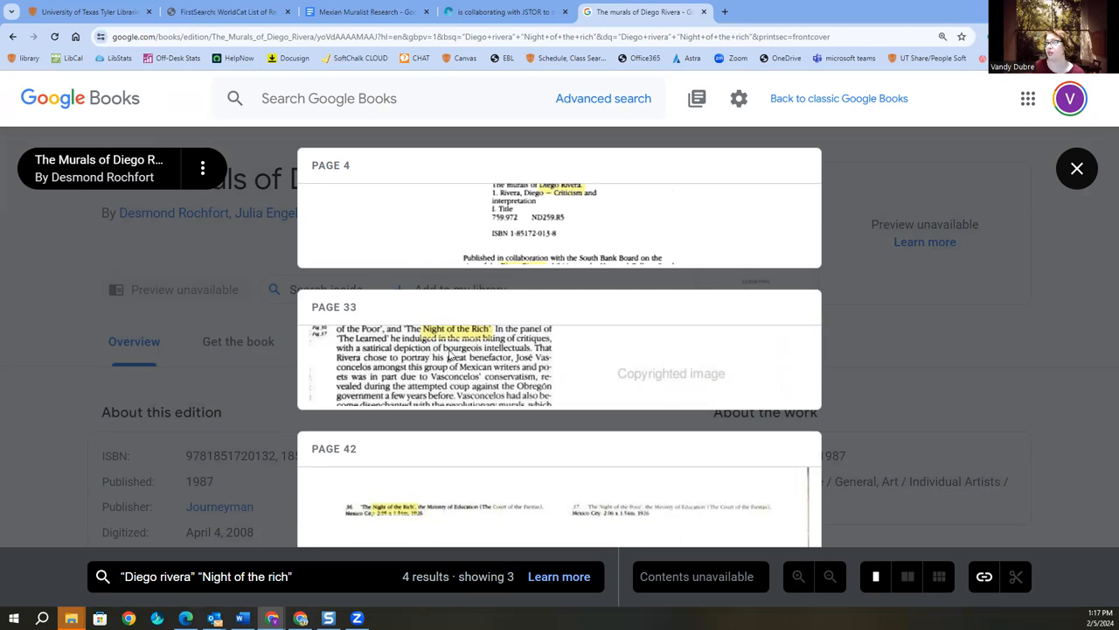
click(1077, 168)
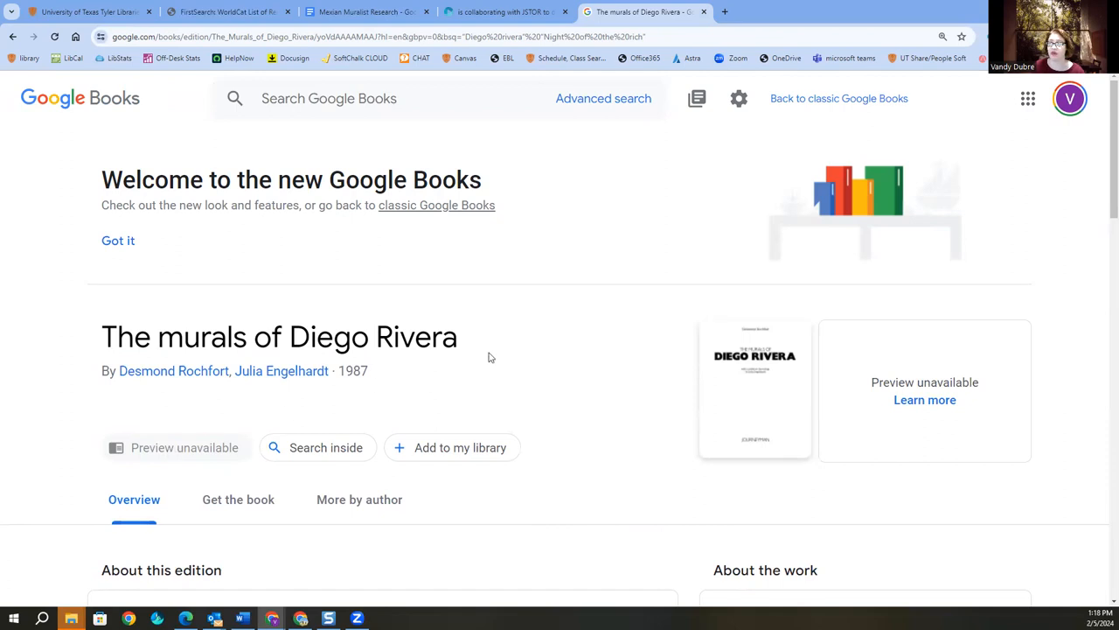
- Search FirstSearch Advanced for title The murals of Diego Rivera with author Rochfort, copied from Google Books
triple_click(280, 336)
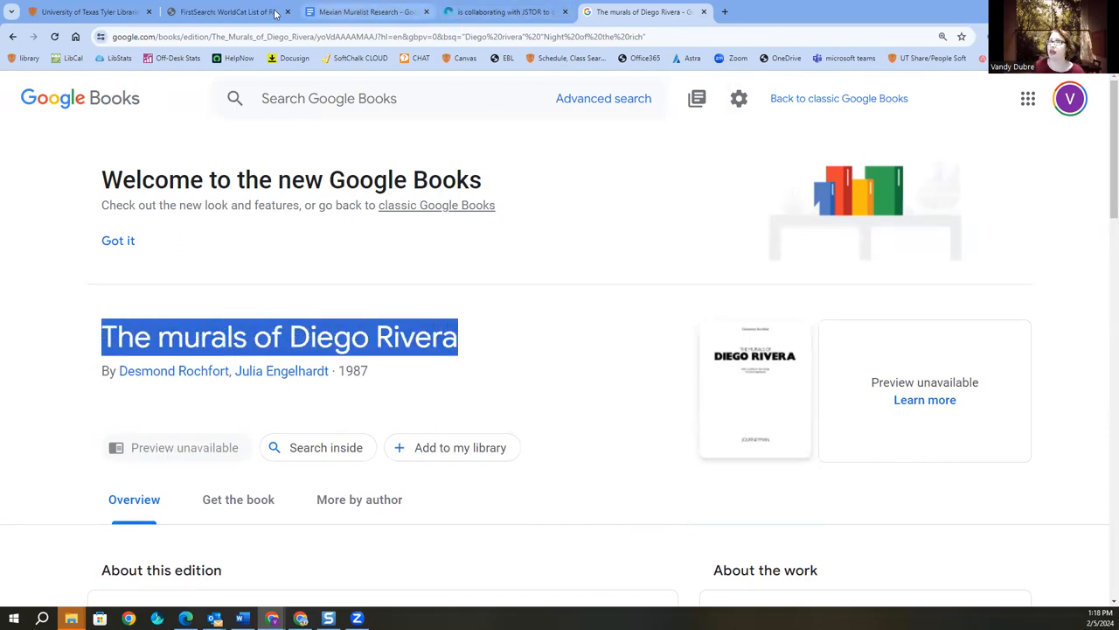
click(223, 11)
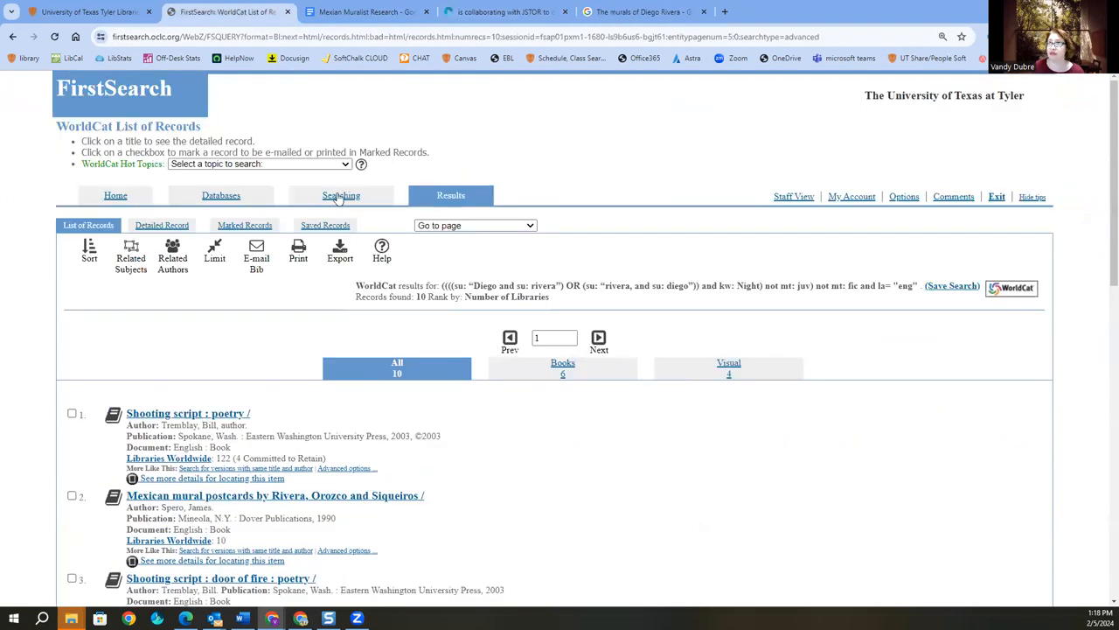
click(339, 196)
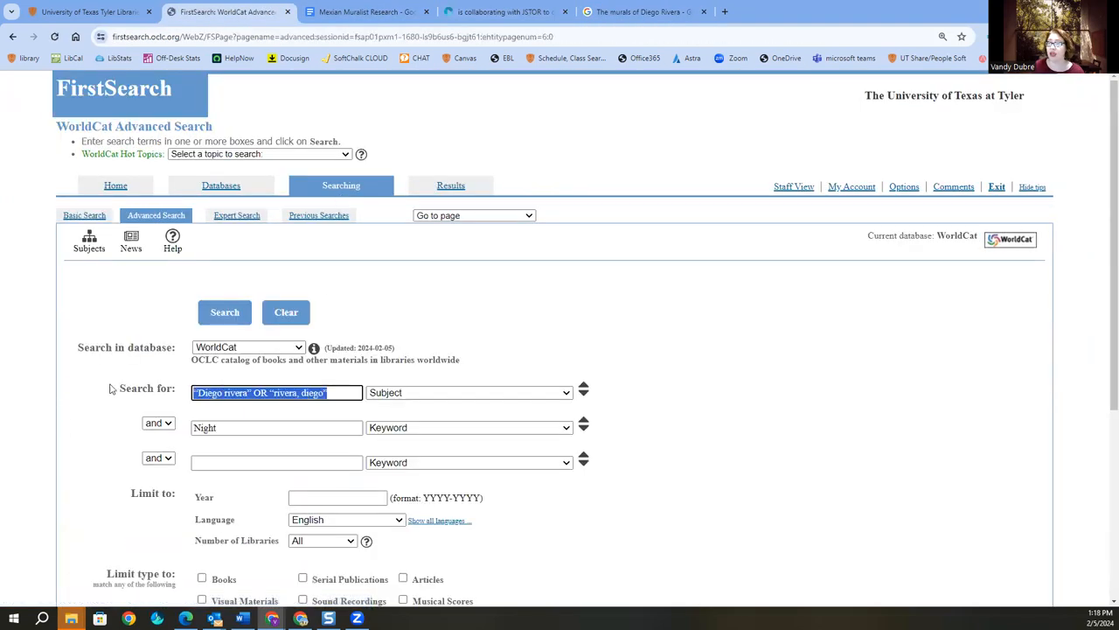
click(643, 11)
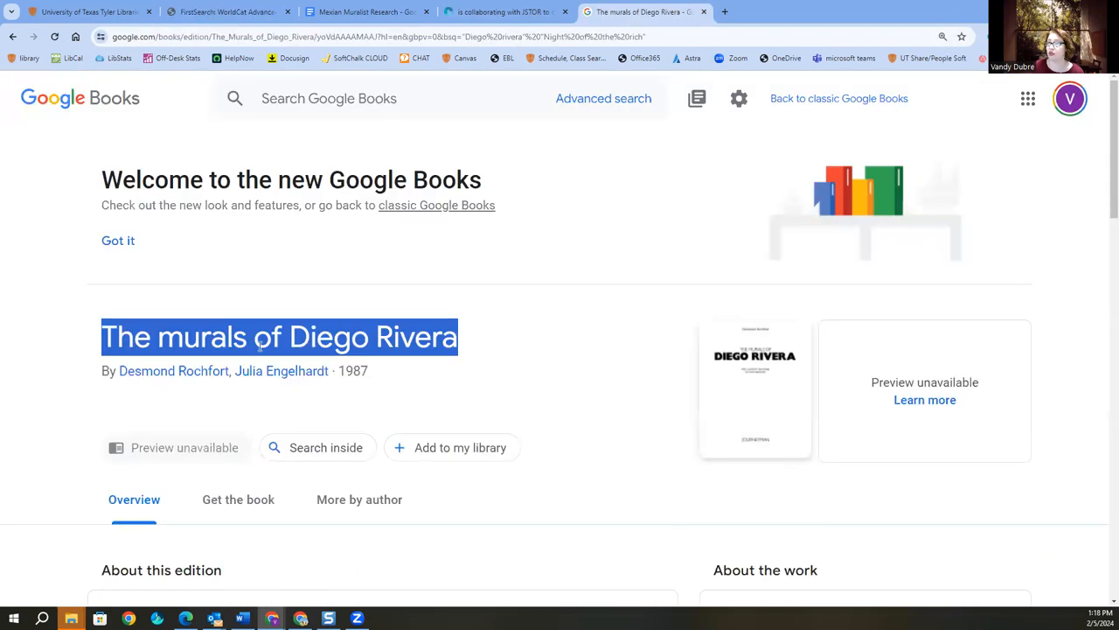
double_click(206, 371)
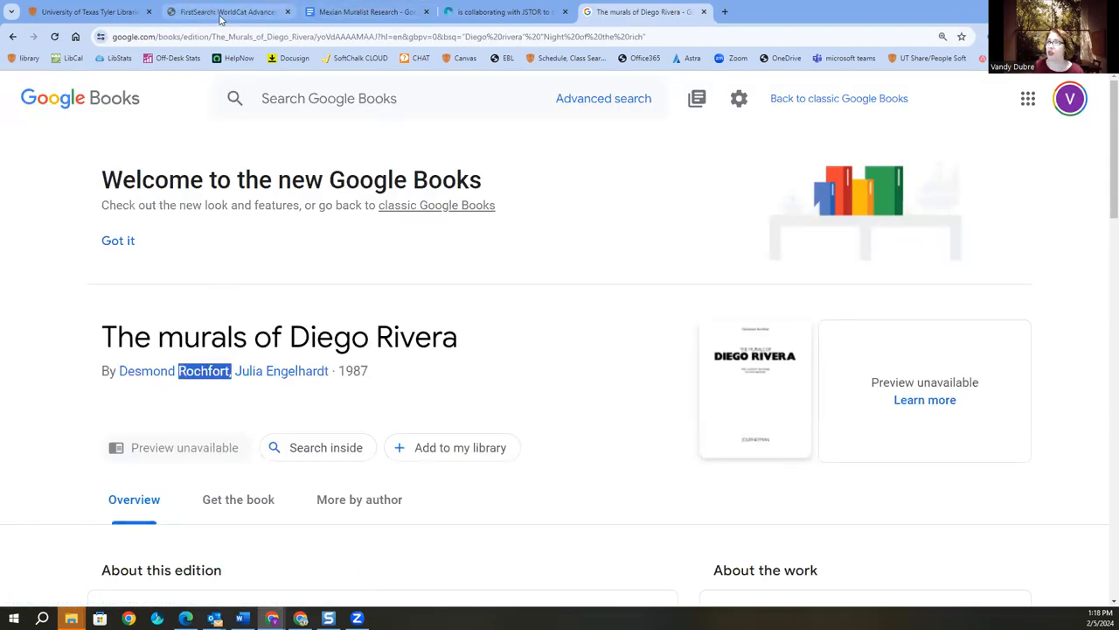
click(229, 11)
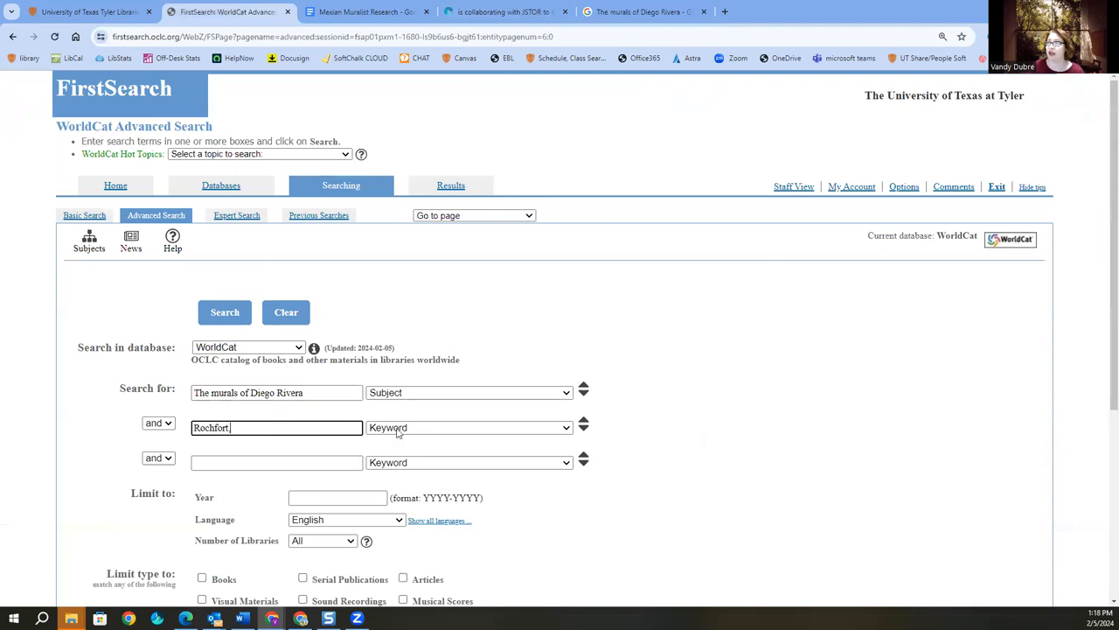
click(469, 427)
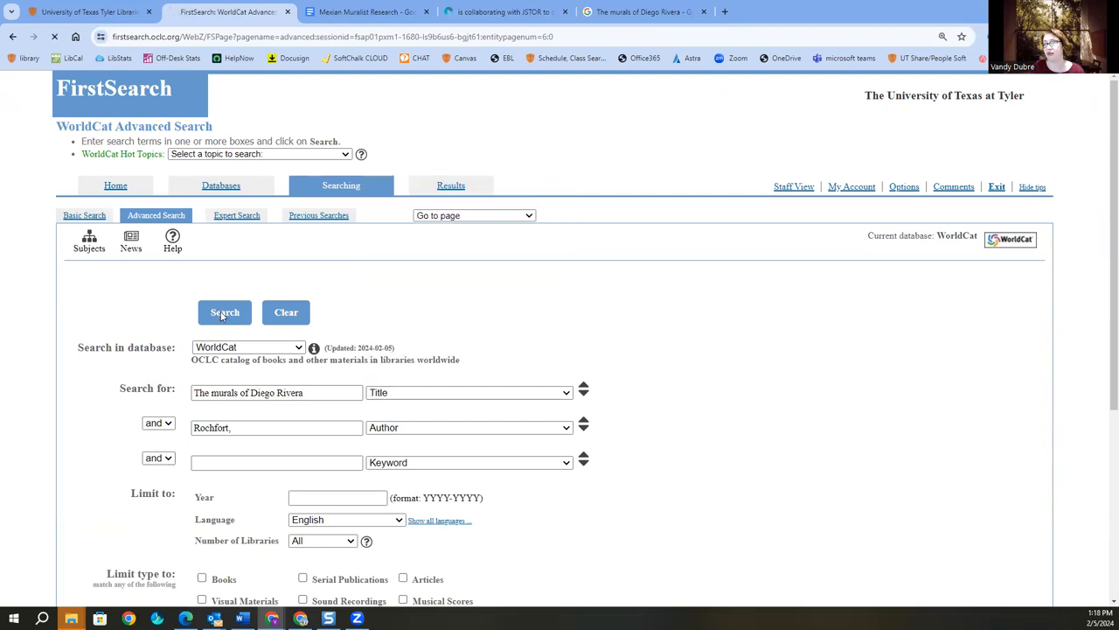
click(224, 311)
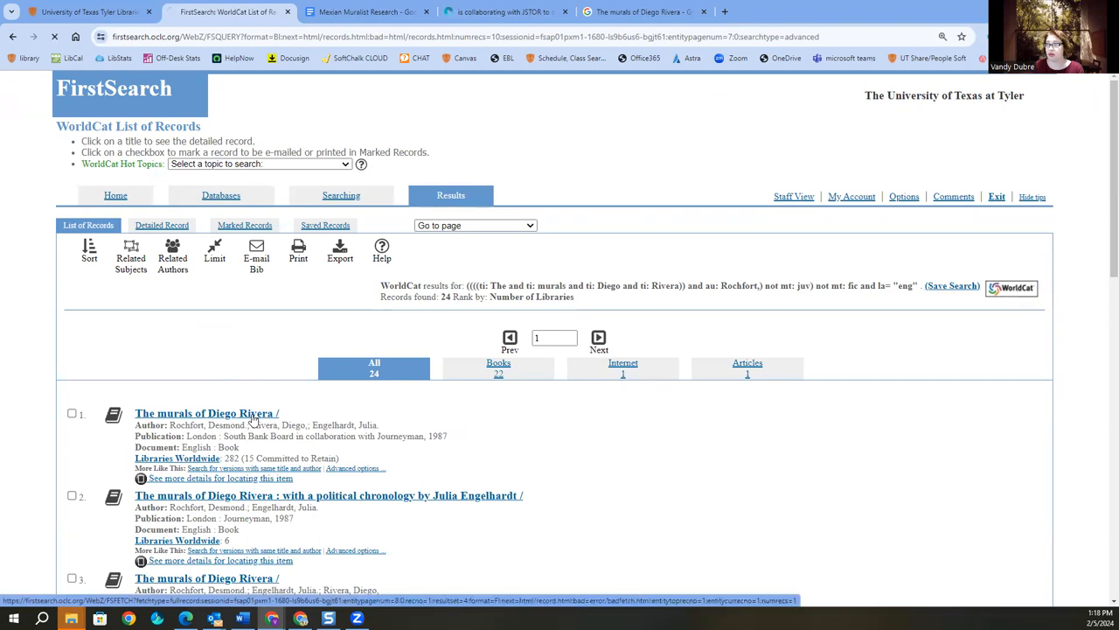
click(206, 413)
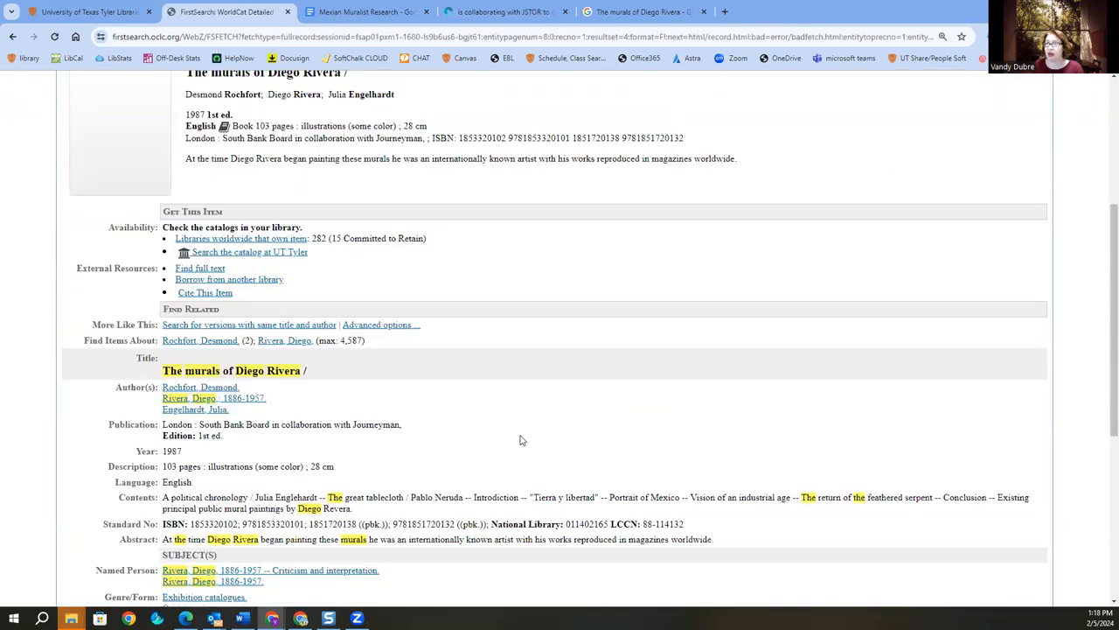
scroll(down, 3)
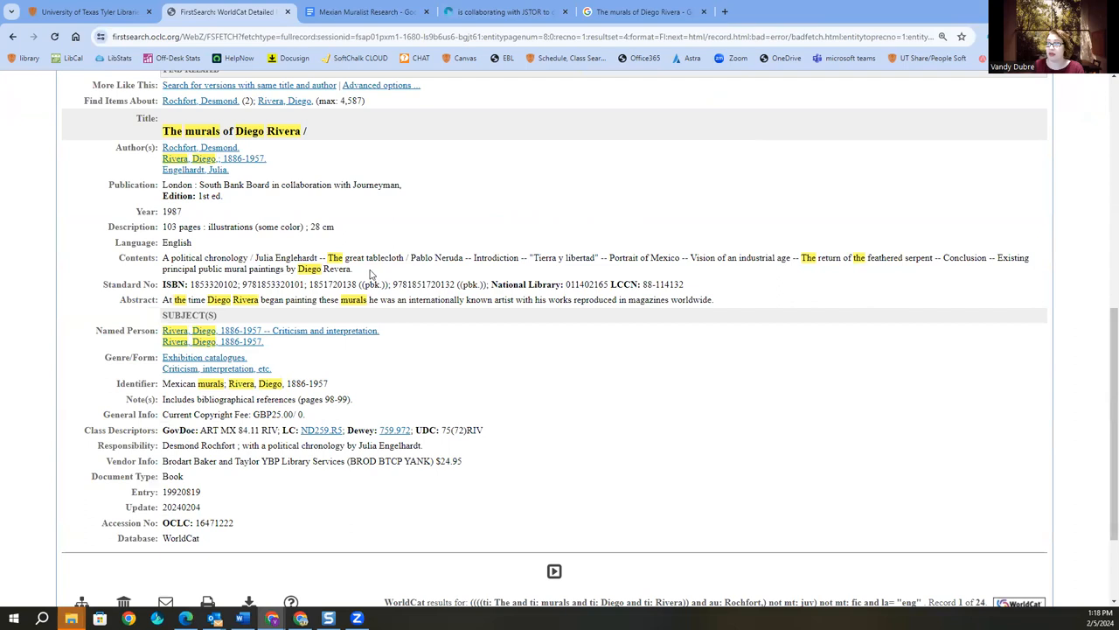
mouse_move(602, 271)
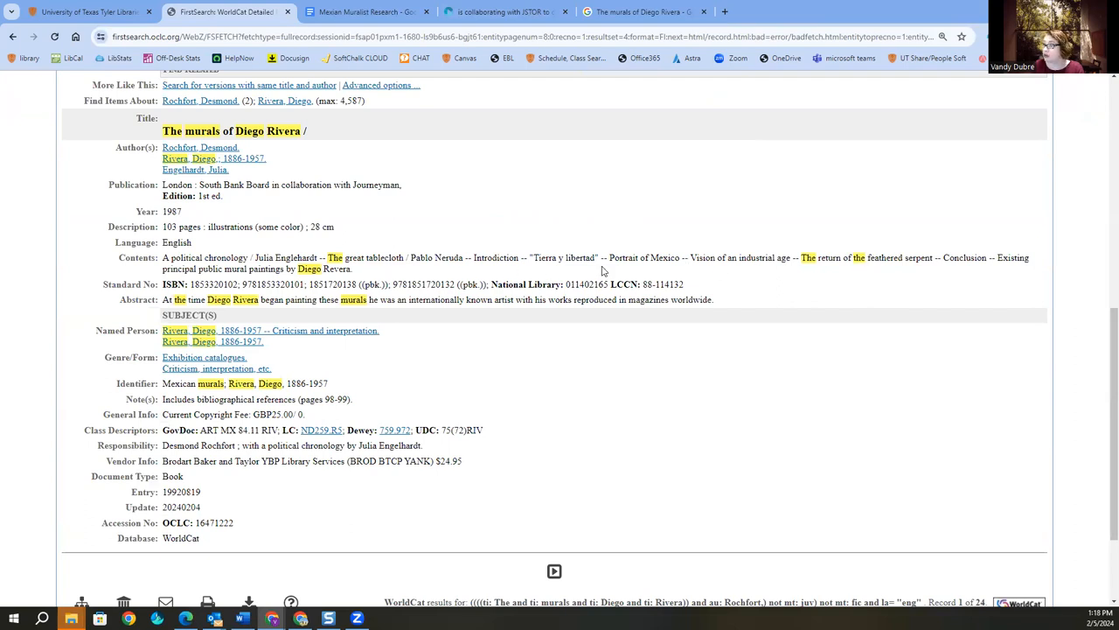
mouse_move(369, 399)
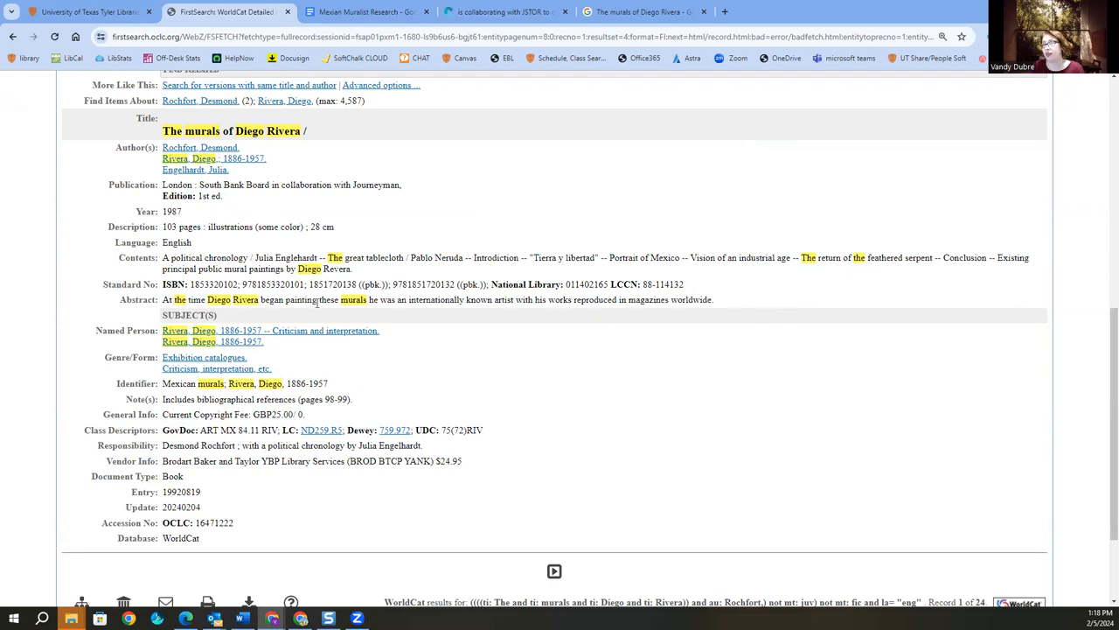
mouse_move(341, 311)
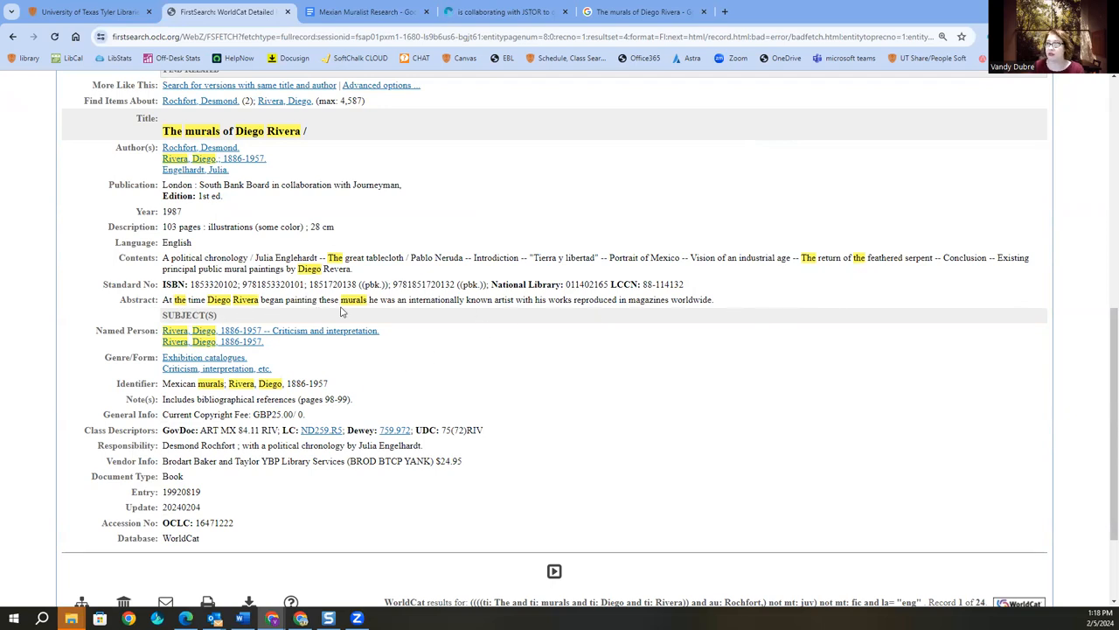
mouse_move(577, 311)
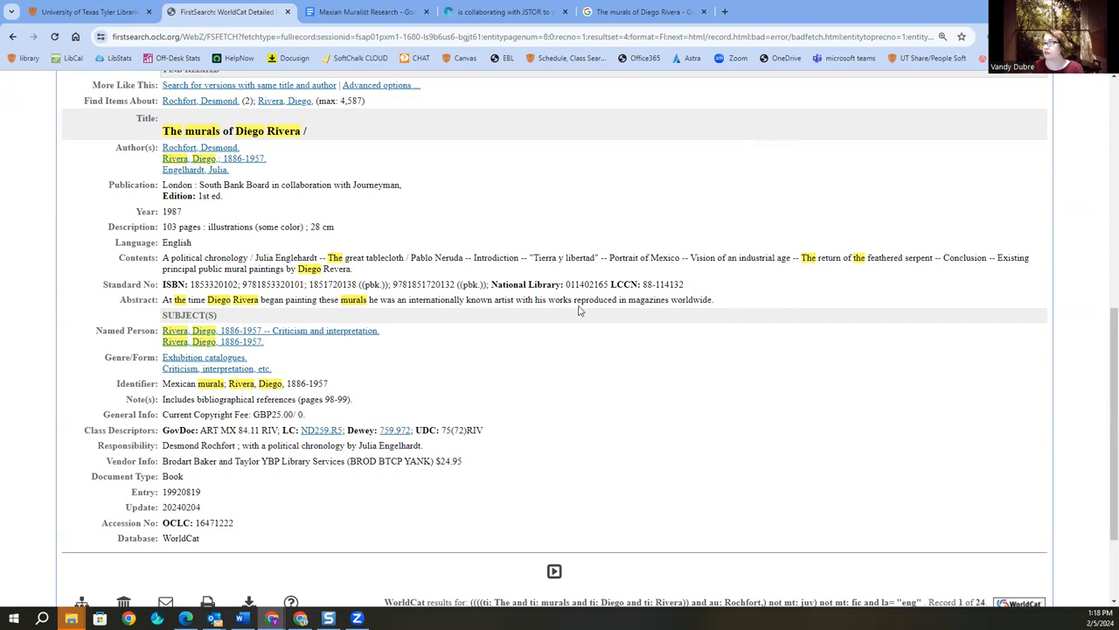
mouse_move(287, 354)
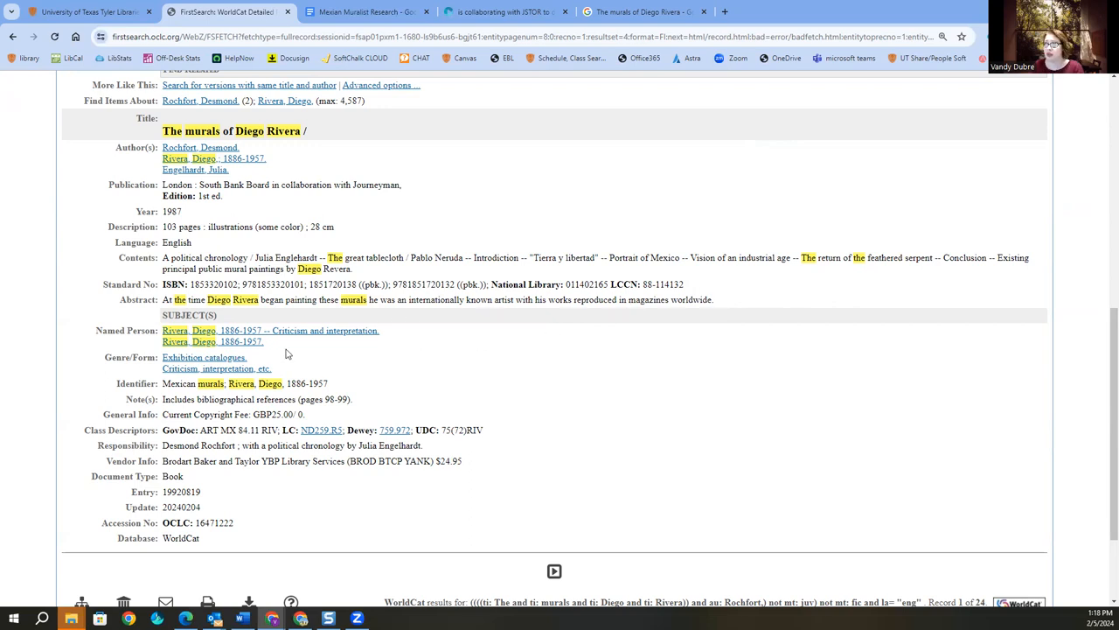
mouse_move(271, 328)
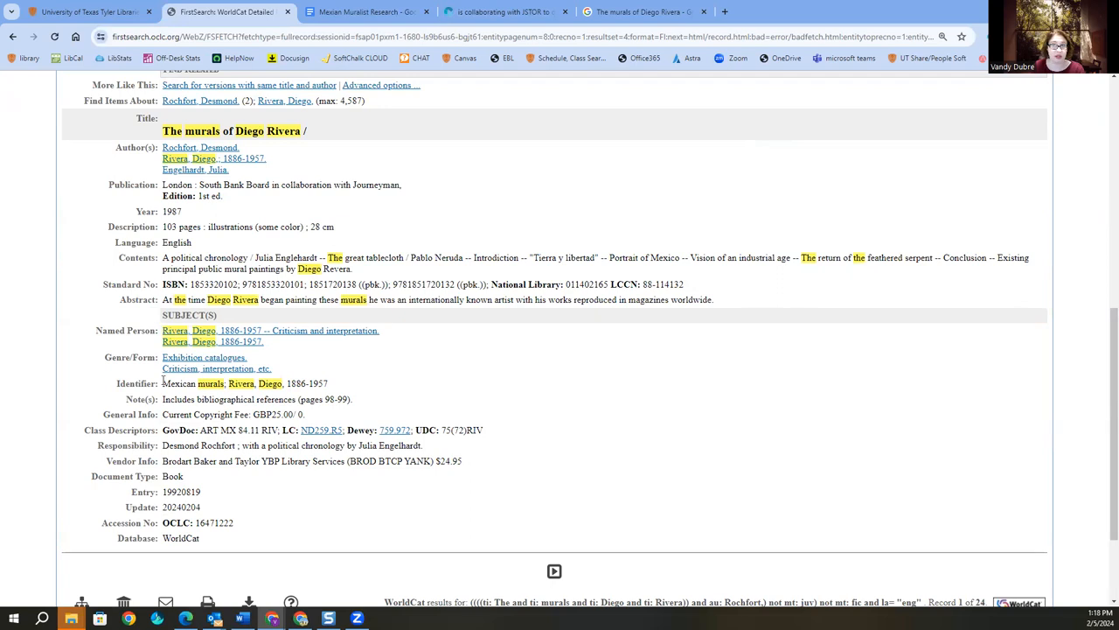
mouse_move(279, 346)
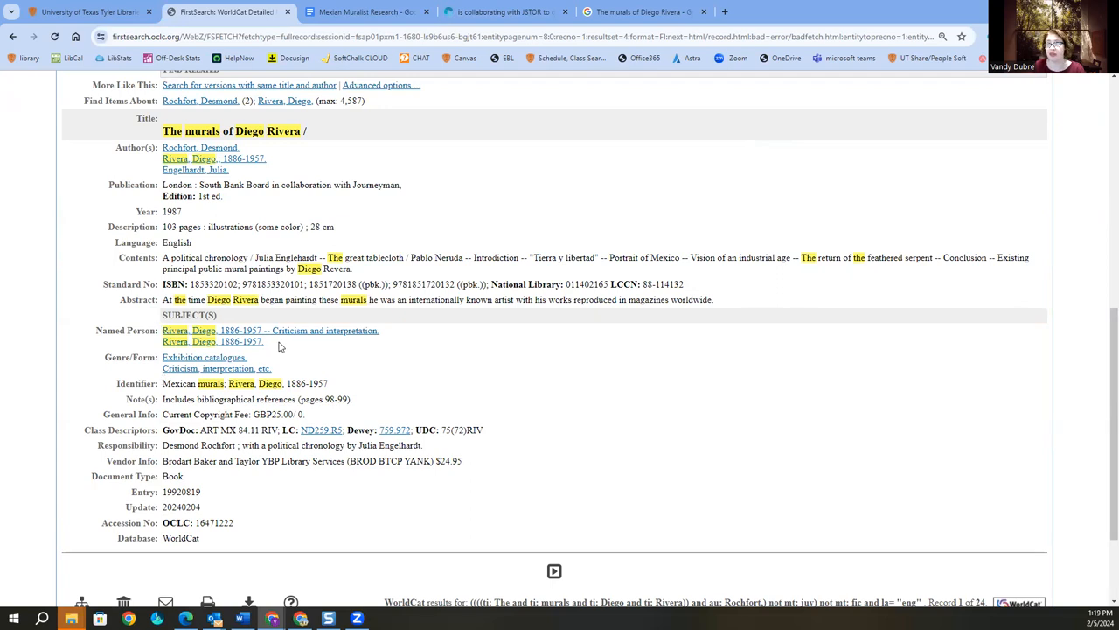
mouse_move(301, 339)
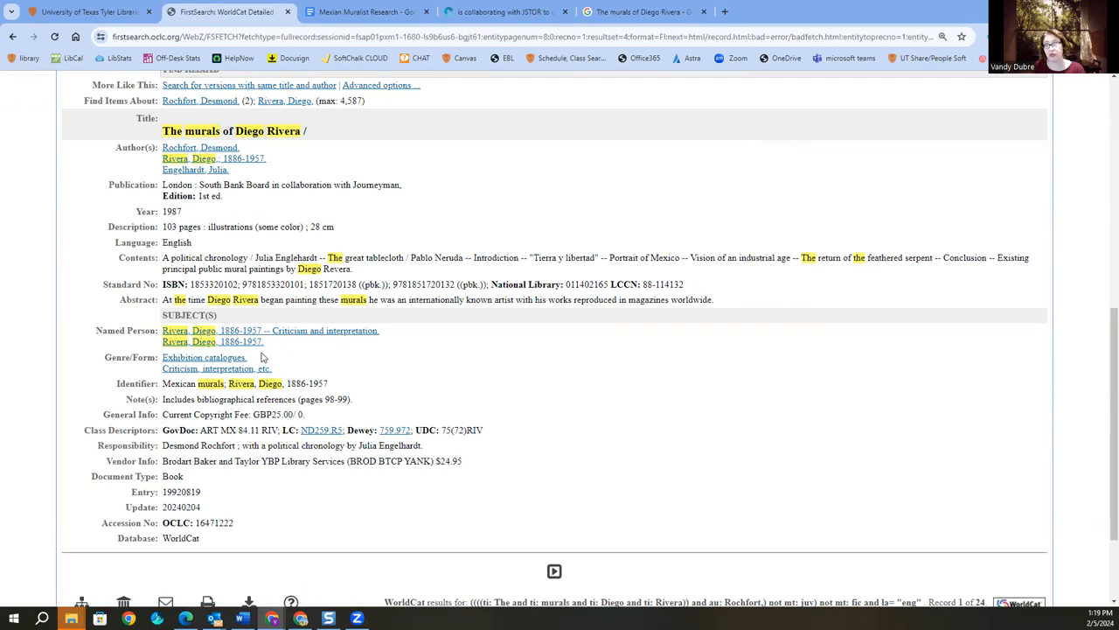
mouse_move(217, 368)
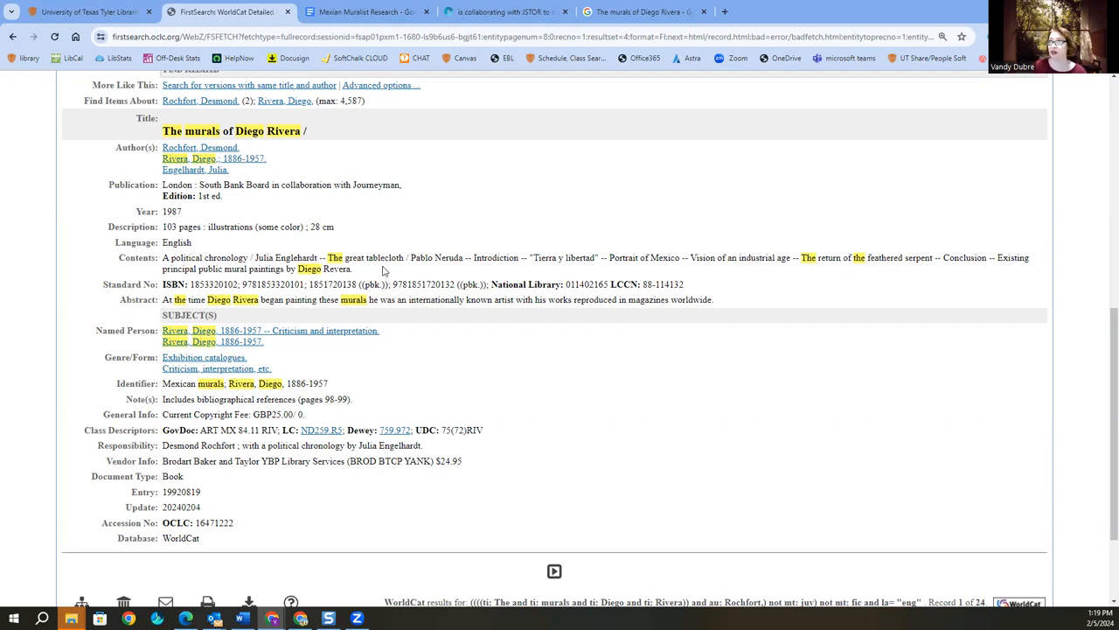
mouse_move(1018, 269)
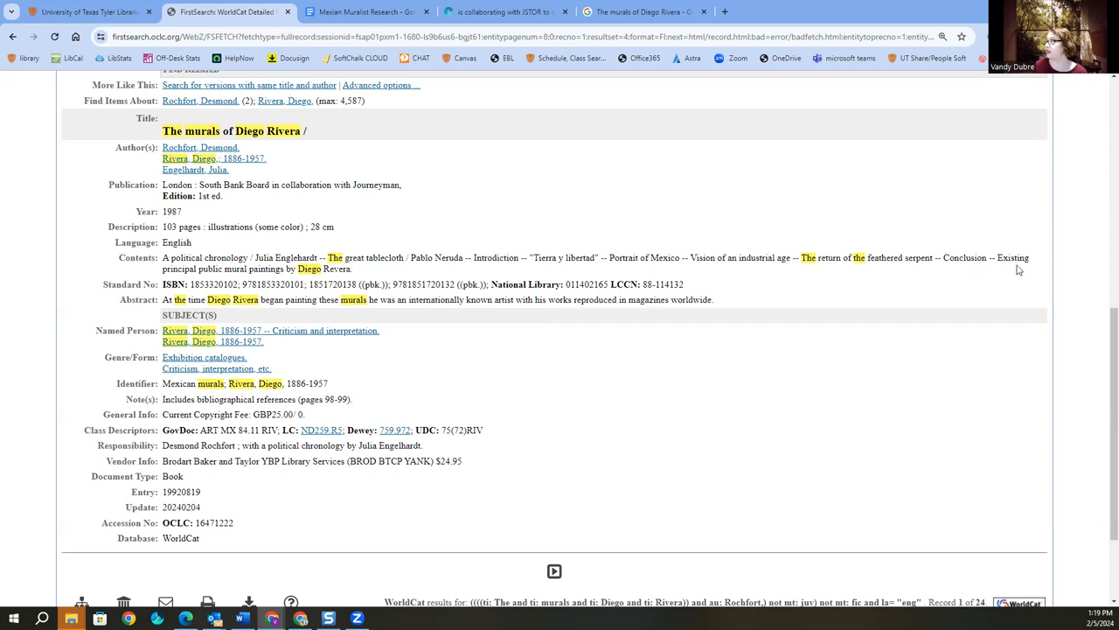
mouse_move(262, 283)
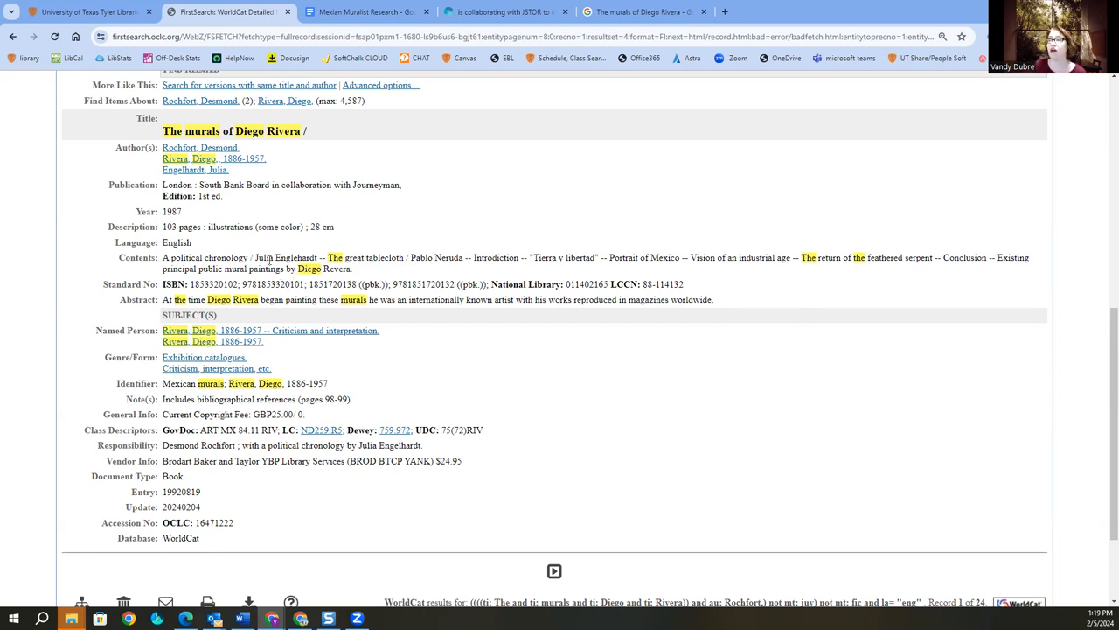
mouse_move(514, 267)
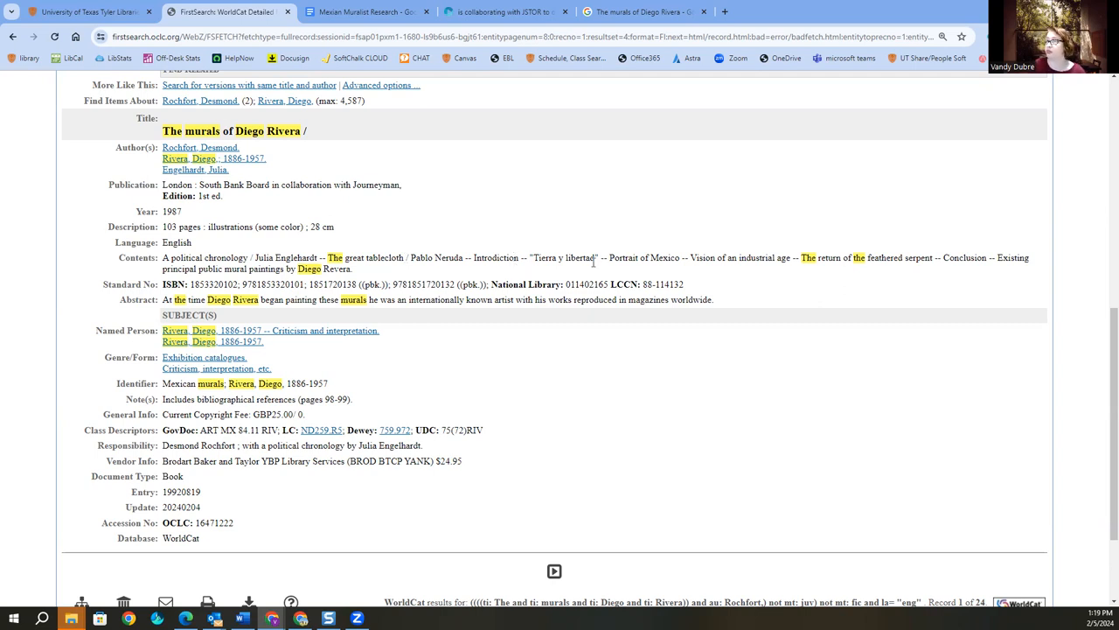
mouse_move(691, 287)
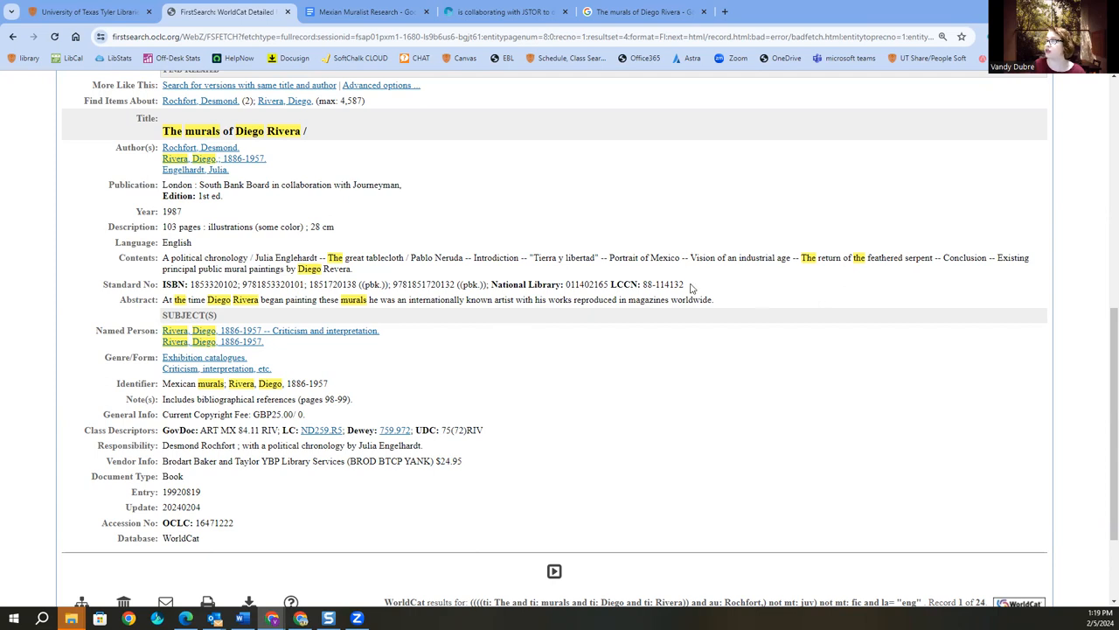
mouse_move(413, 418)
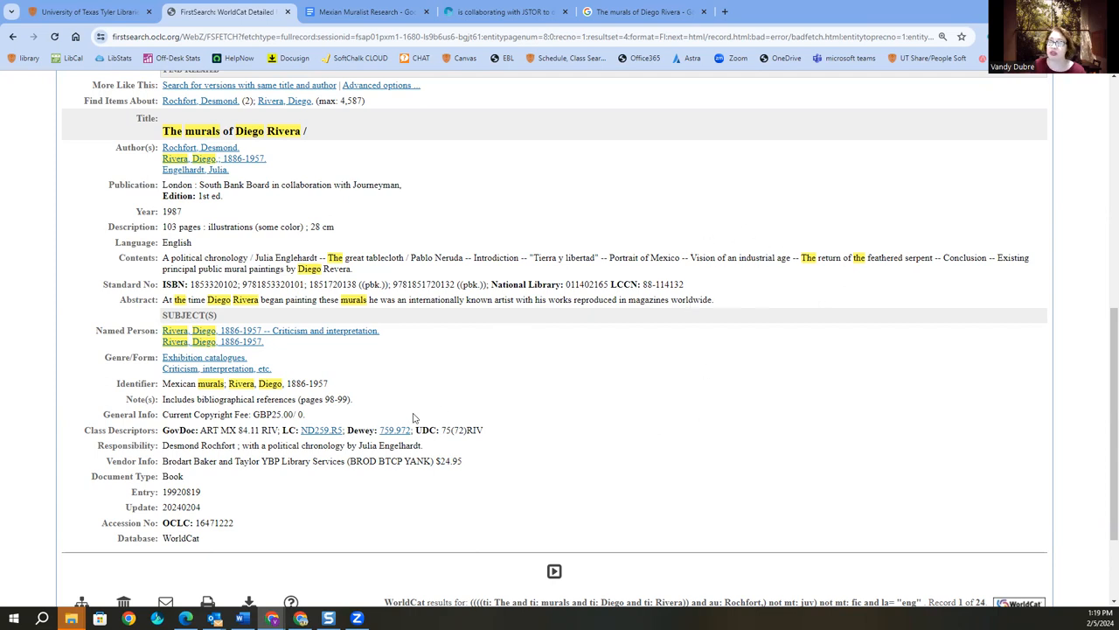
mouse_move(551, 406)
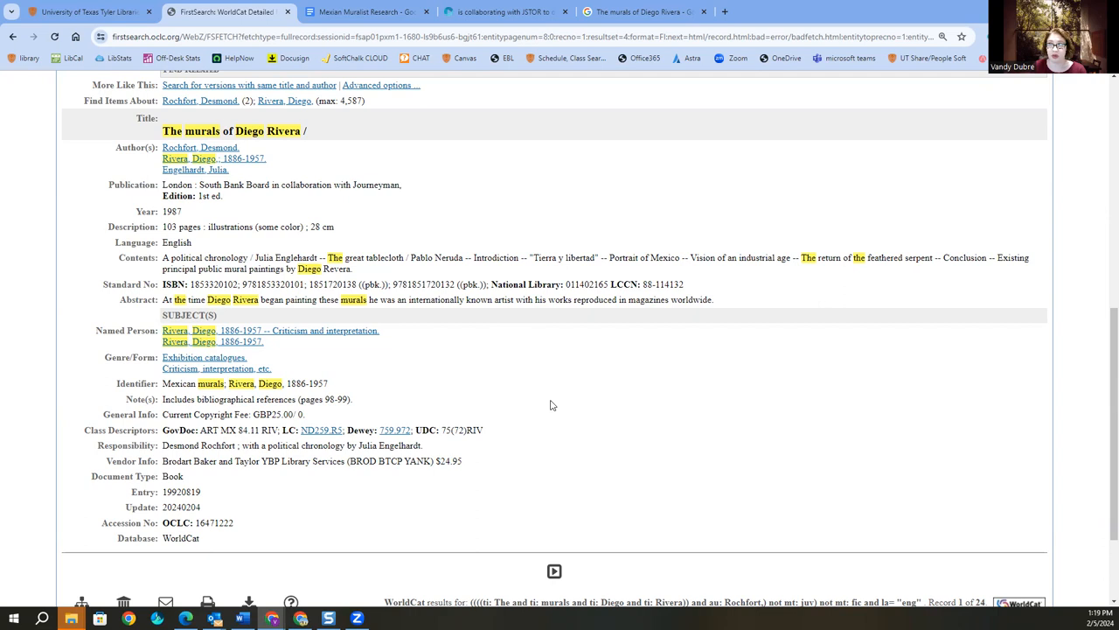
scroll(up, 3)
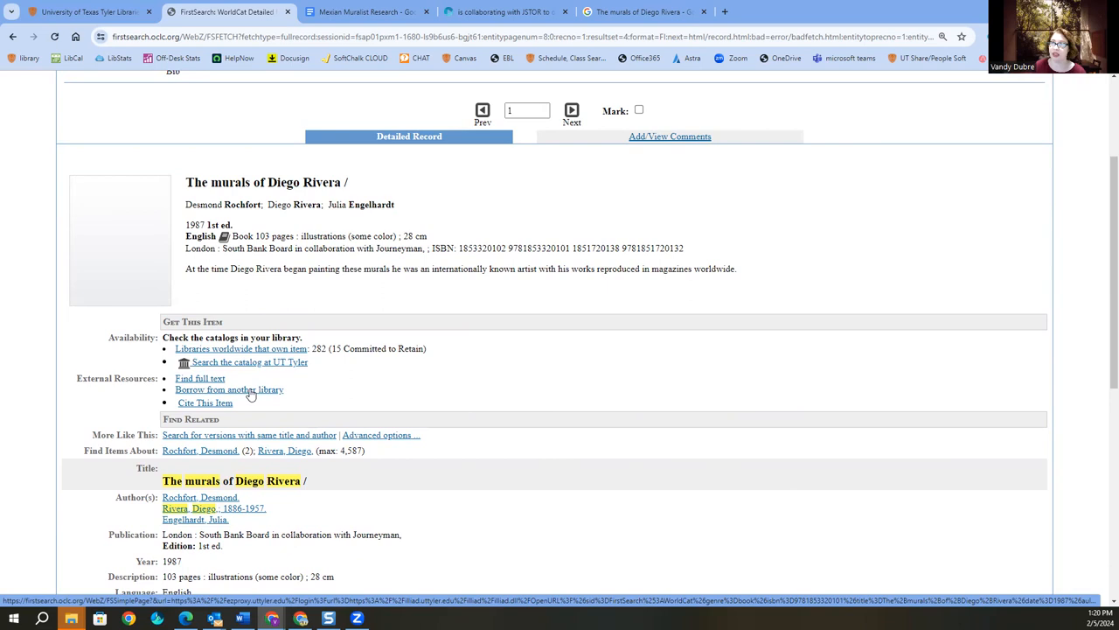
mouse_move(143, 186)
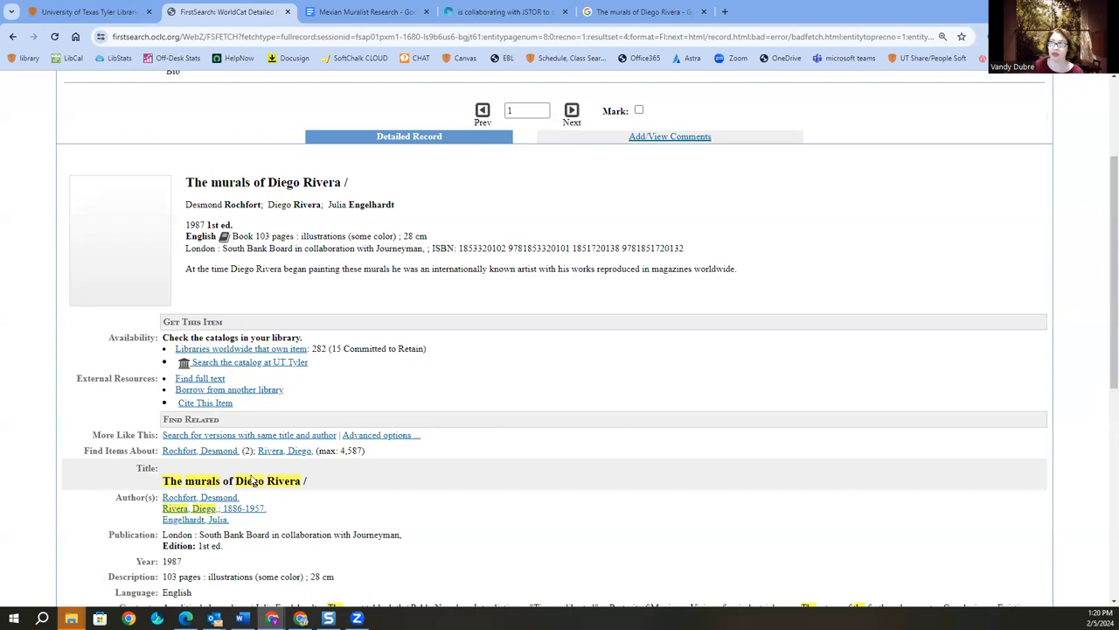
mouse_move(280, 501)
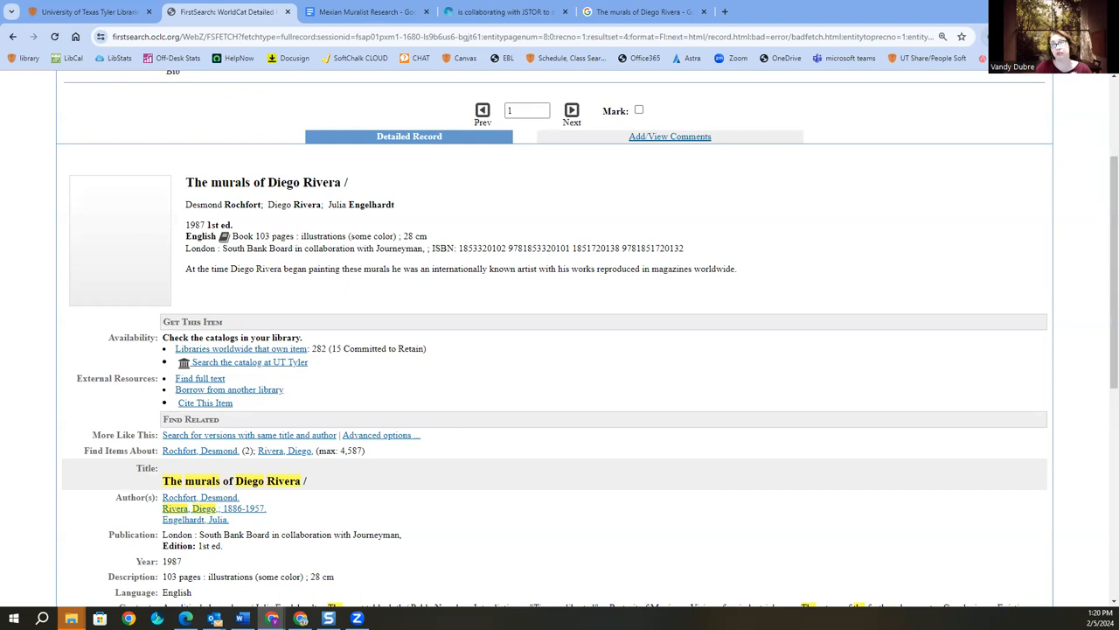
mouse_move(686, 330)
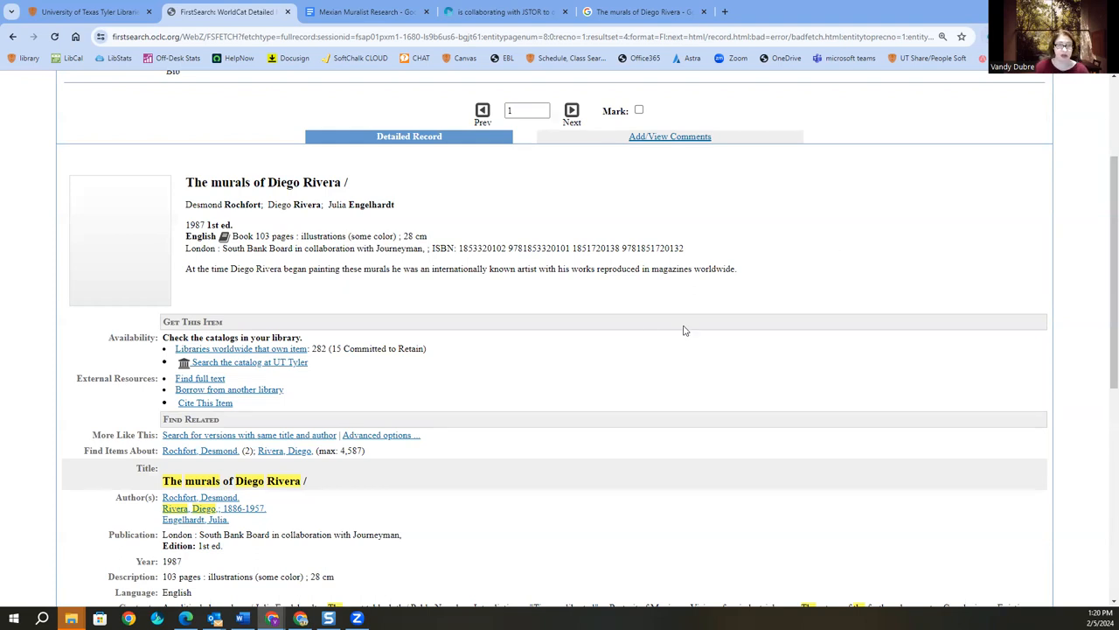
mouse_move(453, 267)
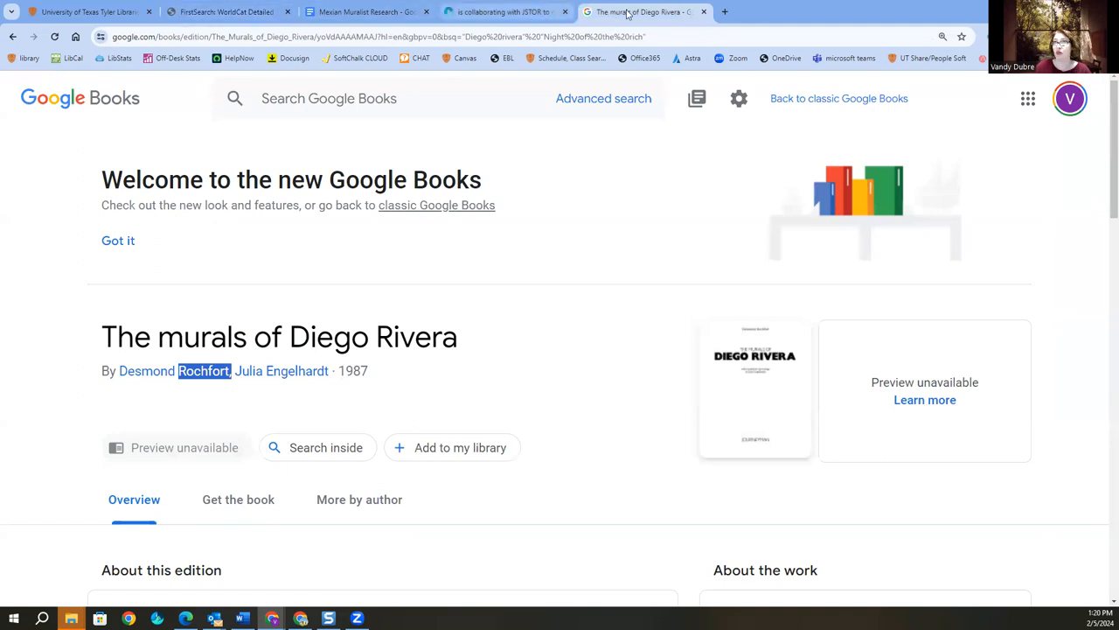
mouse_move(644, 10)
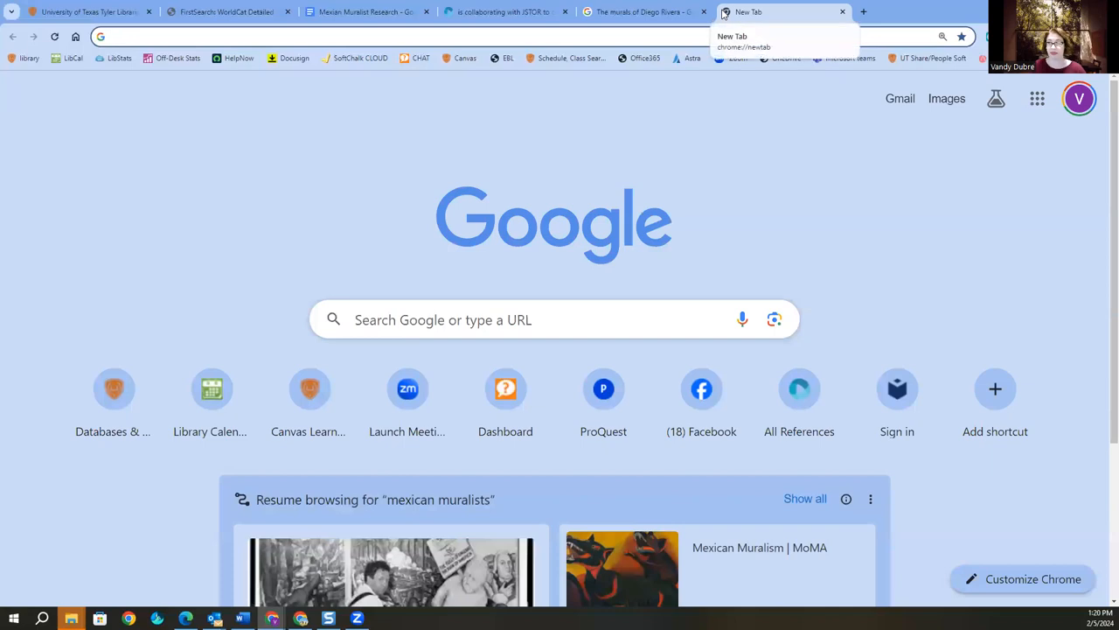
- Reach the Google Scholar home page via a Google web search for google scholar
click(553, 319)
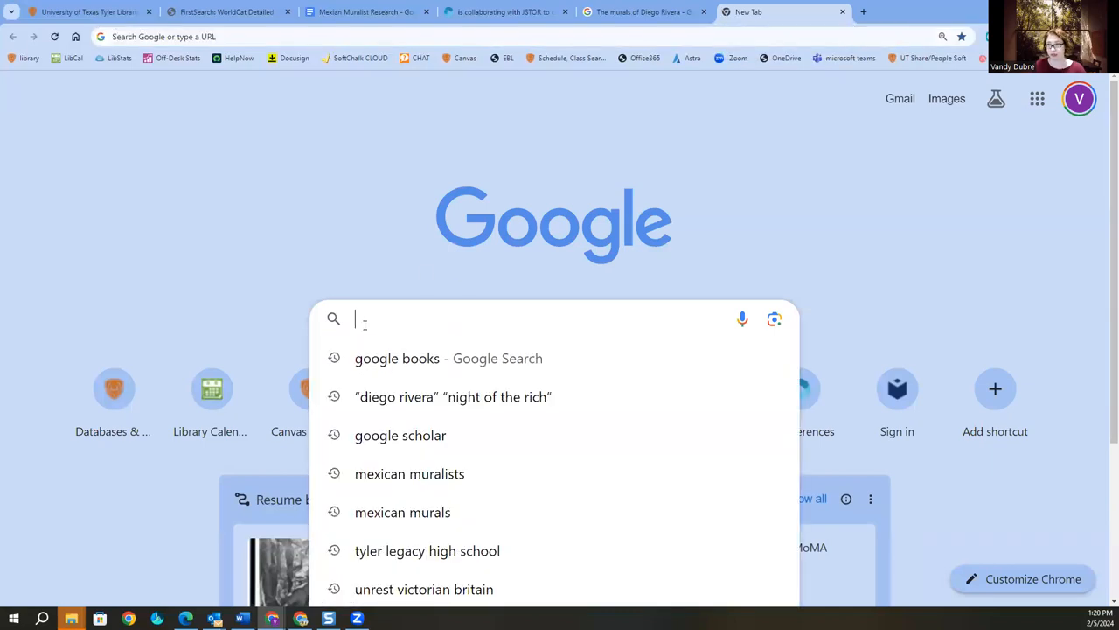
click(398, 434)
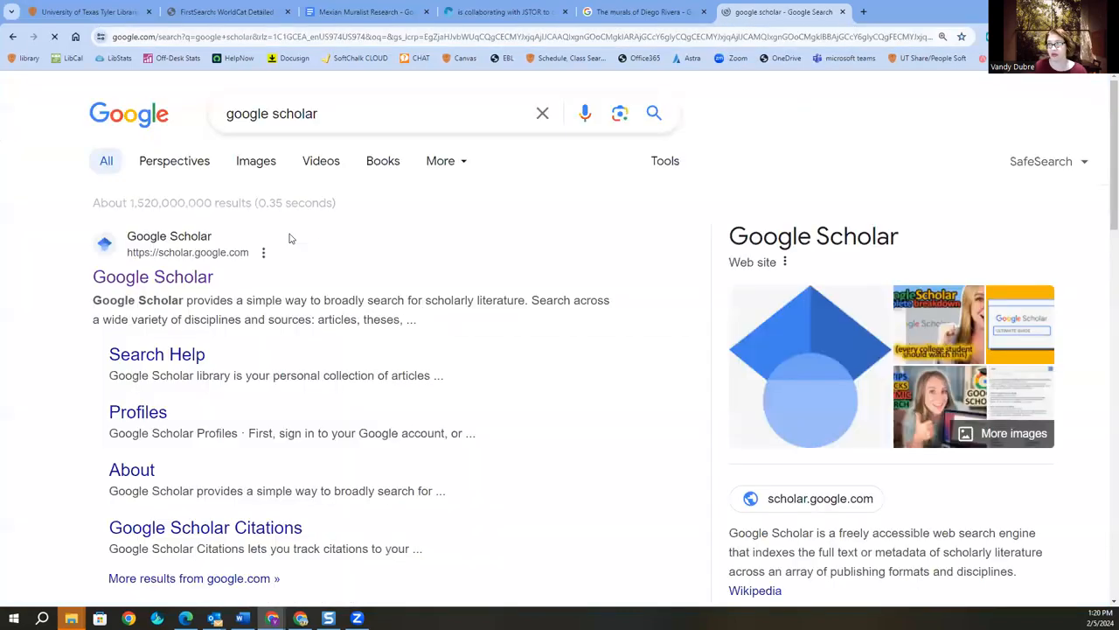
click(152, 277)
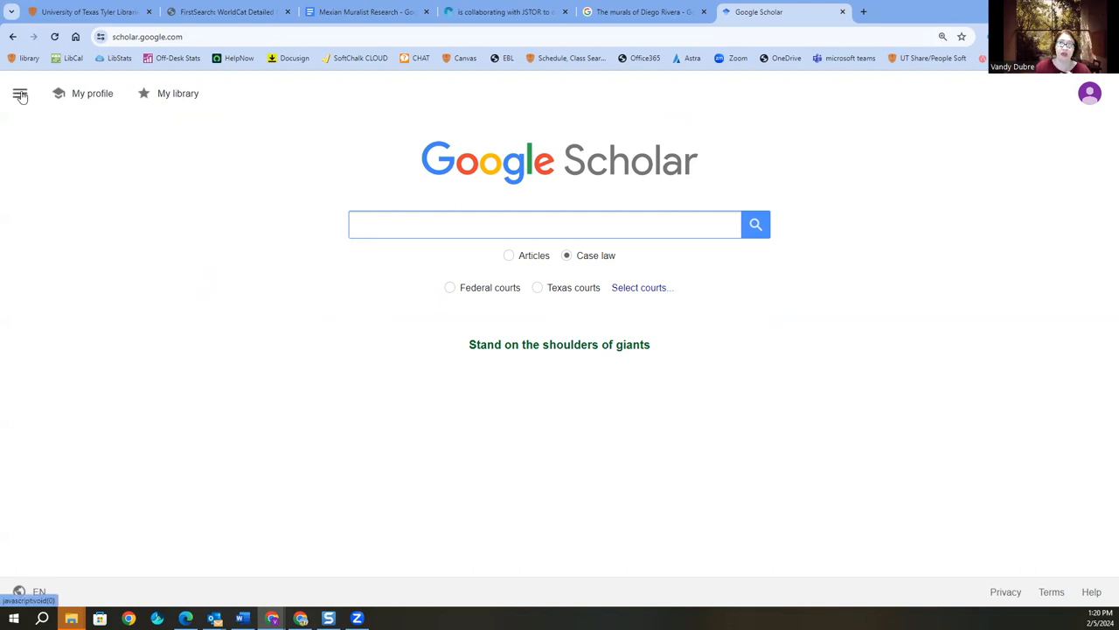
- Save Scholar library links for University of Texas at Tyler and Open WorldCat via a 'tyler' search
click(21, 95)
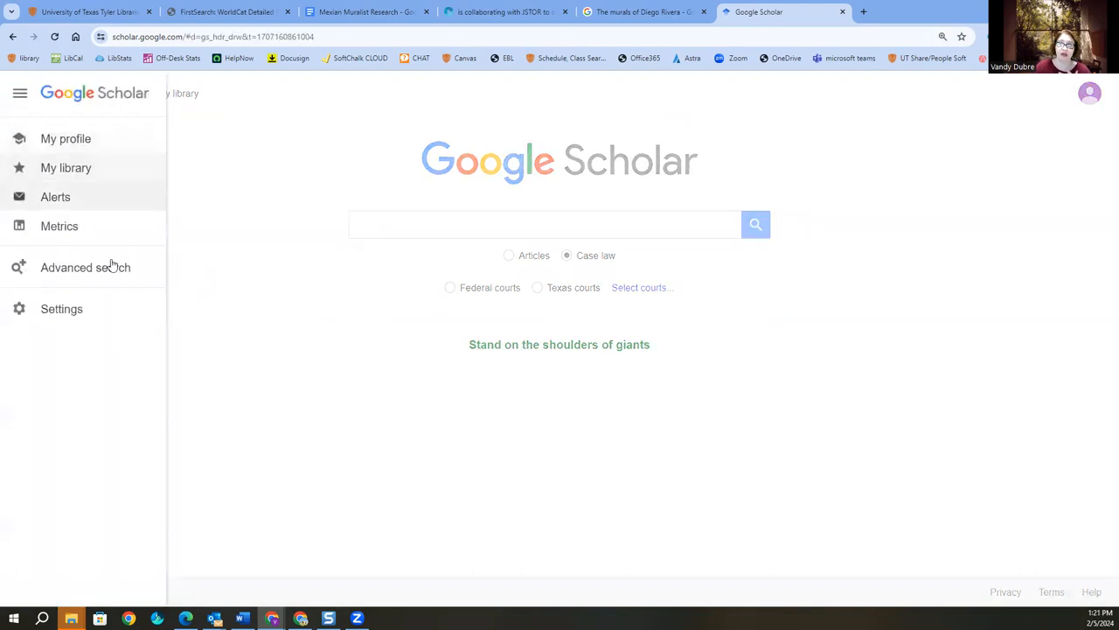
click(61, 308)
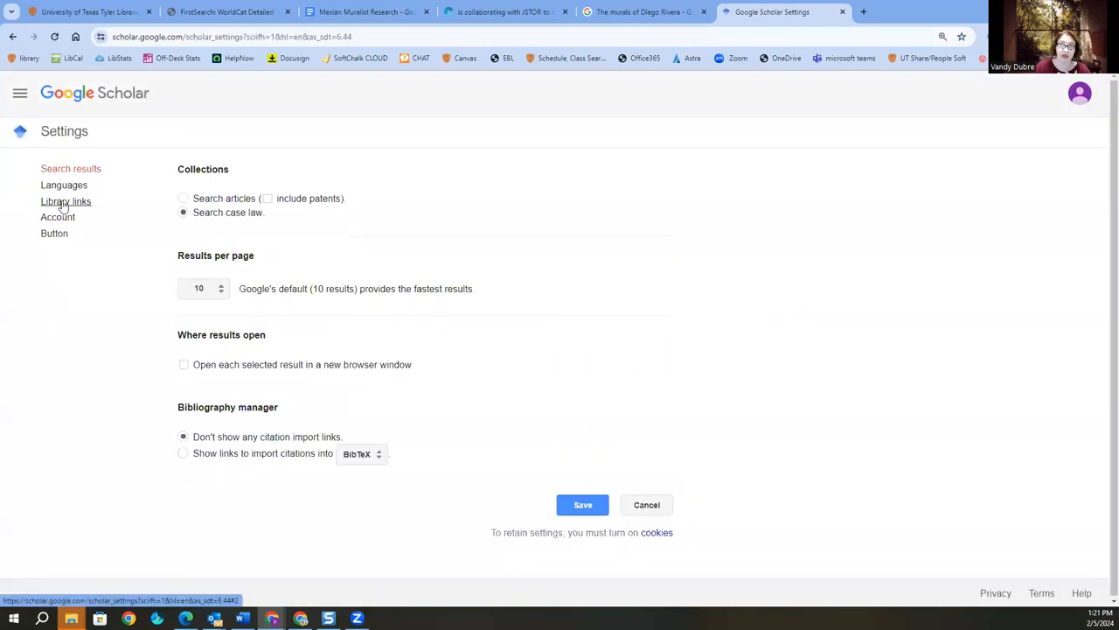
click(67, 201)
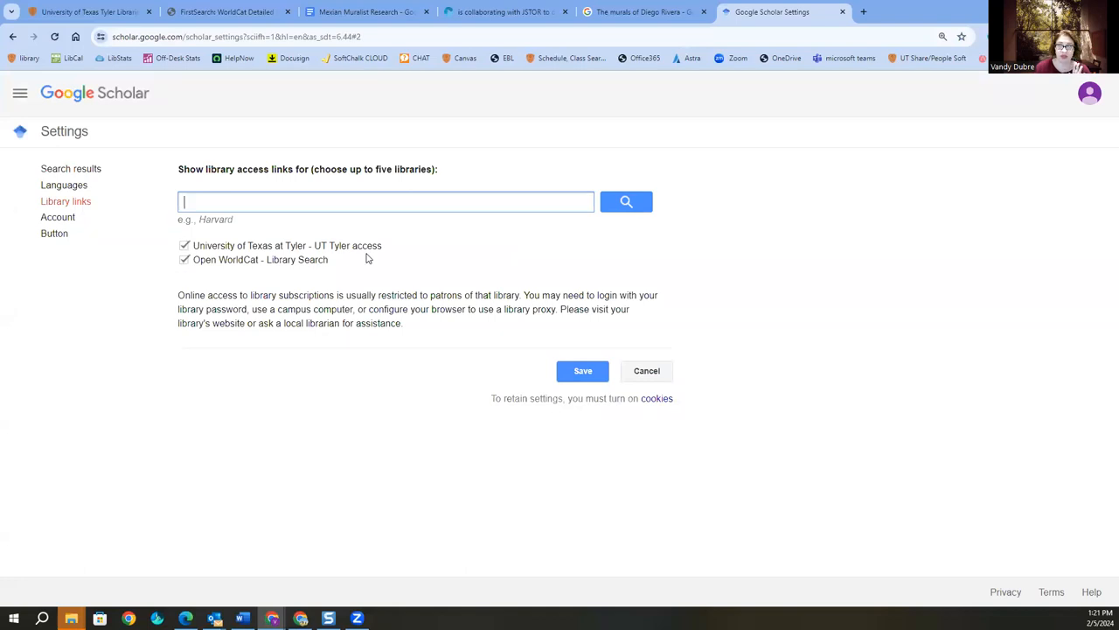
mouse_move(381, 248)
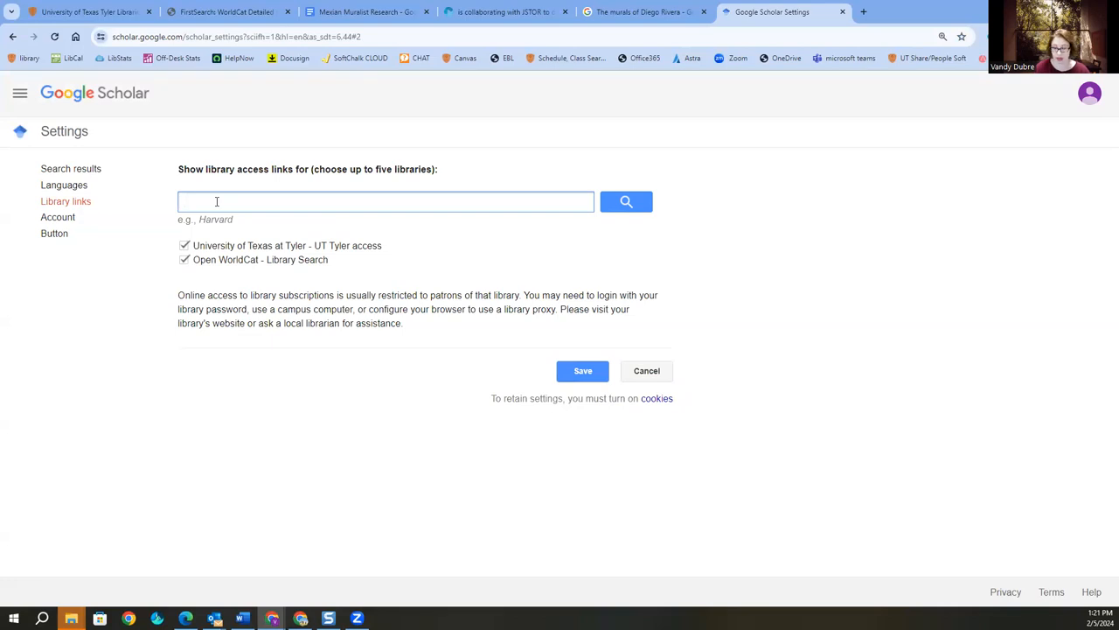
text(tyler)
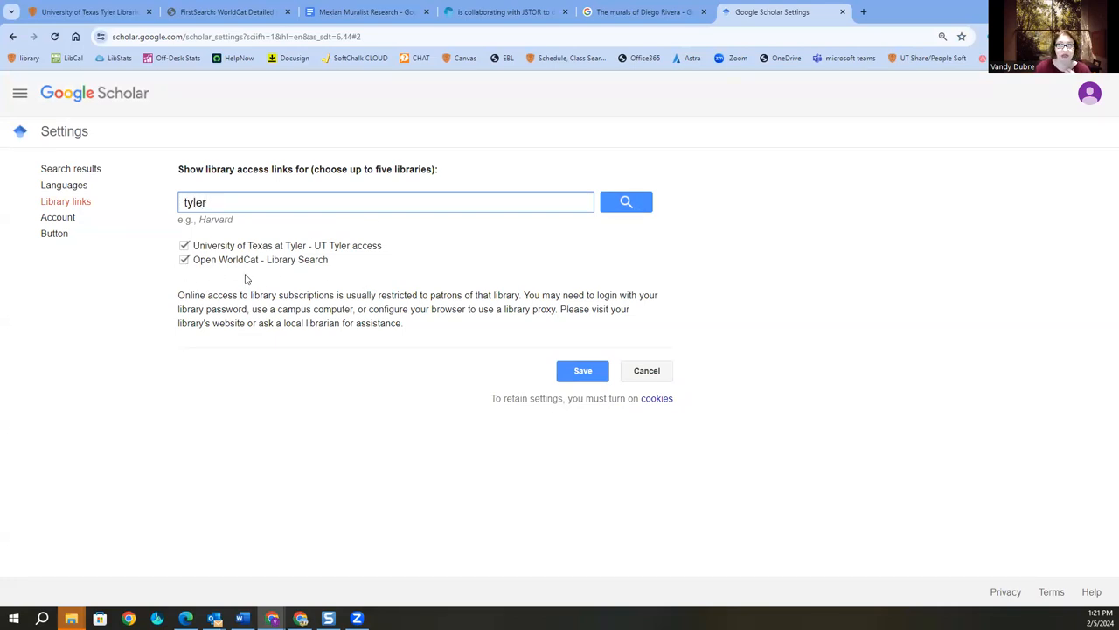
mouse_move(291, 276)
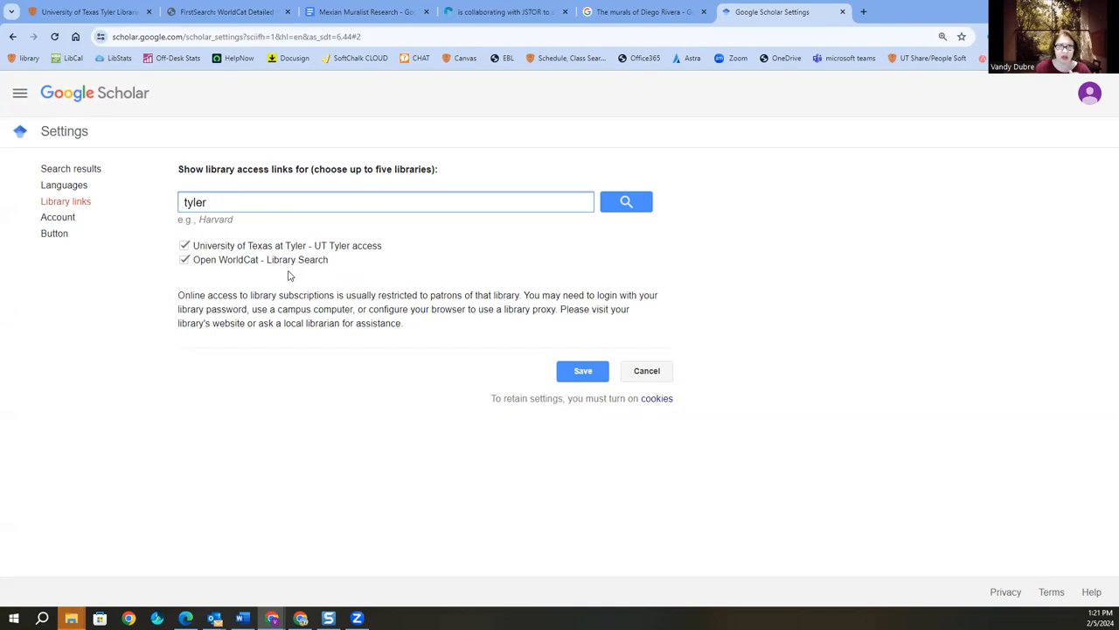
mouse_move(568, 238)
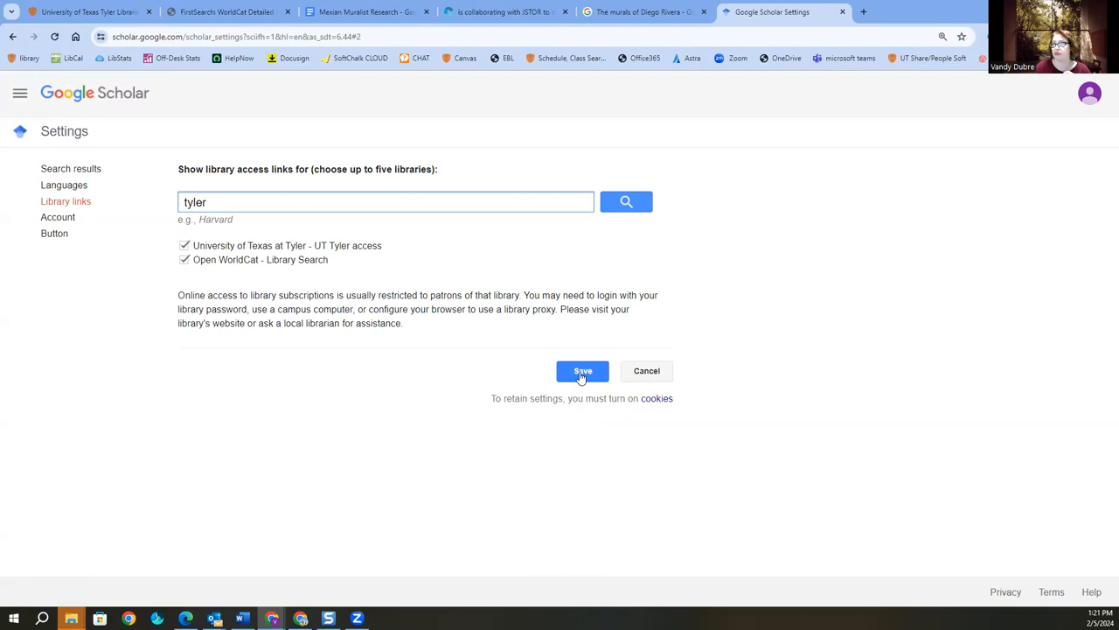
click(582, 371)
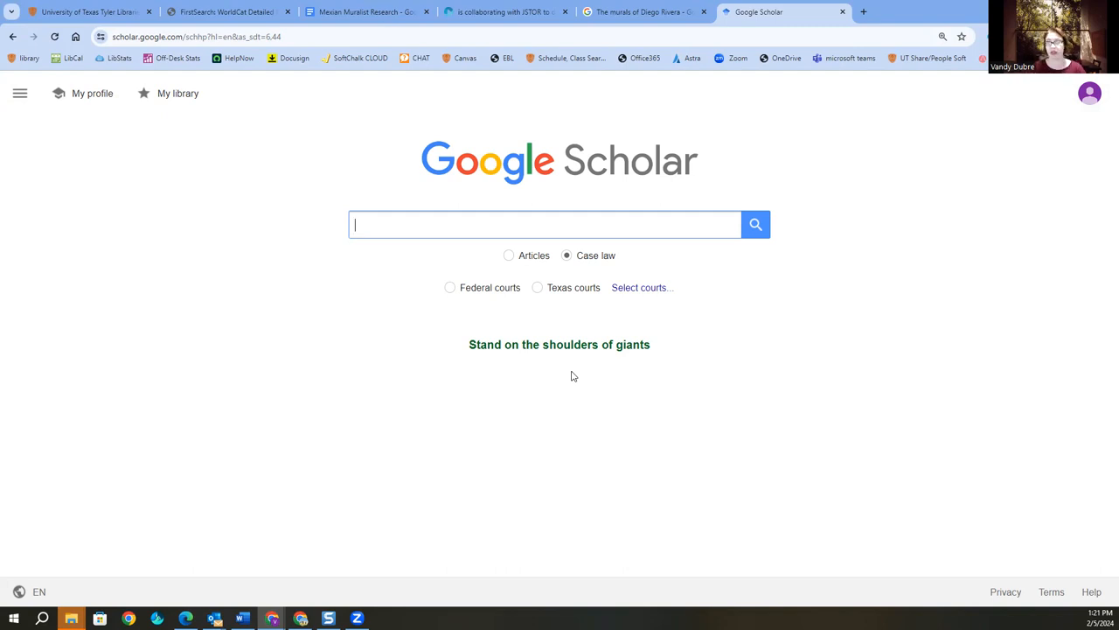
mouse_move(476, 127)
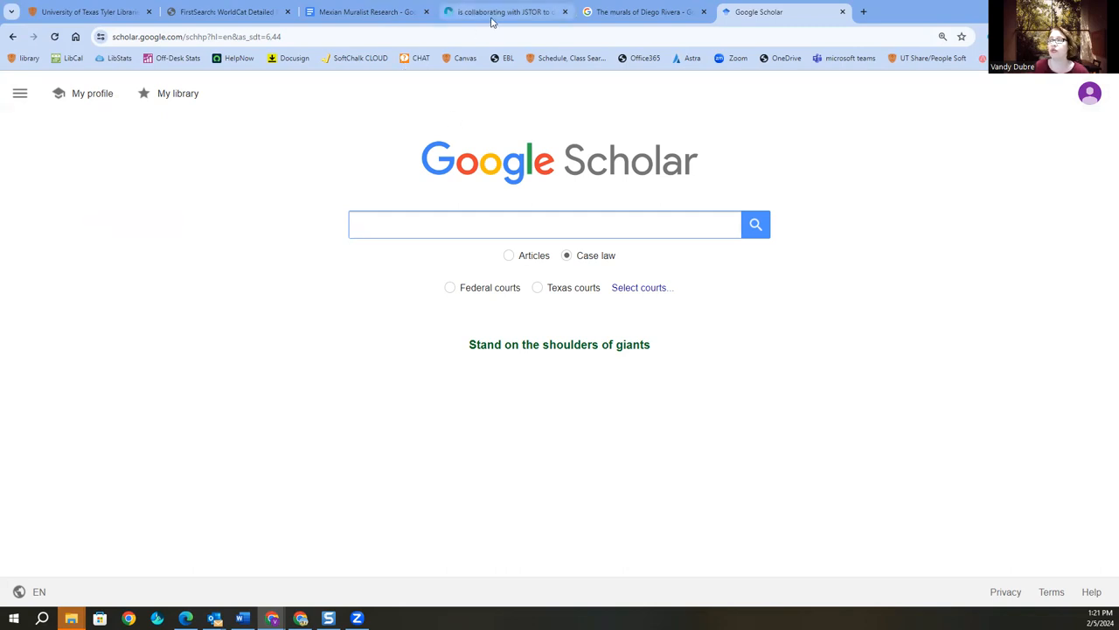
mouse_move(365, 11)
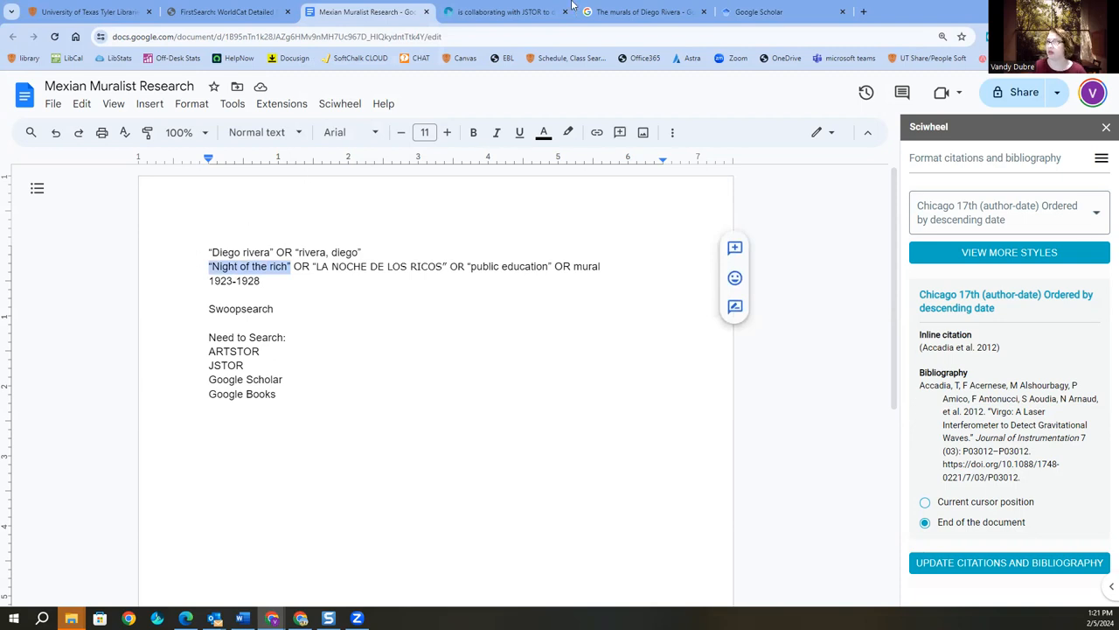
- Compose the Scholar query "Night of the rich" "Diego rivera" with the Articles option selected
click(780, 10)
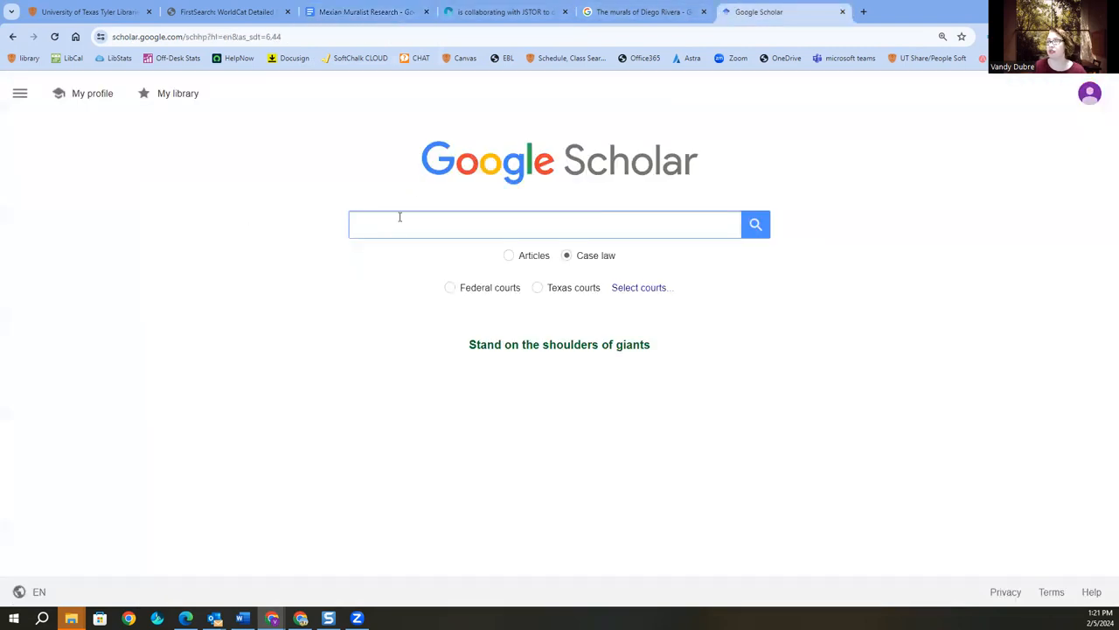
text("Night of the rich")
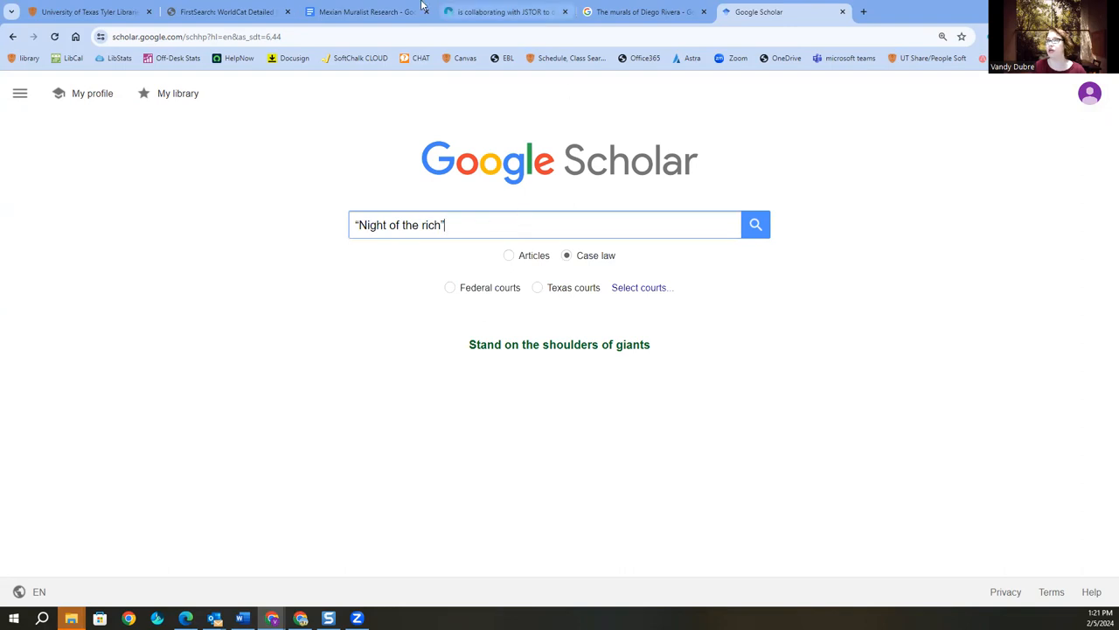
click(364, 11)
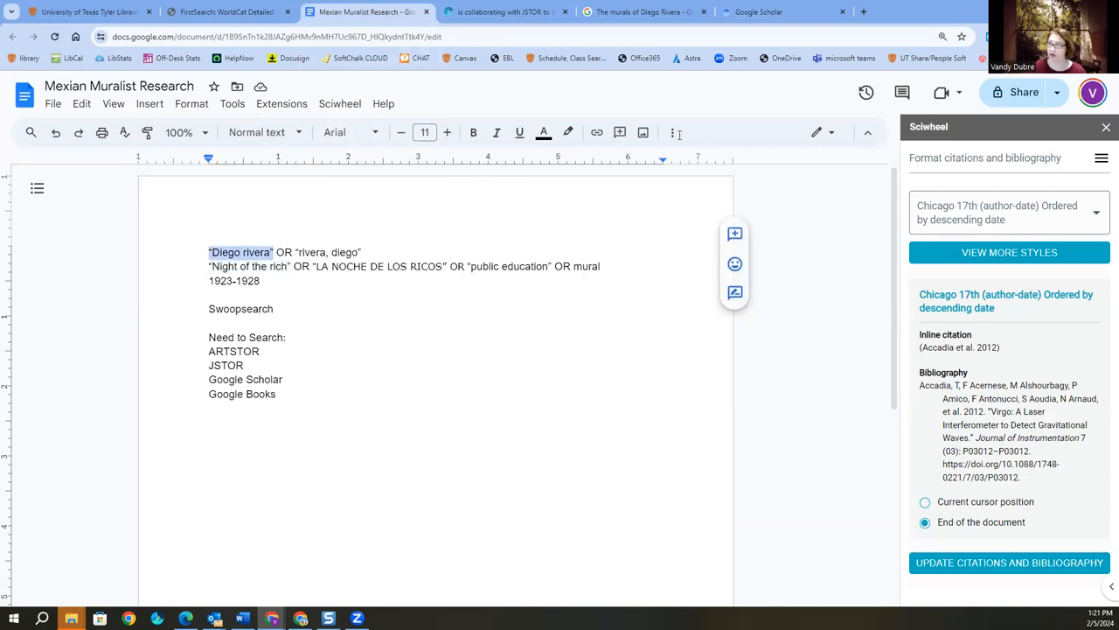
click(783, 10)
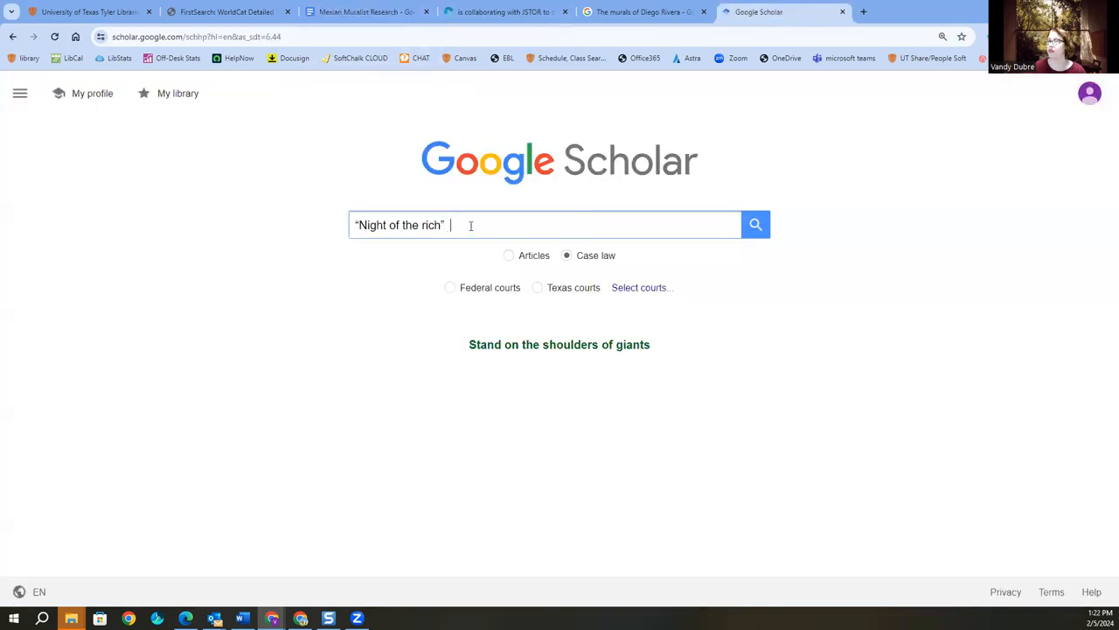
text("Diego rivera")
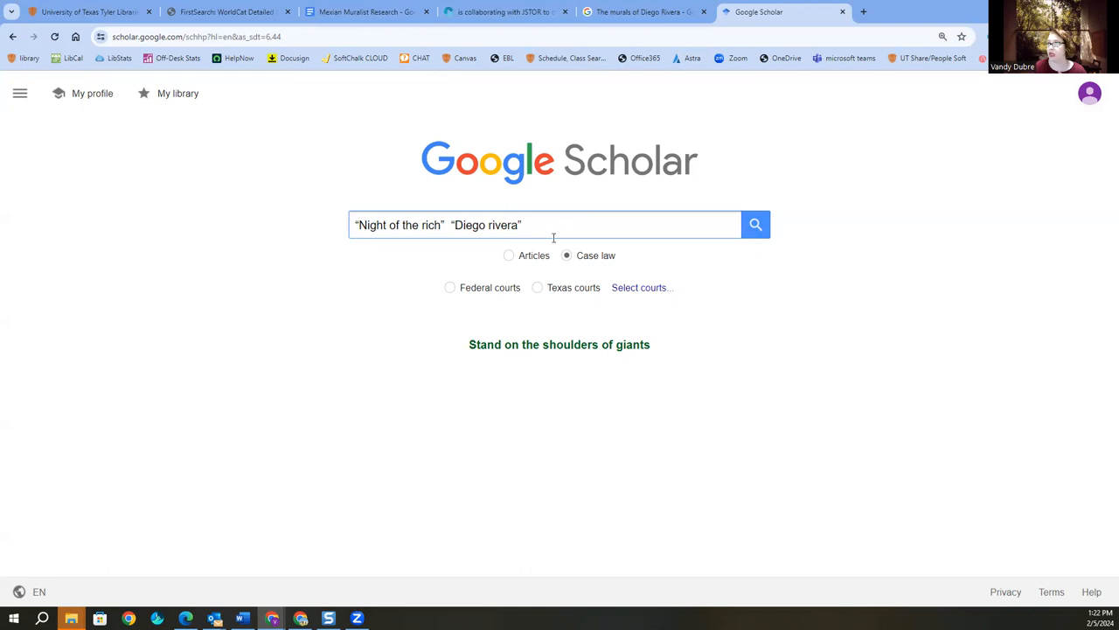
click(509, 255)
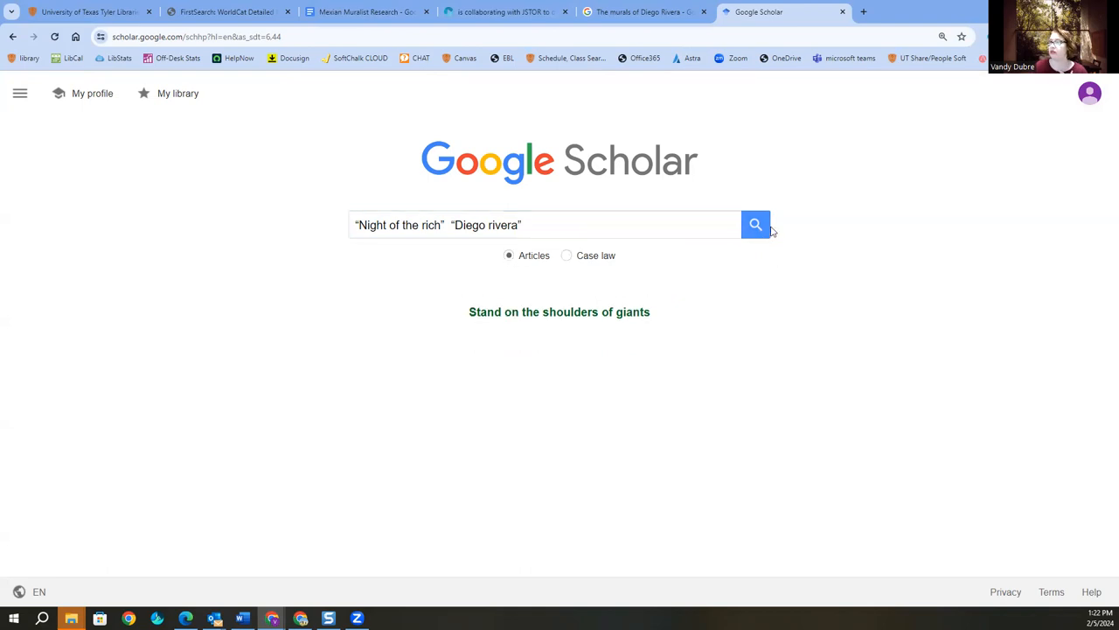
- Run the search, browse about 31 article results and select the title The Murals of Diego Rivera
click(756, 223)
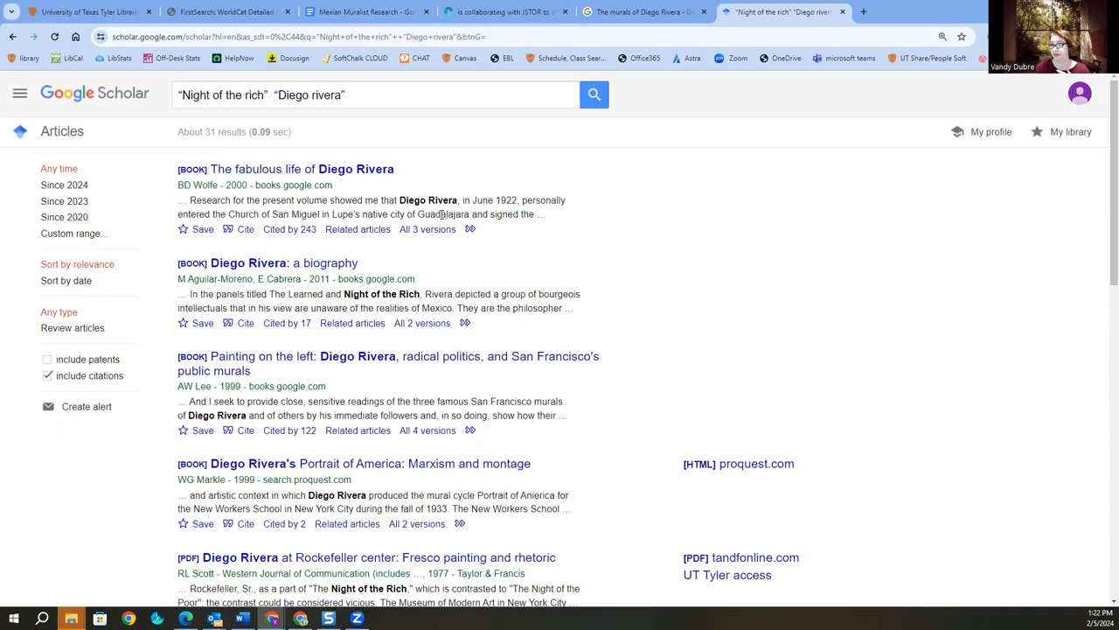
scroll(down, 3)
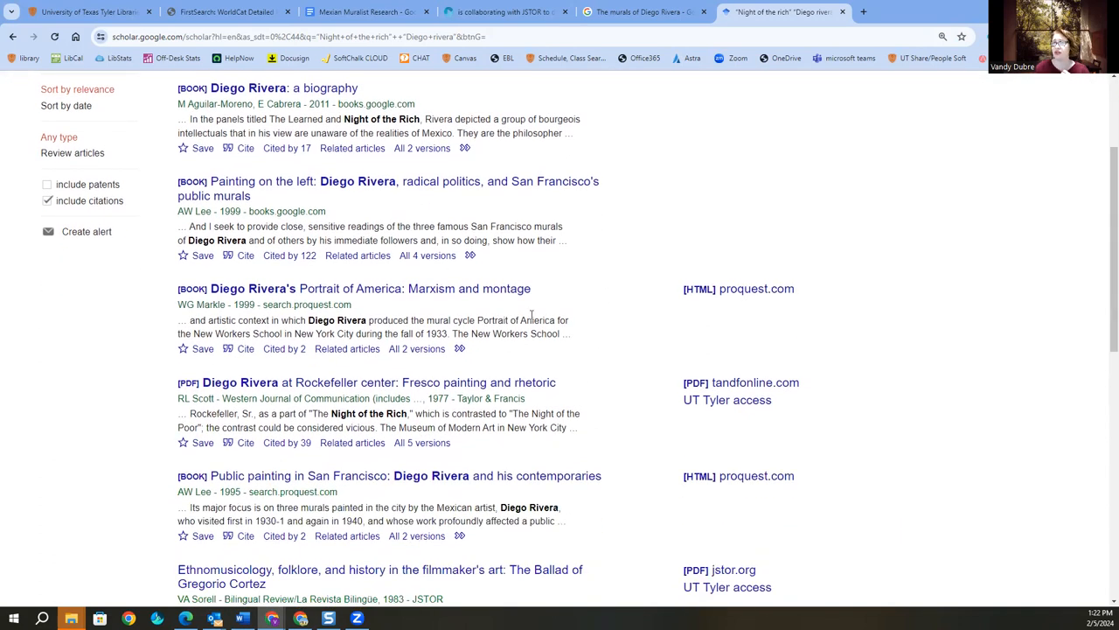
scroll(down, 3)
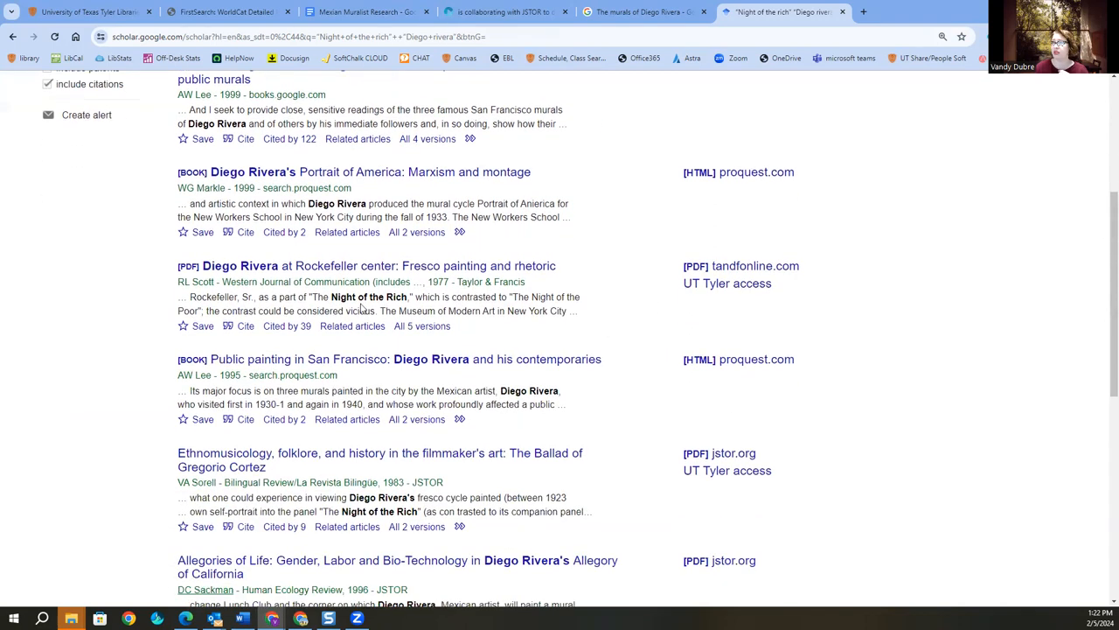
mouse_move(273, 293)
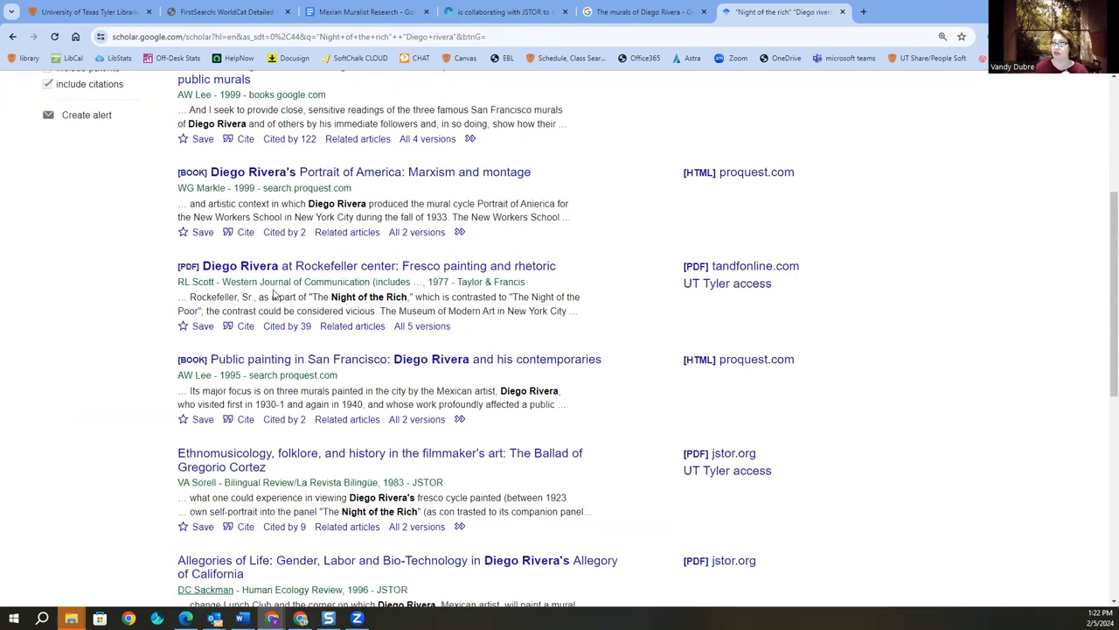
mouse_move(518, 294)
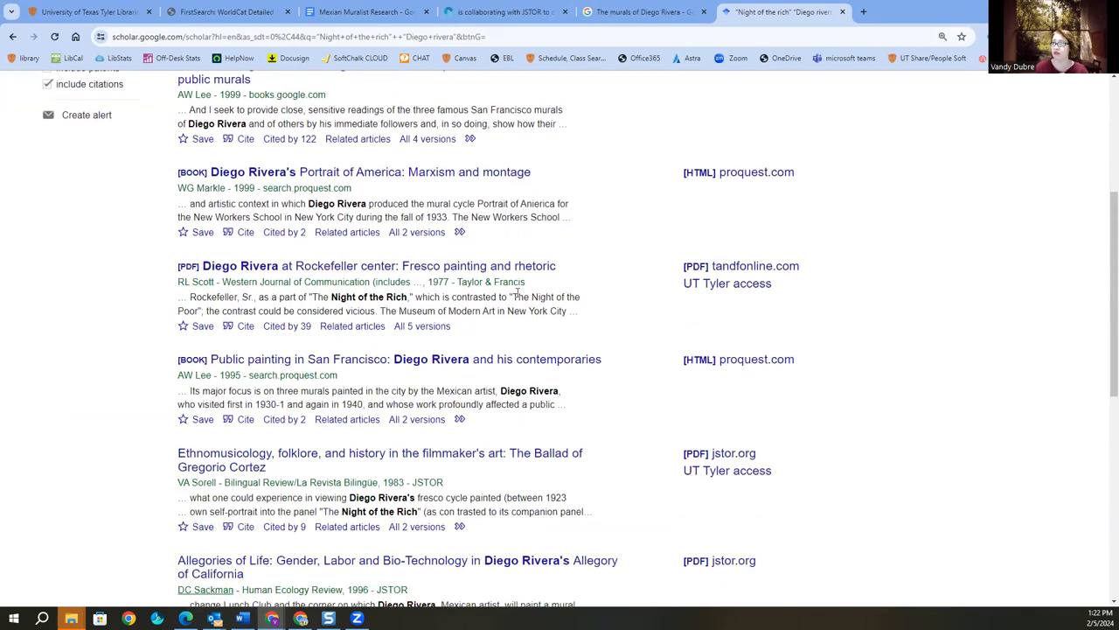
mouse_move(755, 266)
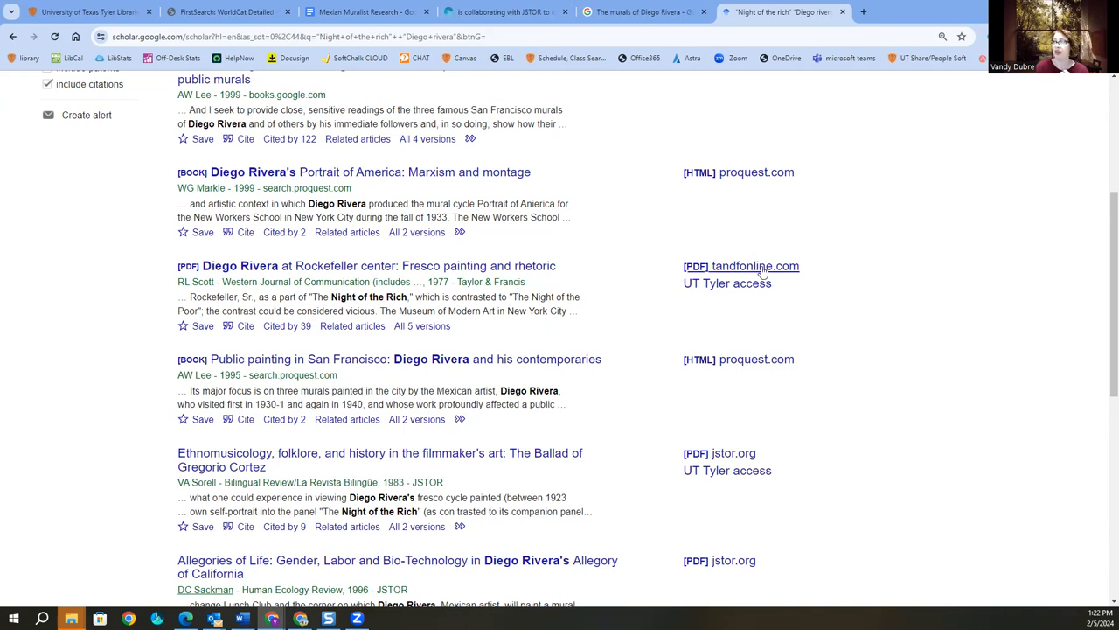
mouse_move(741, 266)
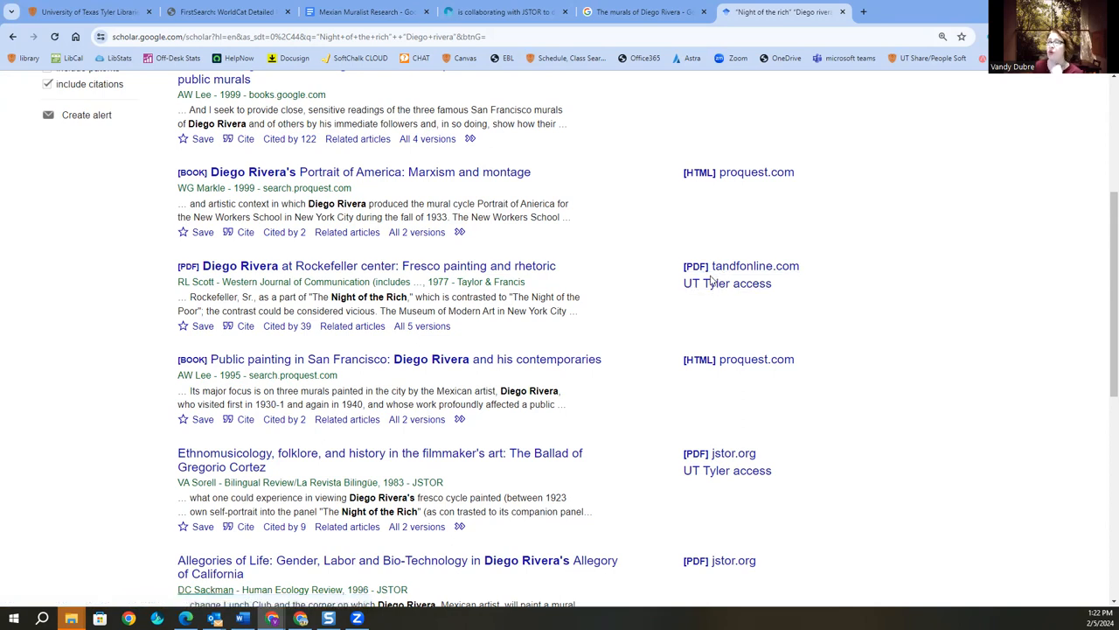
mouse_move(738, 360)
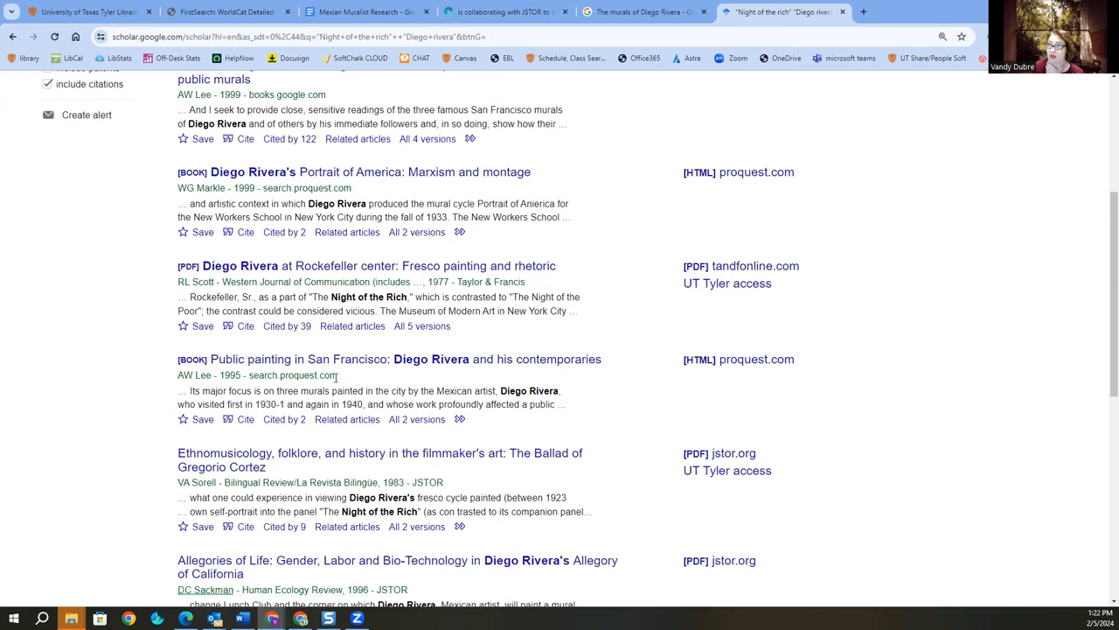
mouse_move(737, 360)
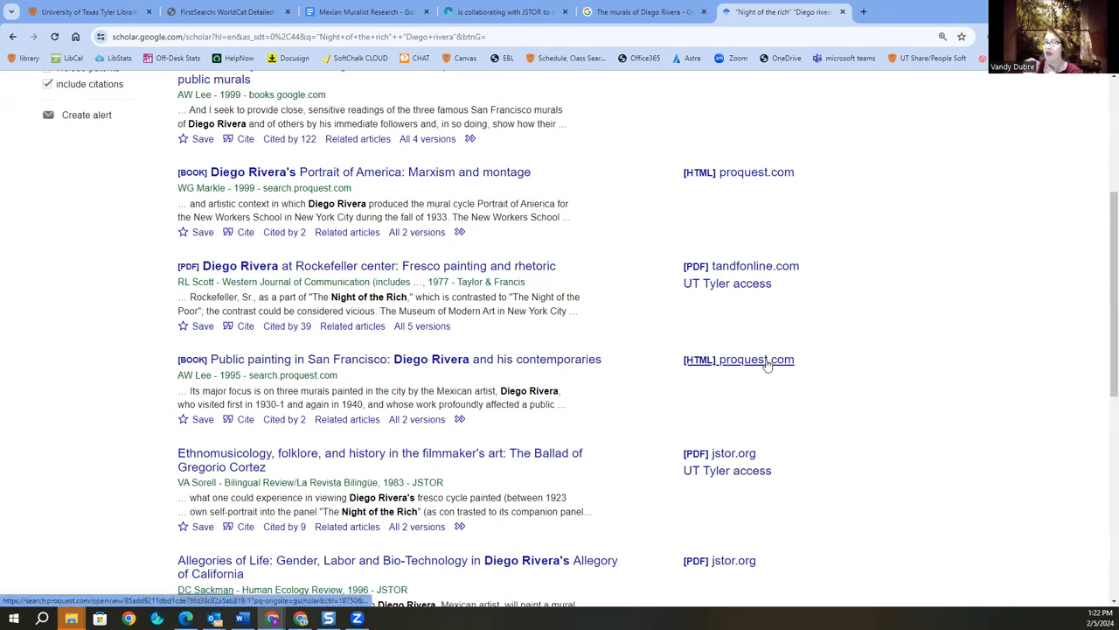
mouse_move(702, 491)
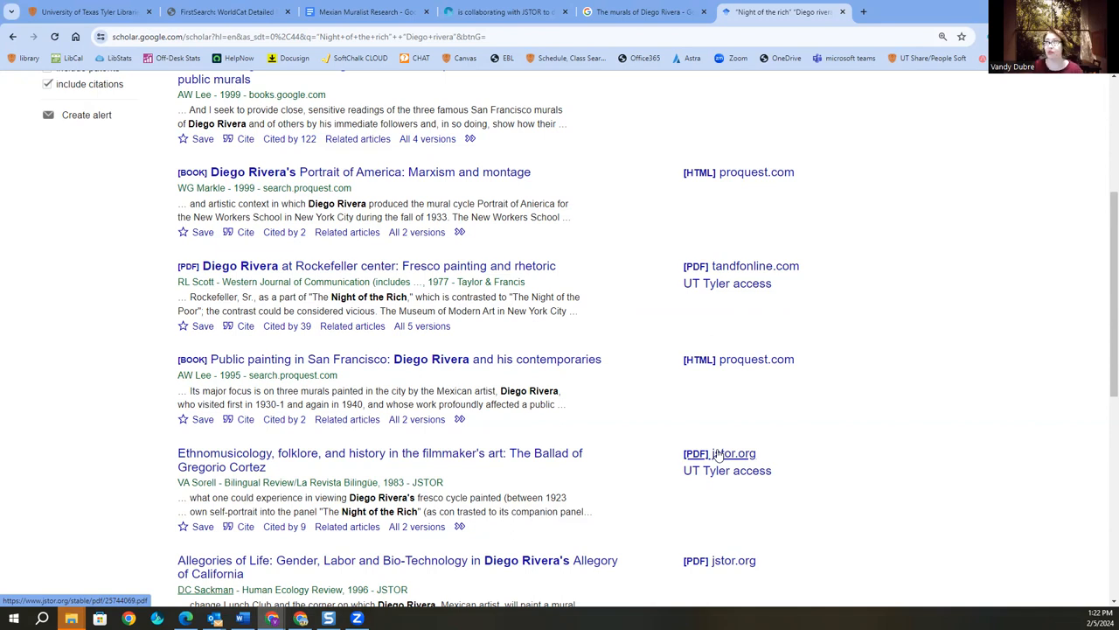
scroll(down, 3)
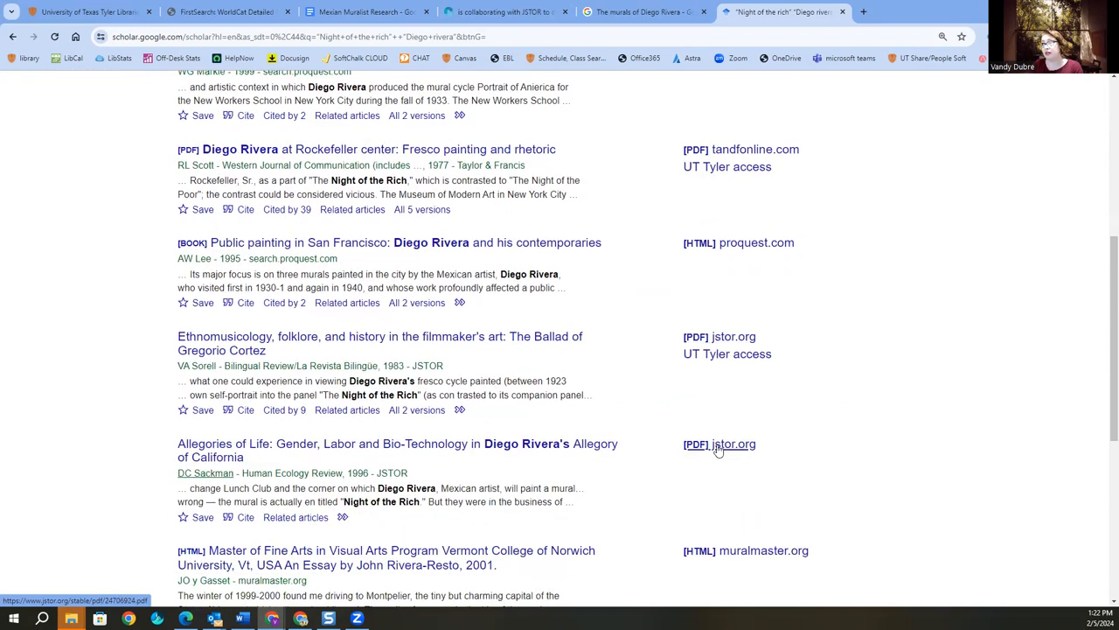
scroll(down, 3)
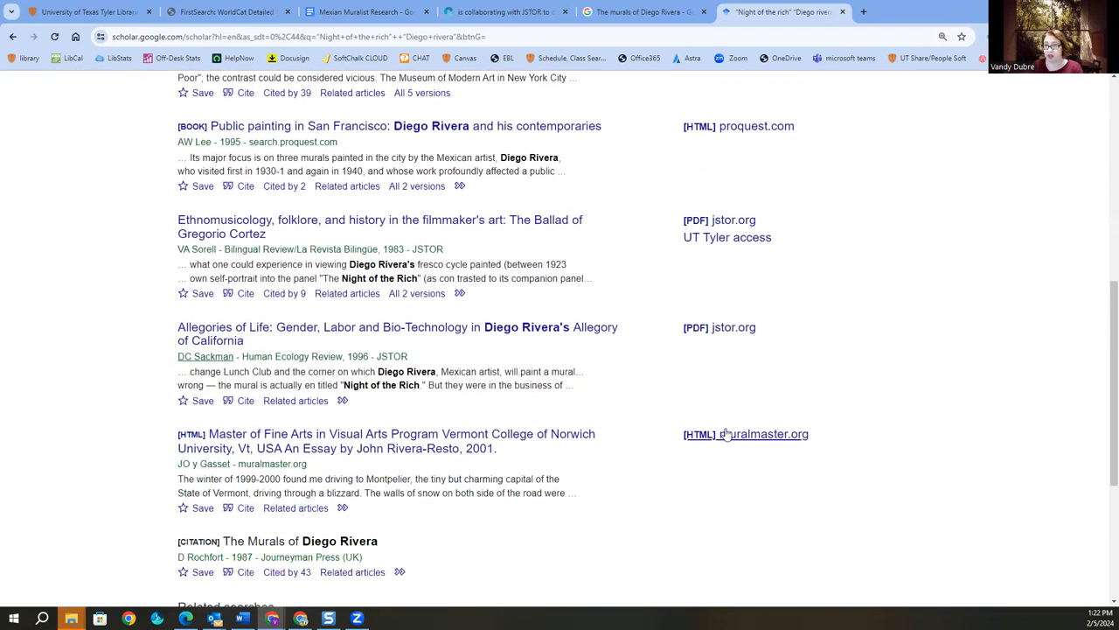
mouse_move(746, 462)
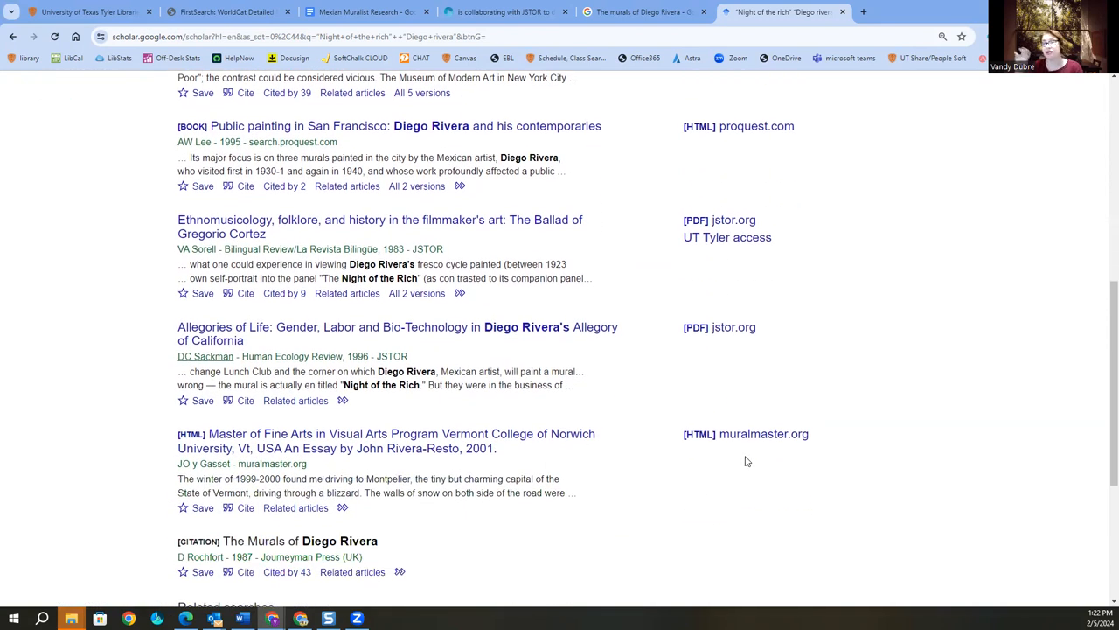
mouse_move(576, 463)
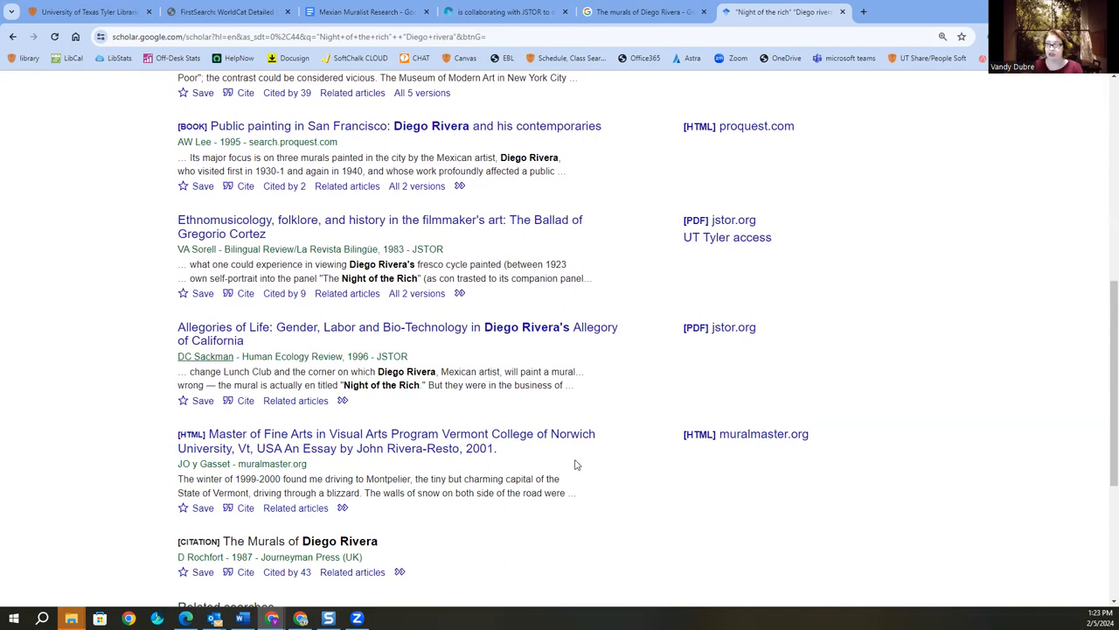
scroll(down, 3)
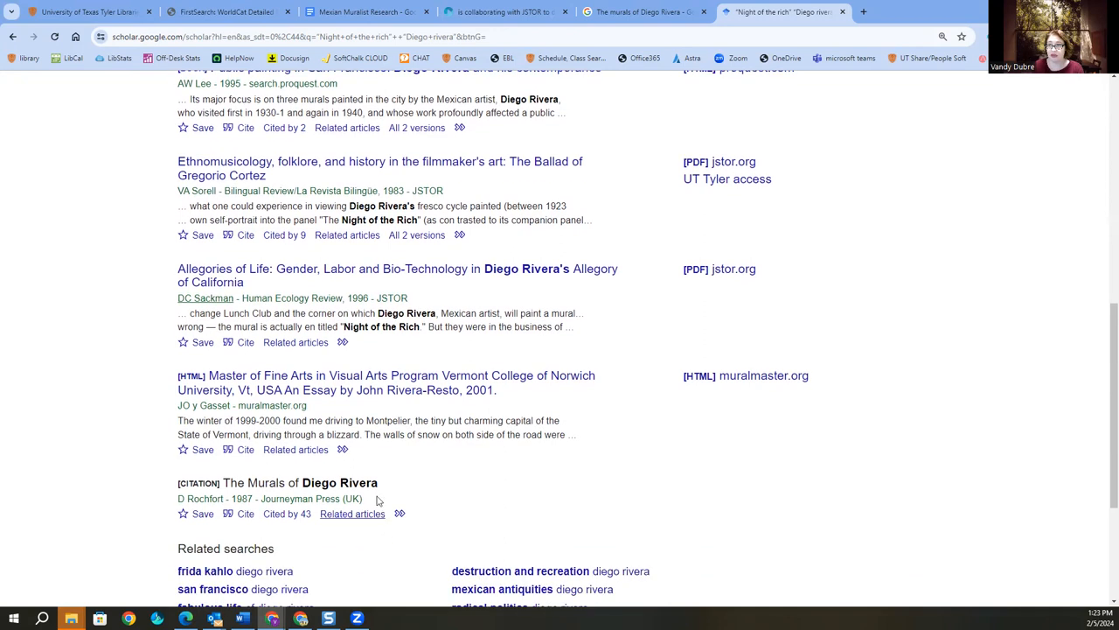
double_click(339, 483)
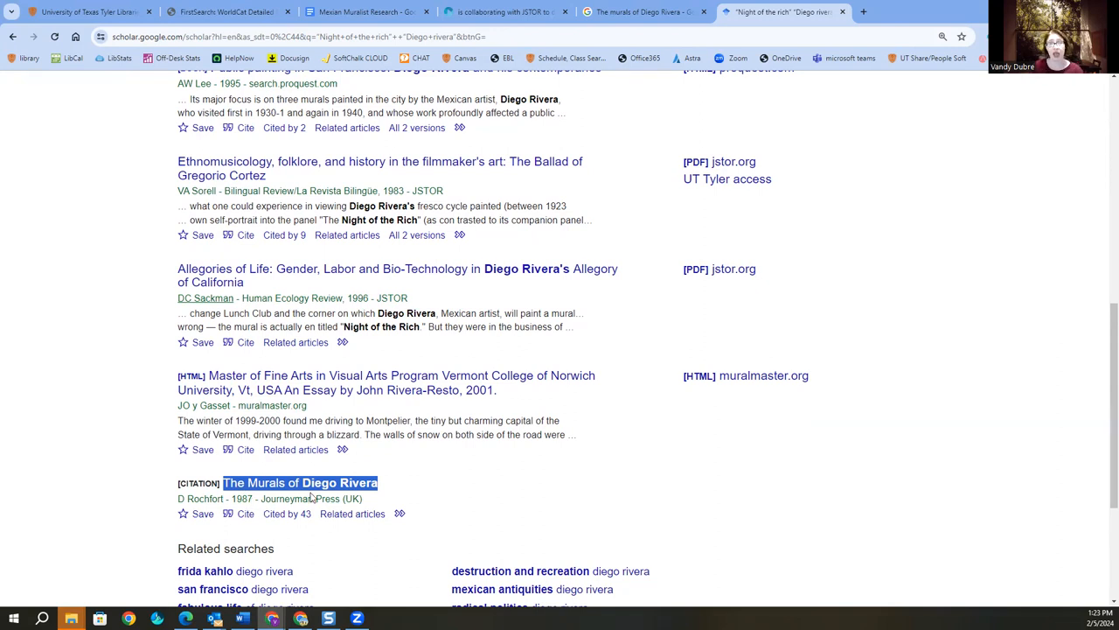
mouse_move(836, 509)
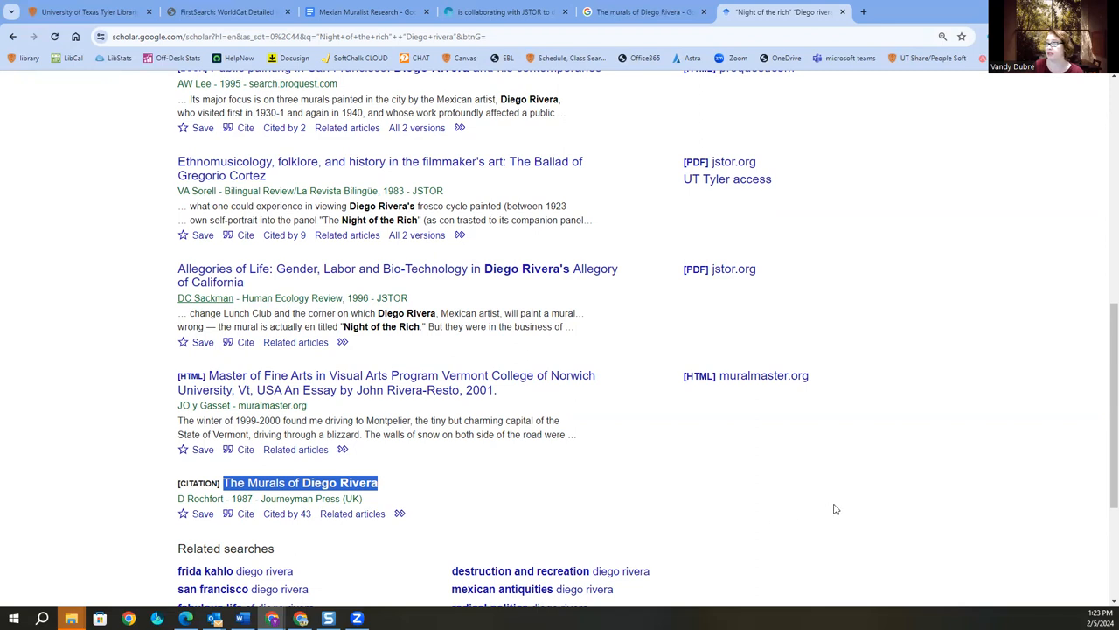
mouse_move(741, 374)
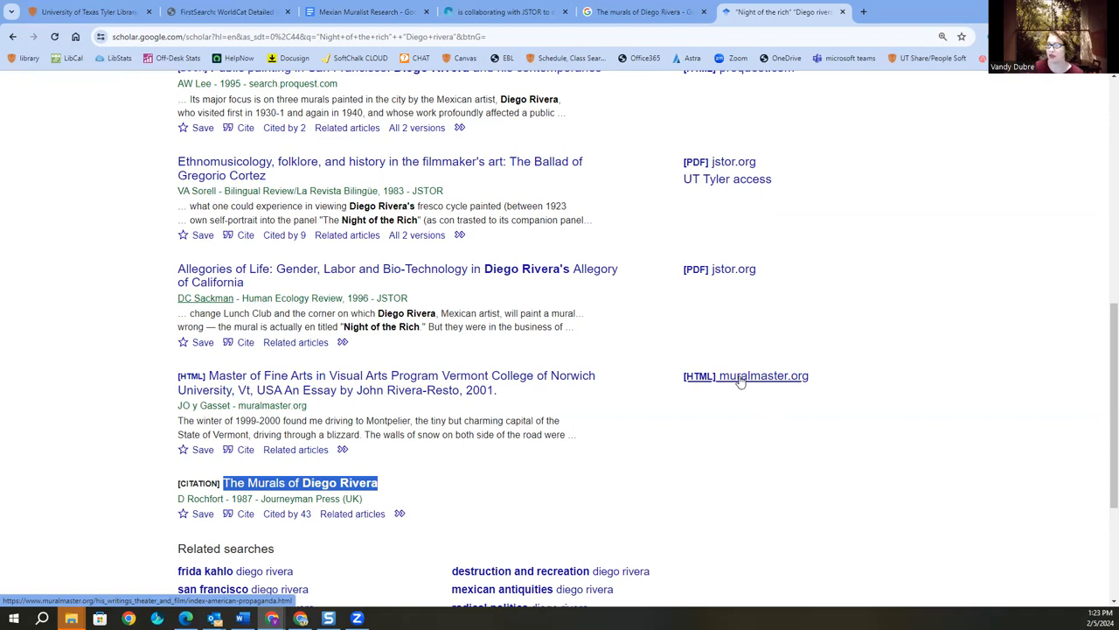
scroll(down, 3)
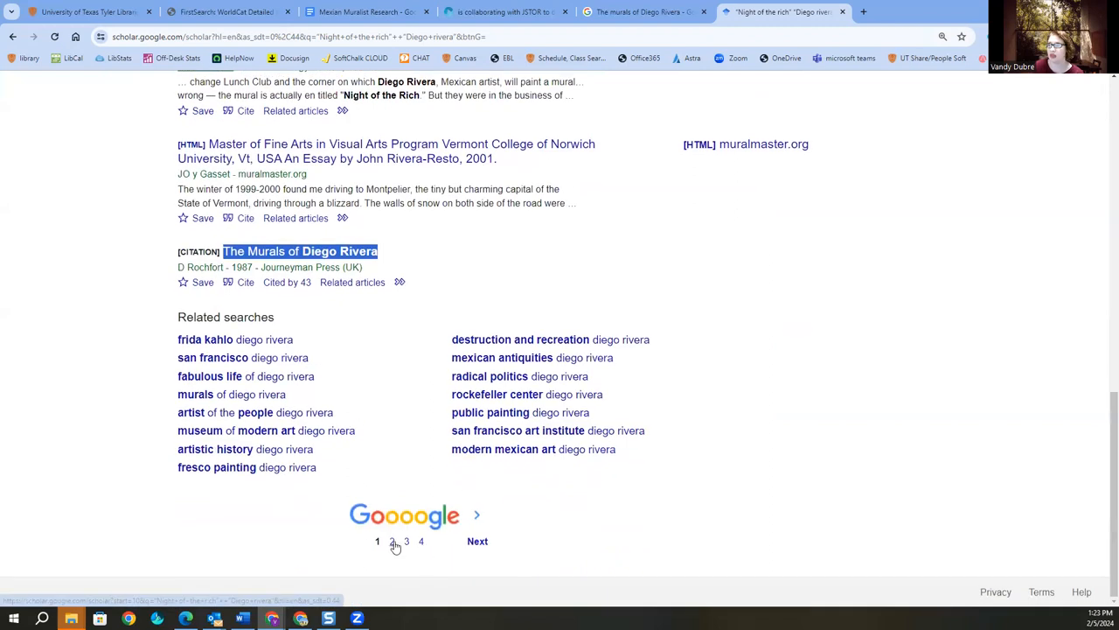
- On results page 2, view and dismiss the citation formats for Bevan's Art and the Pictorial Magazine
click(391, 540)
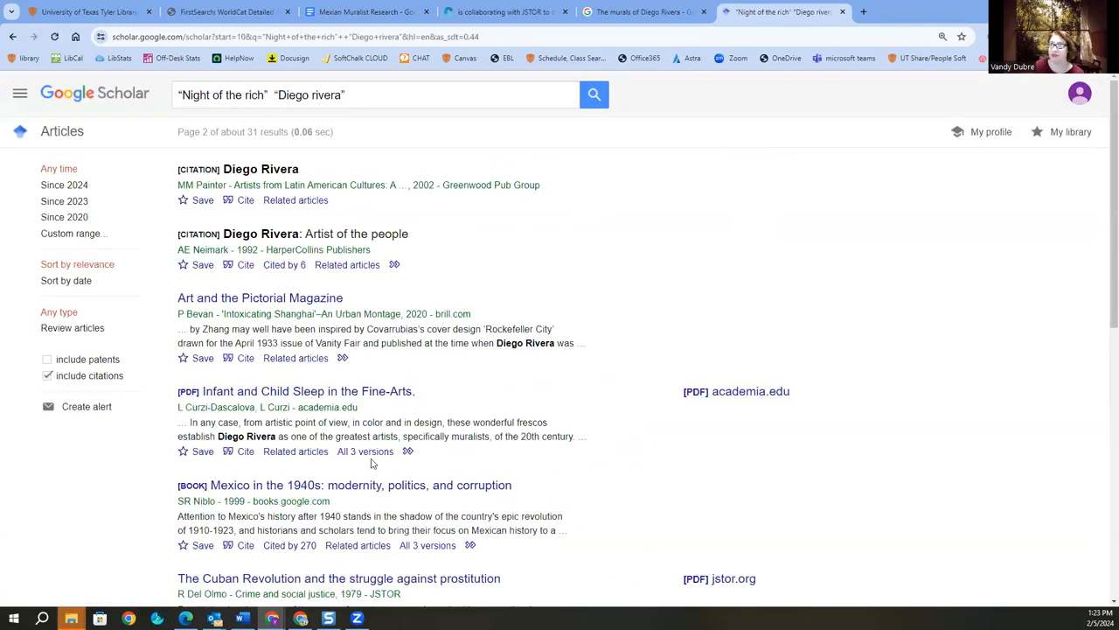
mouse_move(382, 233)
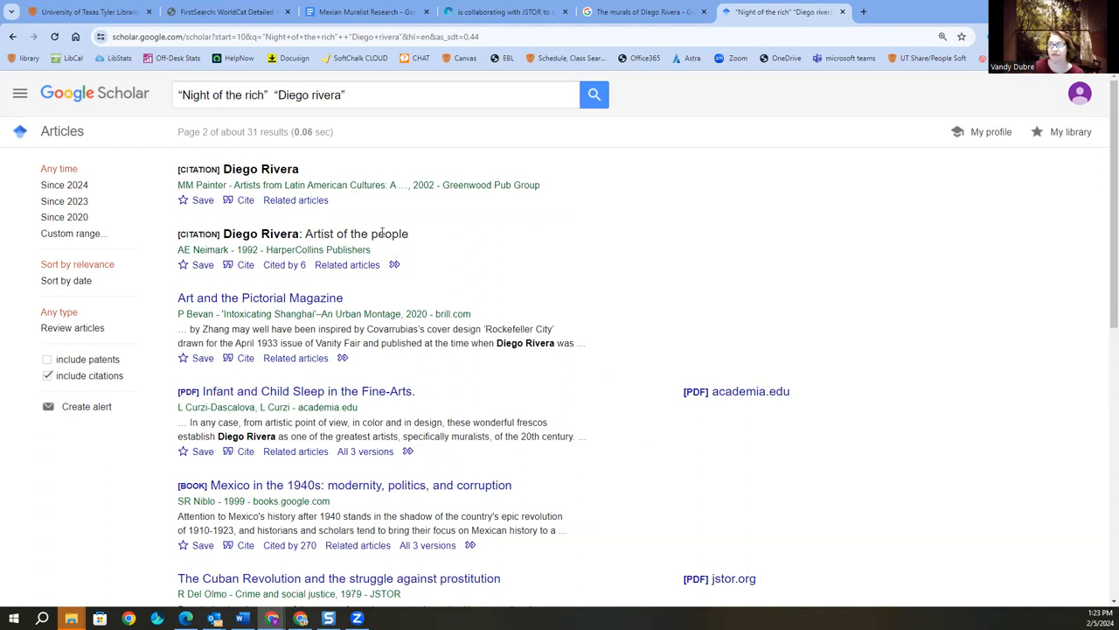
mouse_move(832, 315)
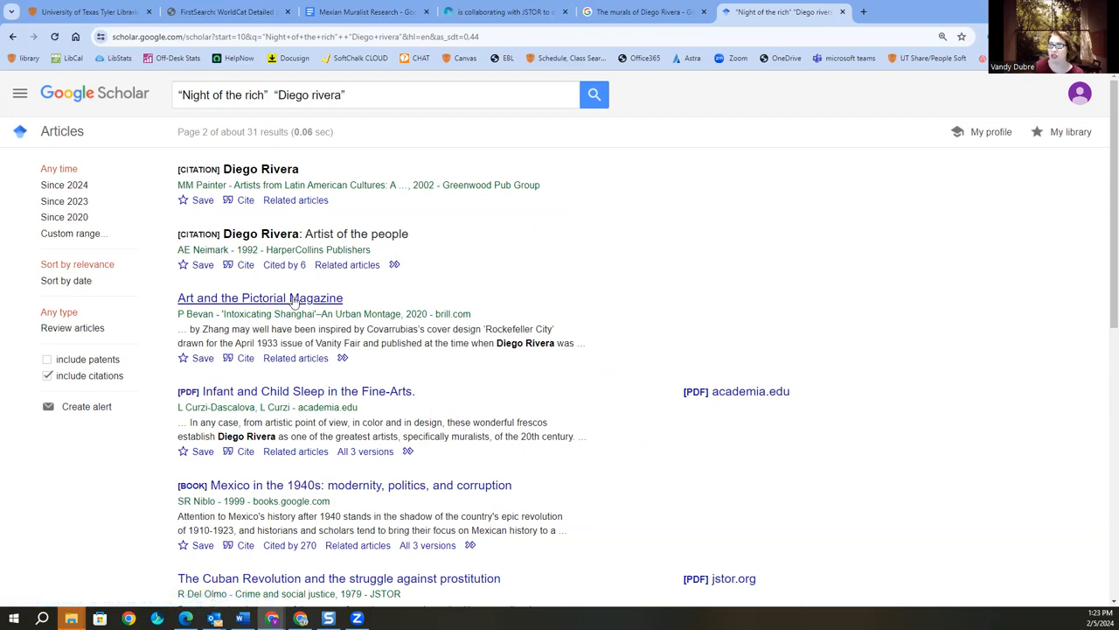
mouse_move(245, 357)
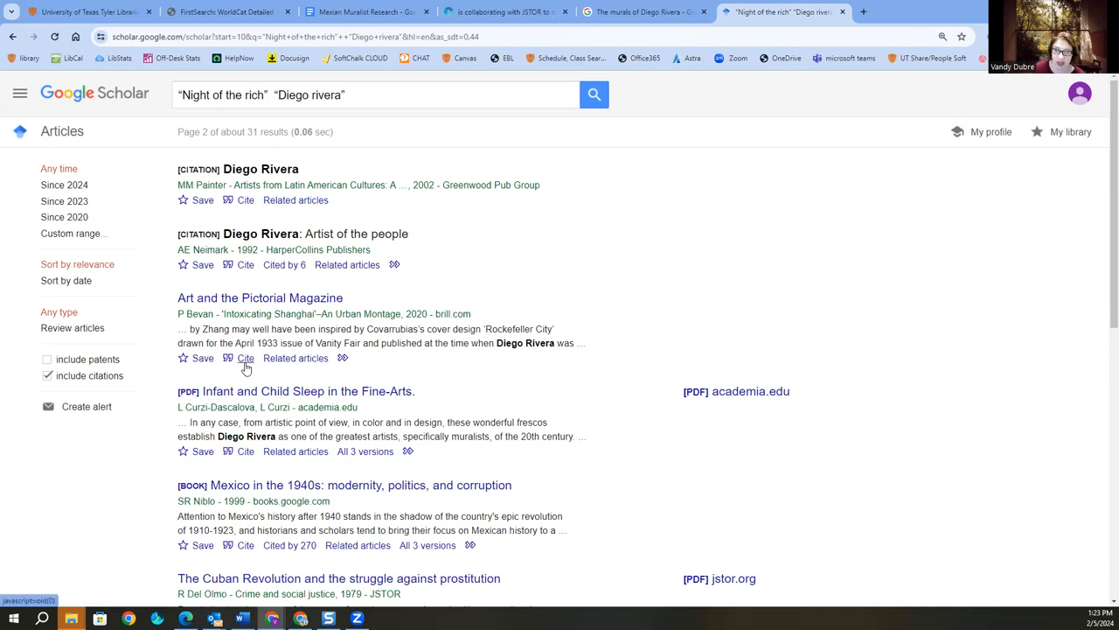
click(245, 356)
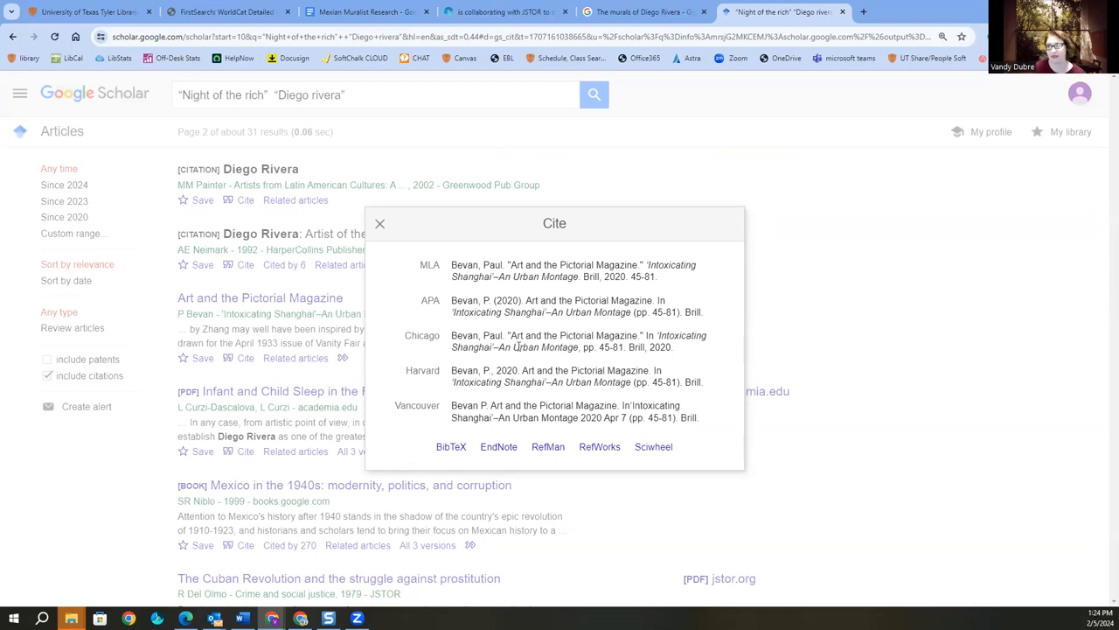
click(379, 224)
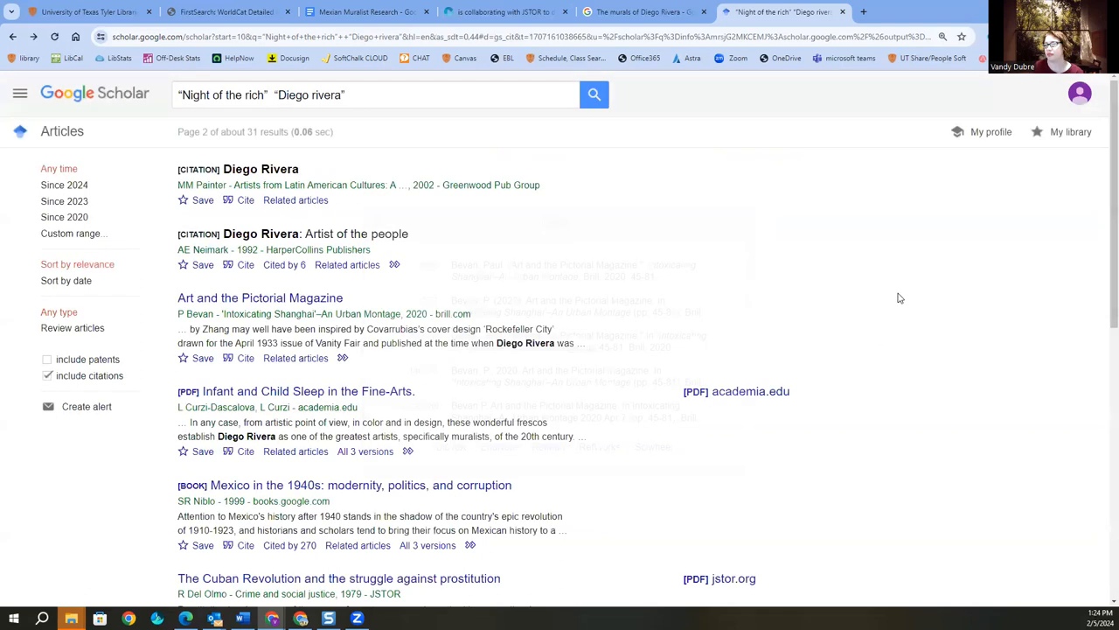